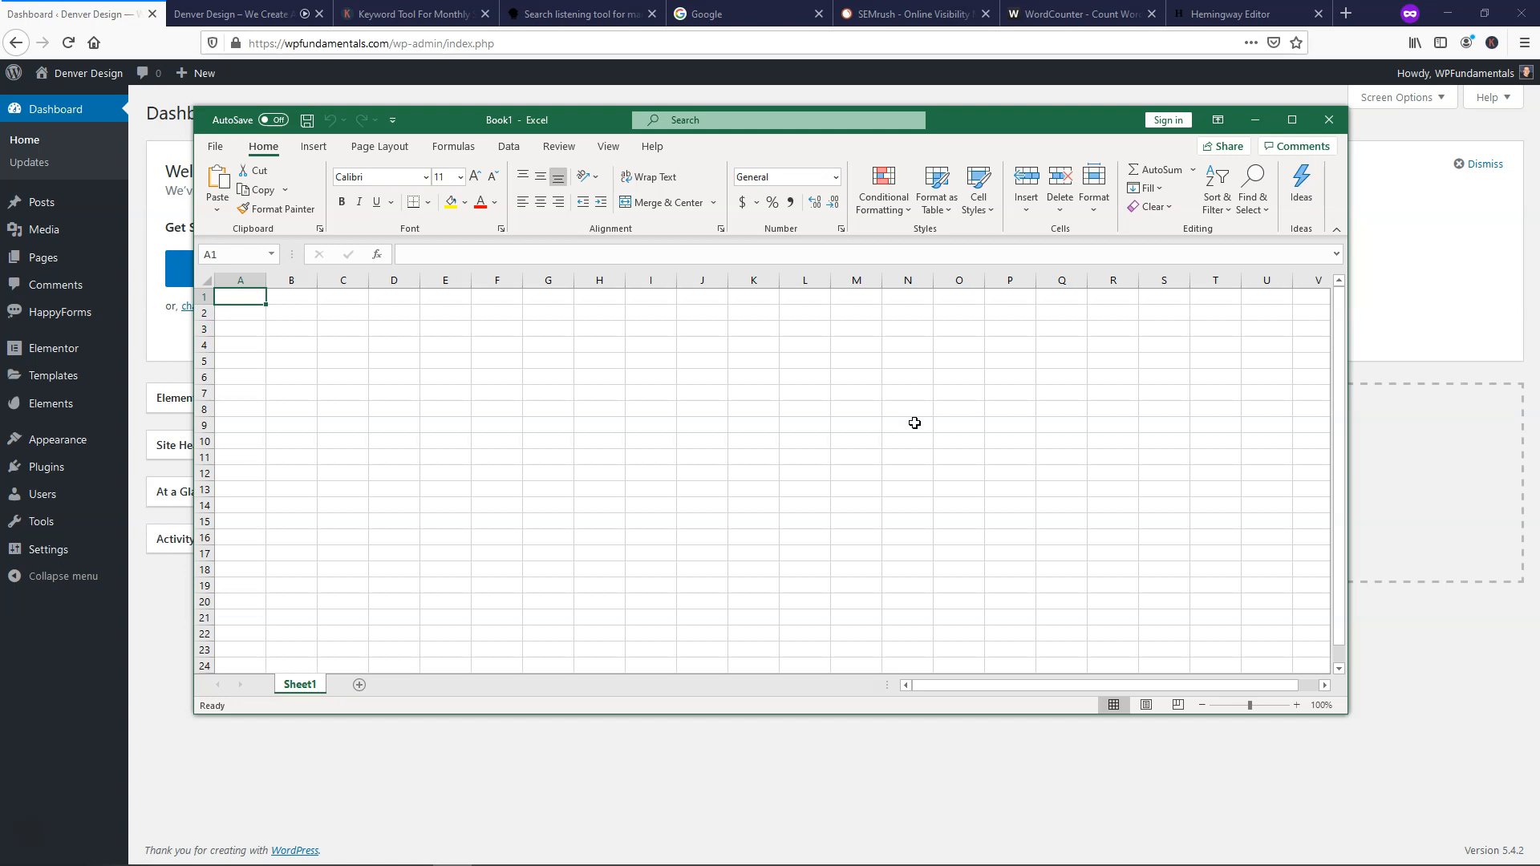
{"action": "mouse_move", "coordinate": [608, 383]}
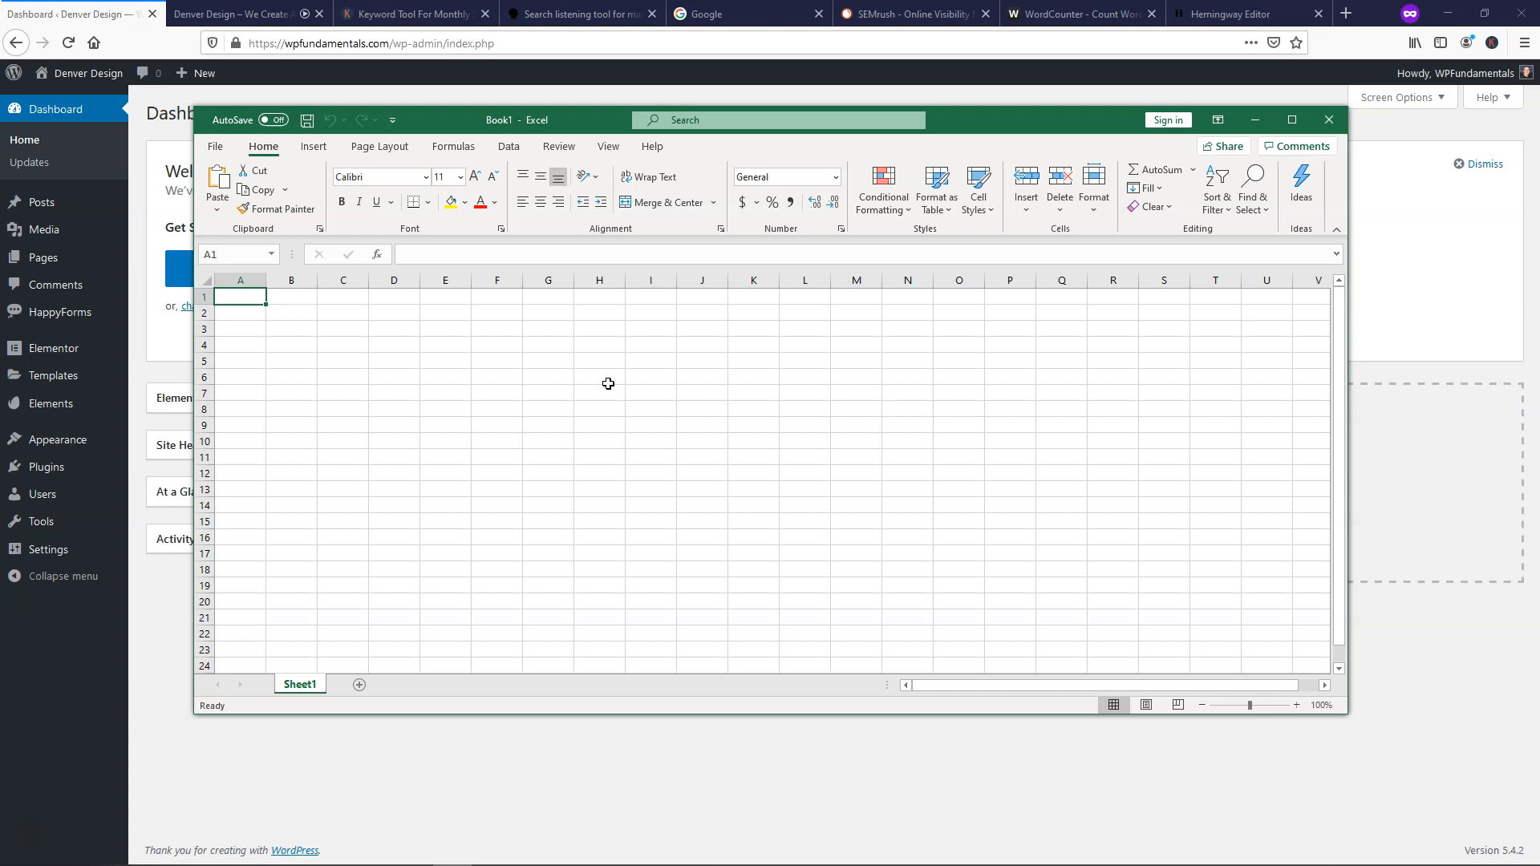
{"action": "mouse_move", "coordinate": [416, 394]}
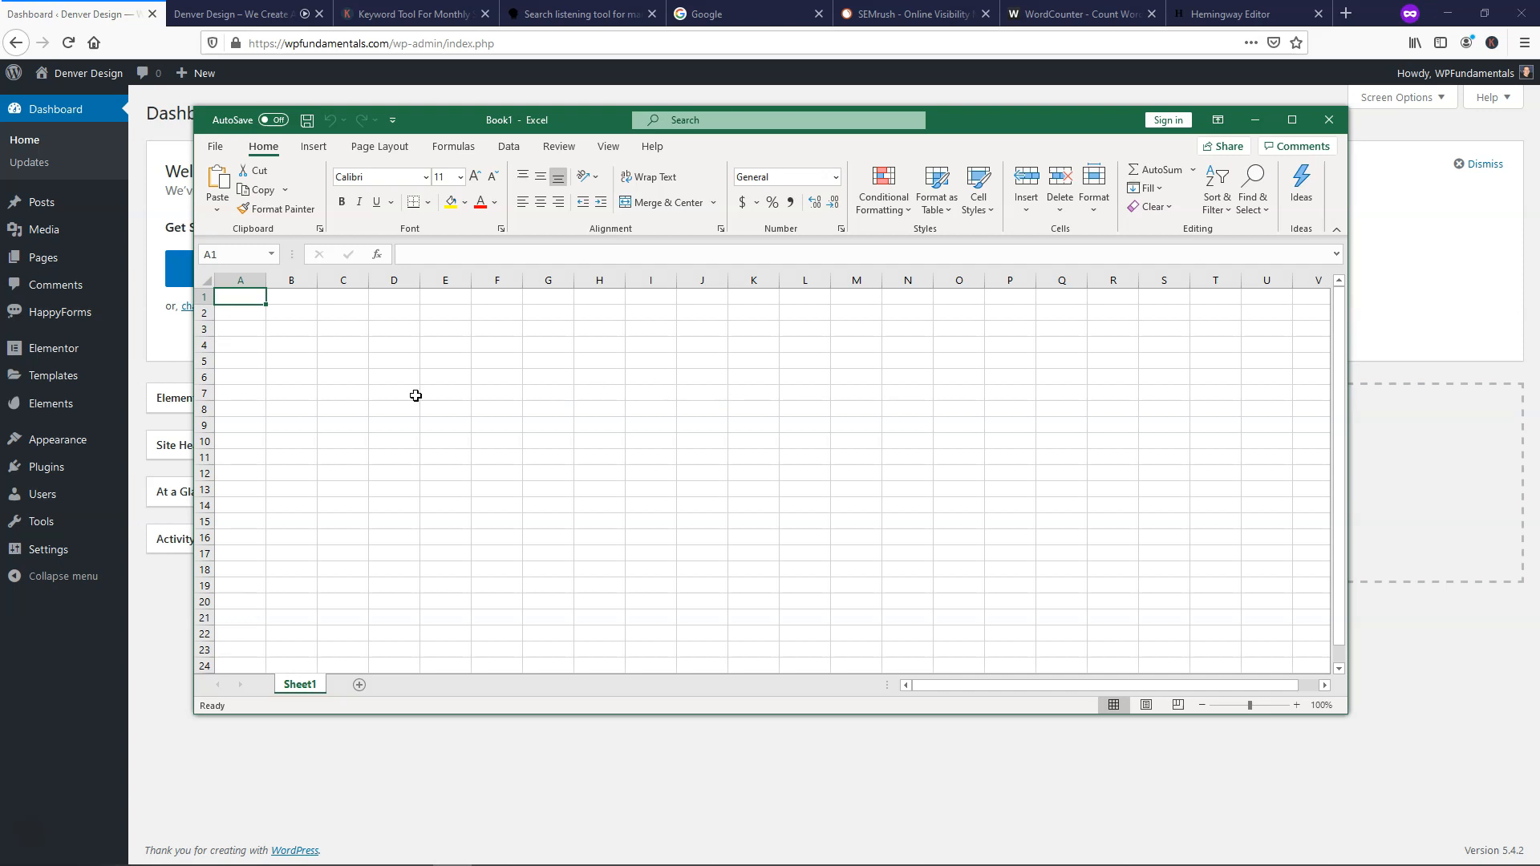
{"action": "mouse_move", "coordinate": [421, 385]}
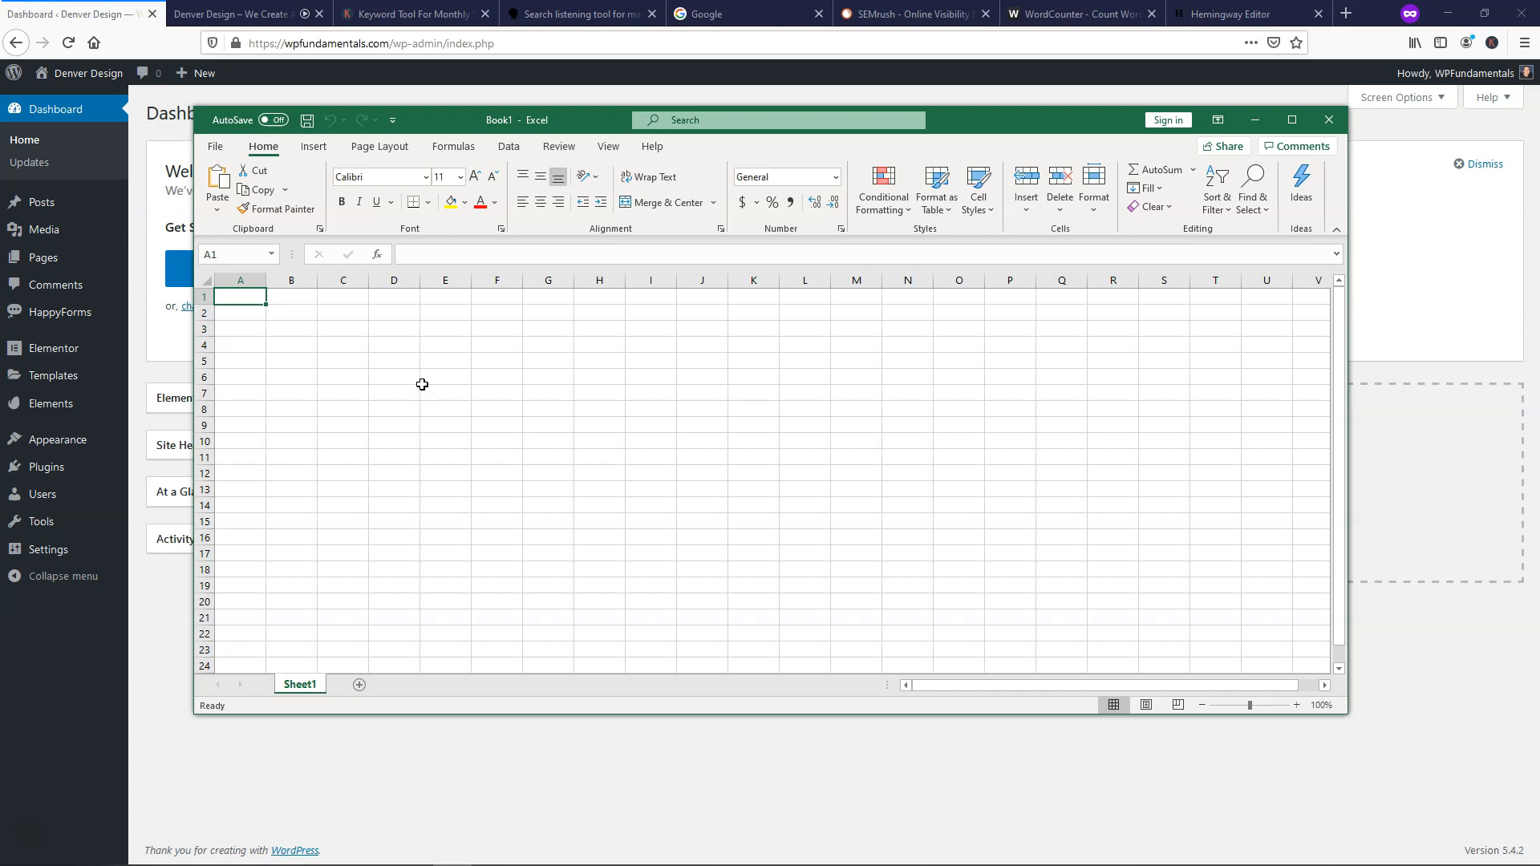
{"action": "mouse_move", "coordinate": [443, 353]}
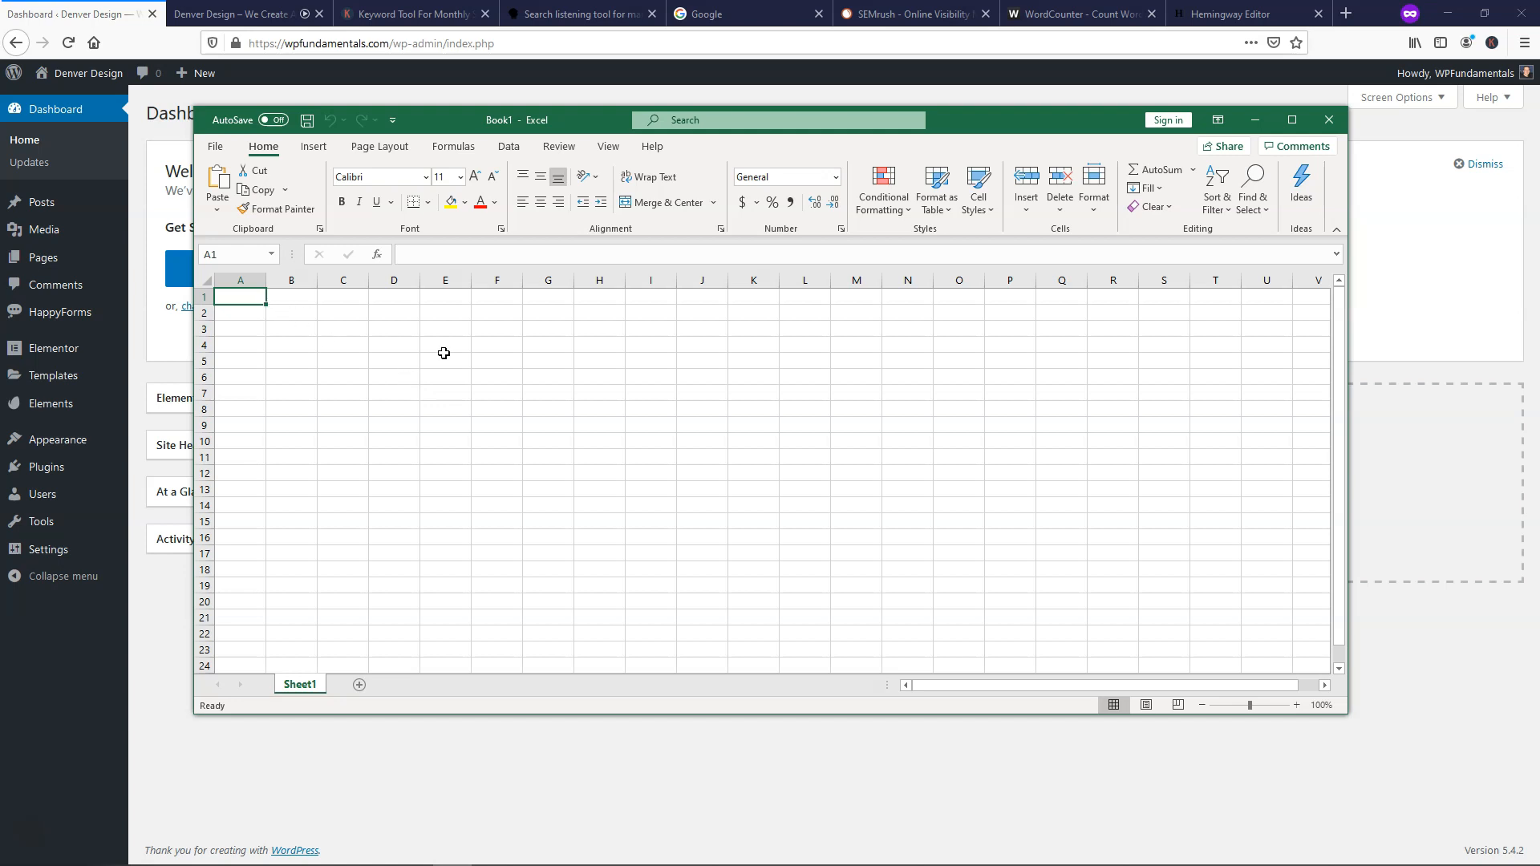
{"action": "mouse_move", "coordinate": [467, 360]}
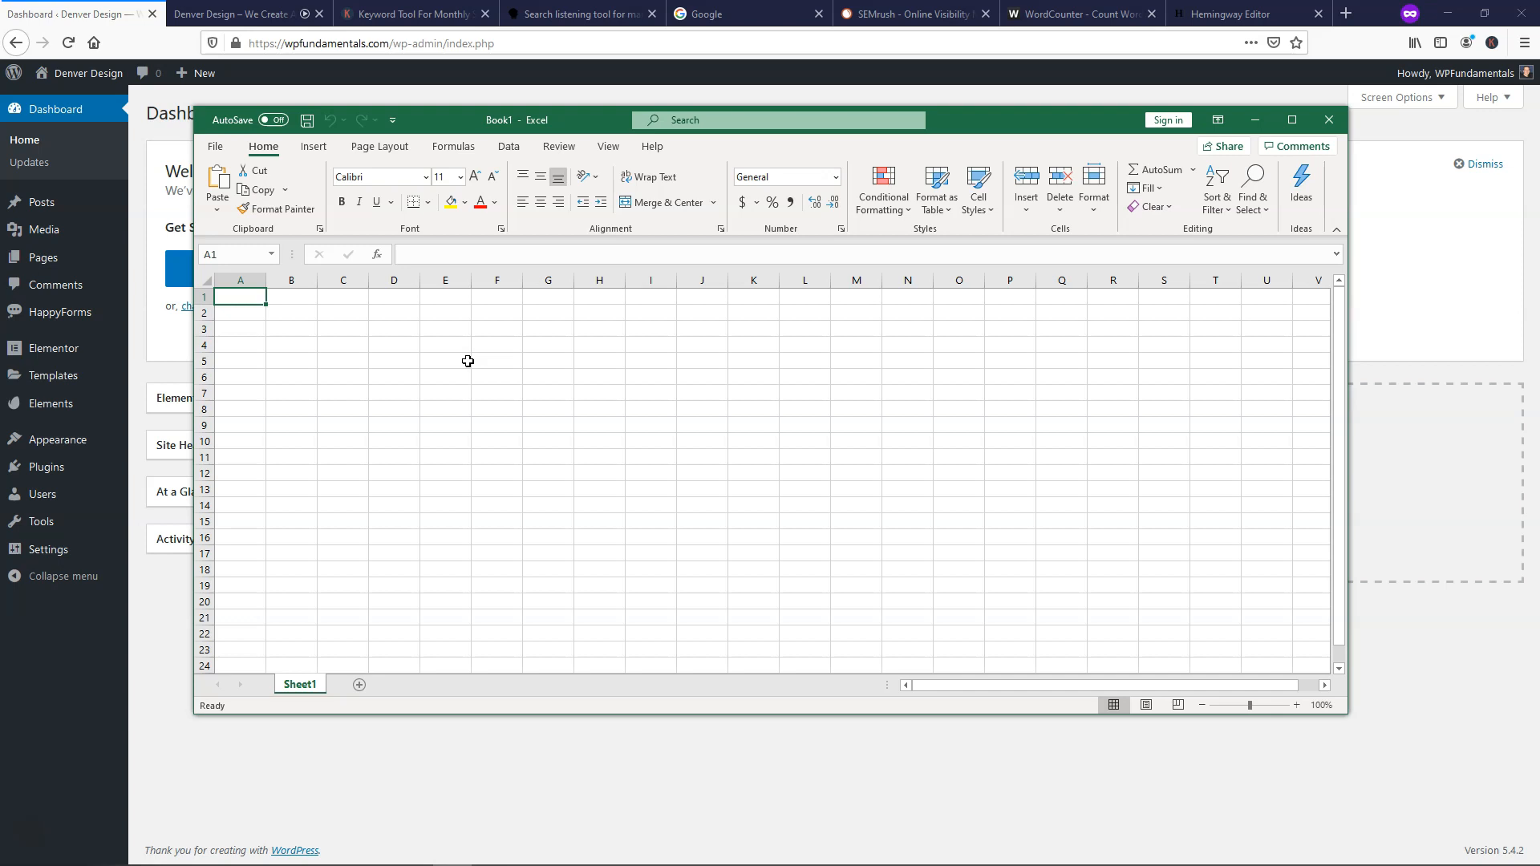
{"action": "mouse_move", "coordinate": [1364, 128]}
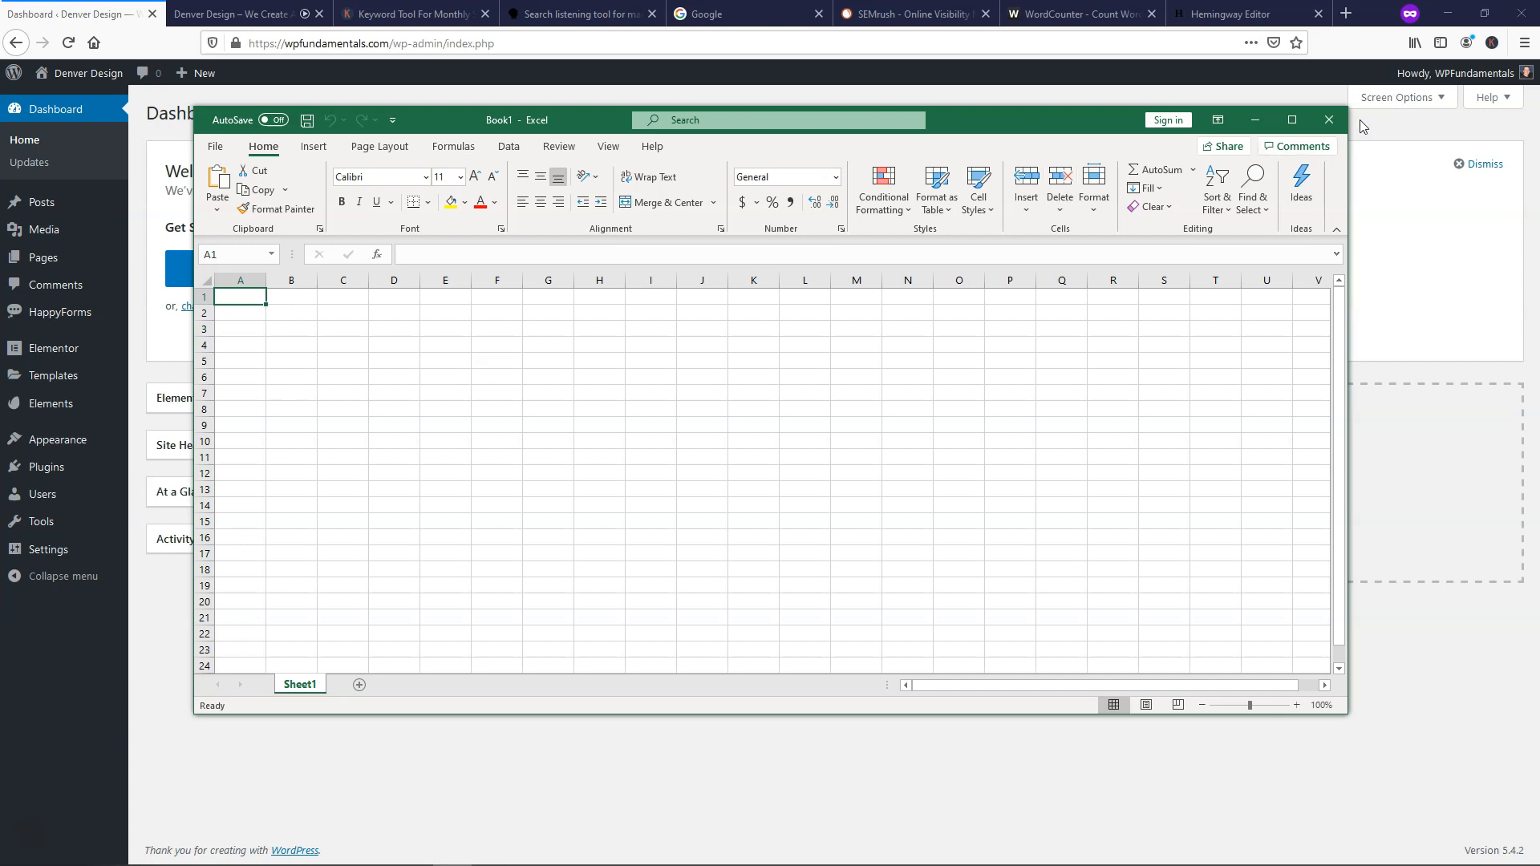
Minimize the blank spreadsheet window to reveal the WordPress dashboard in Firefox.
{"action": "left_click", "coordinate": [1330, 118]}
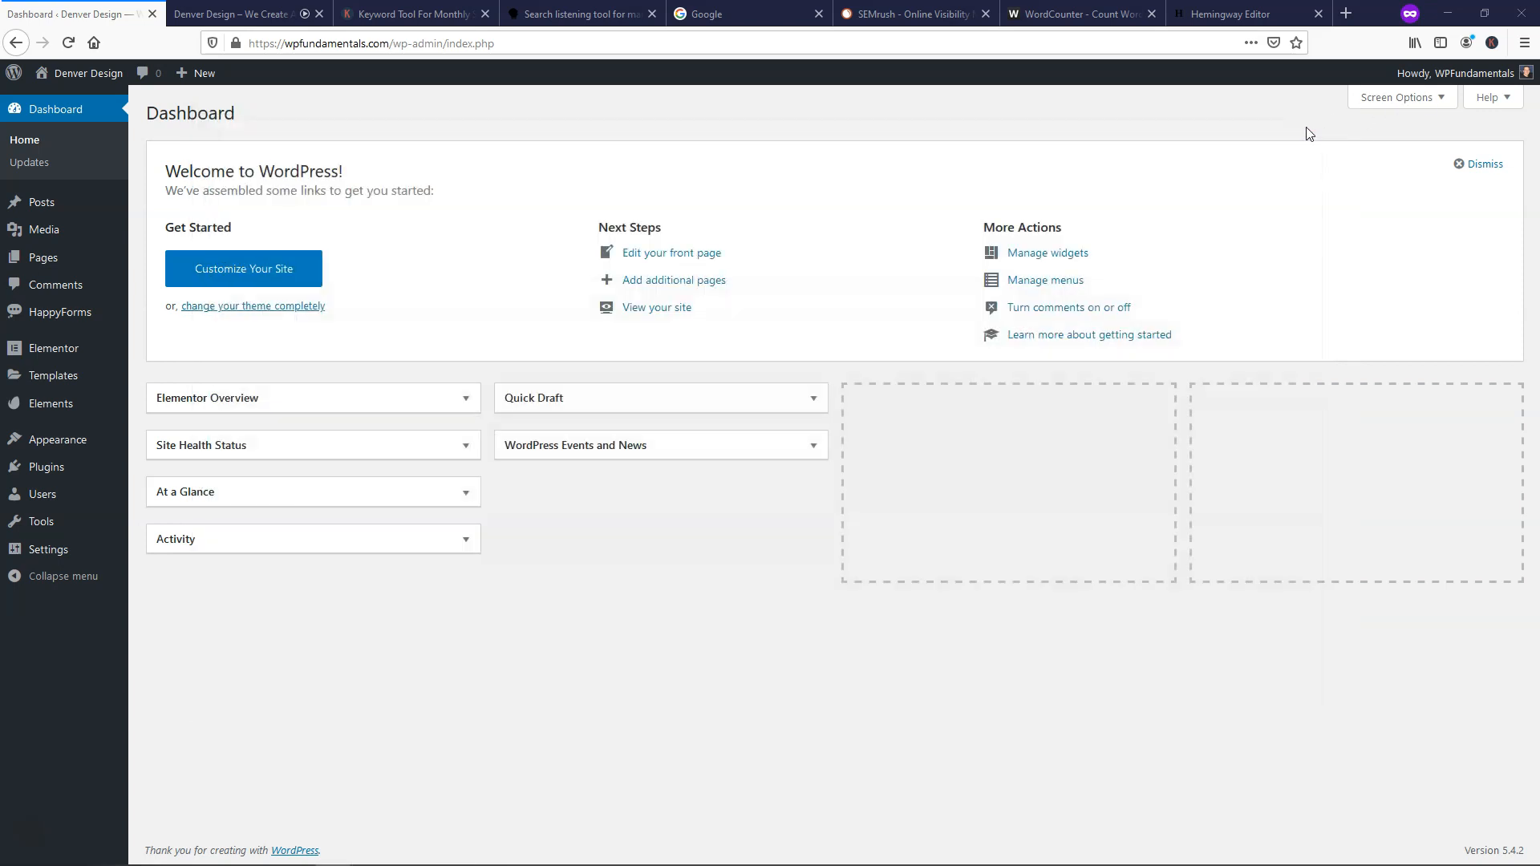
{"action": "mouse_move", "coordinate": [1299, 136]}
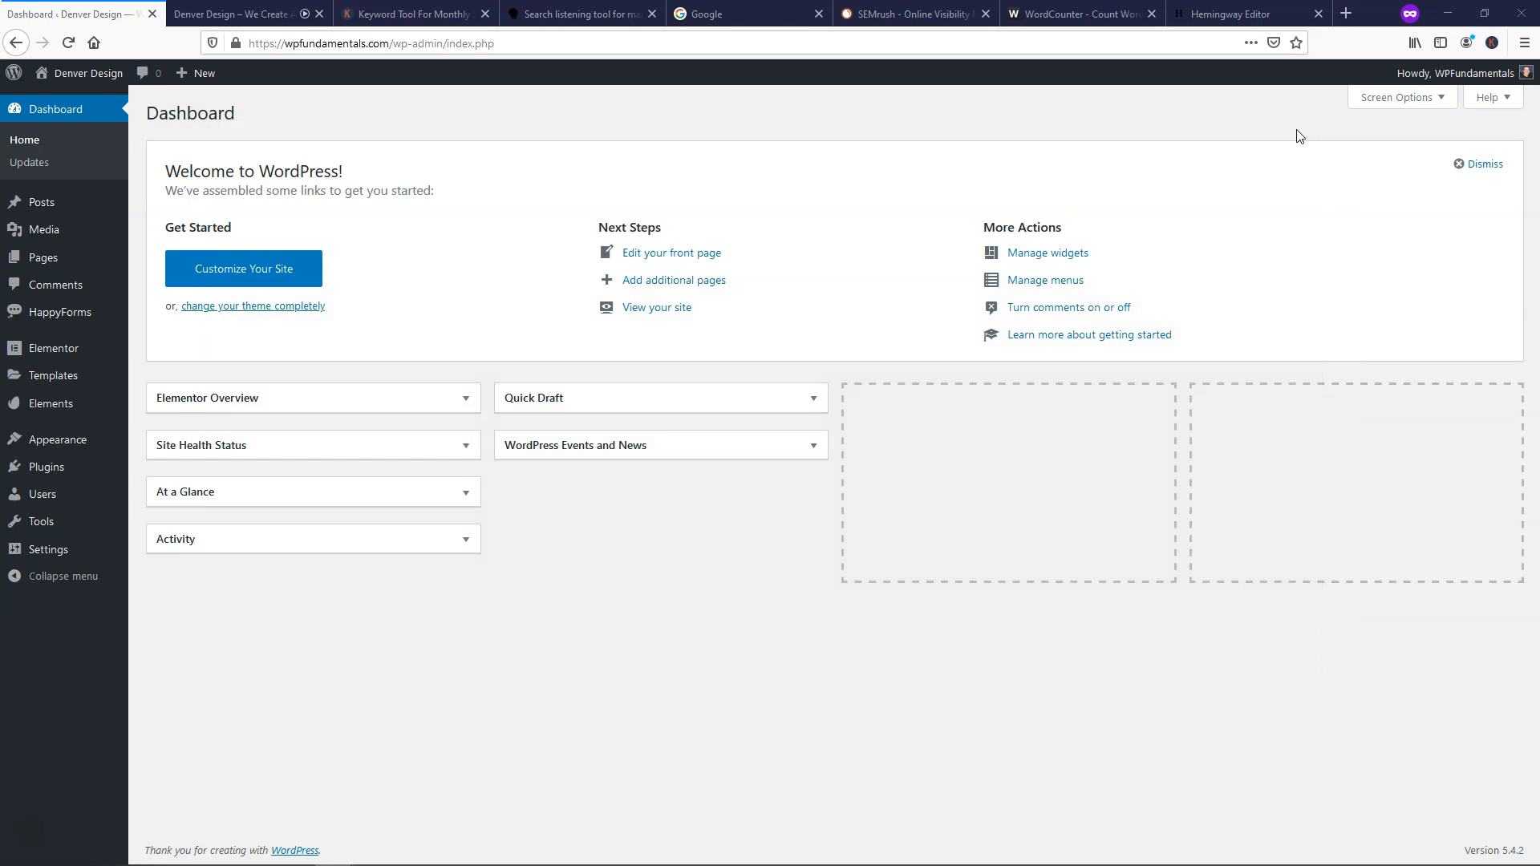
{"action": "mouse_move", "coordinate": [1289, 136]}
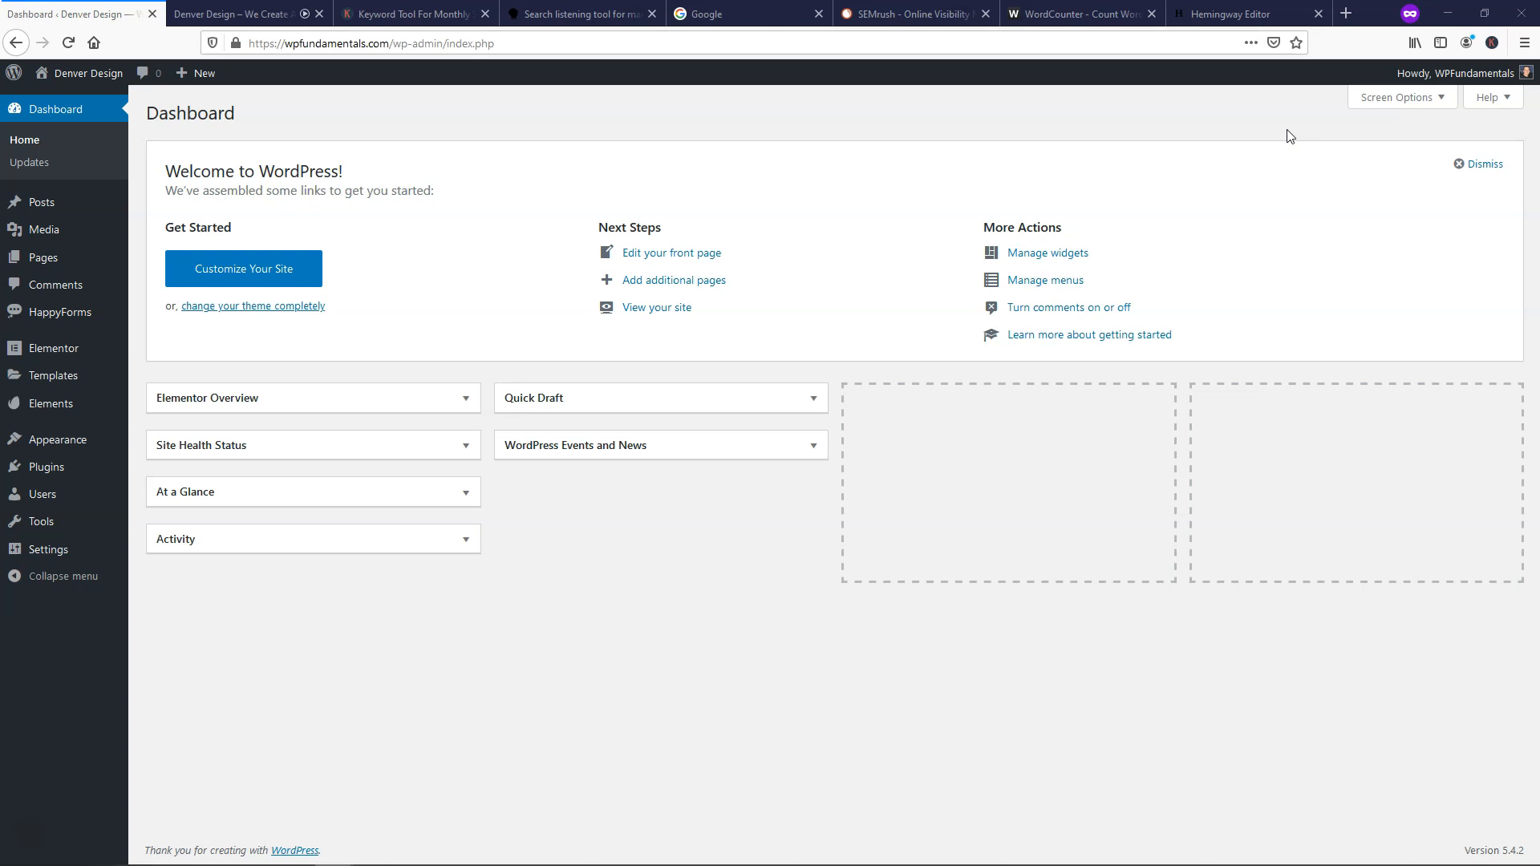
Switch to the Keywords Everywhere tab showing its keyword research add-on homepage.
{"action": "left_click", "coordinate": [408, 13]}
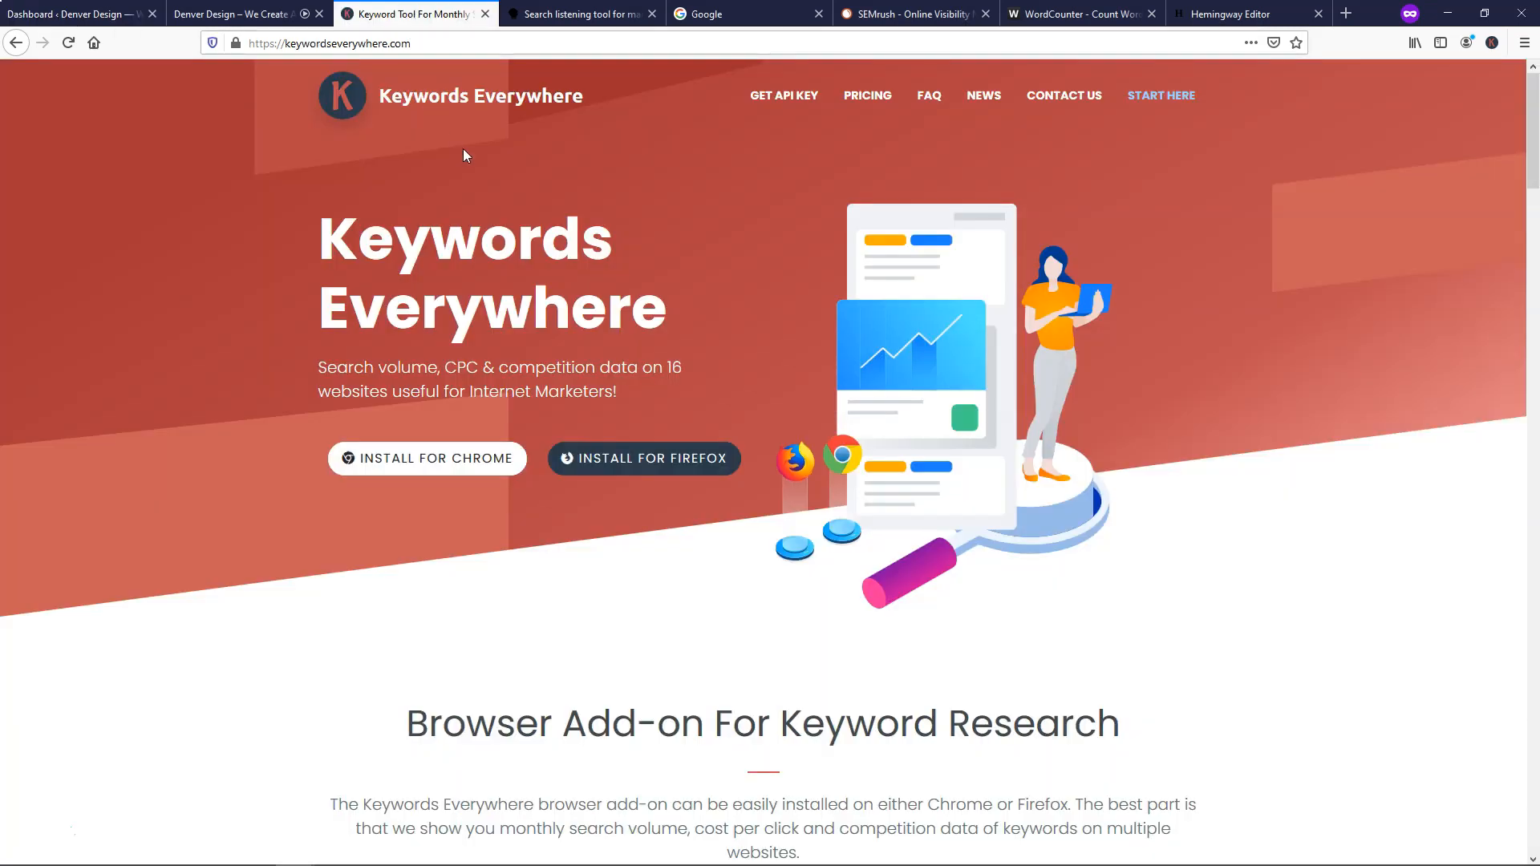
{"action": "mouse_move", "coordinate": [388, 517]}
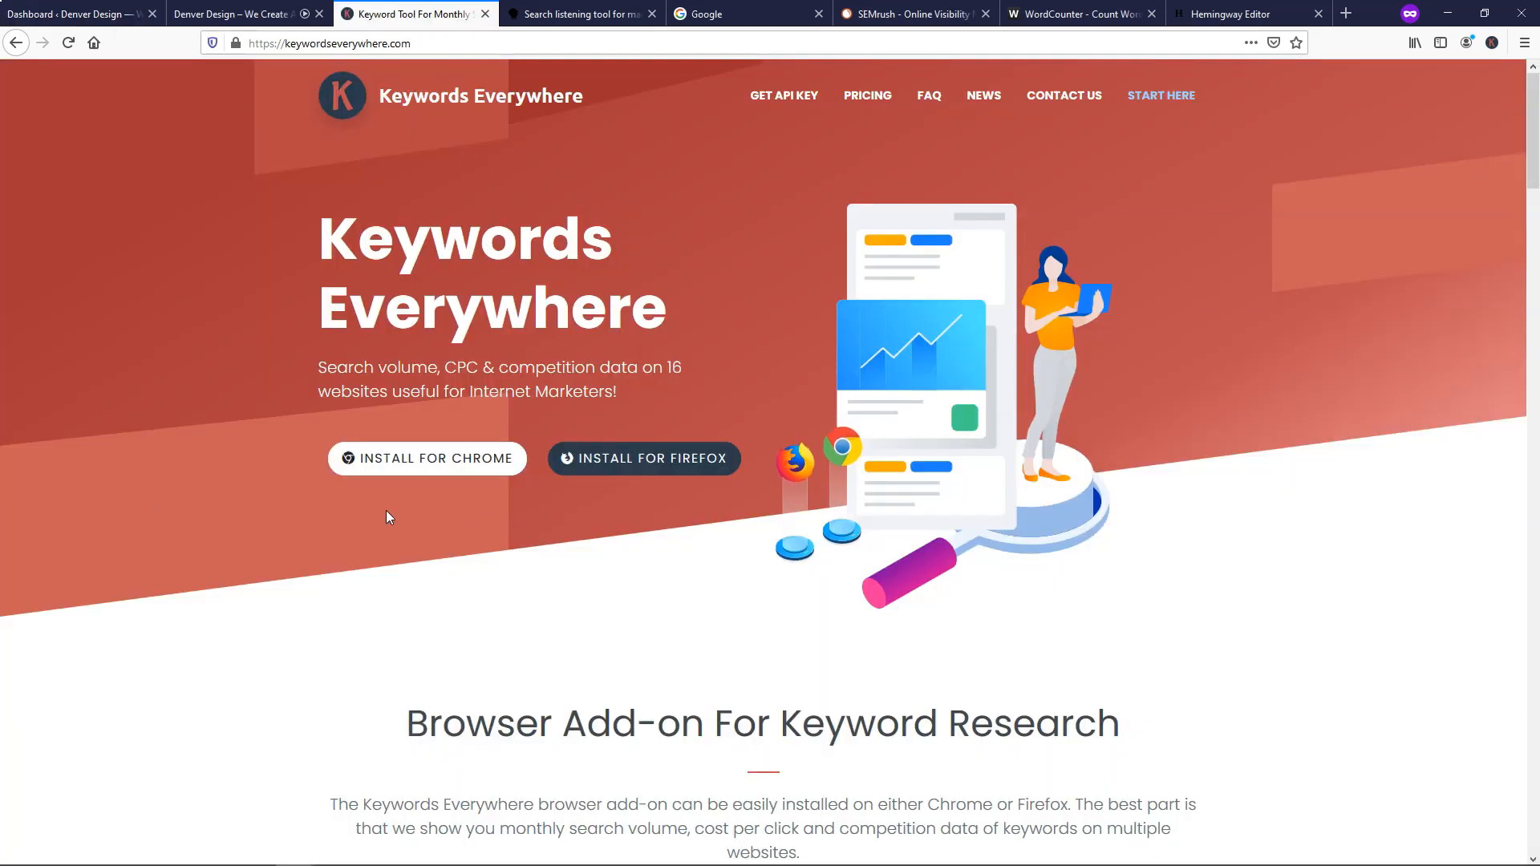
{"action": "mouse_move", "coordinate": [643, 459]}
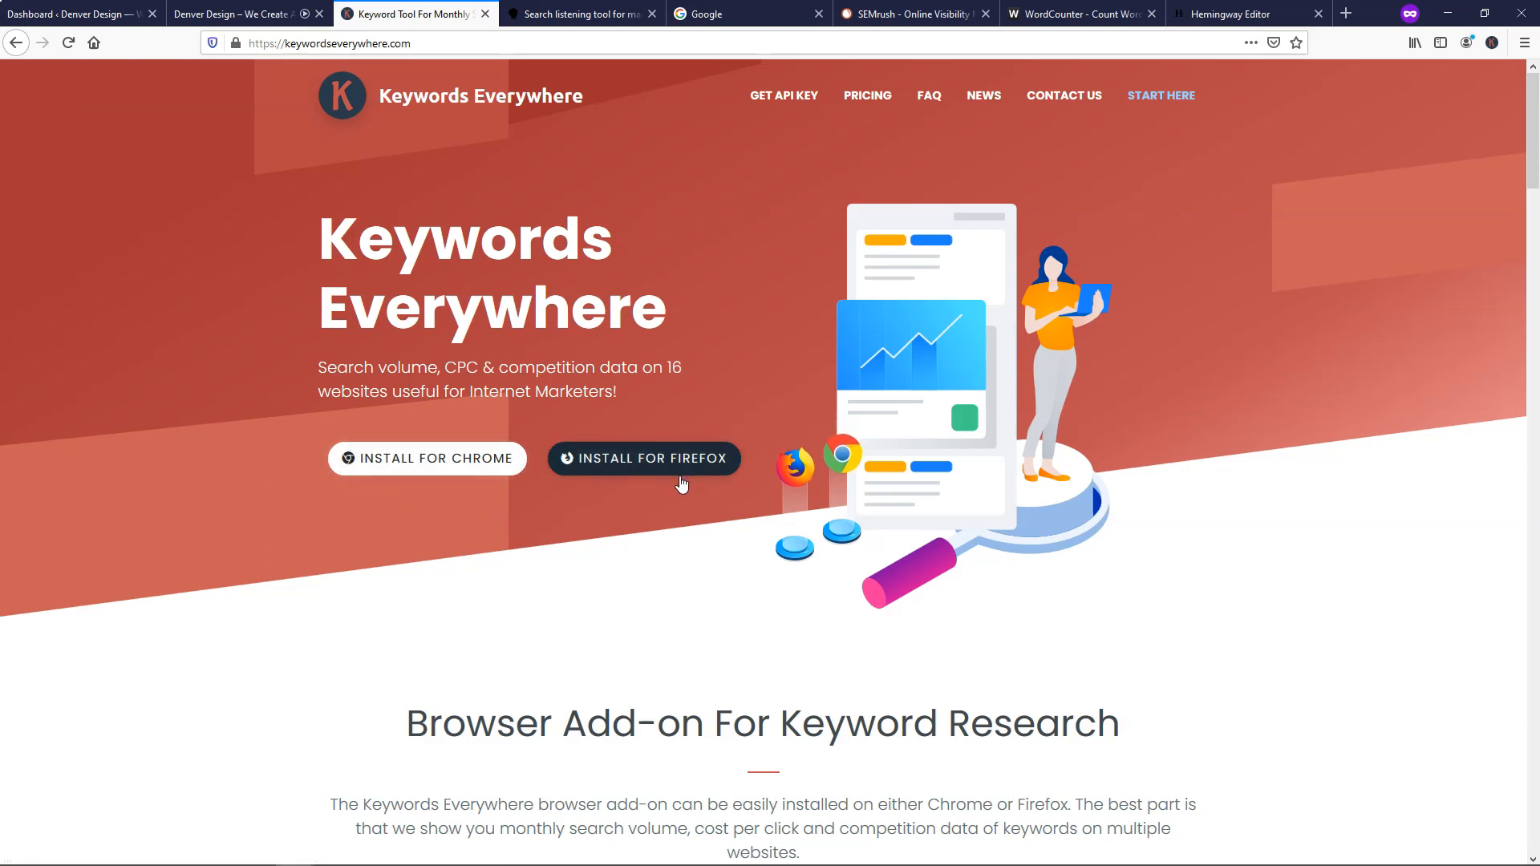
{"action": "mouse_move", "coordinate": [630, 517]}
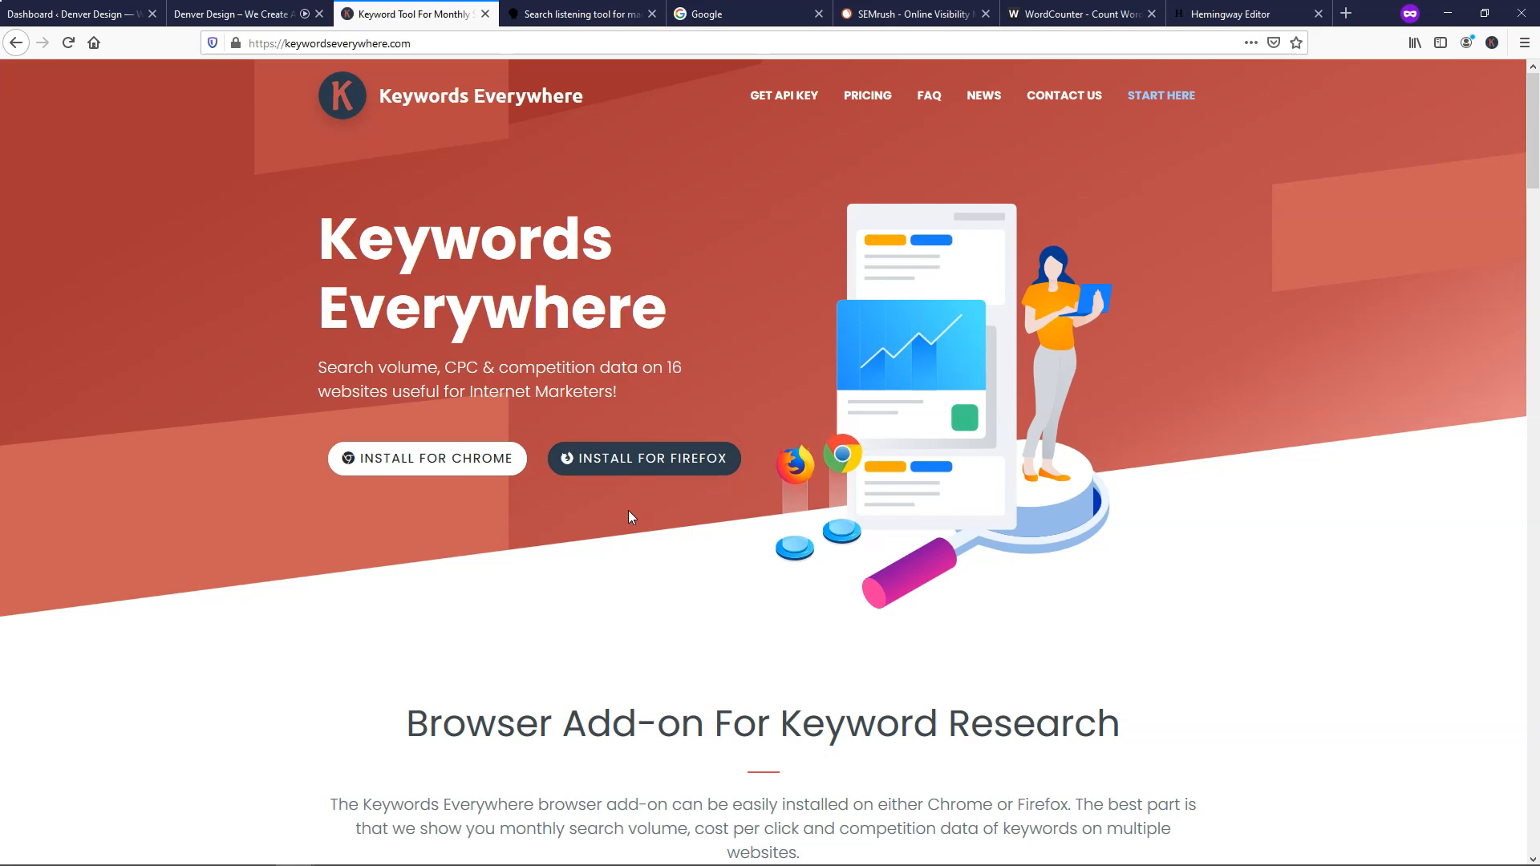
Switch to AnswerThePublic and enter 'chocolate' as the search topic.
{"action": "left_click", "coordinate": [579, 14]}
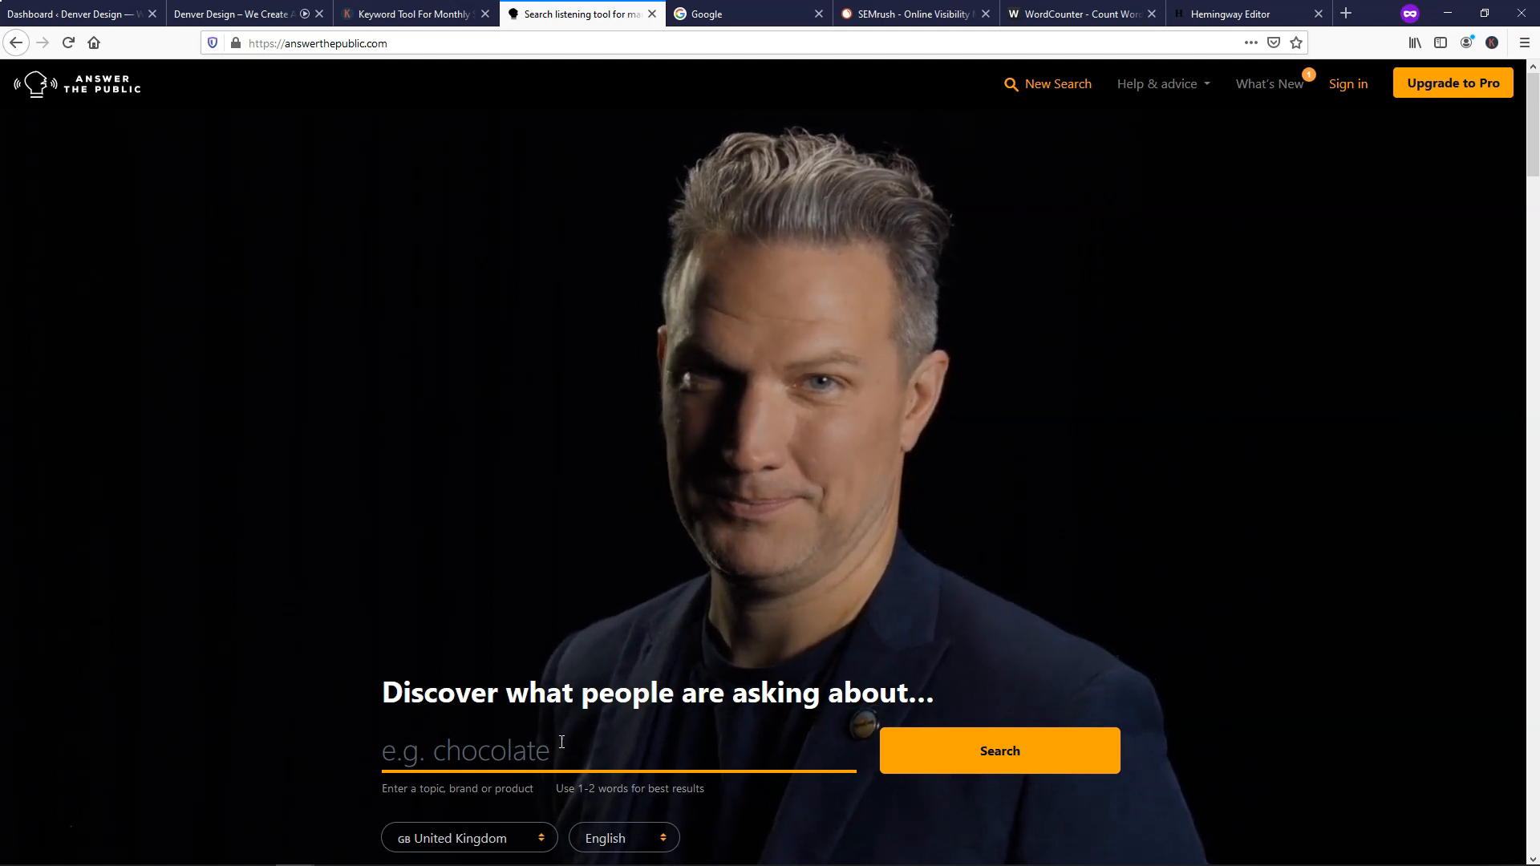
{"action": "type", "text": "chc"}
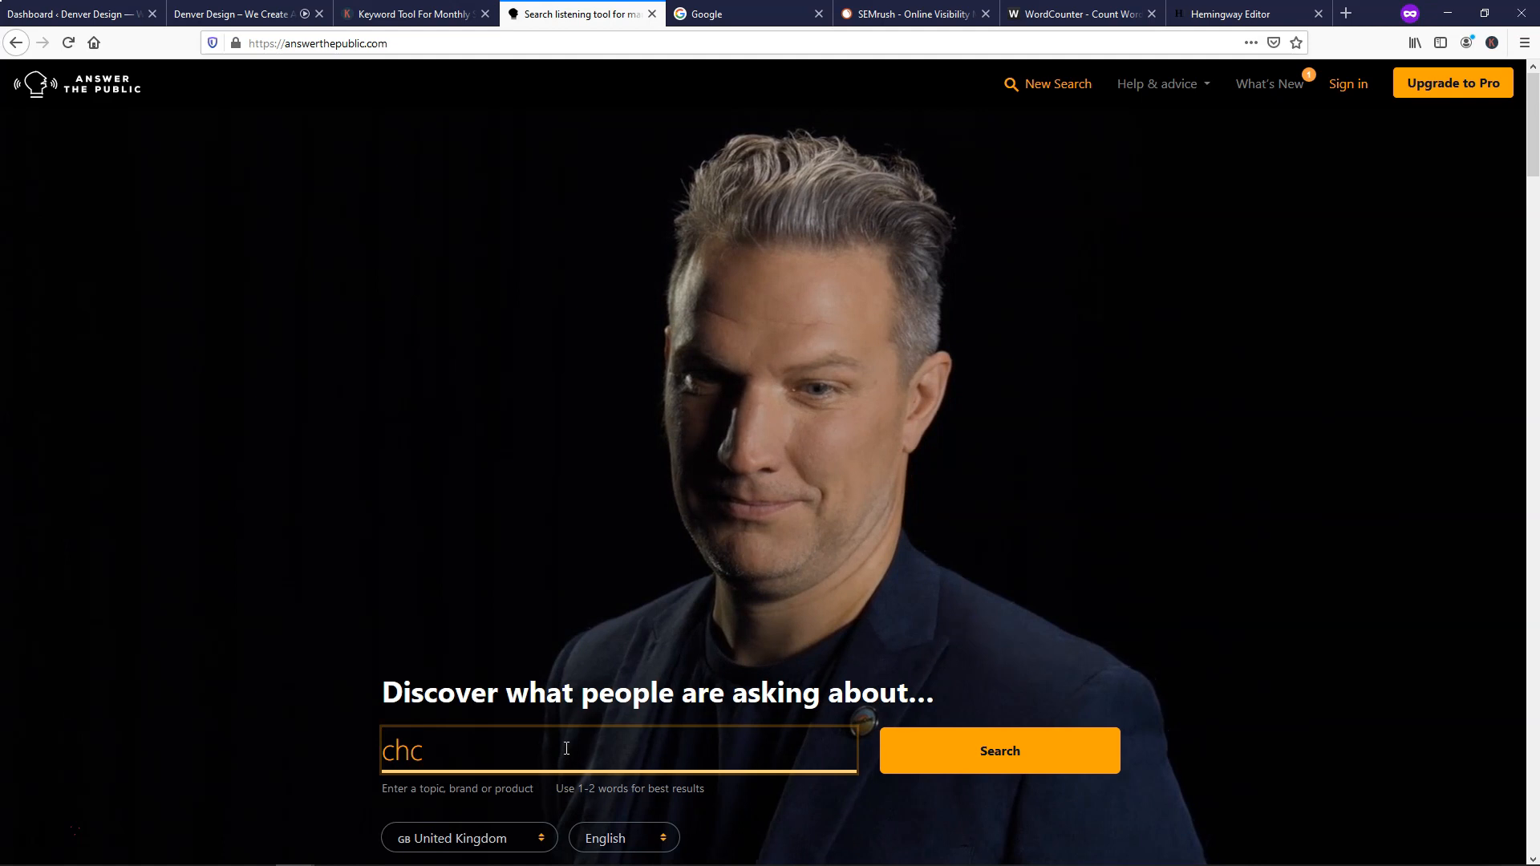
{"action": "type", "text": "hocolate"}
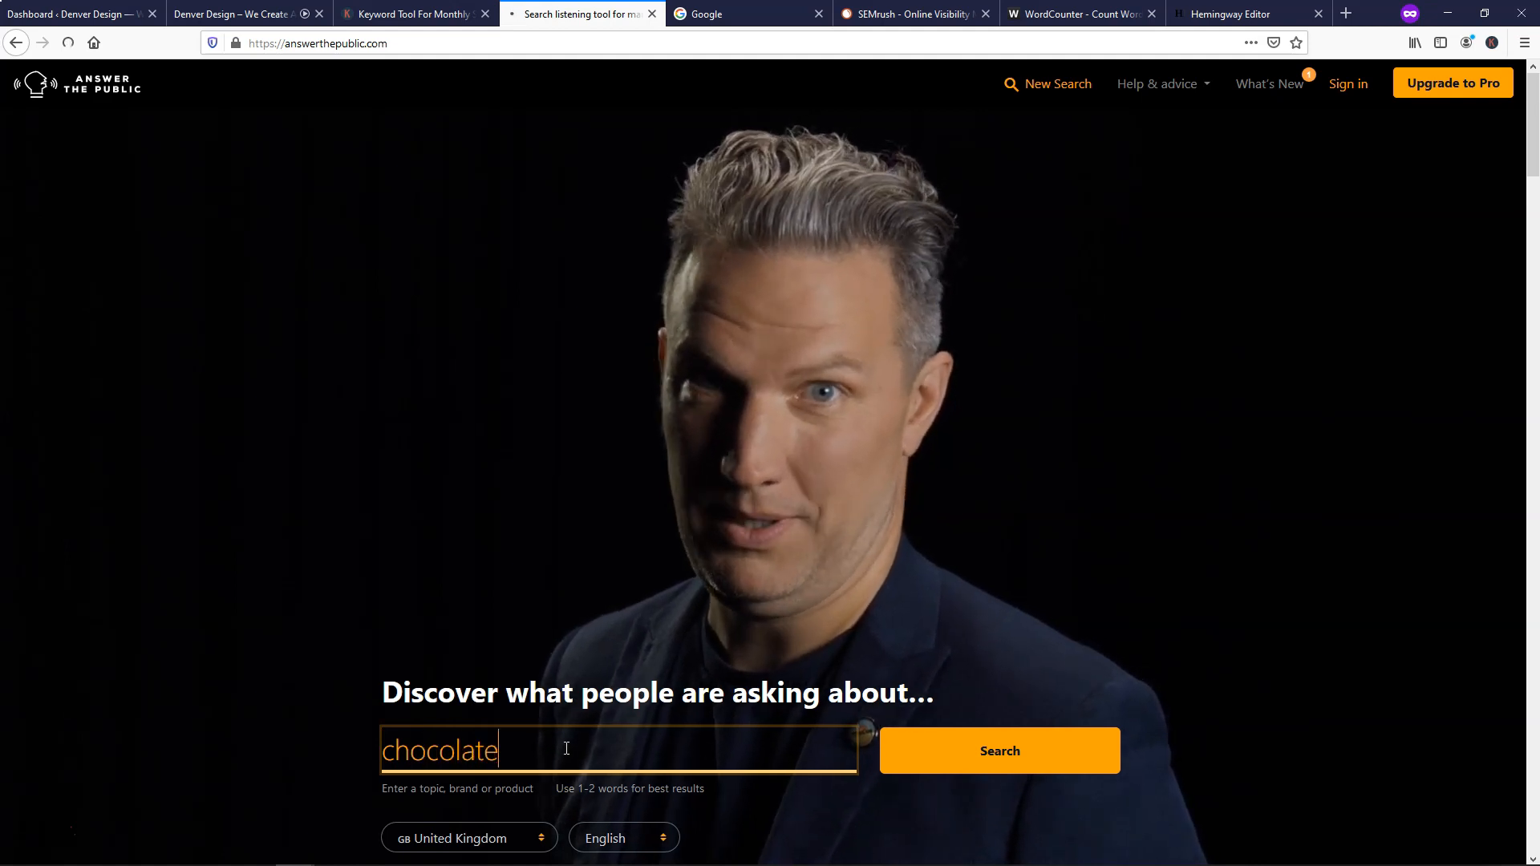
Run the chocolate search and return to the en-gb results header showing 80 questions.
{"action": "left_click", "coordinate": [998, 751]}
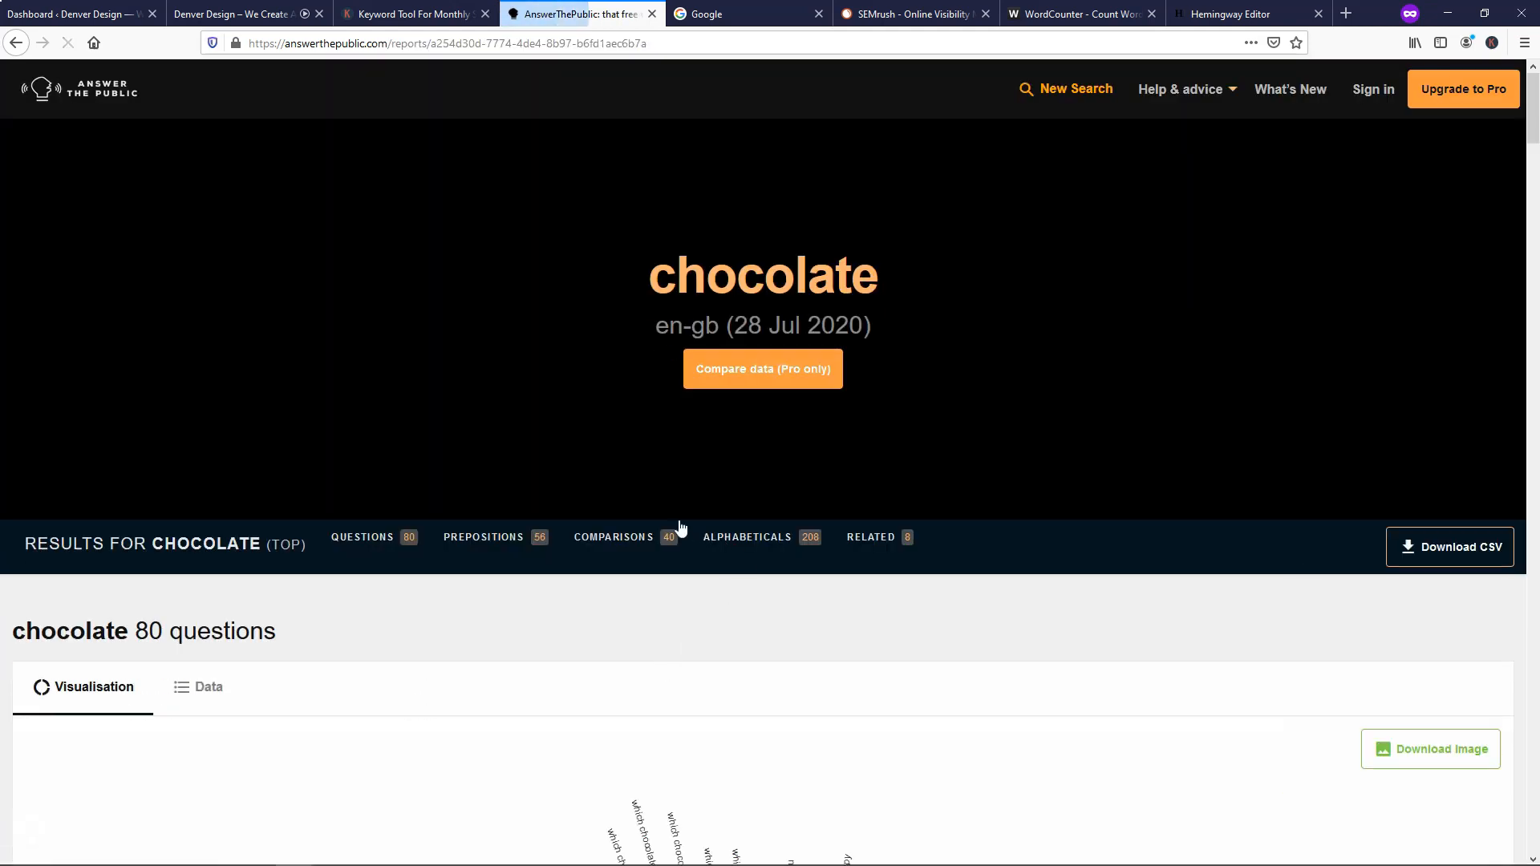
{"action": "scroll", "scroll_direction": "down", "scroll_amount": 3}
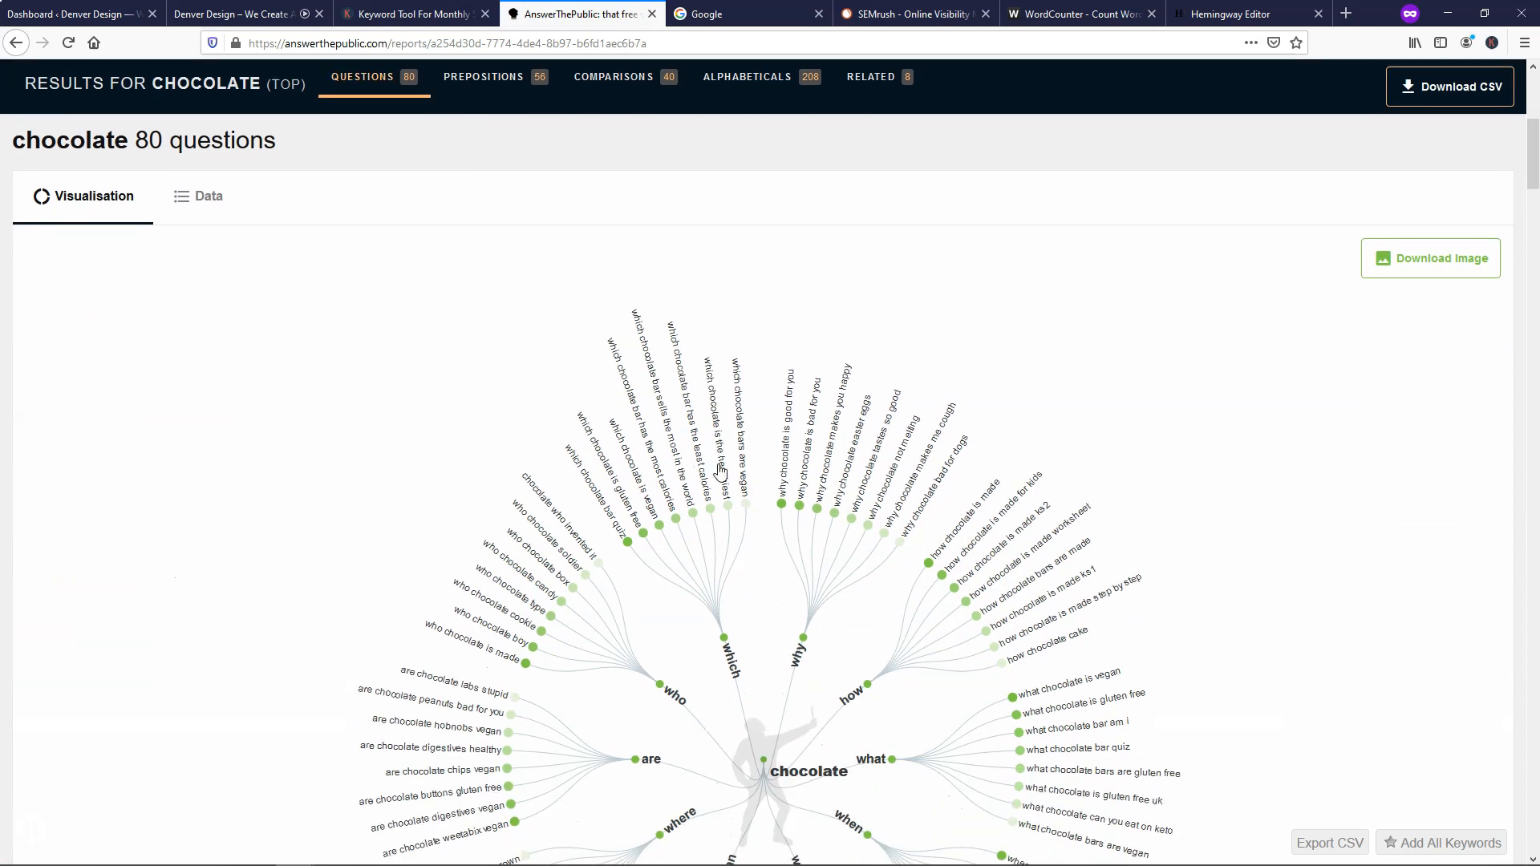
{"action": "mouse_move", "coordinate": [786, 483]}
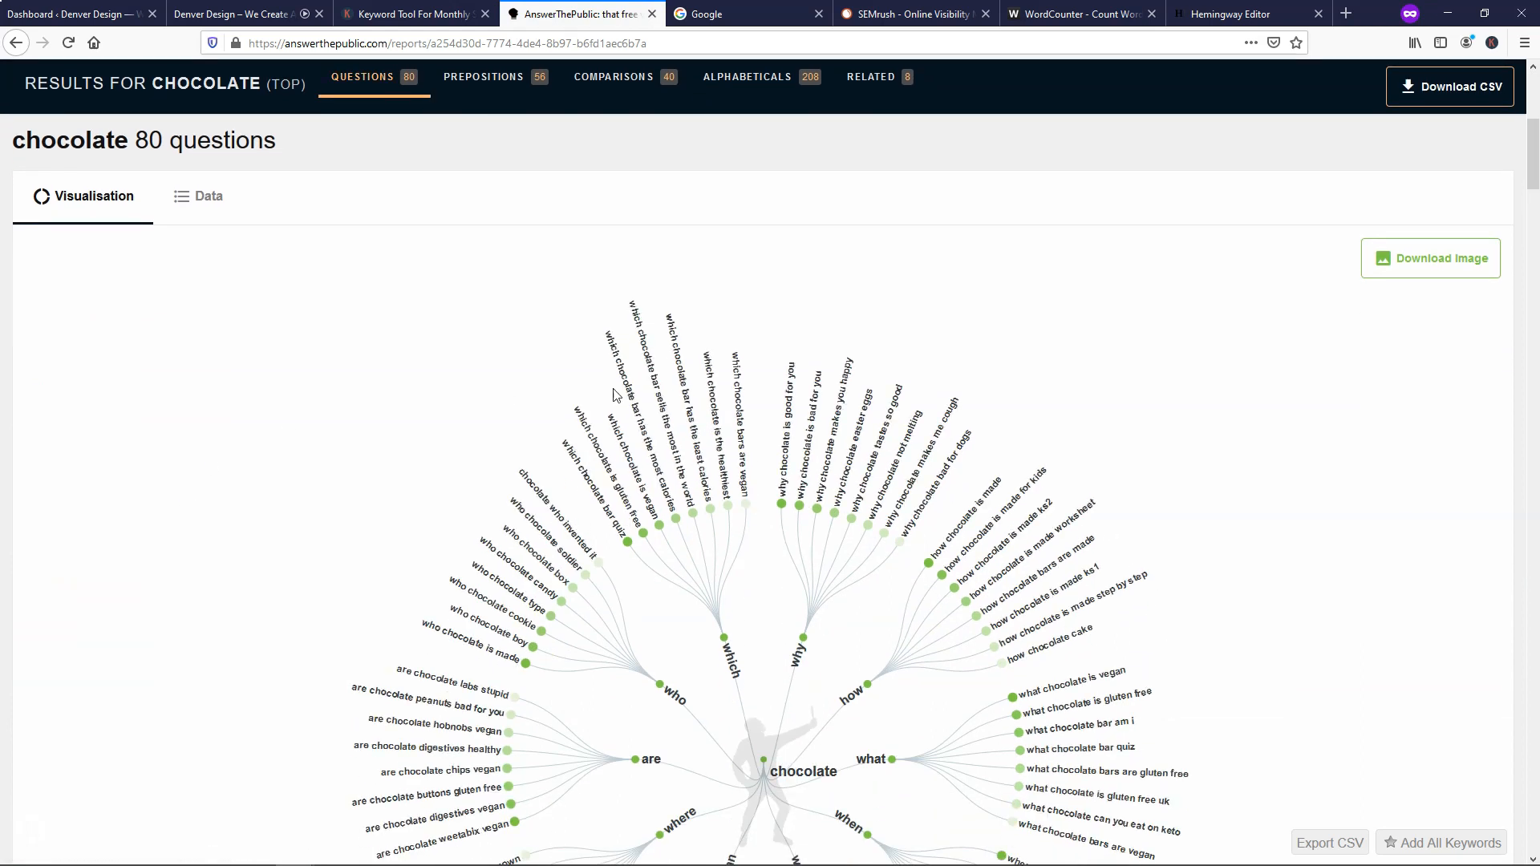
{"action": "mouse_move", "coordinate": [1115, 443]}
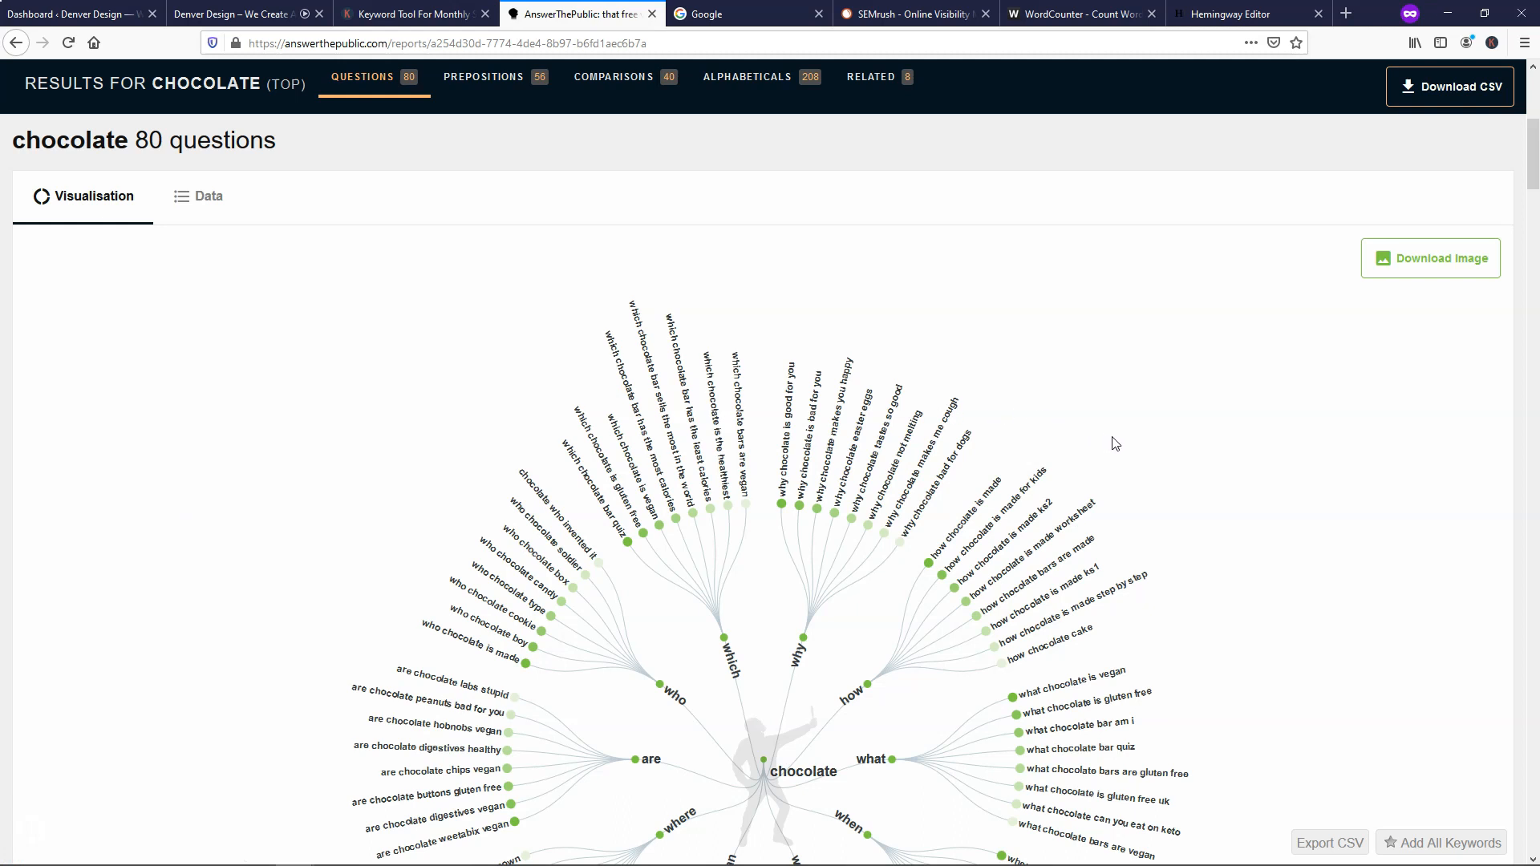
{"action": "mouse_move", "coordinate": [1069, 596]}
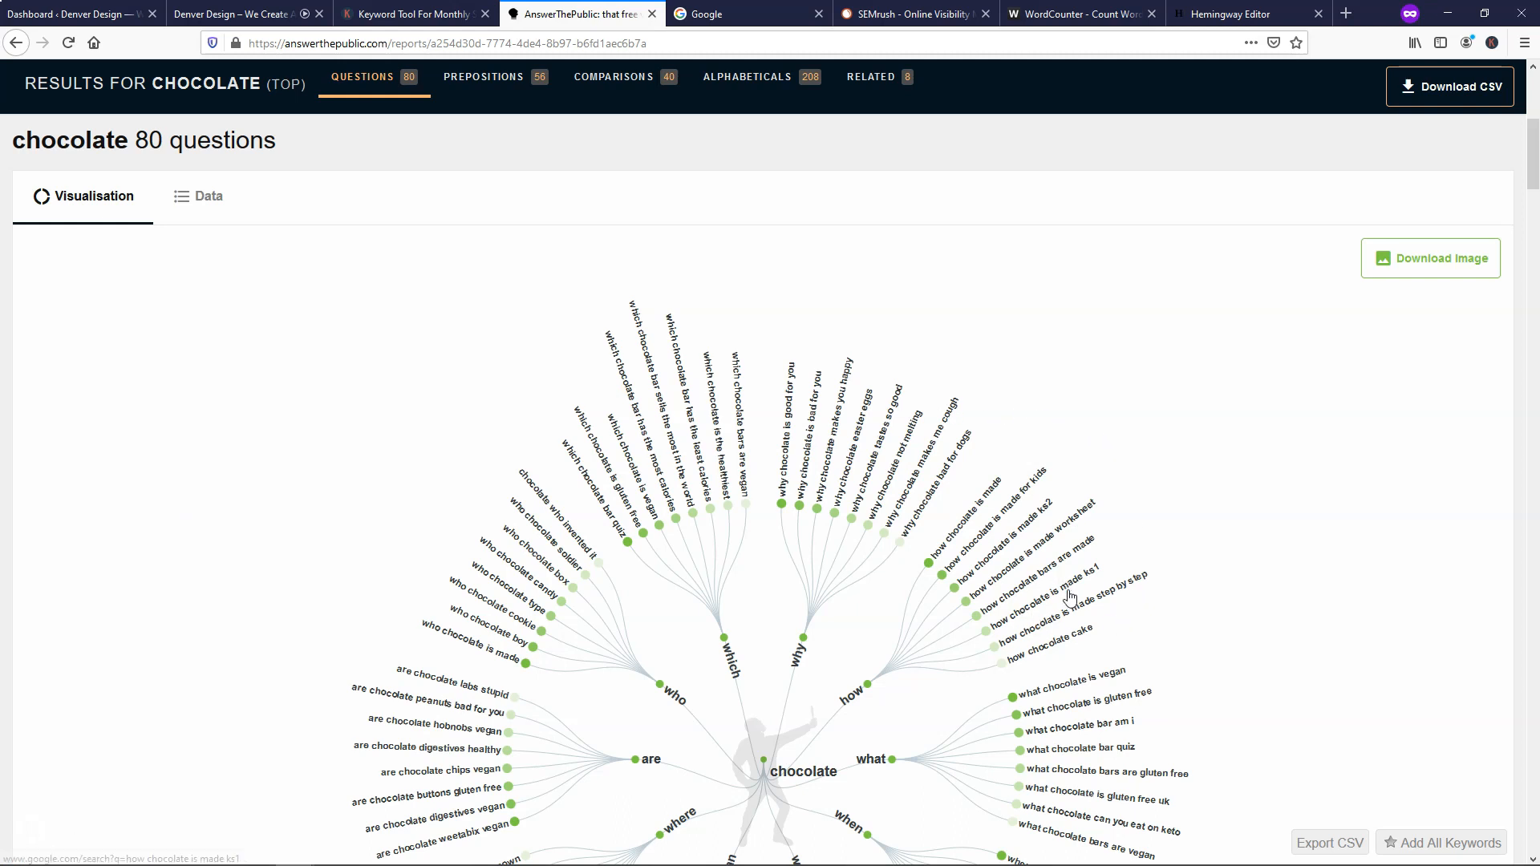
{"action": "mouse_move", "coordinate": [1142, 489]}
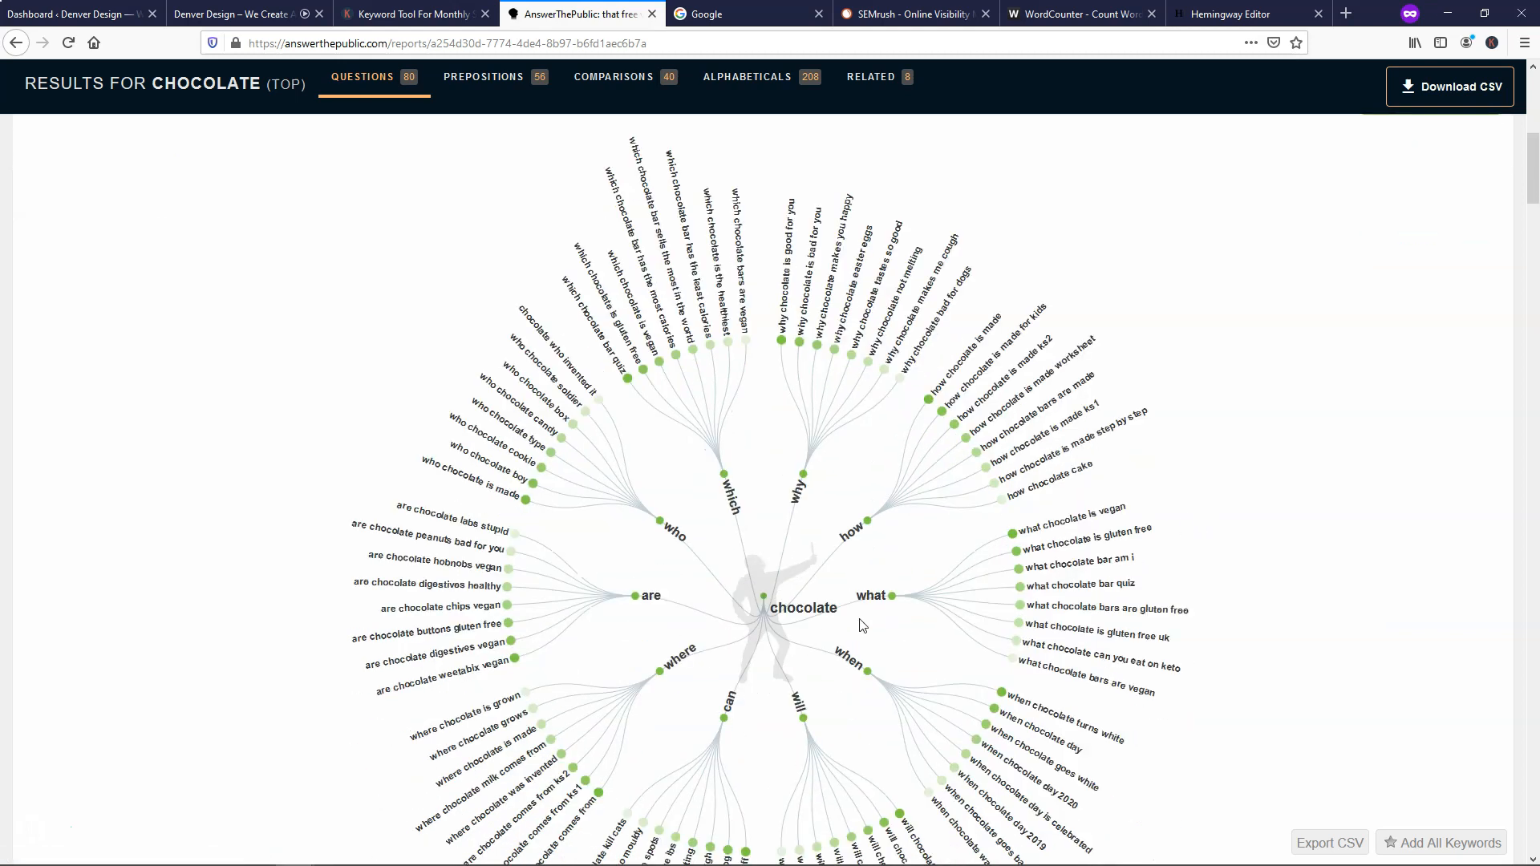
{"action": "mouse_move", "coordinate": [1229, 577]}
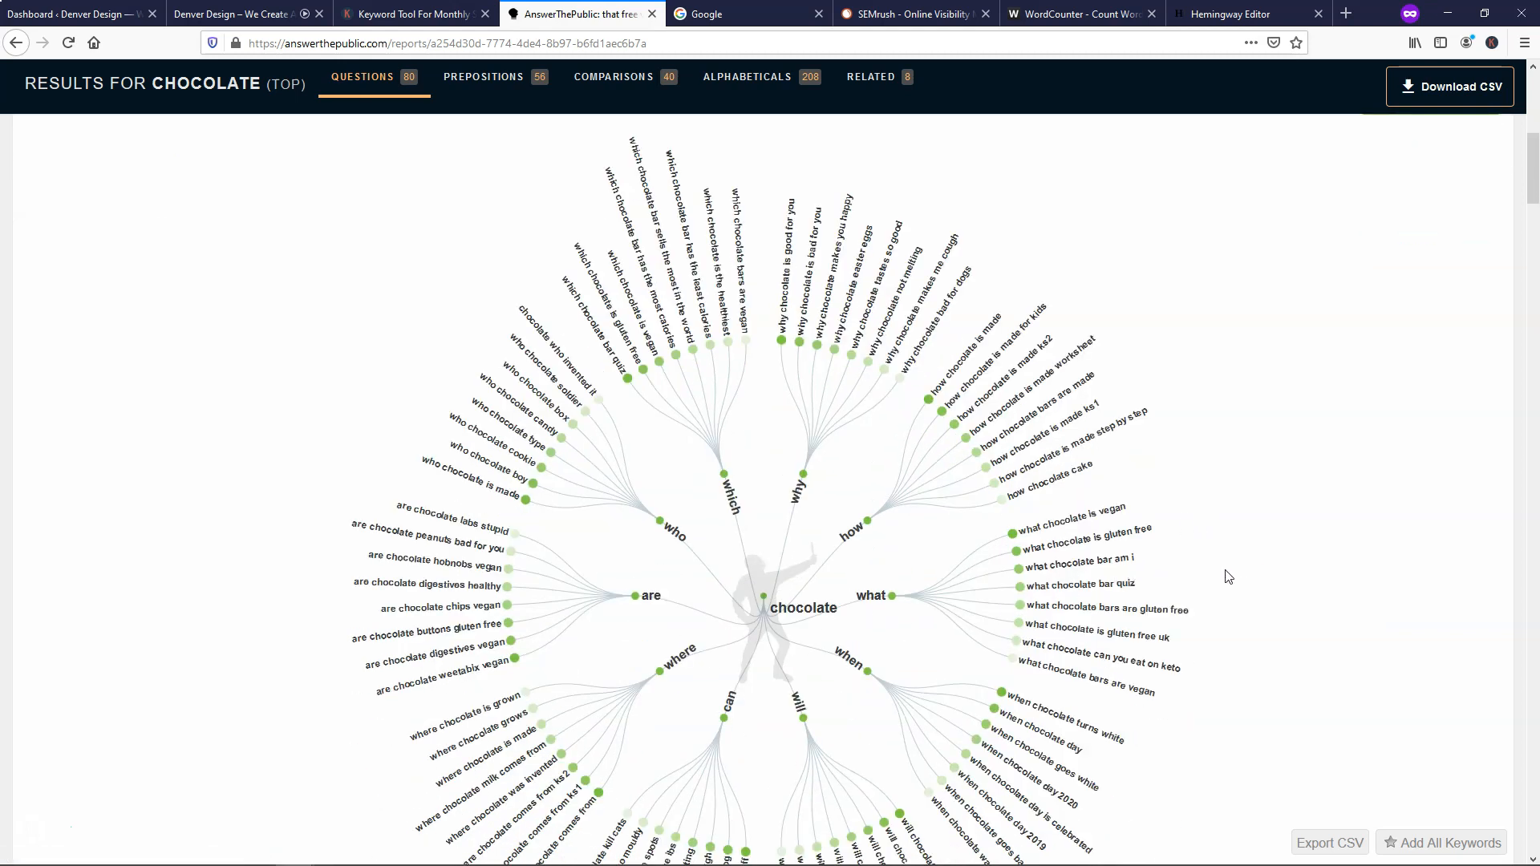
{"action": "mouse_move", "coordinate": [1218, 480]}
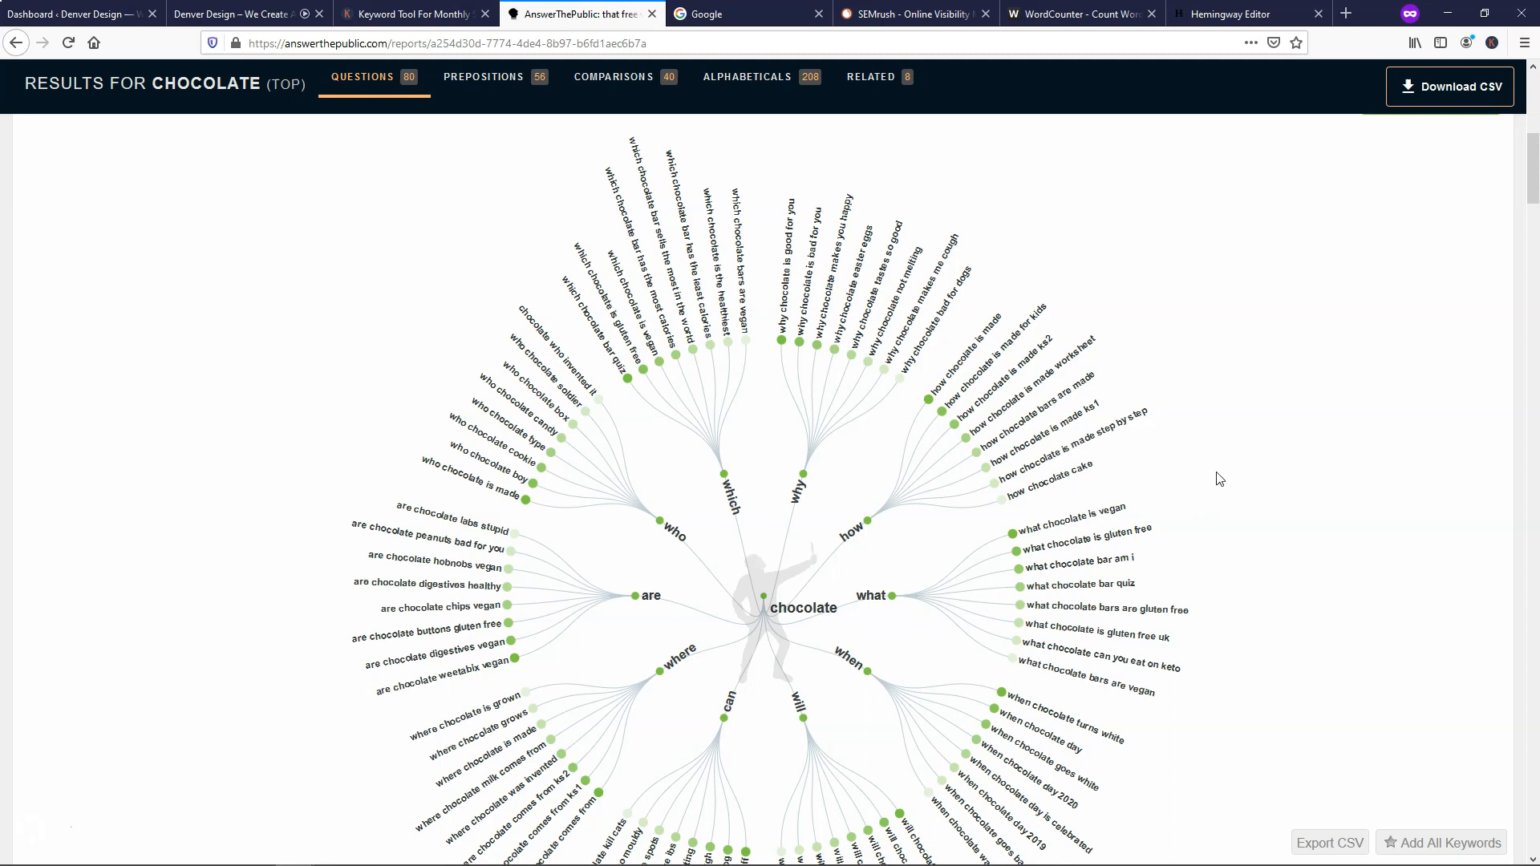
{"action": "mouse_move", "coordinate": [1097, 703]}
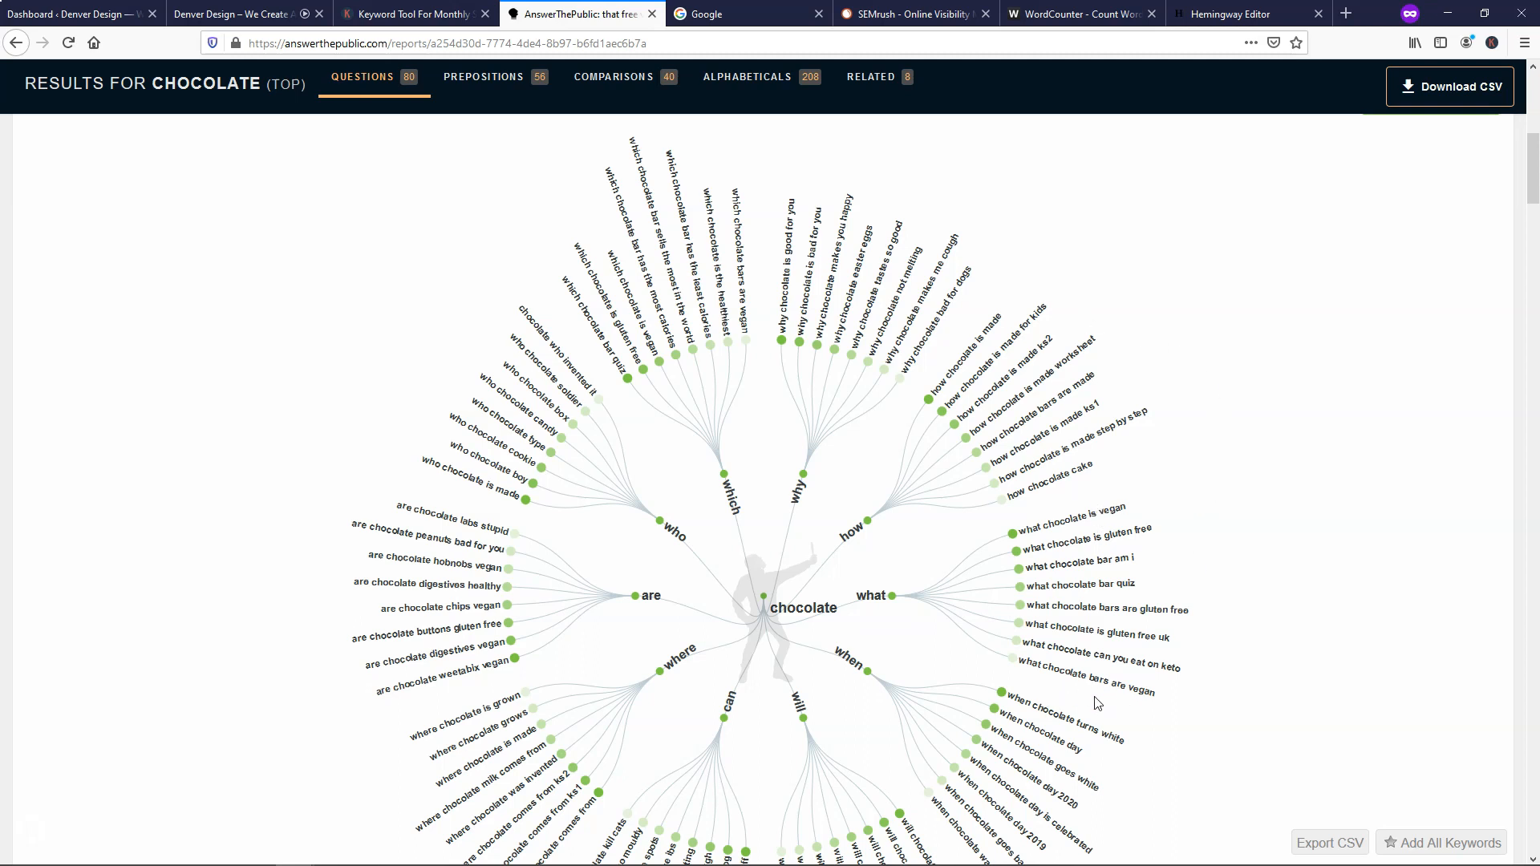
{"action": "mouse_move", "coordinate": [992, 337]}
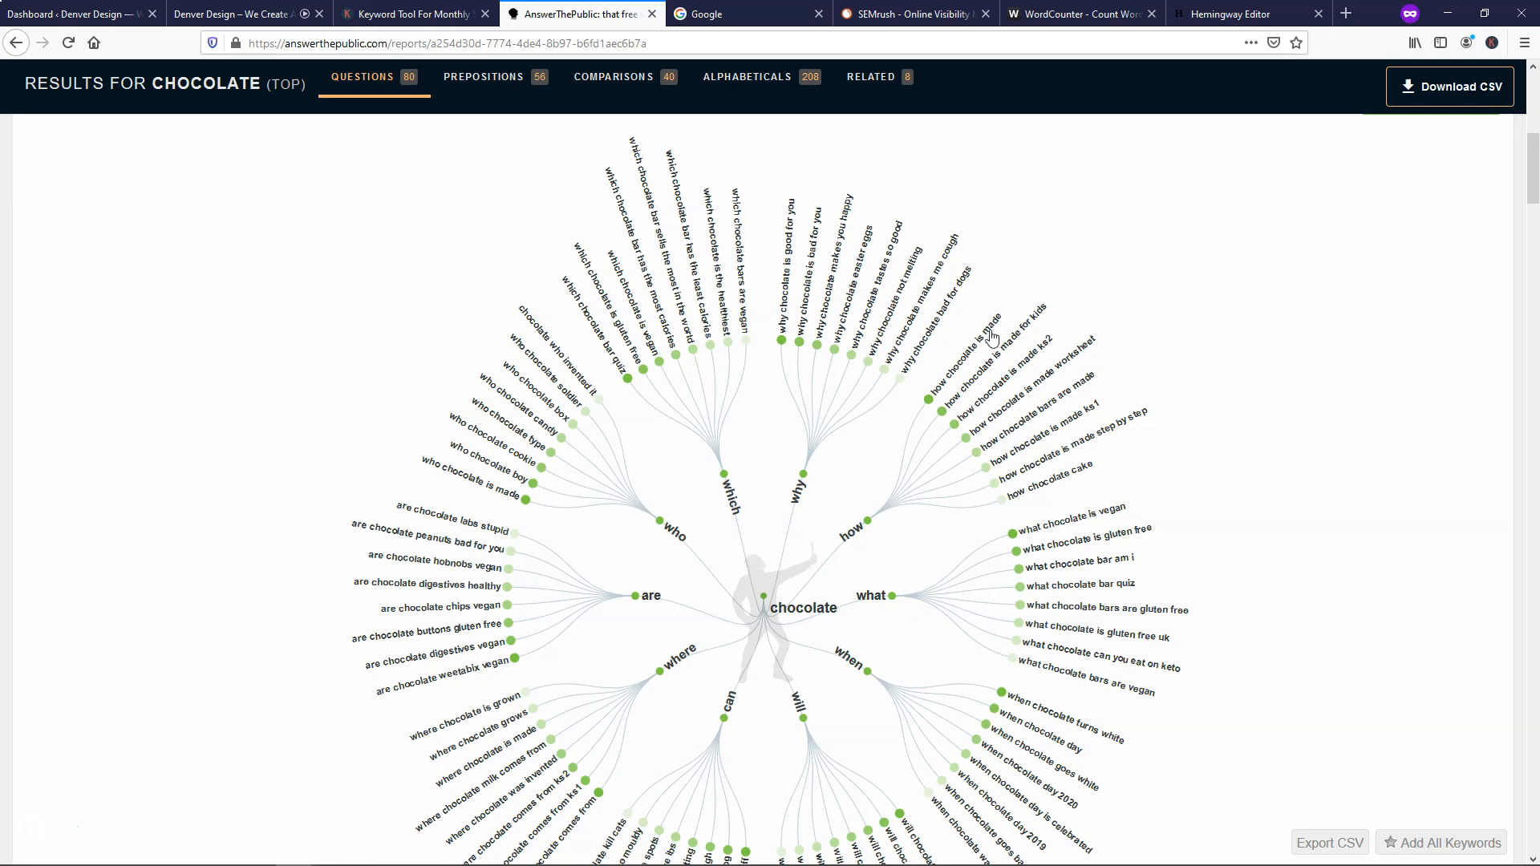
{"action": "mouse_move", "coordinate": [1069, 376]}
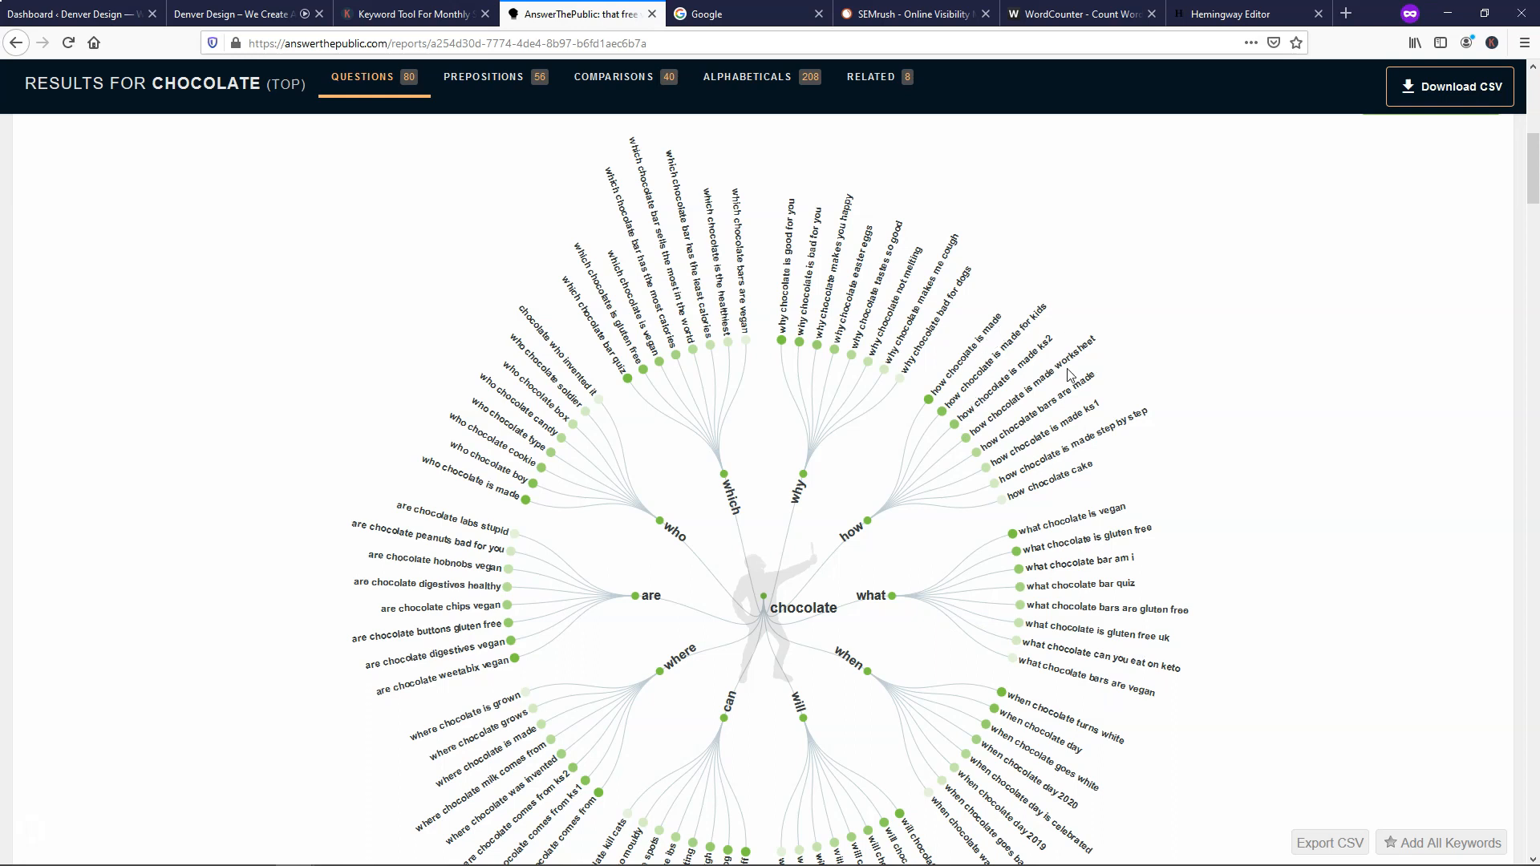
{"action": "scroll", "scroll_direction": "down", "scroll_amount": 3}
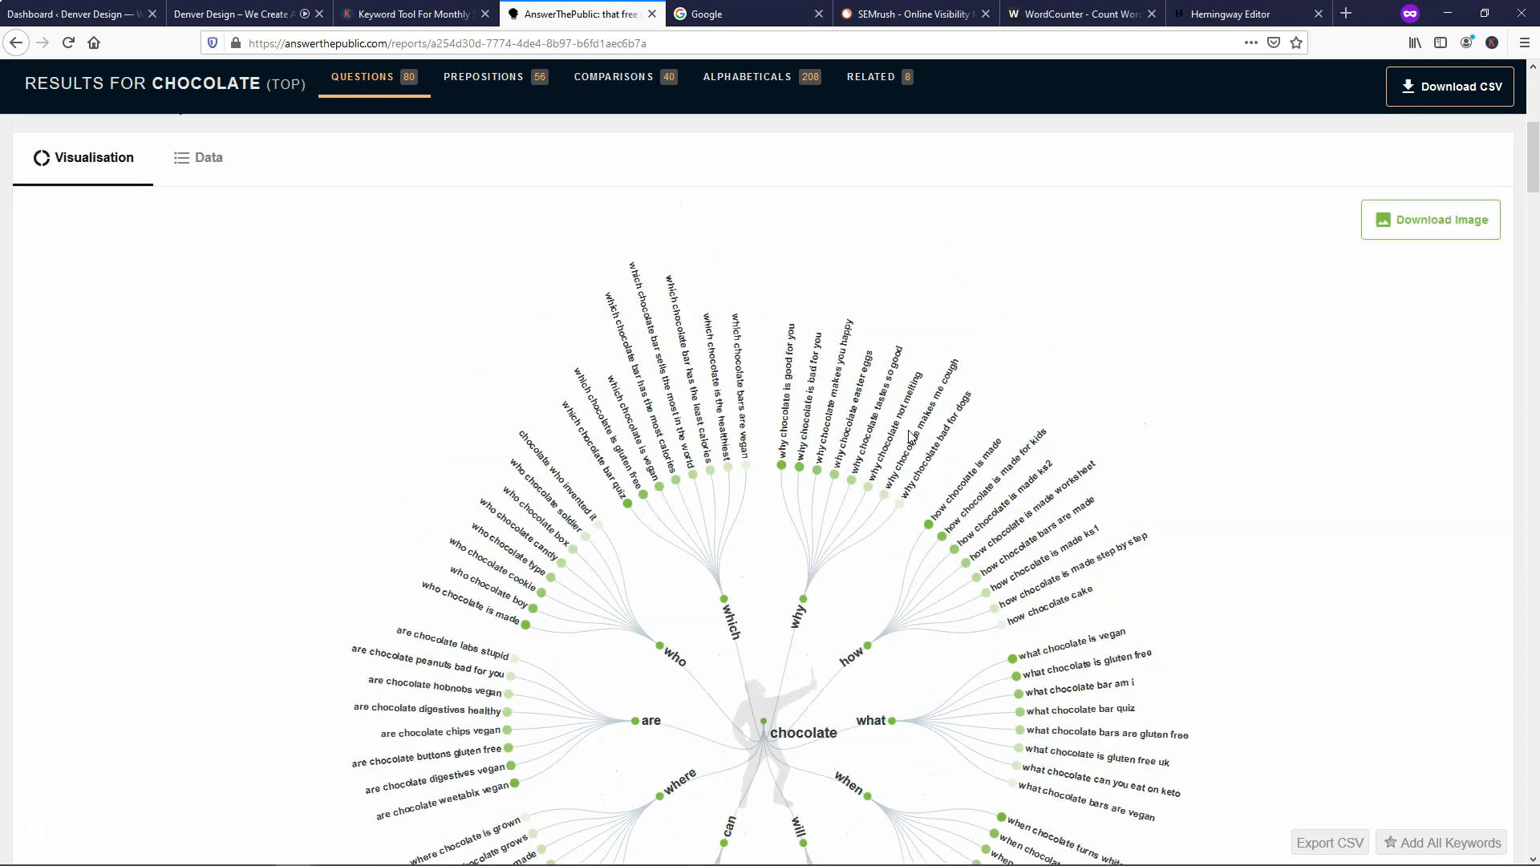
{"action": "scroll", "scroll_direction": "up", "scroll_amount": 3}
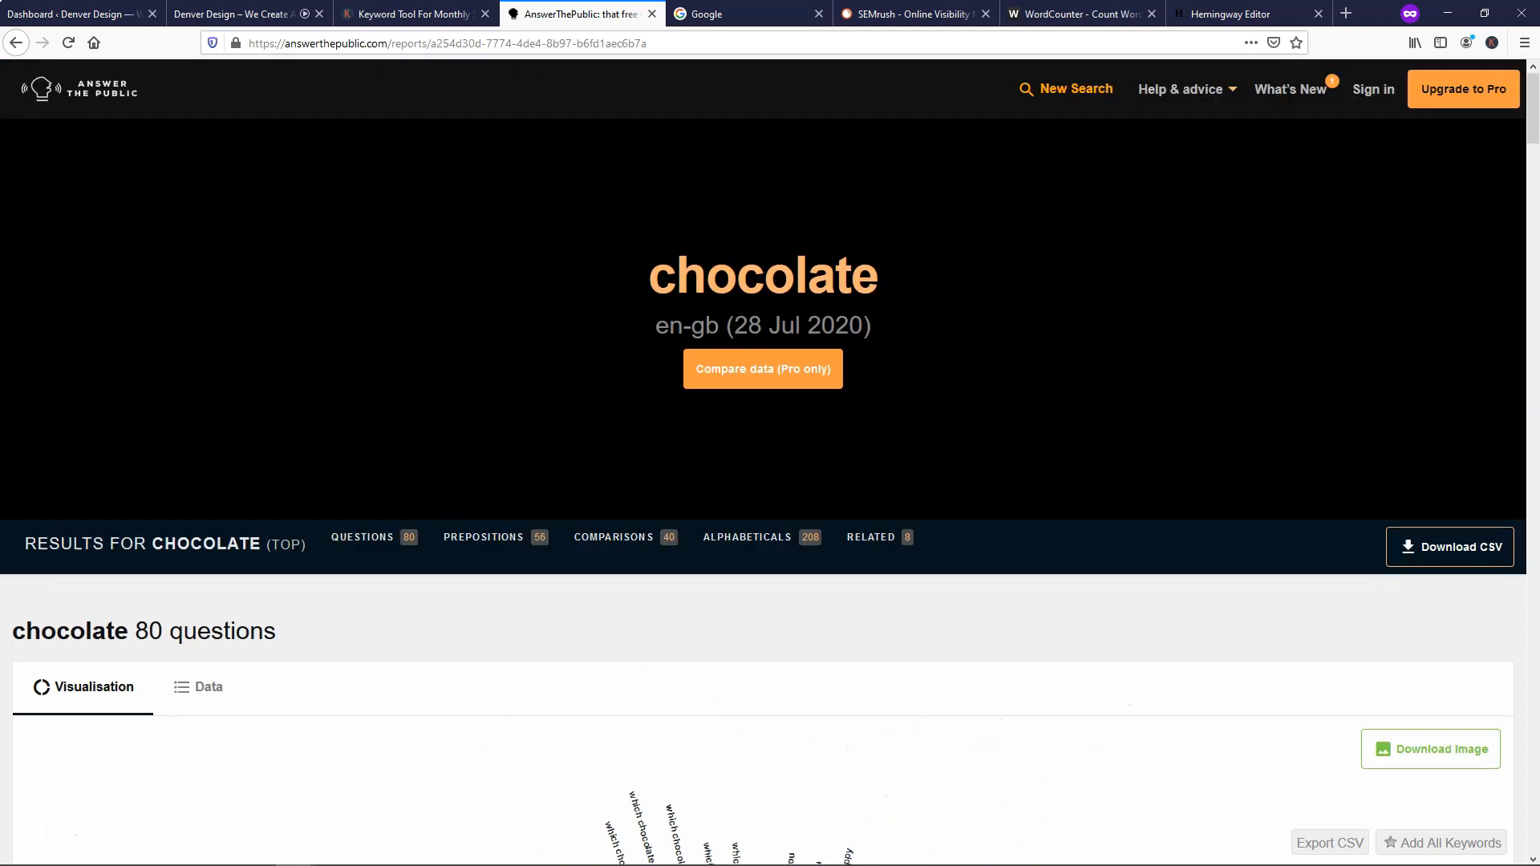
{"action": "mouse_move", "coordinate": [330, 185]}
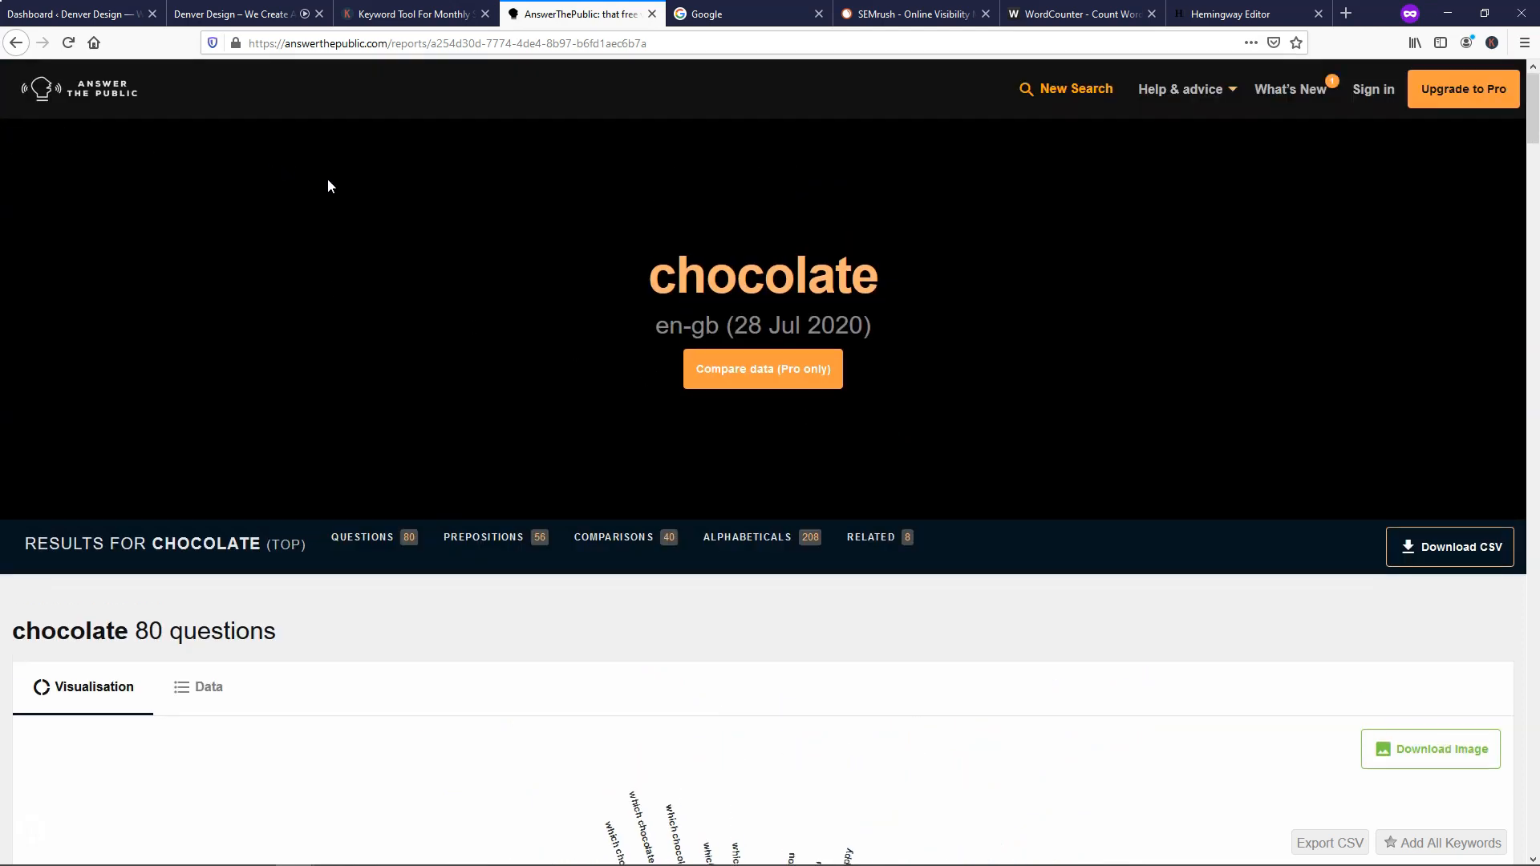
{"action": "mouse_move", "coordinate": [629, 223]}
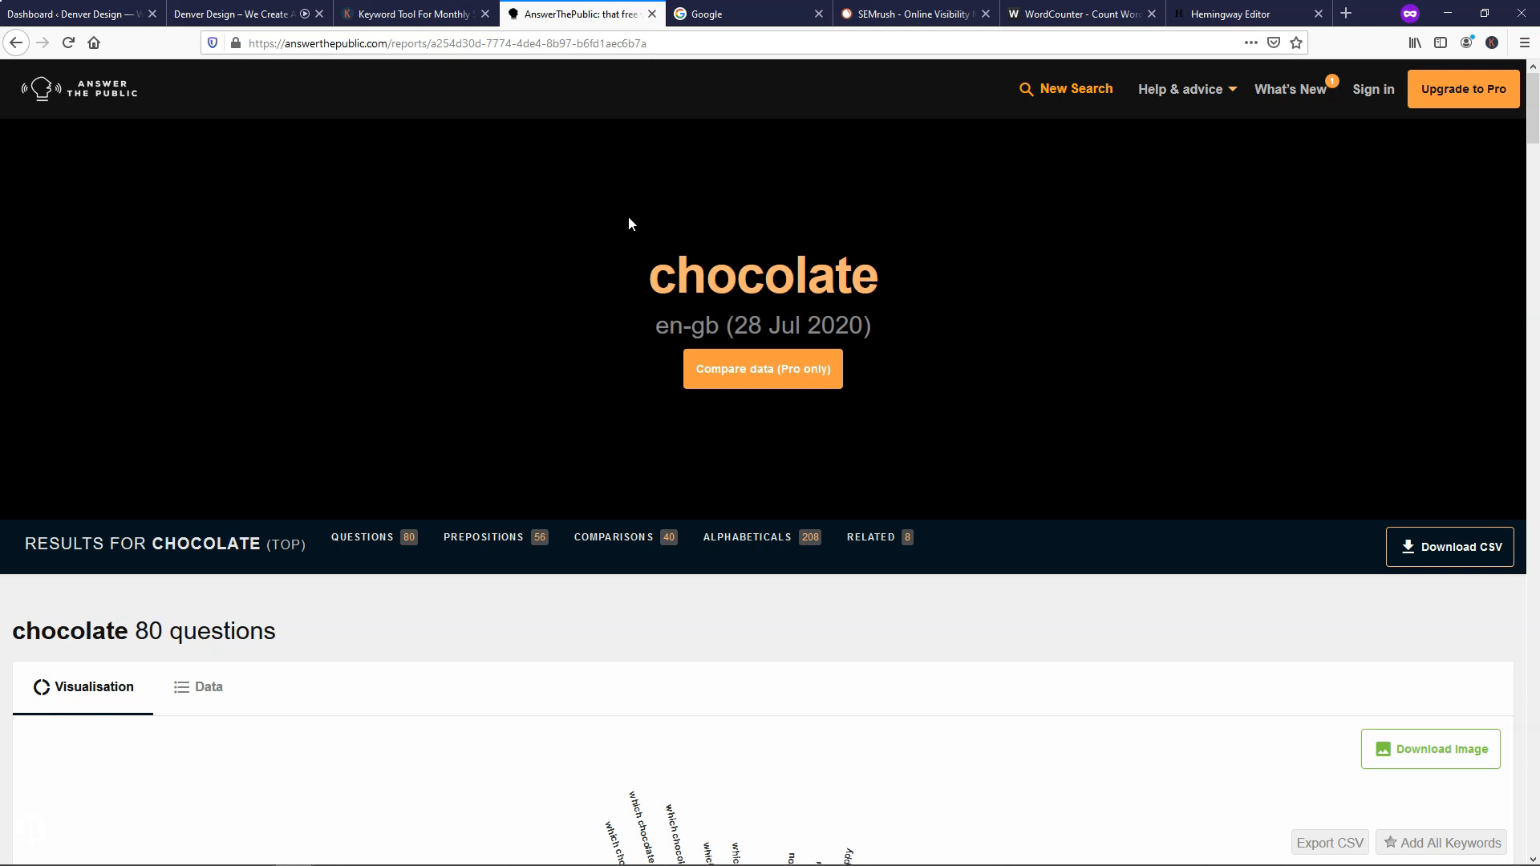
Switch to Google and type 'chocolate' to show its autocomplete suggestions.
{"action": "left_click", "coordinate": [747, 14]}
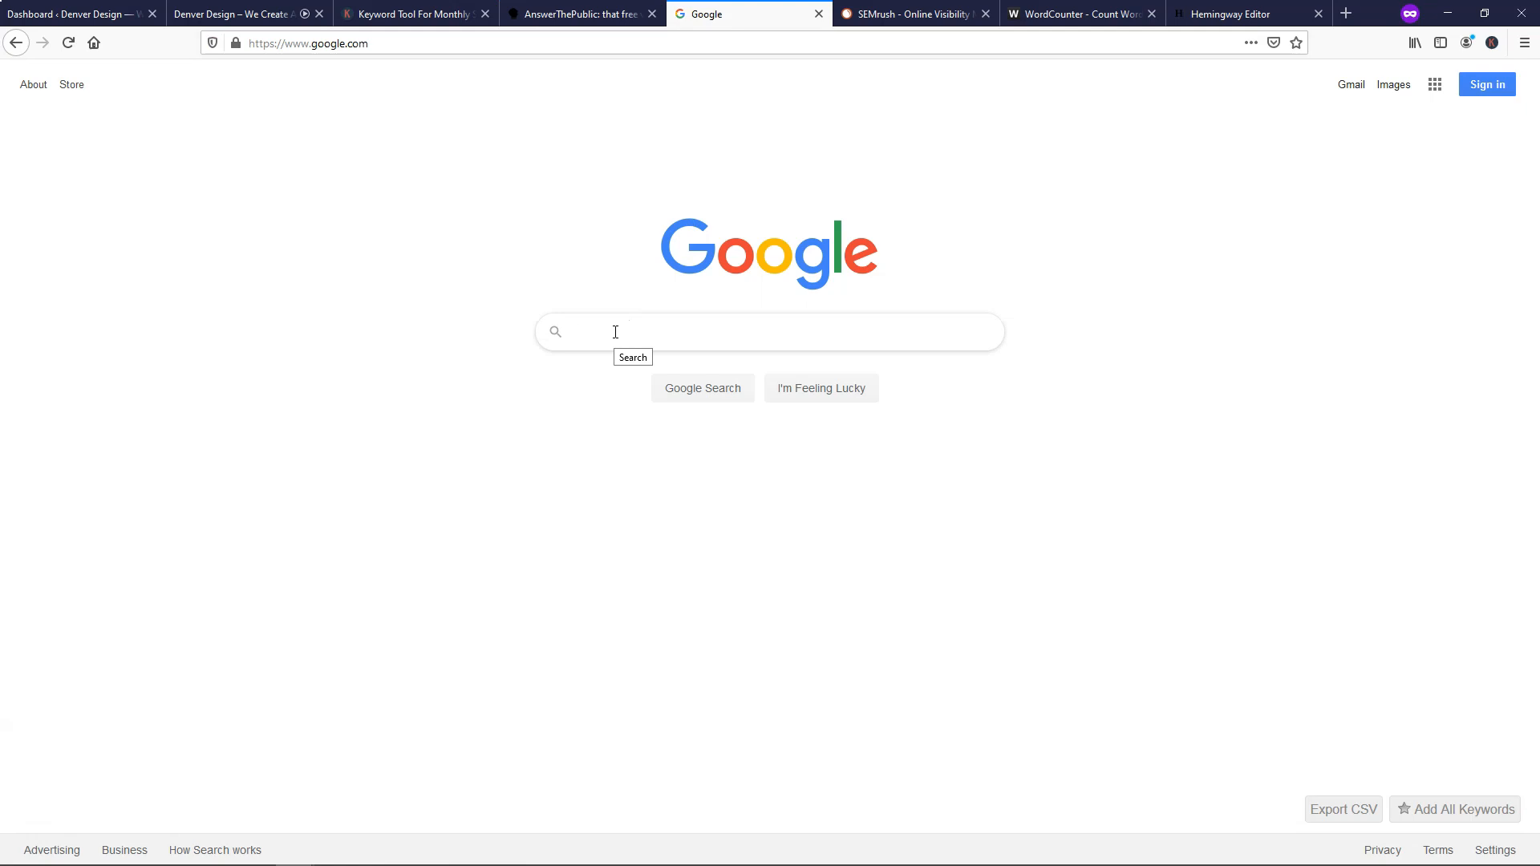
{"action": "type", "text": "chocol"}
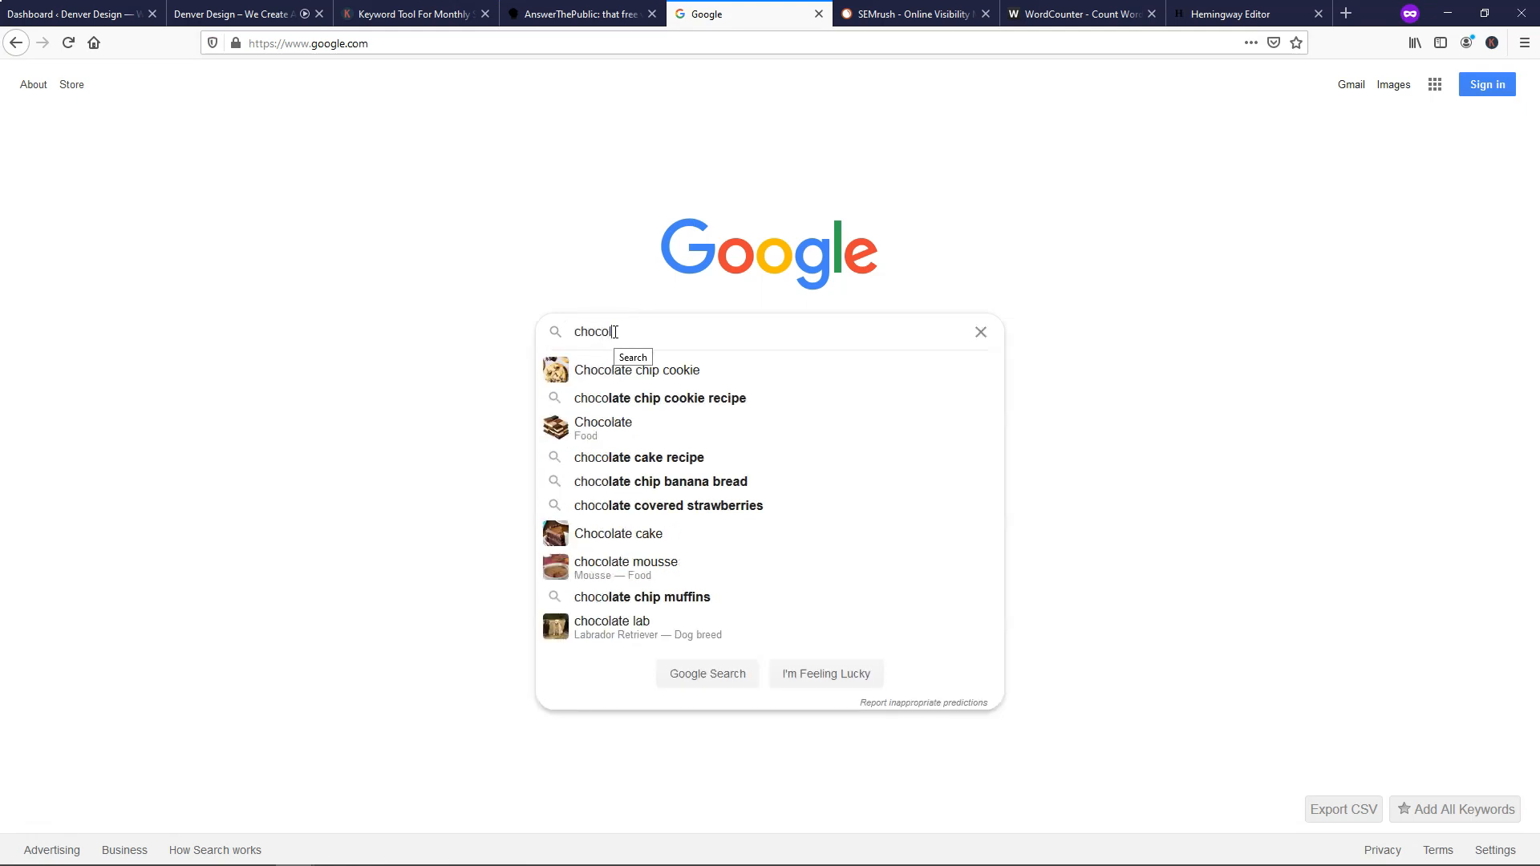
{"action": "type", "text": "ate"}
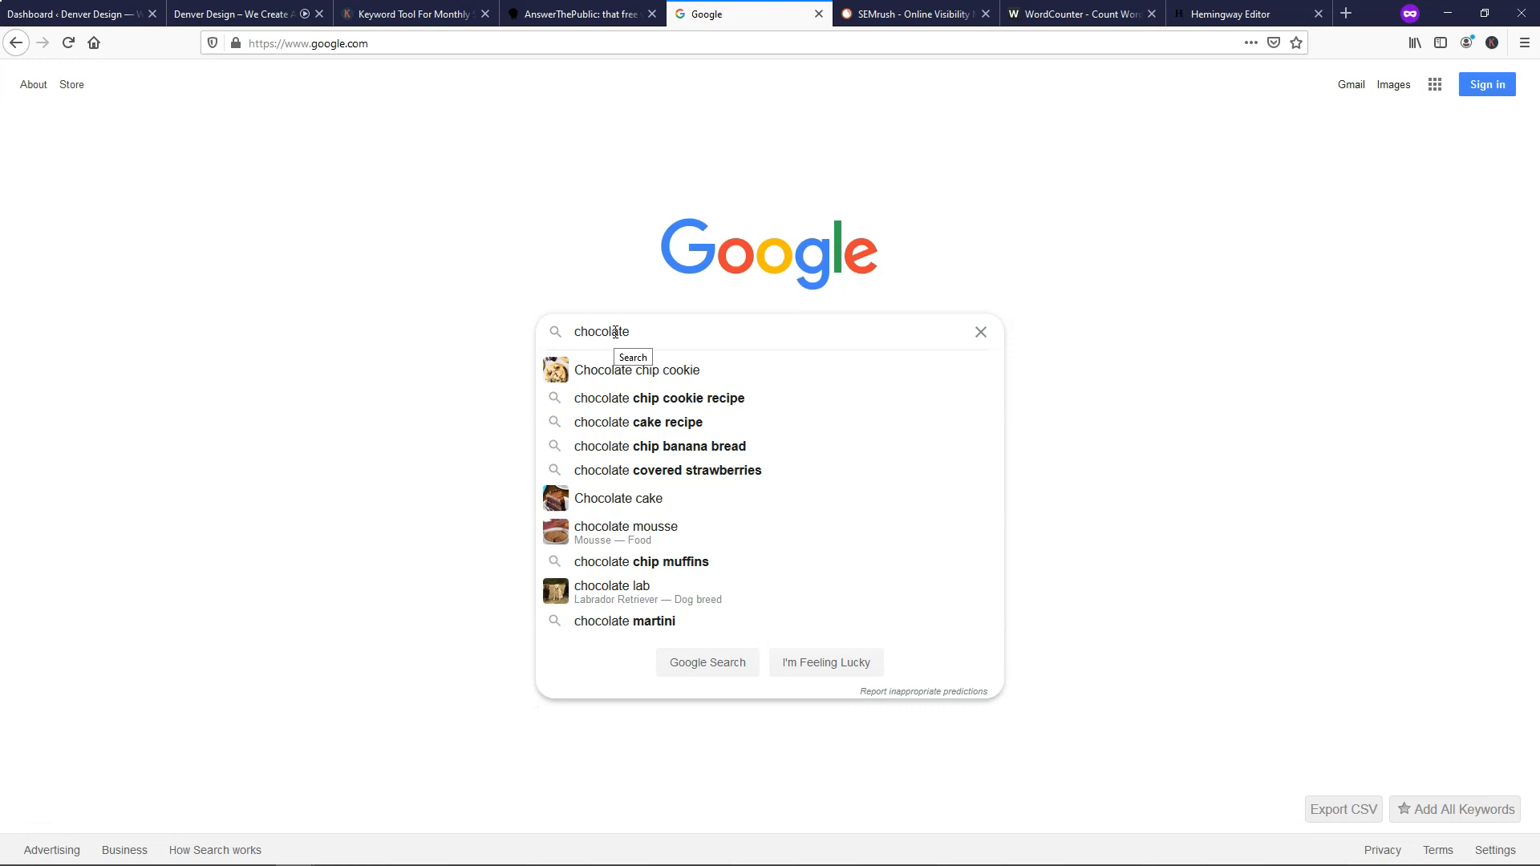
{"action": "mouse_move", "coordinate": [677, 398]}
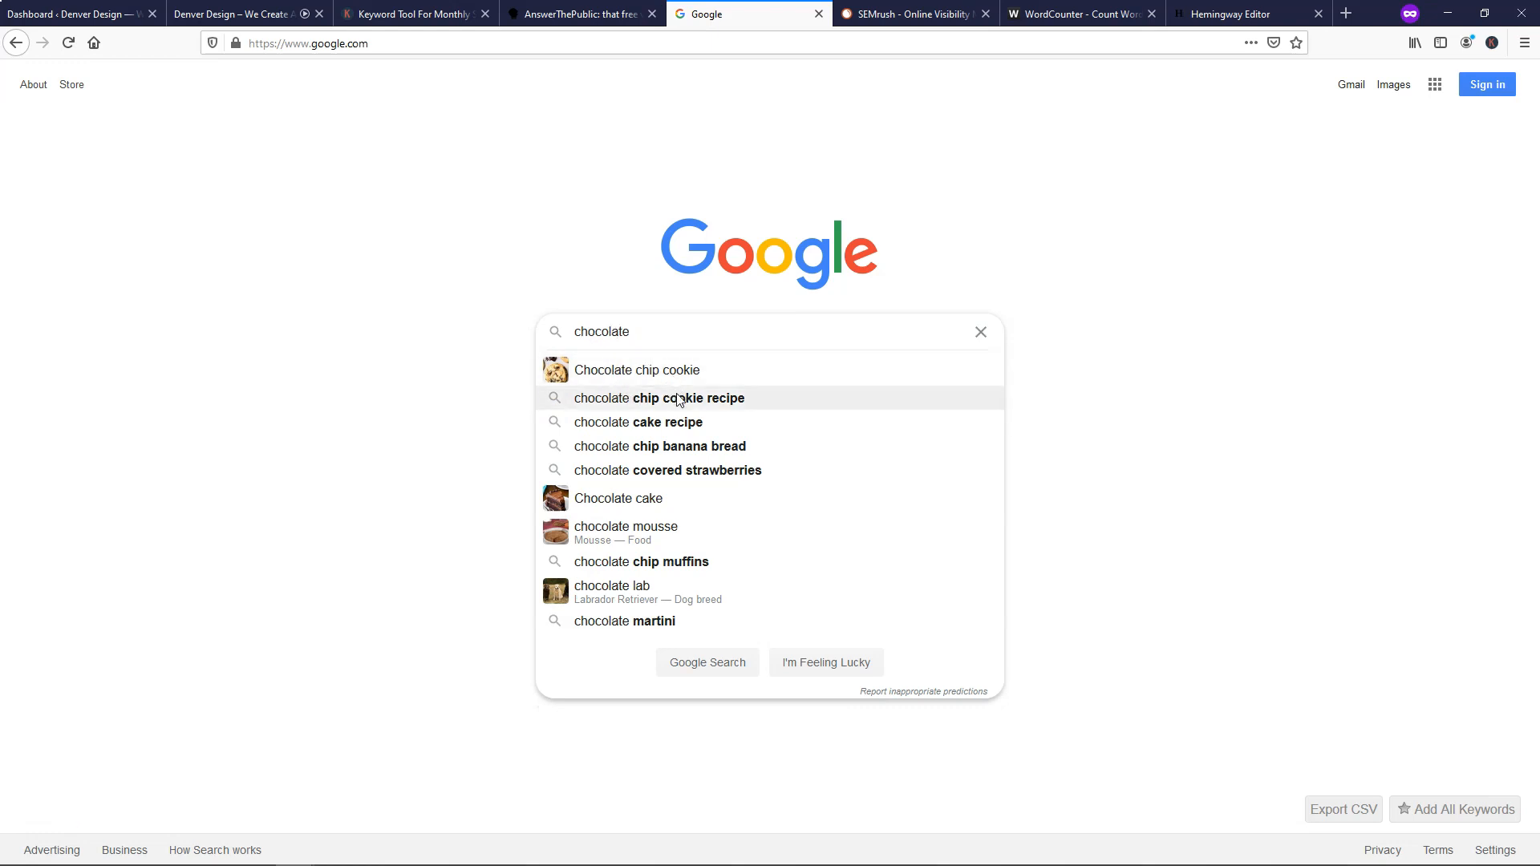
{"action": "mouse_move", "coordinate": [646, 378]}
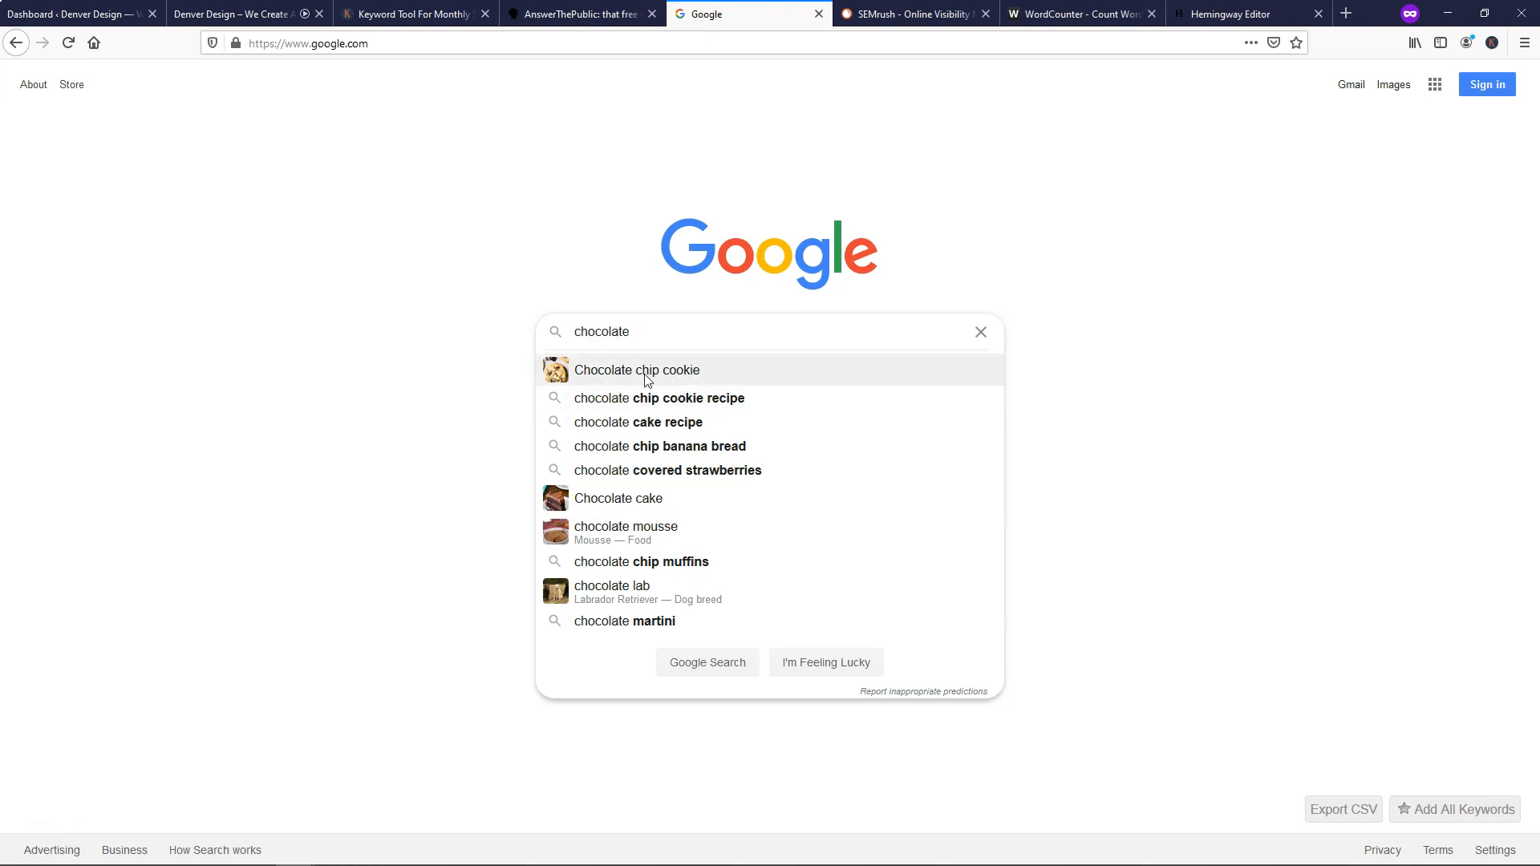
{"action": "mouse_move", "coordinate": [723, 413]}
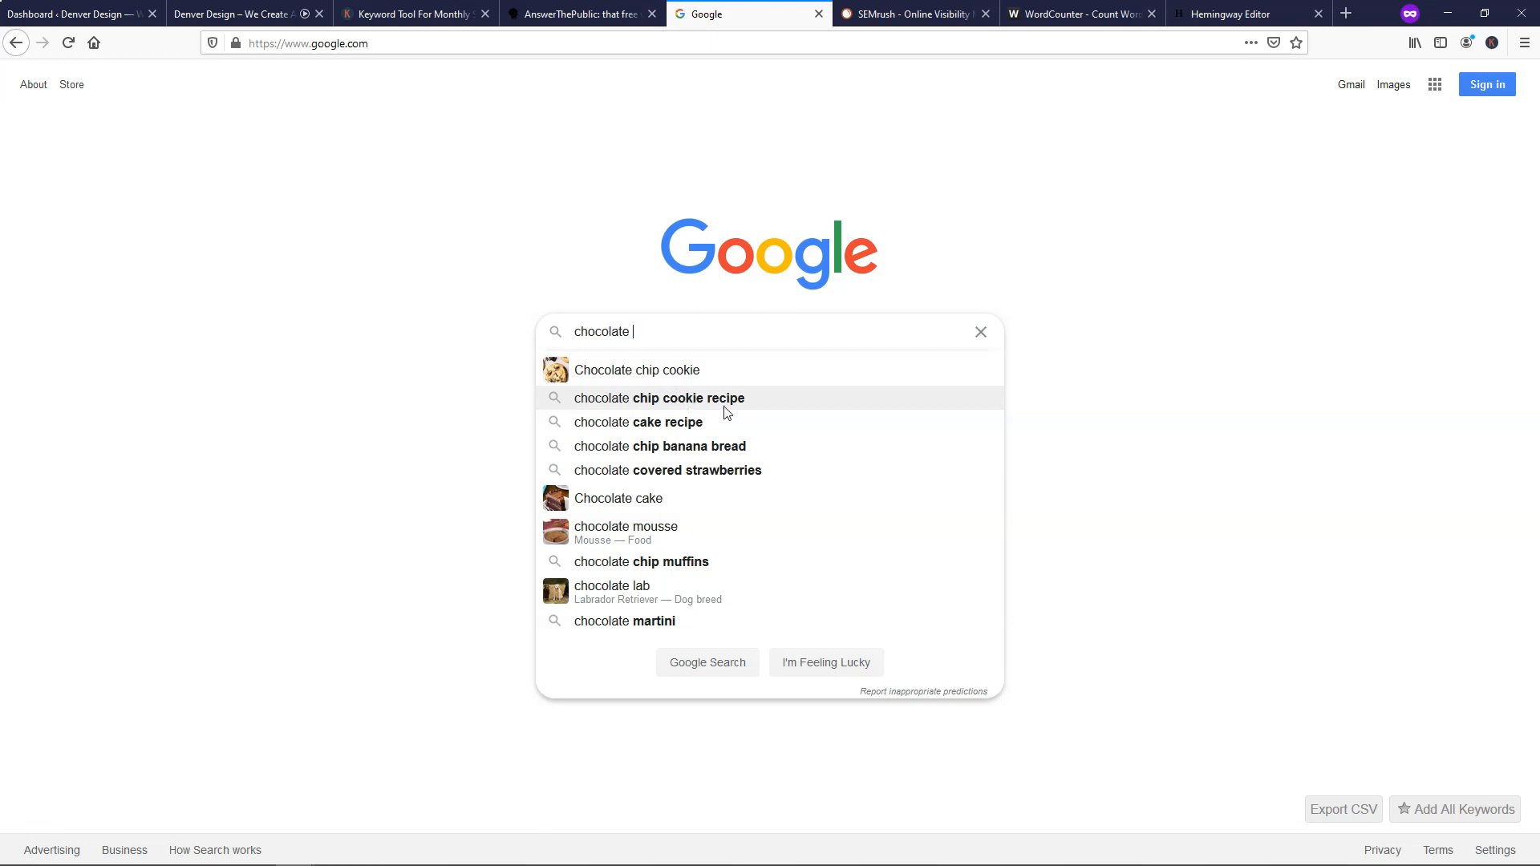
{"action": "mouse_move", "coordinate": [684, 451]}
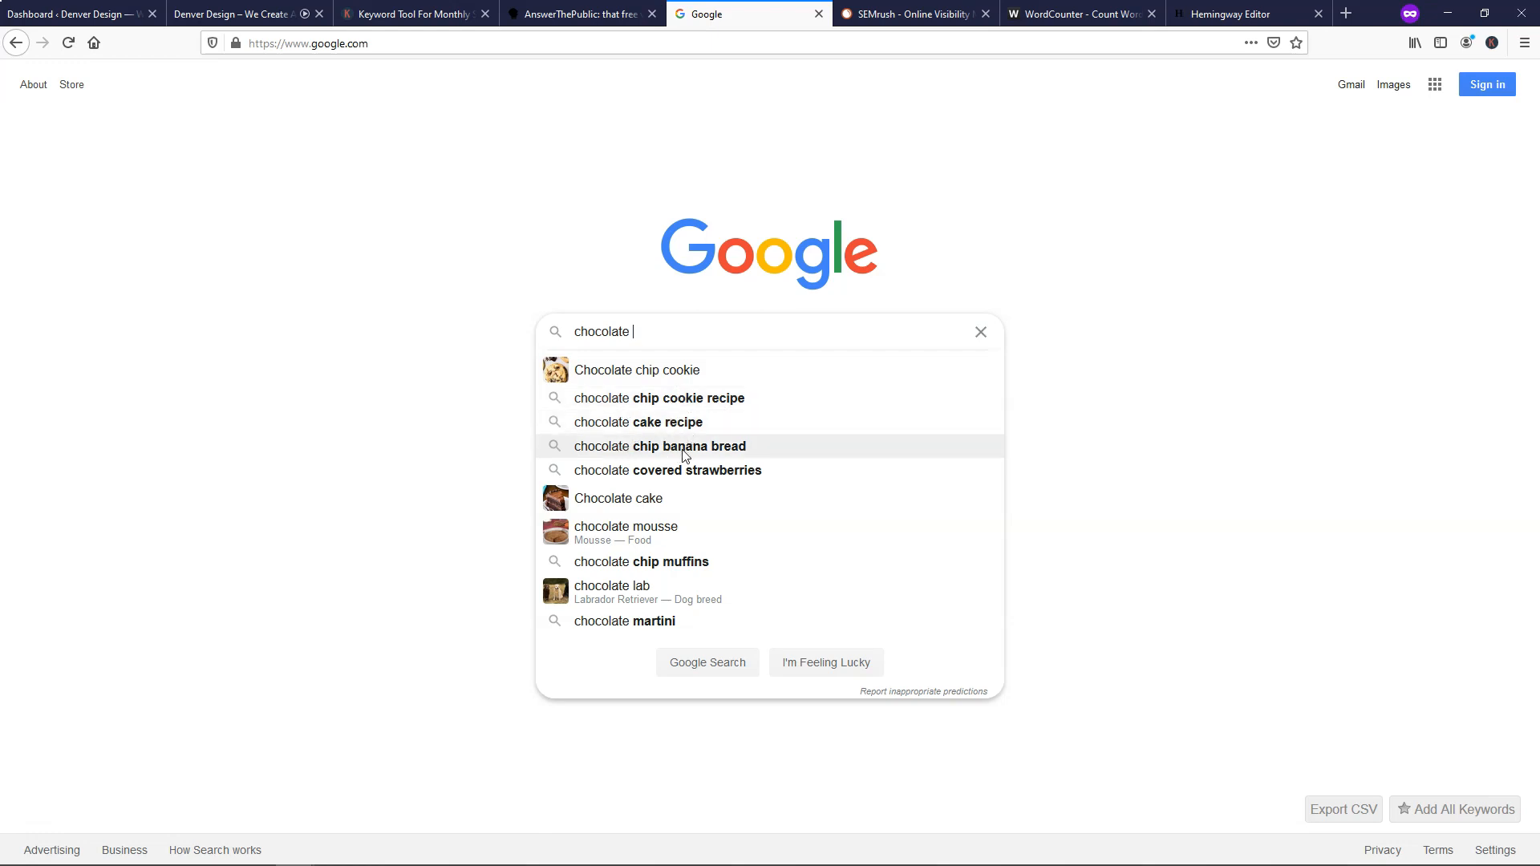
{"action": "mouse_move", "coordinate": [740, 473]}
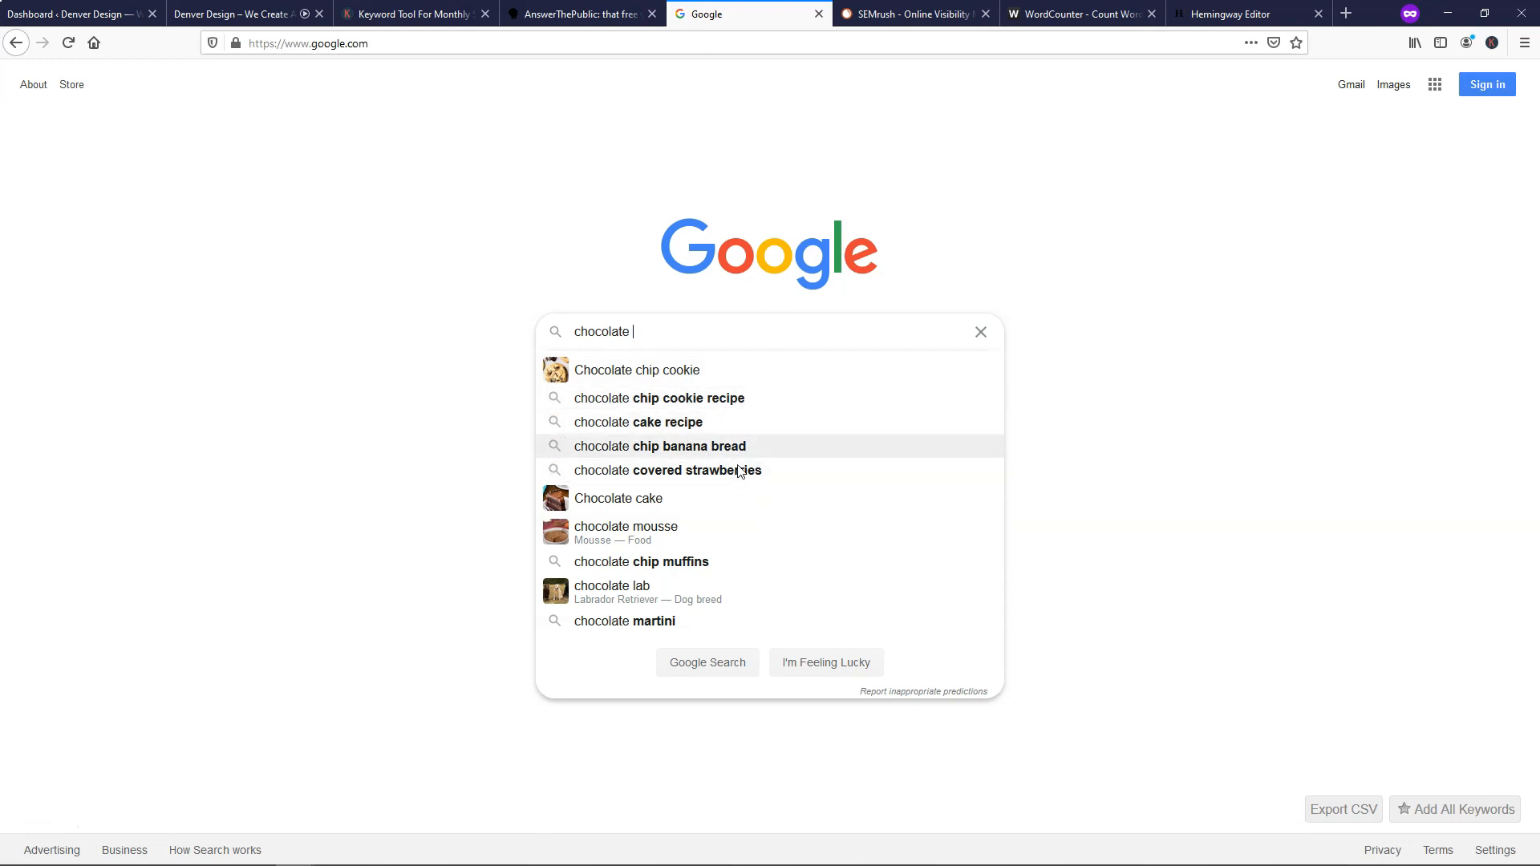
{"action": "mouse_move", "coordinate": [738, 420]}
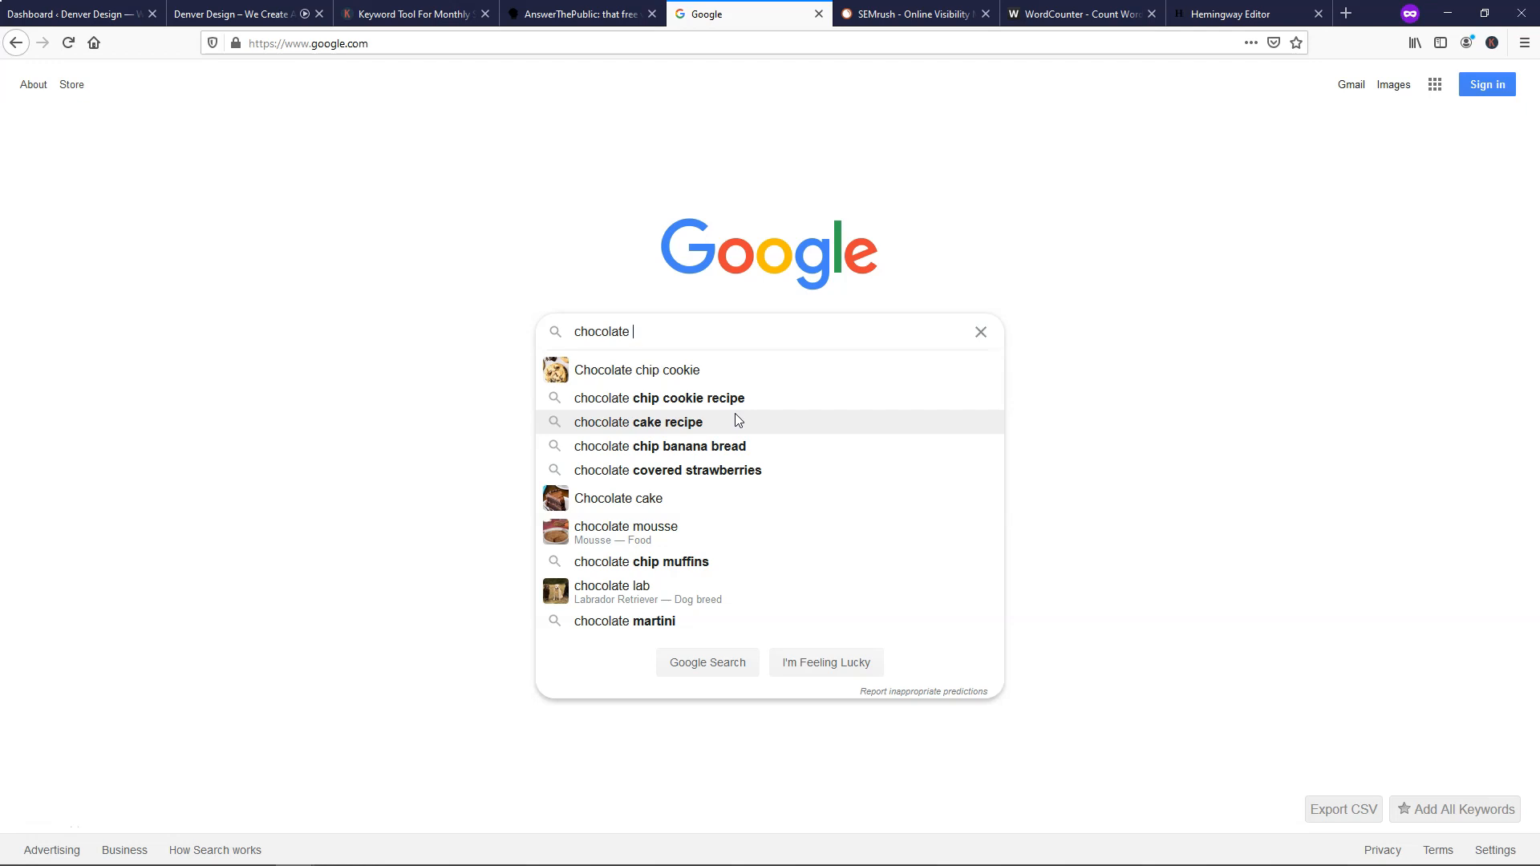
Extend the Google query to 'chocolate chip' to refresh the suggestion list.
{"action": "type", "text": "chip"}
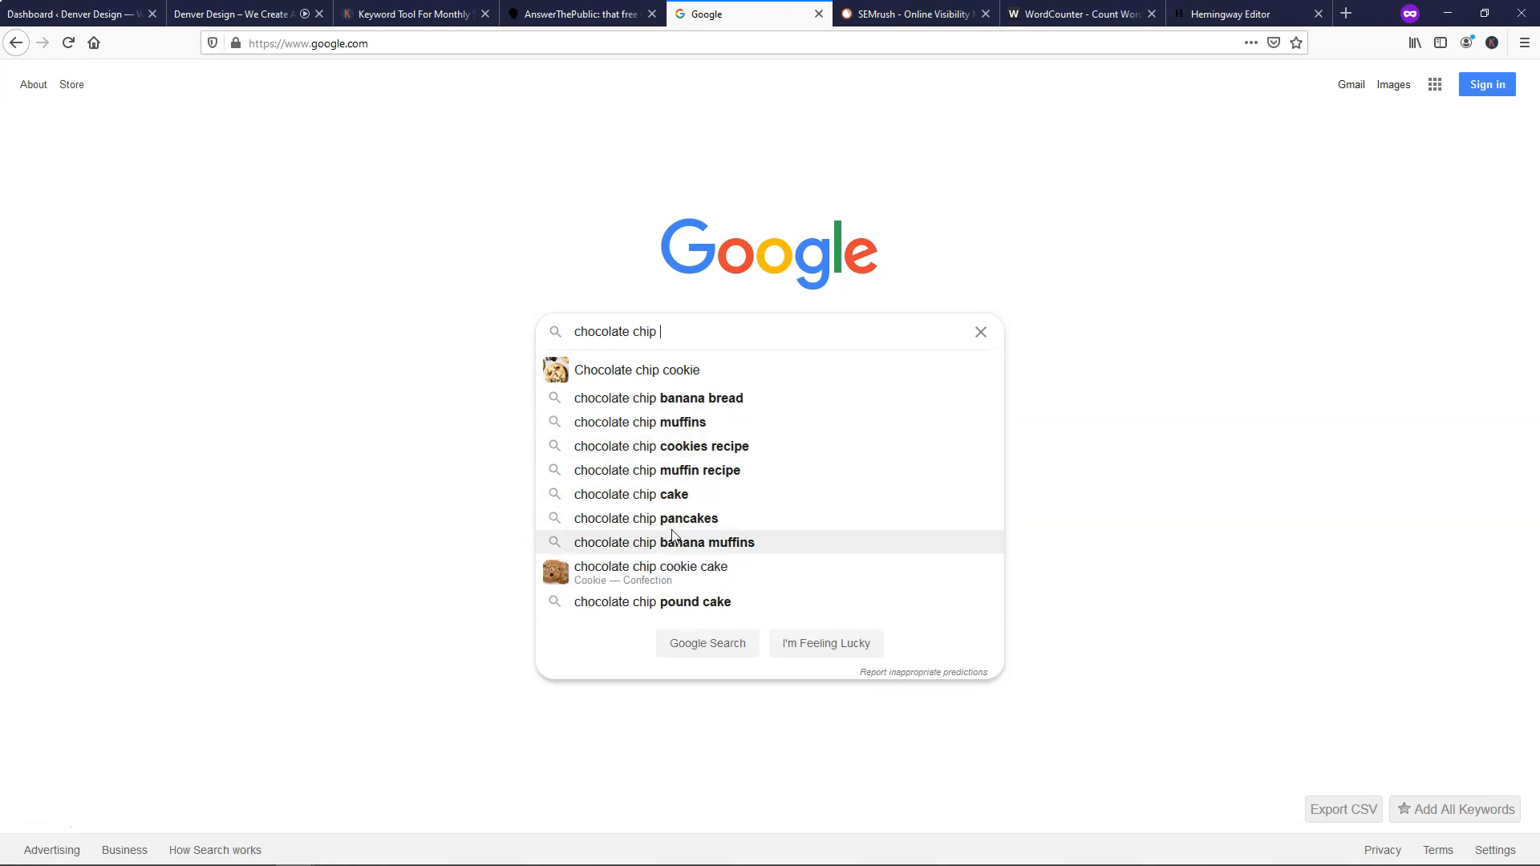
{"action": "mouse_move", "coordinate": [850, 472]}
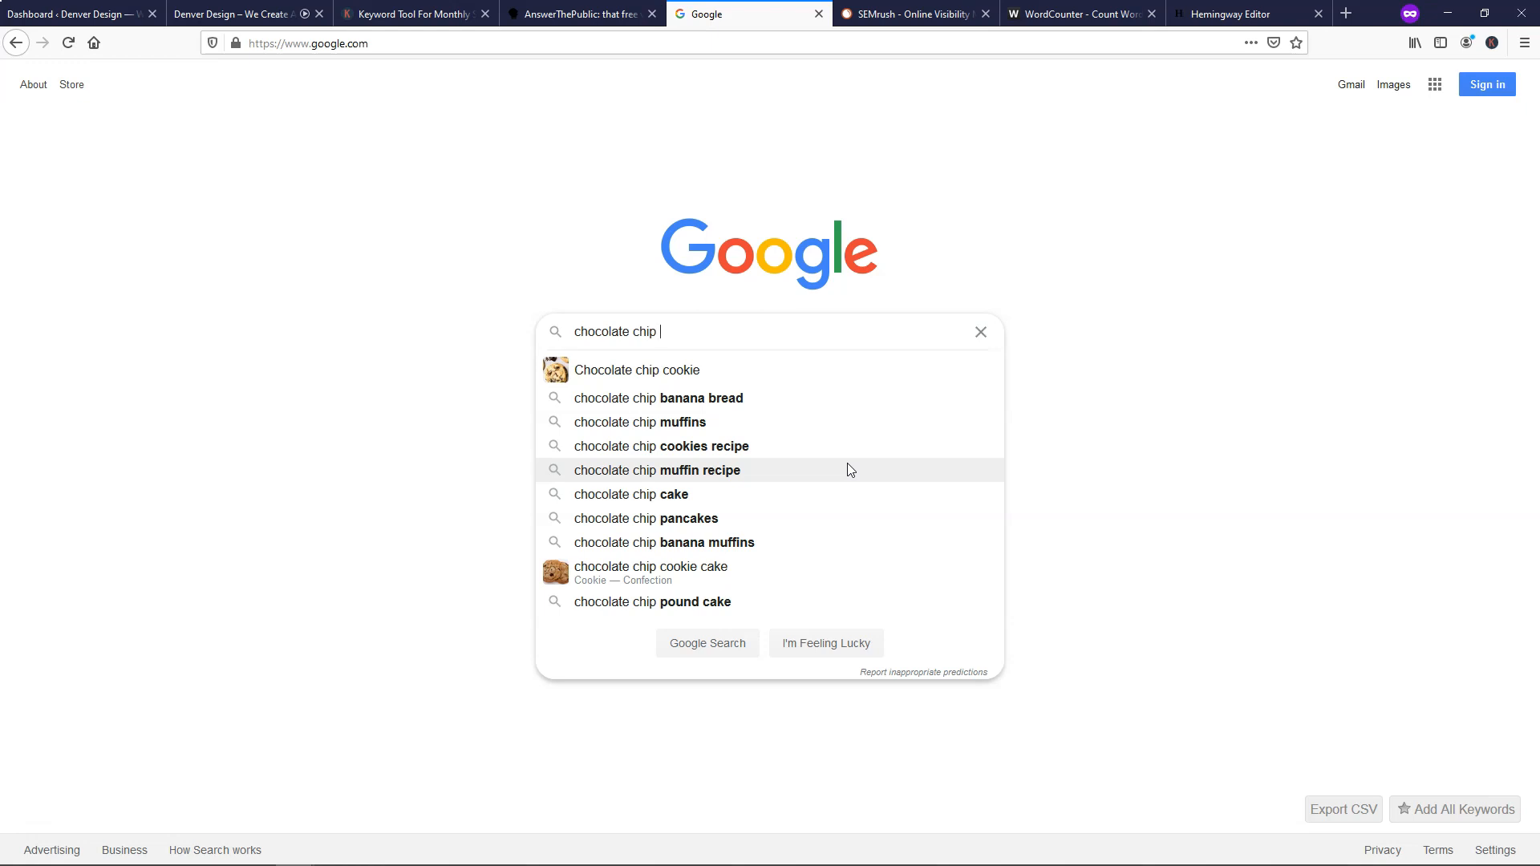
{"action": "mouse_move", "coordinate": [820, 450]}
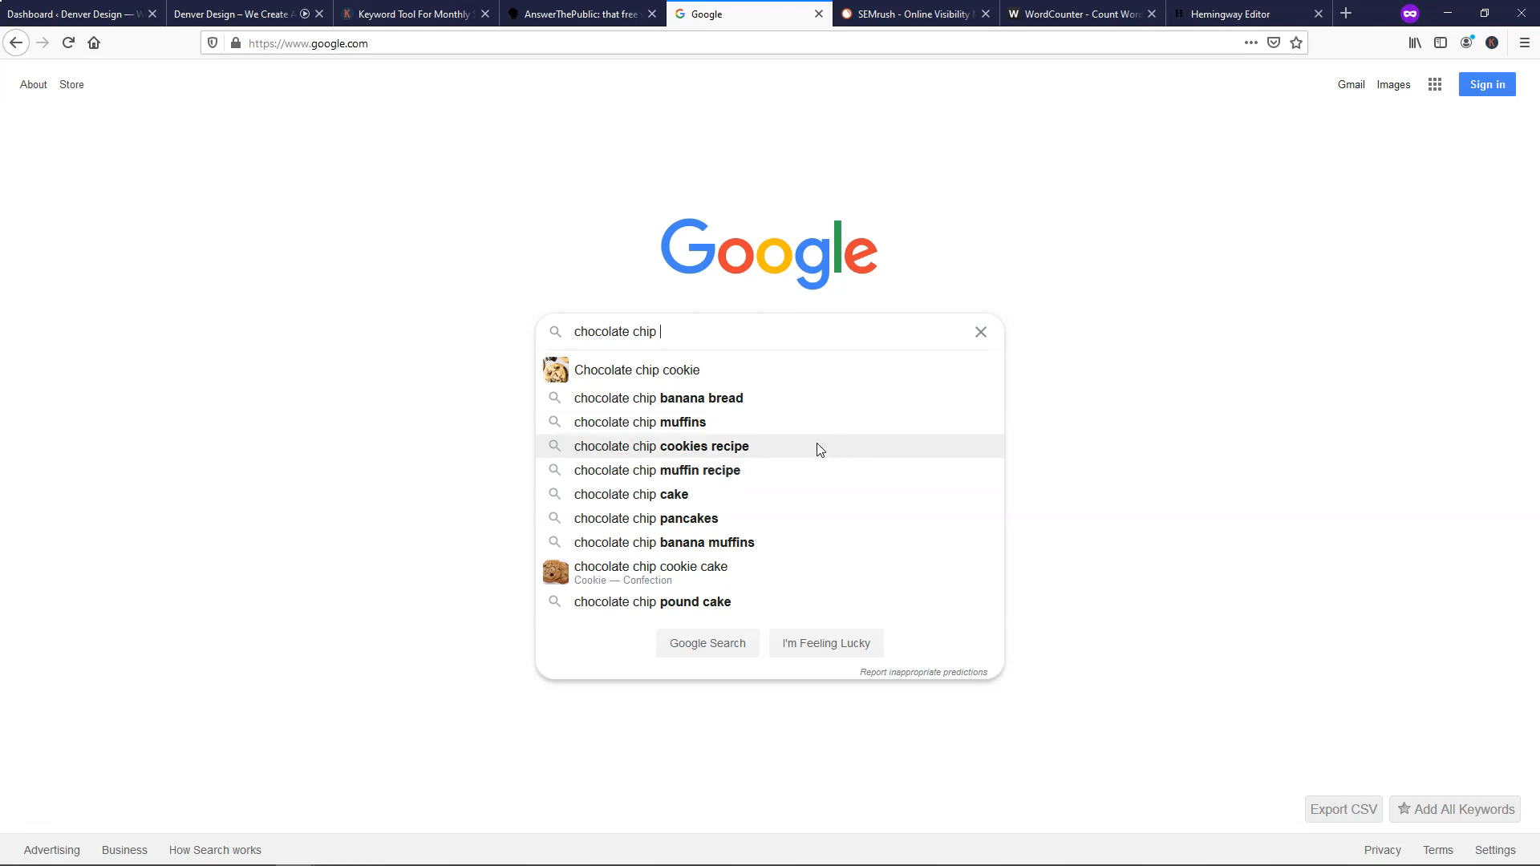
{"action": "mouse_move", "coordinate": [773, 398]}
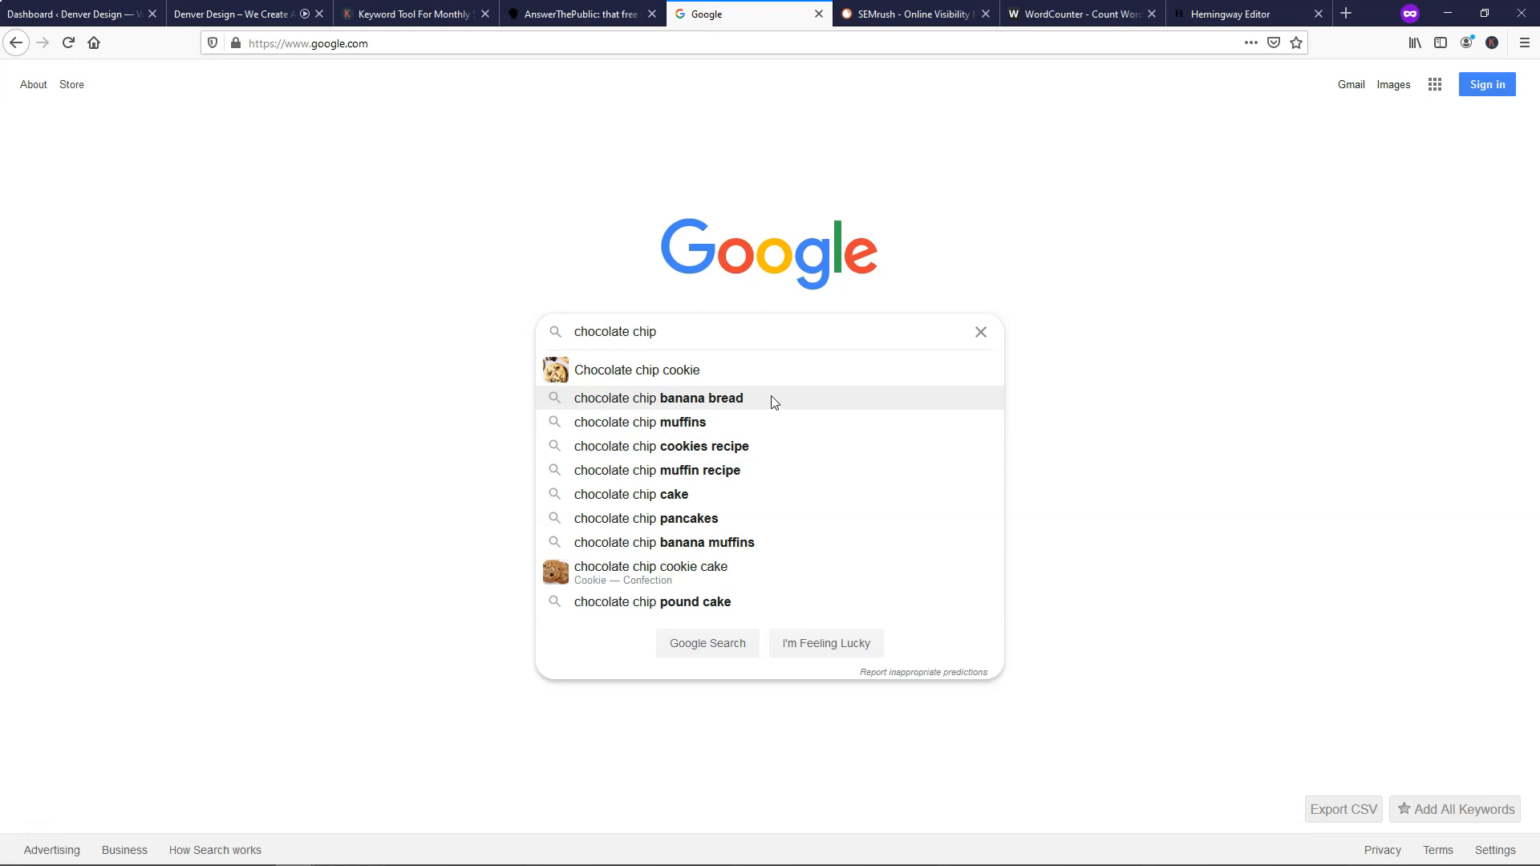
Search 'chocolate chip banana bread' and review its 110,000/mo volume and related keywords.
{"action": "left_click", "coordinate": [660, 398]}
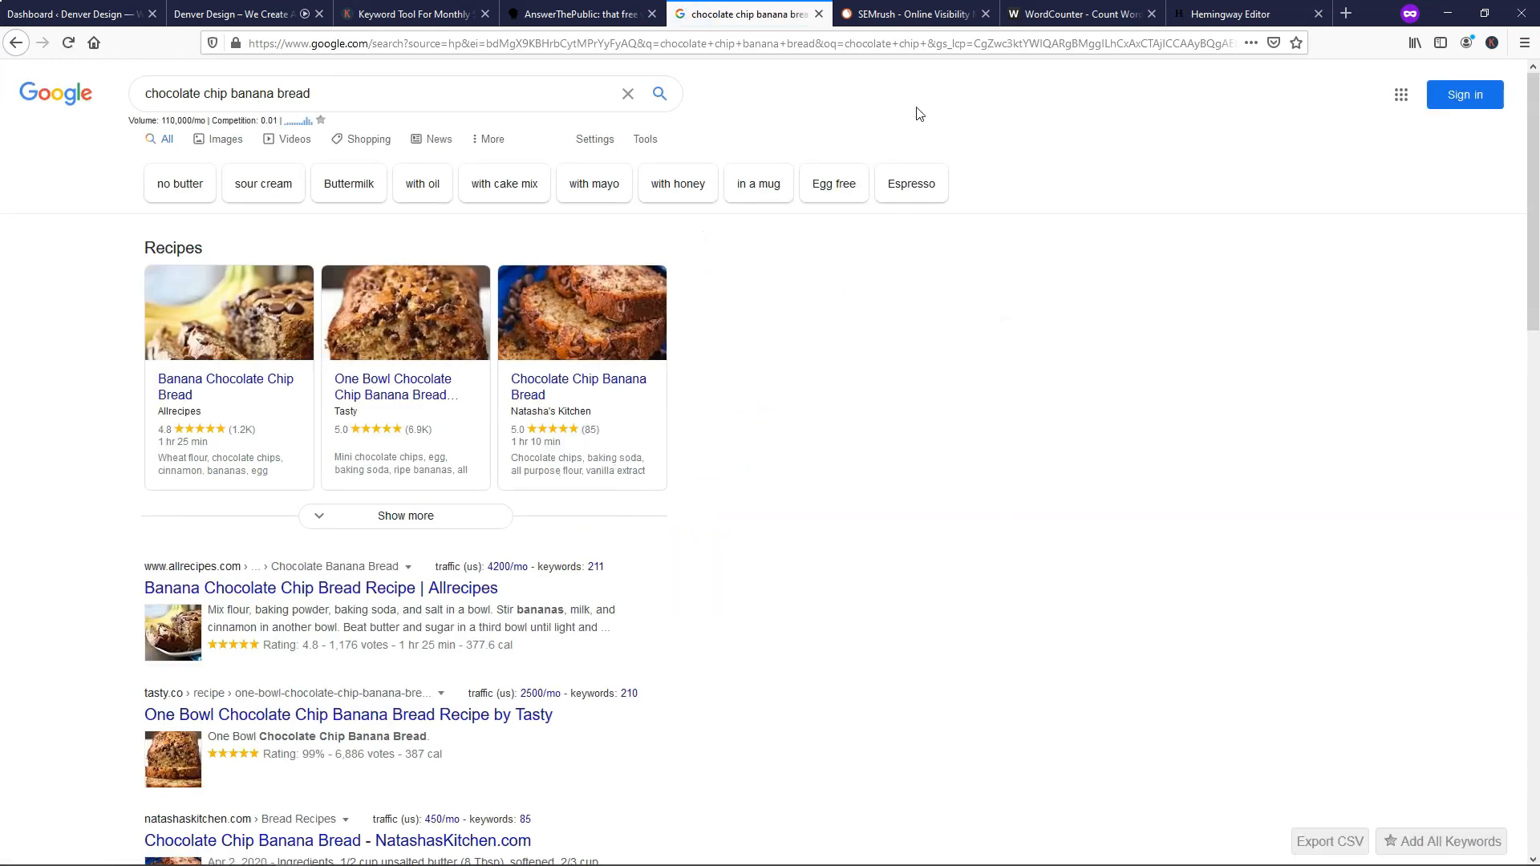
{"action": "left_click", "coordinate": [1491, 43]}
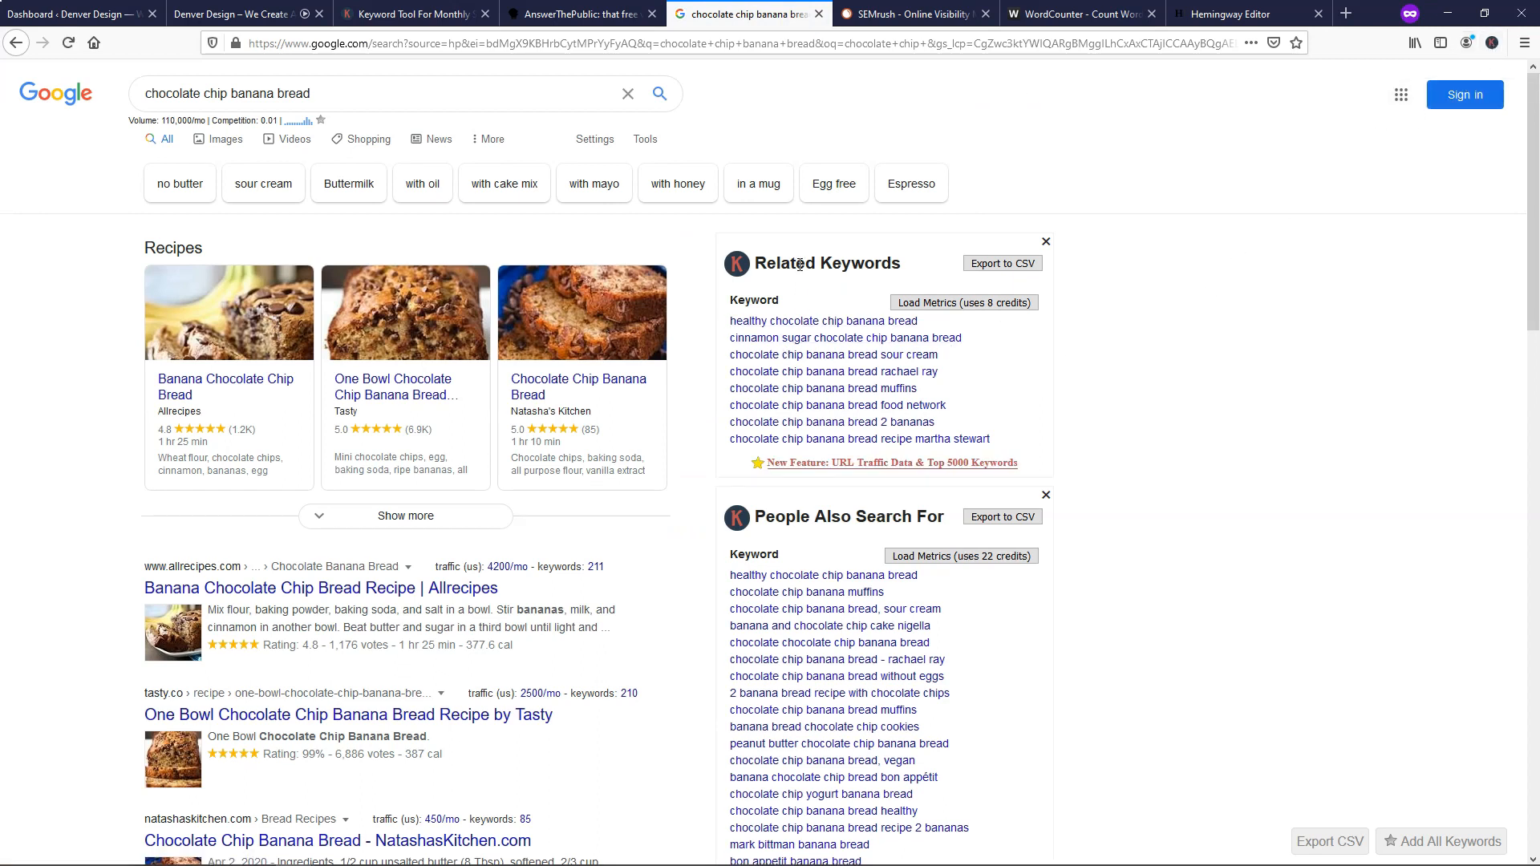
{"action": "mouse_move", "coordinate": [836, 410]}
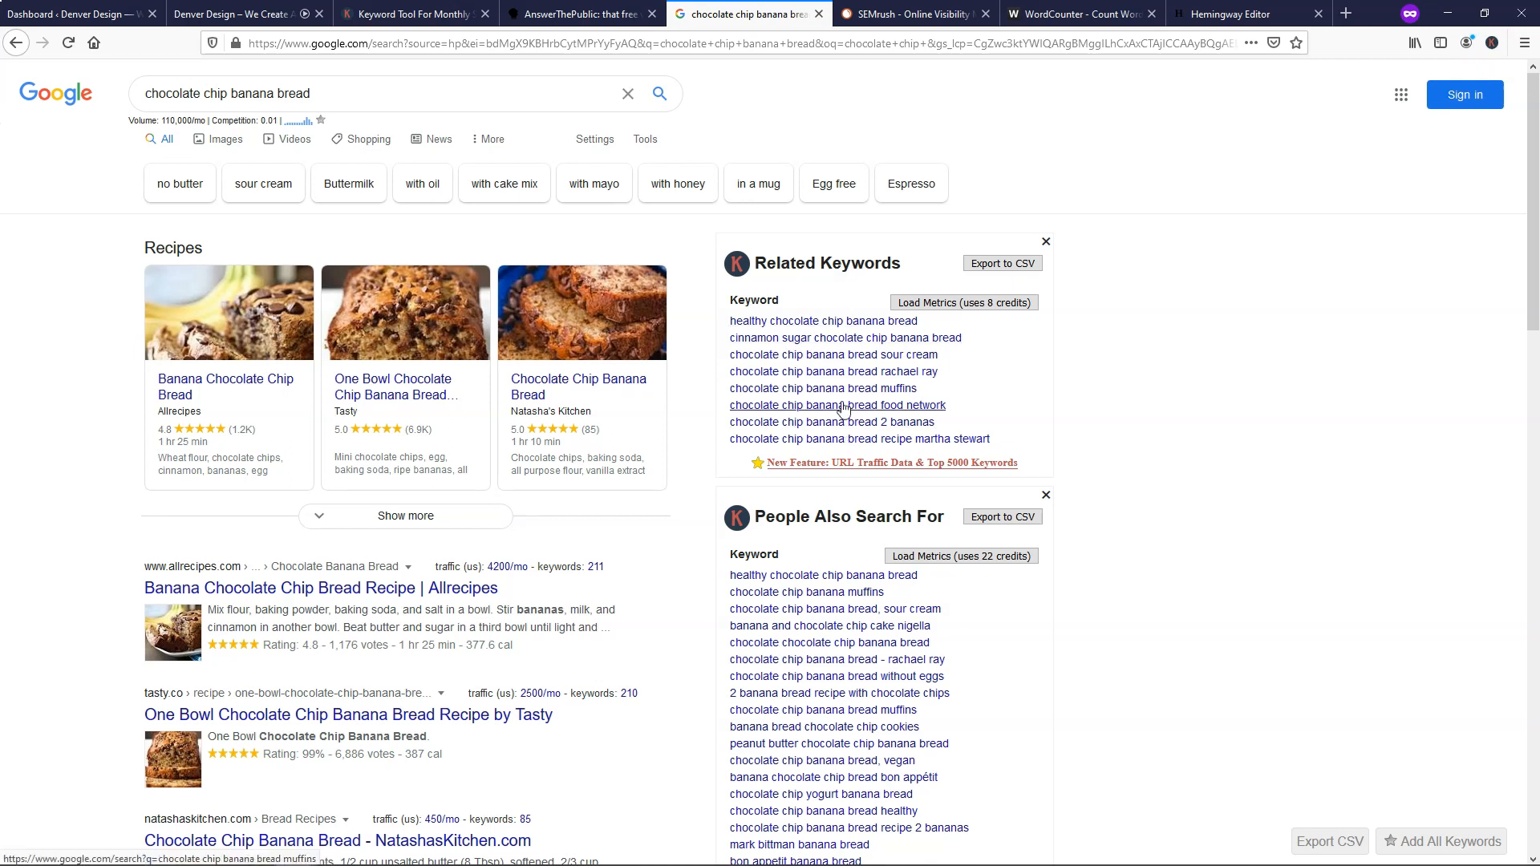
{"action": "left_click", "coordinate": [413, 14]}
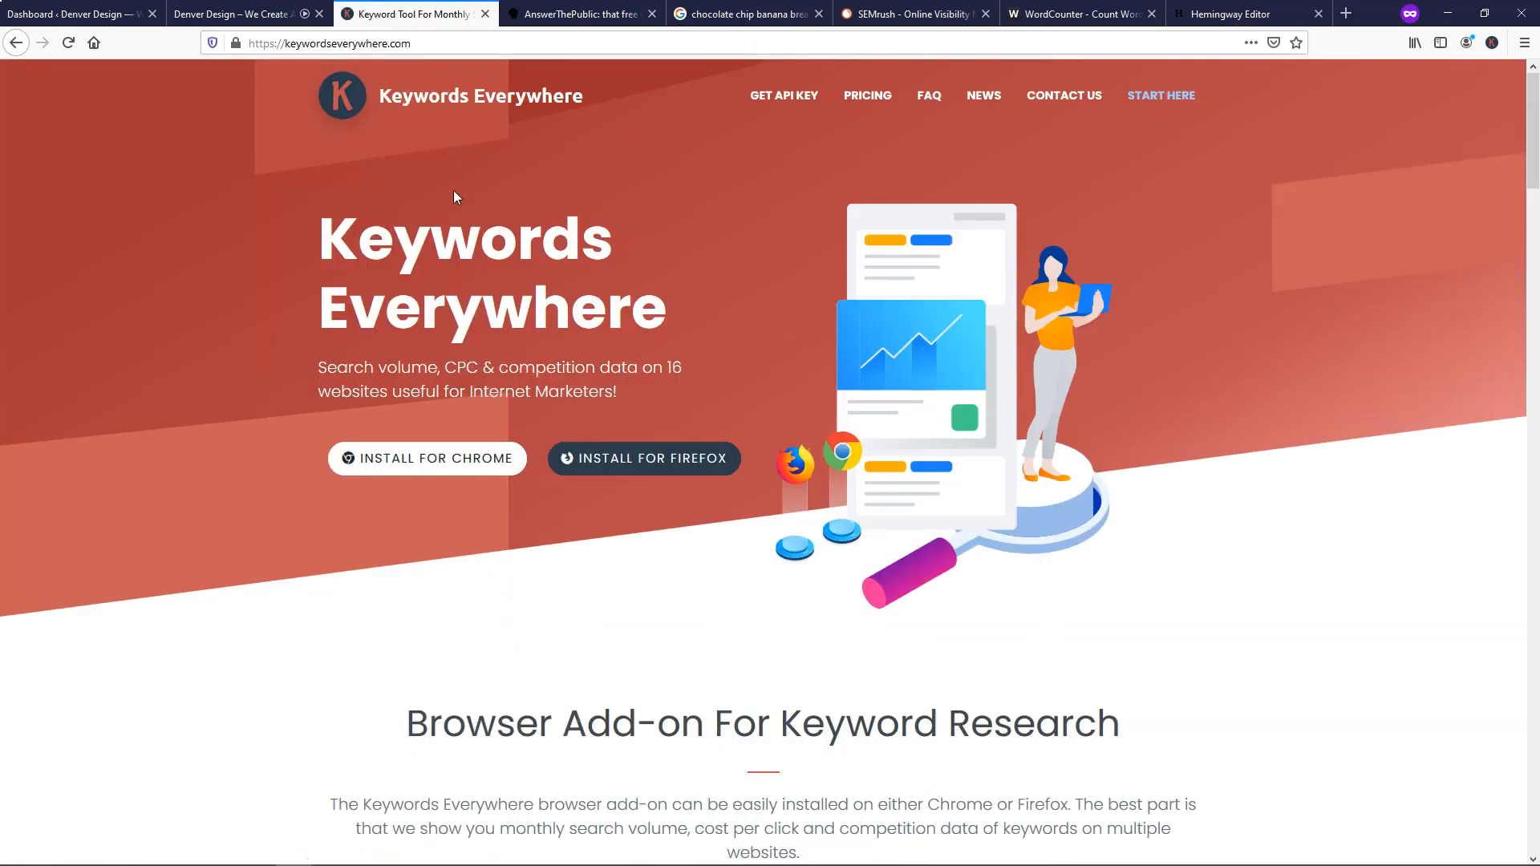
{"action": "mouse_move", "coordinate": [746, 14]}
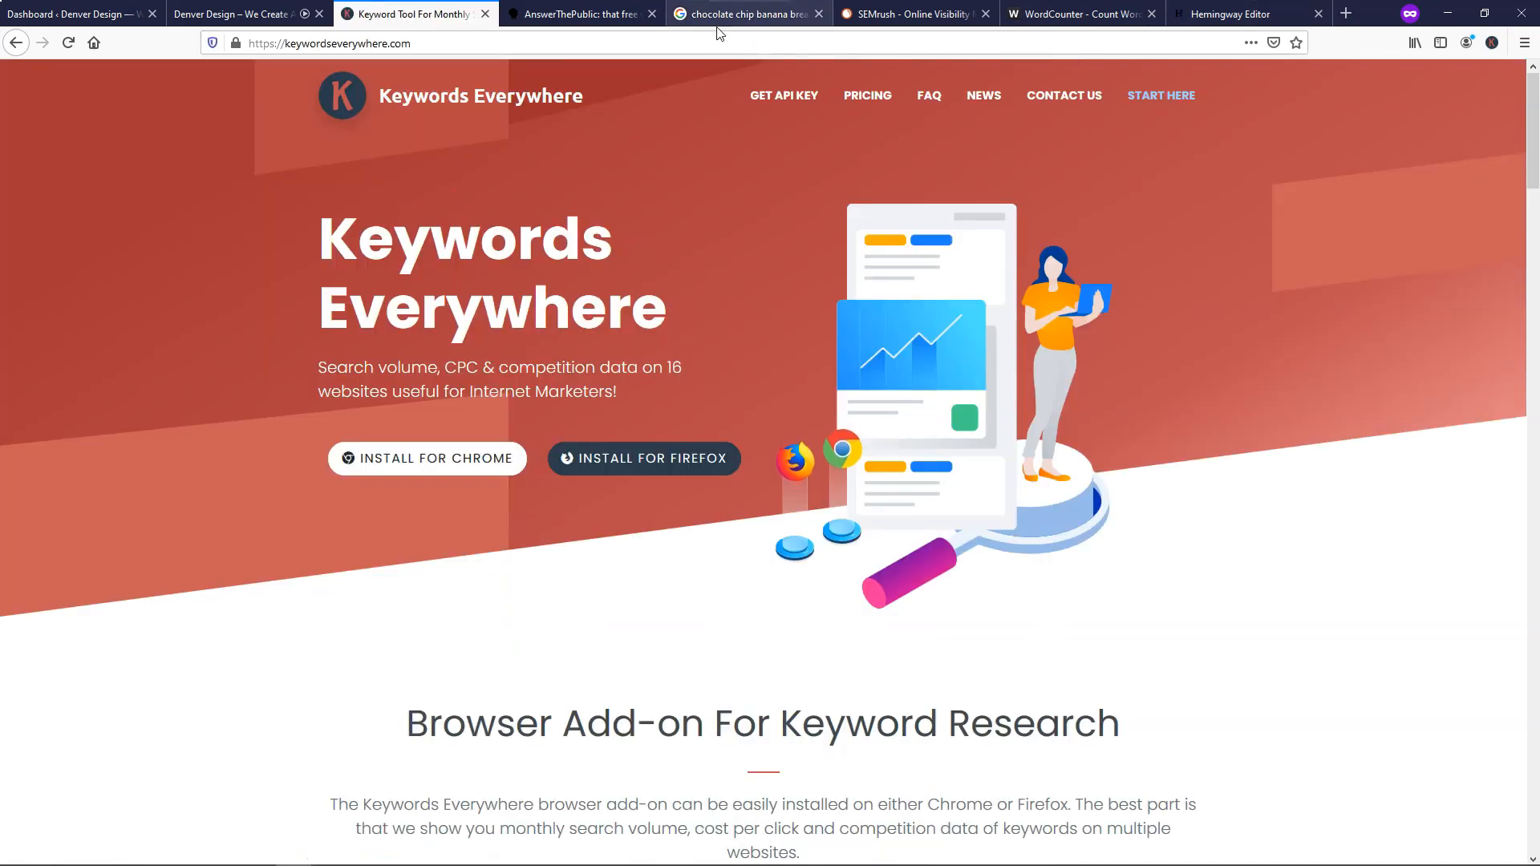
{"action": "left_click", "coordinate": [744, 14]}
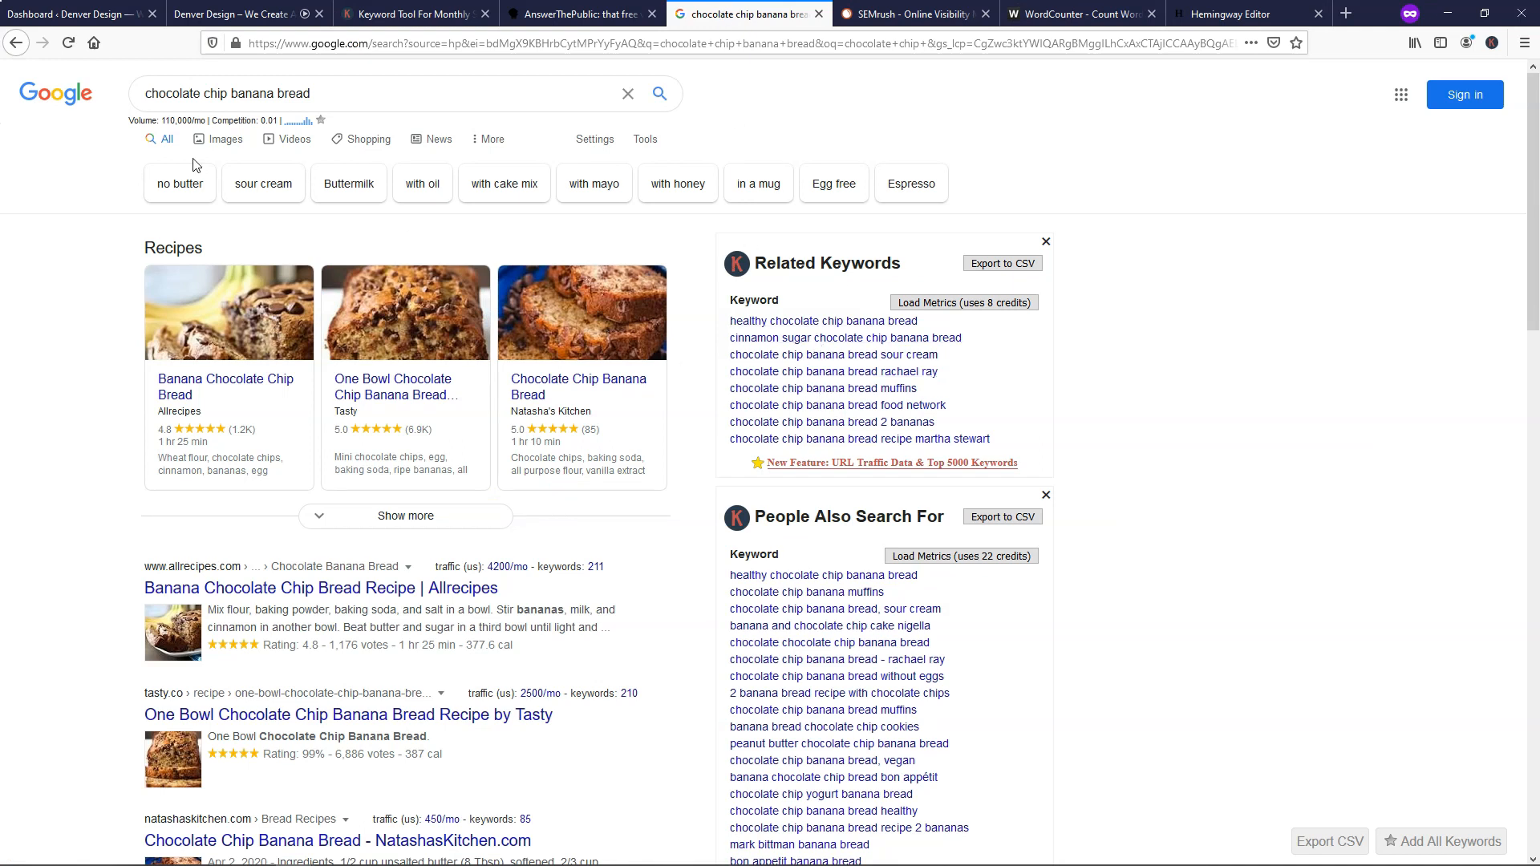
{"action": "mouse_move", "coordinate": [211, 120]}
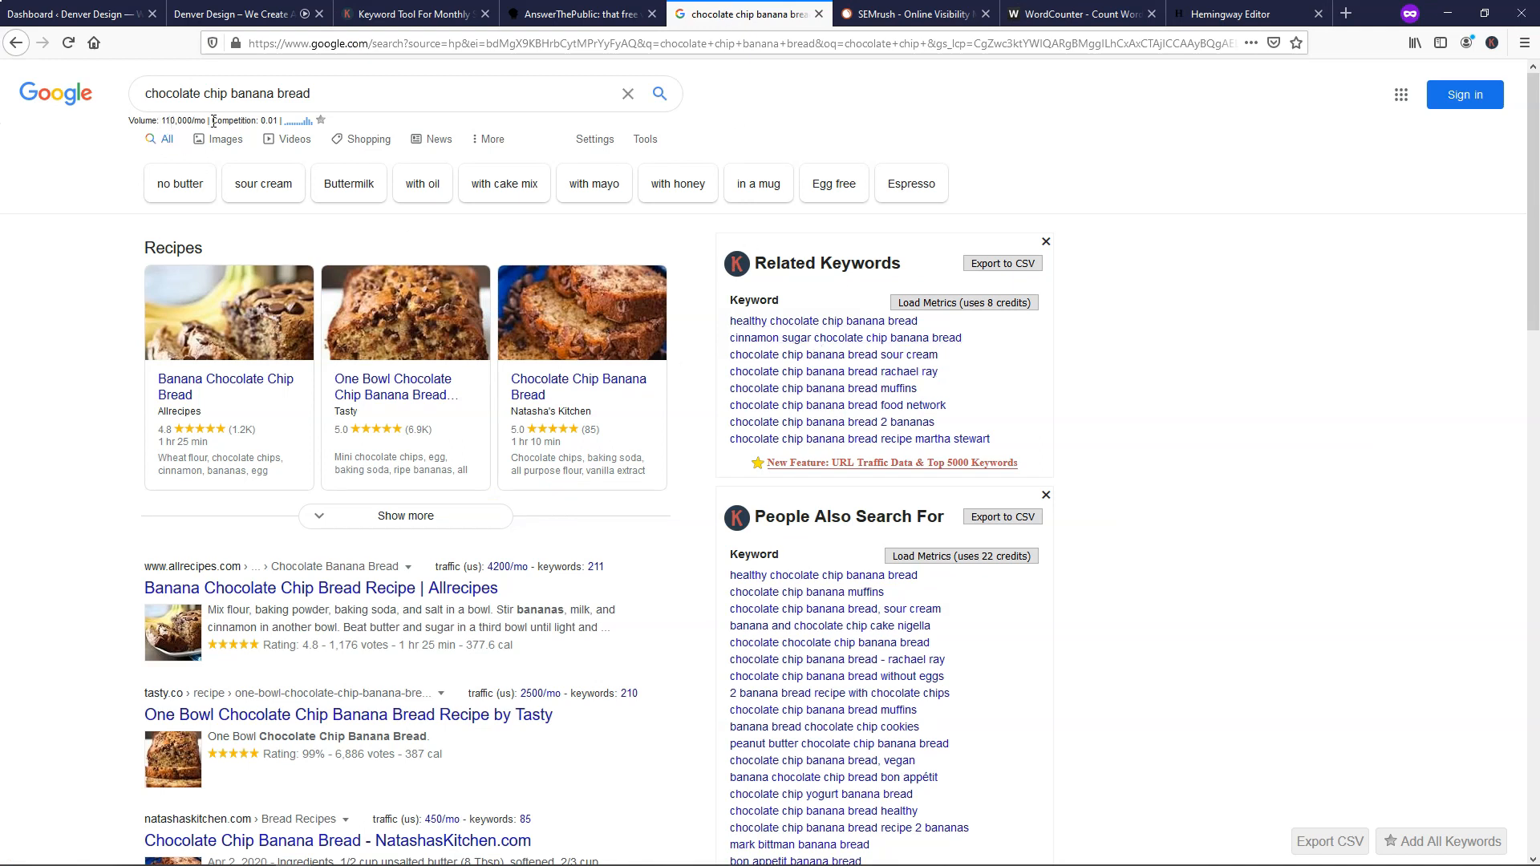
{"action": "mouse_move", "coordinate": [376, 128]}
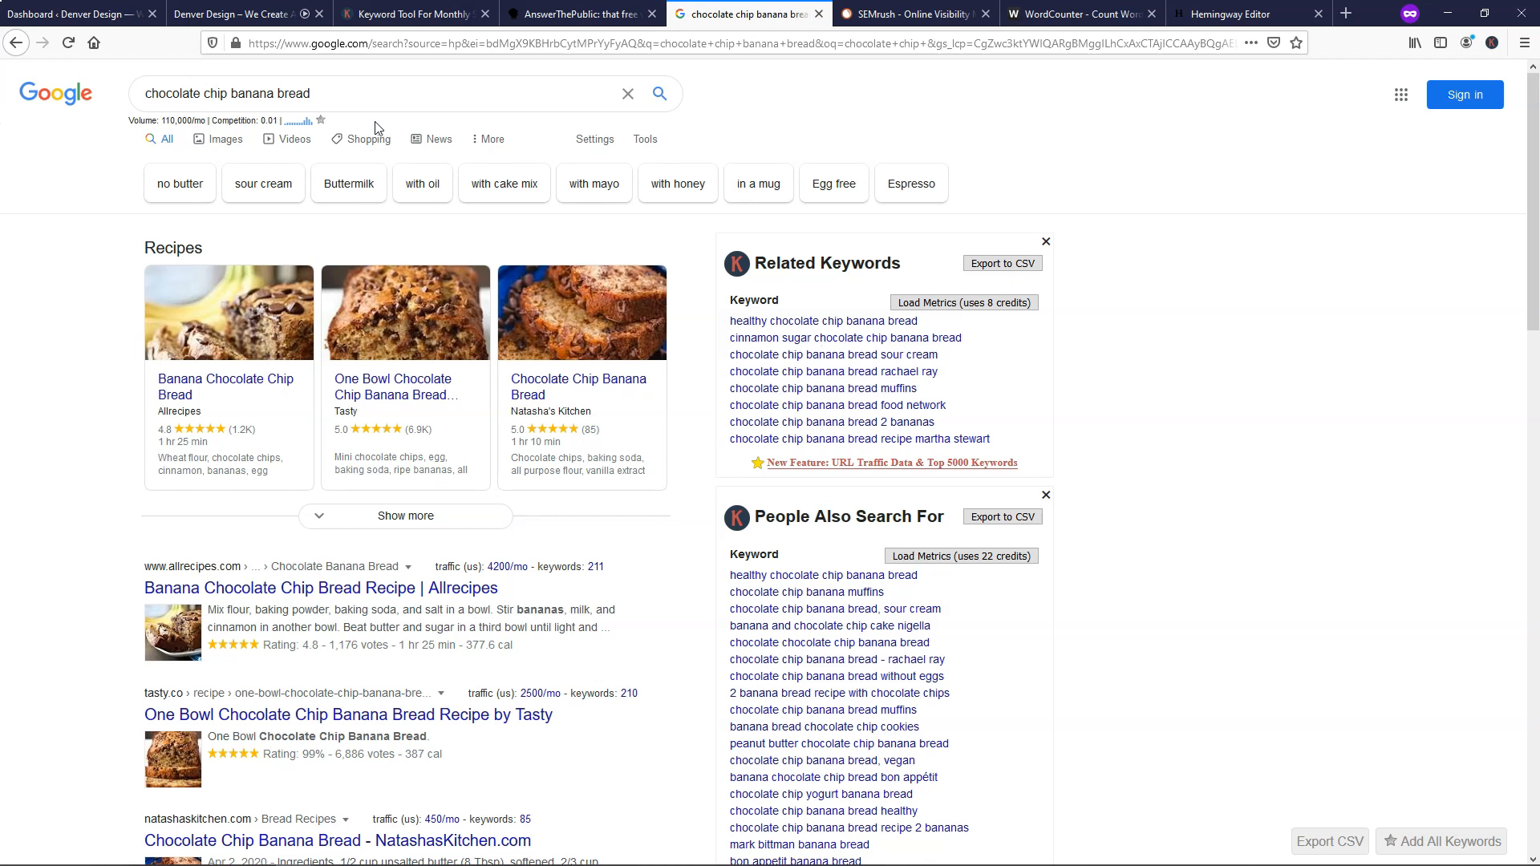
{"action": "mouse_move", "coordinate": [187, 135]}
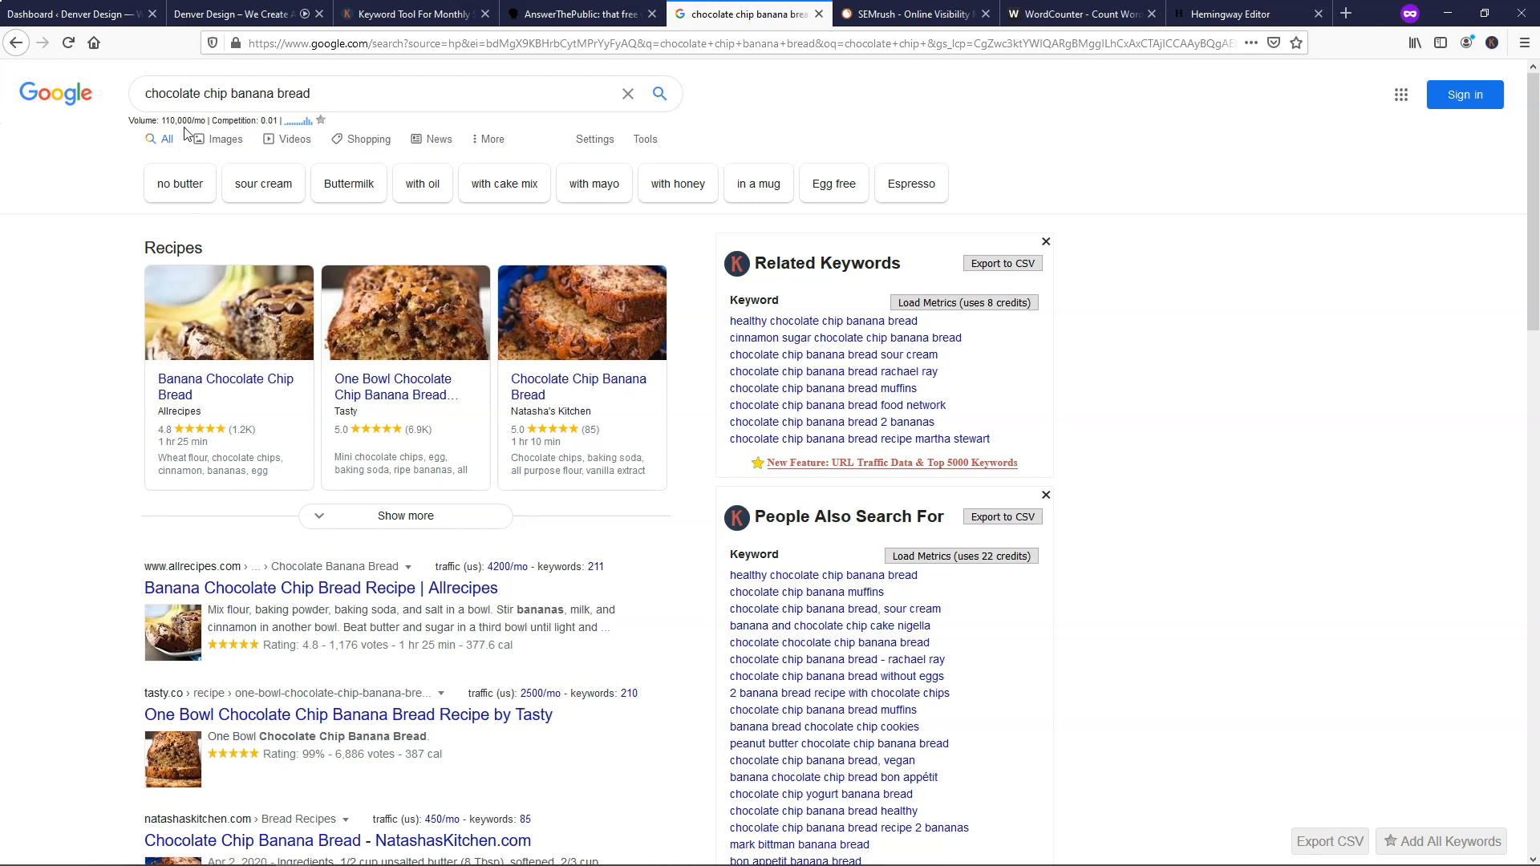
{"action": "left_click", "coordinate": [201, 99]}
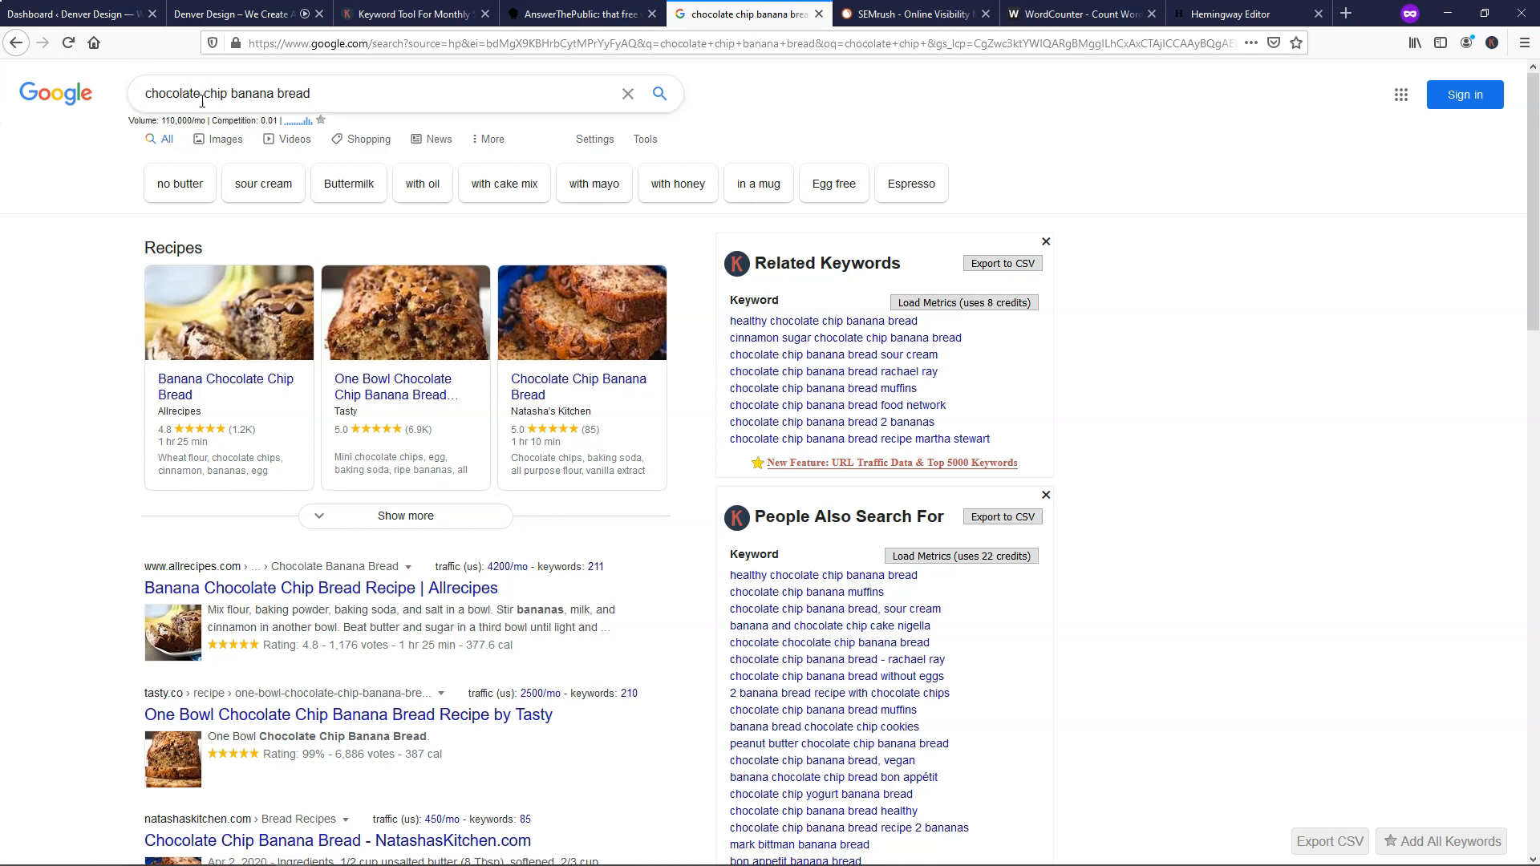
{"action": "mouse_move", "coordinate": [372, 97]}
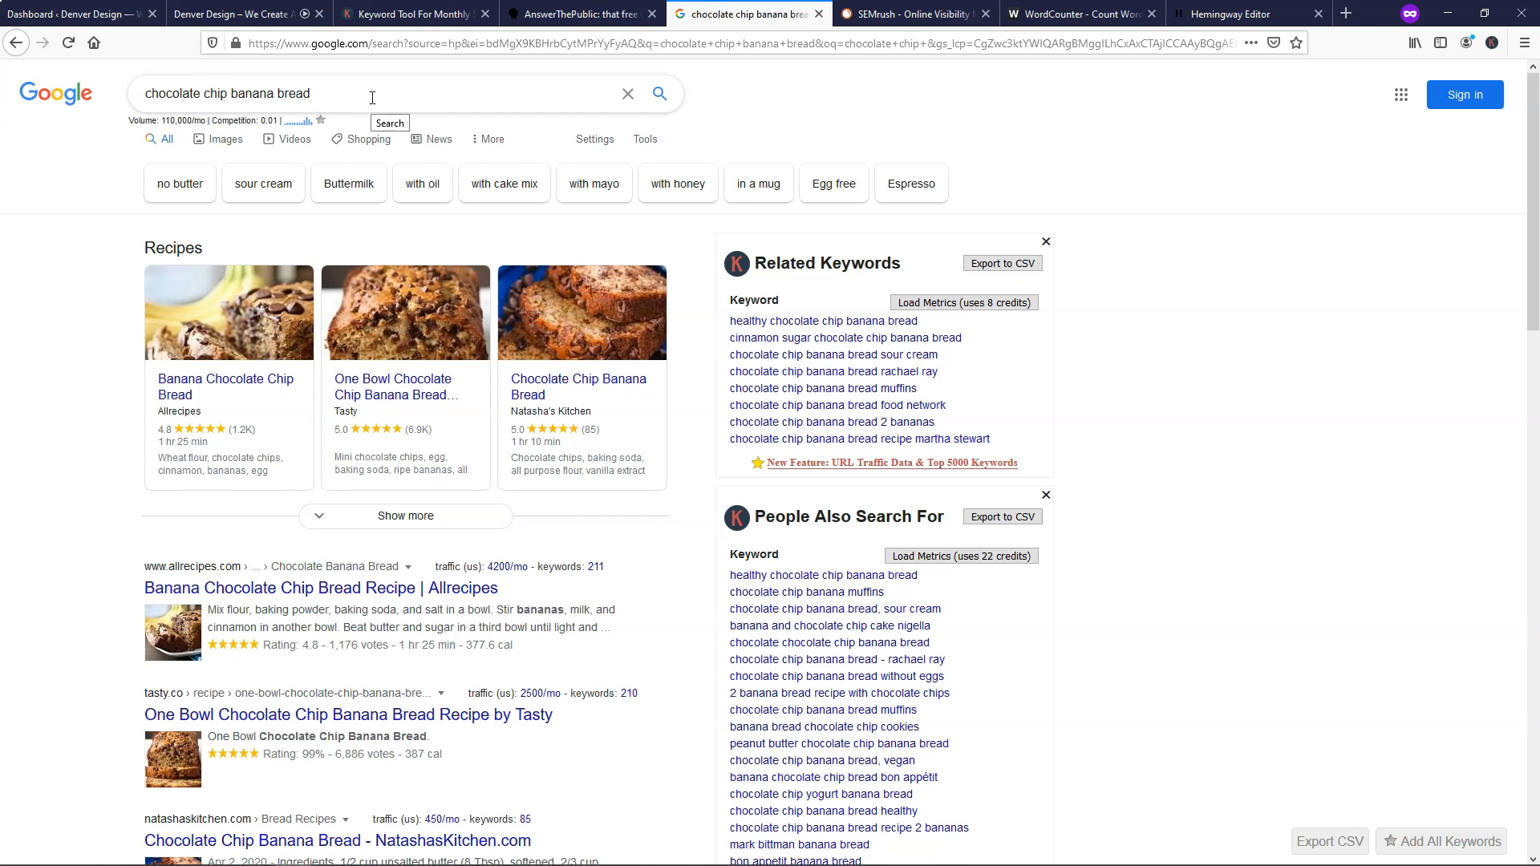
{"action": "mouse_move", "coordinate": [1064, 233]}
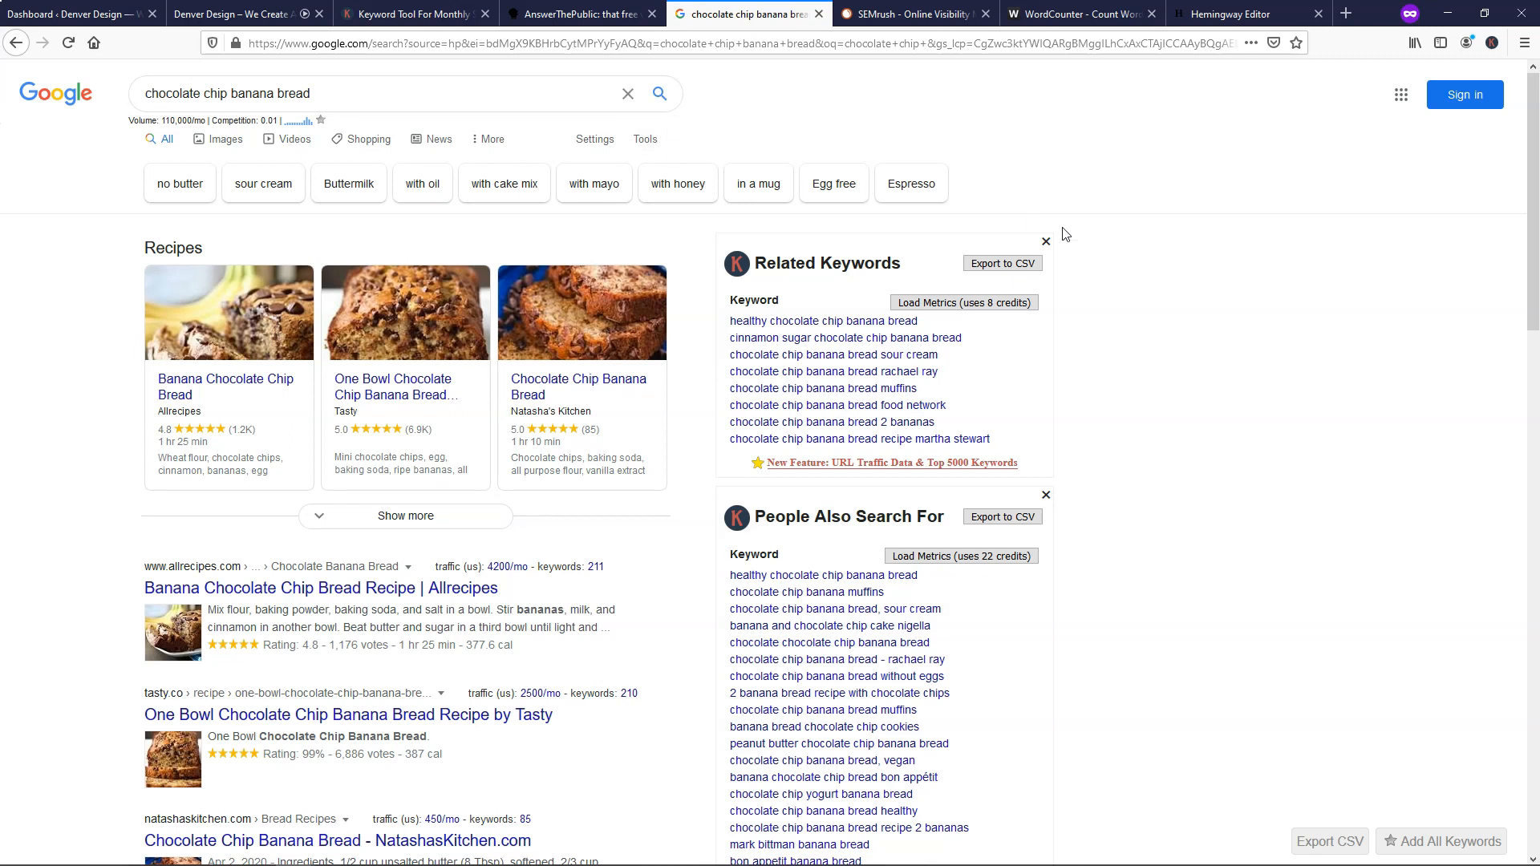
{"action": "mouse_move", "coordinate": [1121, 397]}
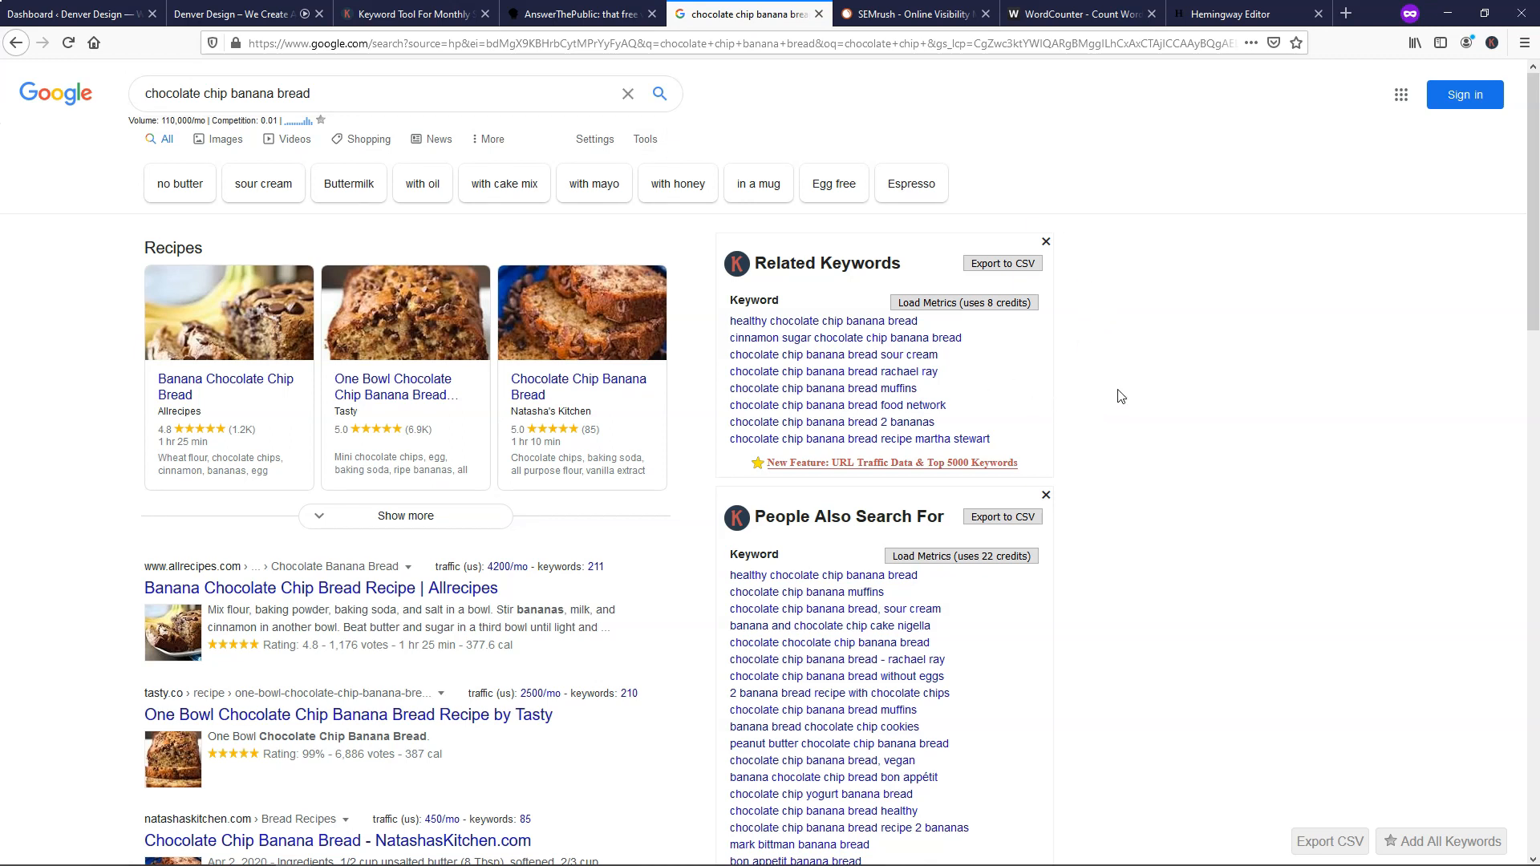
{"action": "mouse_move", "coordinate": [766, 170]}
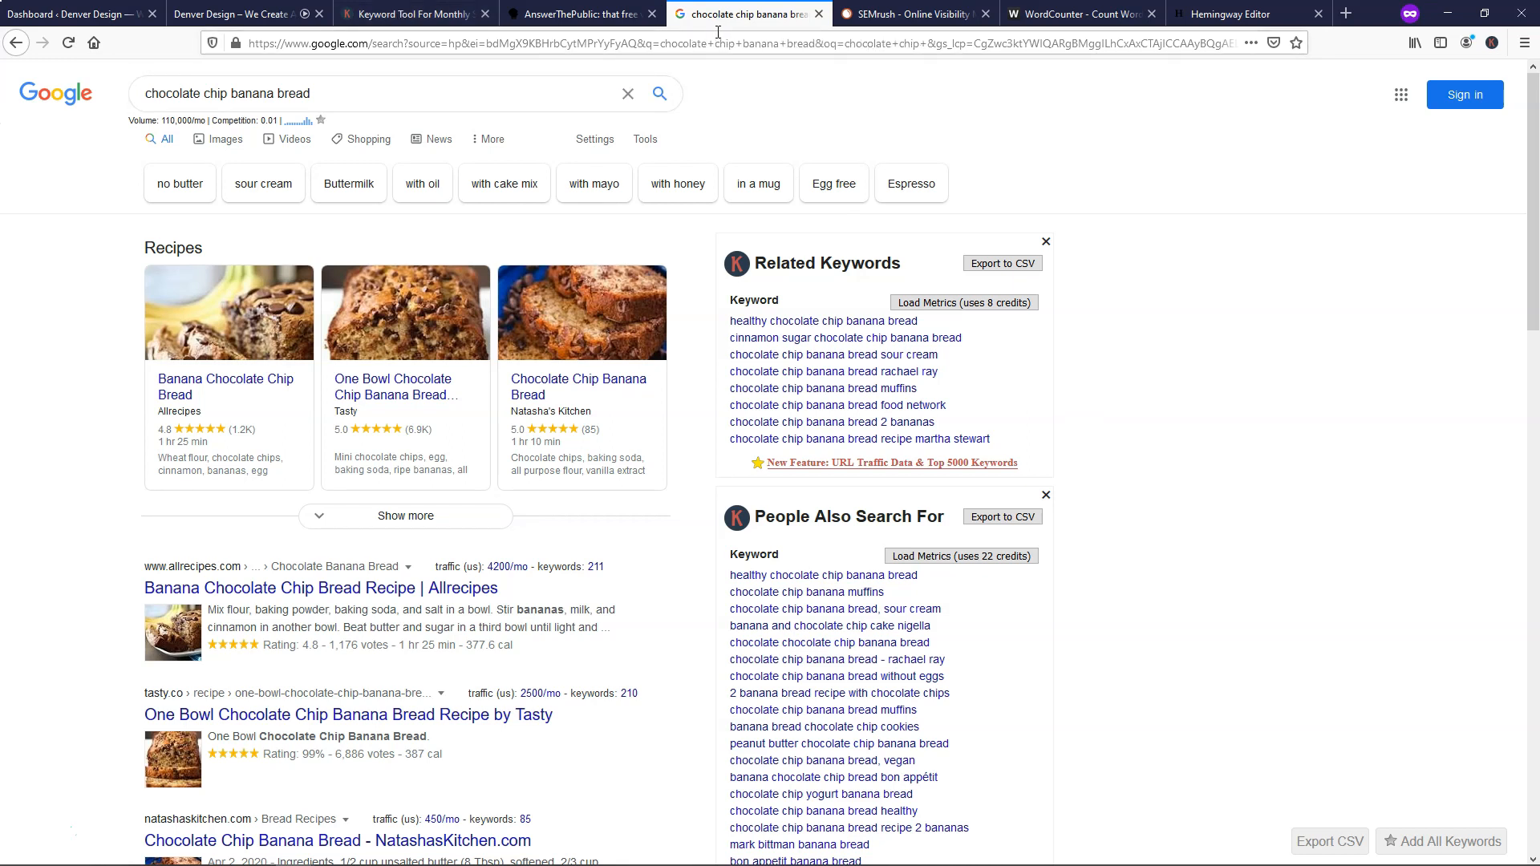
{"action": "left_click", "coordinate": [364, 93]}
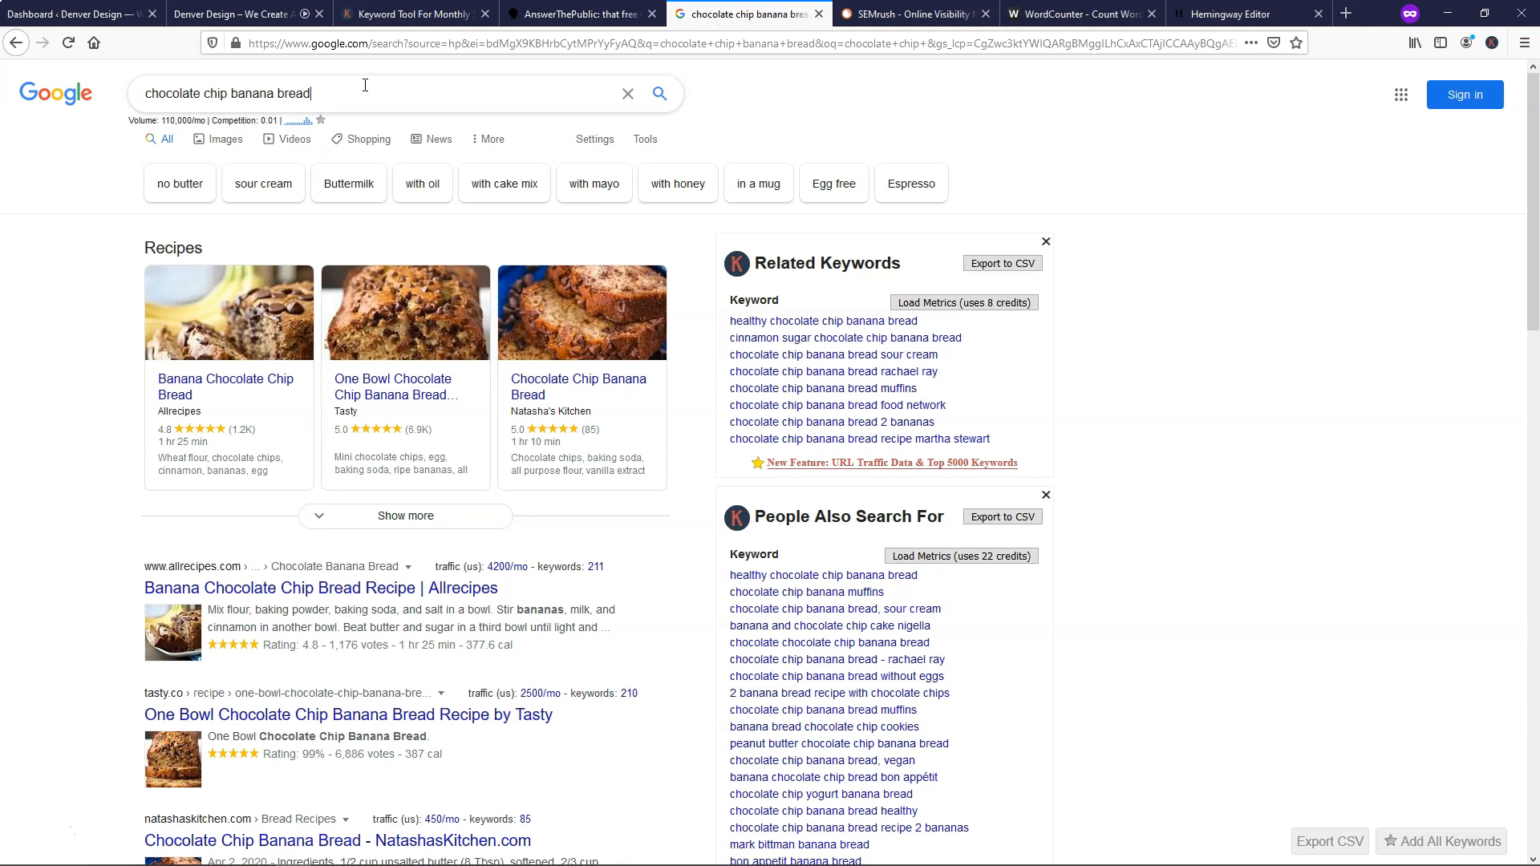
{"action": "left_click", "coordinate": [364, 93]}
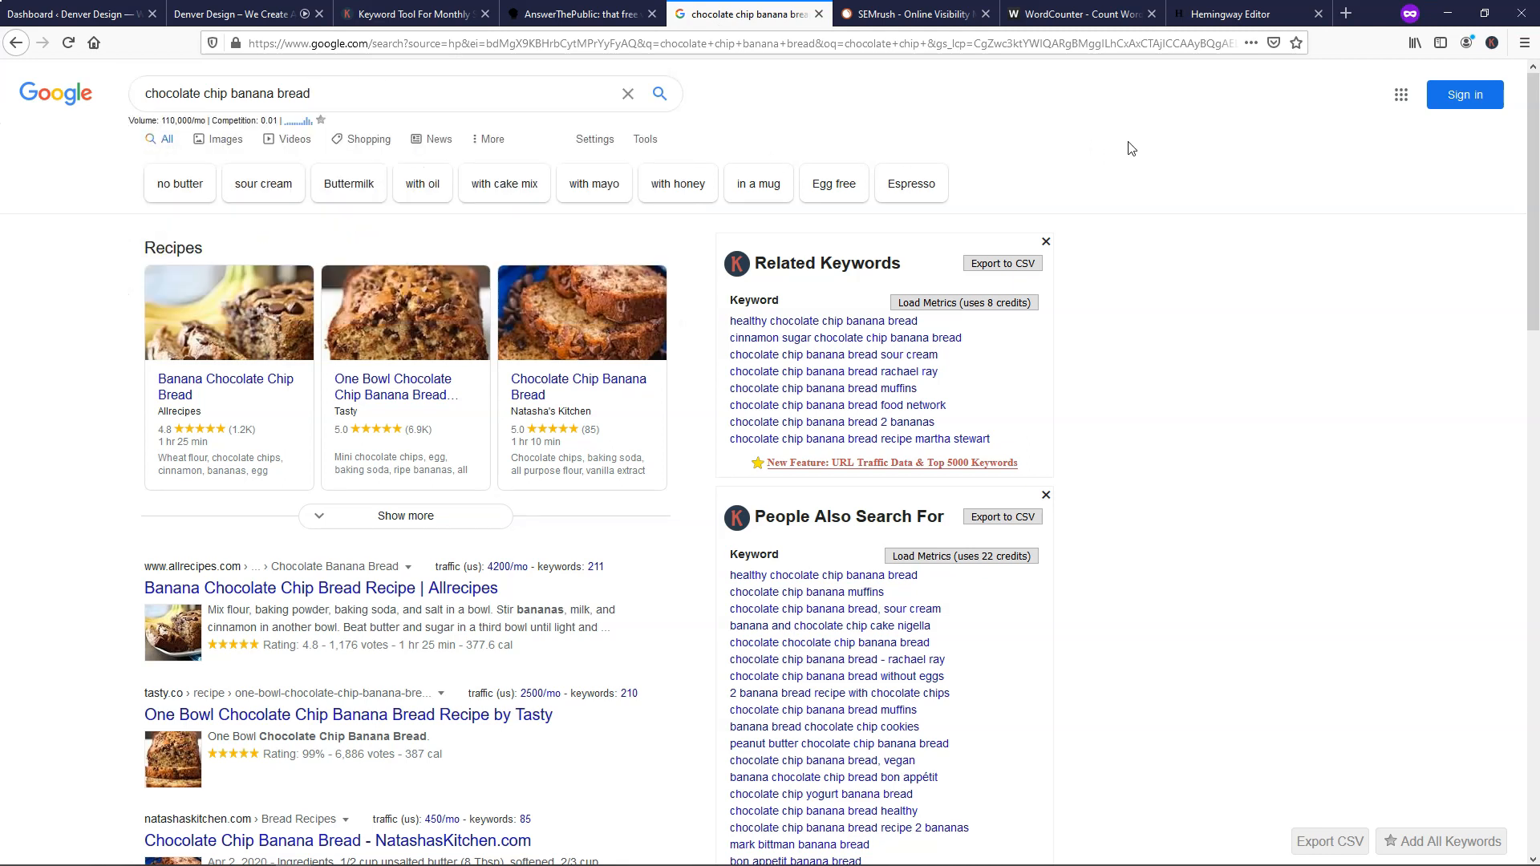
{"action": "left_click", "coordinate": [911, 14]}
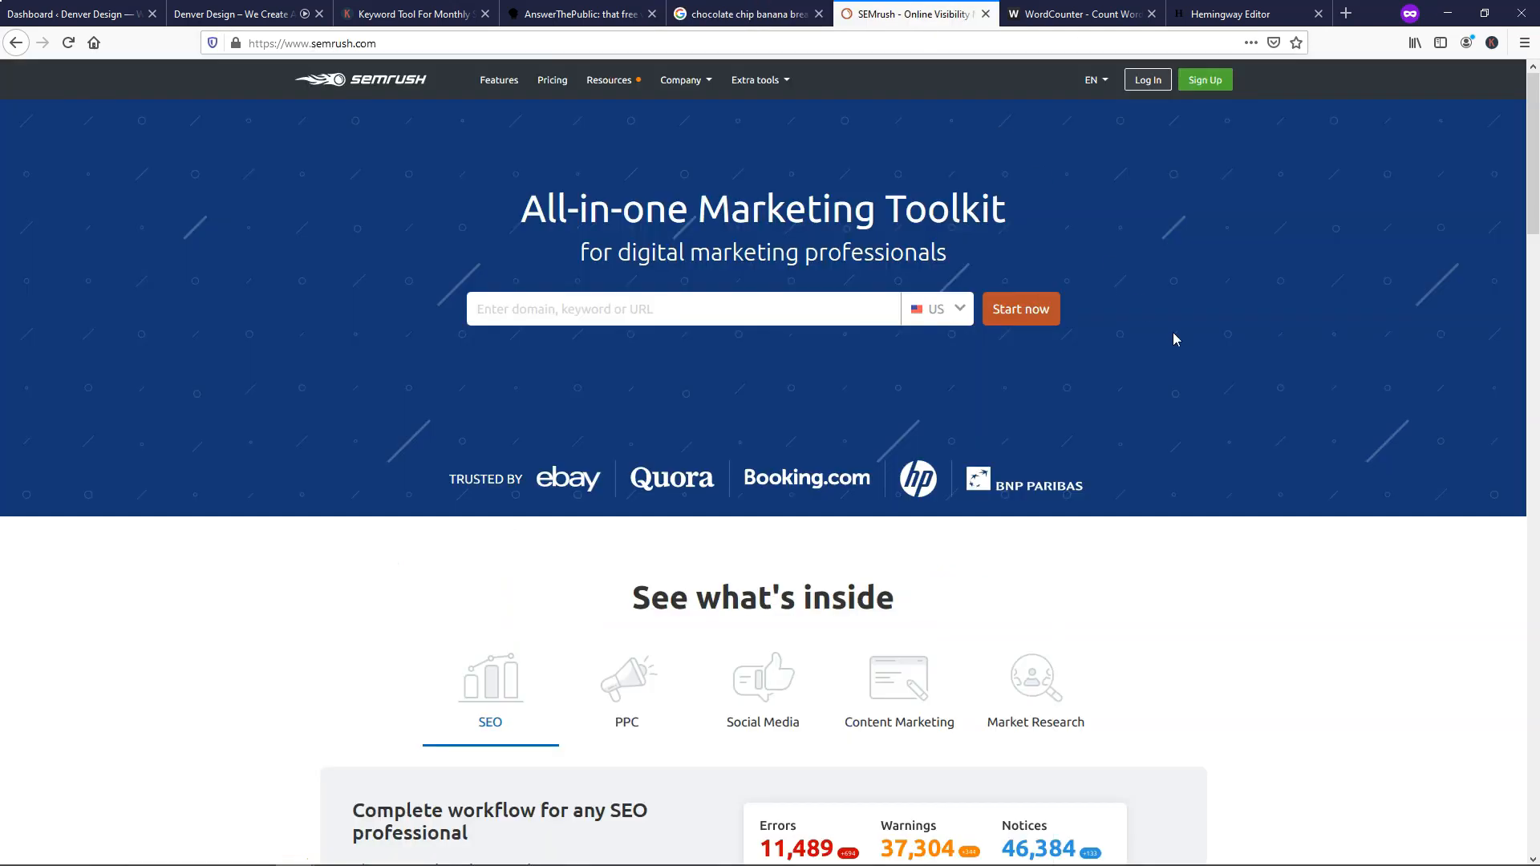
{"action": "mouse_move", "coordinate": [1179, 345]}
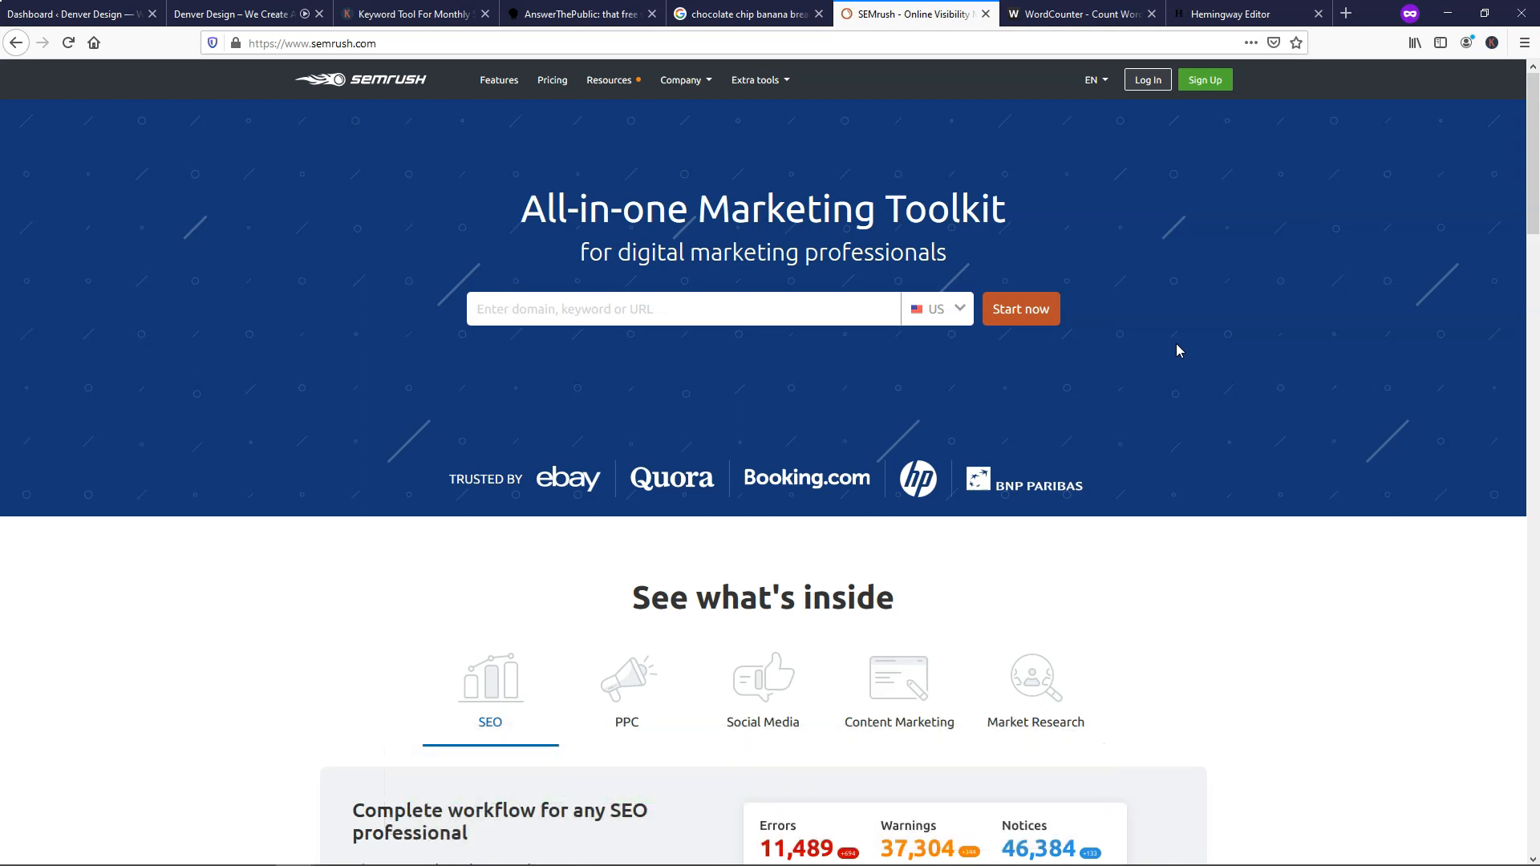
{"action": "mouse_move", "coordinate": [1143, 401]}
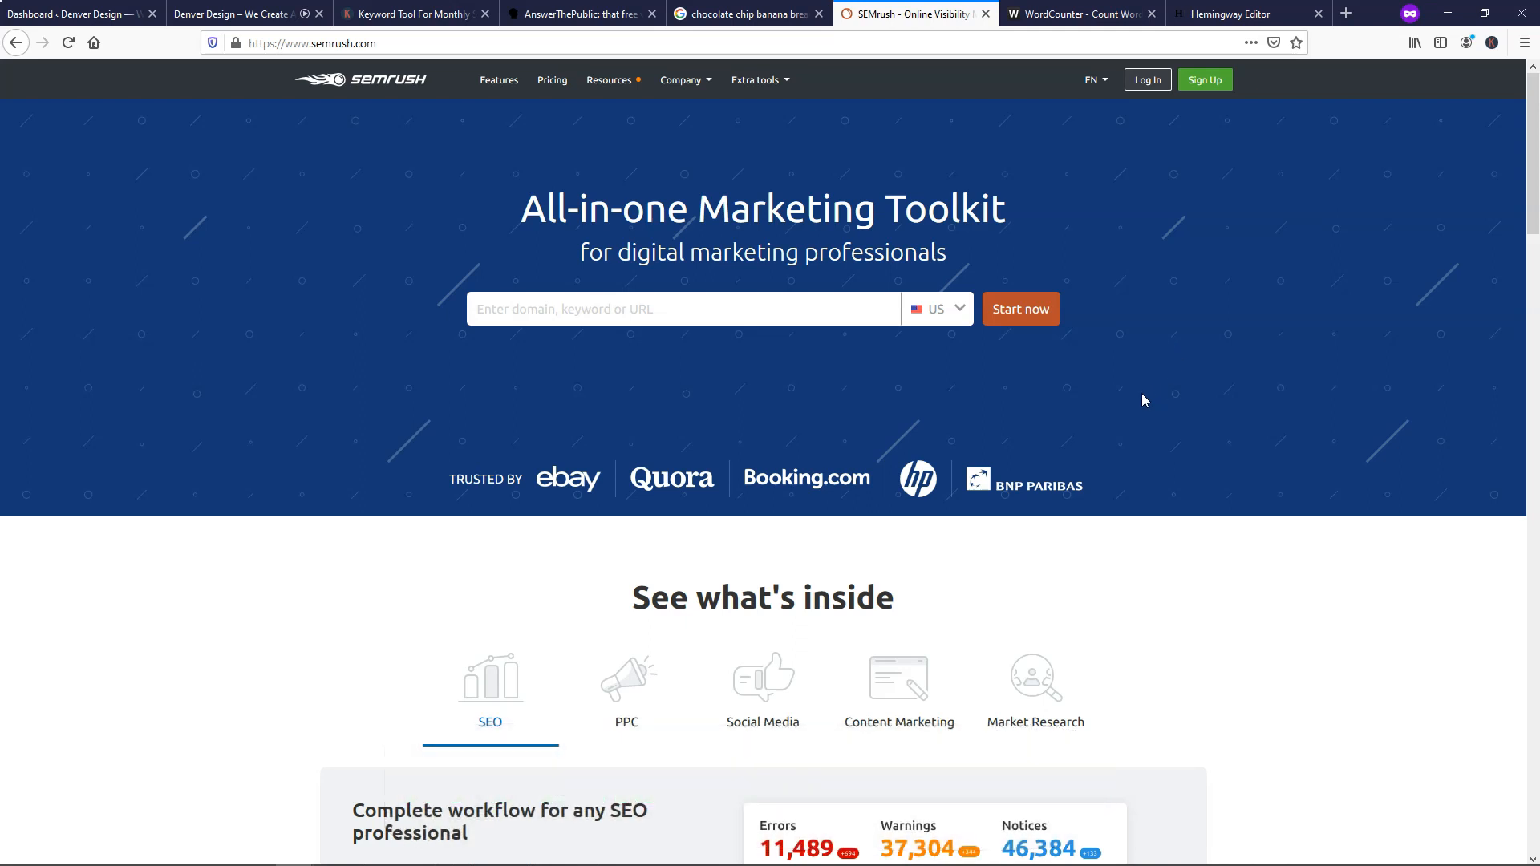
{"action": "mouse_move", "coordinate": [1115, 420]}
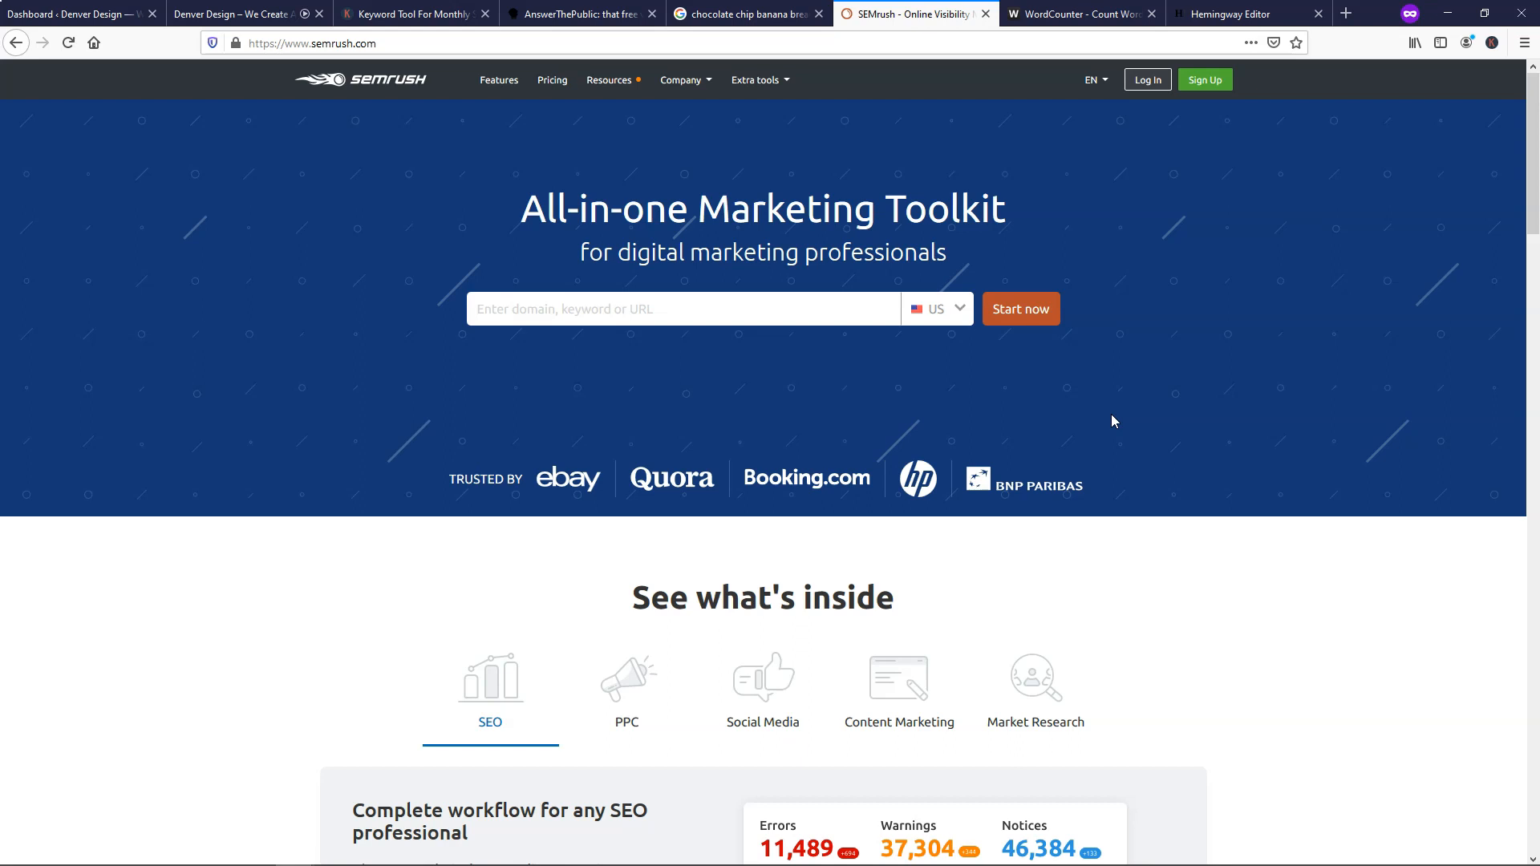
{"action": "mouse_move", "coordinate": [734, 404]}
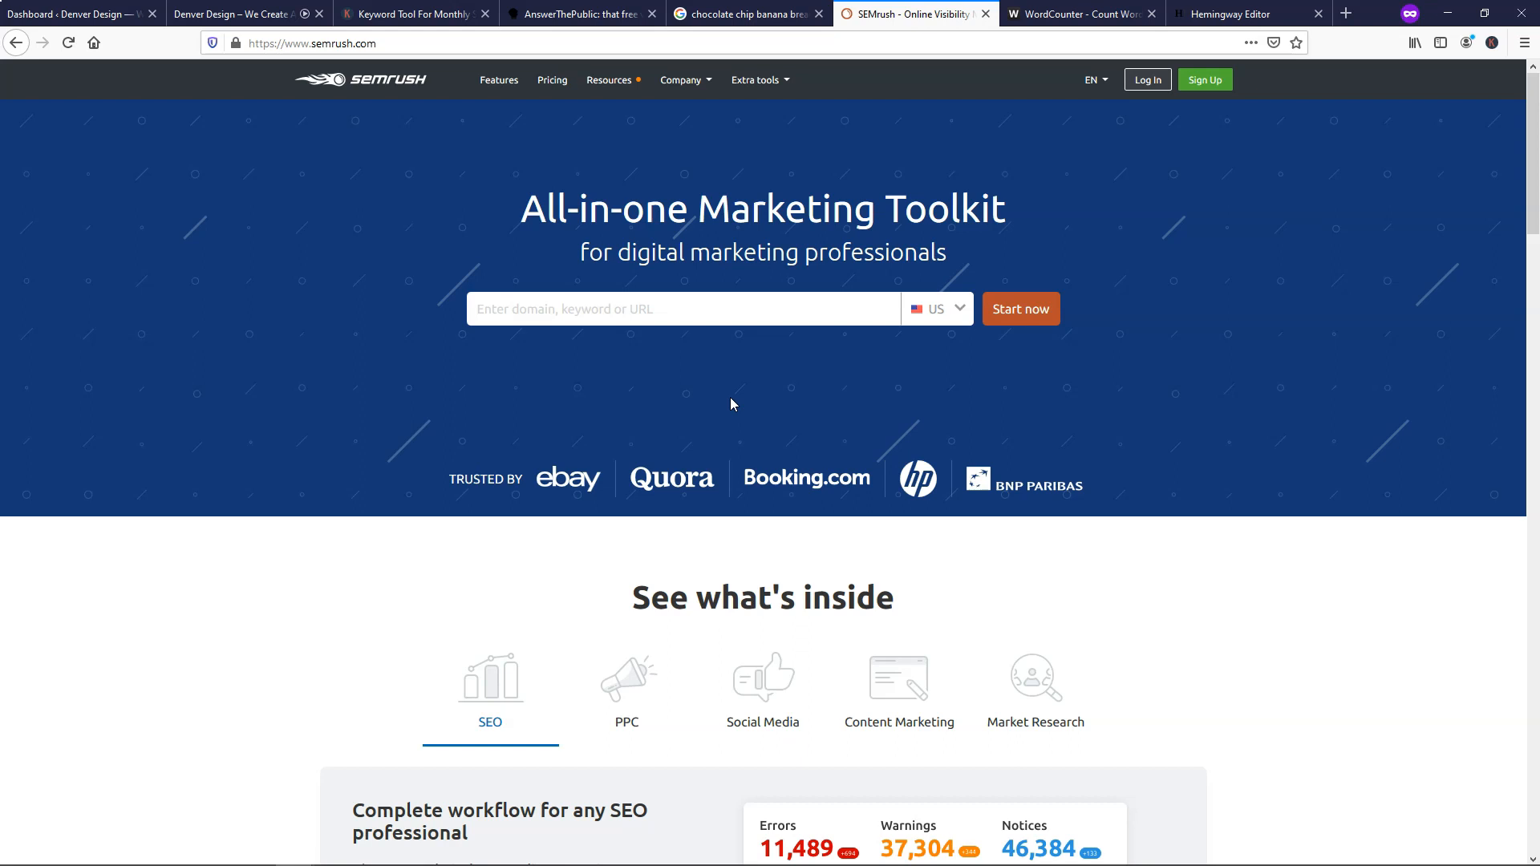
{"action": "mouse_move", "coordinate": [980, 43]}
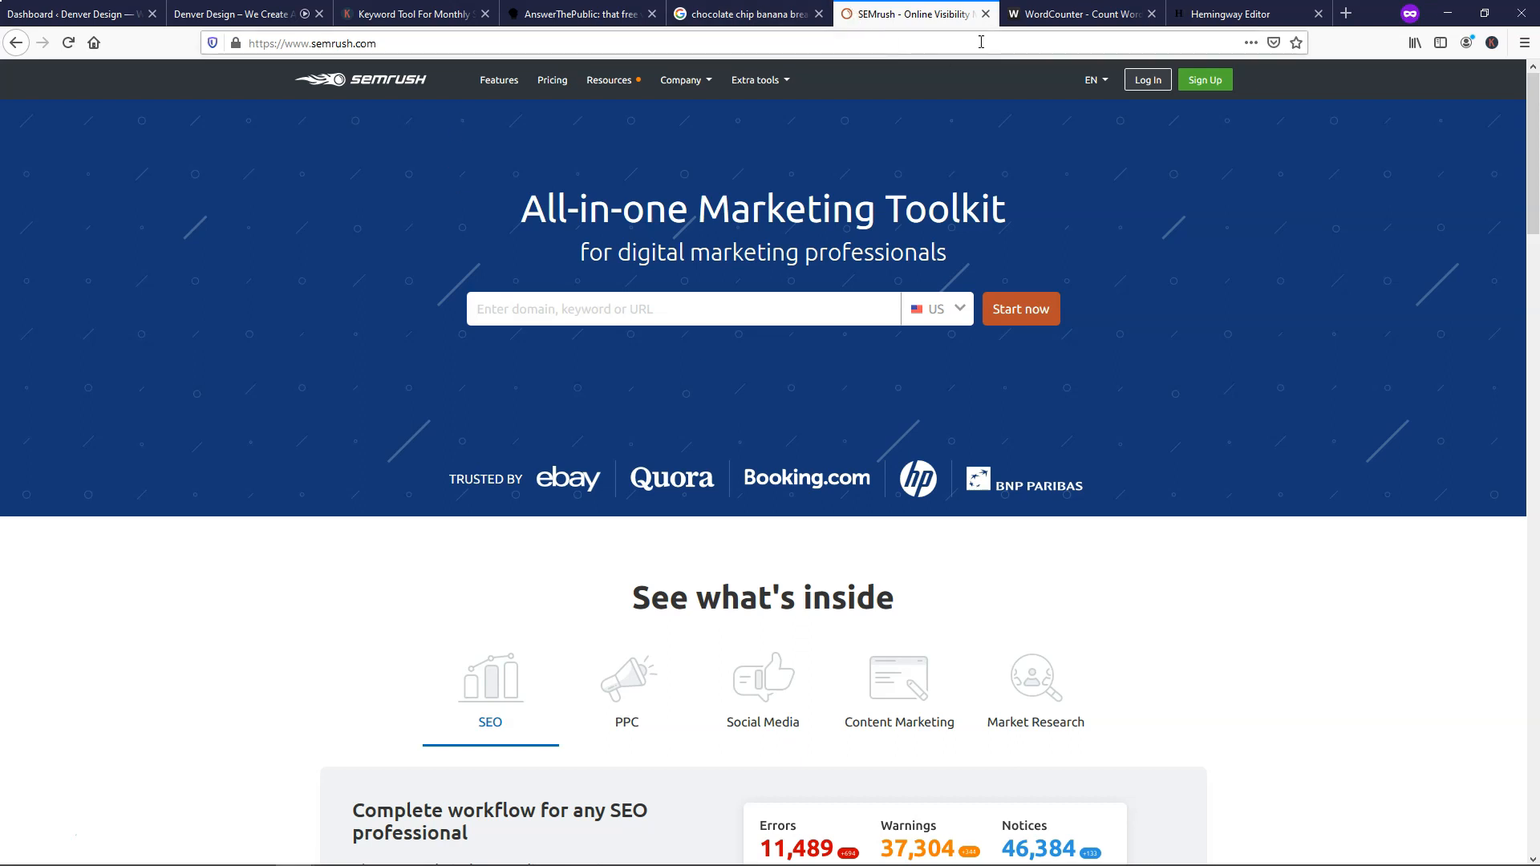
Close the Keywords Everywhere, AnswerThePublic, Google and SEMrush tabs.
{"action": "left_click", "coordinate": [413, 14]}
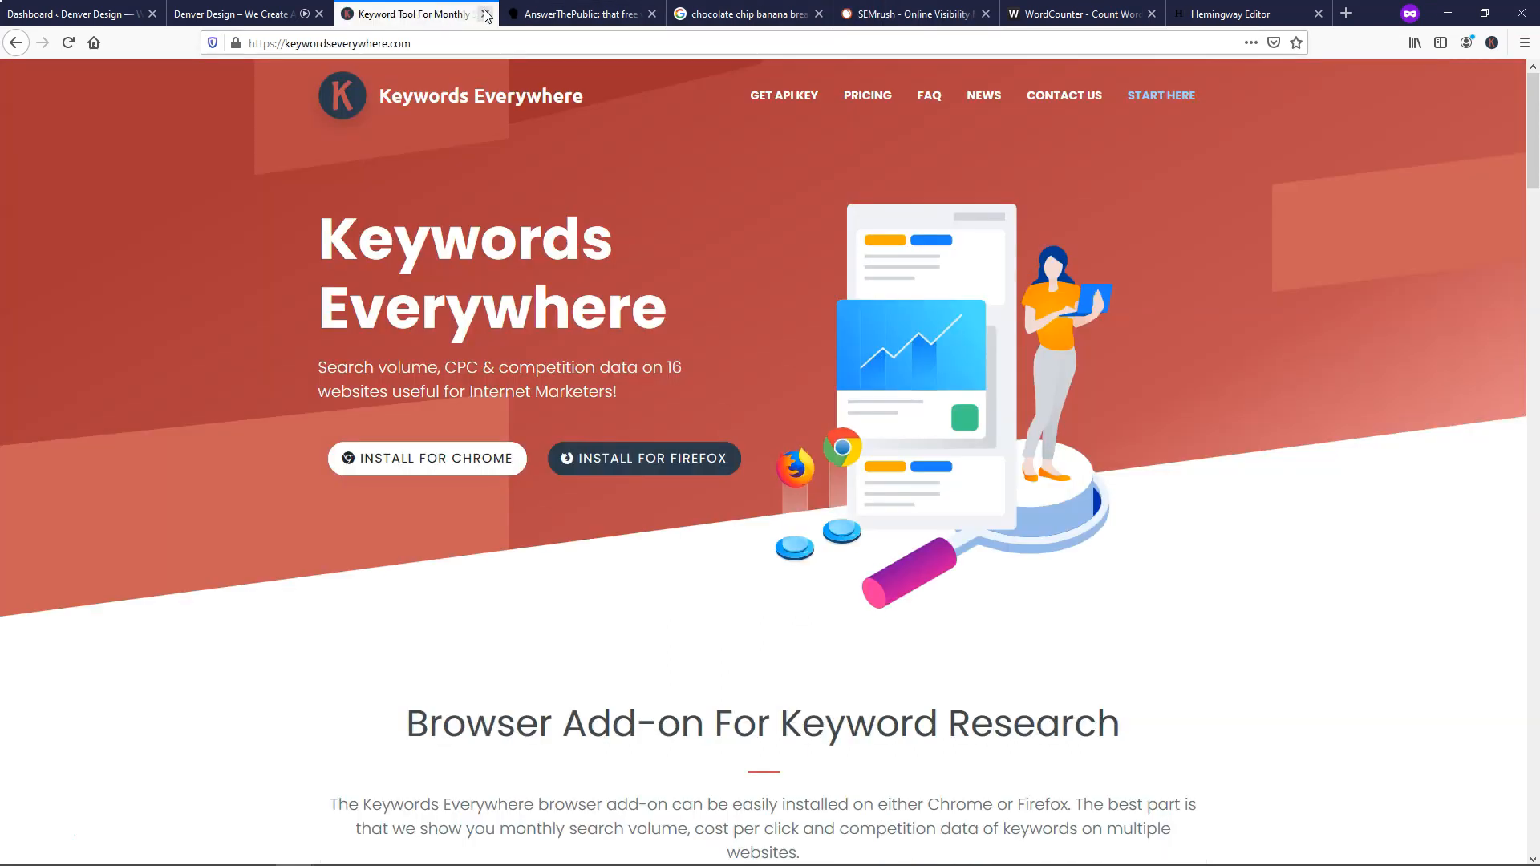
{"action": "left_click", "coordinate": [485, 13]}
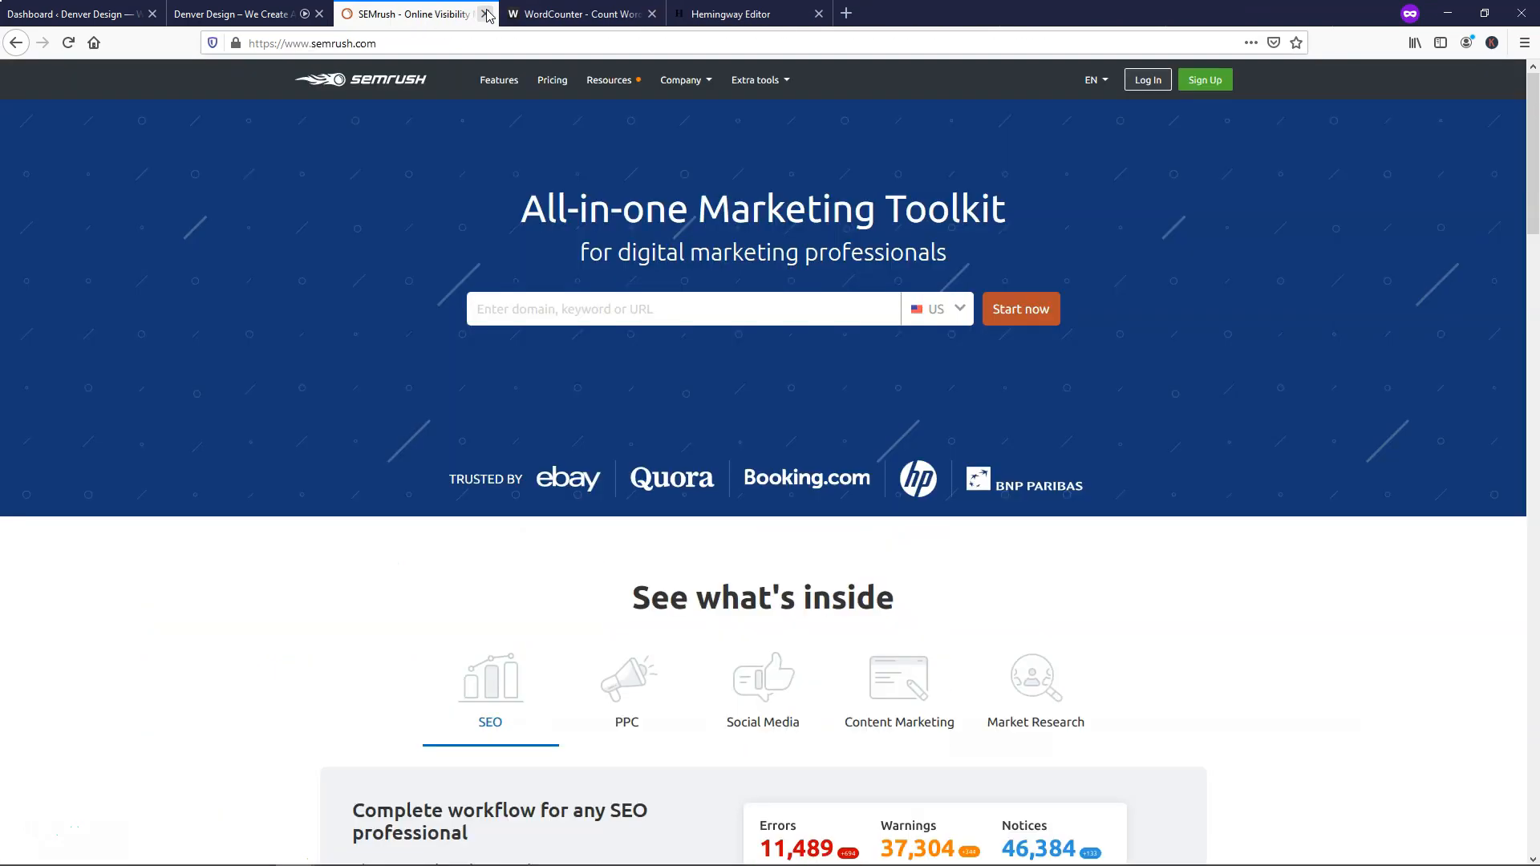
{"action": "left_click", "coordinate": [487, 14]}
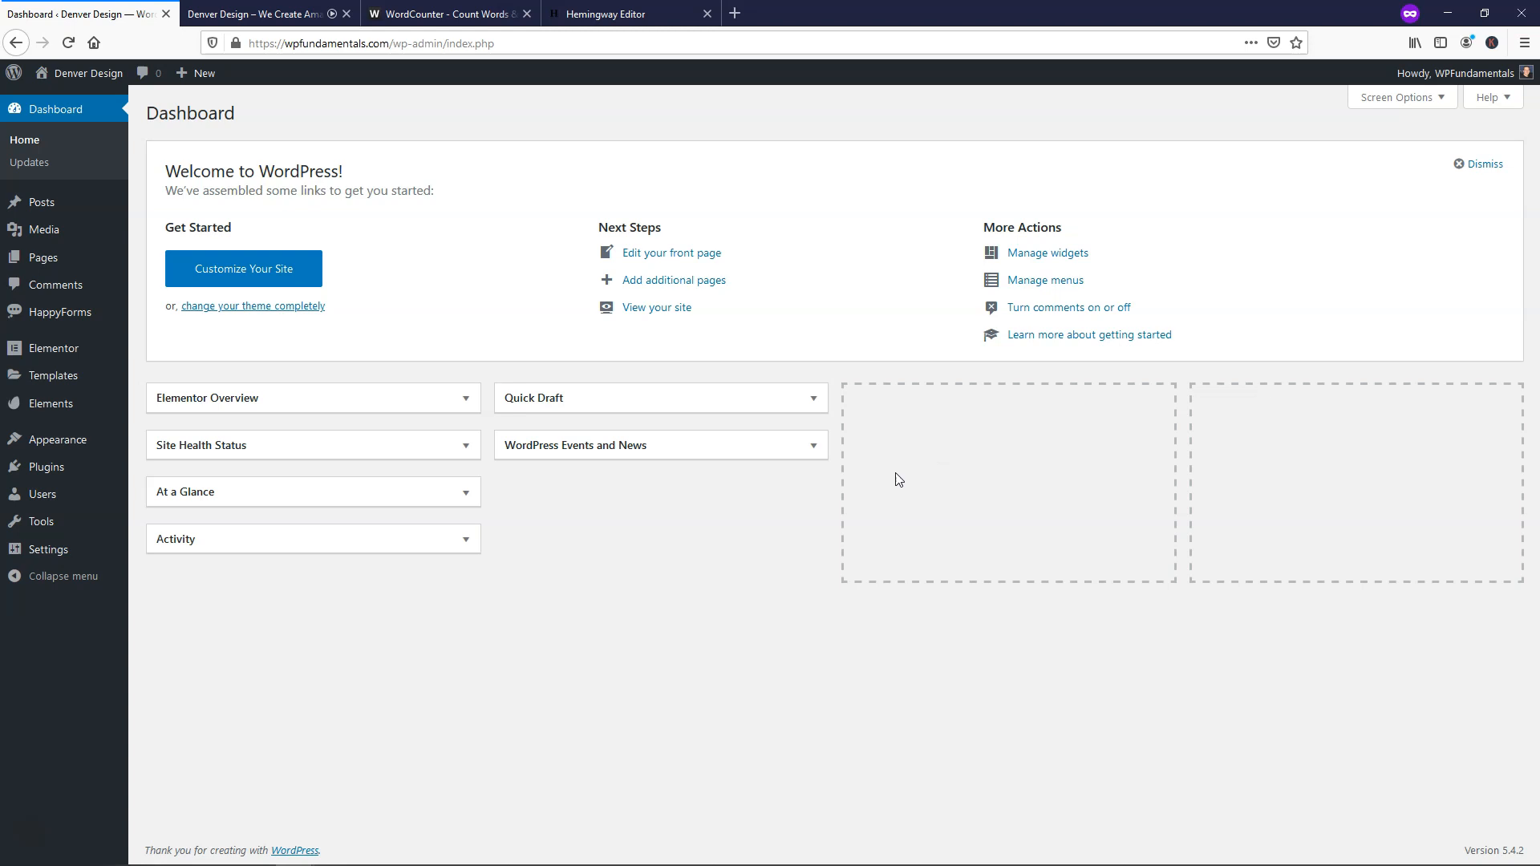
{"action": "mouse_move", "coordinate": [793, 577]}
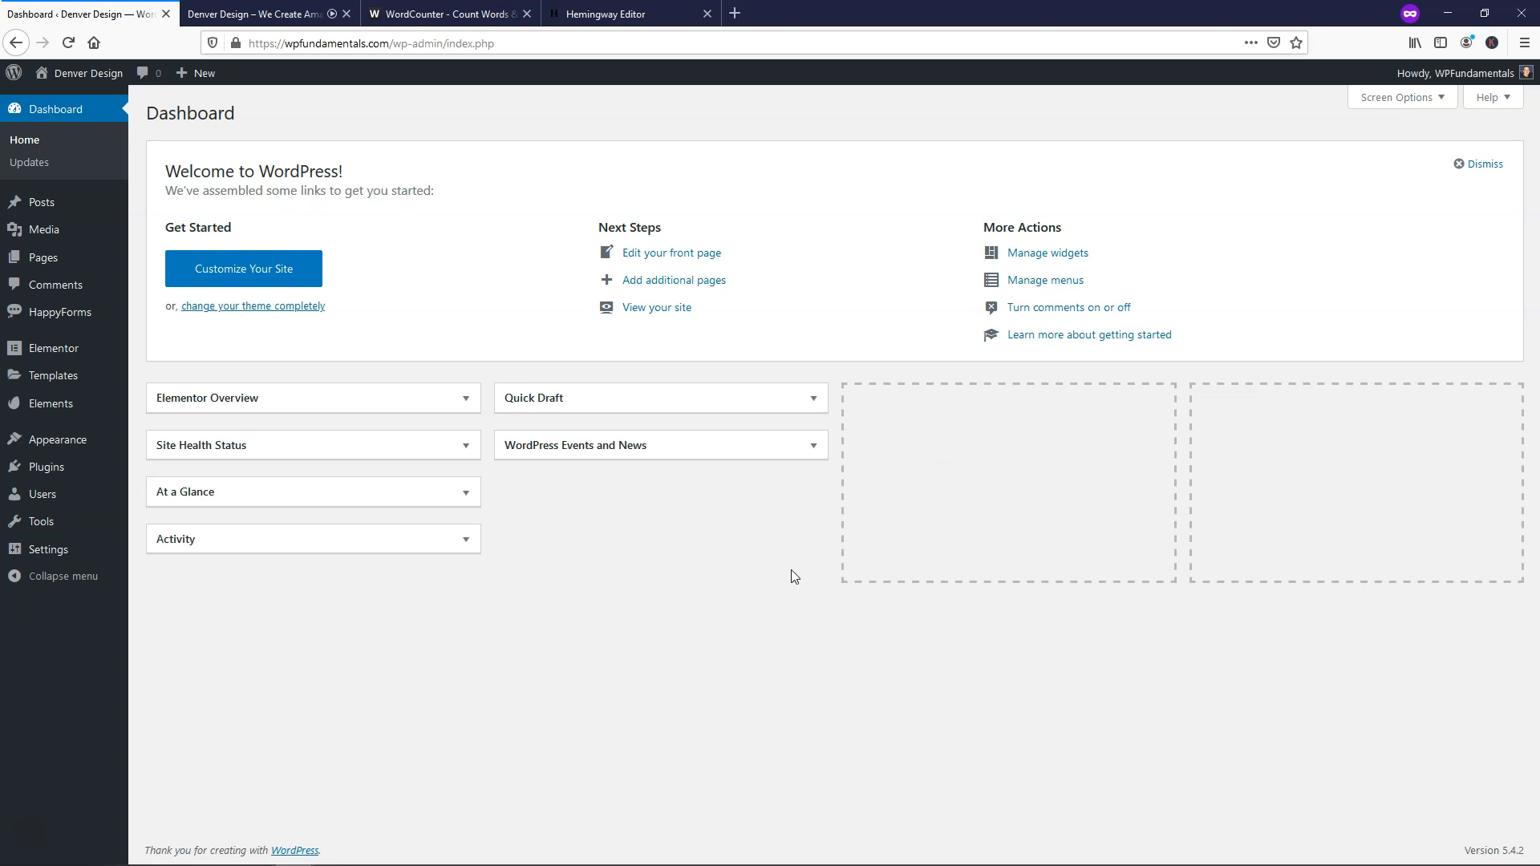
{"action": "mouse_move", "coordinate": [788, 581]}
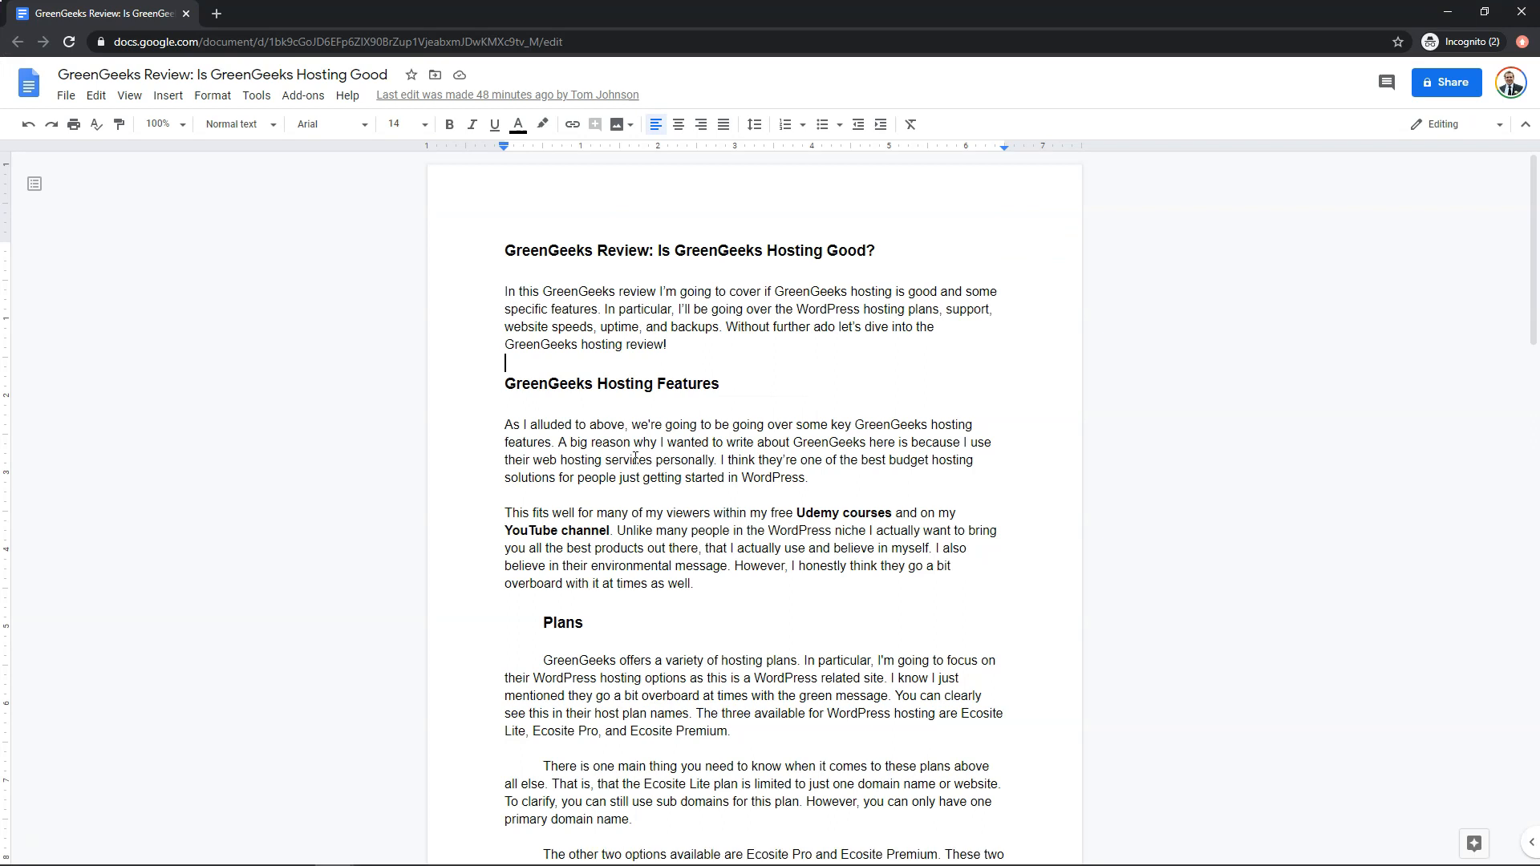
{"action": "mouse_move", "coordinate": [769, 474]}
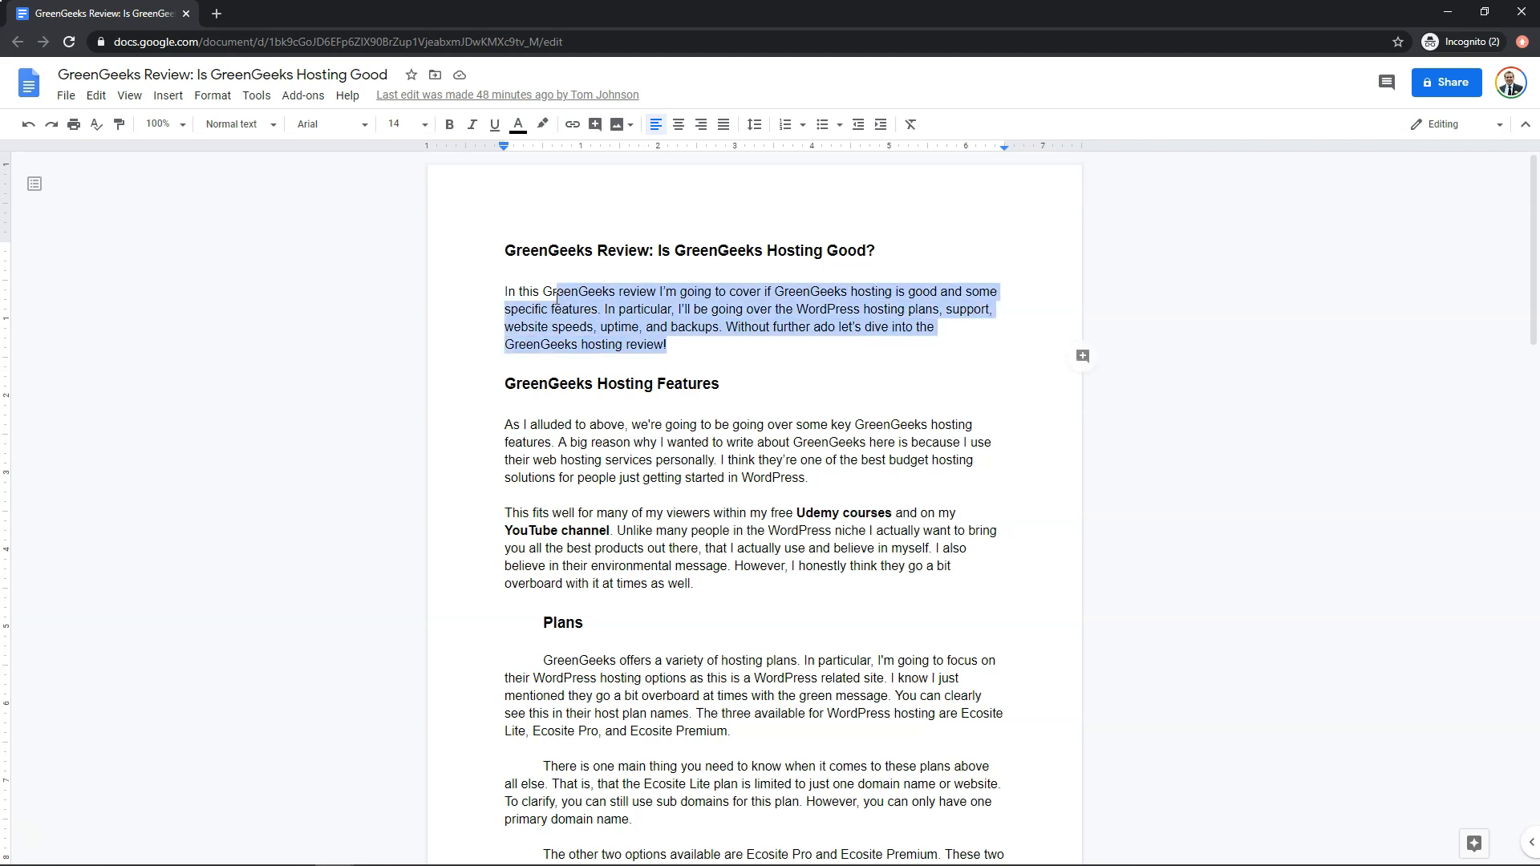
{"action": "left_click", "coordinate": [393, 125]}
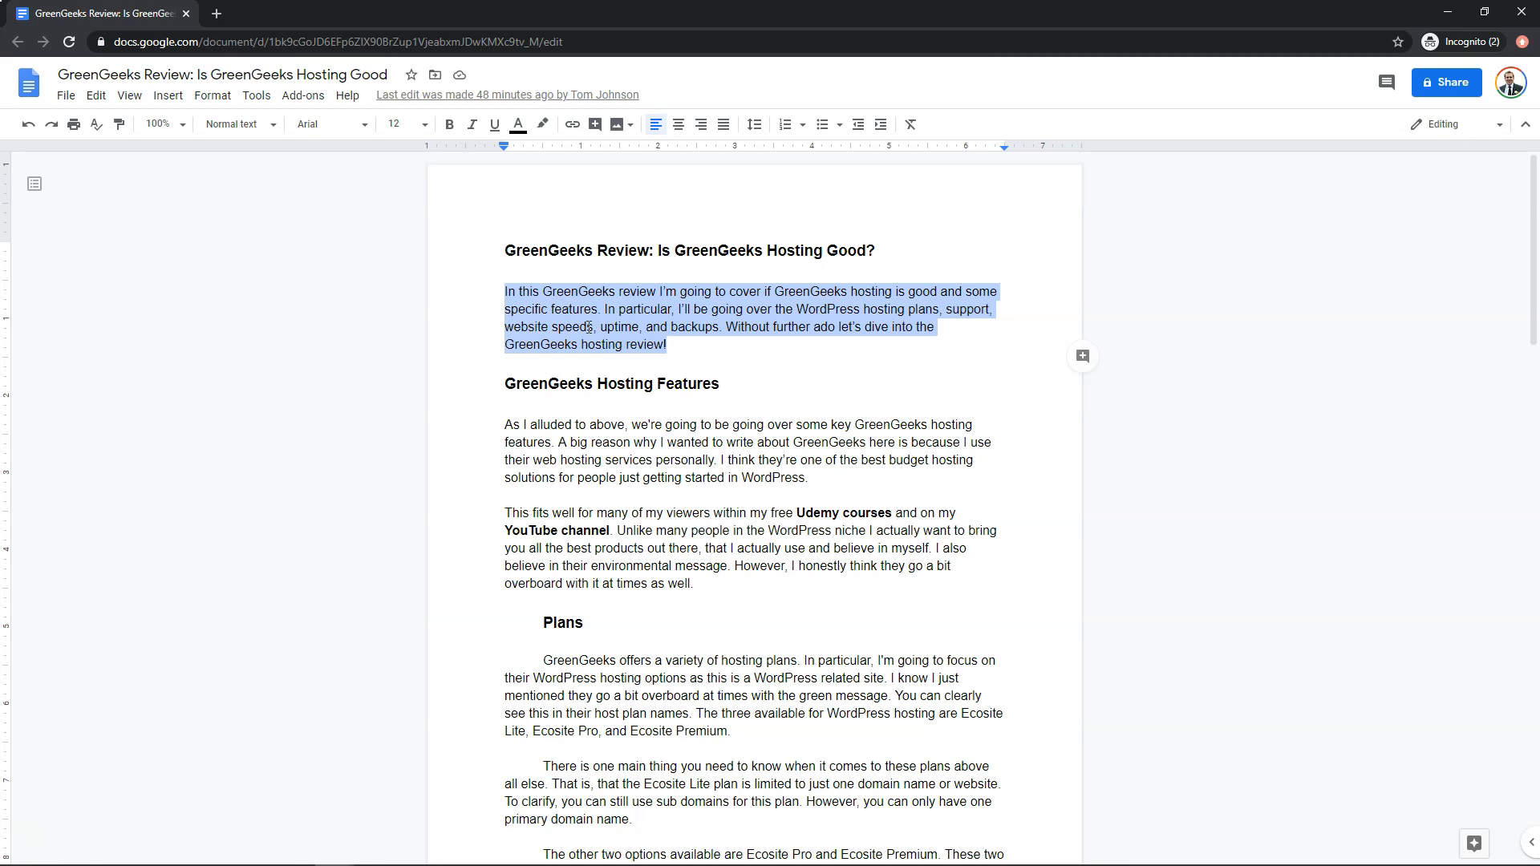
{"action": "mouse_move", "coordinate": [716, 592]}
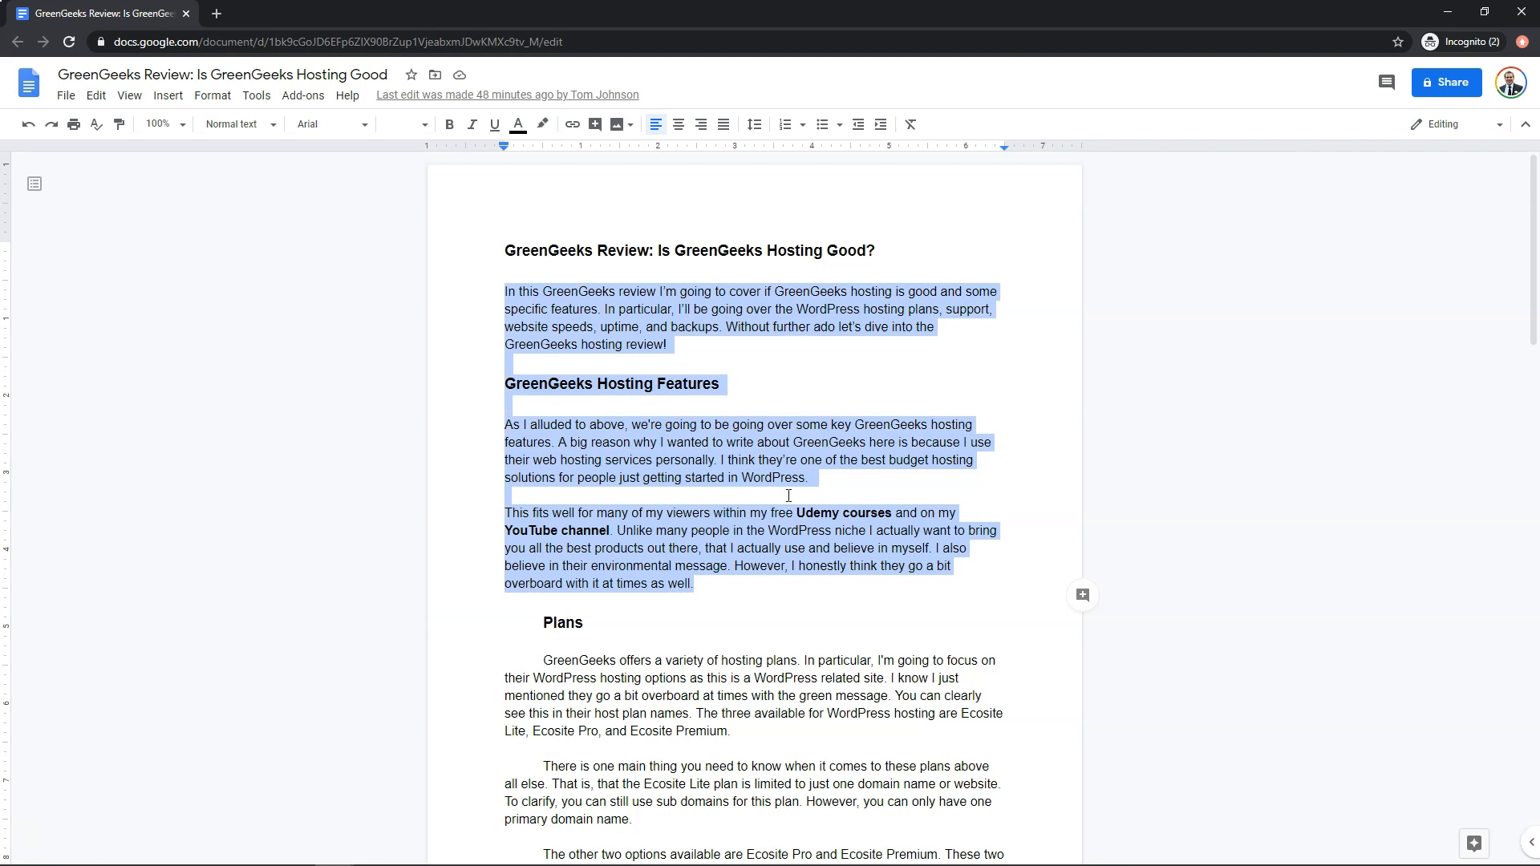
{"action": "left_click", "coordinate": [822, 507]}
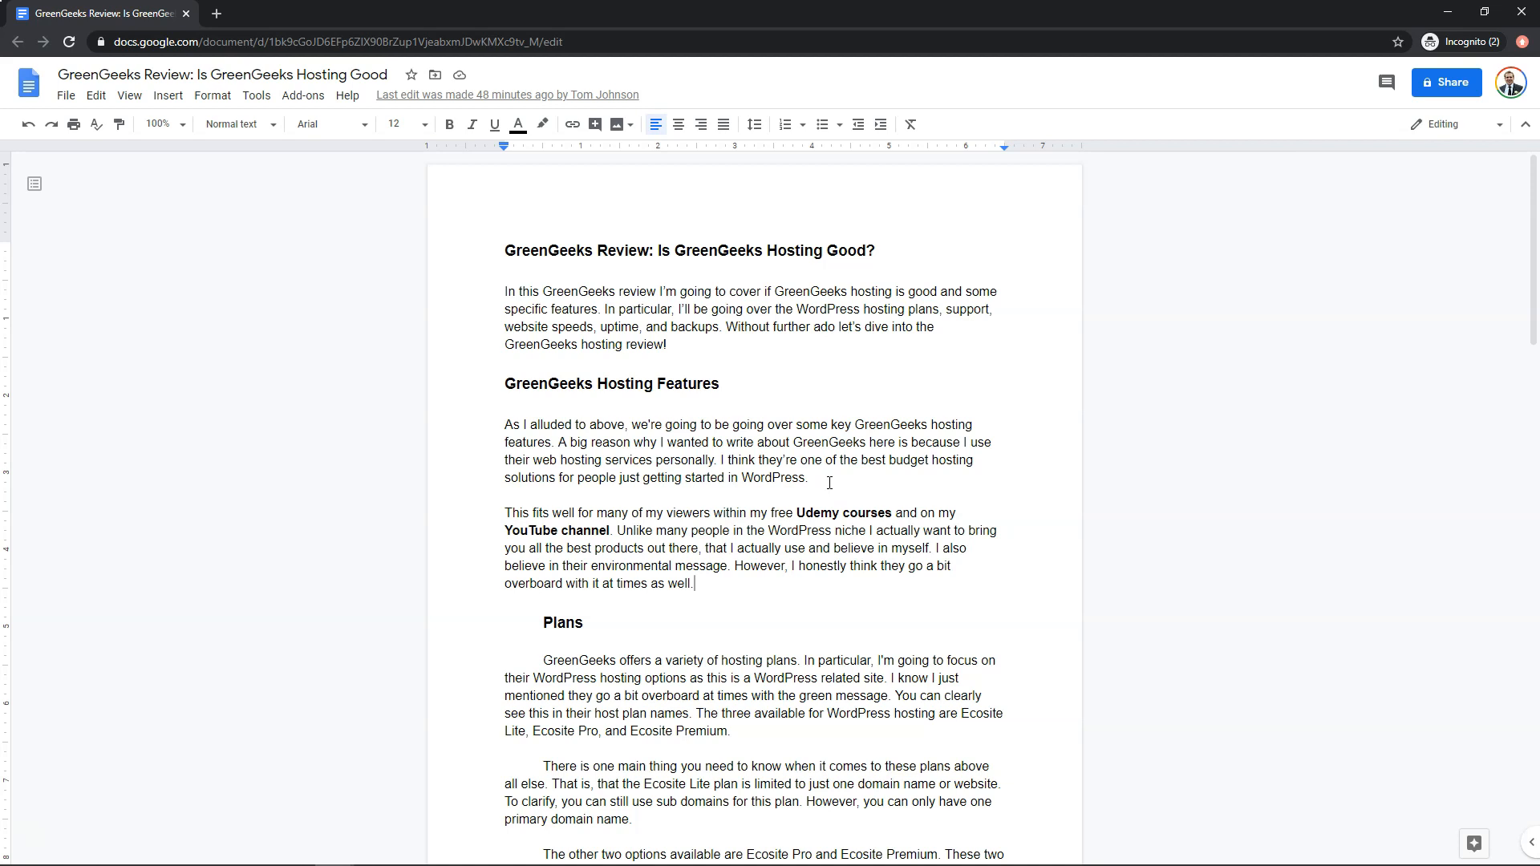
{"action": "double_click", "coordinate": [775, 478]}
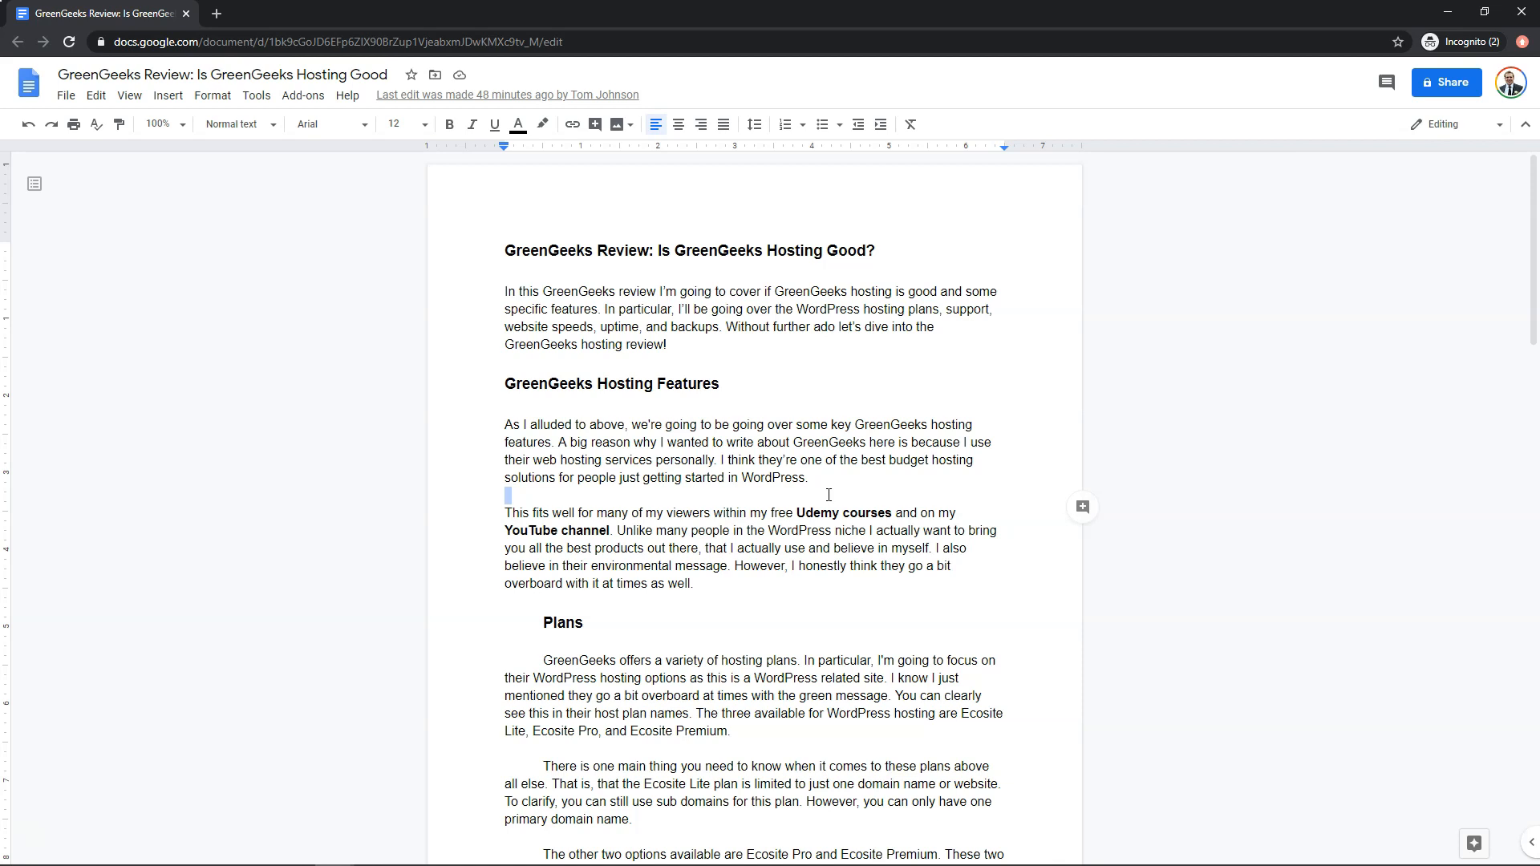
{"action": "mouse_move", "coordinate": [824, 474]}
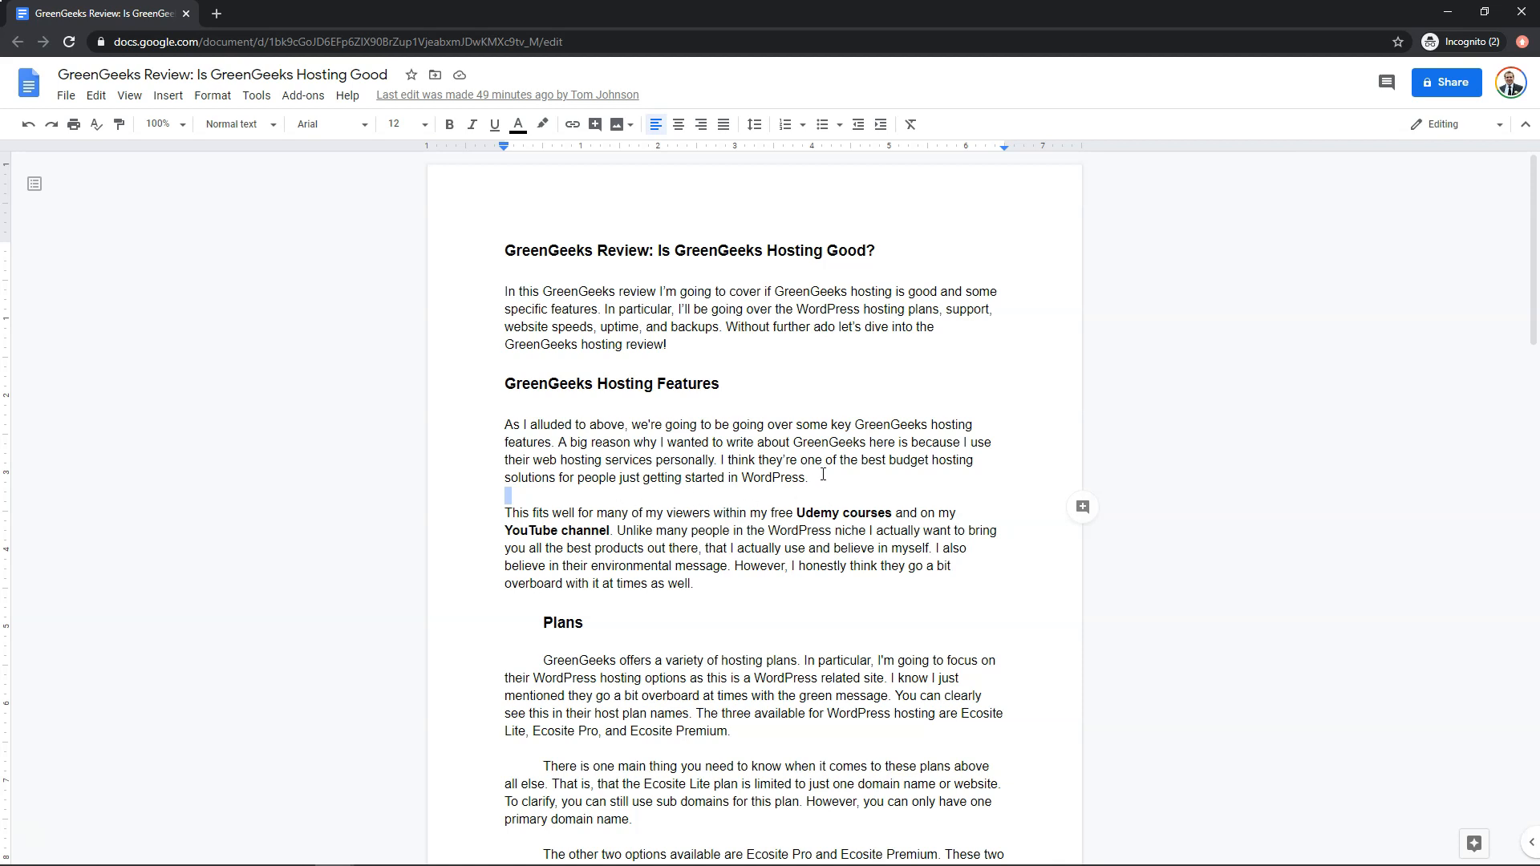
{"action": "mouse_move", "coordinate": [891, 379]}
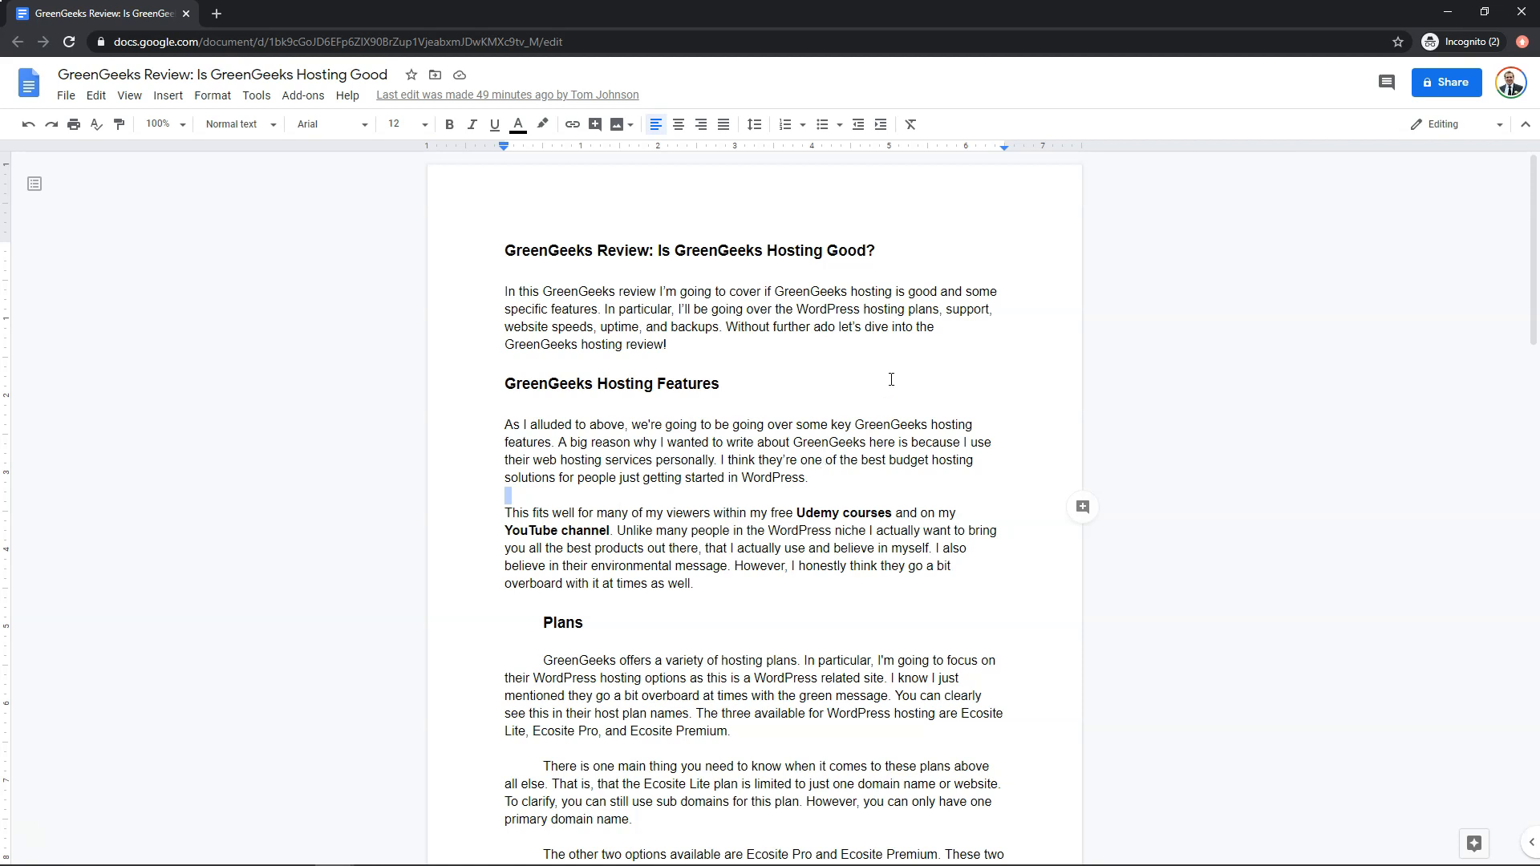
{"action": "mouse_move", "coordinate": [1267, 292]}
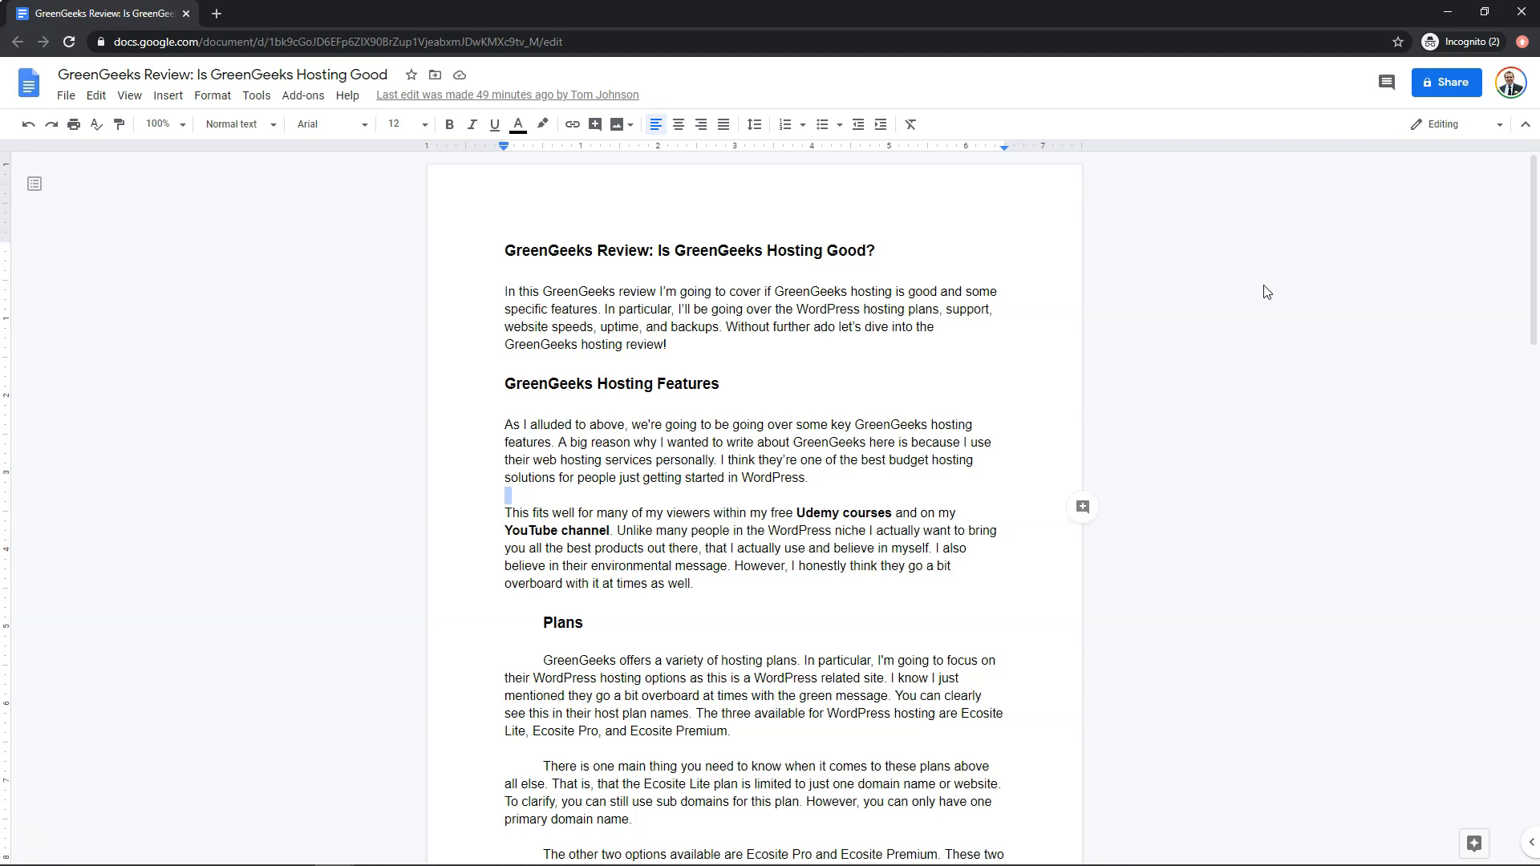
{"action": "mouse_move", "coordinate": [783, 396]}
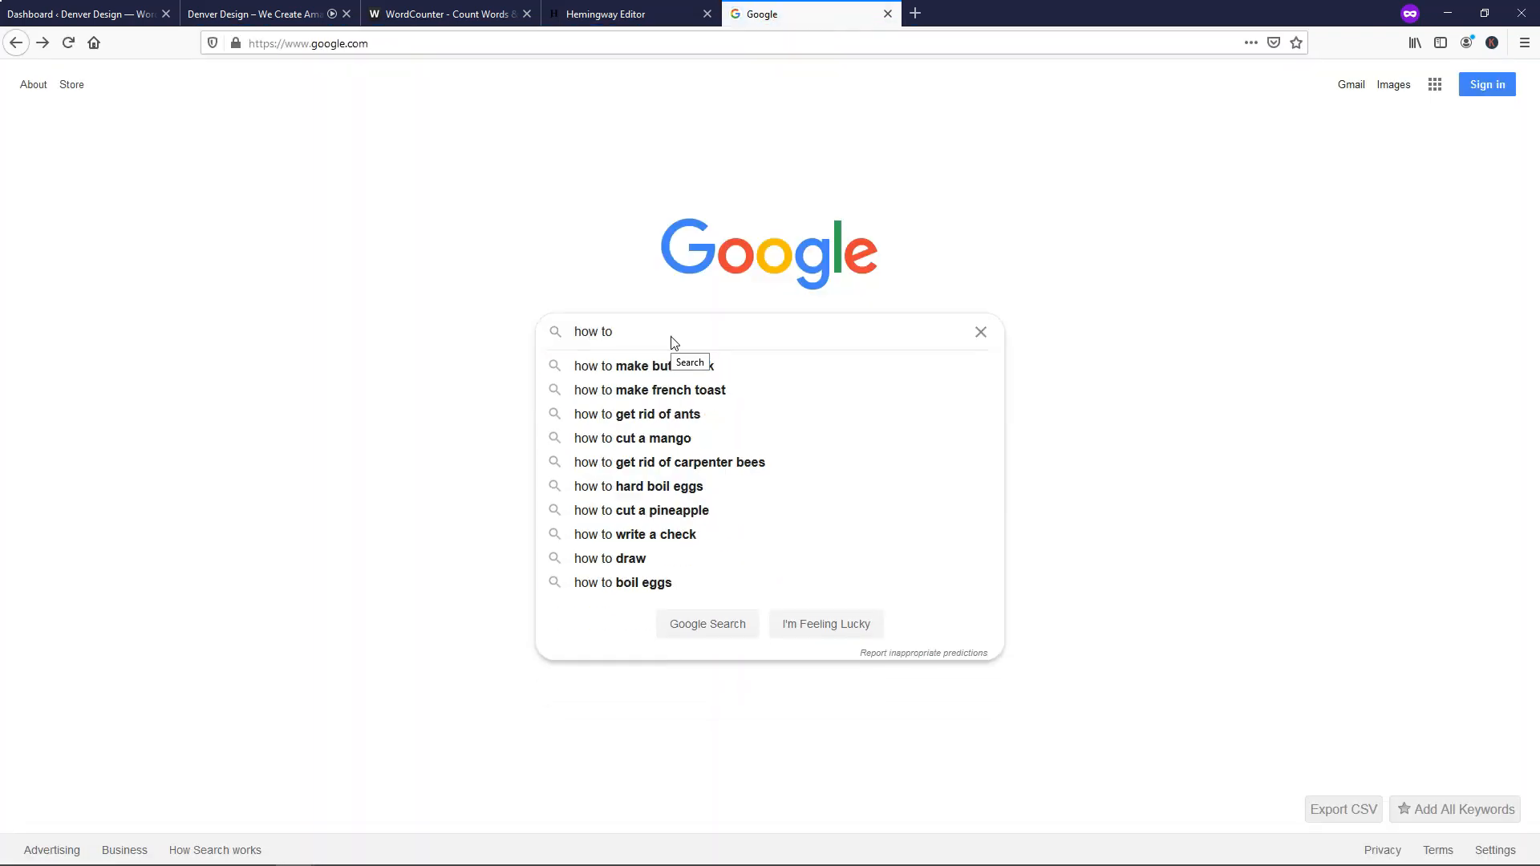
Search Google for 'how to write a good blog post' and open WordStream's guide.
{"action": "type", "text": "write a good bl"}
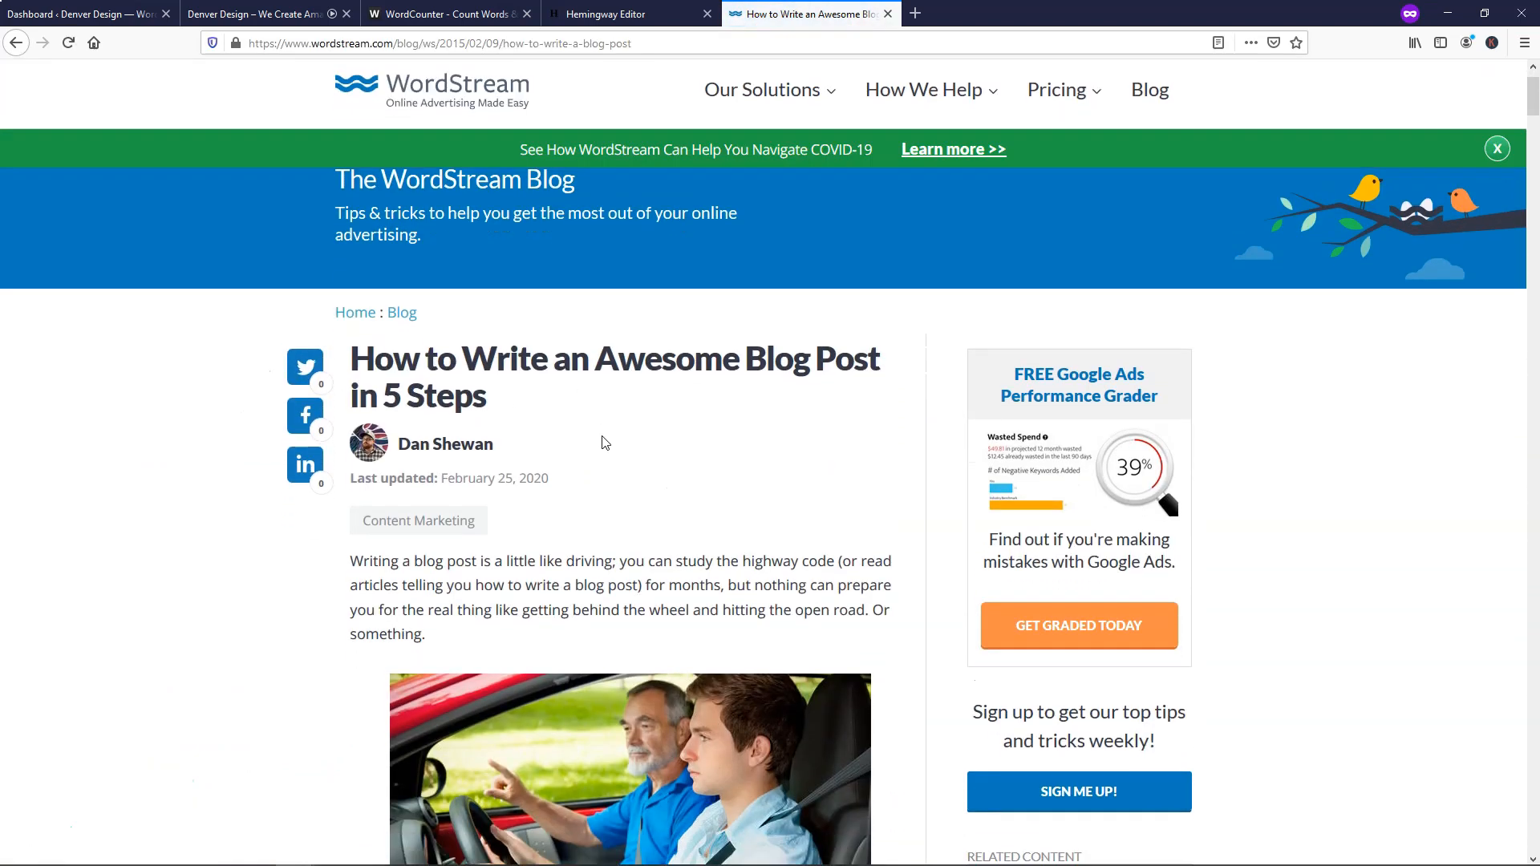
Skim the WordStream guide down to 'That's All She Wrote' and comments, then back up.
{"action": "scroll", "scroll_direction": "down", "scroll_amount": 3}
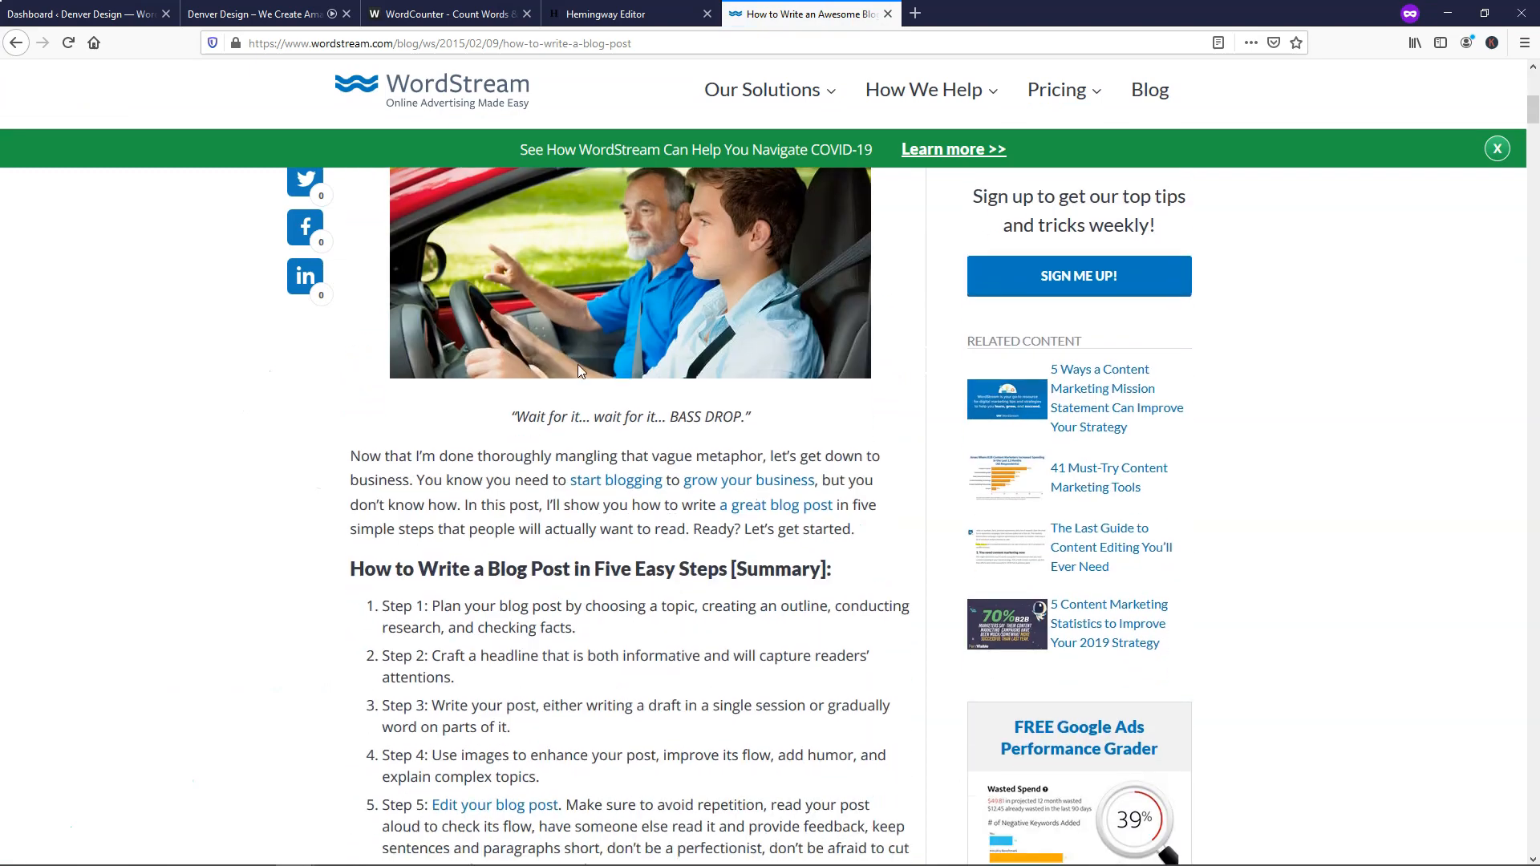
{"action": "scroll", "scroll_direction": "down", "scroll_amount": 3}
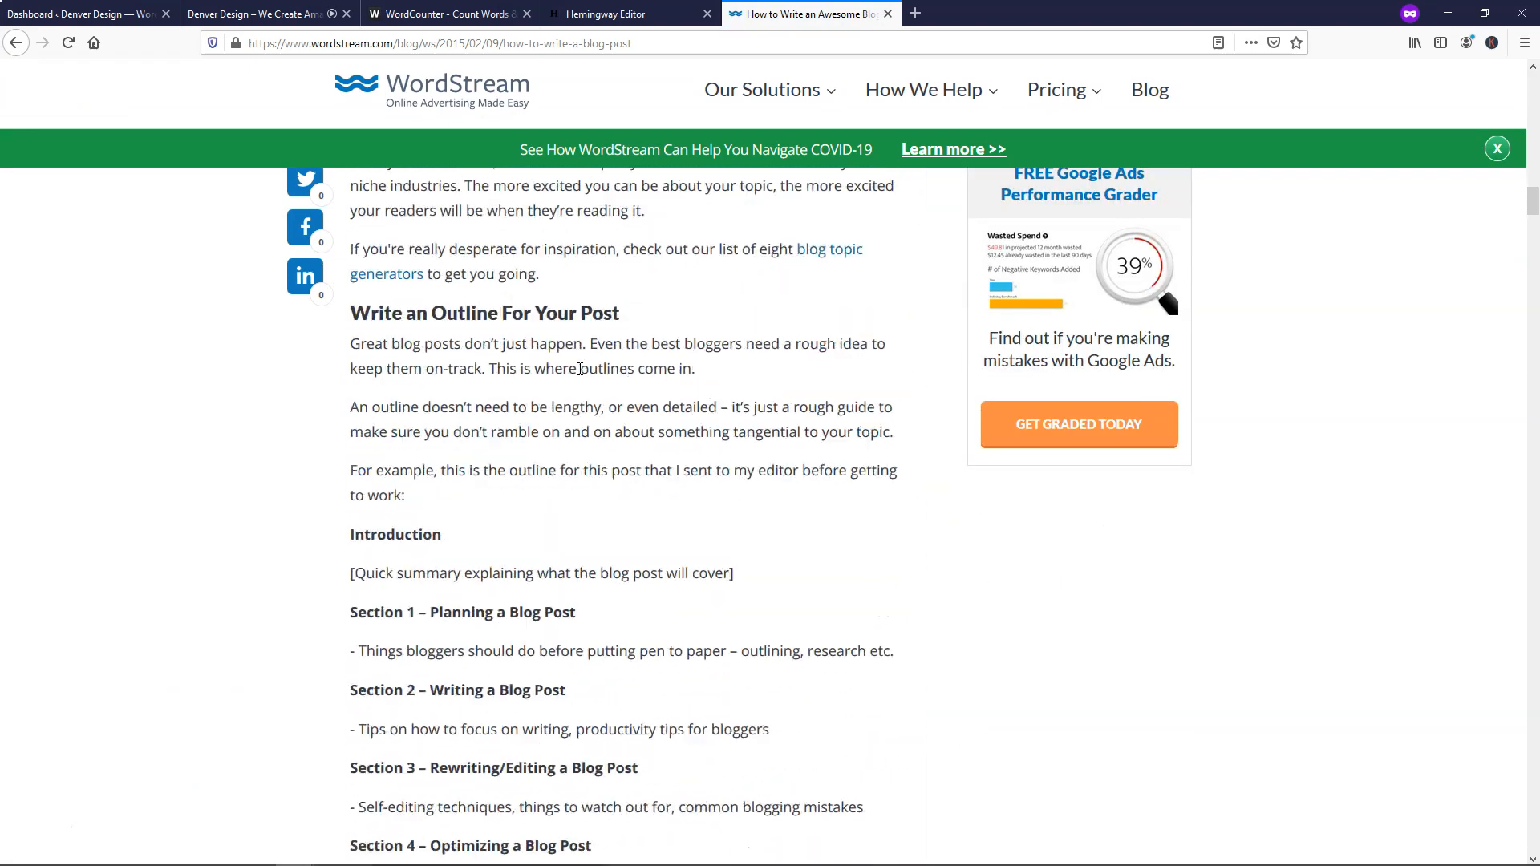
{"action": "scroll", "scroll_direction": "down", "scroll_amount": 3}
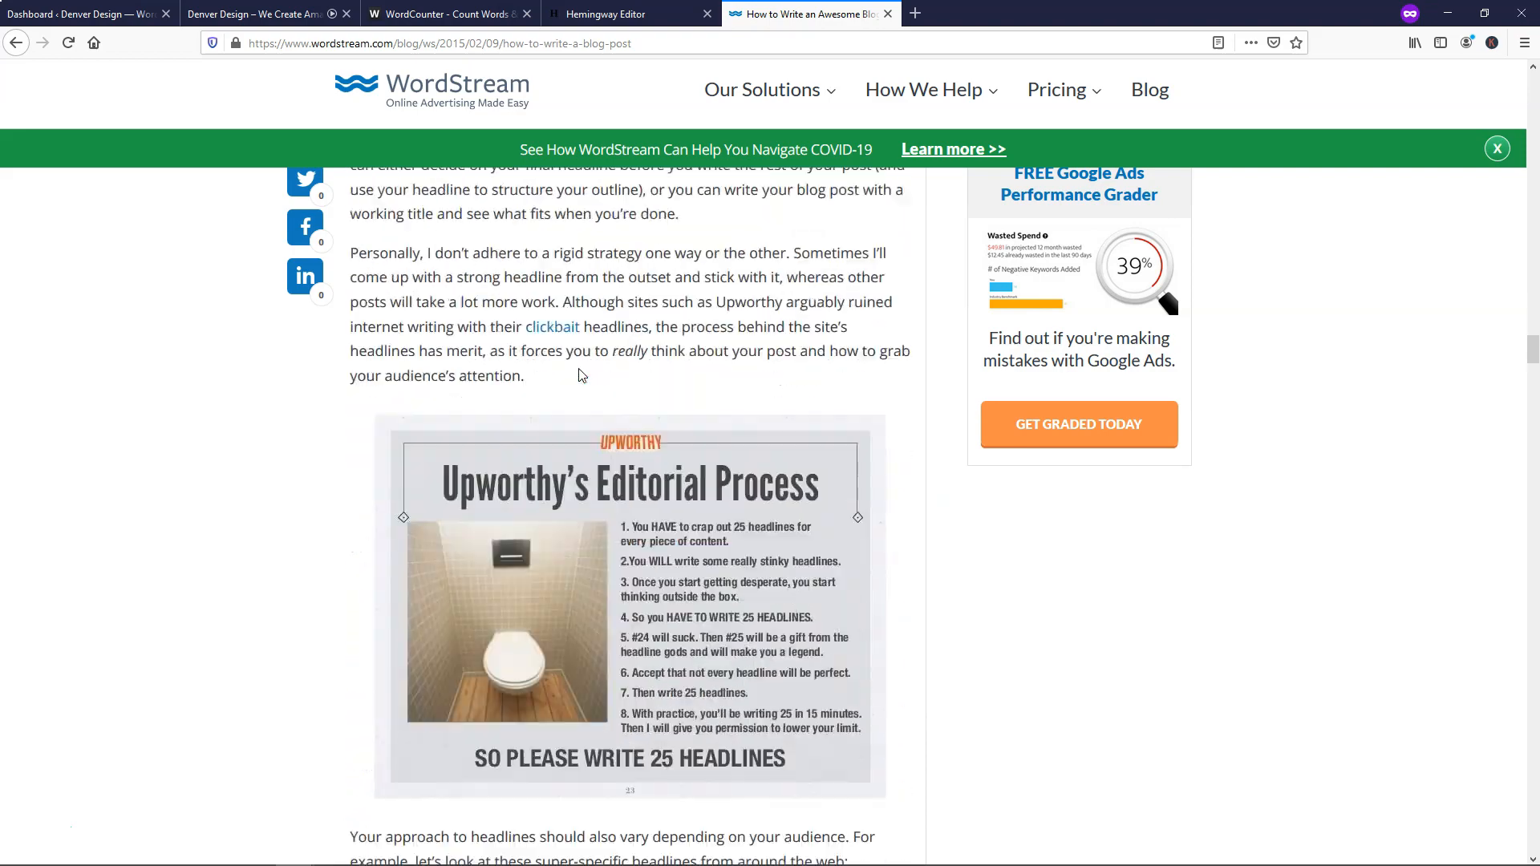
{"action": "scroll", "scroll_direction": "down", "scroll_amount": 3}
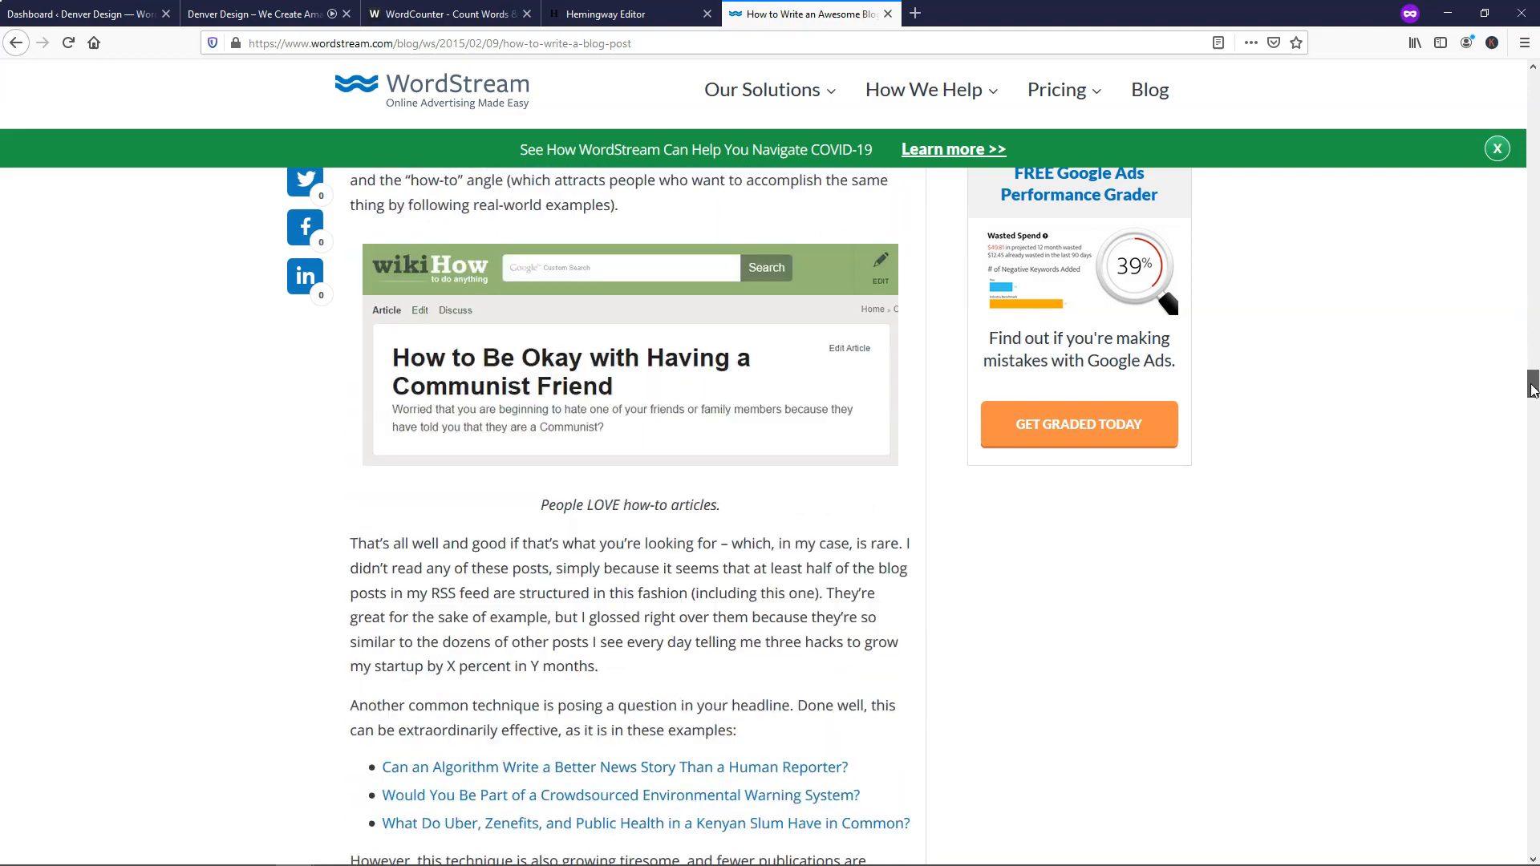
{"action": "scroll", "scroll_direction": "down", "scroll_amount": 3}
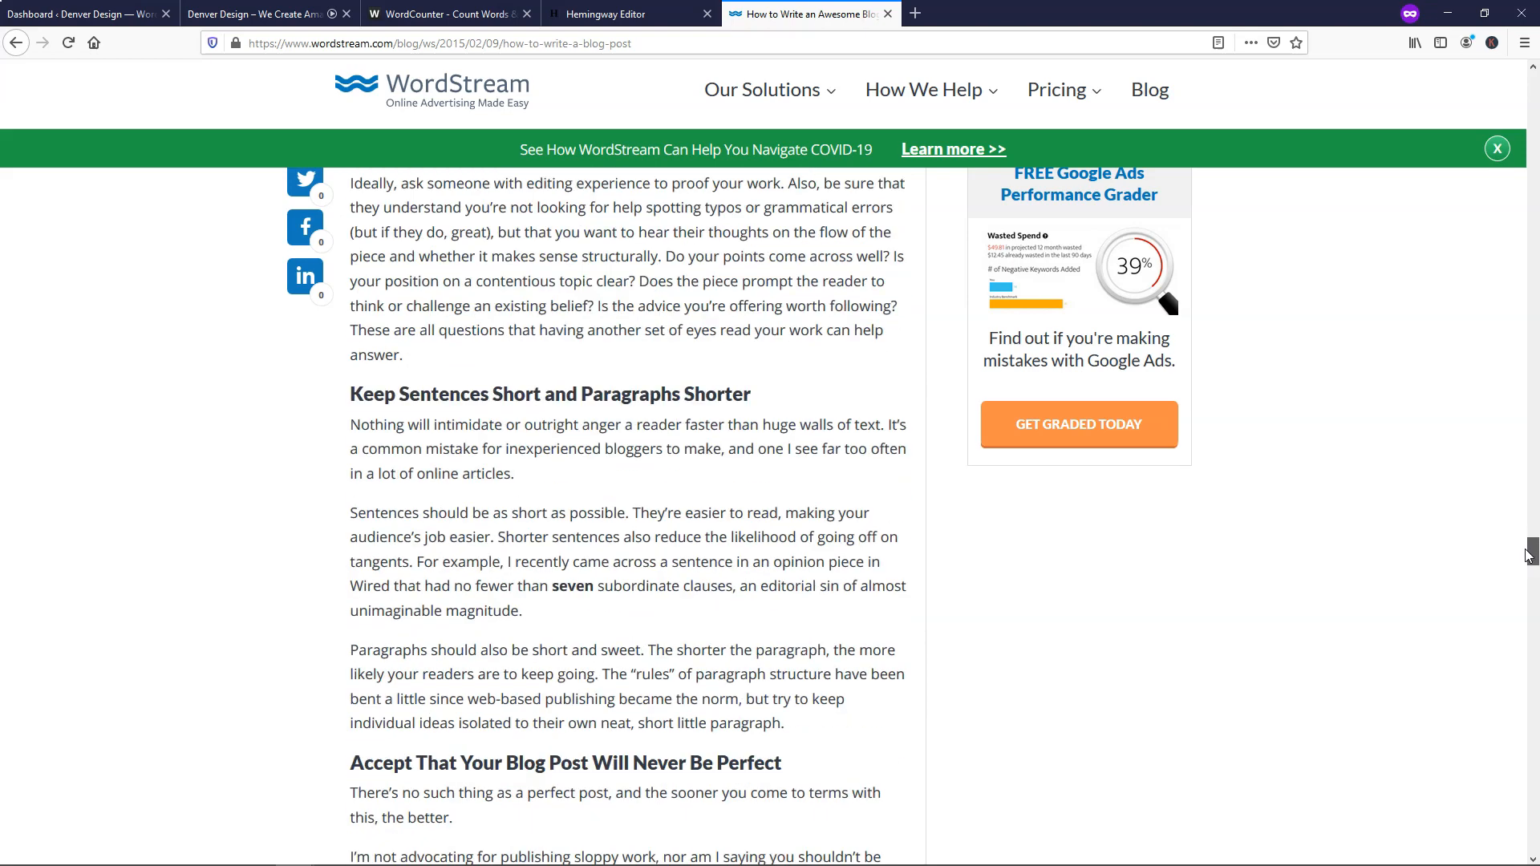
{"action": "scroll", "scroll_direction": "down", "scroll_amount": 3}
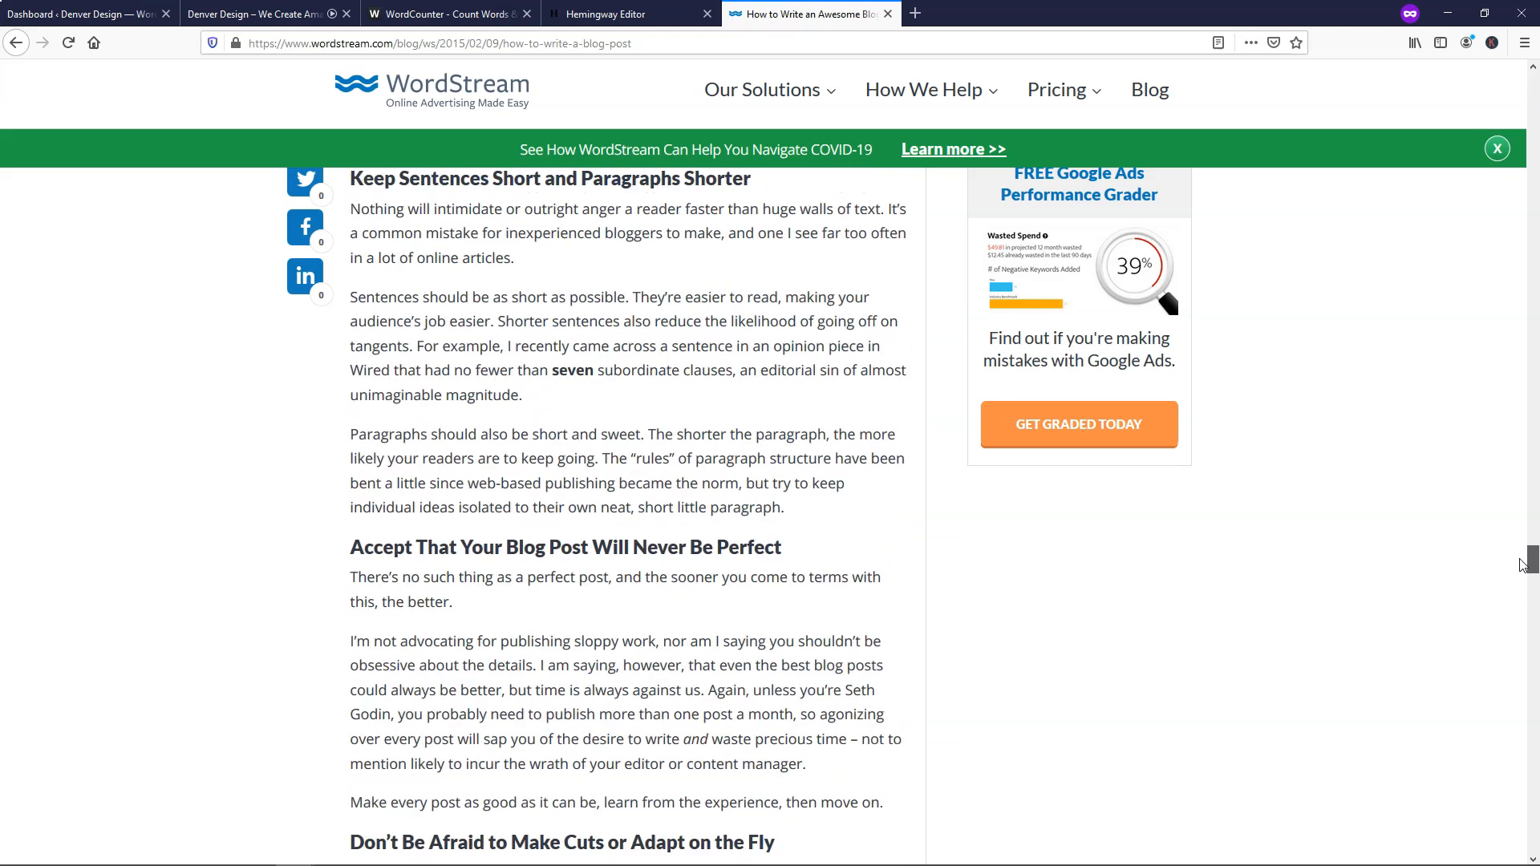
{"action": "scroll", "scroll_direction": "down", "scroll_amount": 3}
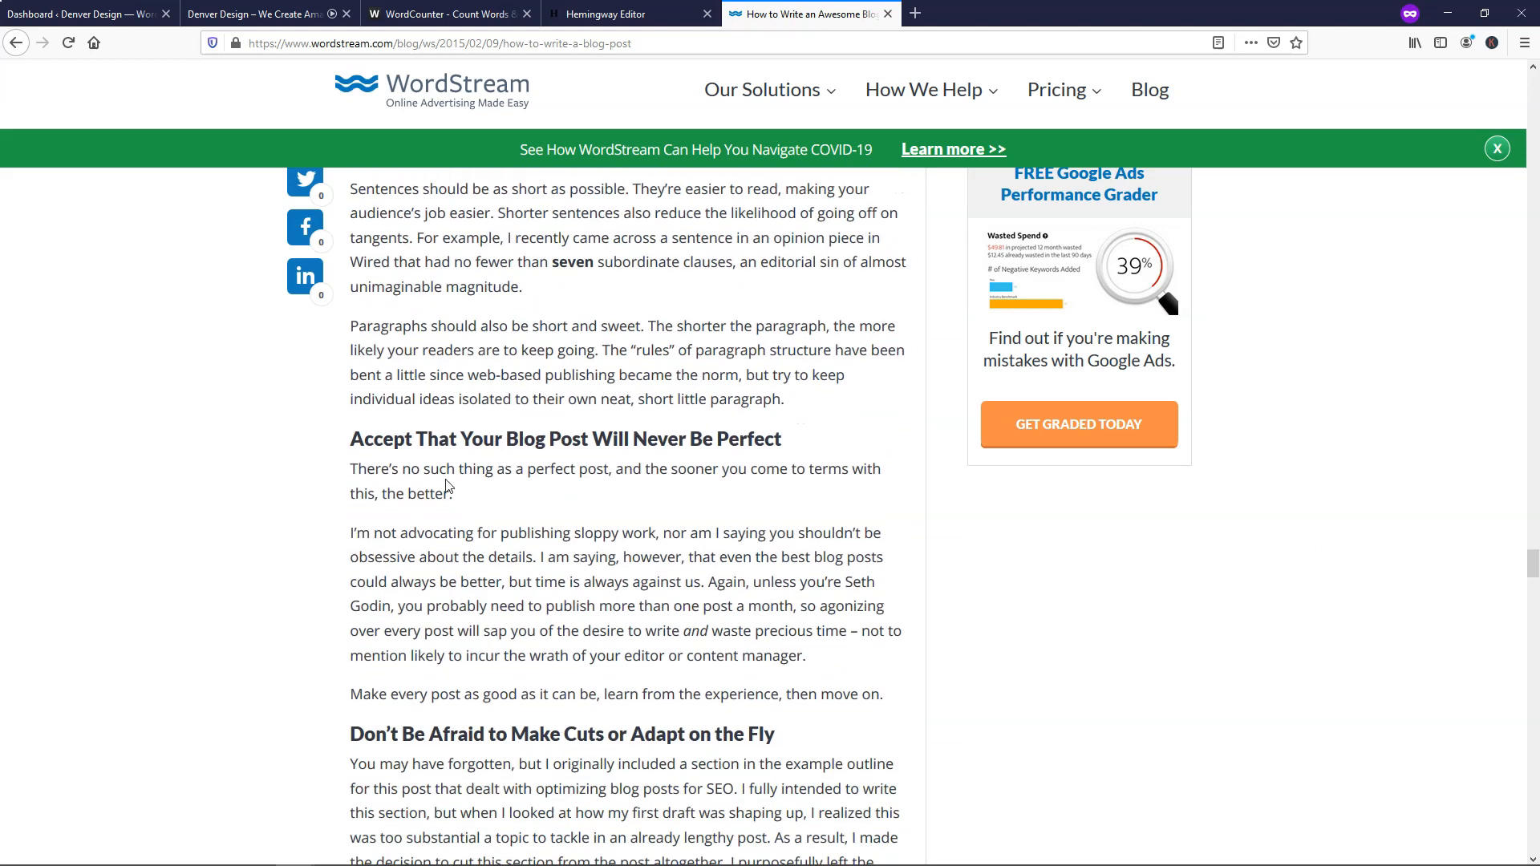
{"action": "scroll", "scroll_direction": "down", "scroll_amount": 3}
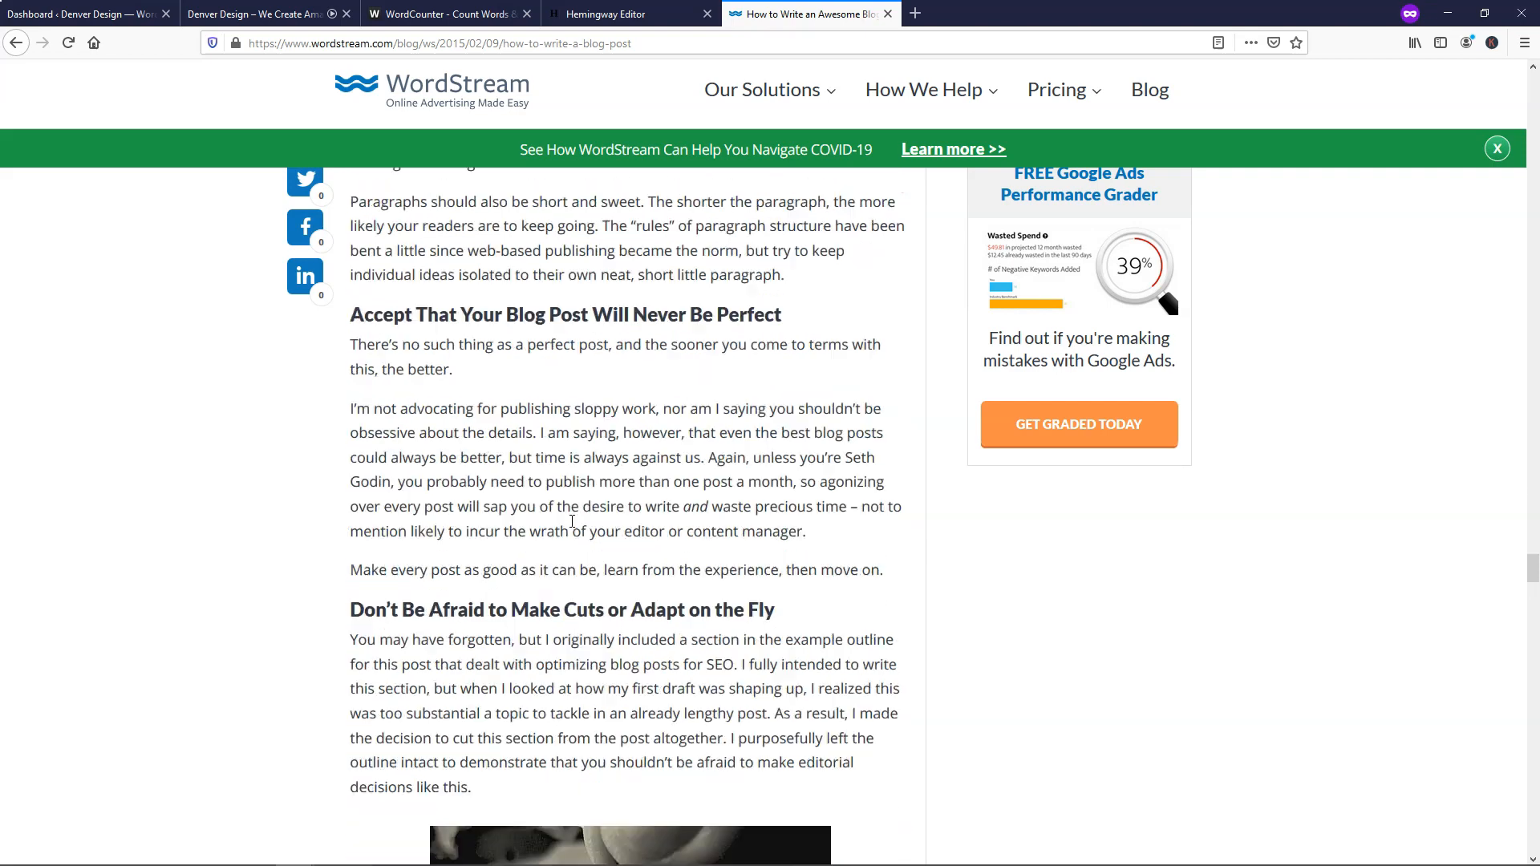
{"action": "scroll", "scroll_direction": "down", "scroll_amount": 3}
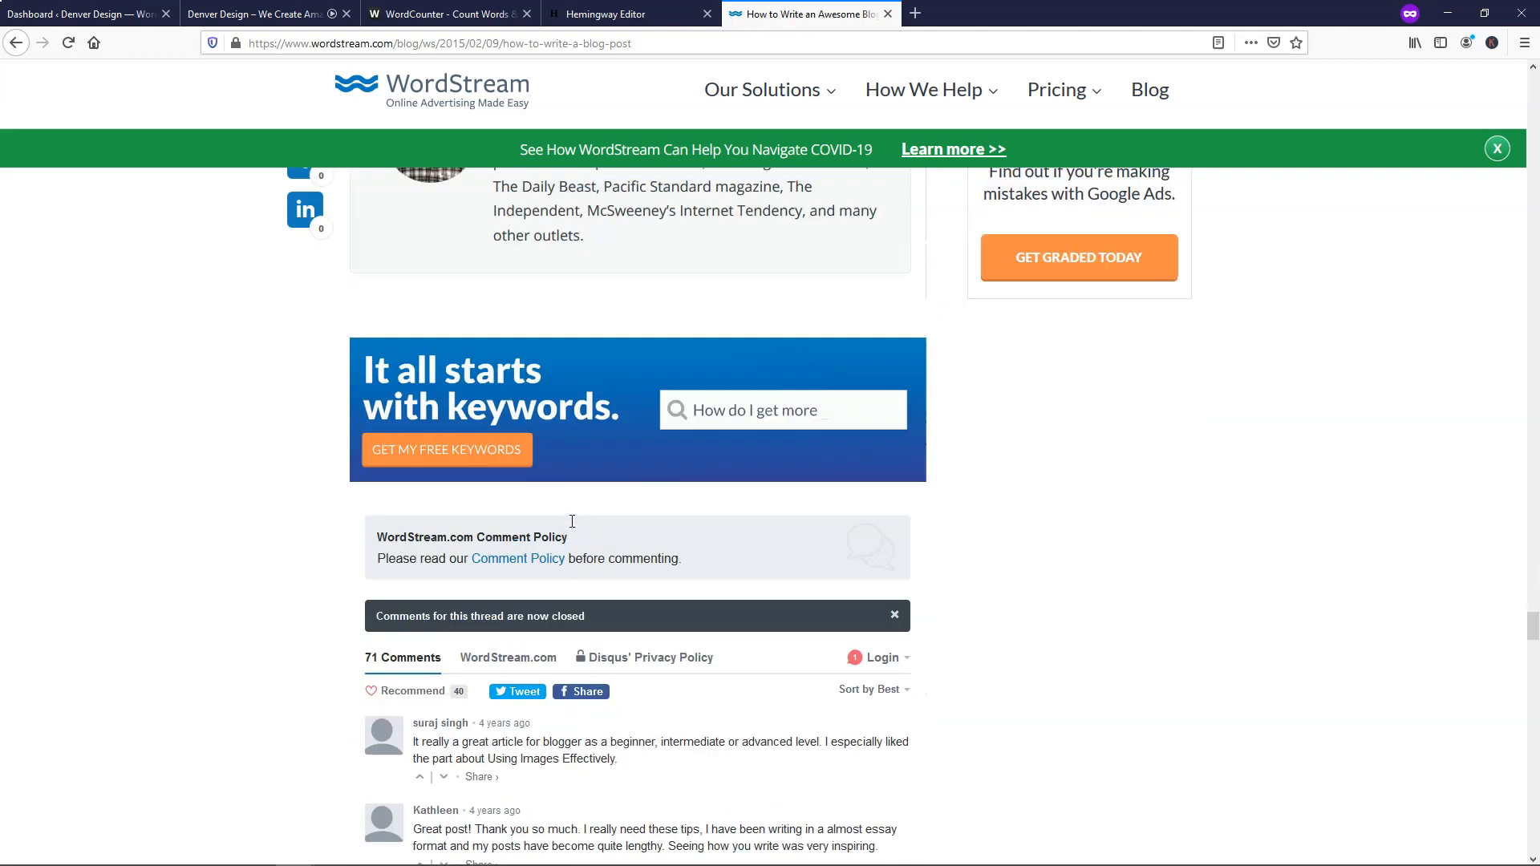
{"action": "scroll", "scroll_direction": "up", "scroll_amount": 3}
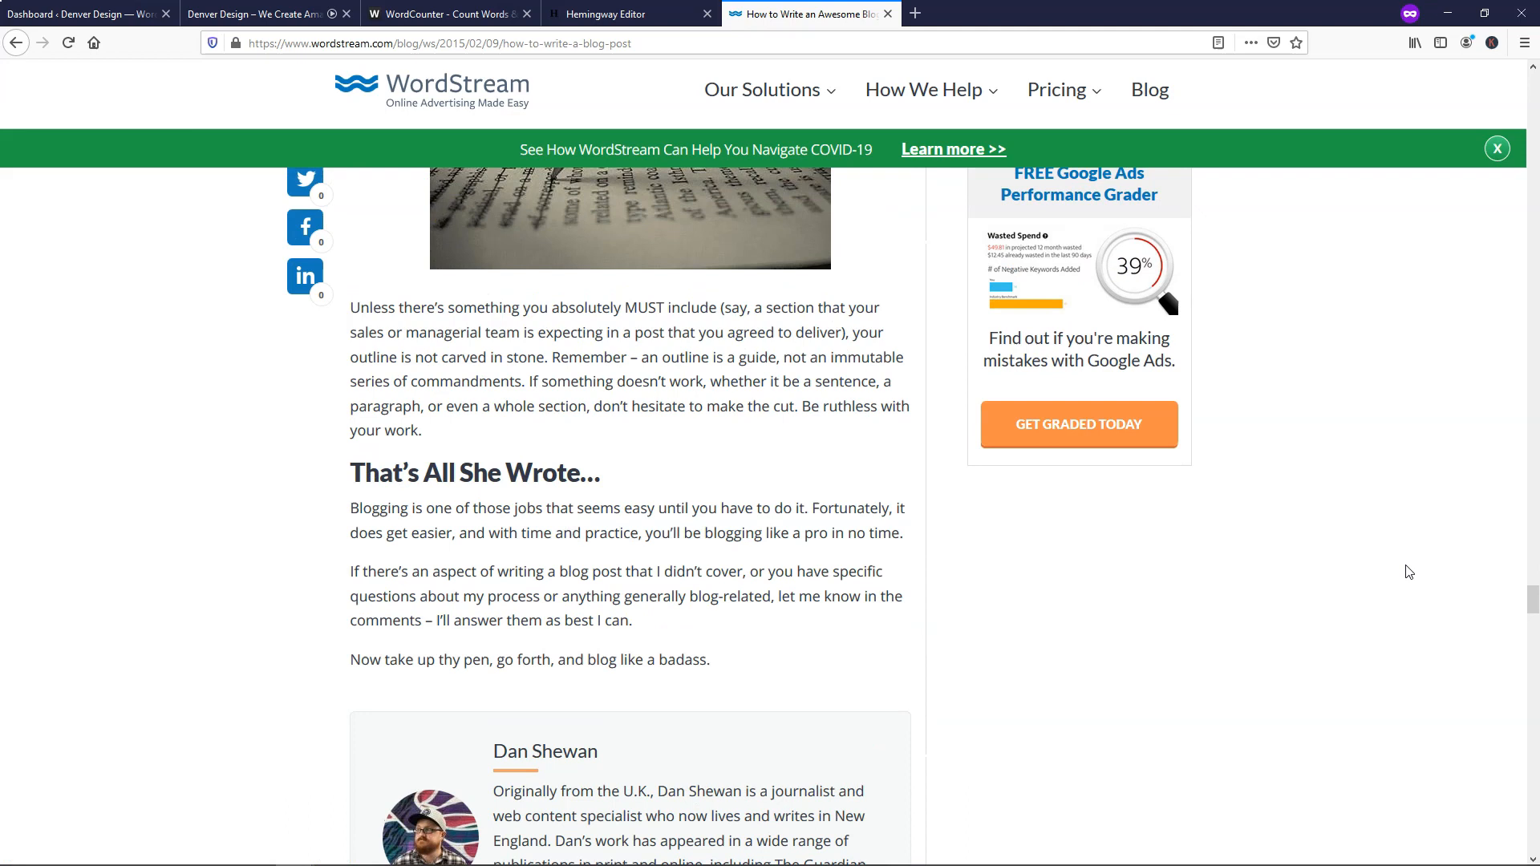
{"action": "scroll", "scroll_direction": "up", "scroll_amount": 3}
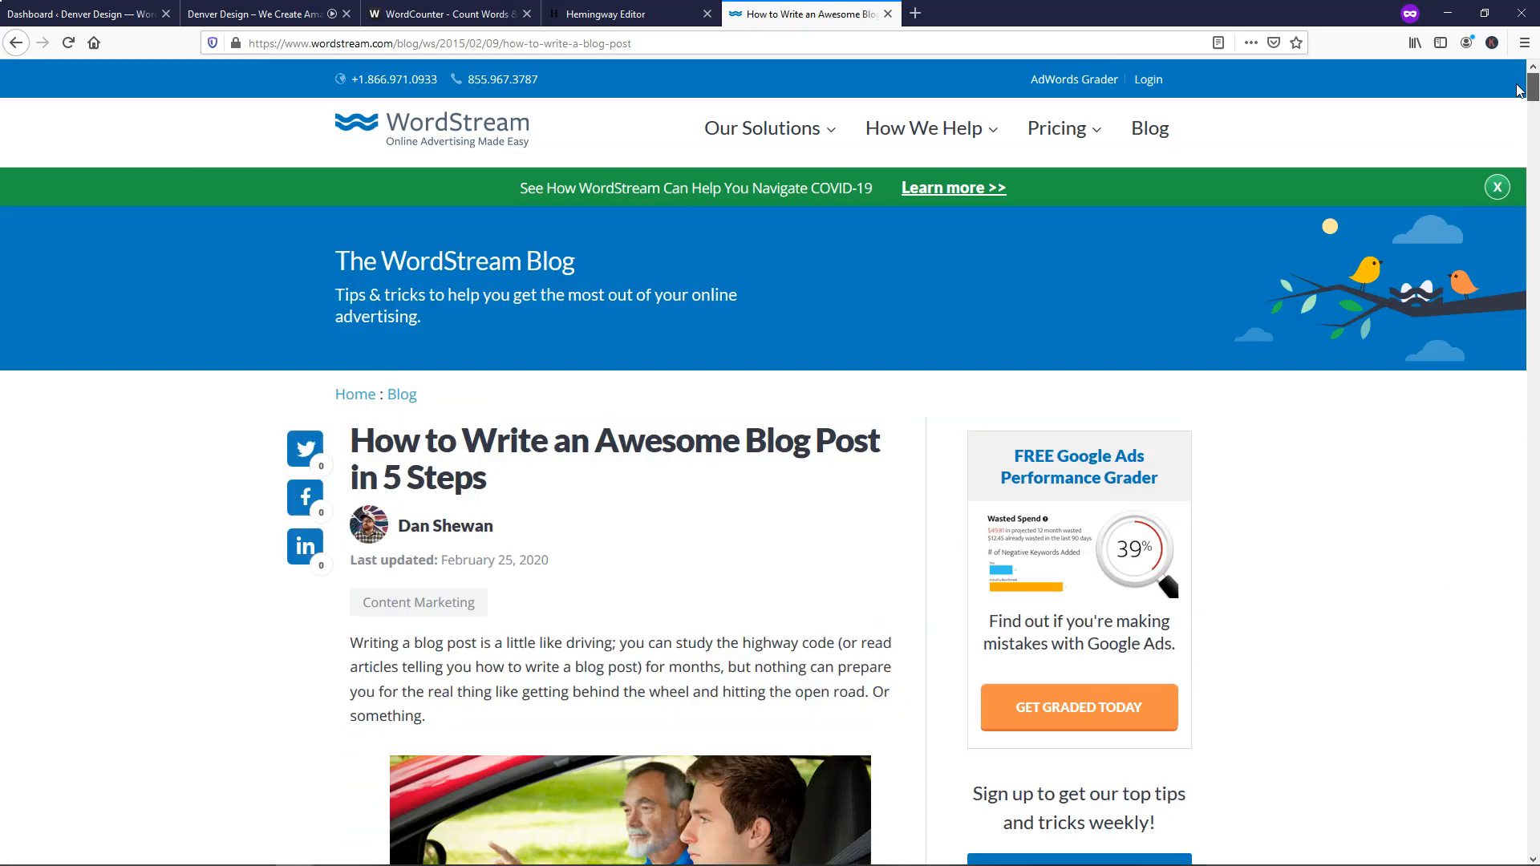
{"action": "mouse_move", "coordinate": [673, 70]}
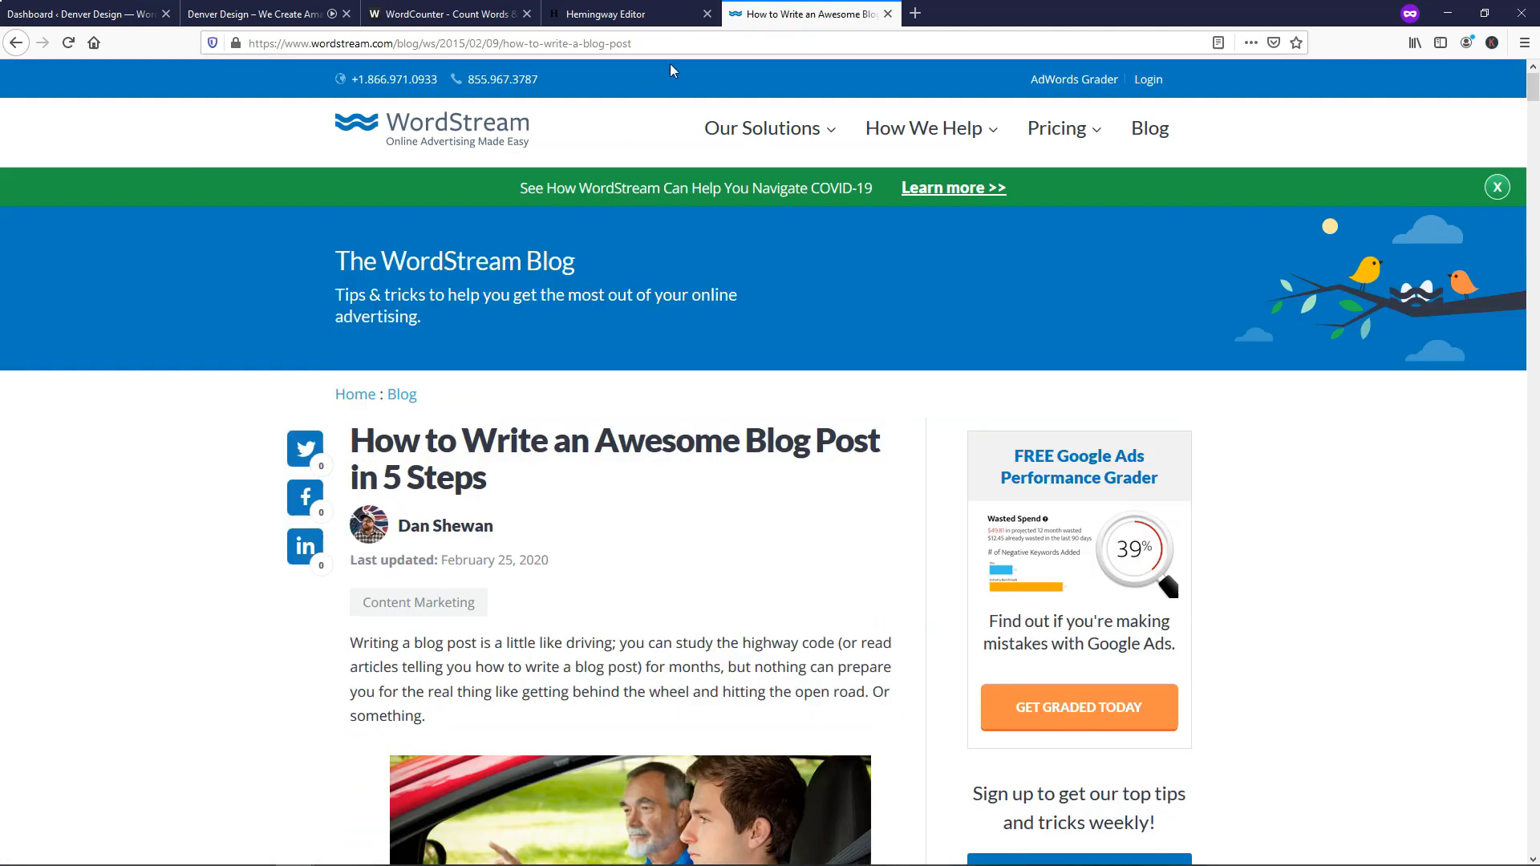
Close the WordStream article from WordCounter and switch to the Hemingway Editor page.
{"action": "left_click", "coordinate": [447, 13]}
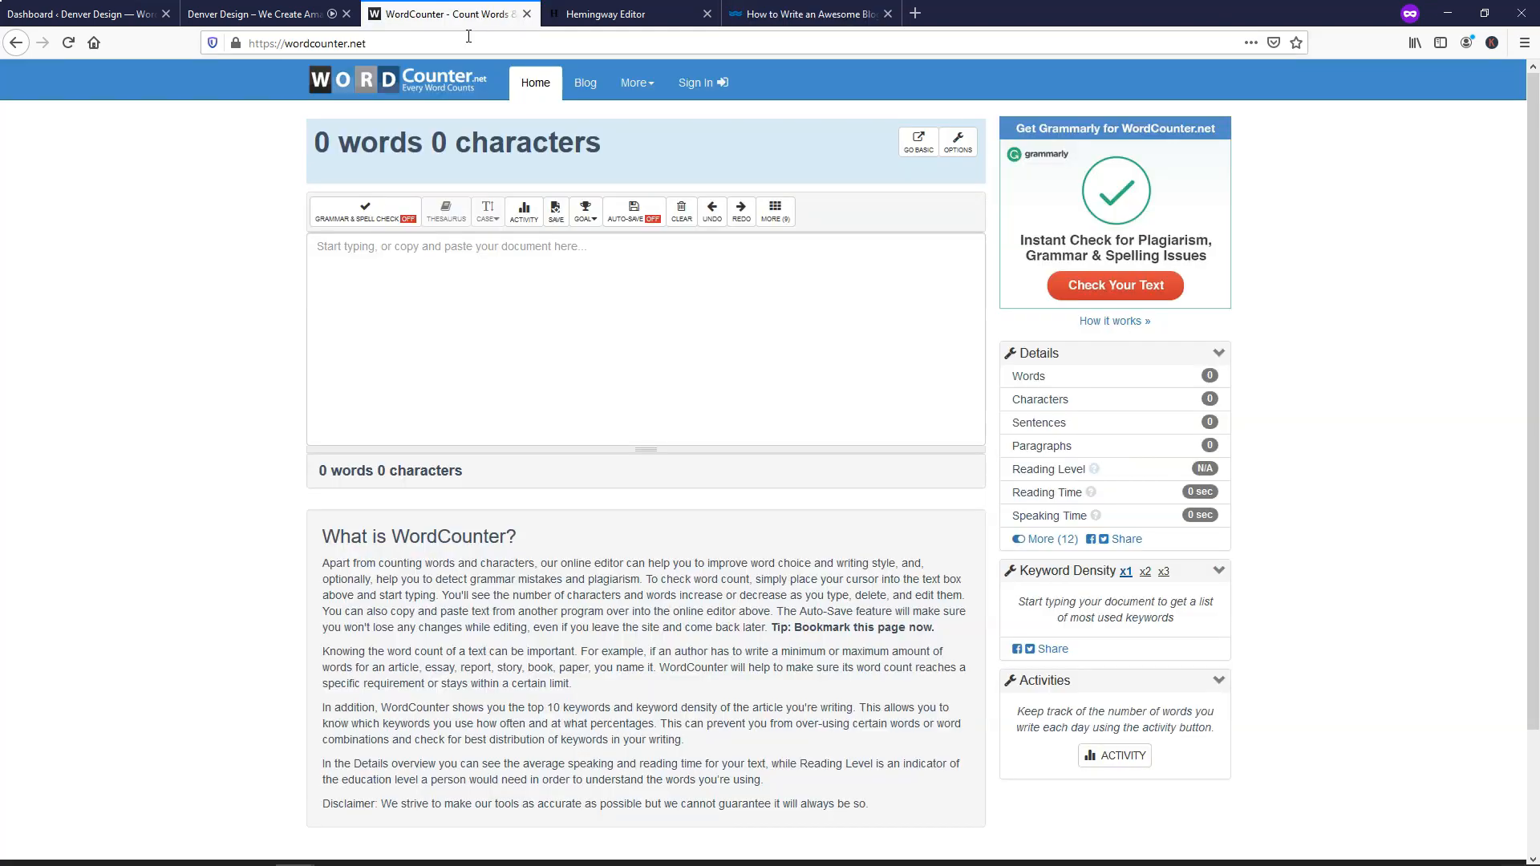
{"action": "mouse_move", "coordinate": [567, 380]}
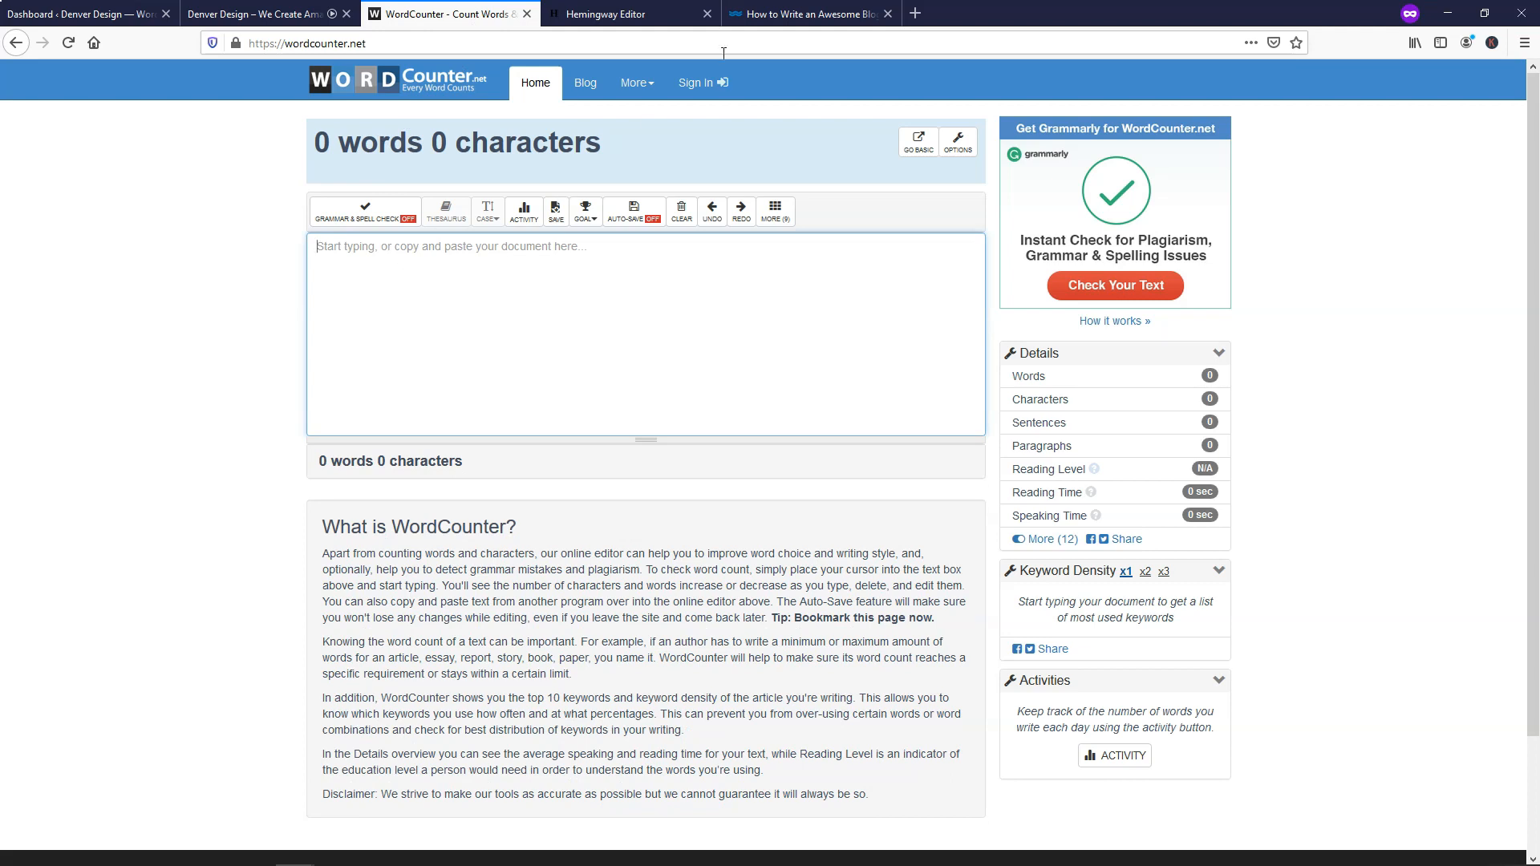
{"action": "left_click", "coordinate": [887, 13]}
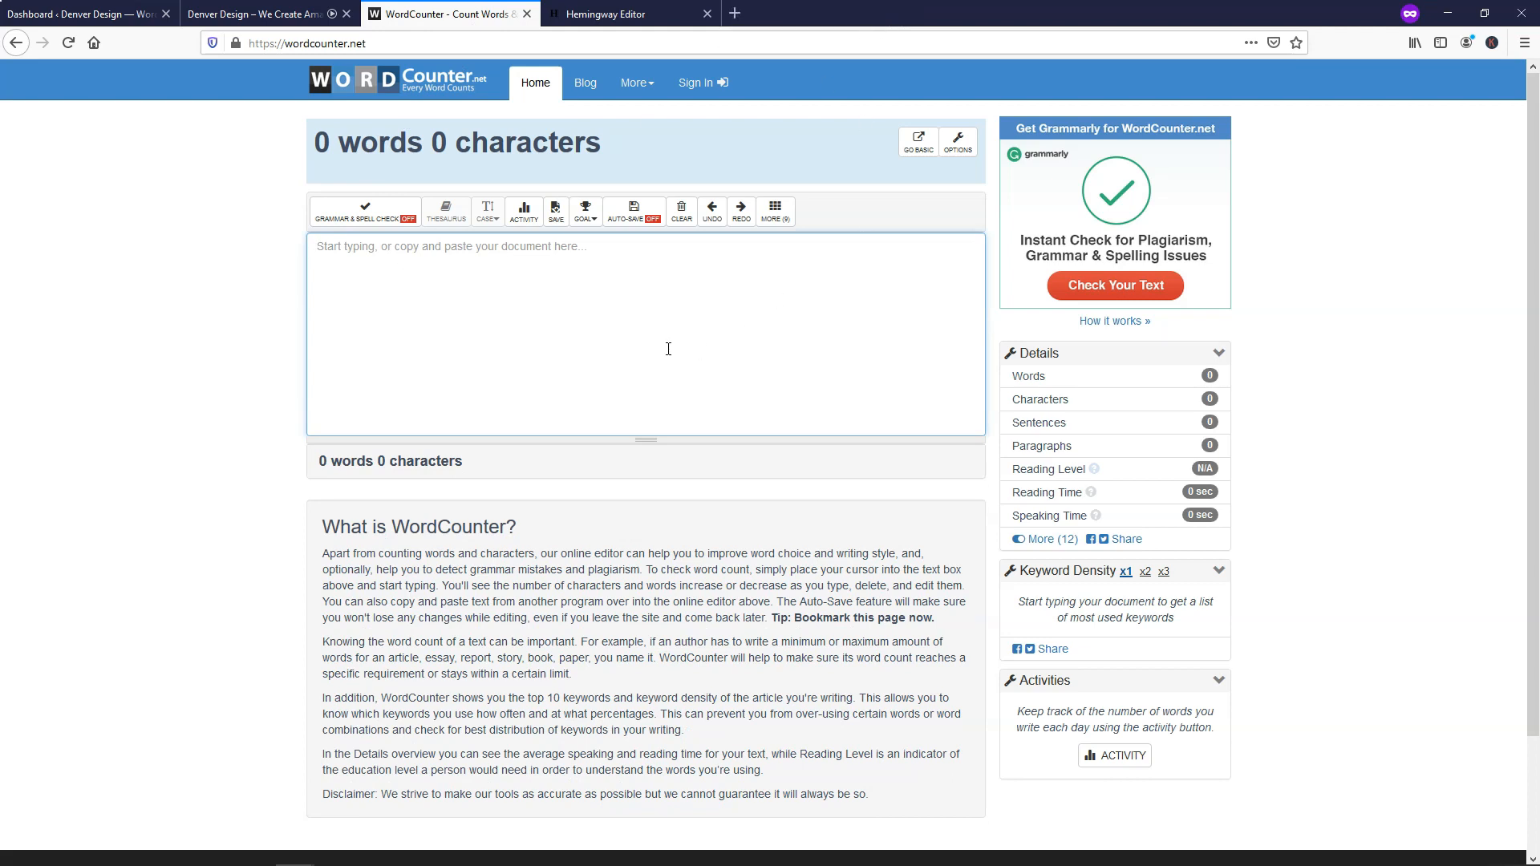
{"action": "mouse_move", "coordinate": [530, 327]}
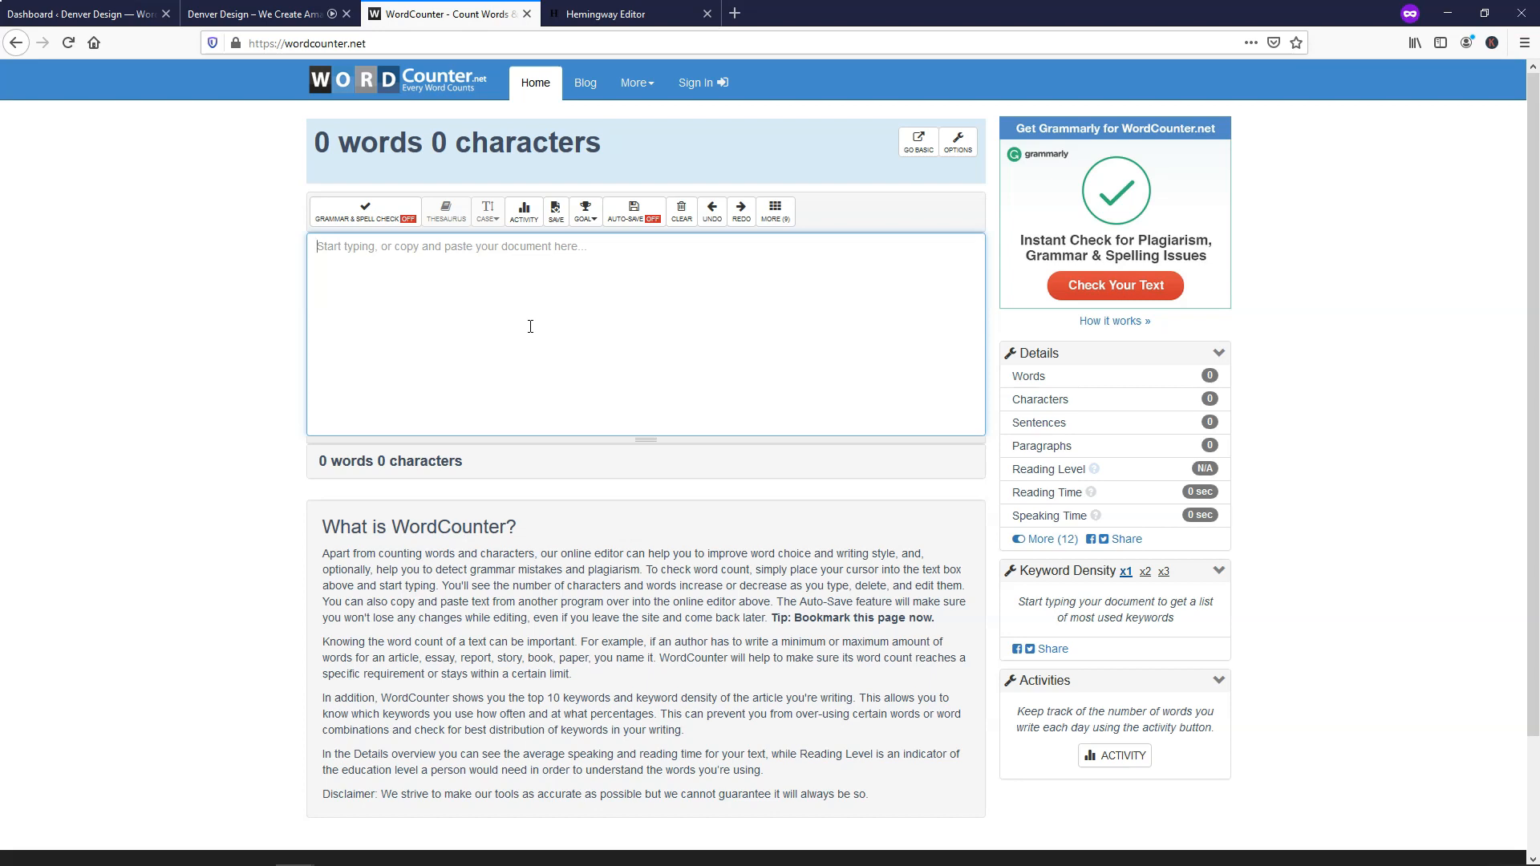
{"action": "mouse_move", "coordinate": [521, 320]}
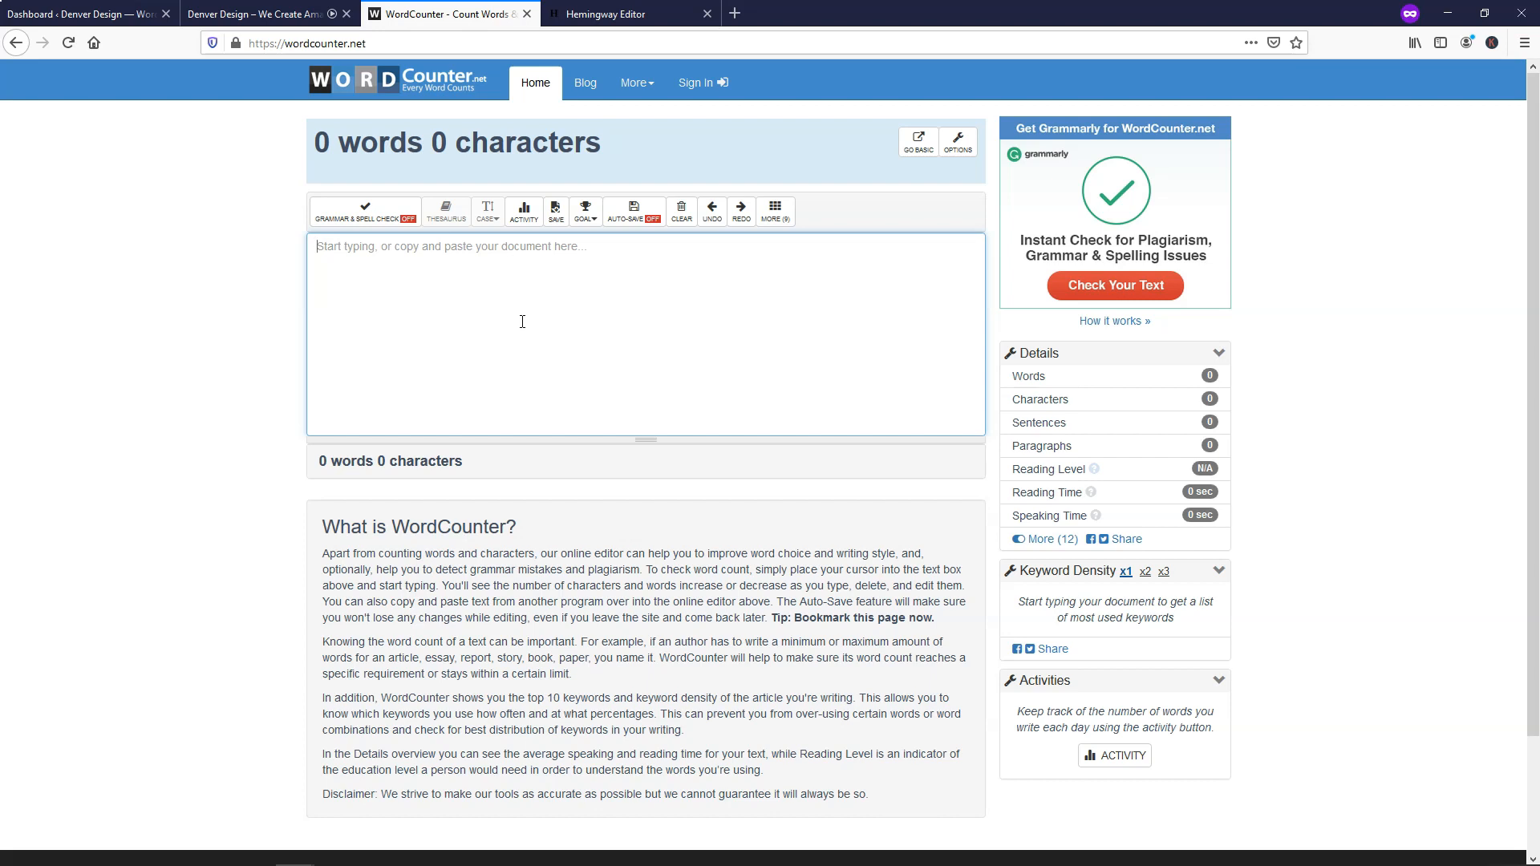
{"action": "mouse_move", "coordinate": [434, 226]}
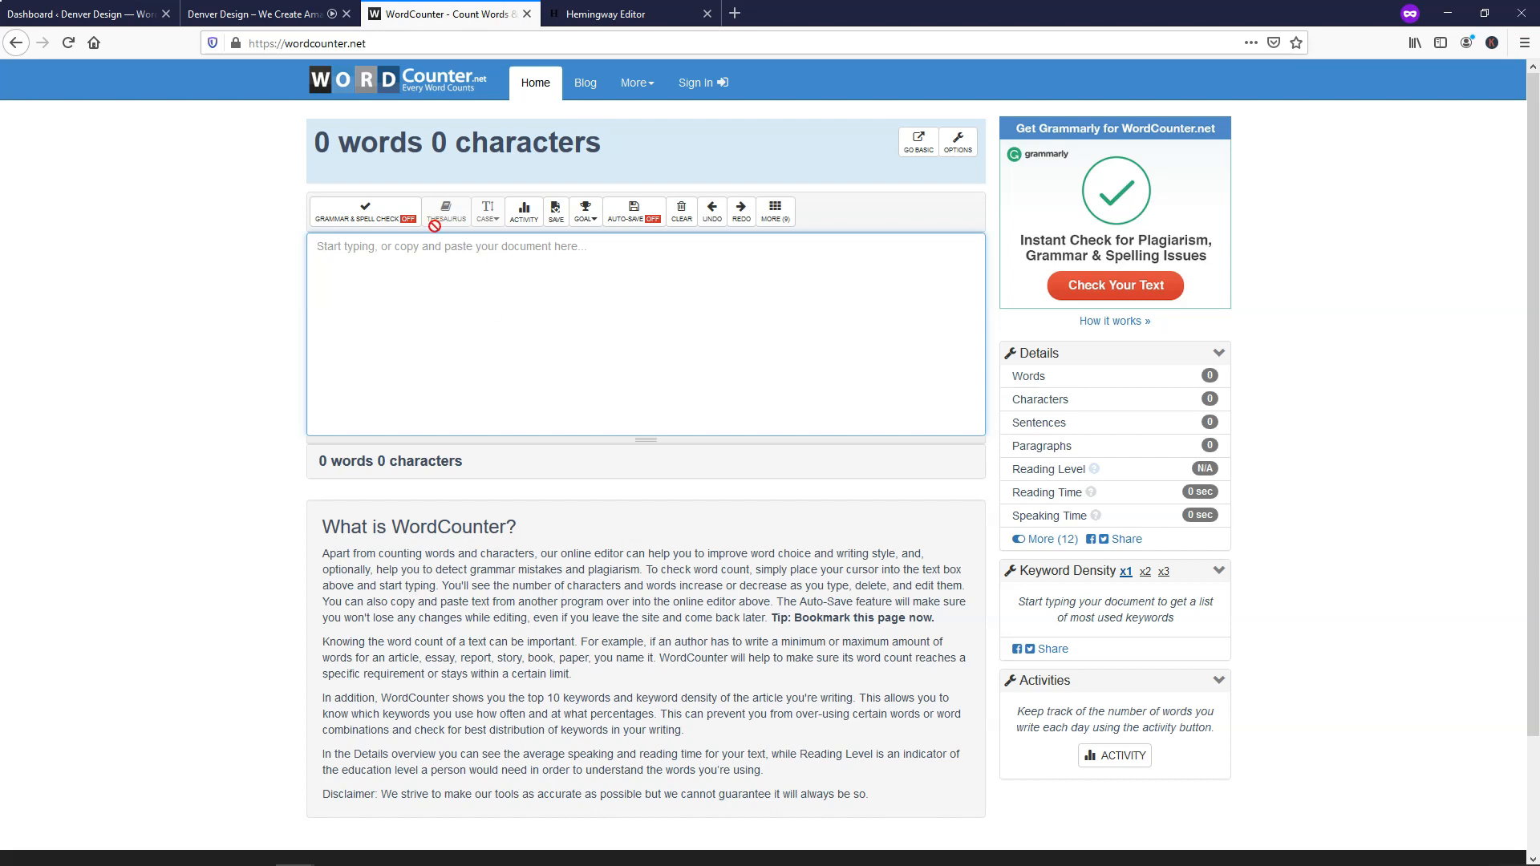
{"action": "mouse_move", "coordinate": [465, 306]}
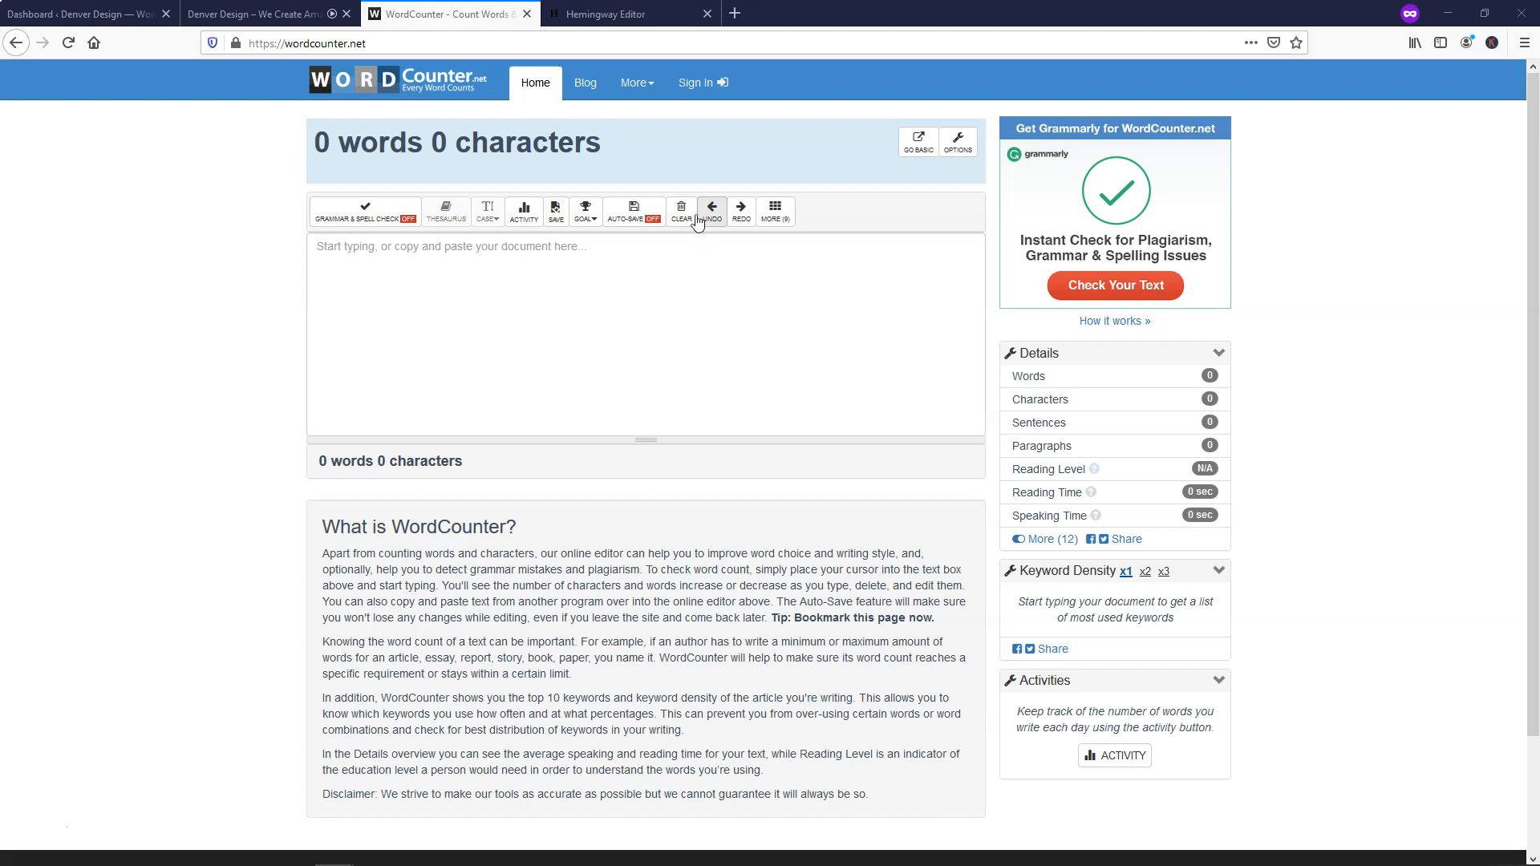
{"action": "left_click", "coordinate": [629, 14]}
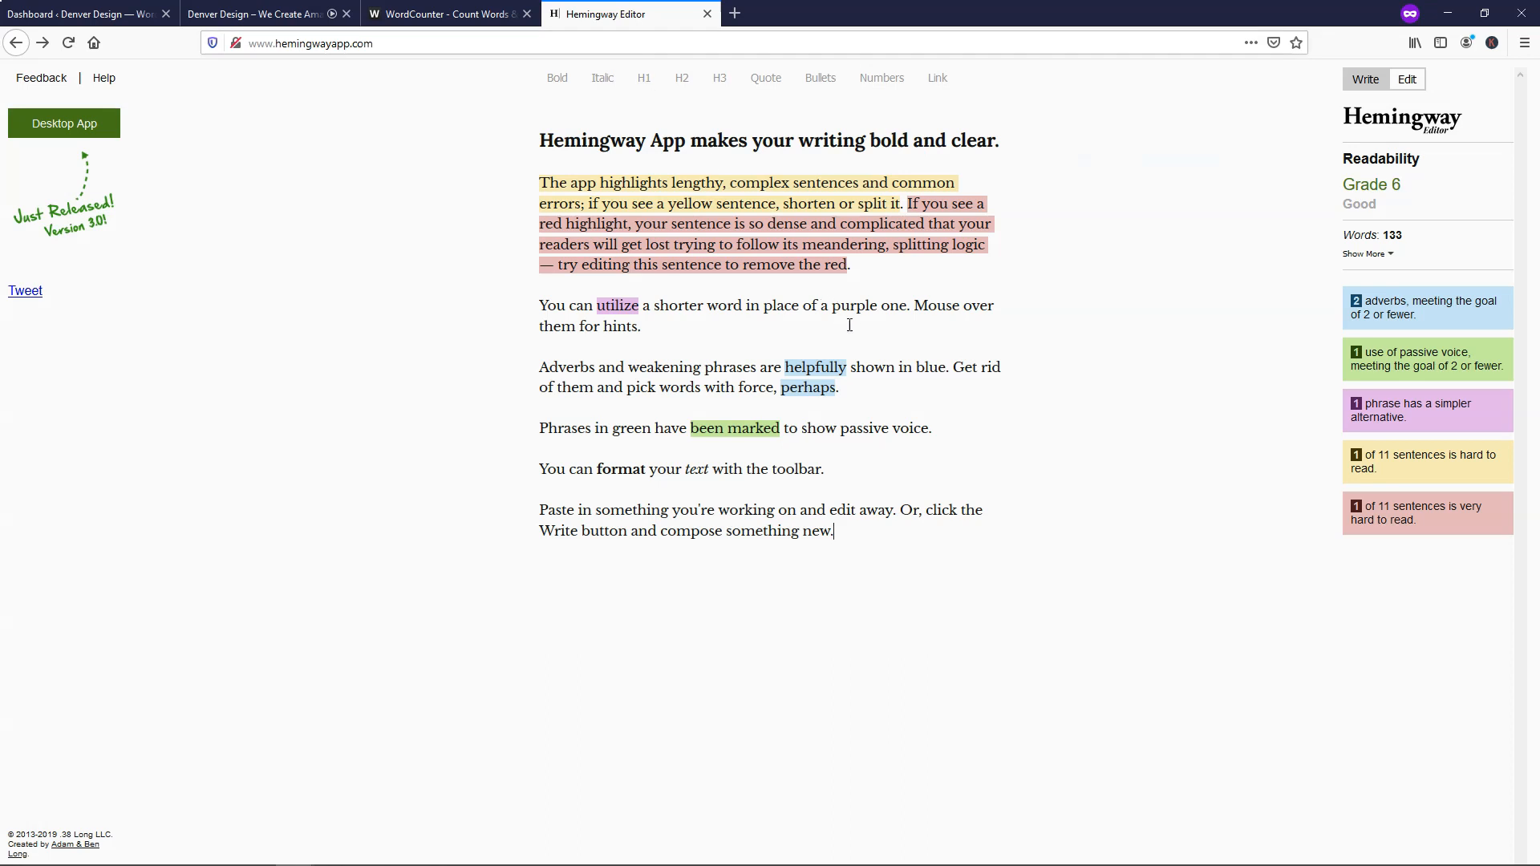
{"action": "mouse_move", "coordinate": [753, 316]}
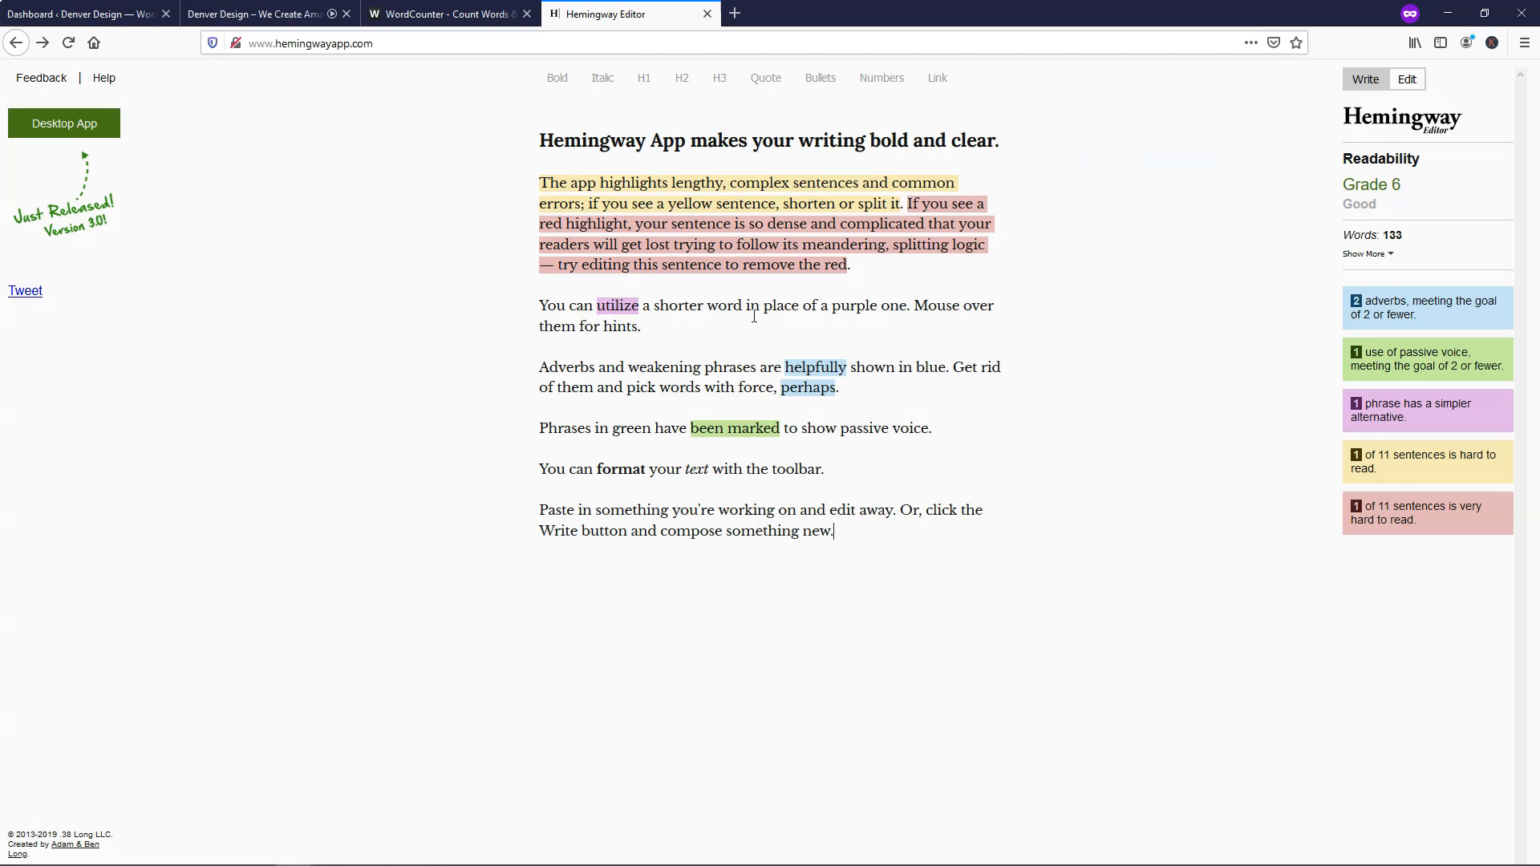
{"action": "mouse_move", "coordinate": [617, 305]}
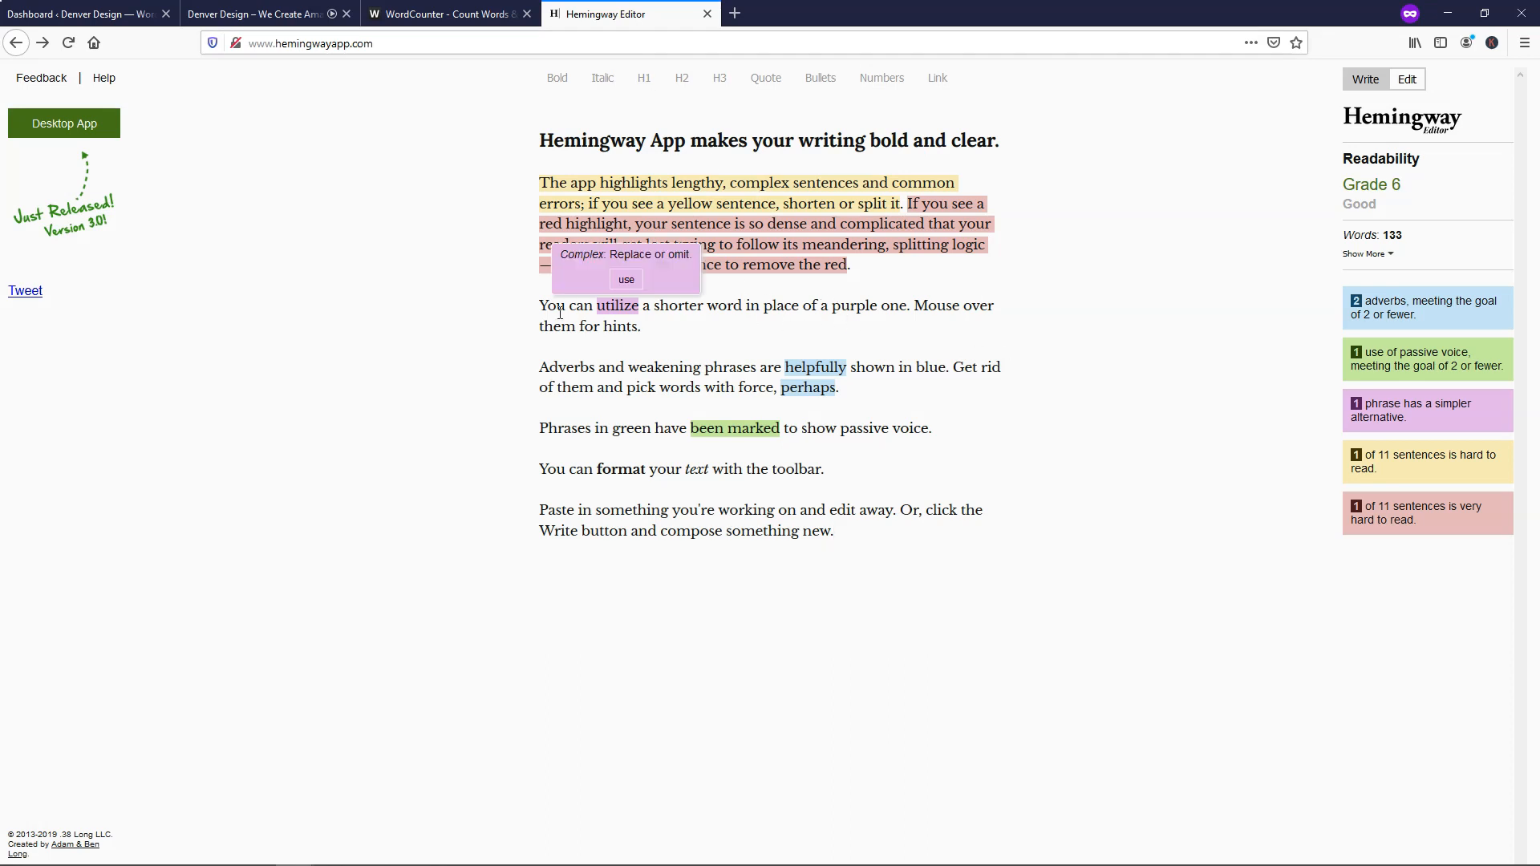
{"action": "mouse_move", "coordinate": [64, 123]}
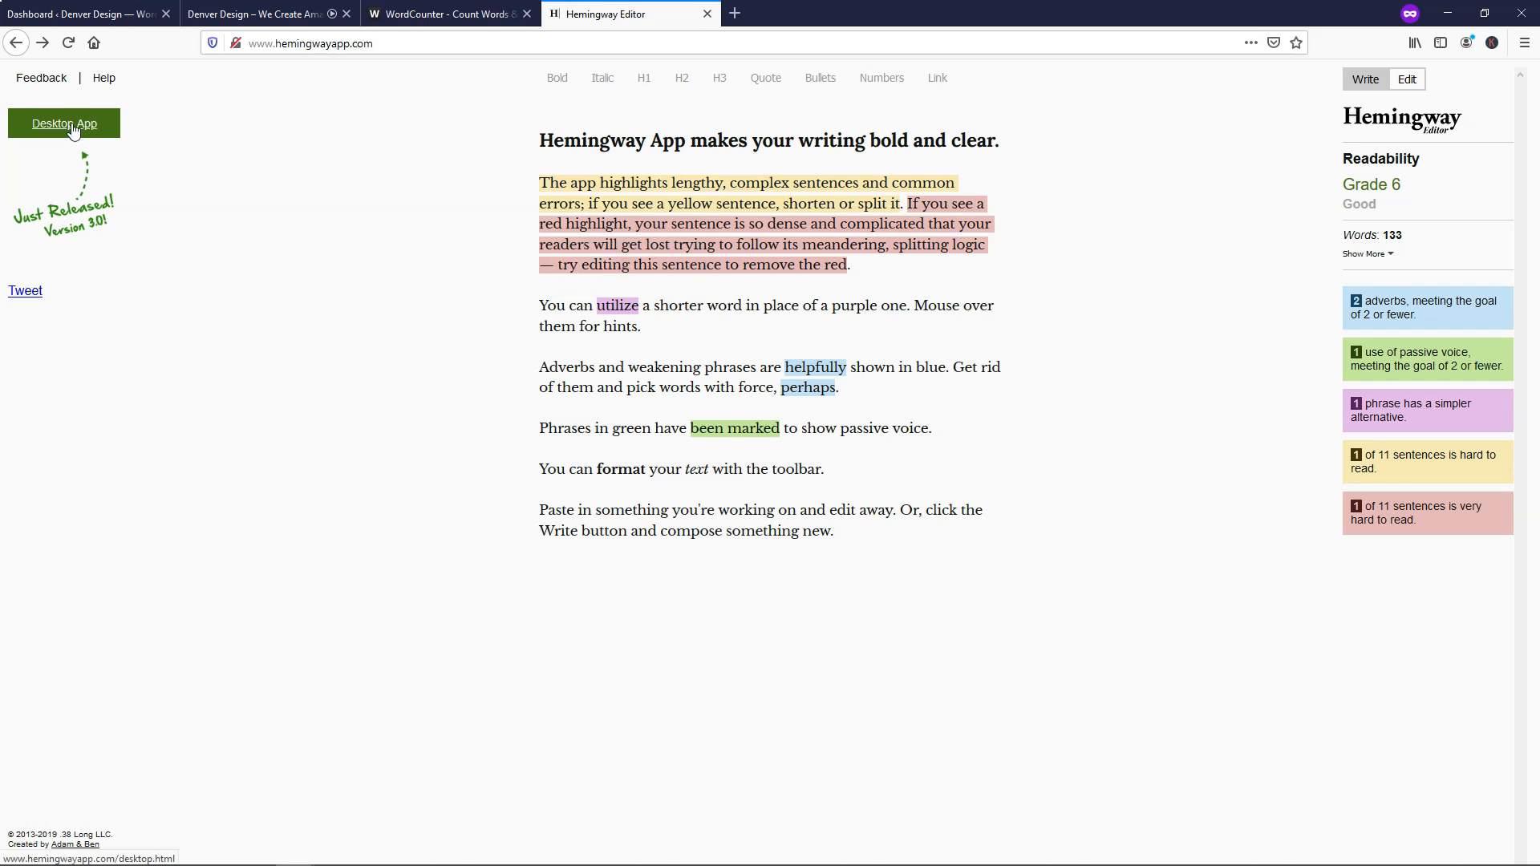
Leave the web editor for the Desktop App page, then switch to the installed Hemingway app.
{"action": "left_click", "coordinate": [64, 123]}
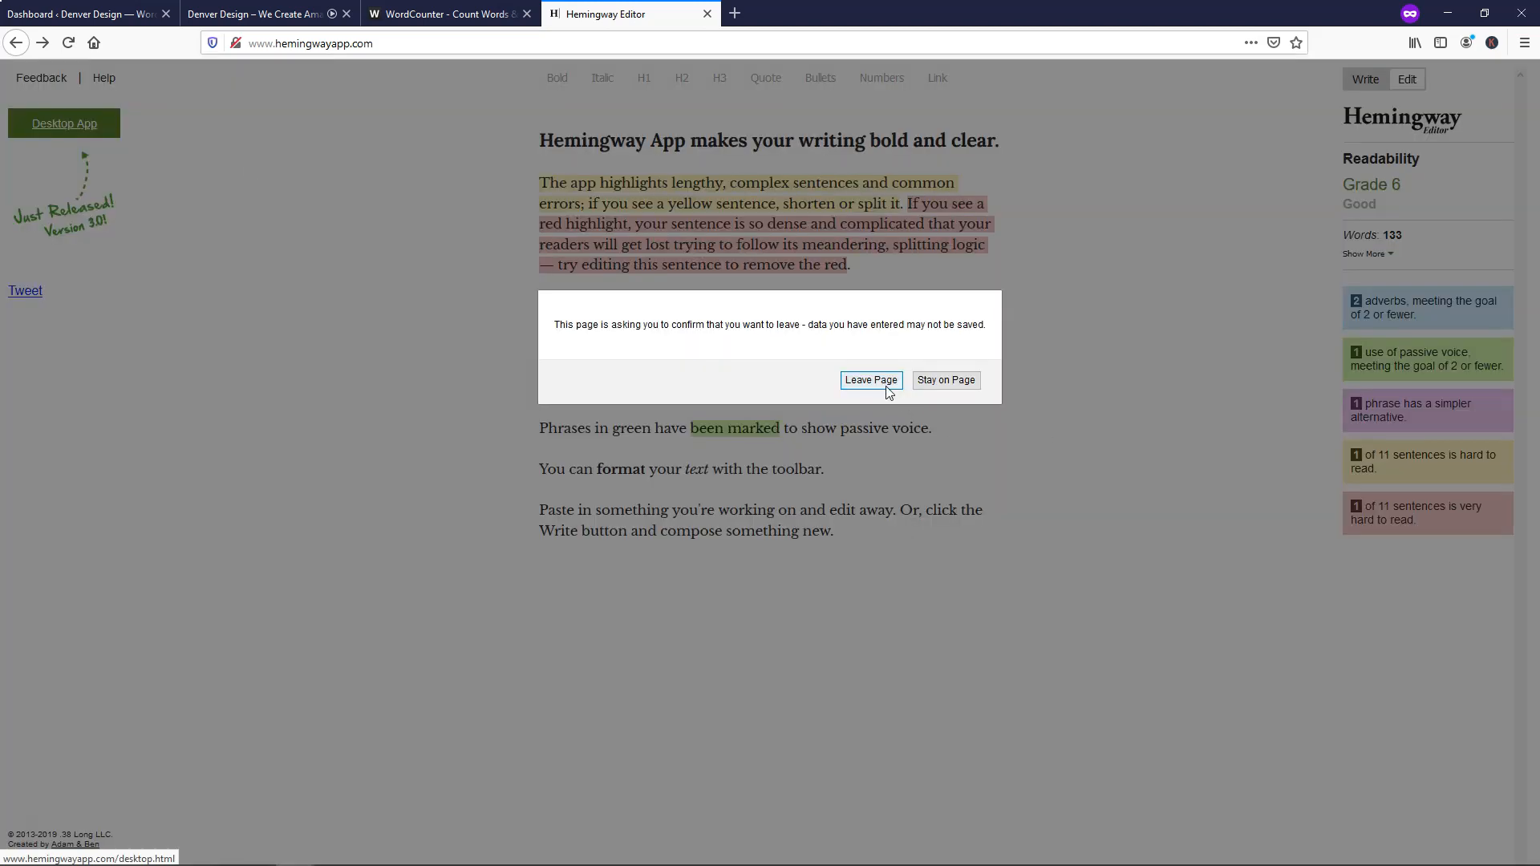
{"action": "left_click", "coordinate": [868, 381]}
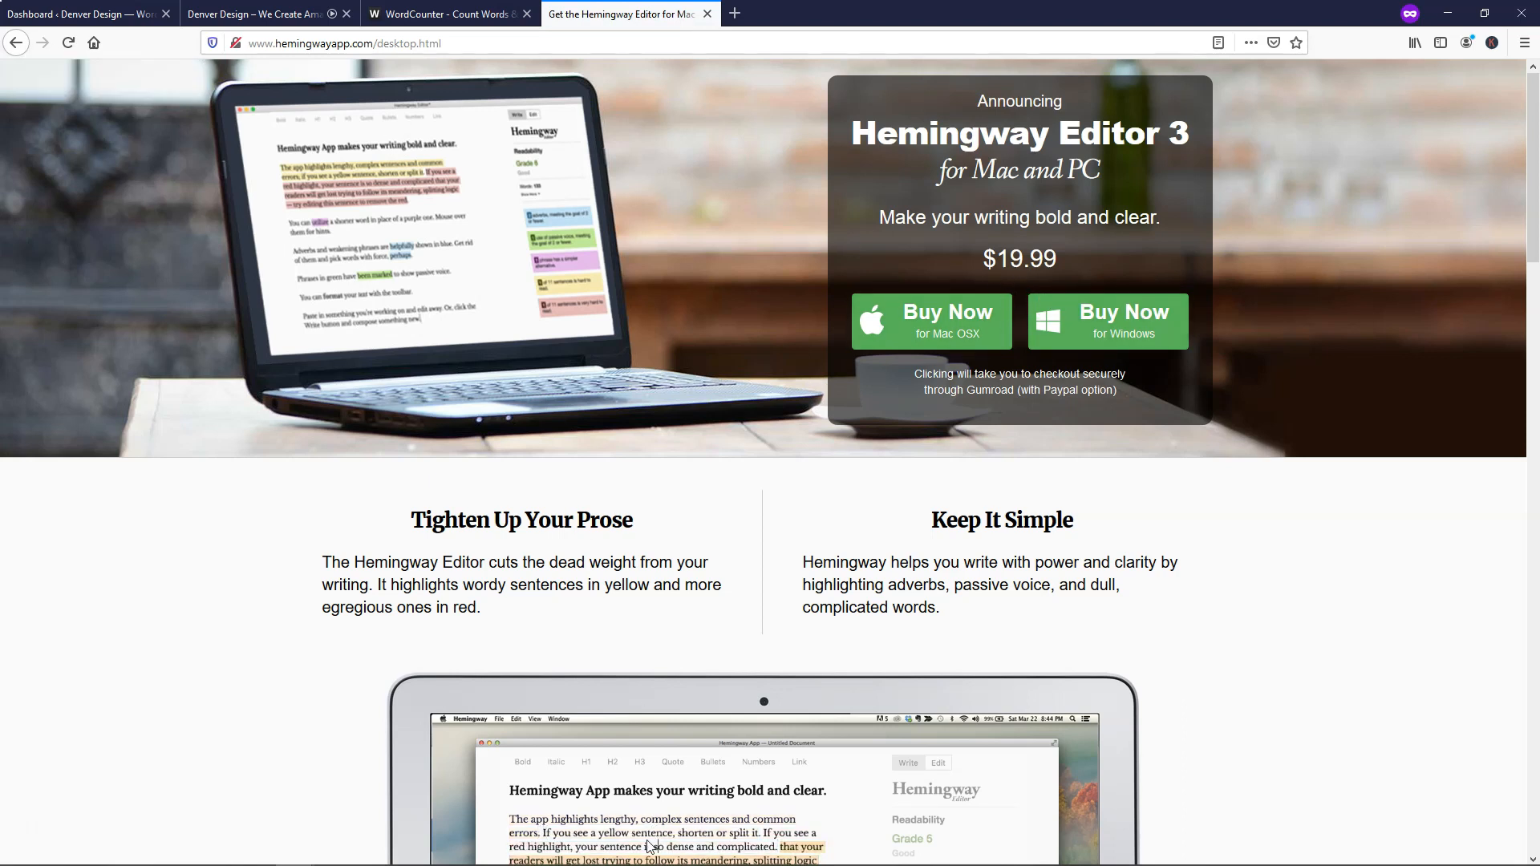
{"action": "left_click", "coordinate": [372, 853]}
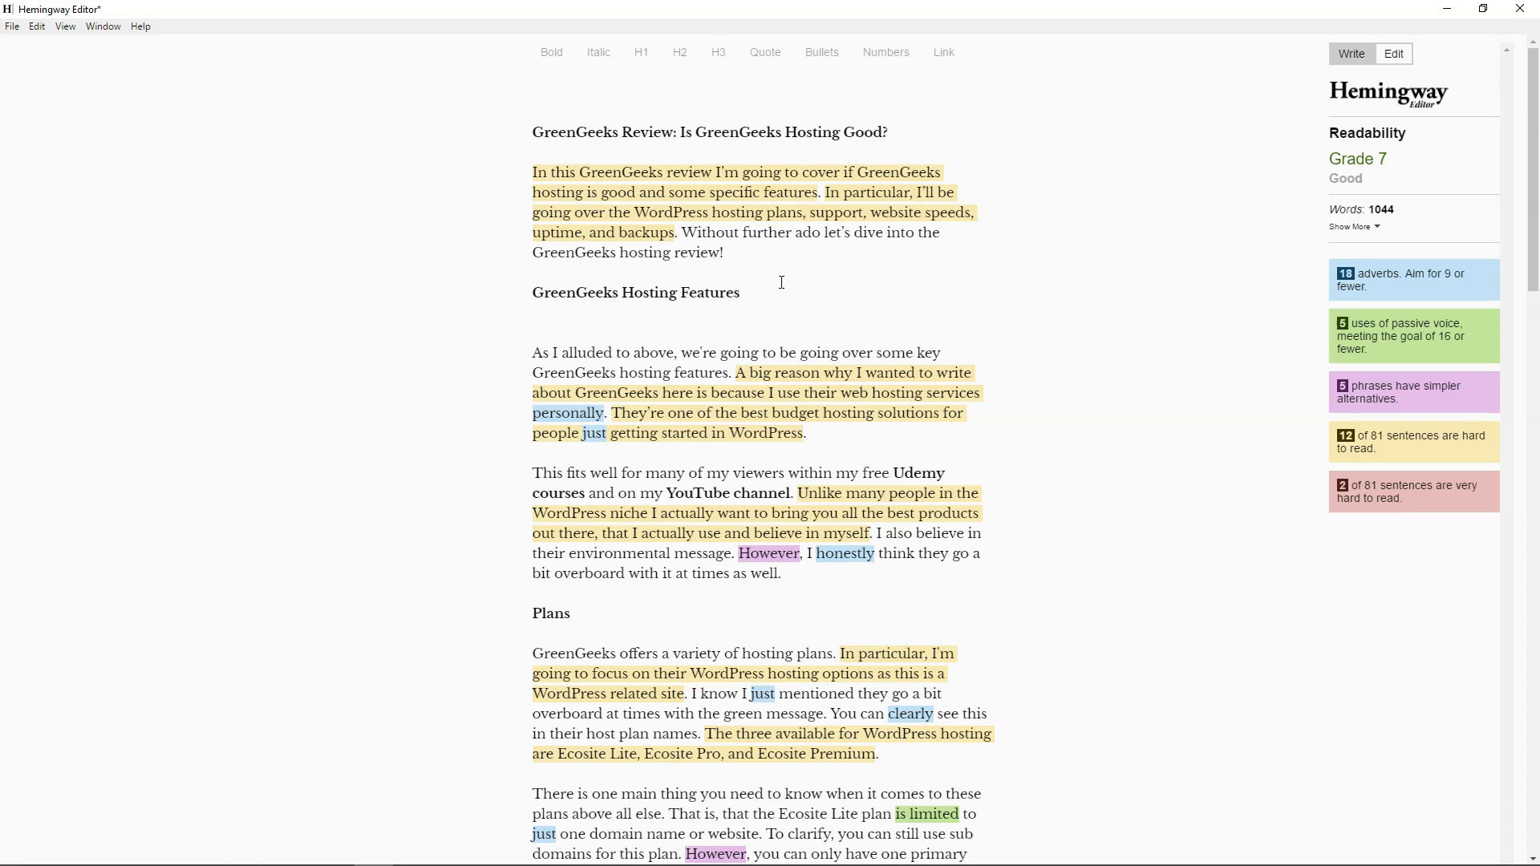
{"action": "mouse_move", "coordinate": [1155, 217]}
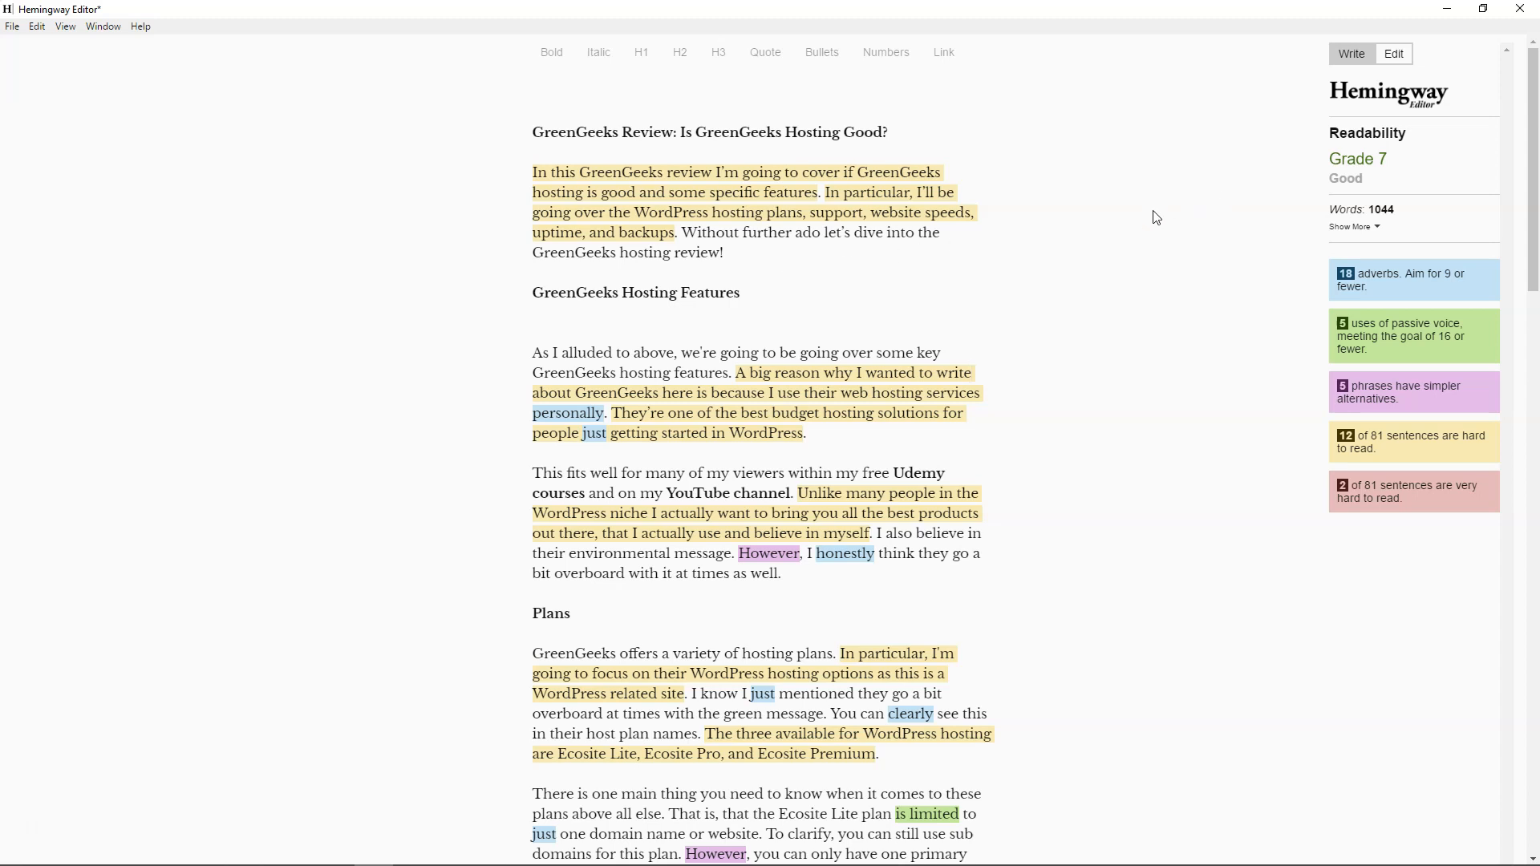
{"action": "mouse_move", "coordinate": [1270, 280]}
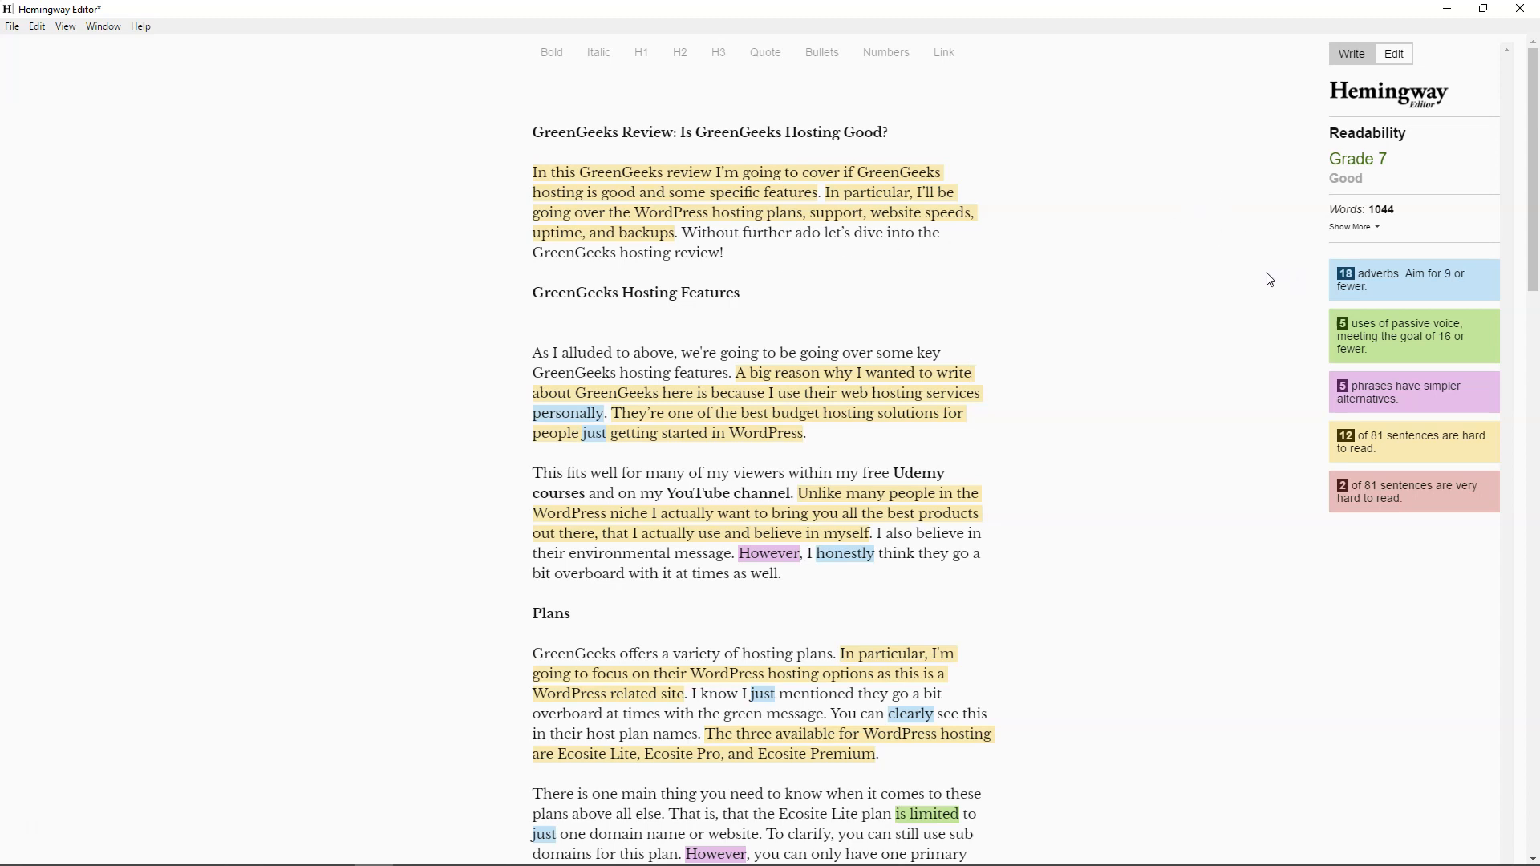
{"action": "mouse_move", "coordinate": [1246, 285]}
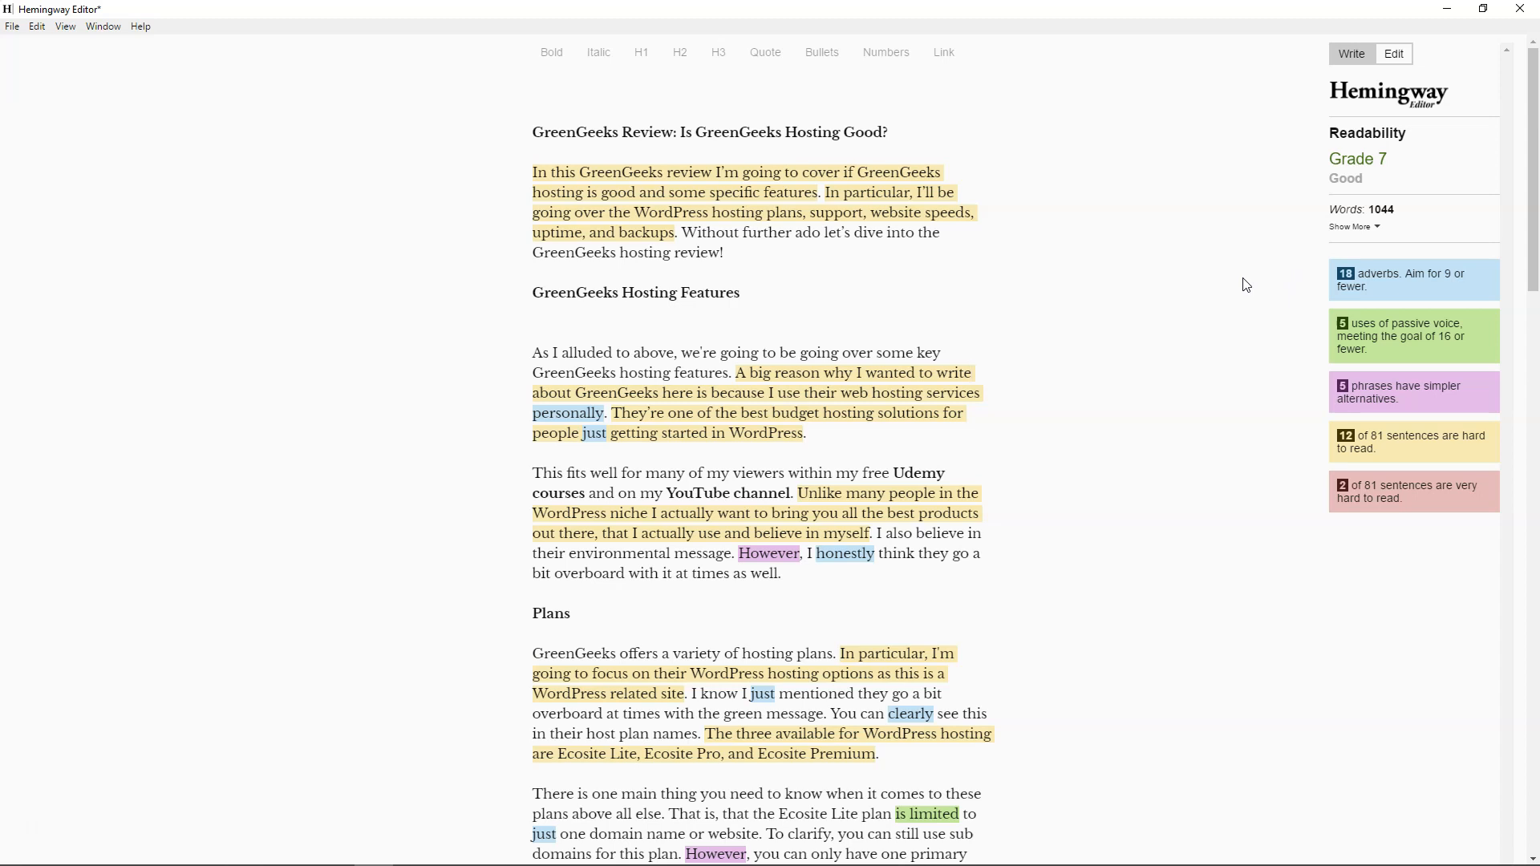
{"action": "mouse_move", "coordinate": [1106, 513]}
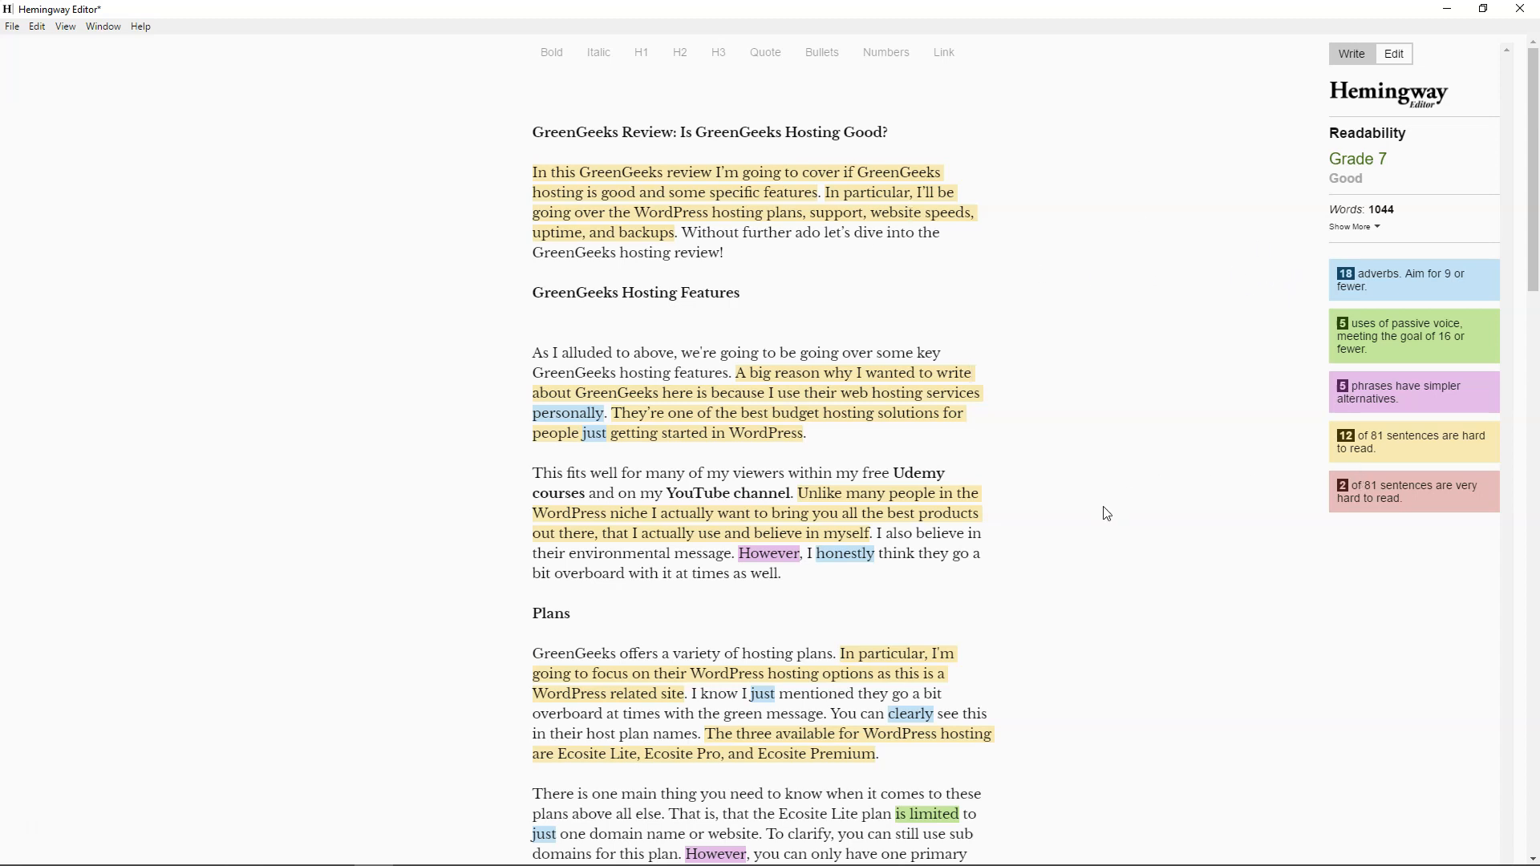
{"action": "mouse_move", "coordinate": [1386, 270]}
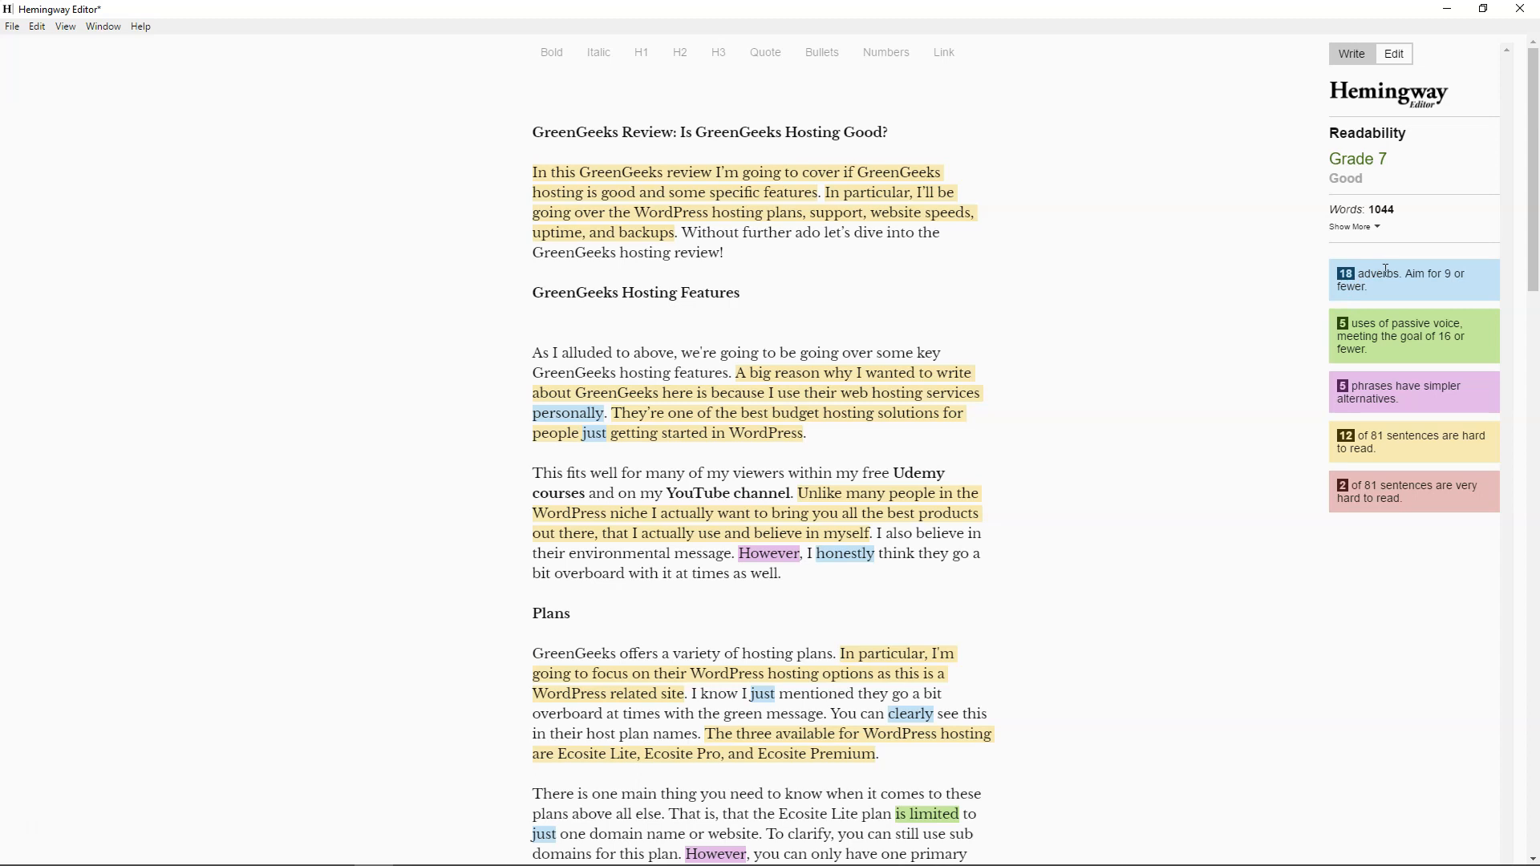
{"action": "mouse_move", "coordinate": [1457, 280]}
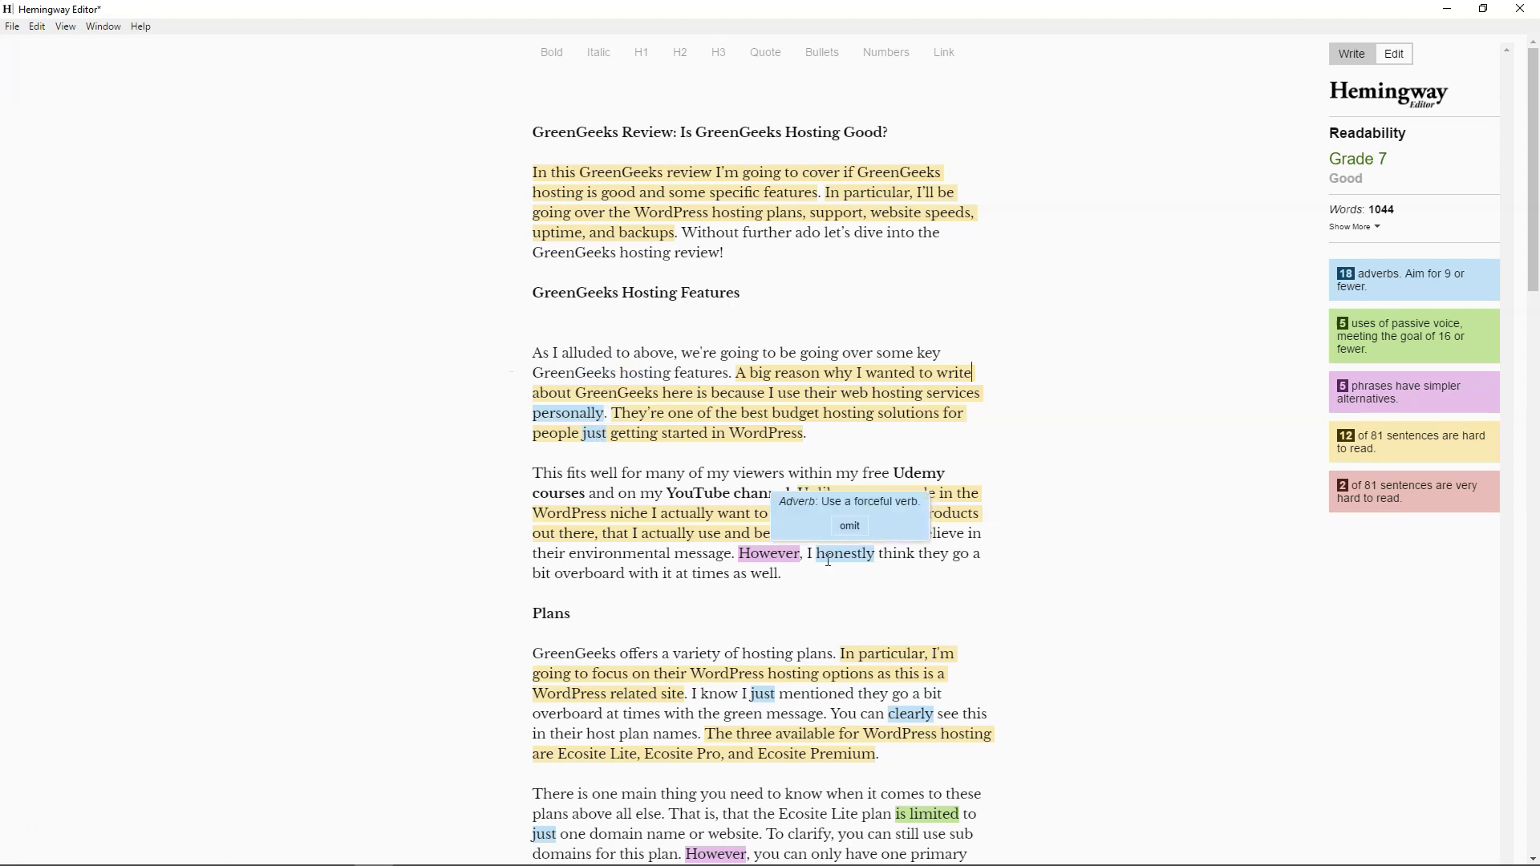
Scroll the GreenGeeks draft through Support, Uptime, Backups and Pricing, then back to the title.
{"action": "scroll", "scroll_direction": "down", "scroll_amount": 3}
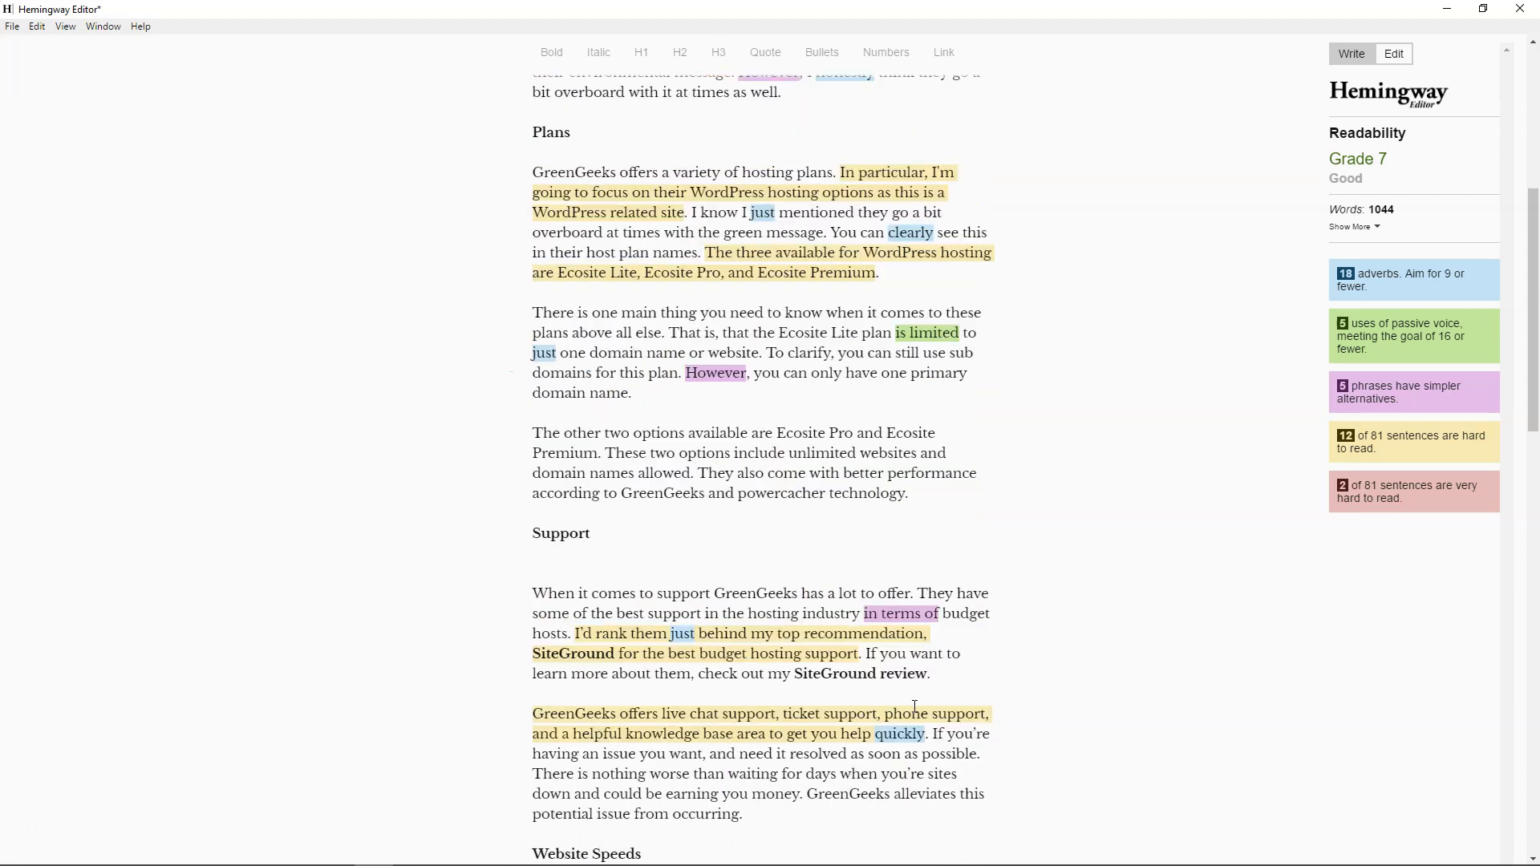
{"action": "scroll", "scroll_direction": "down", "scroll_amount": 3}
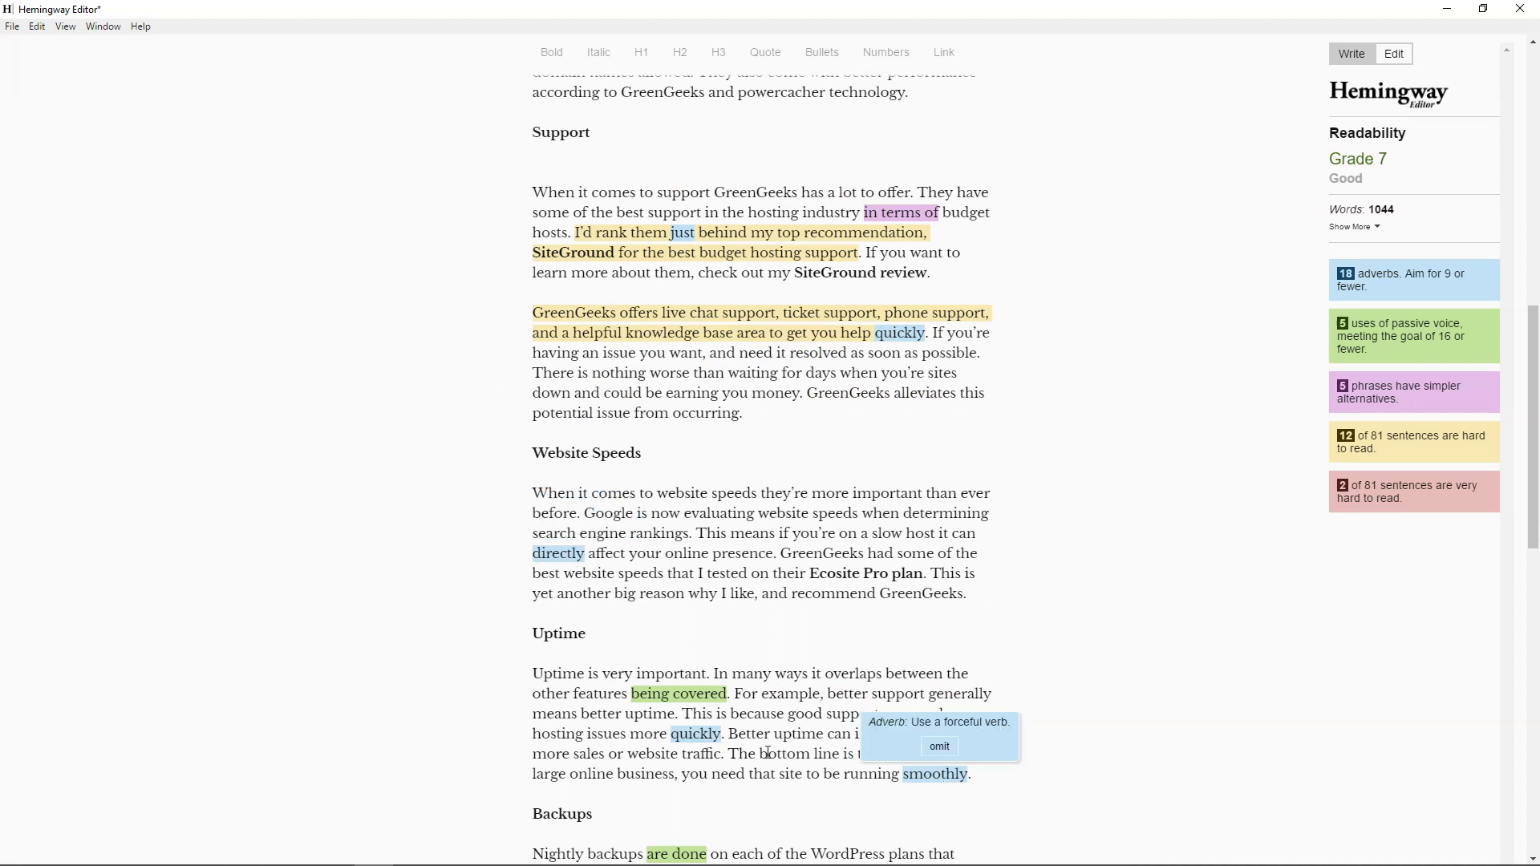
{"action": "scroll", "scroll_direction": "down", "scroll_amount": 3}
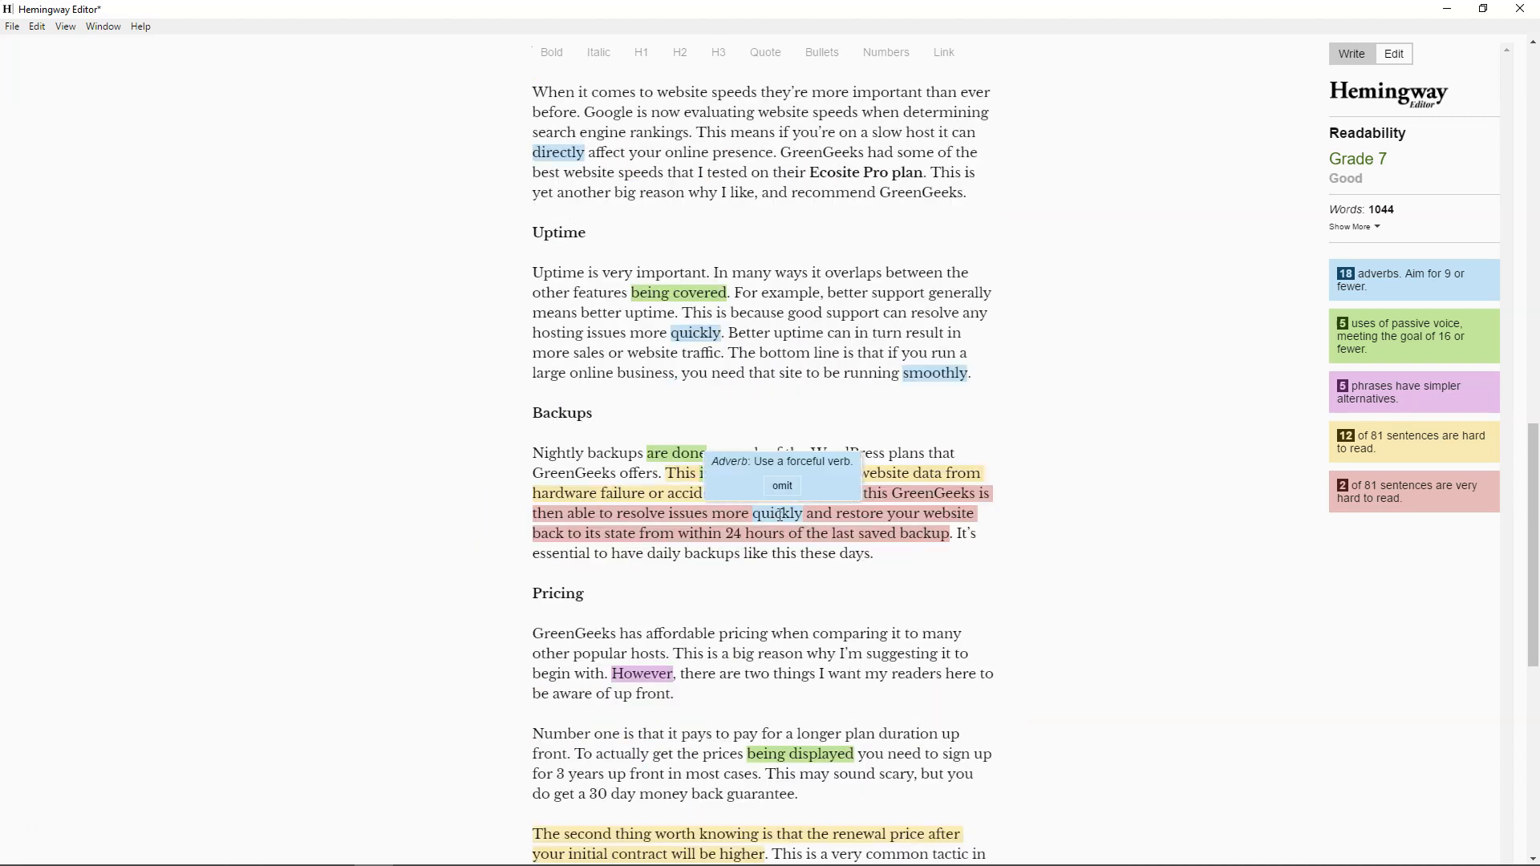
{"action": "scroll", "scroll_direction": "down", "scroll_amount": 3}
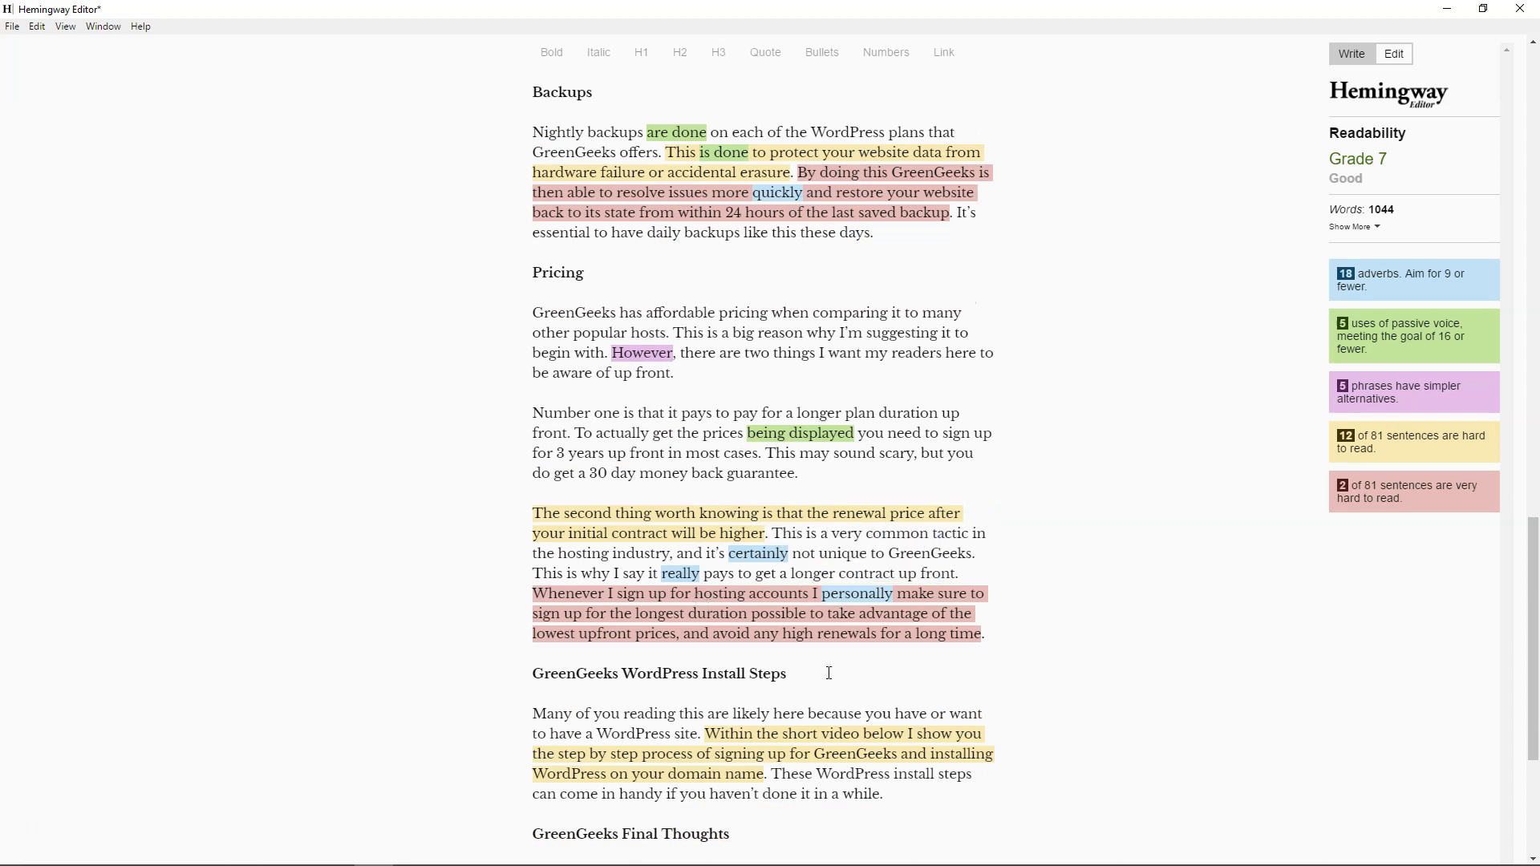
{"action": "scroll", "scroll_direction": "up", "scroll_amount": 3}
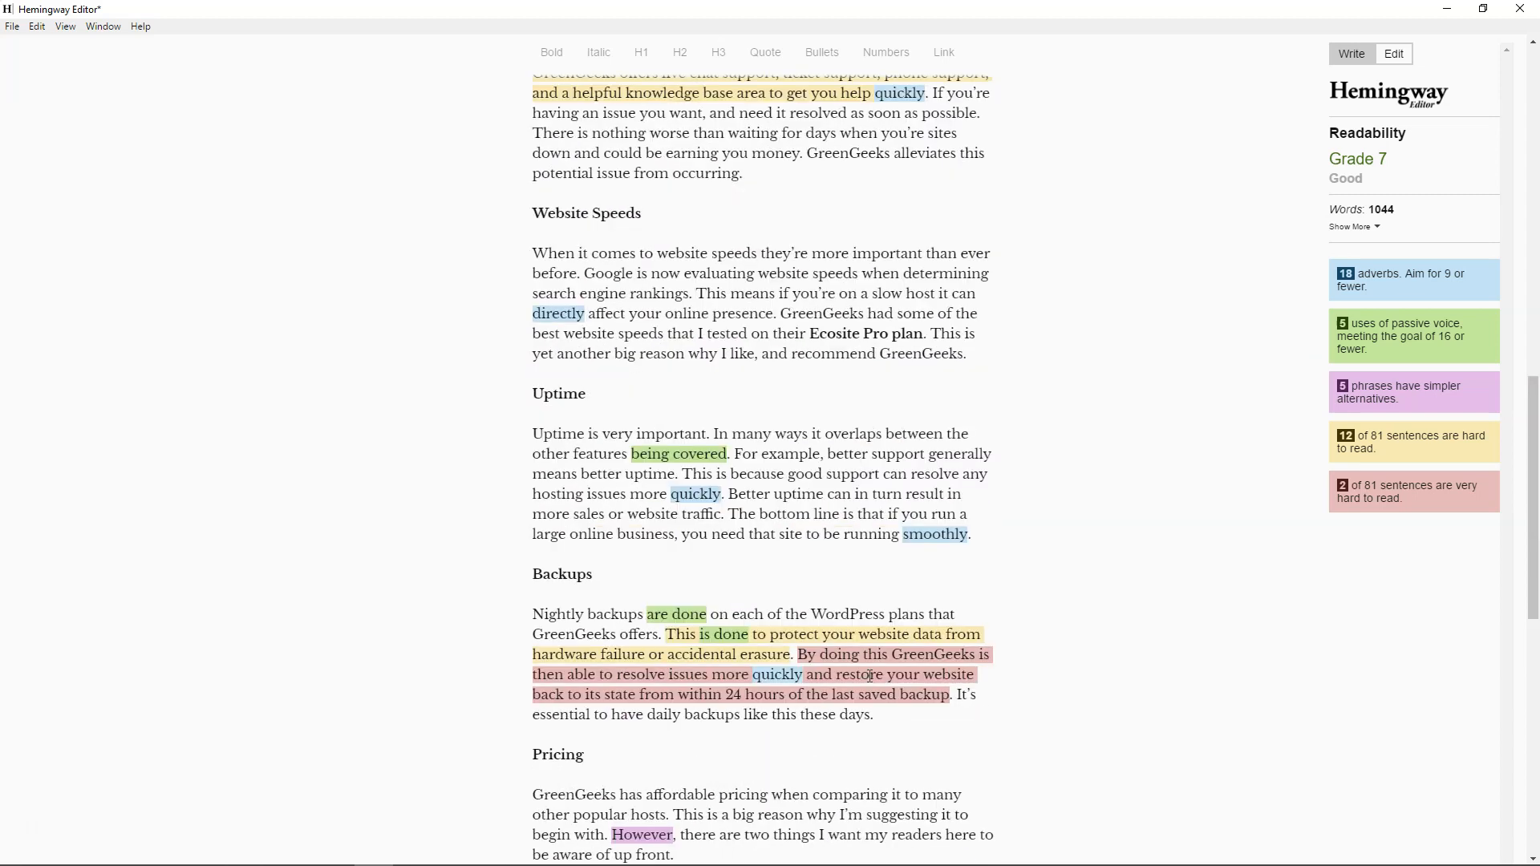
{"action": "scroll", "scroll_direction": "up", "scroll_amount": 3}
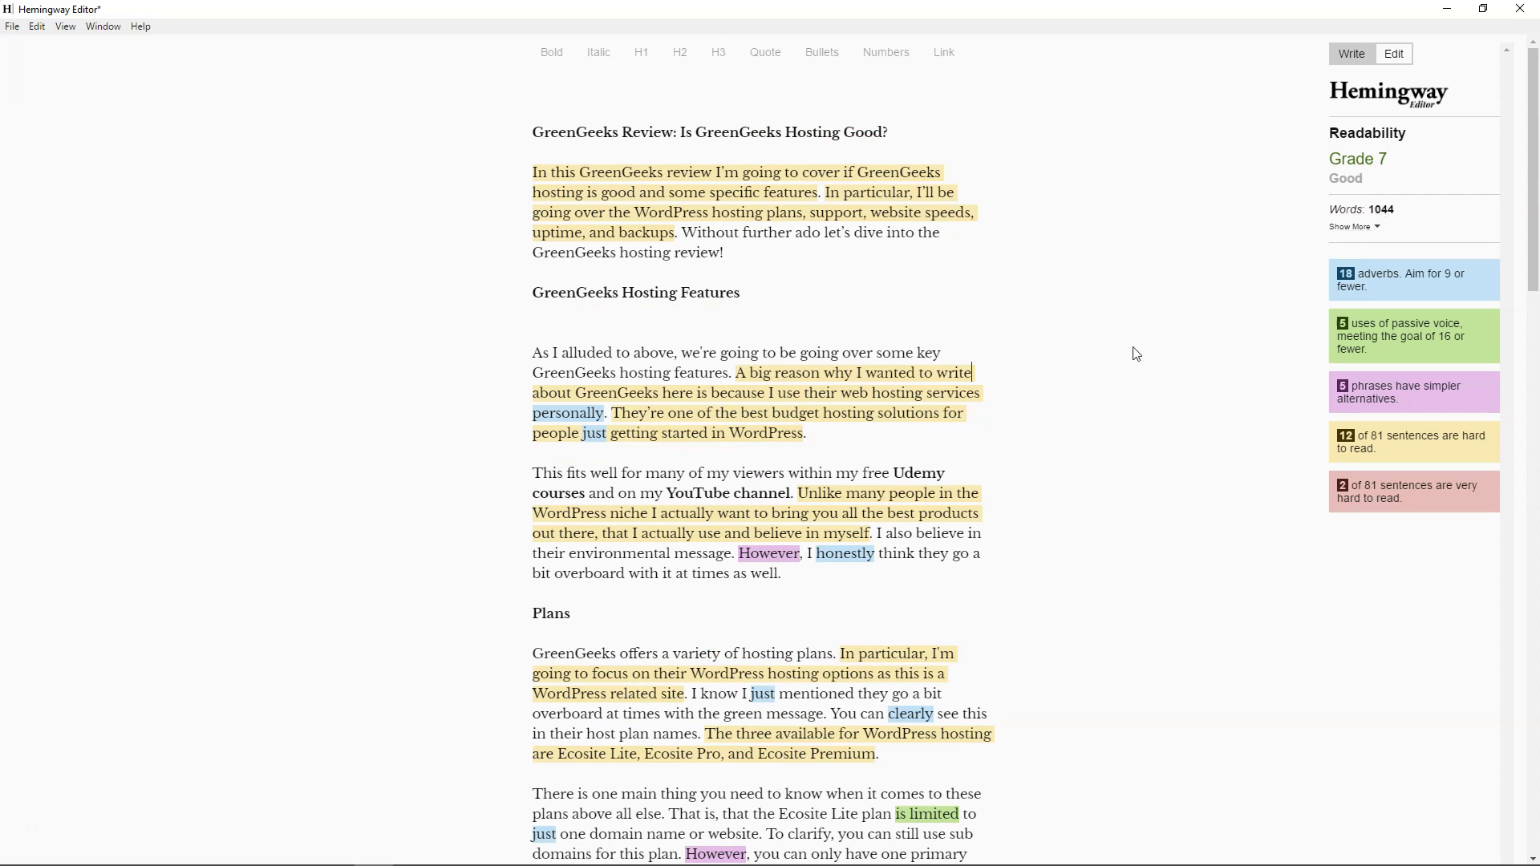
{"action": "mouse_move", "coordinate": [797, 410]}
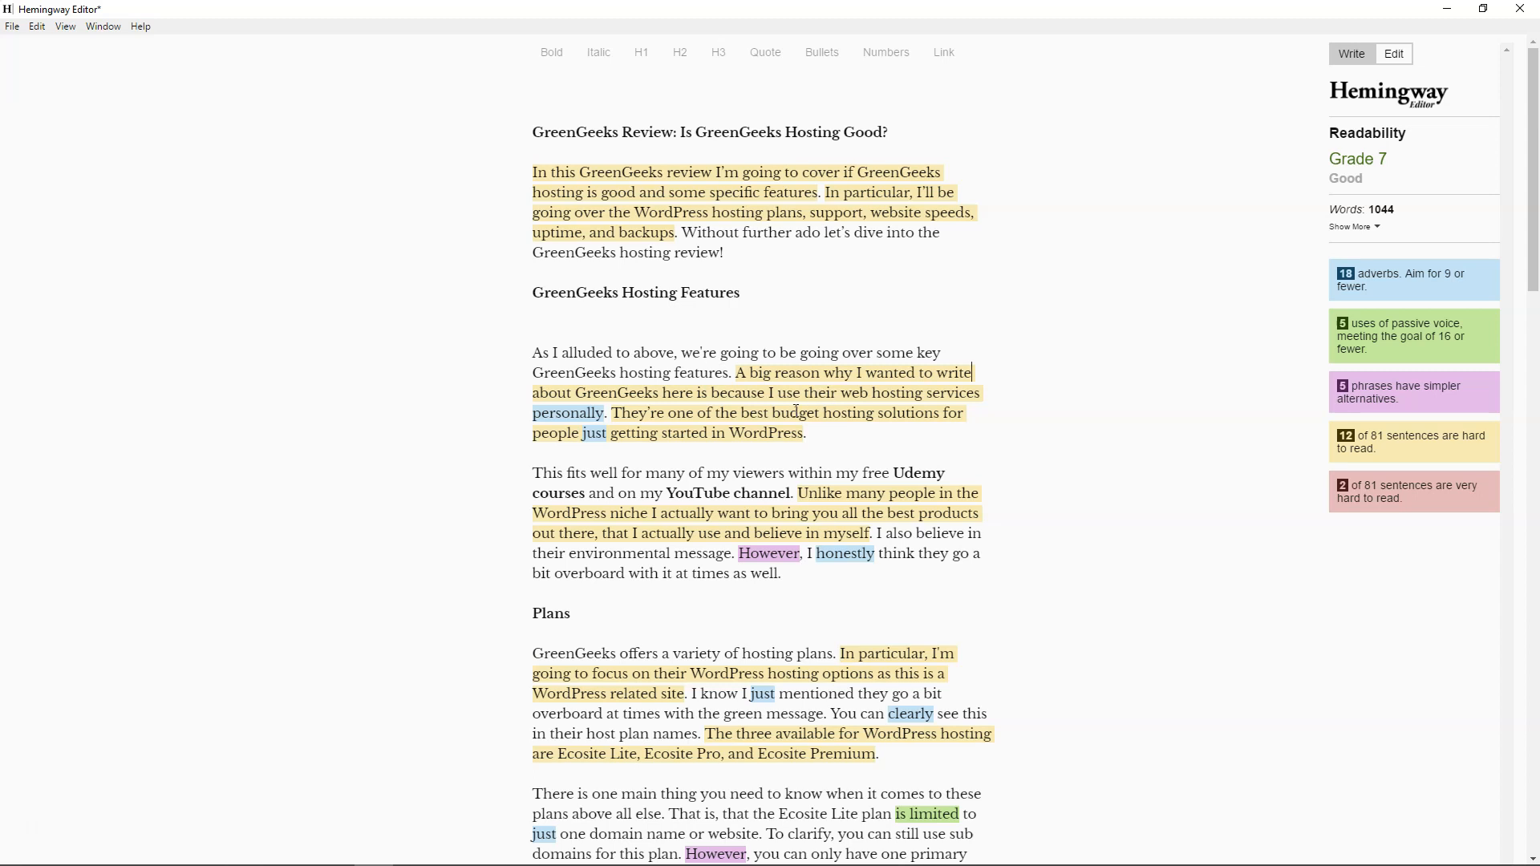
{"action": "mouse_move", "coordinate": [1225, 451]}
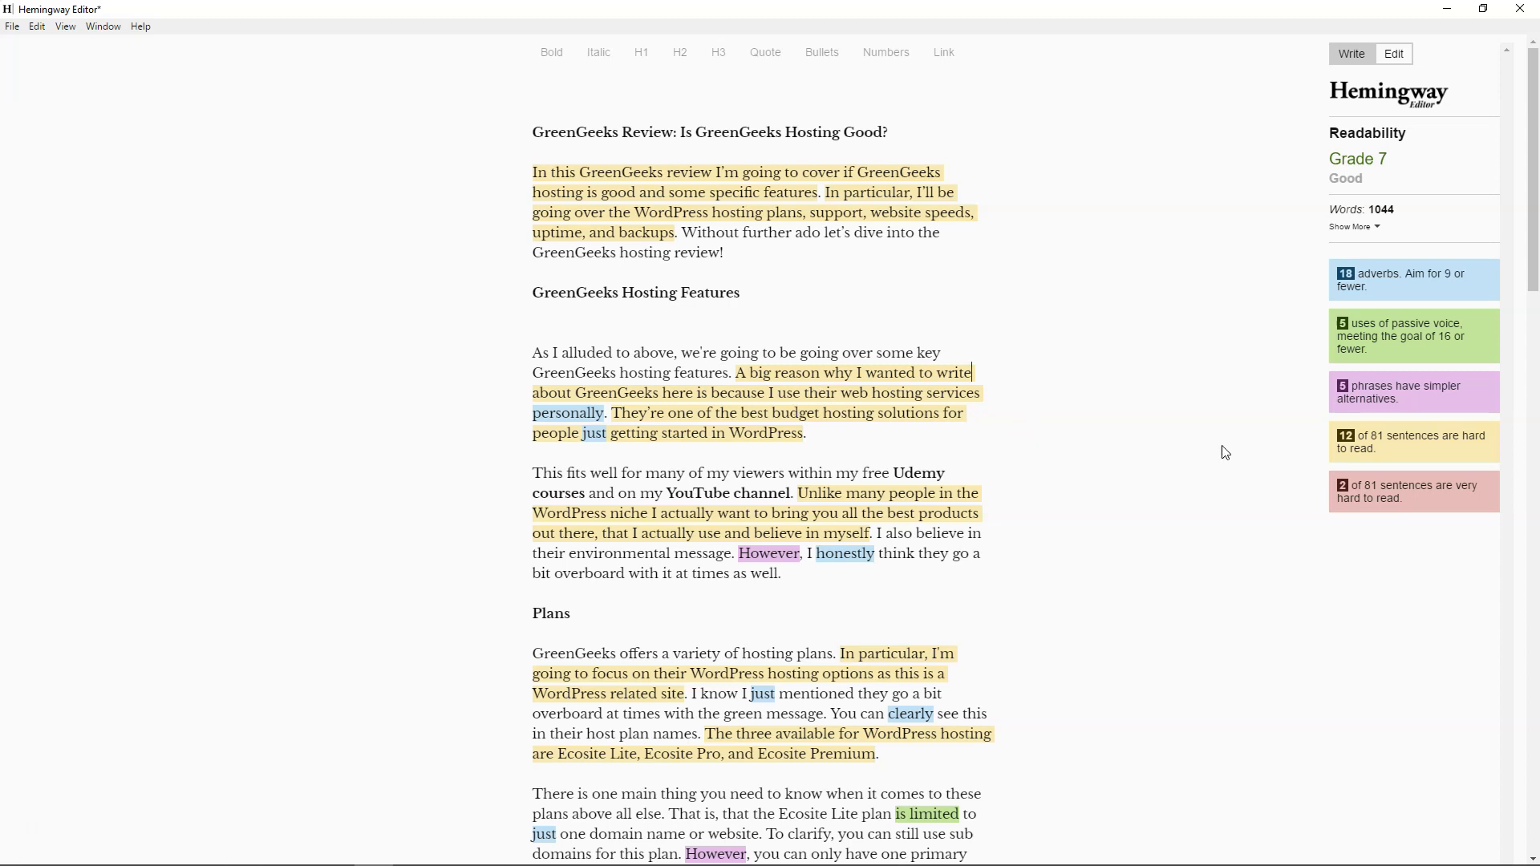
{"action": "mouse_move", "coordinate": [1329, 446]}
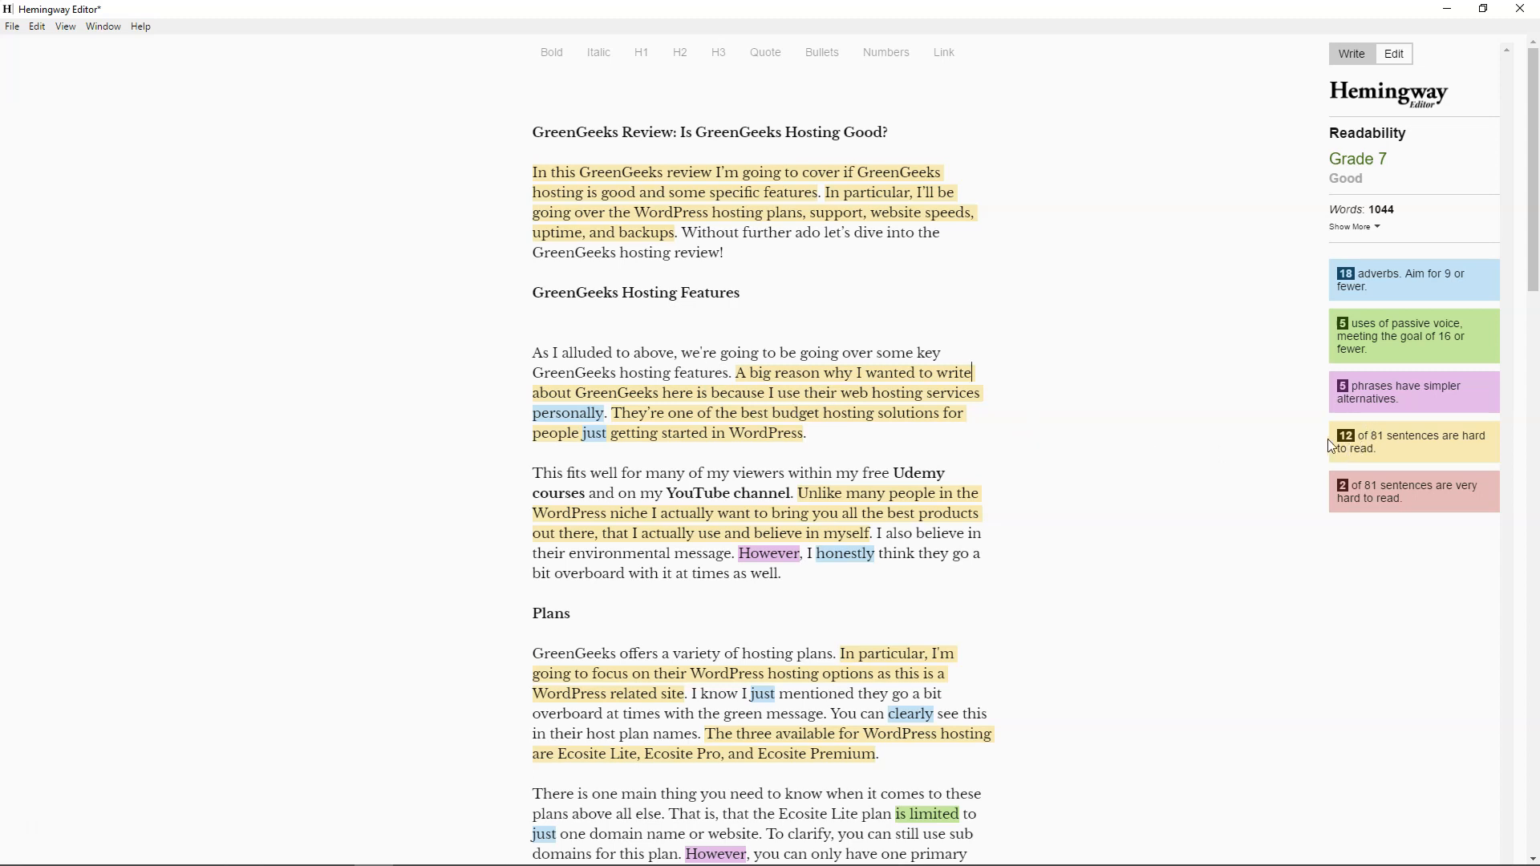
{"action": "mouse_move", "coordinate": [1387, 162]}
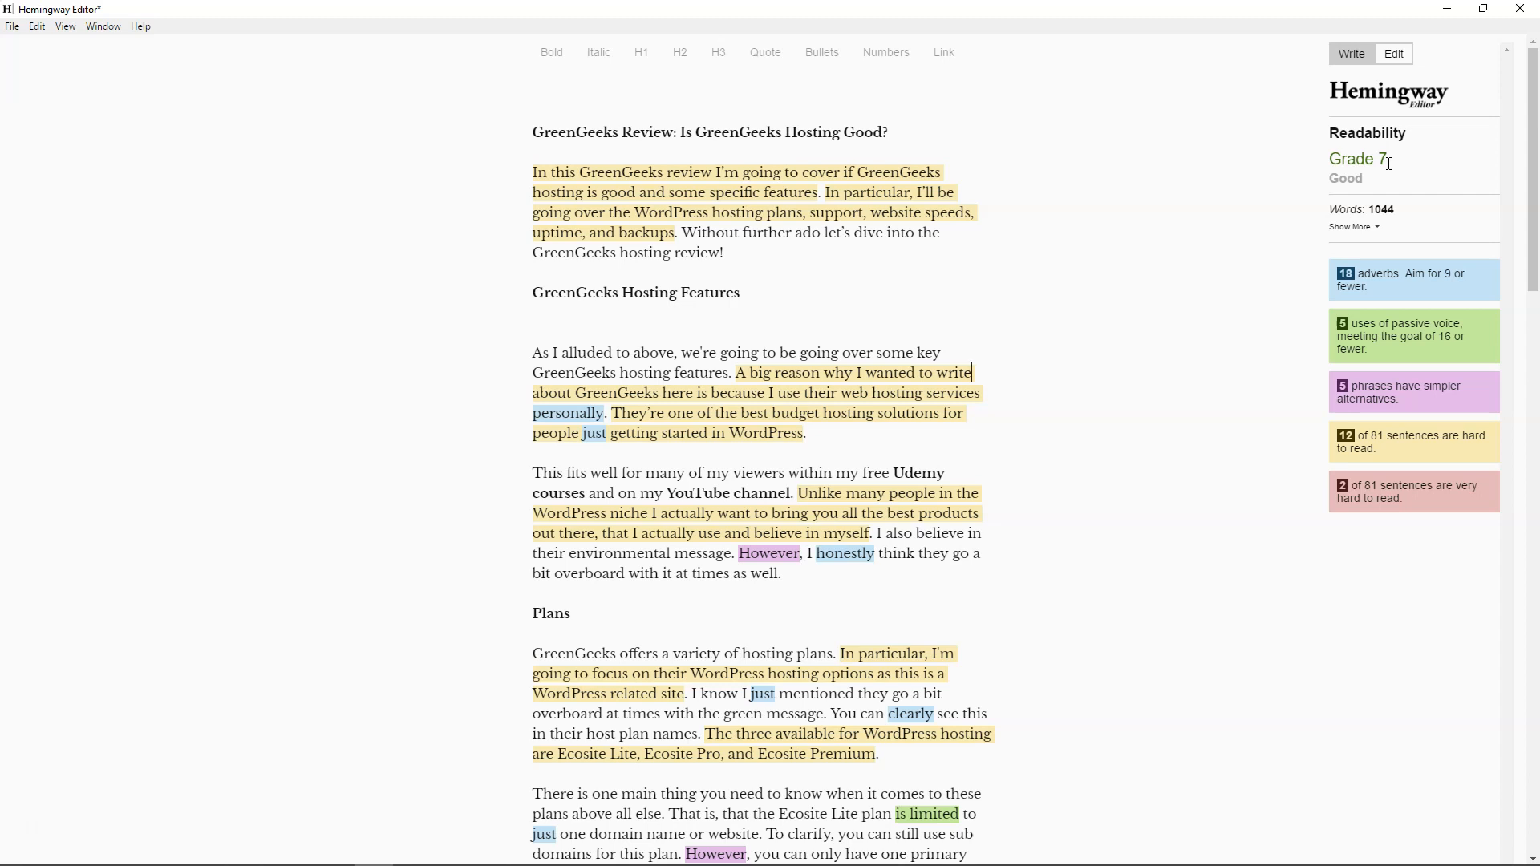
{"action": "mouse_move", "coordinate": [1401, 210]}
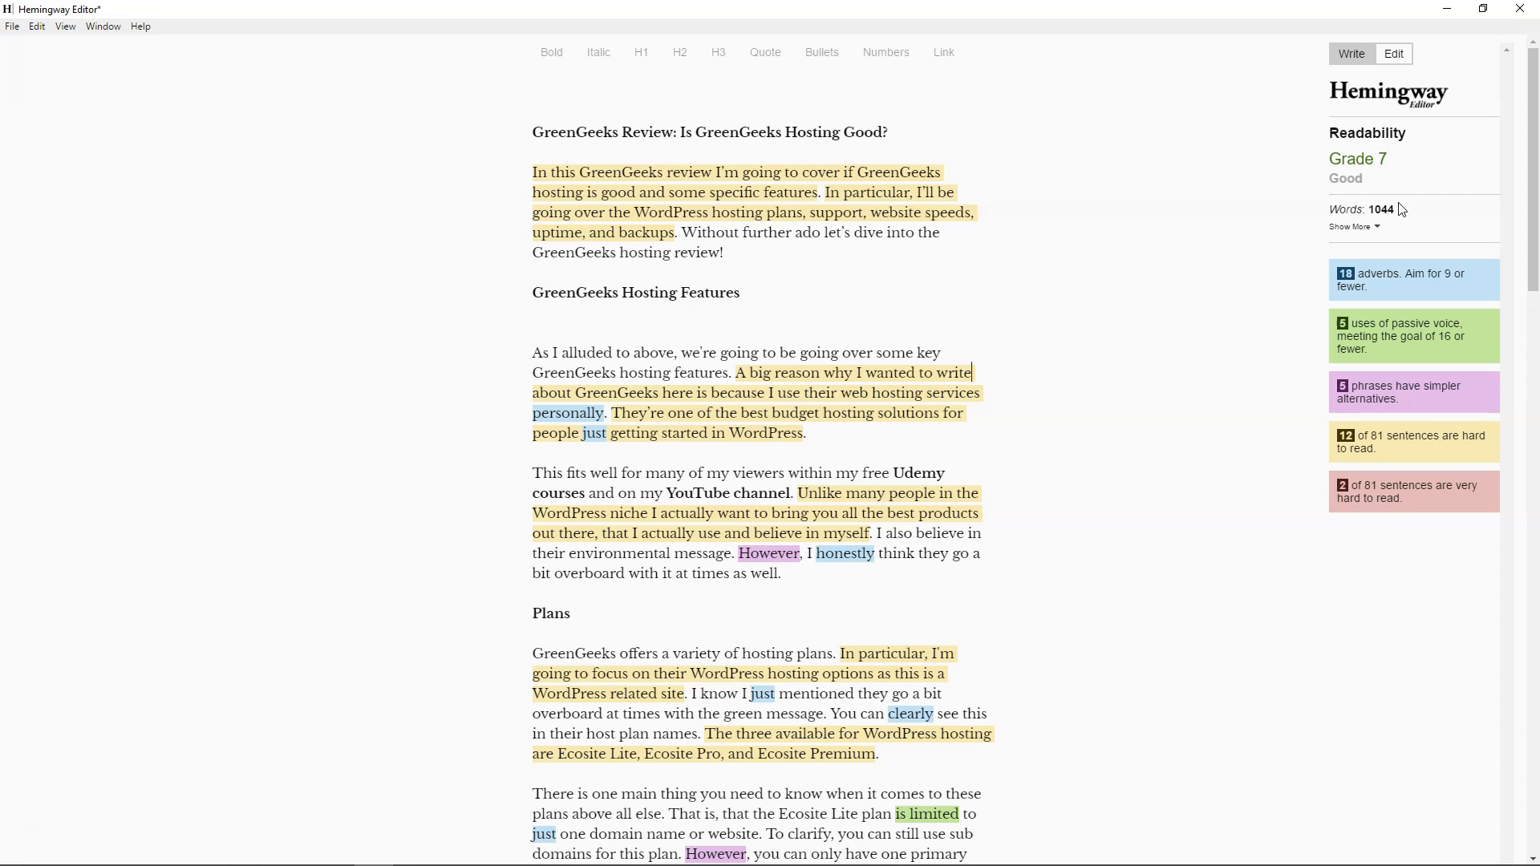
{"action": "mouse_move", "coordinate": [1356, 499]}
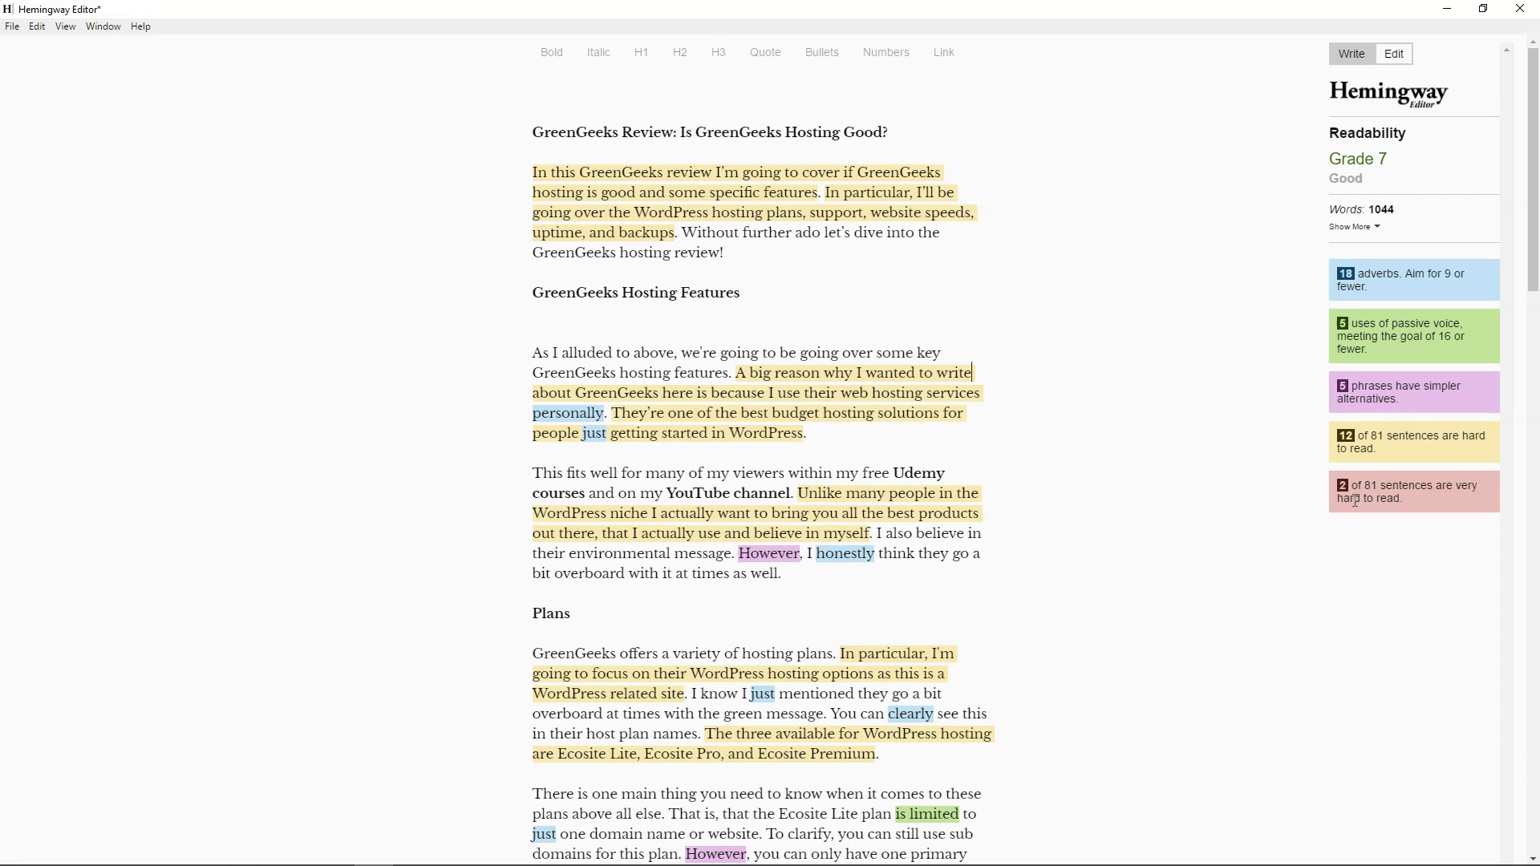
{"action": "mouse_move", "coordinate": [1395, 516]}
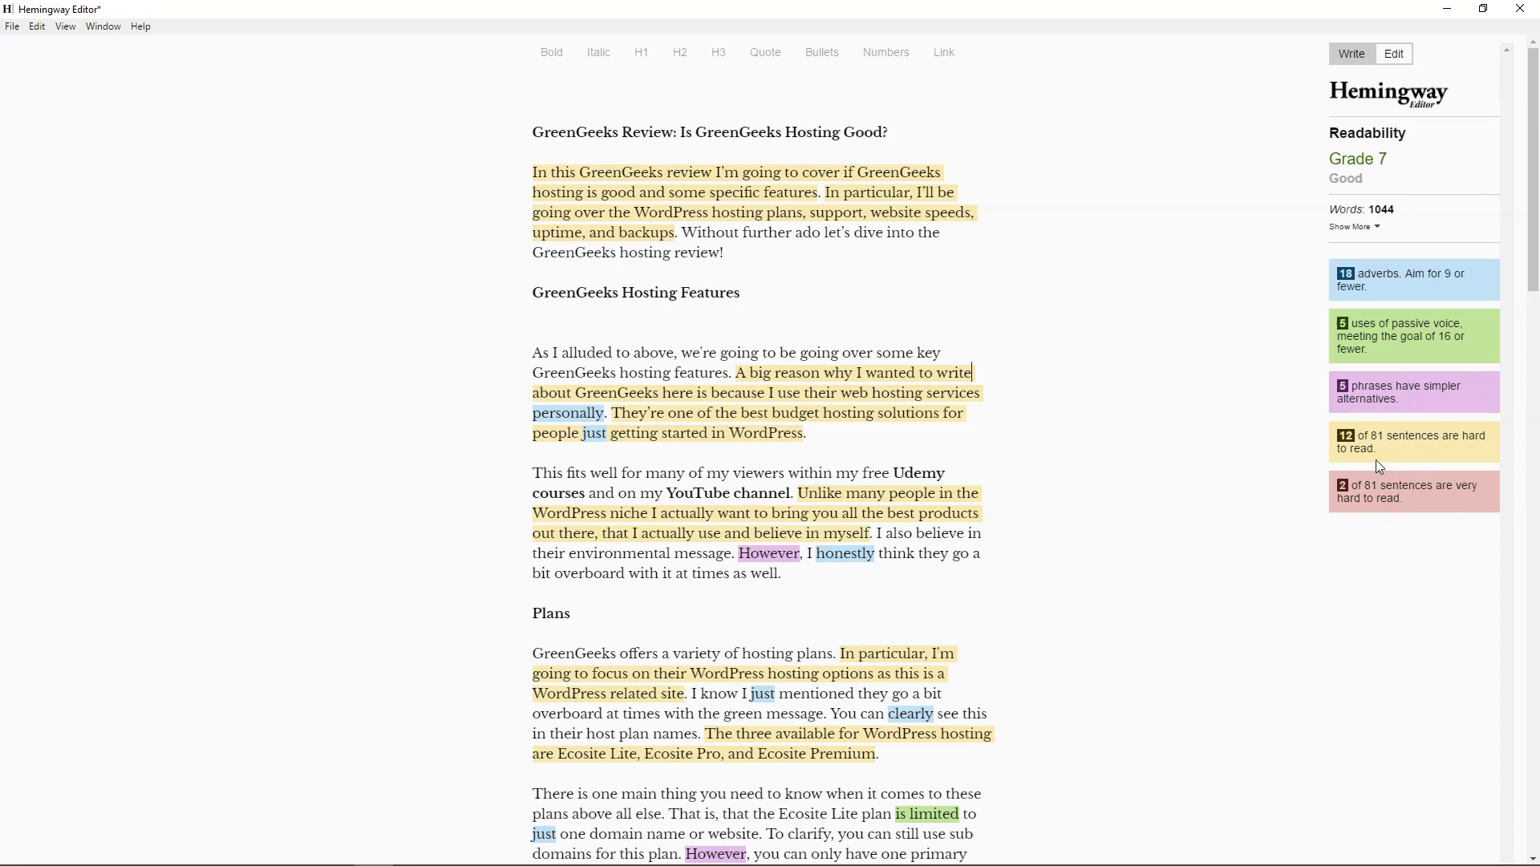
{"action": "mouse_move", "coordinate": [1347, 480]}
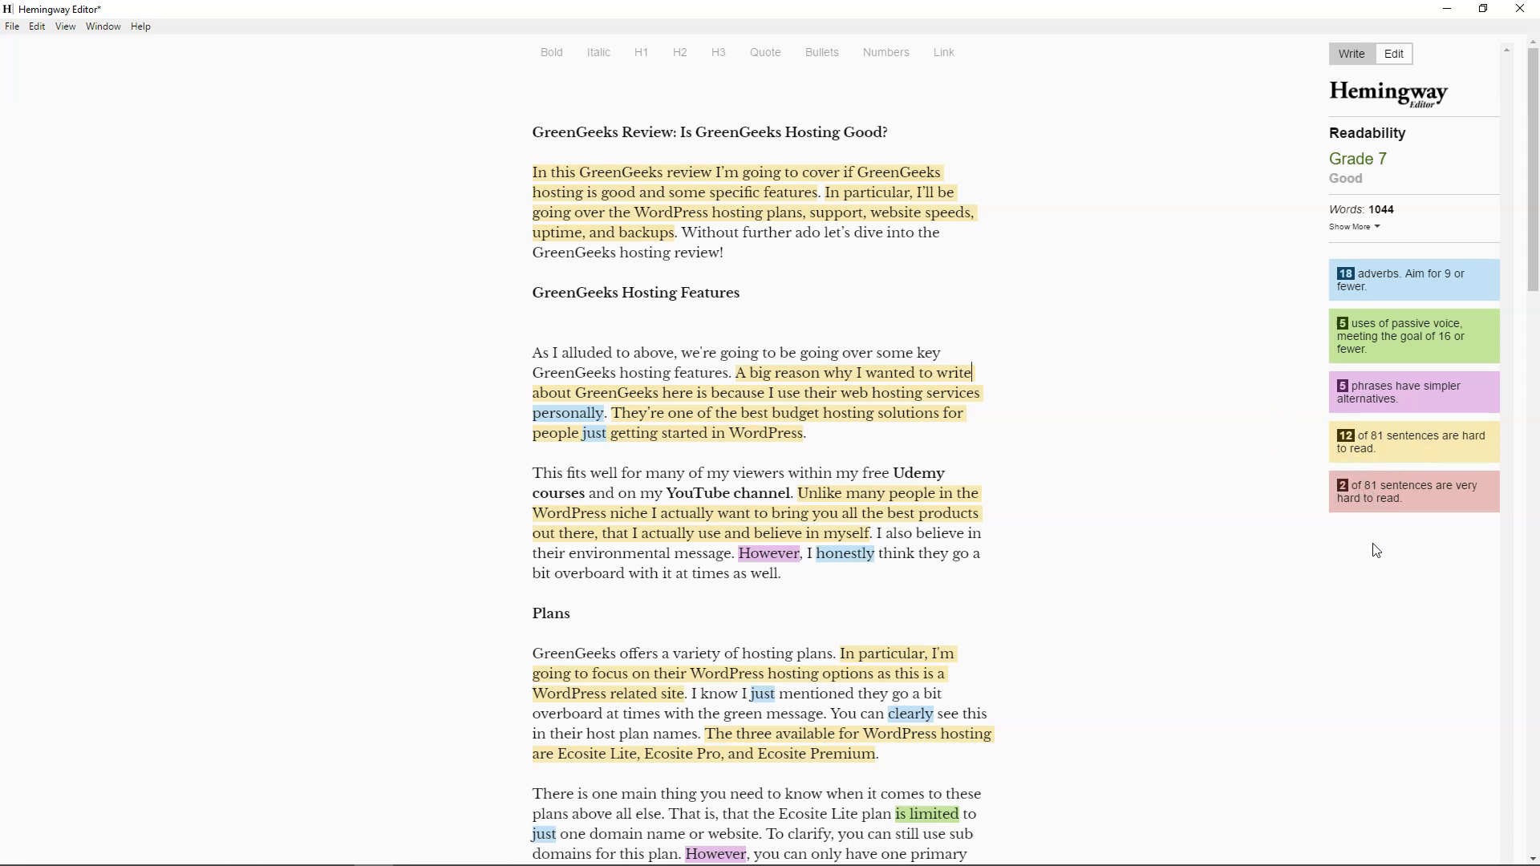
{"action": "mouse_move", "coordinate": [1253, 611]}
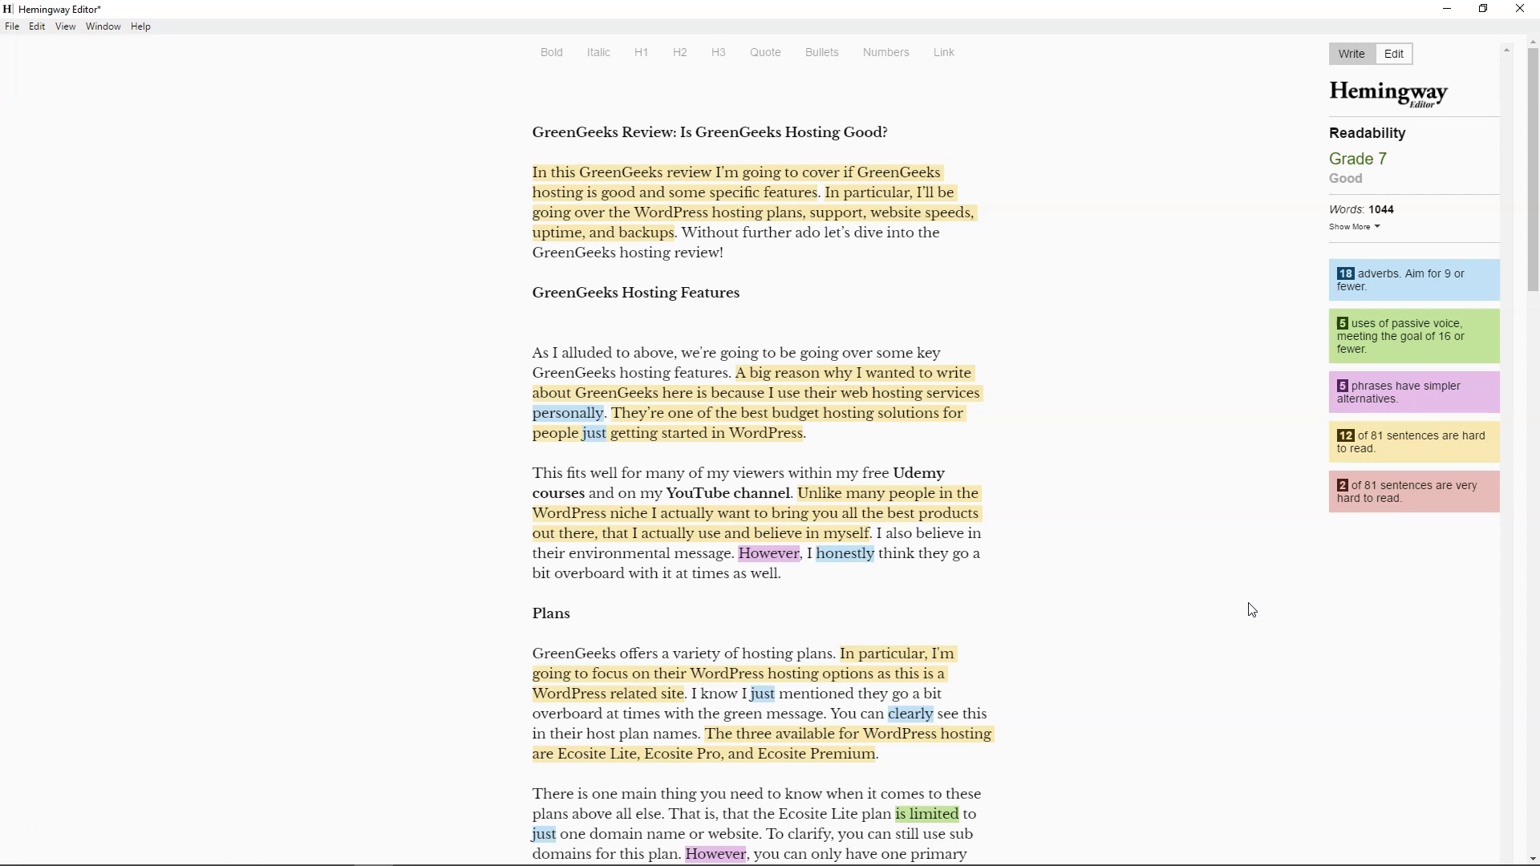
{"action": "mouse_move", "coordinate": [1165, 598]}
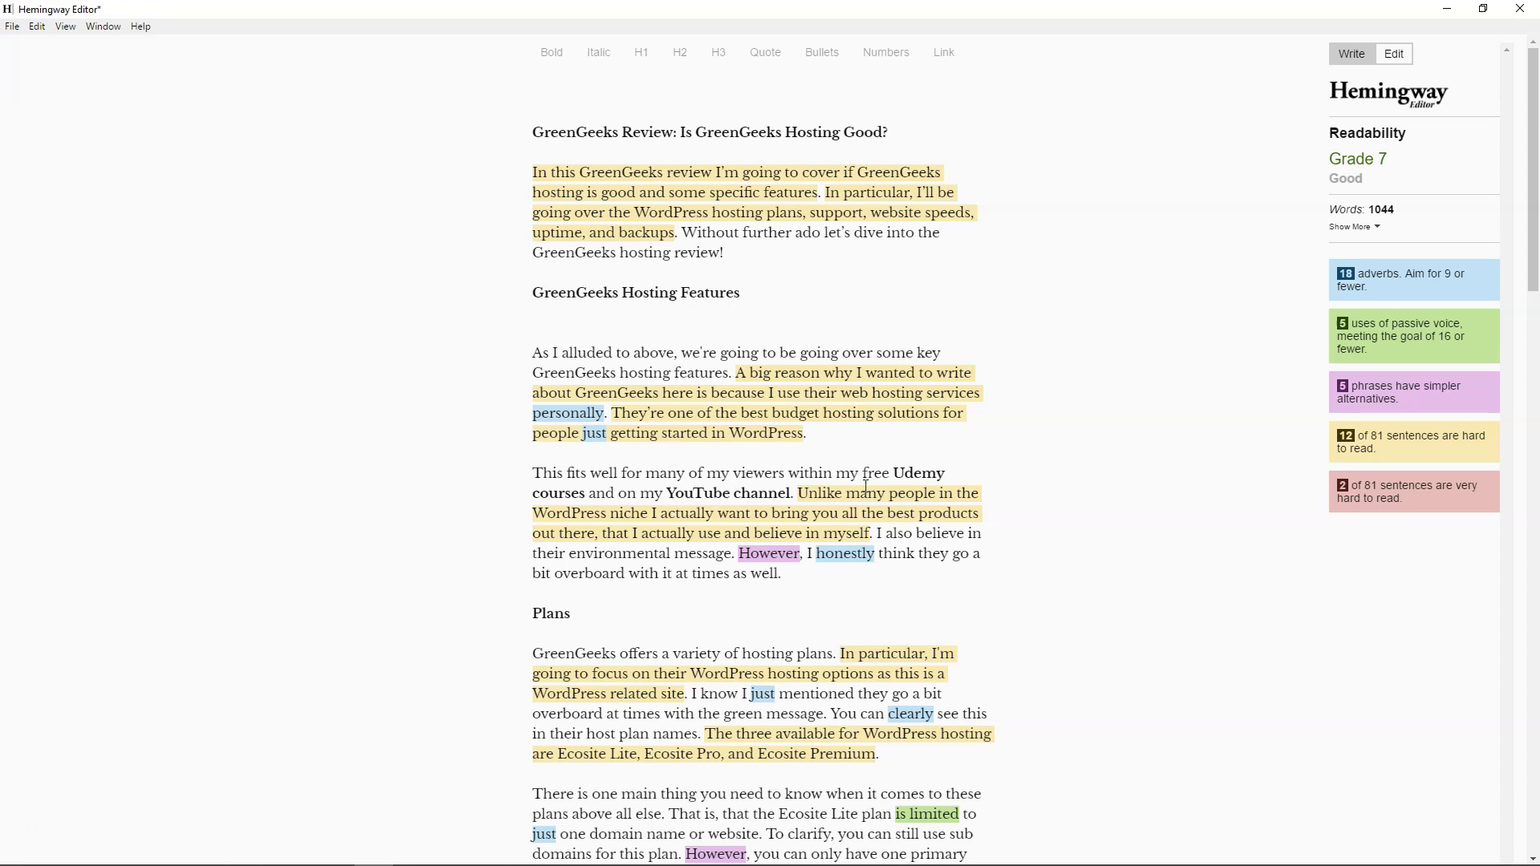
Select the bold phrases Udemy, YouTube channel, SiteGround review, Ecosite Pro plan and the Plans heading.
{"action": "double_click", "coordinate": [918, 473]}
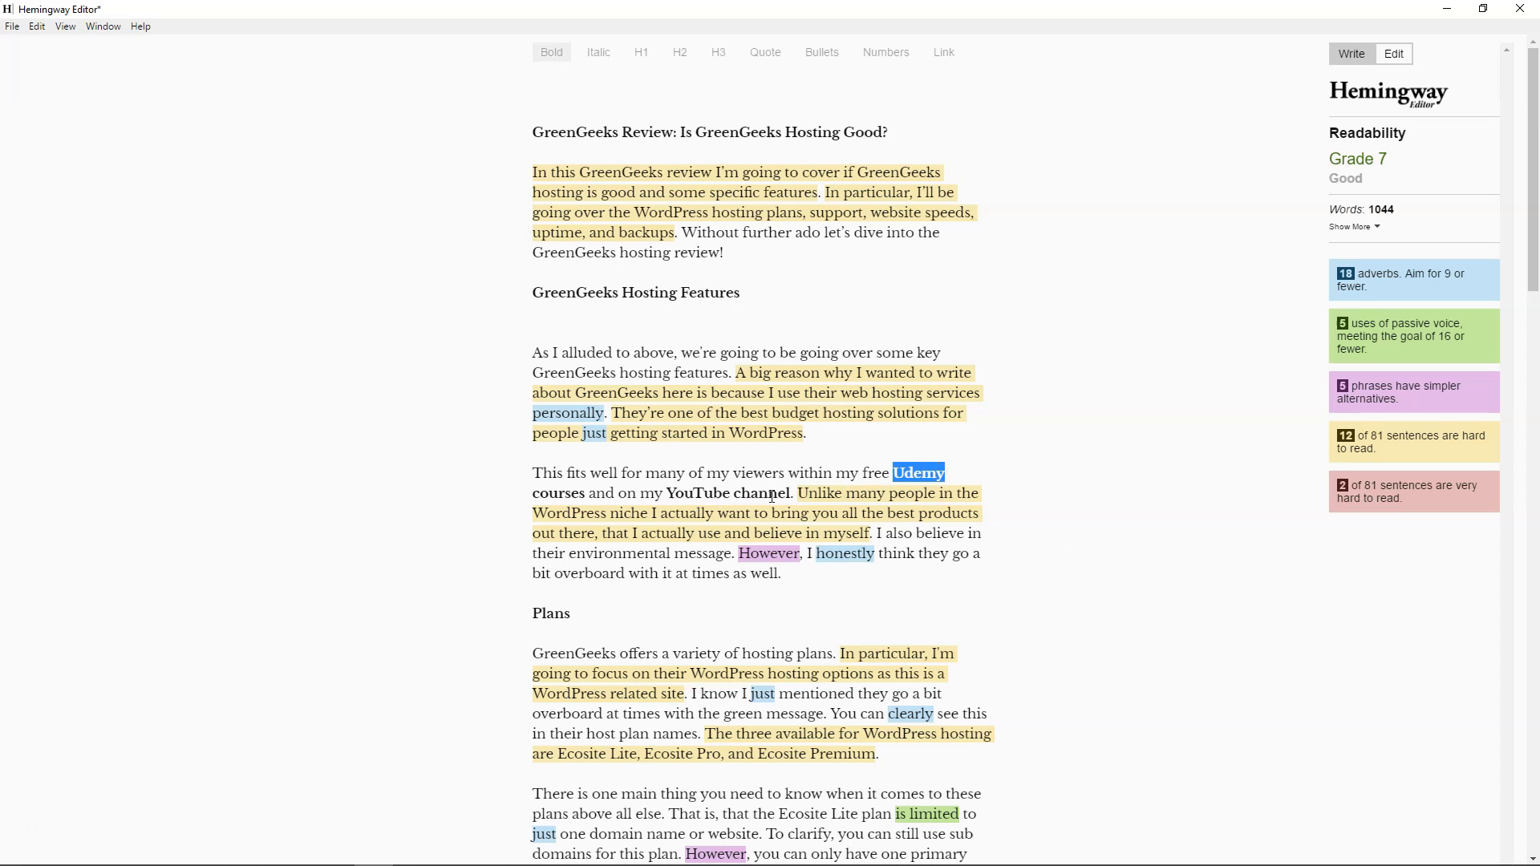
{"action": "double_click", "coordinate": [729, 491]}
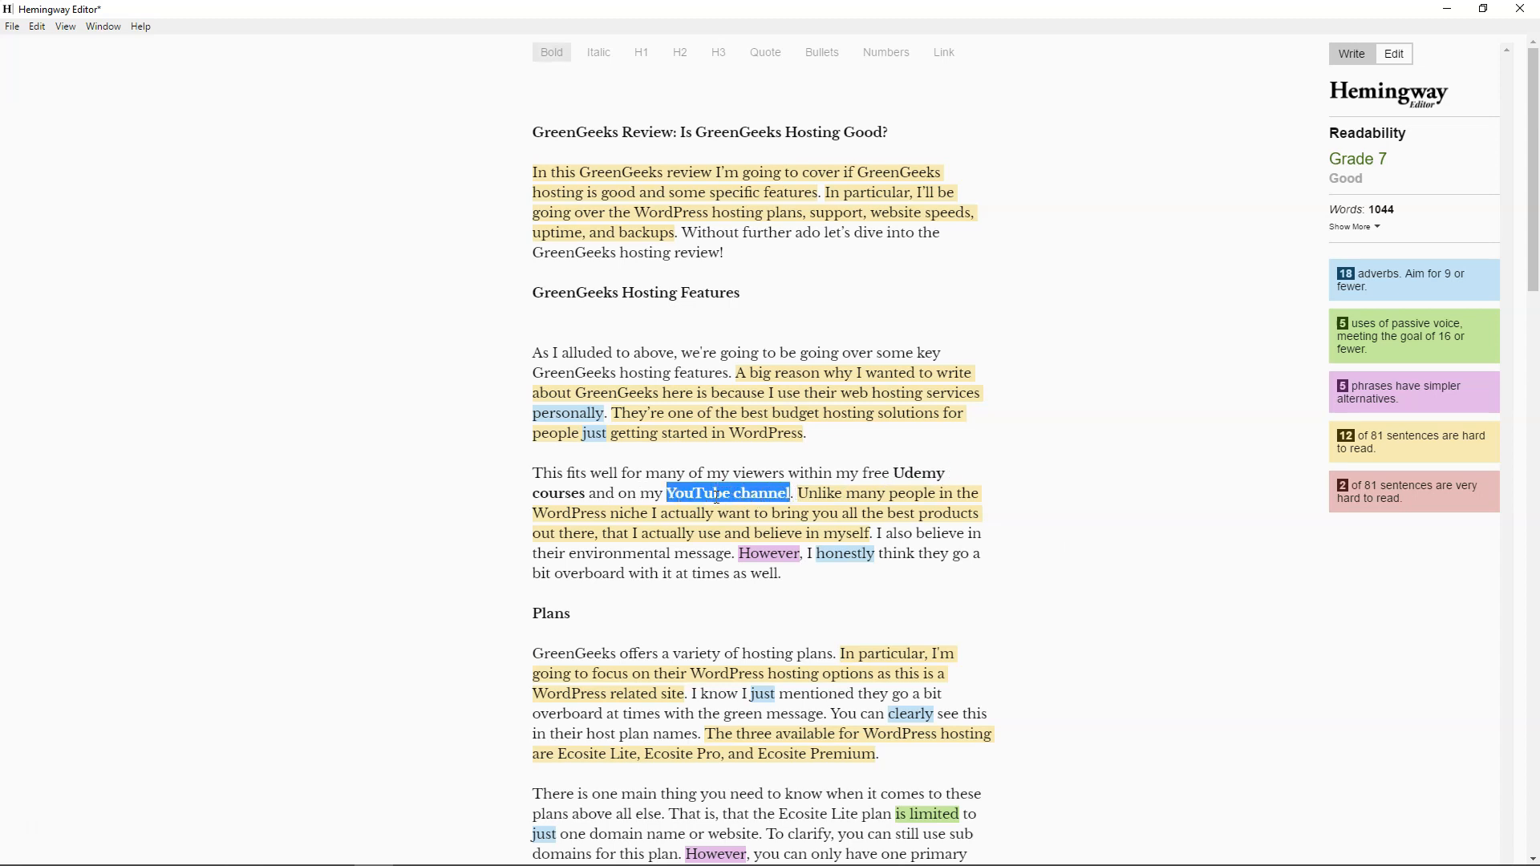
{"action": "double_click", "coordinate": [551, 613]}
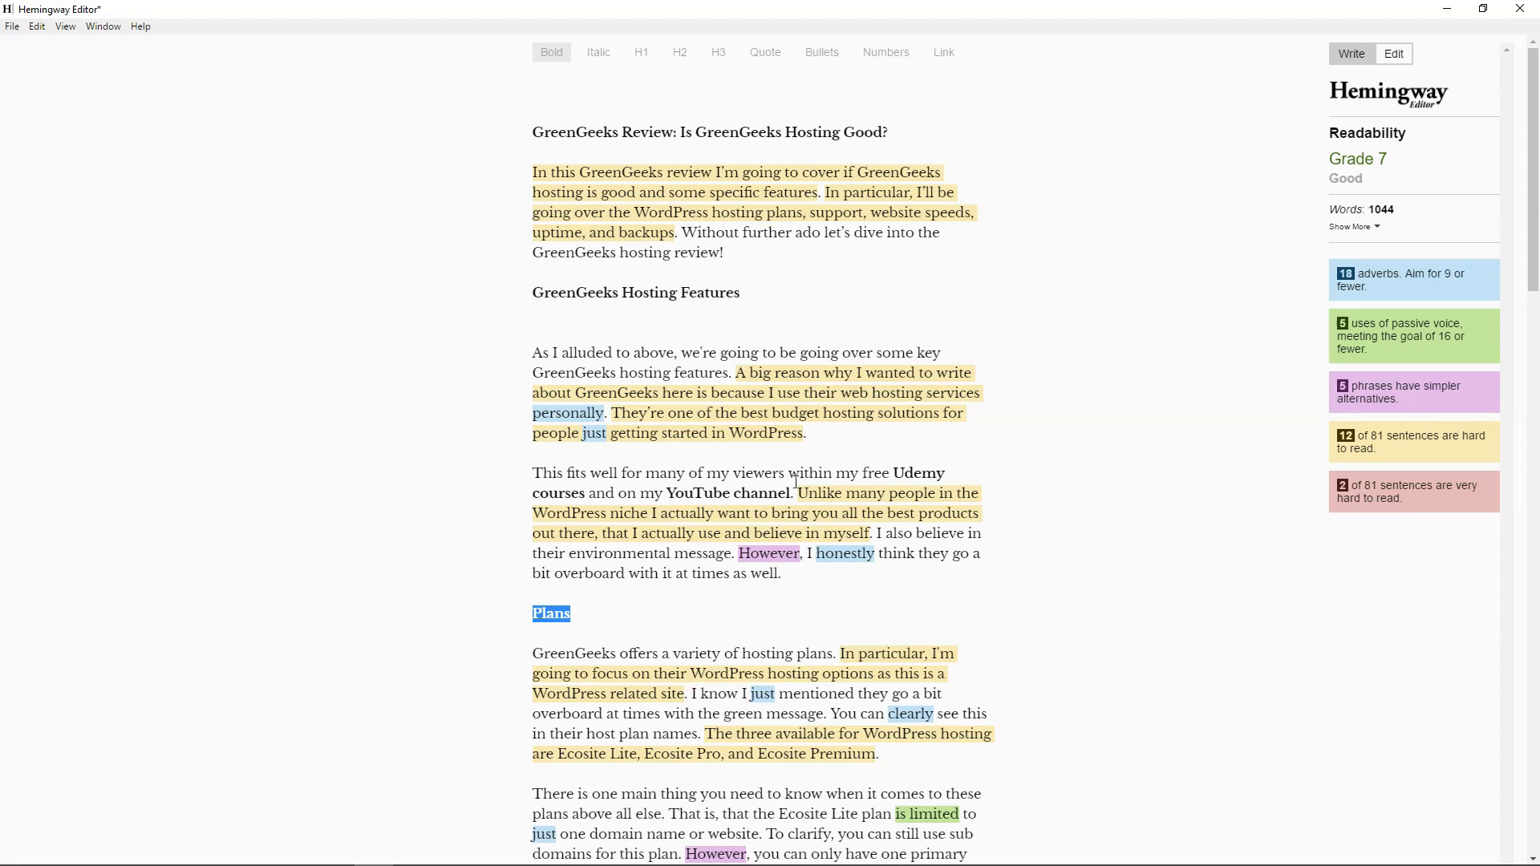
{"action": "scroll", "scroll_direction": "down", "scroll_amount": 3}
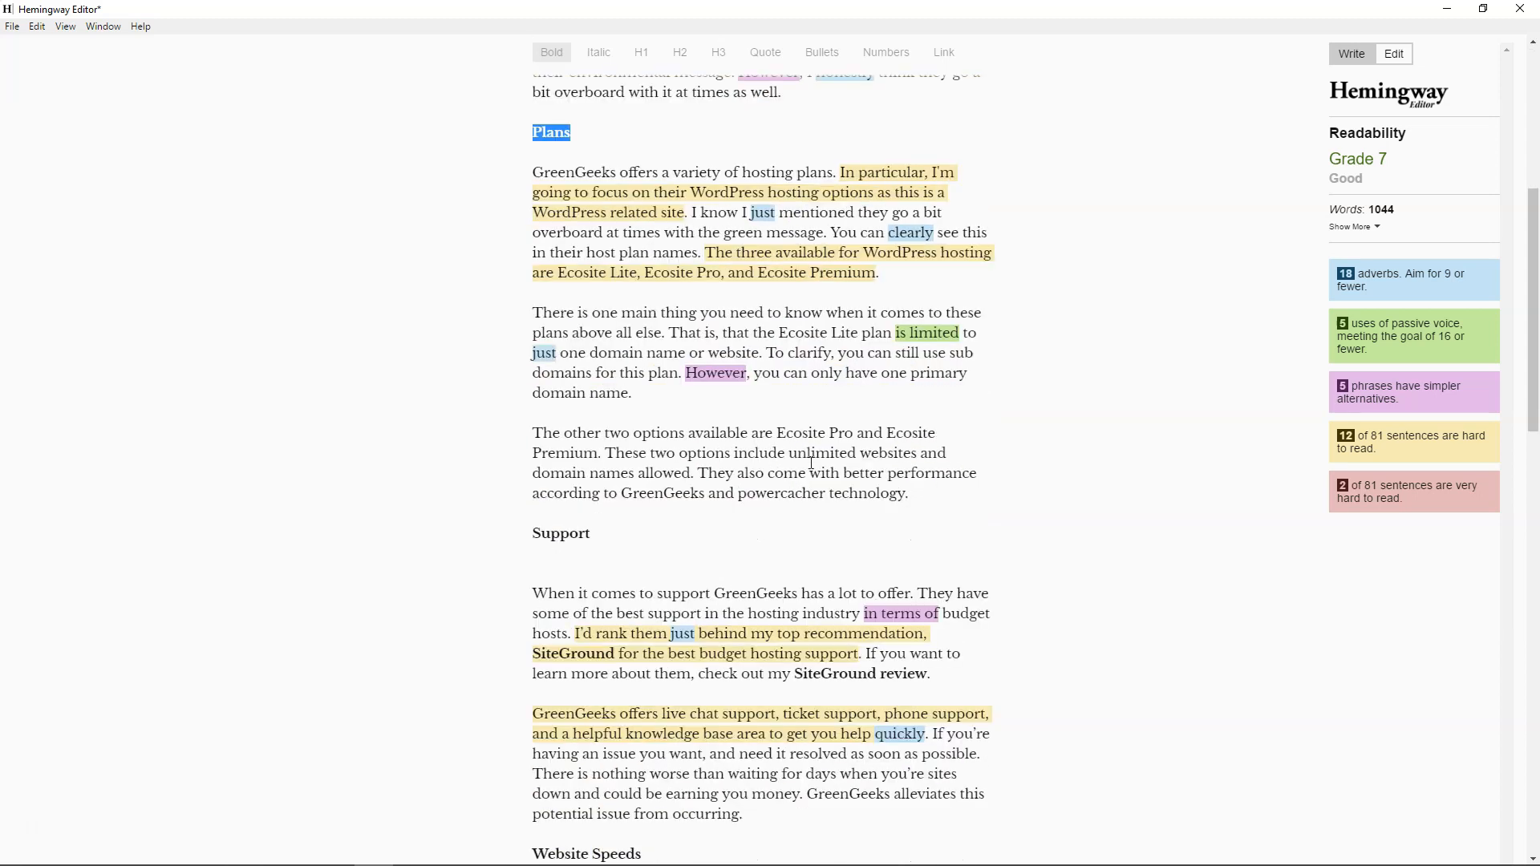
{"action": "scroll", "scroll_direction": "down", "scroll_amount": 3}
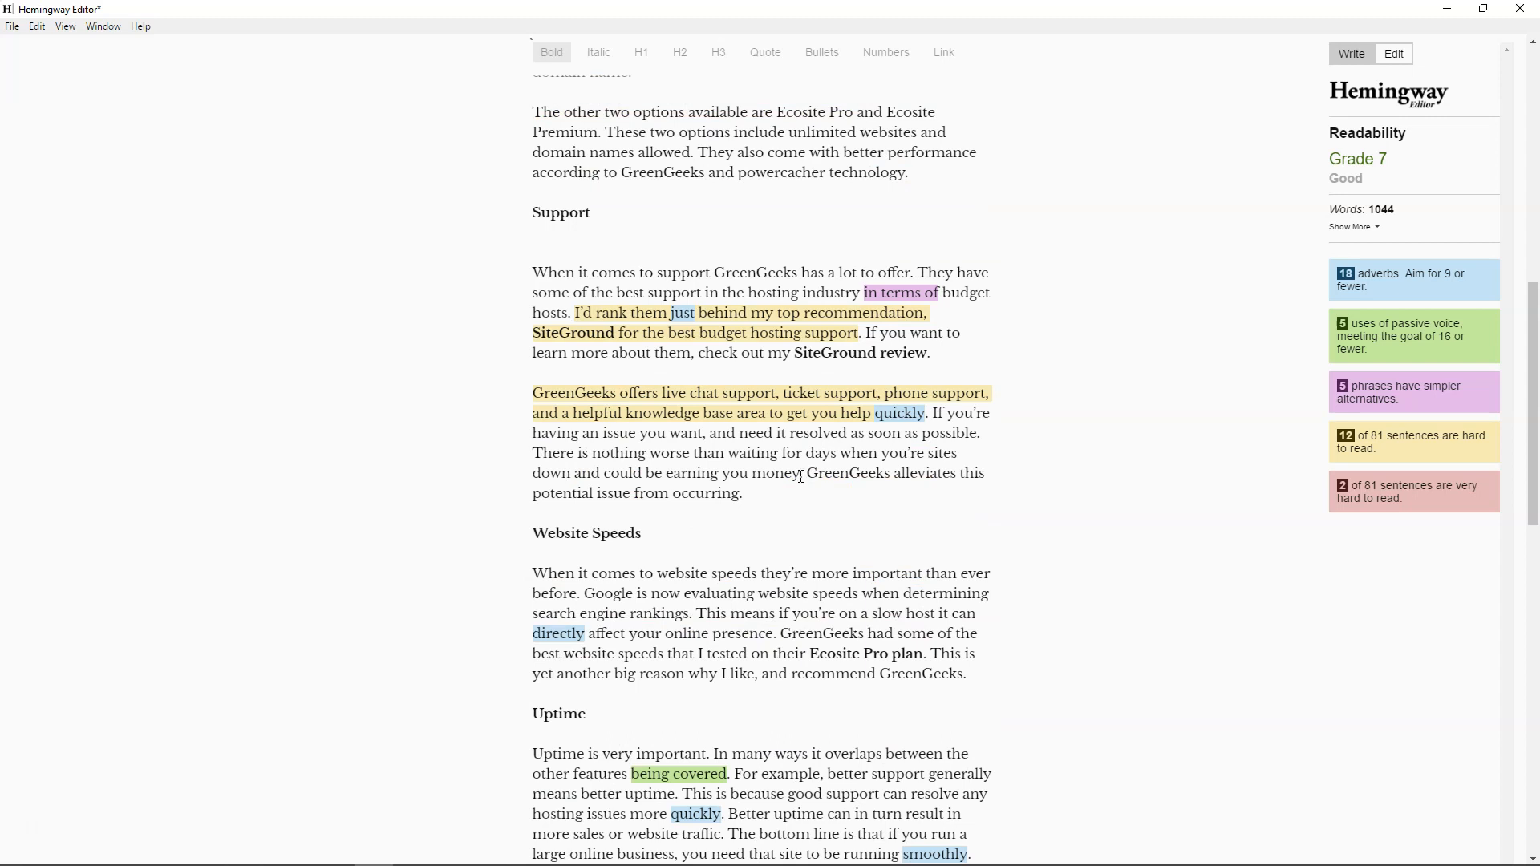
{"action": "double_click", "coordinate": [836, 353]}
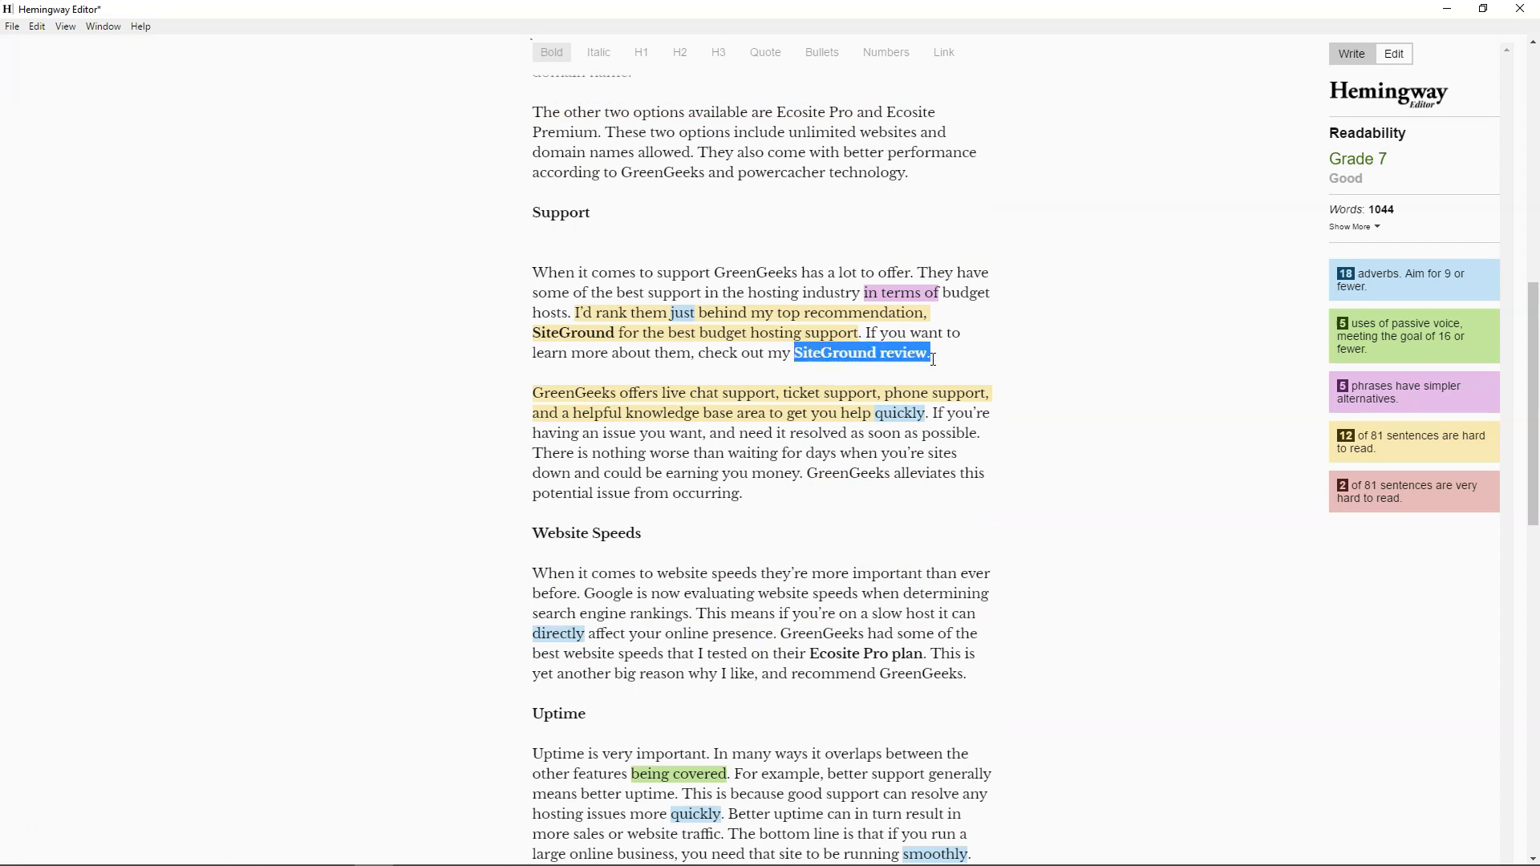
{"action": "mouse_move", "coordinate": [811, 653]}
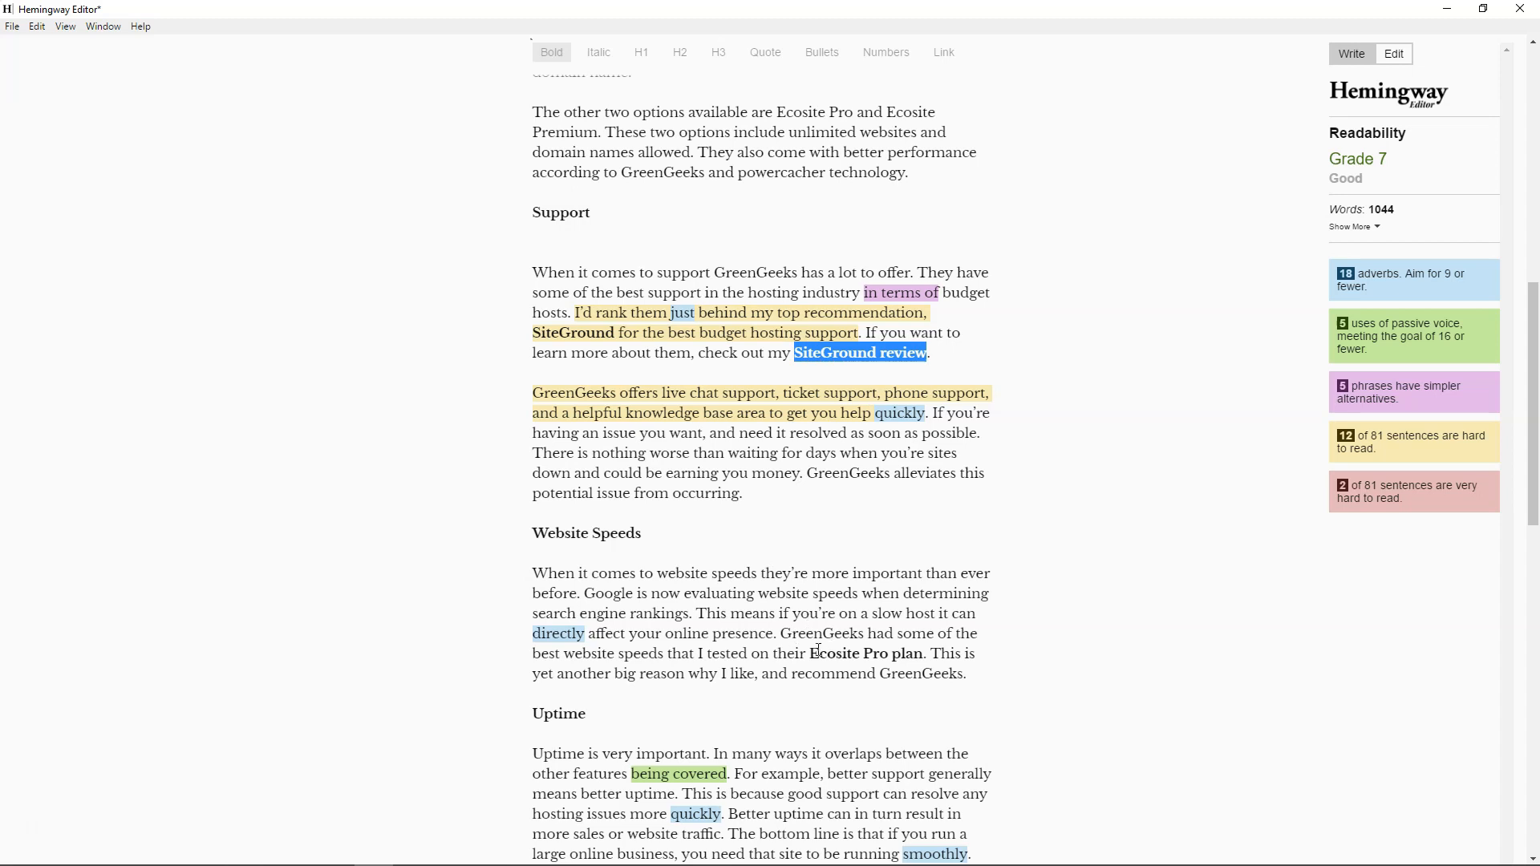
{"action": "double_click", "coordinate": [866, 653]}
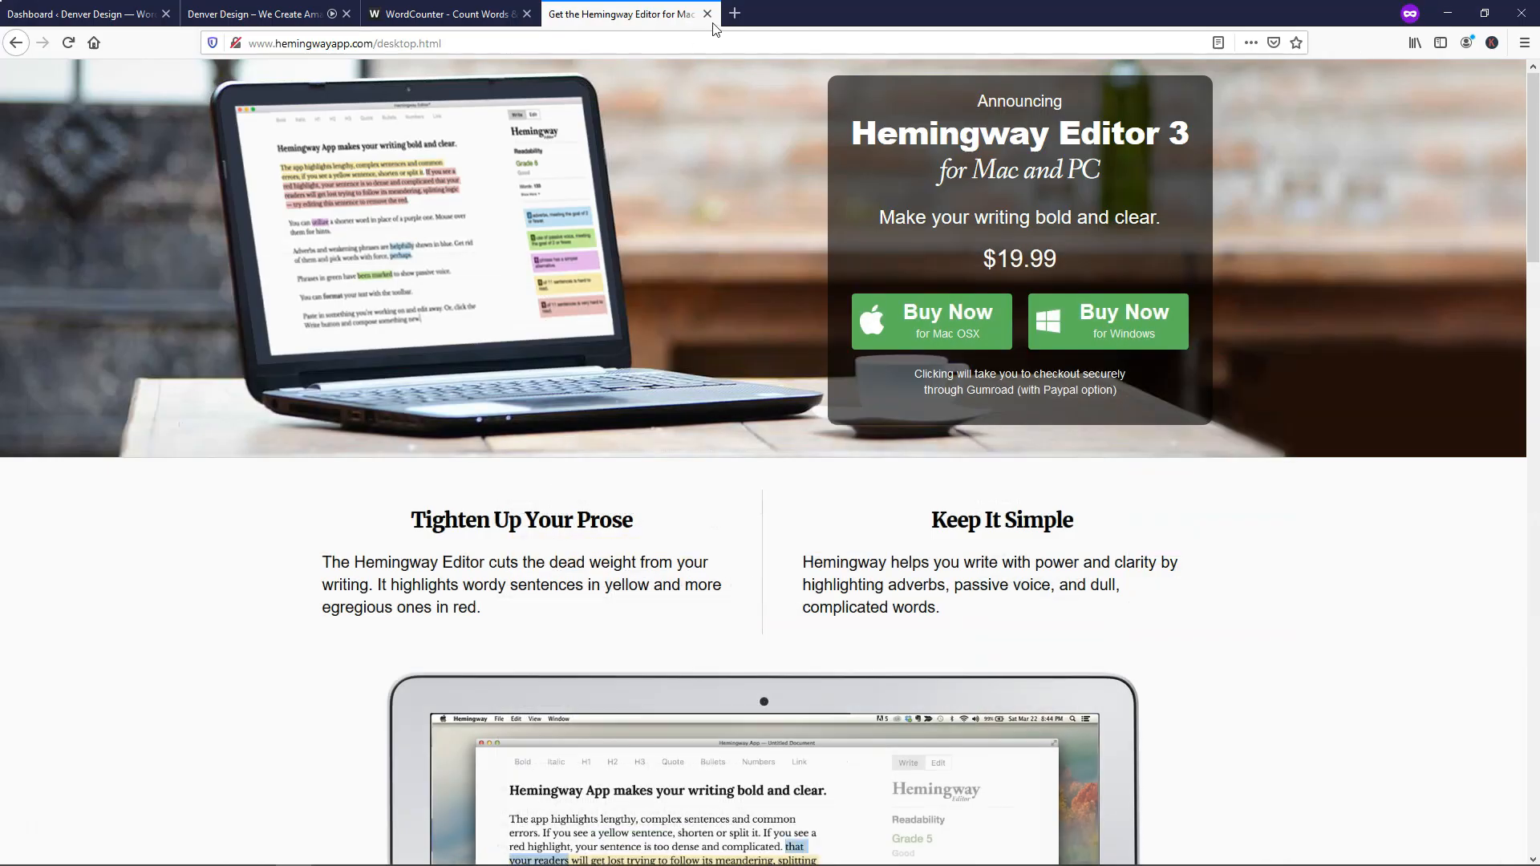
Close the Hemingway and WordCounter tabs and go to WordPress Settings > Permalinks.
{"action": "left_click", "coordinate": [706, 13]}
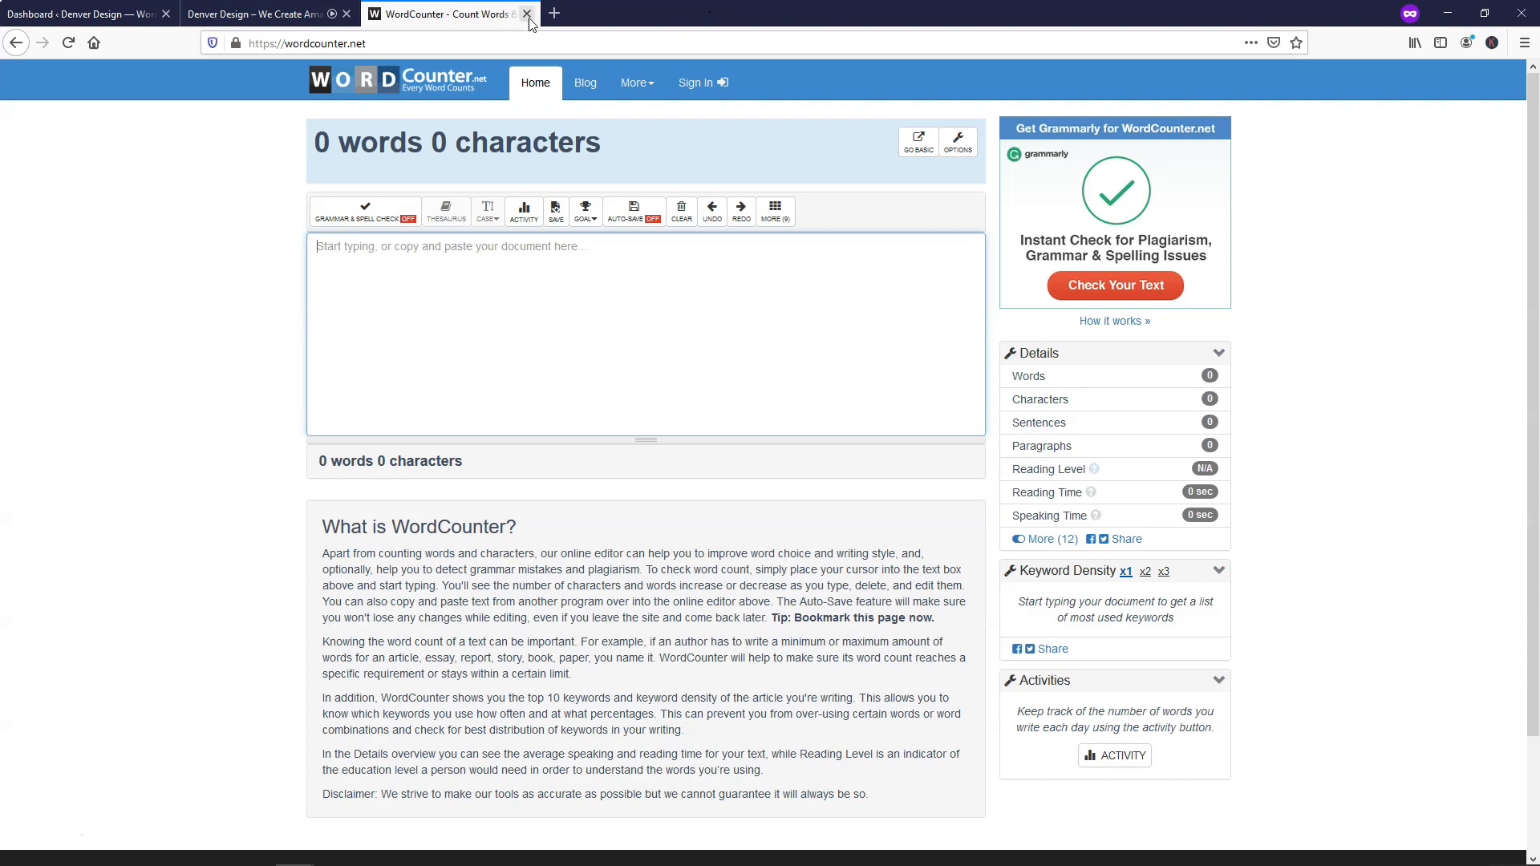
{"action": "left_click", "coordinate": [528, 13]}
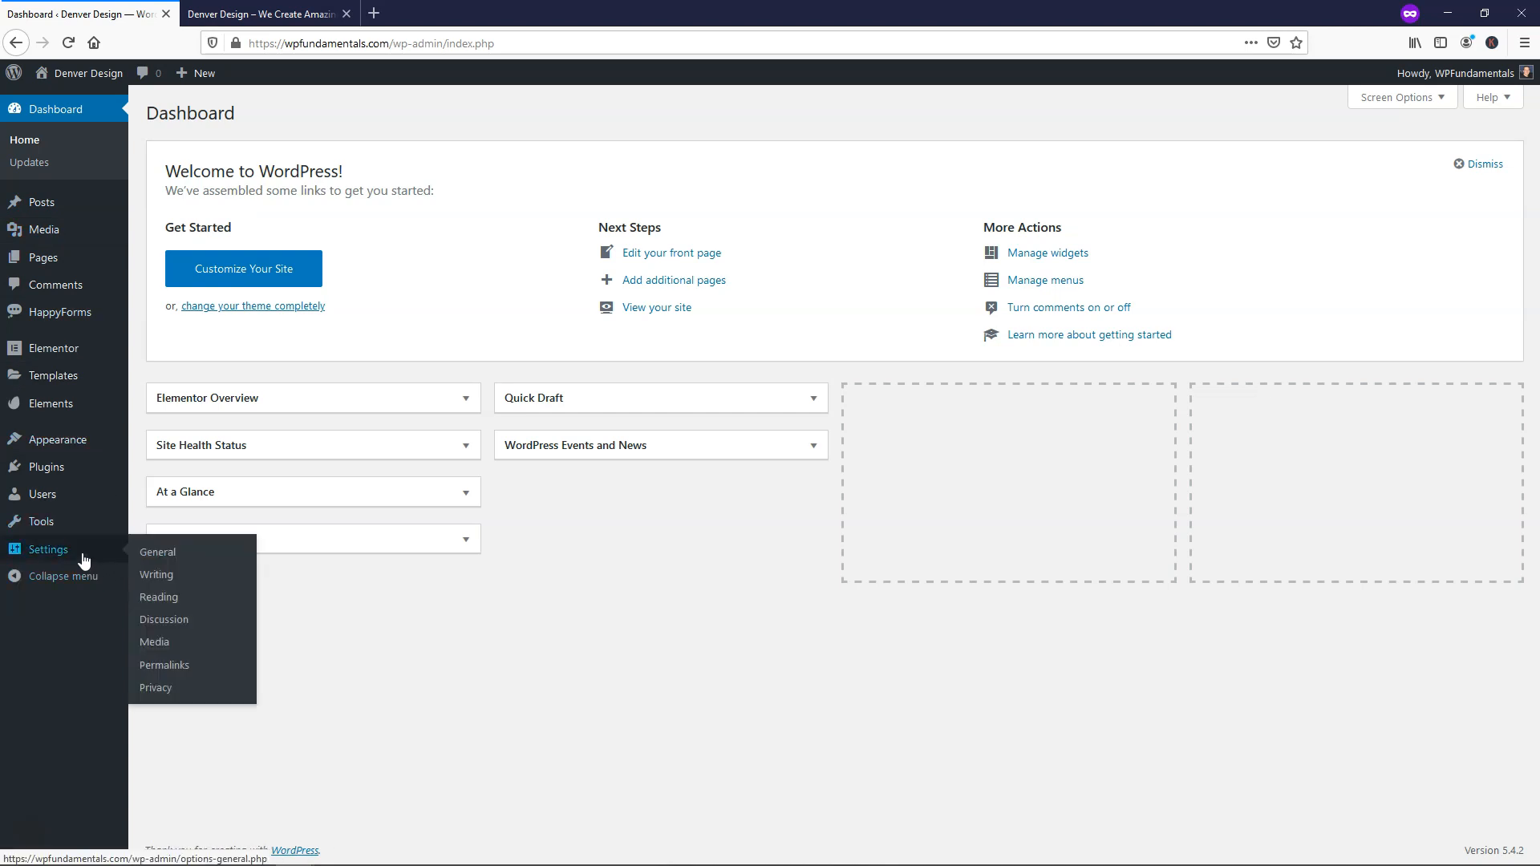
{"action": "mouse_move", "coordinate": [128, 561]}
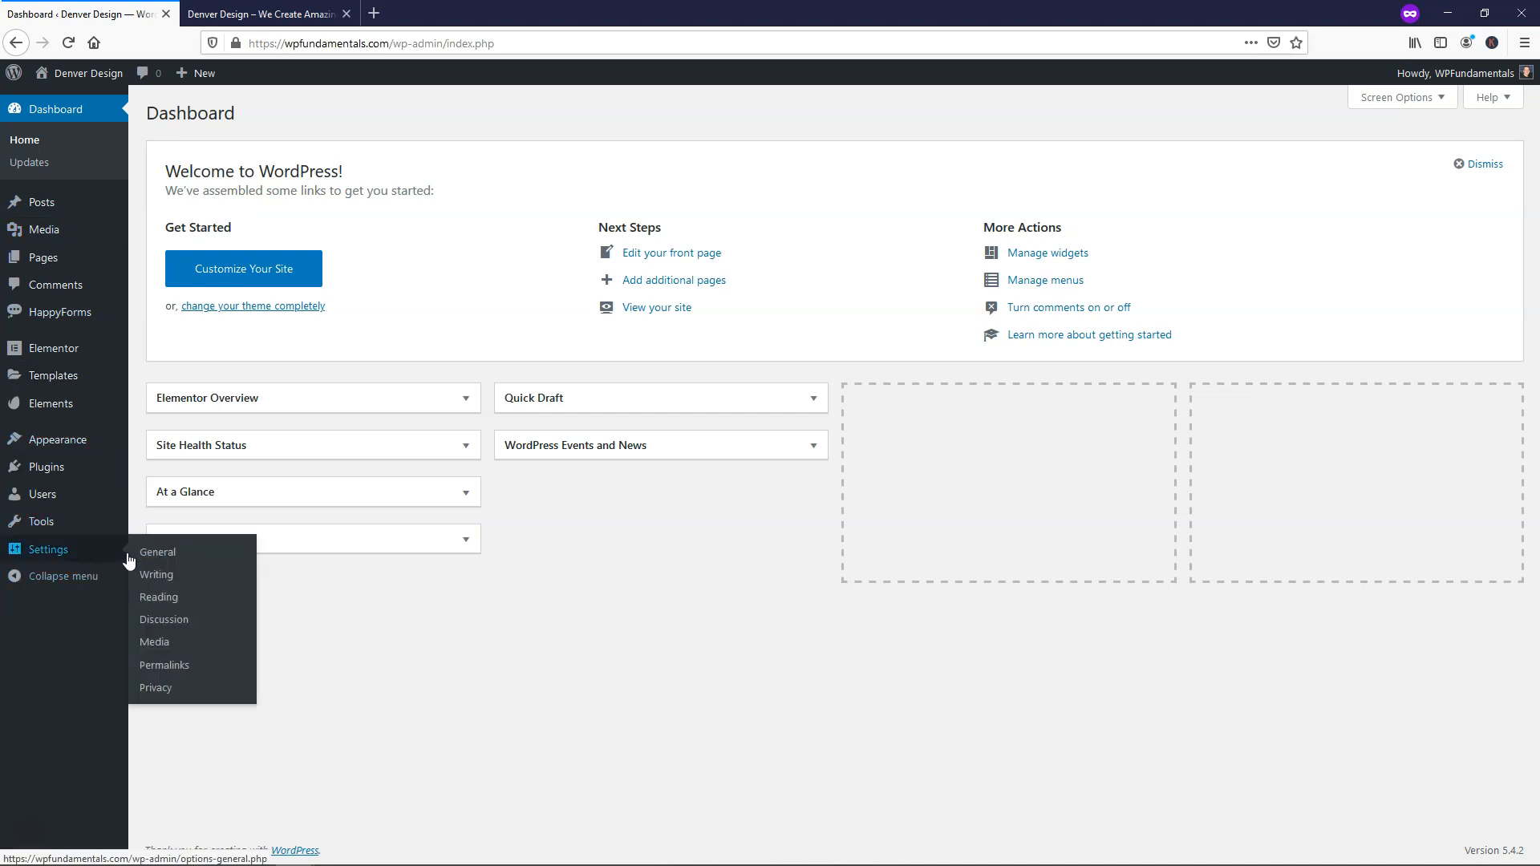
{"action": "left_click", "coordinate": [164, 665]}
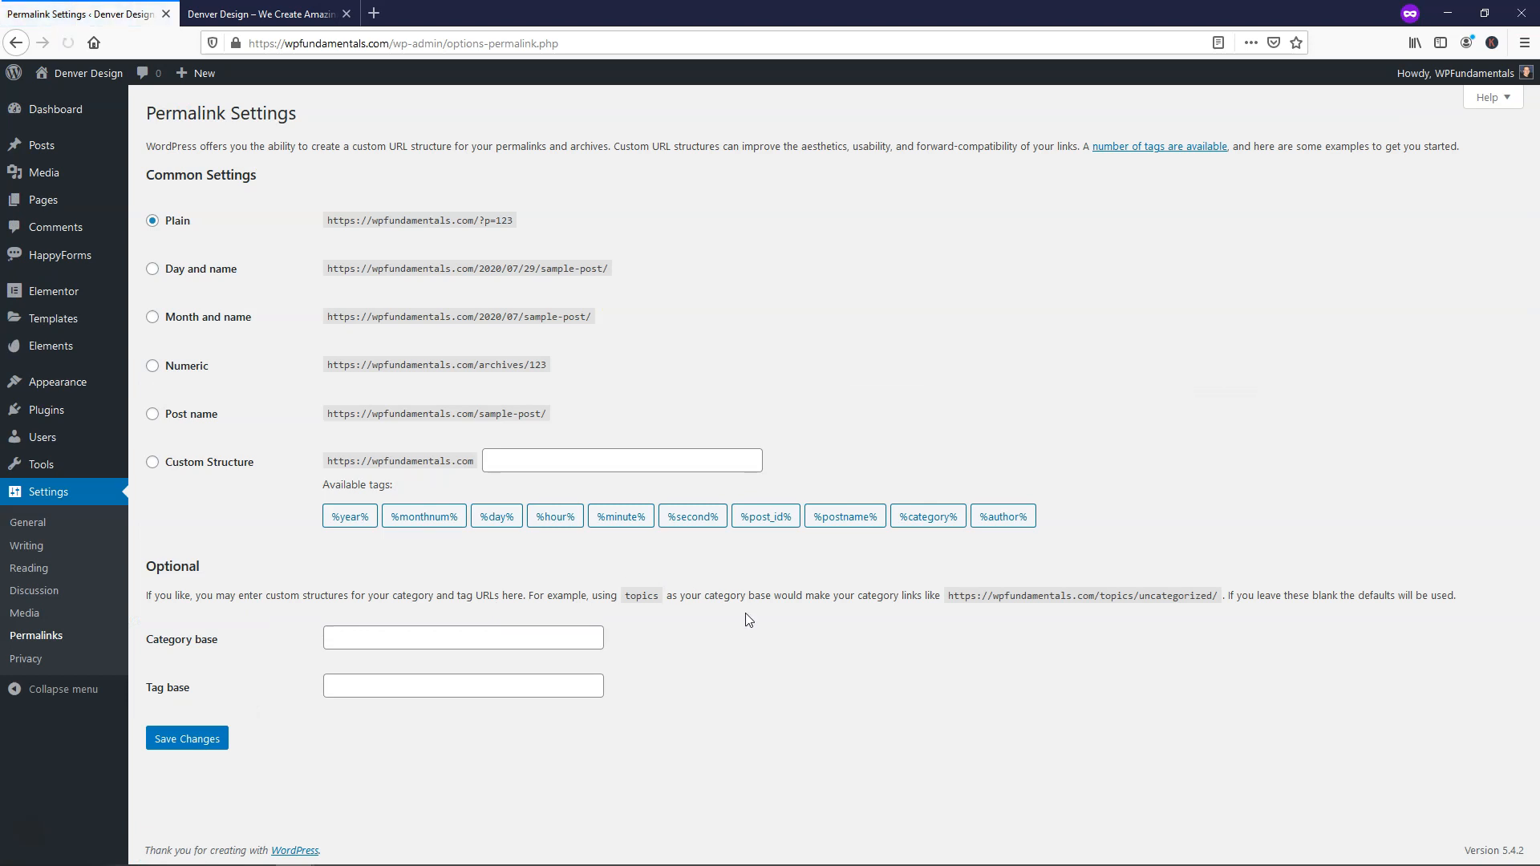
{"action": "mouse_move", "coordinate": [182, 426]}
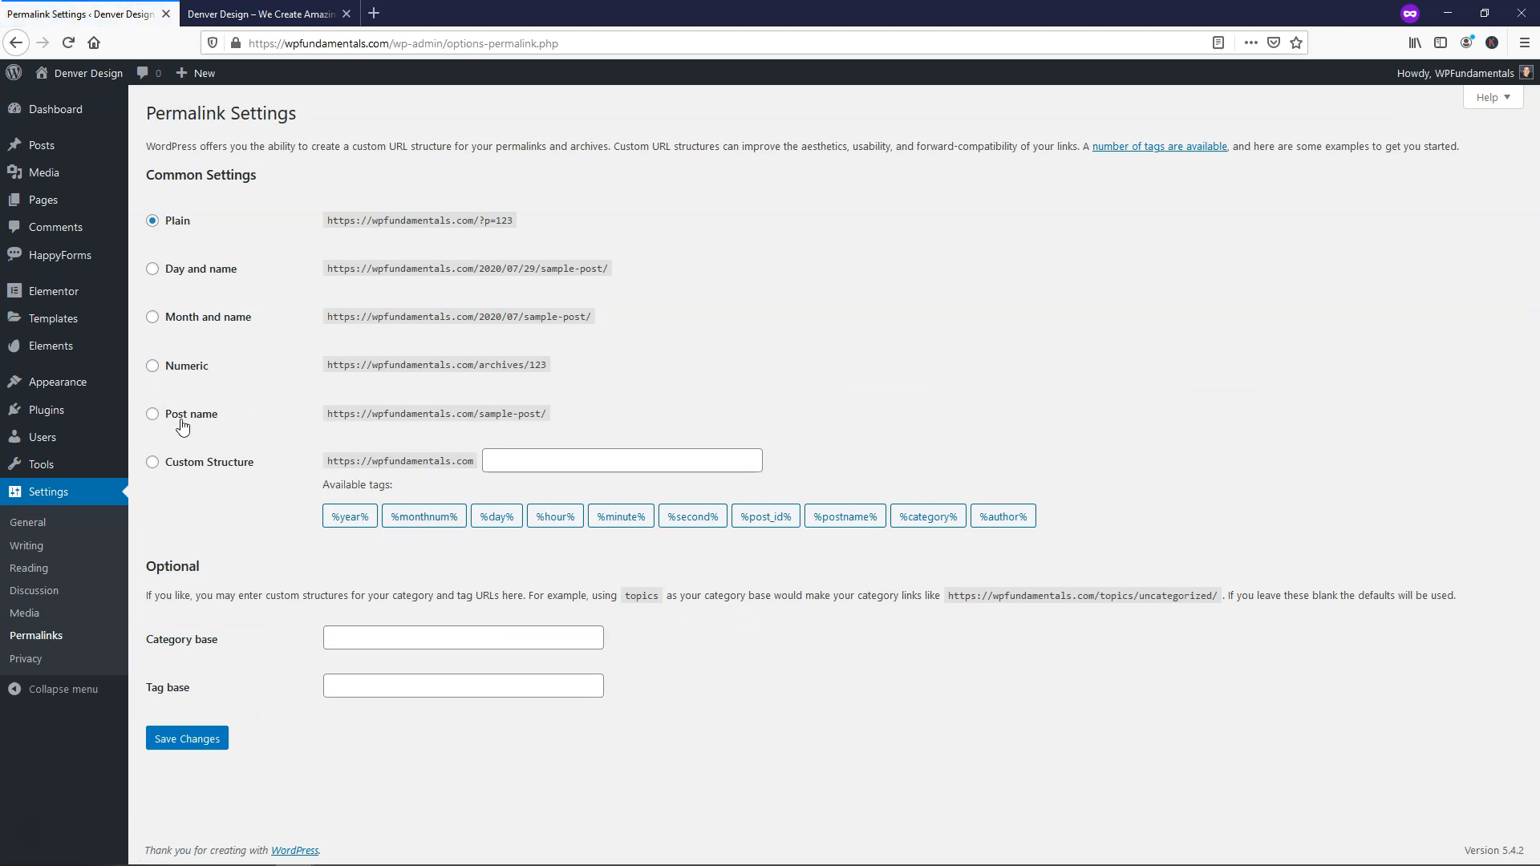
Select the Post name permalink option, filling the structure with /%postname%/.
{"action": "left_click", "coordinate": [152, 414]}
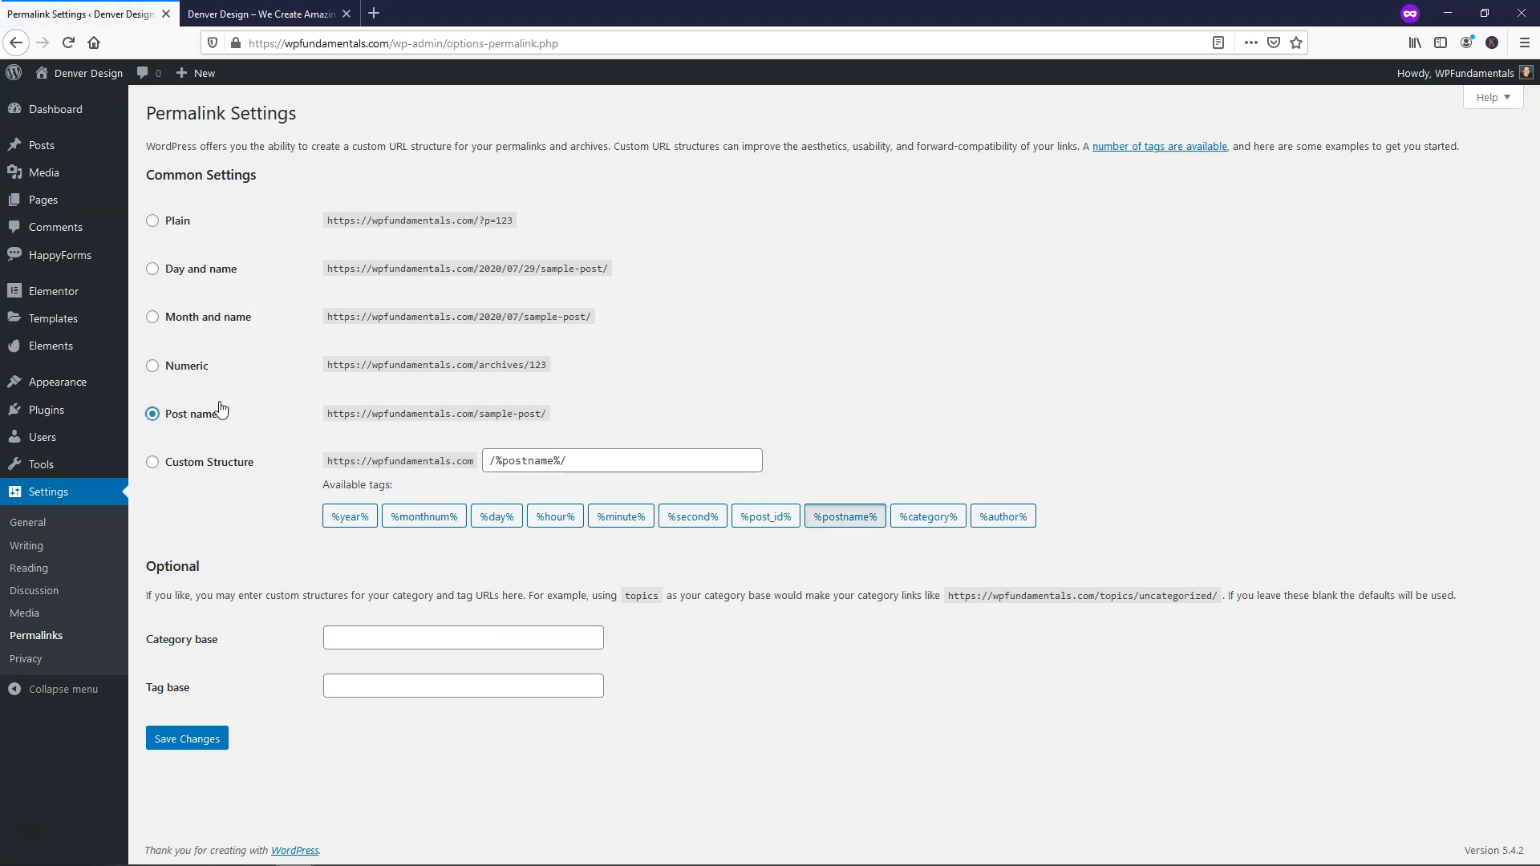
{"action": "mouse_move", "coordinate": [714, 400]}
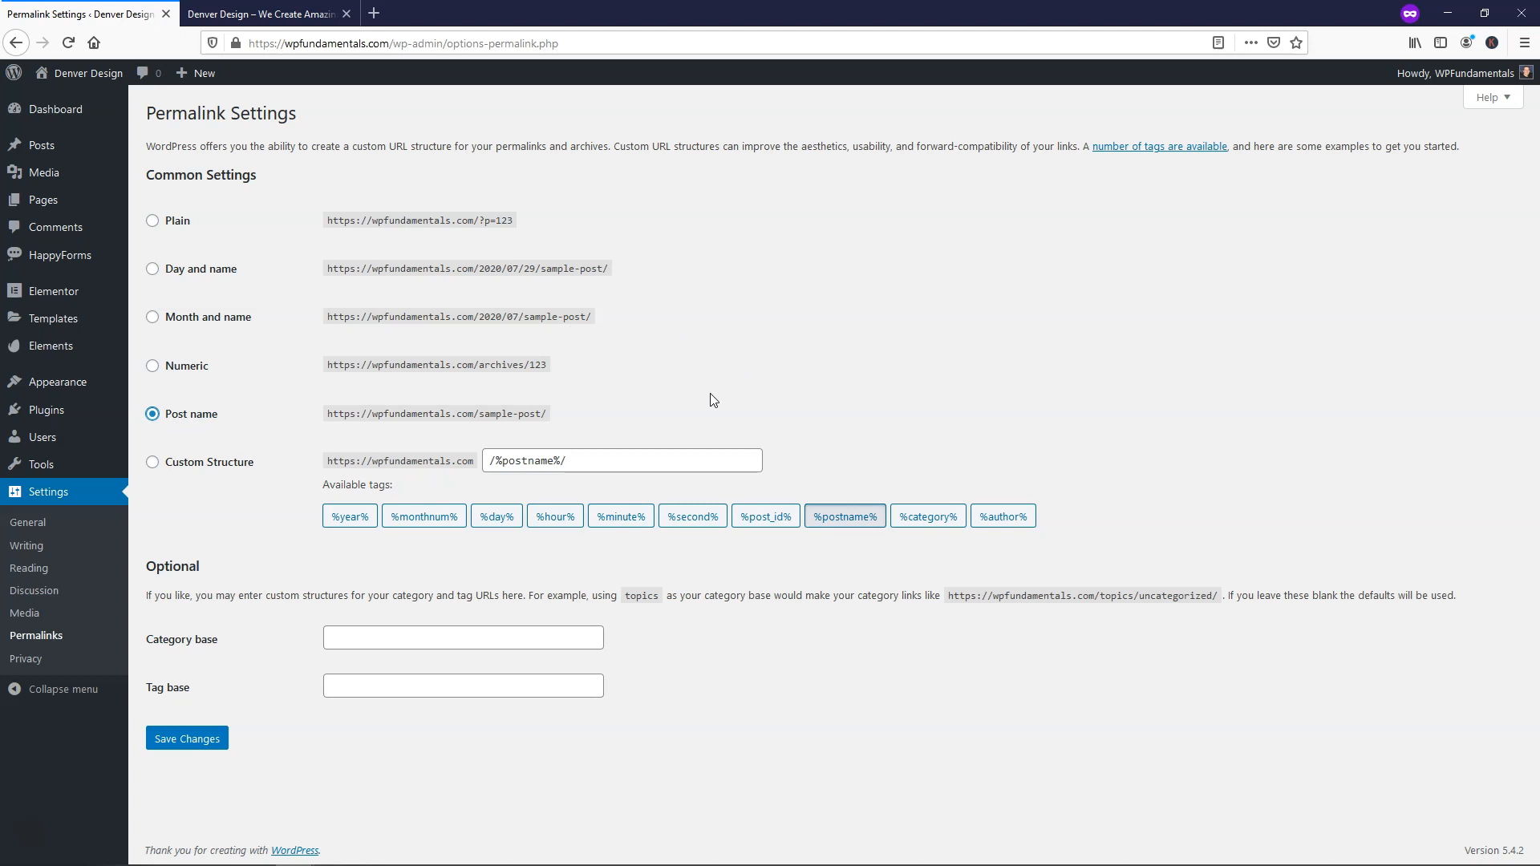
{"action": "mouse_move", "coordinate": [260, 245]}
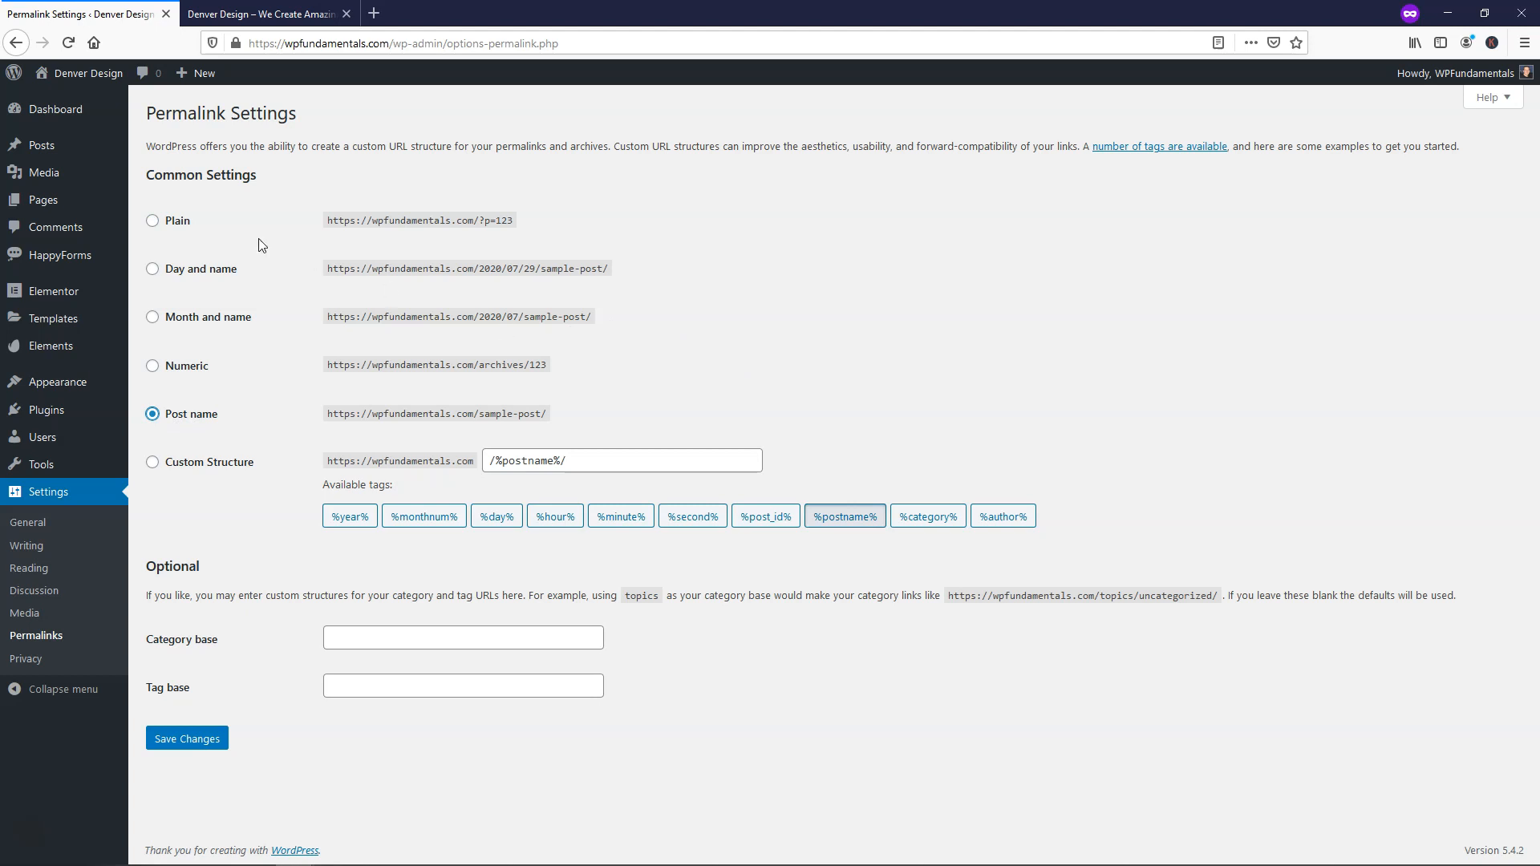
{"action": "mouse_move", "coordinate": [482, 236]}
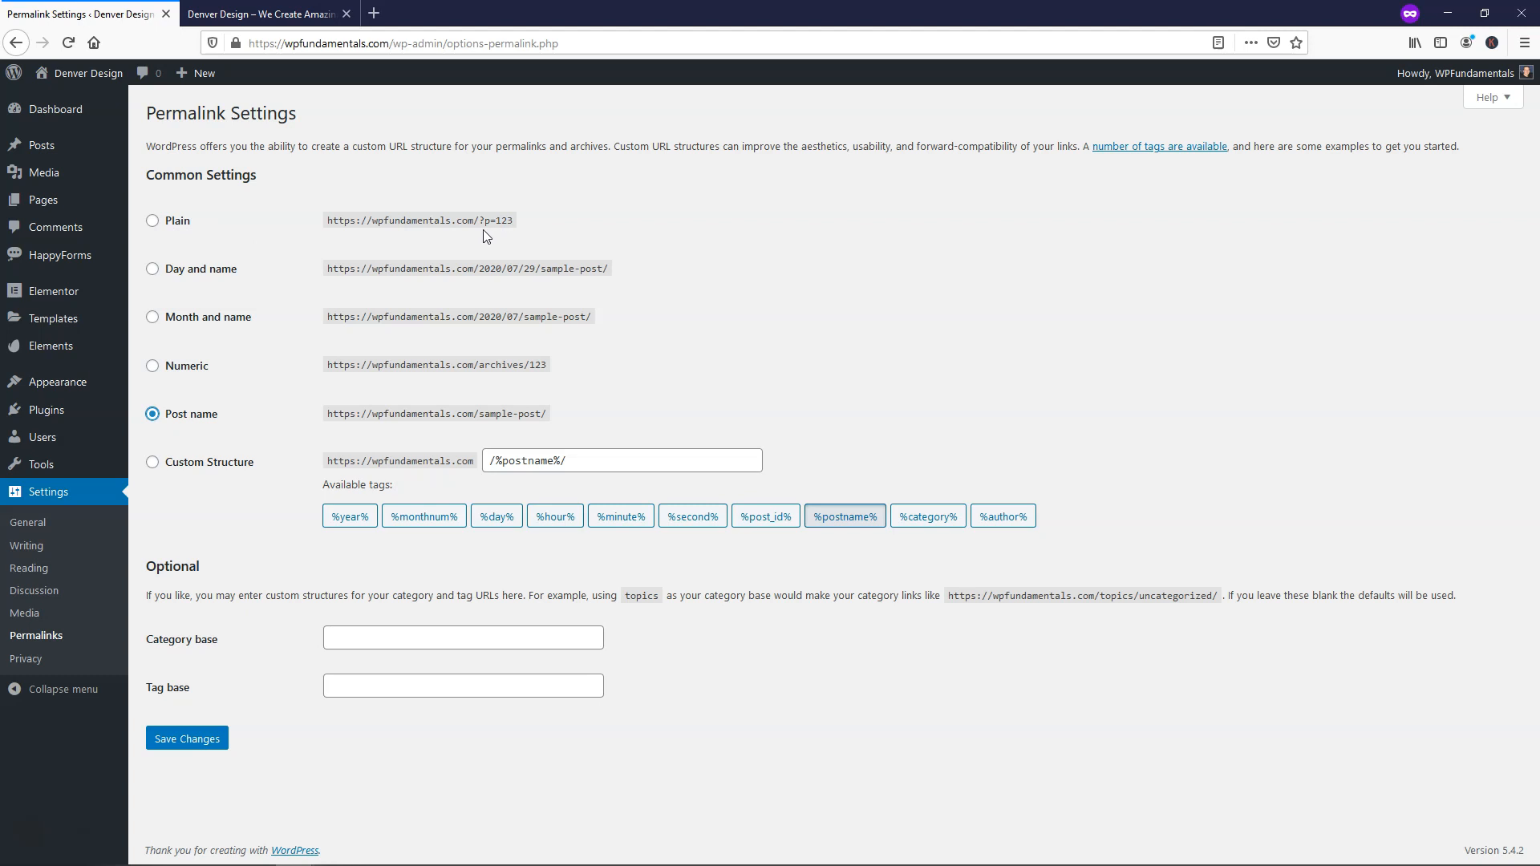
{"action": "mouse_move", "coordinate": [393, 237]}
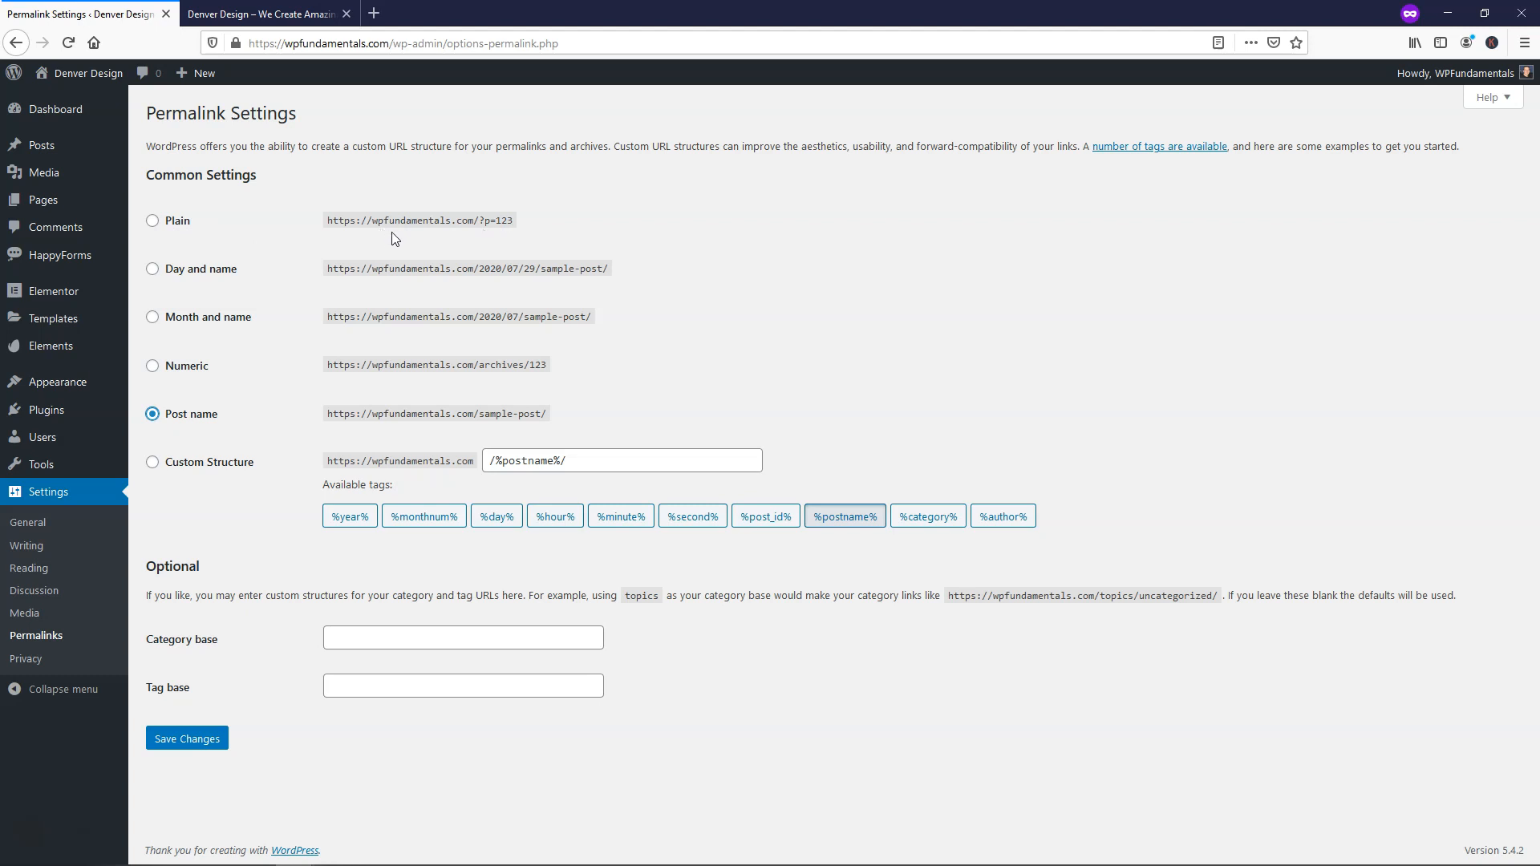
{"action": "mouse_move", "coordinate": [493, 238]}
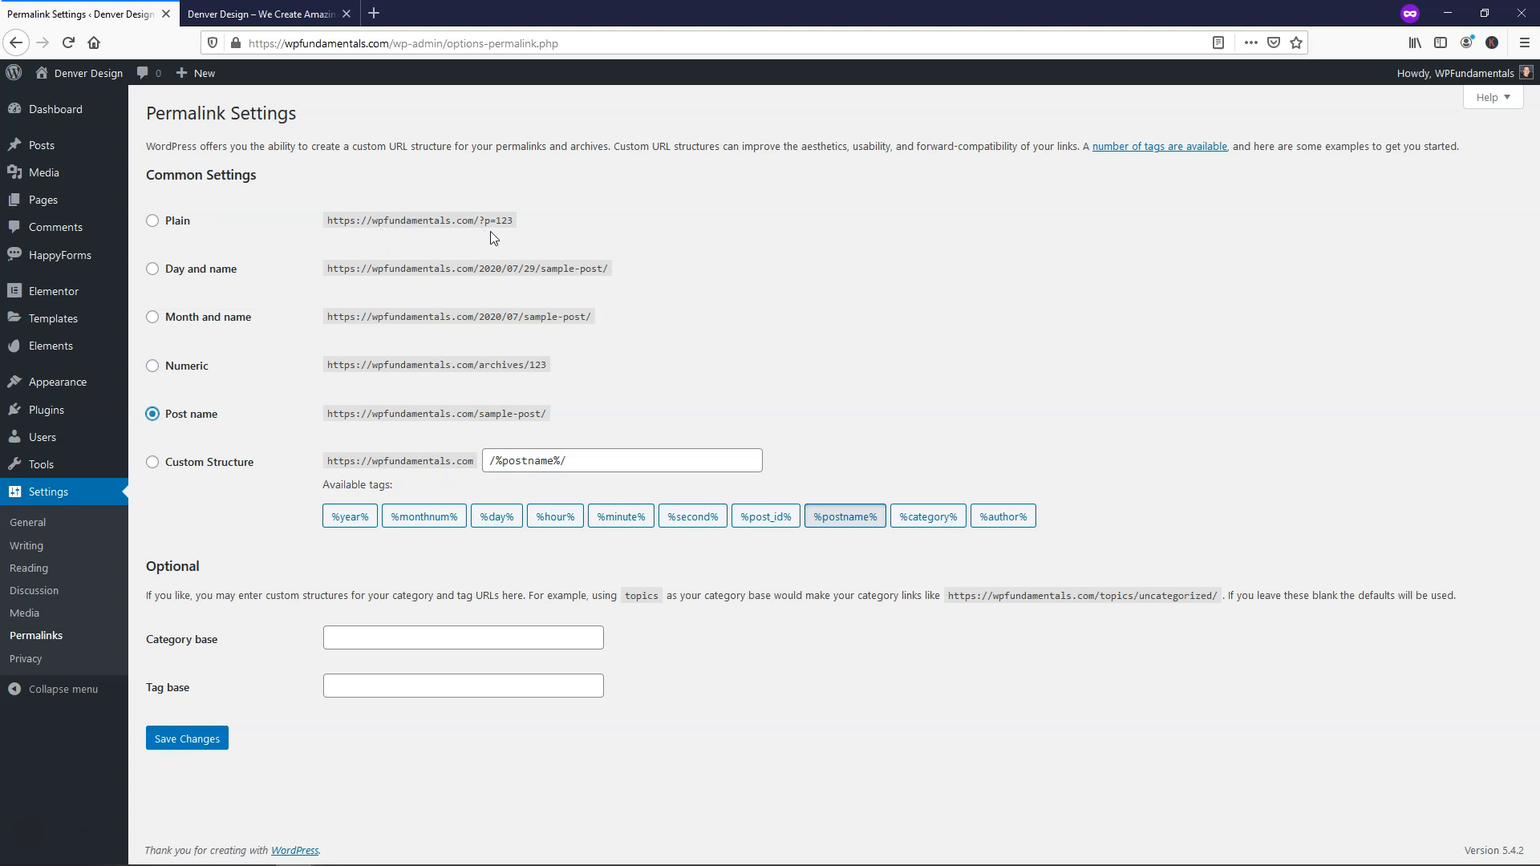
{"action": "mouse_move", "coordinate": [515, 233]}
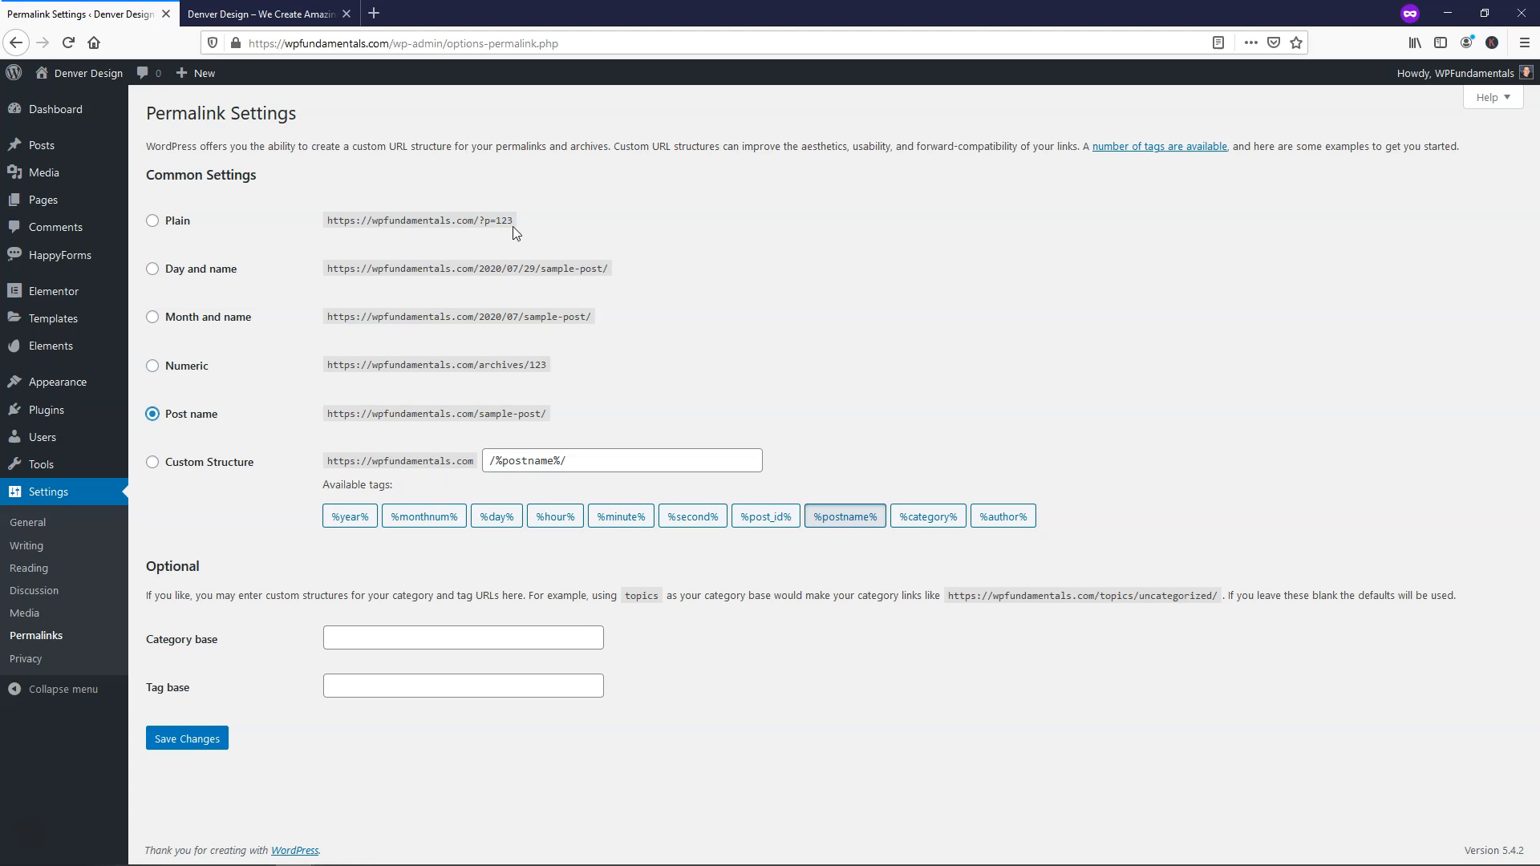
{"action": "mouse_move", "coordinate": [474, 433]}
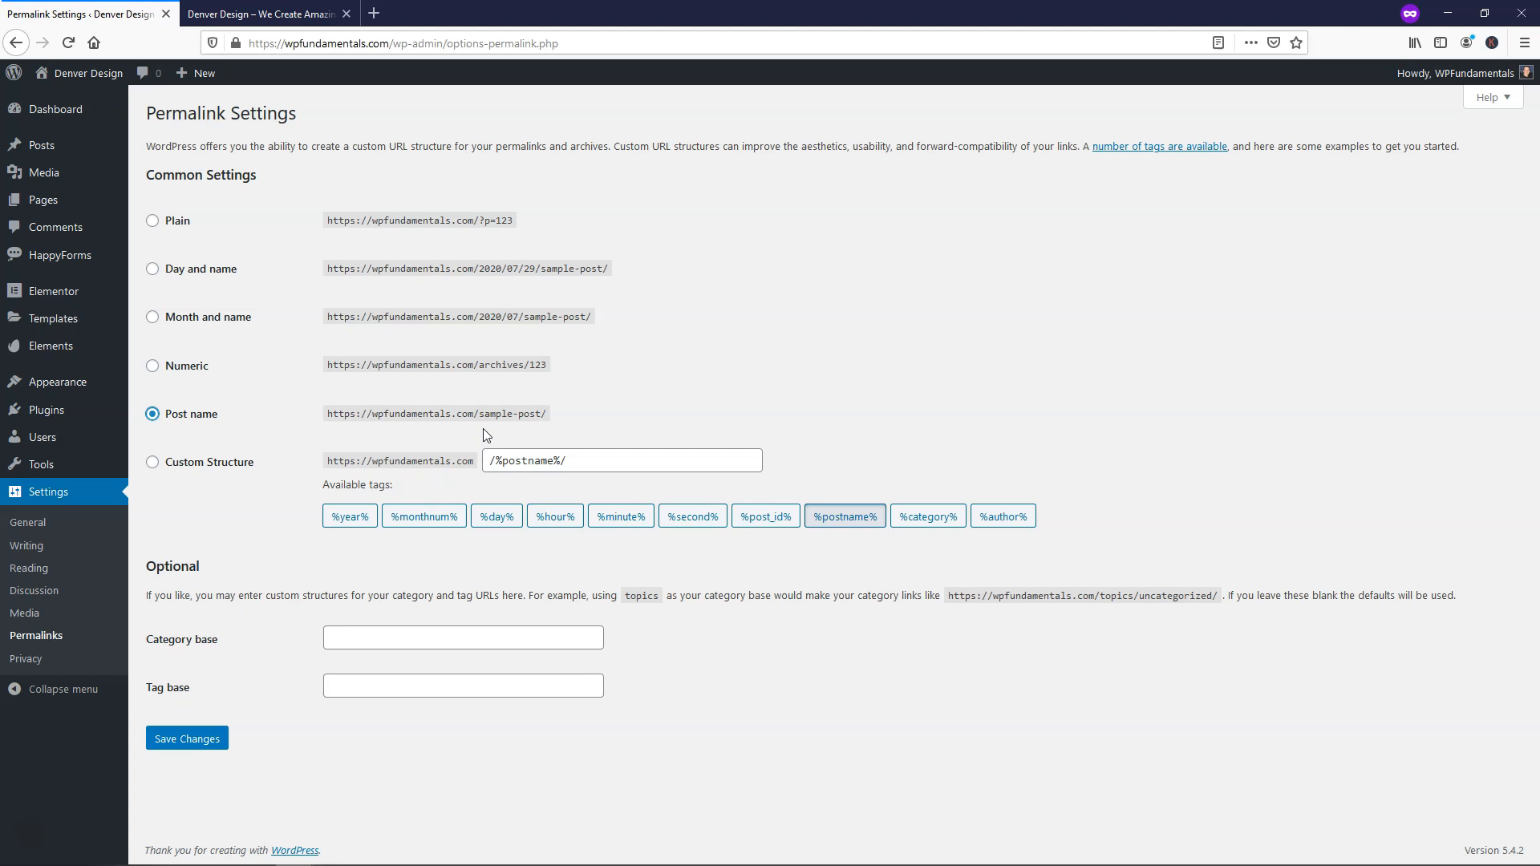
{"action": "mouse_move", "coordinate": [491, 430]}
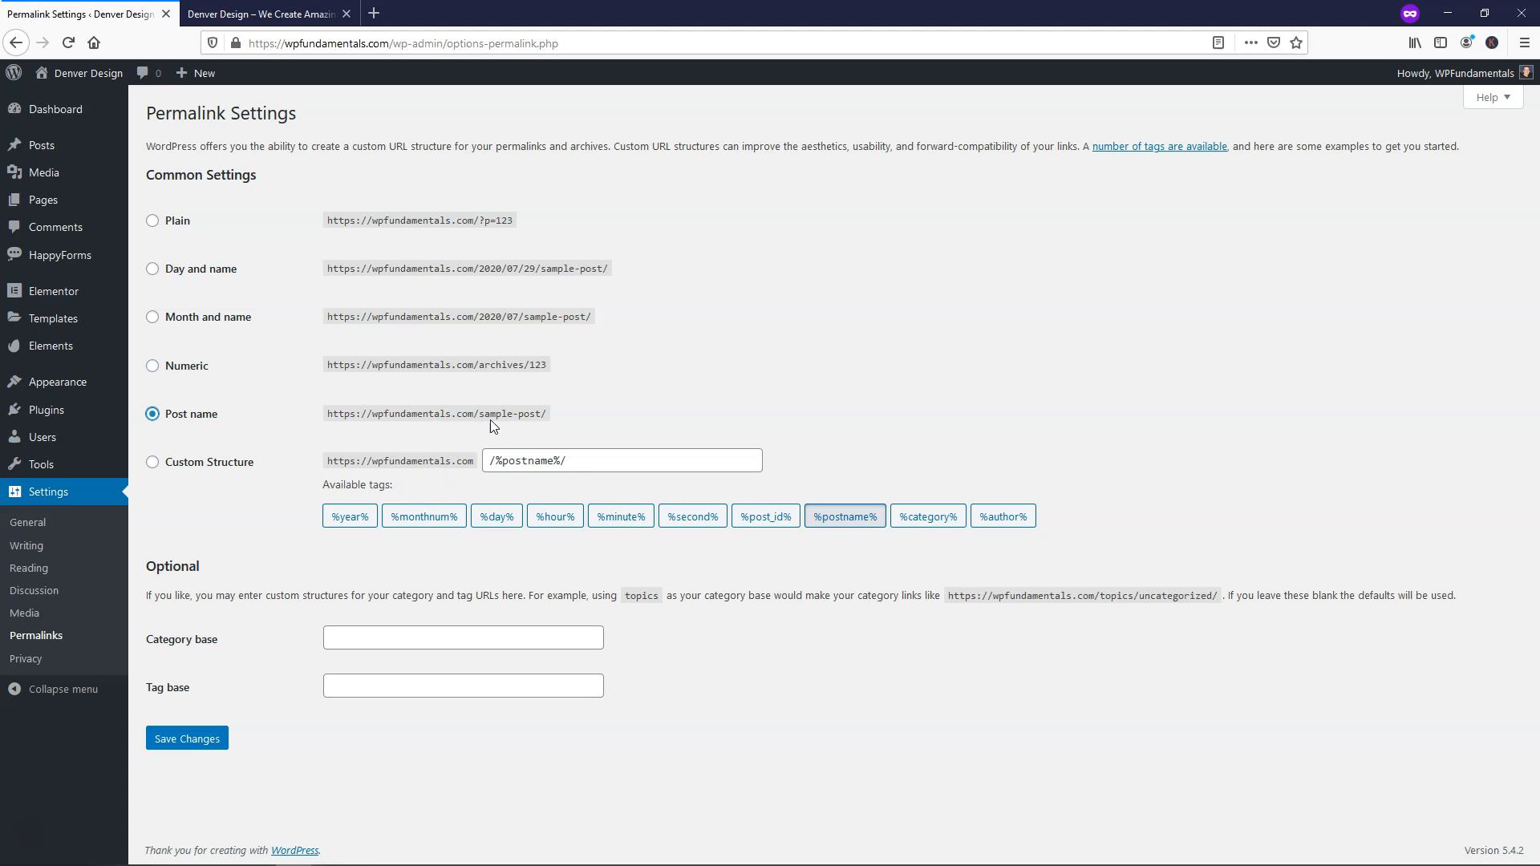
{"action": "mouse_move", "coordinate": [507, 430]}
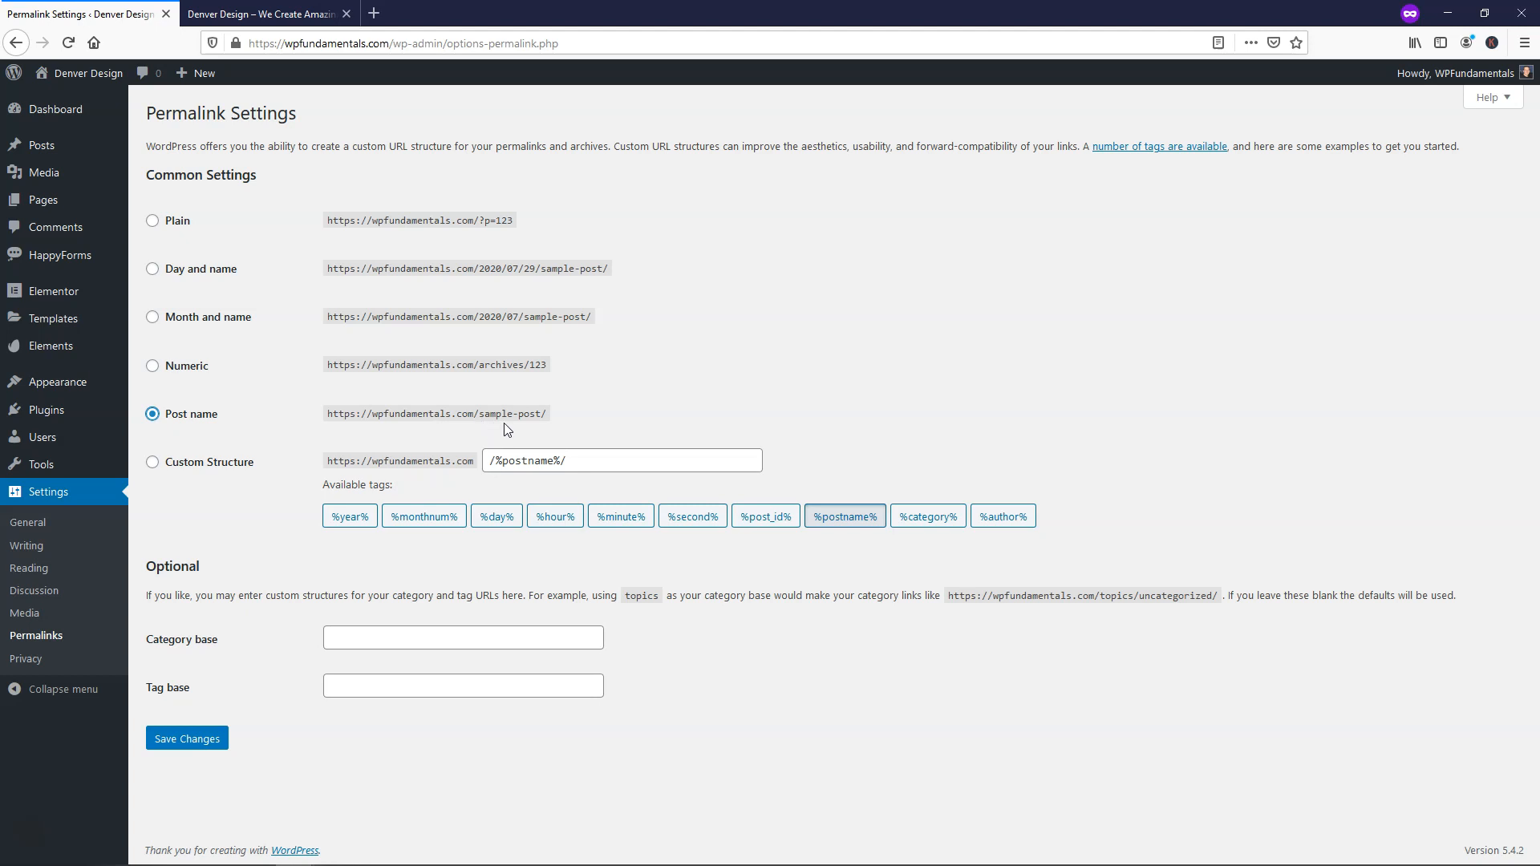
{"action": "mouse_move", "coordinate": [589, 426]}
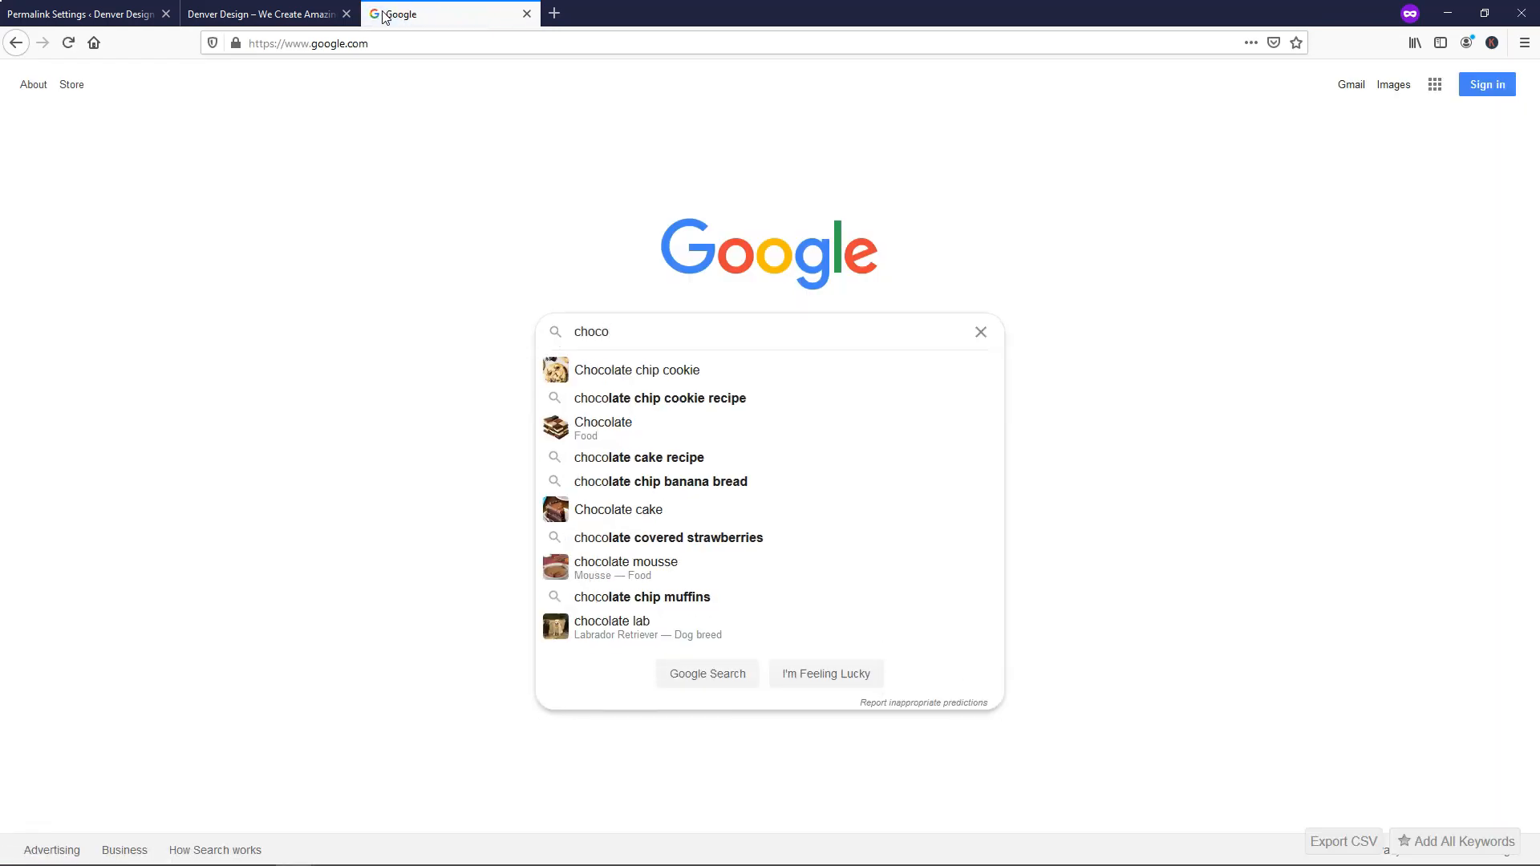
Search chocolate chip cookies, view the Allrecipes recipe's readable URL slug, then close it.
{"action": "left_click", "coordinate": [636, 371]}
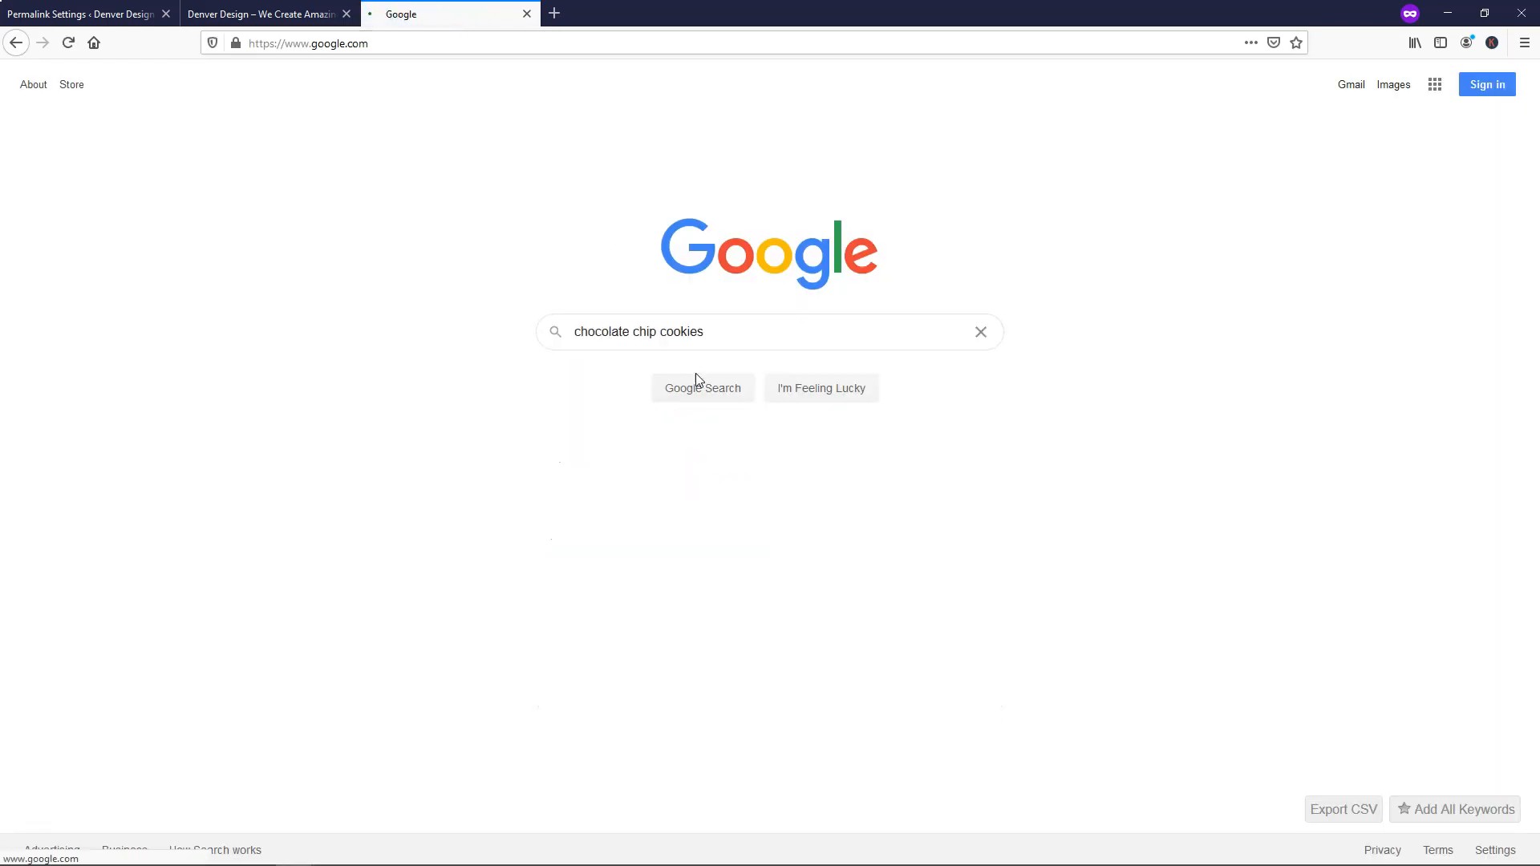
{"action": "left_click", "coordinate": [702, 387]}
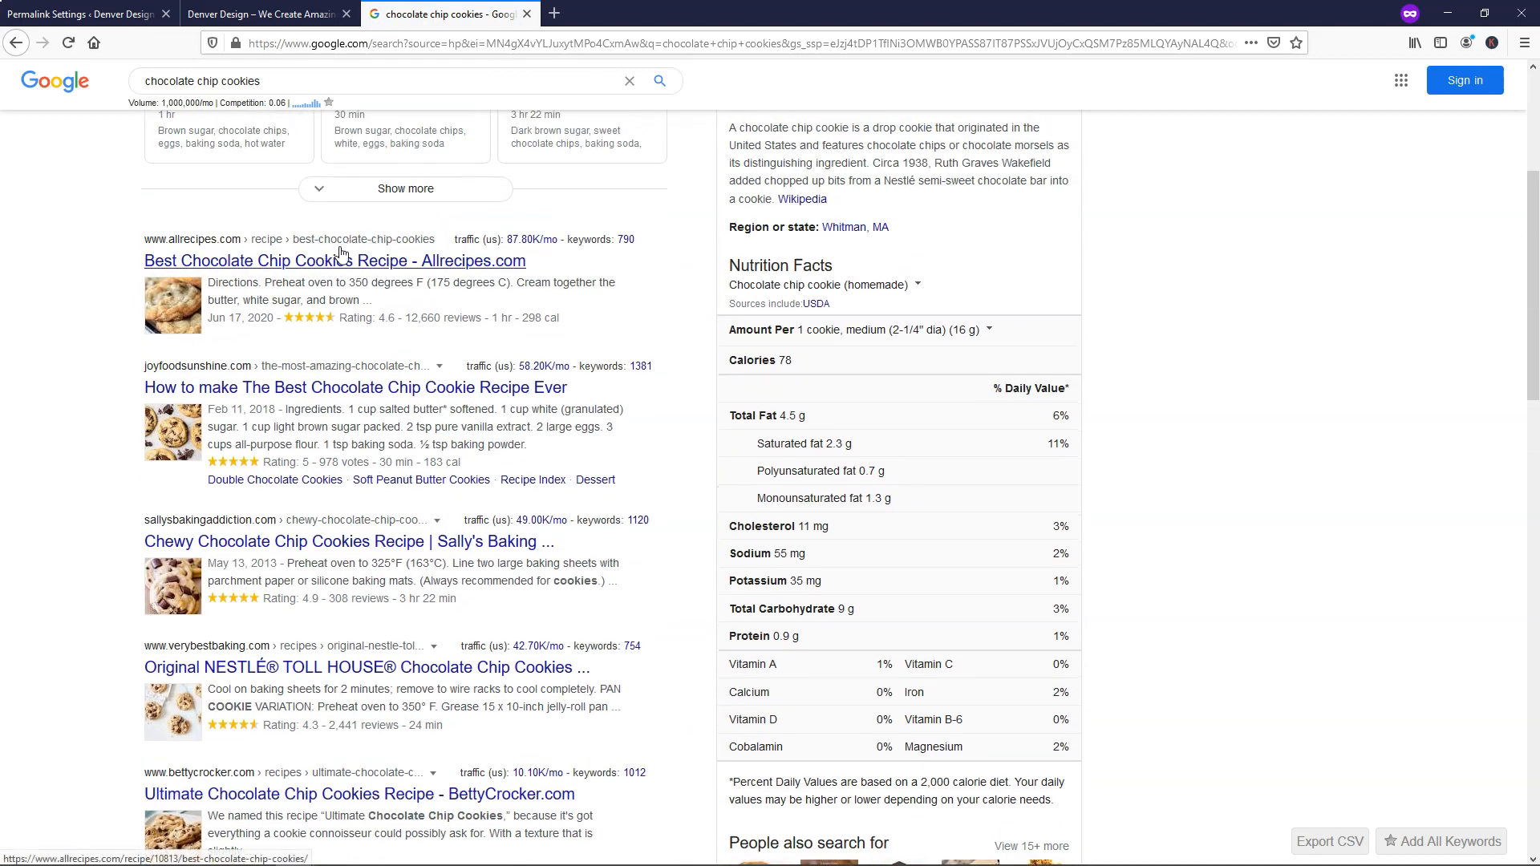
{"action": "mouse_move", "coordinate": [329, 376]}
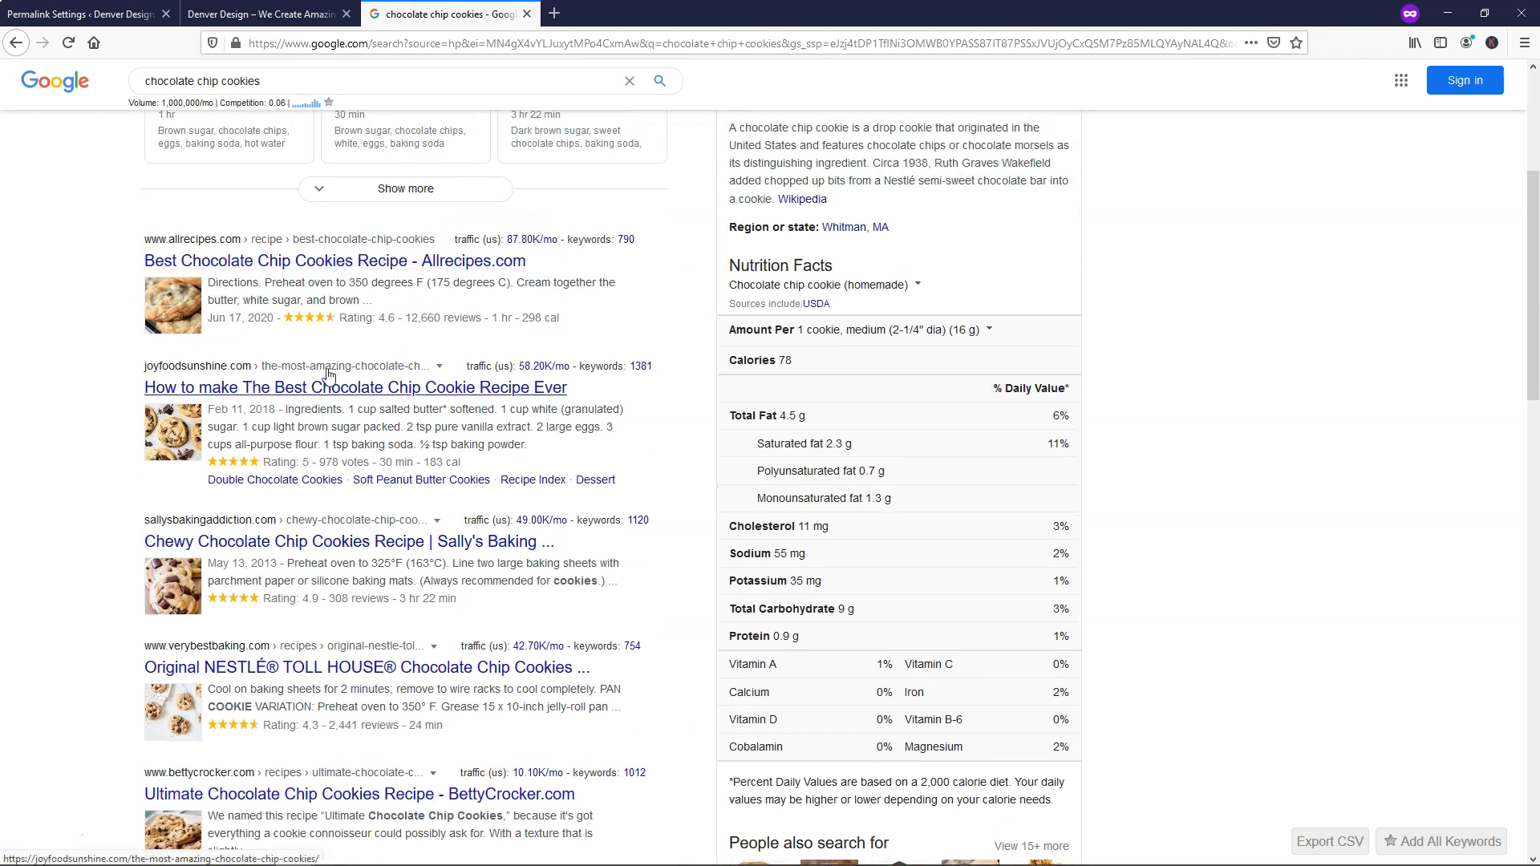
{"action": "mouse_move", "coordinate": [329, 531]}
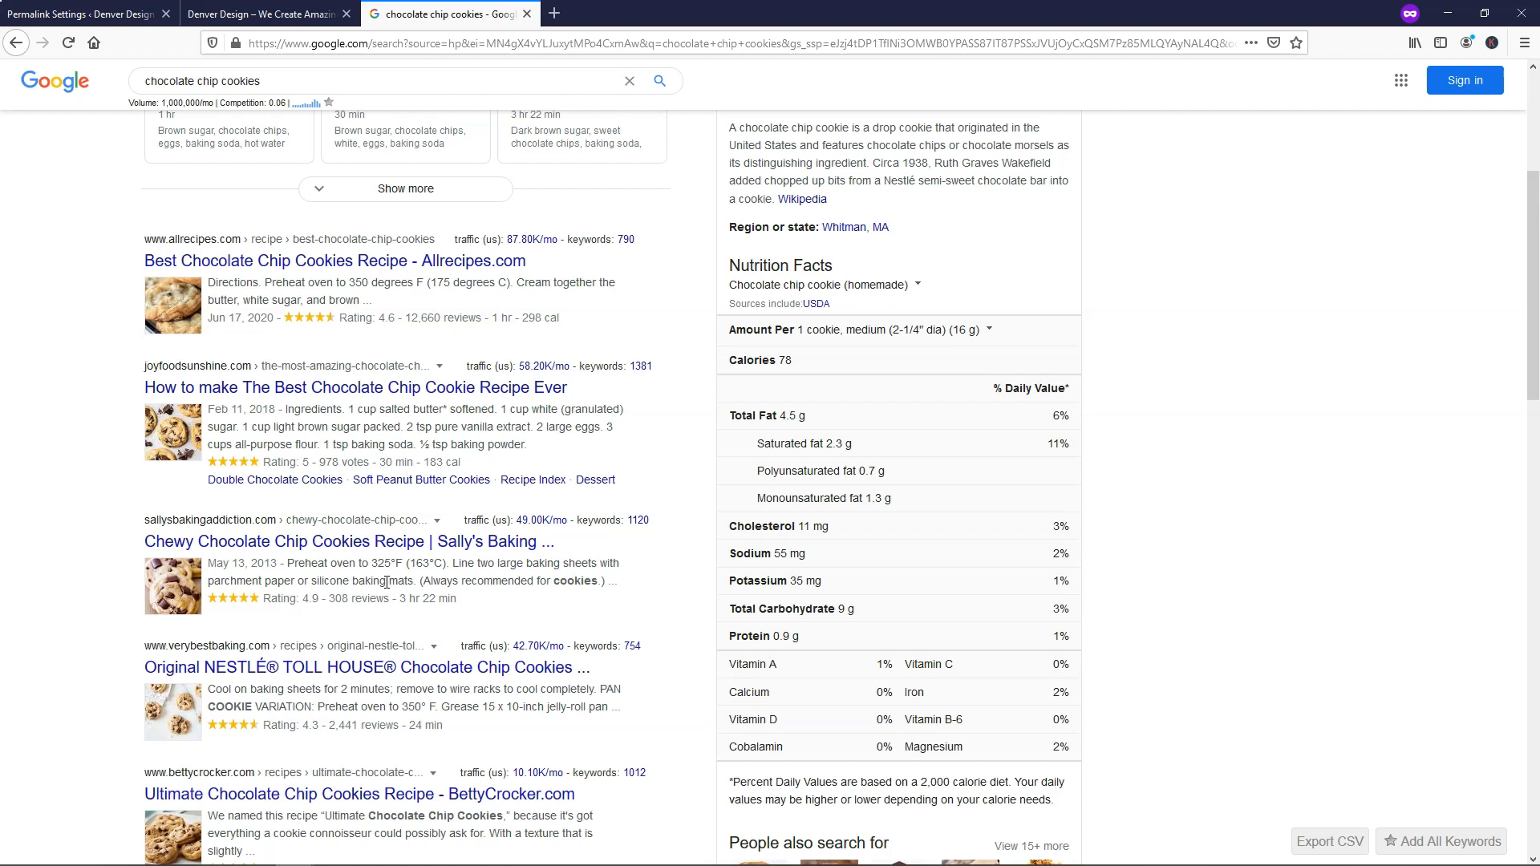
{"action": "left_click", "coordinate": [333, 260]}
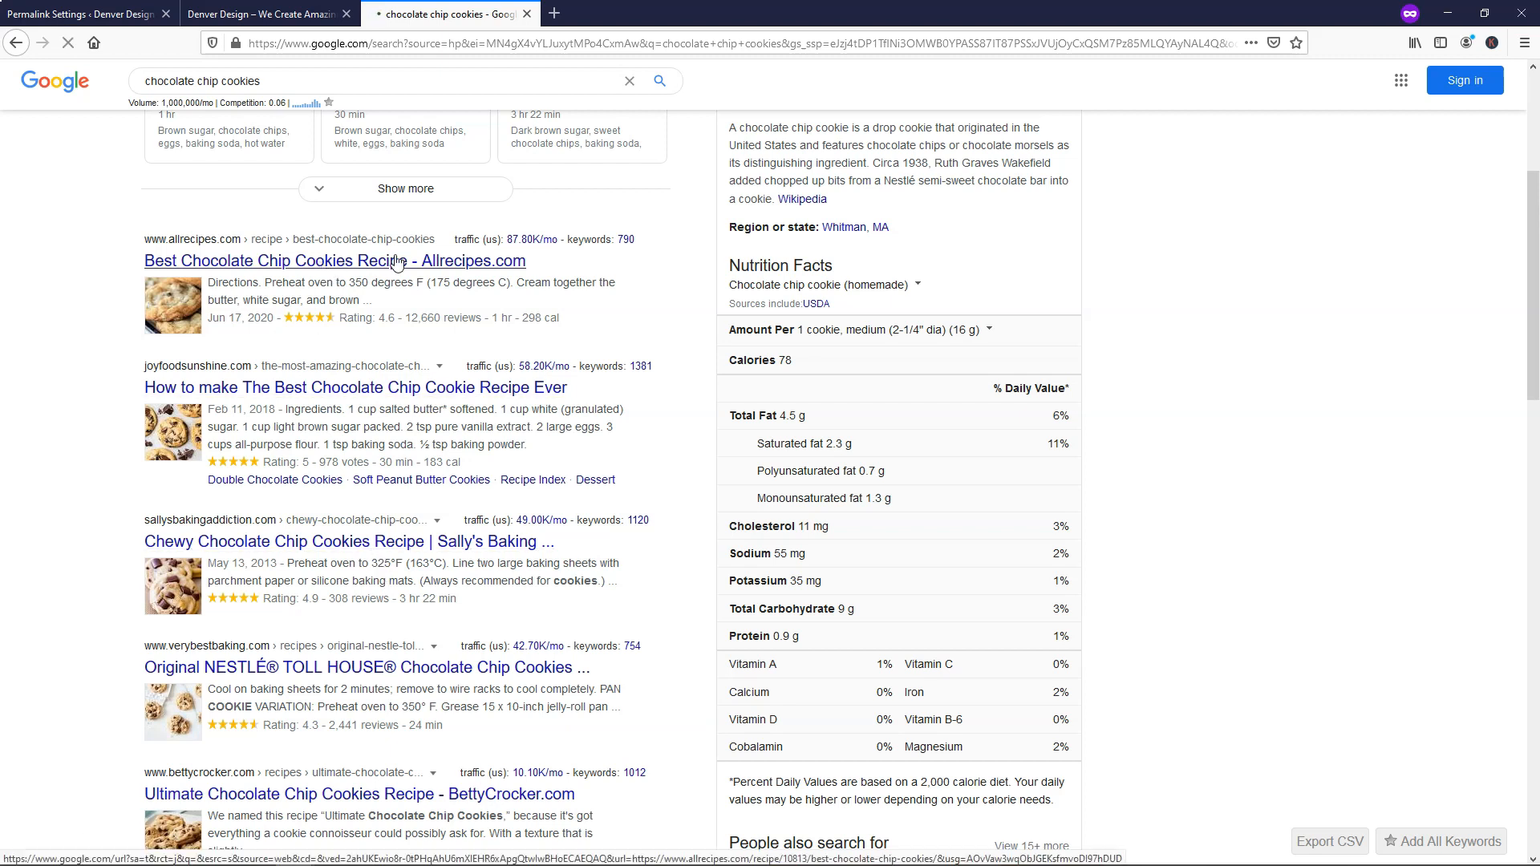
{"action": "left_click", "coordinate": [334, 260]}
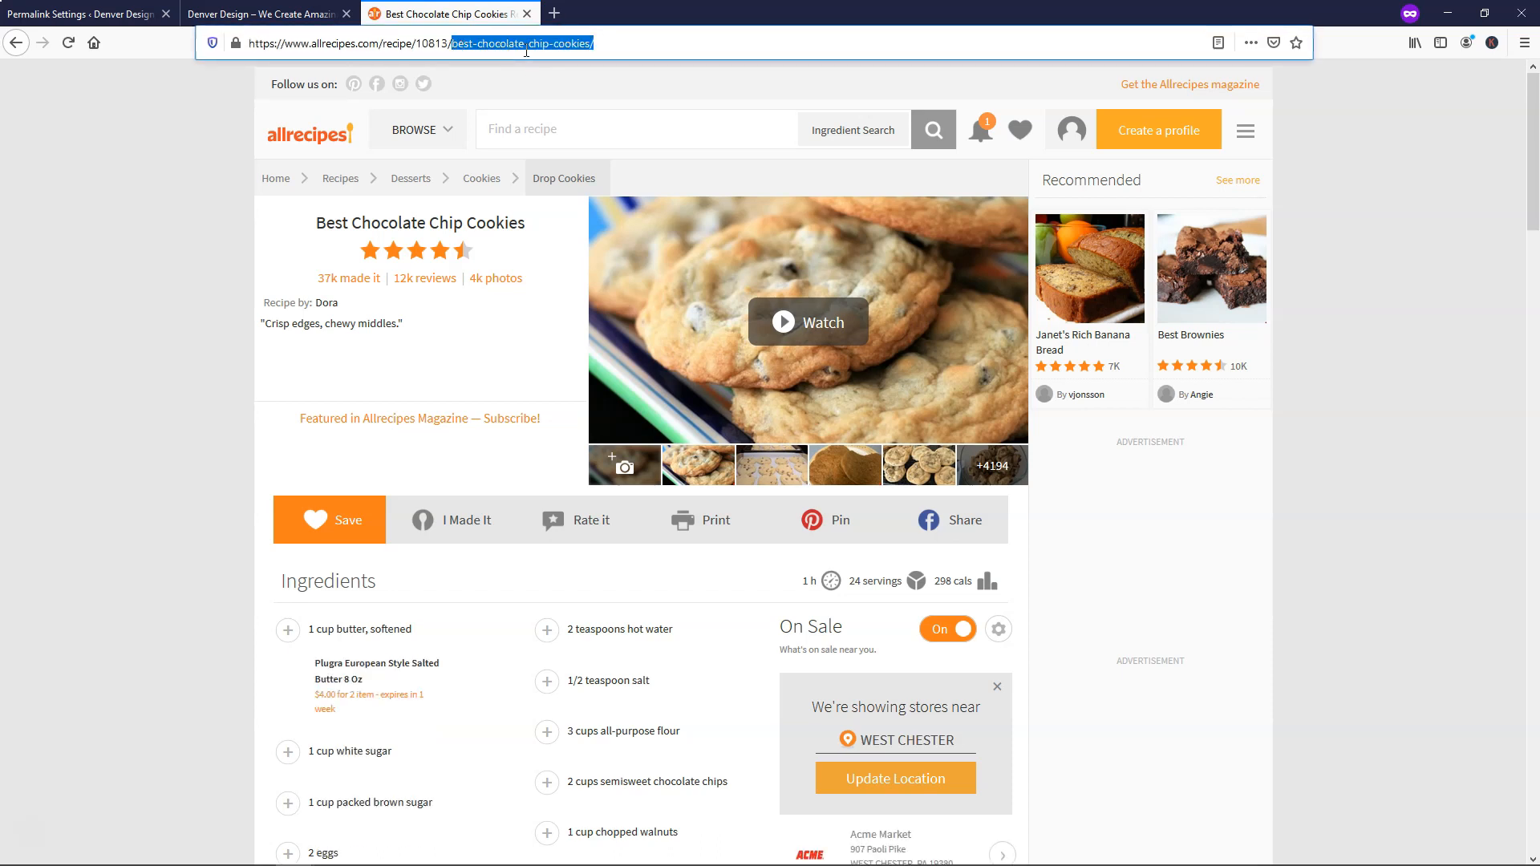
{"action": "left_click", "coordinate": [995, 687]}
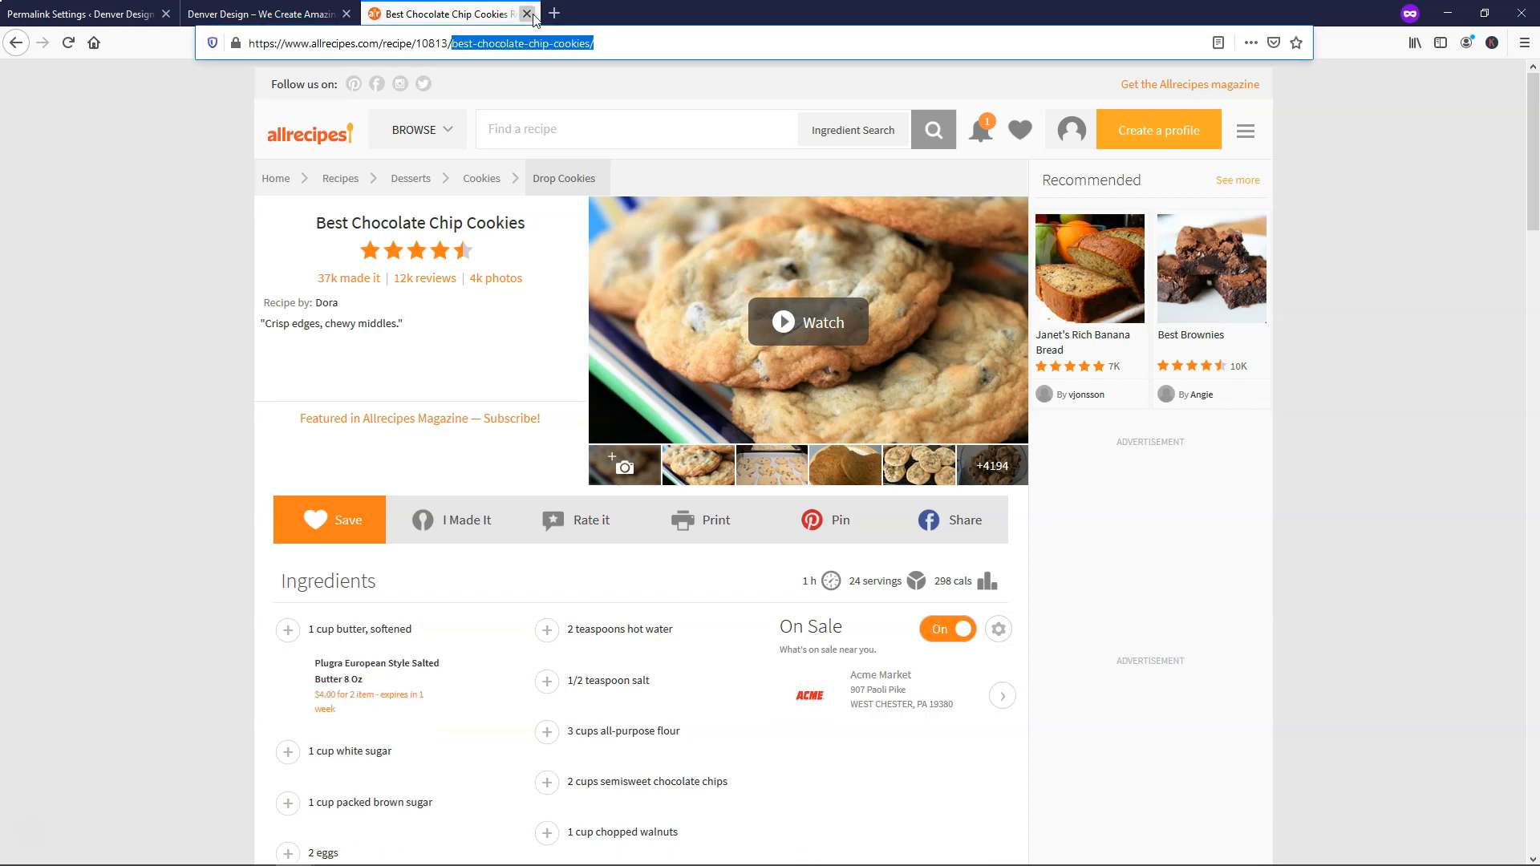
{"action": "left_click", "coordinate": [529, 13]}
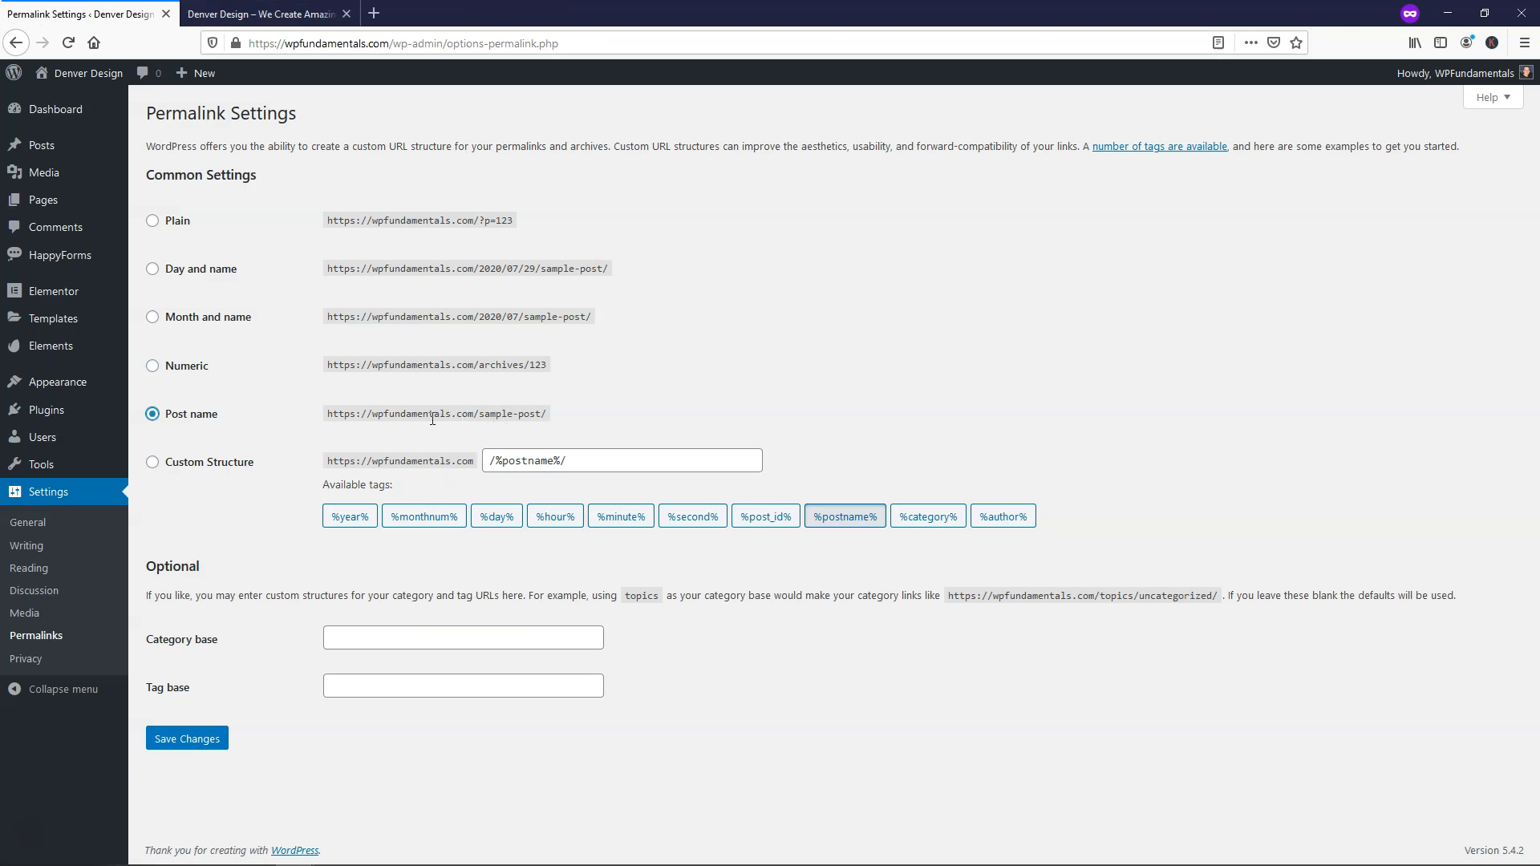
Save the Post name permalinks and open the (no title) draft from All Posts.
{"action": "left_click", "coordinate": [186, 738]}
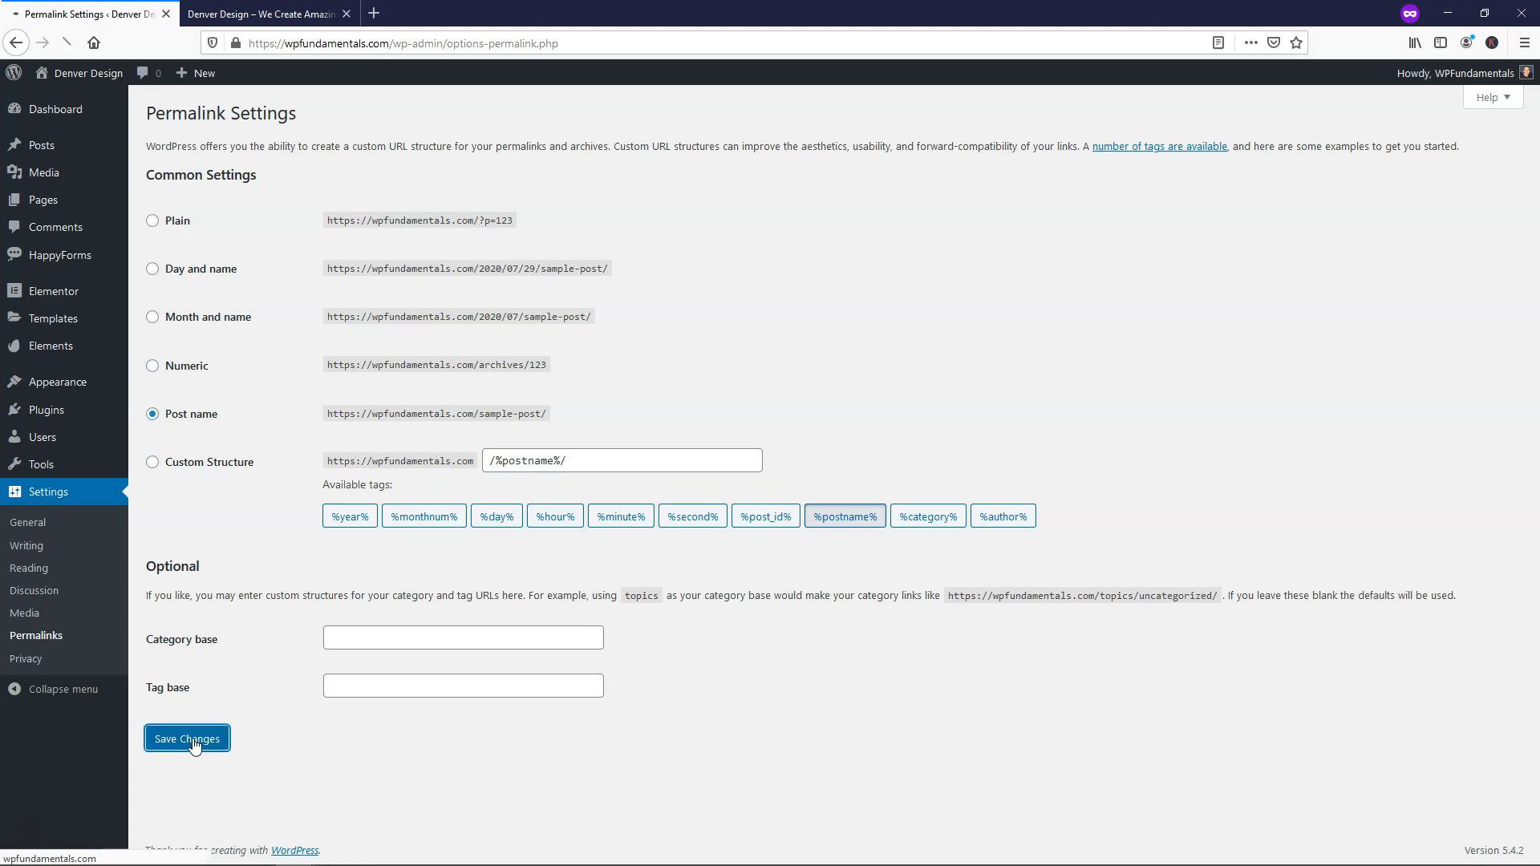
{"action": "left_click", "coordinate": [187, 738]}
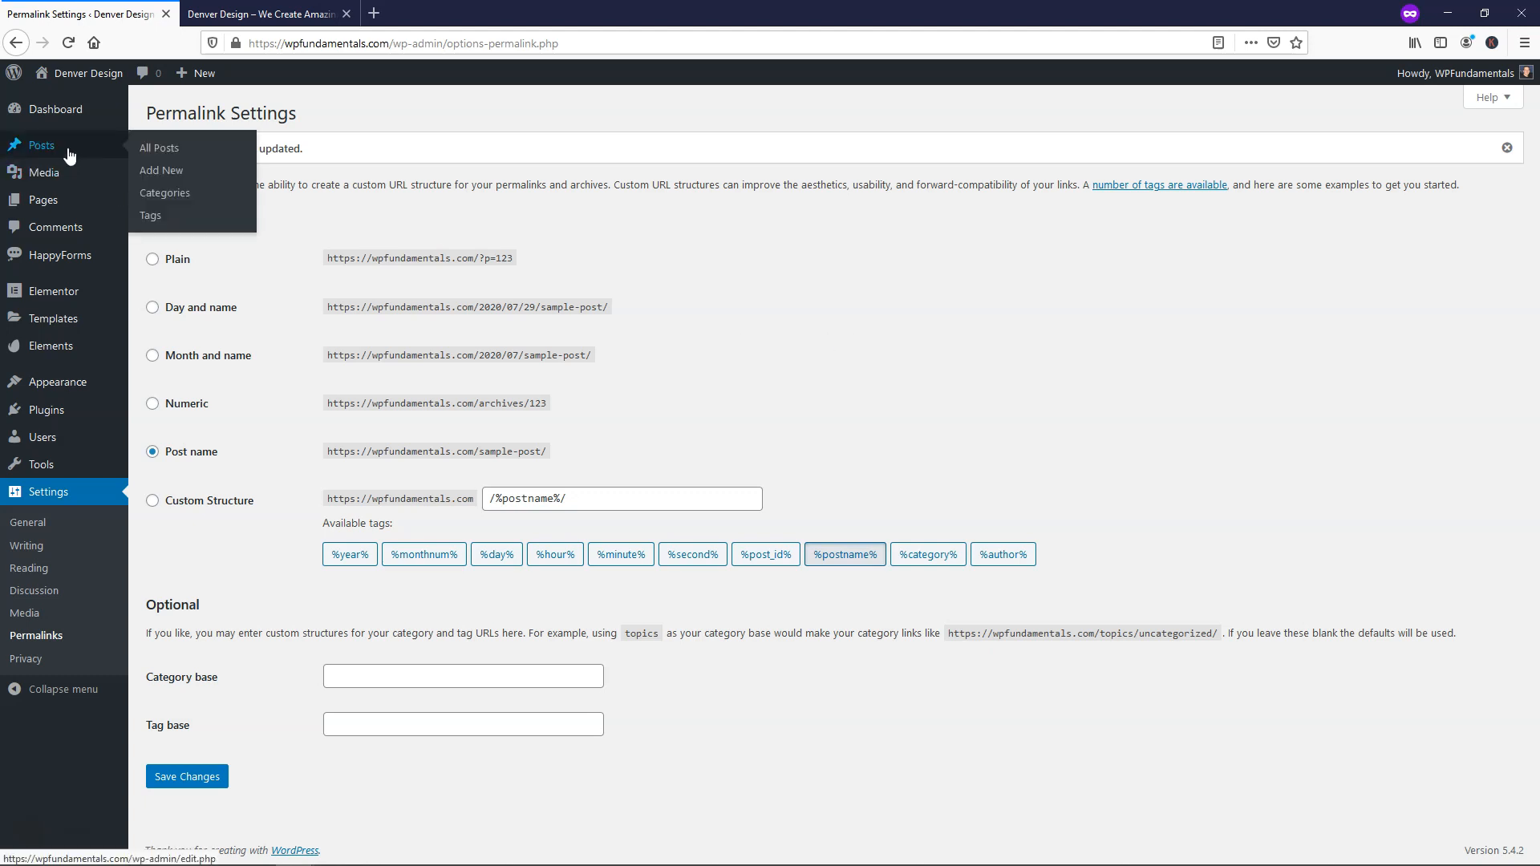
{"action": "left_click", "coordinate": [158, 147]}
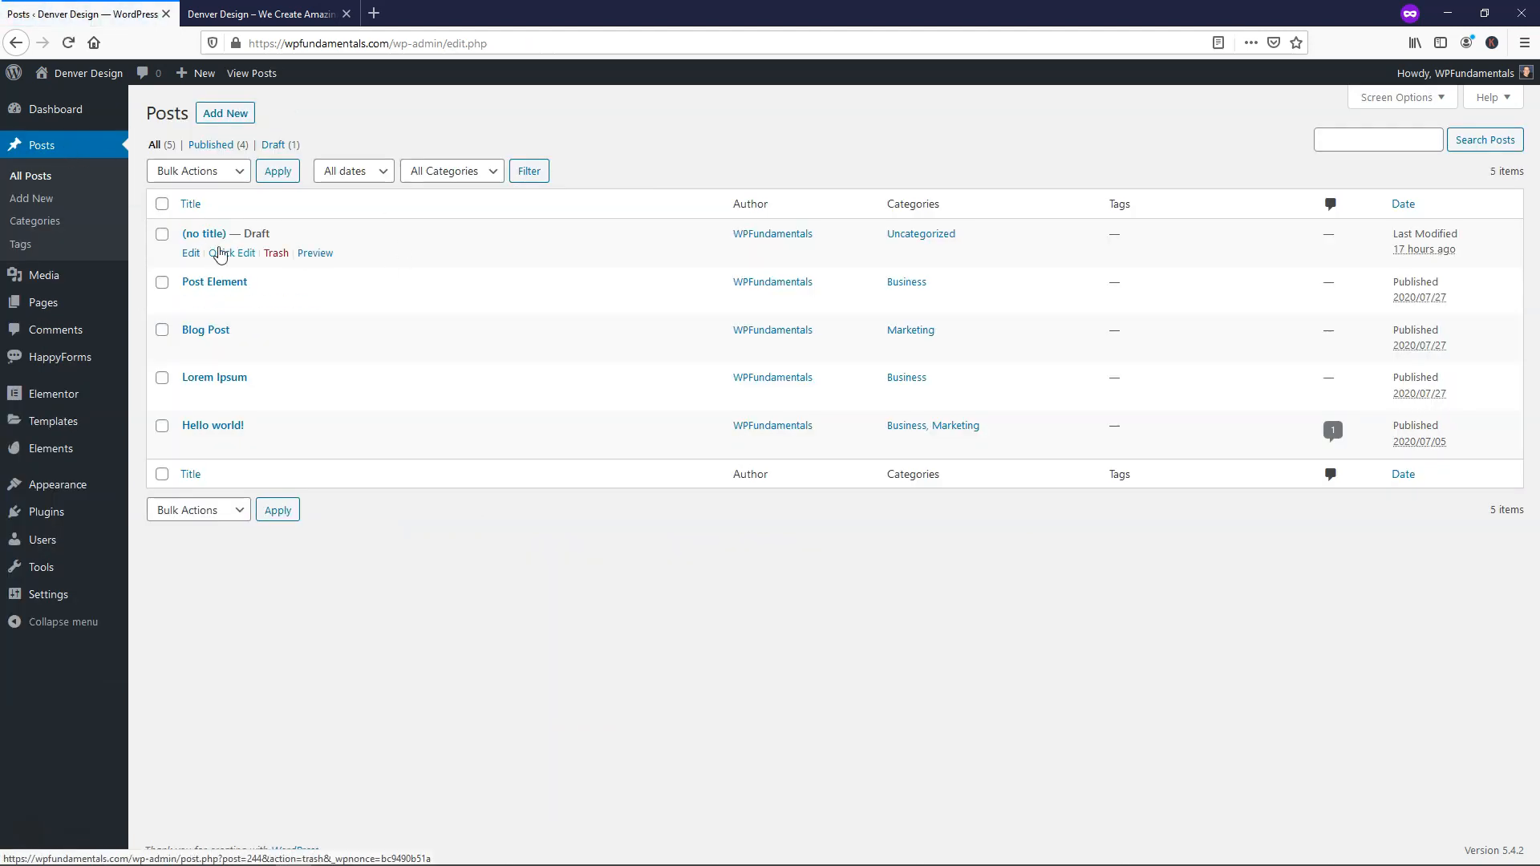
{"action": "left_click", "coordinate": [191, 253]}
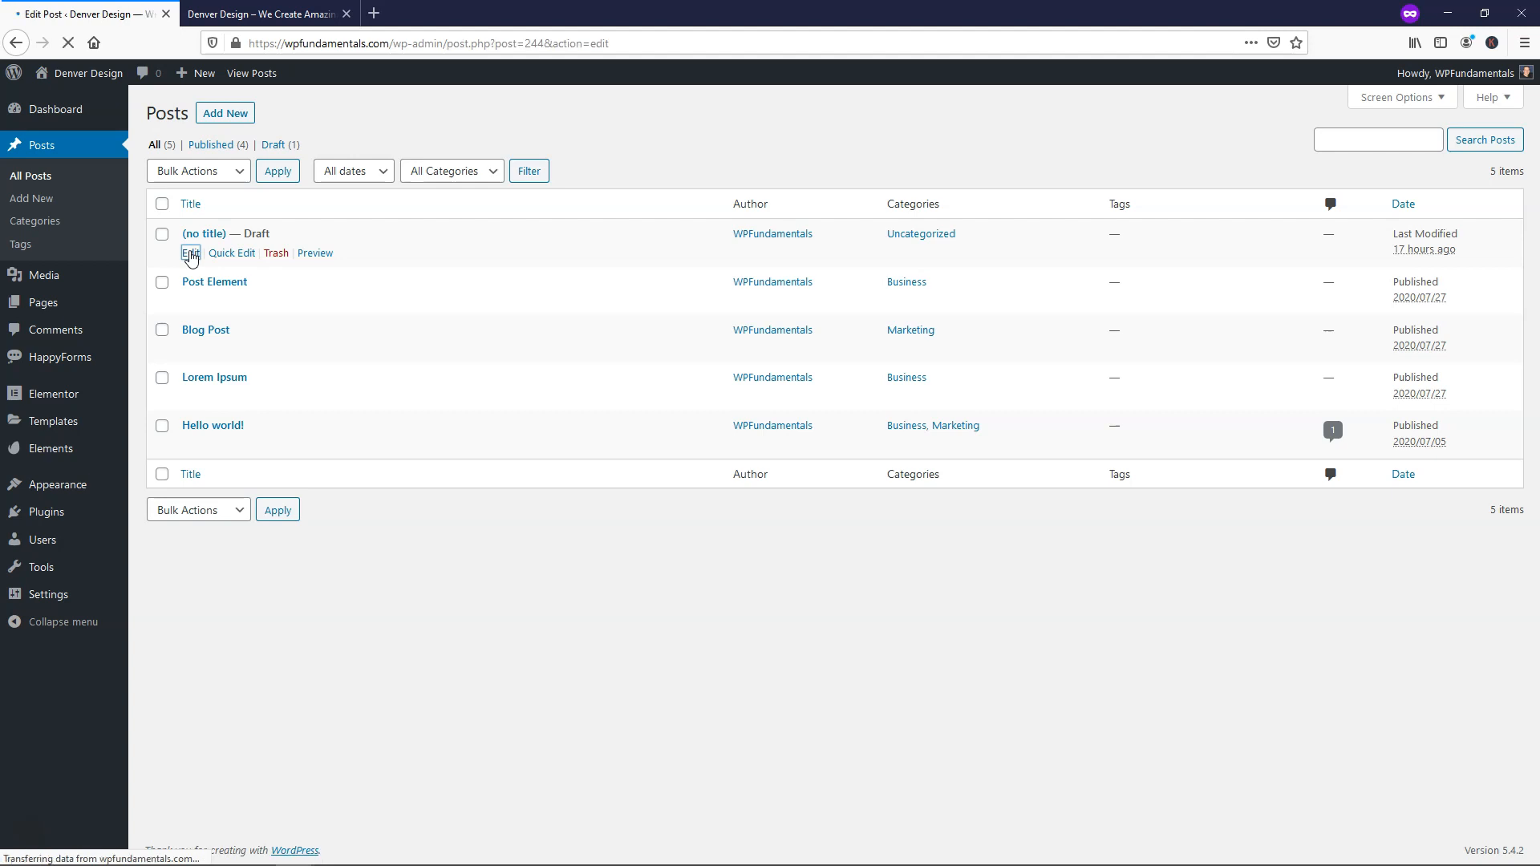
{"action": "left_click", "coordinate": [191, 254]}
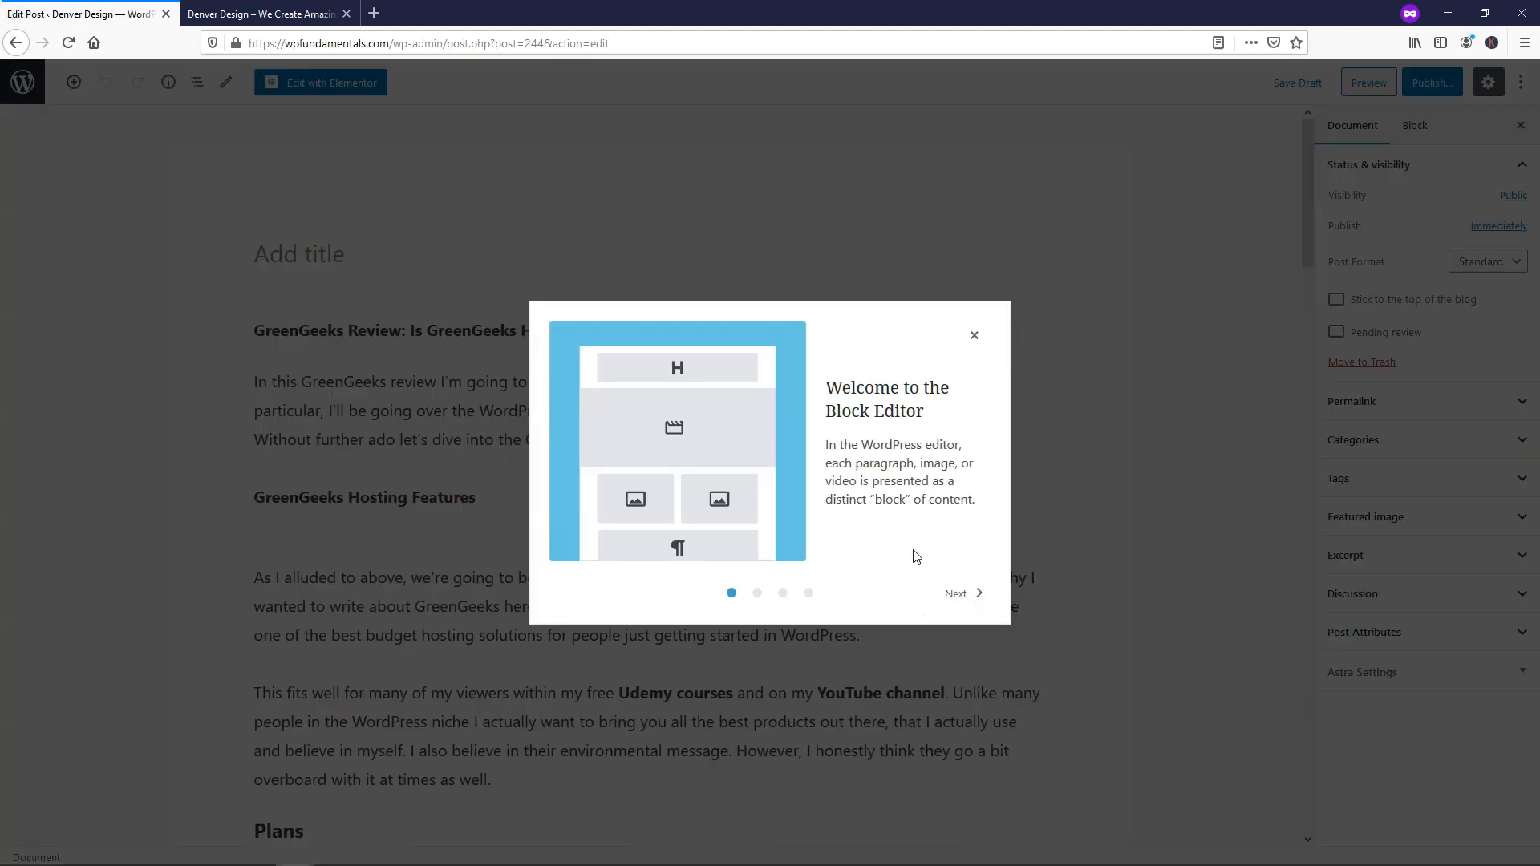
{"action": "mouse_move", "coordinate": [974, 336]}
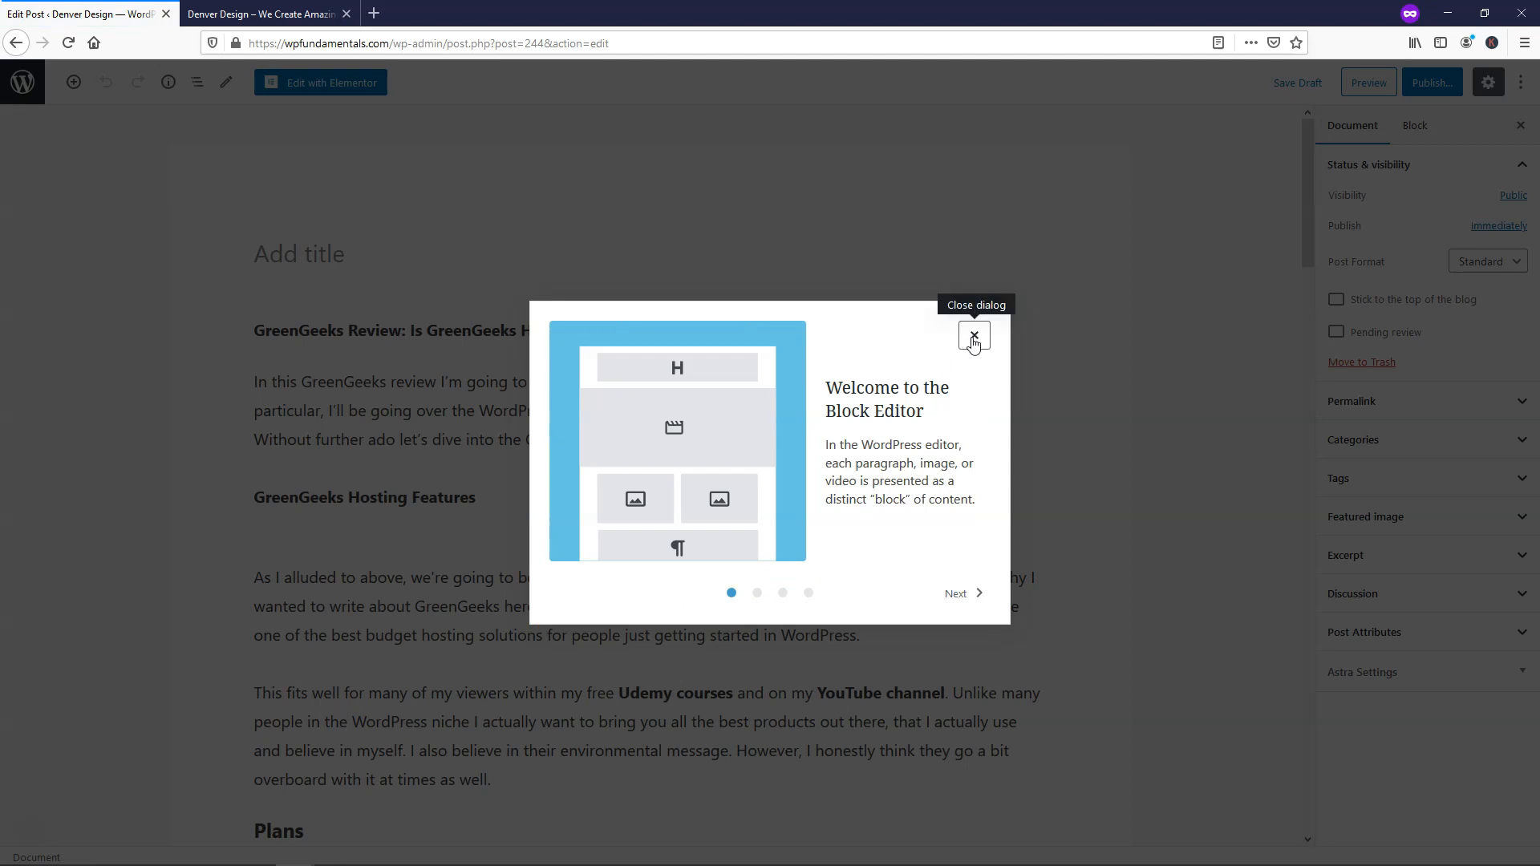
Dismiss the welcome tour, title the post 'GreenGeeks Review', and save it as a draft.
{"action": "left_click", "coordinate": [973, 337]}
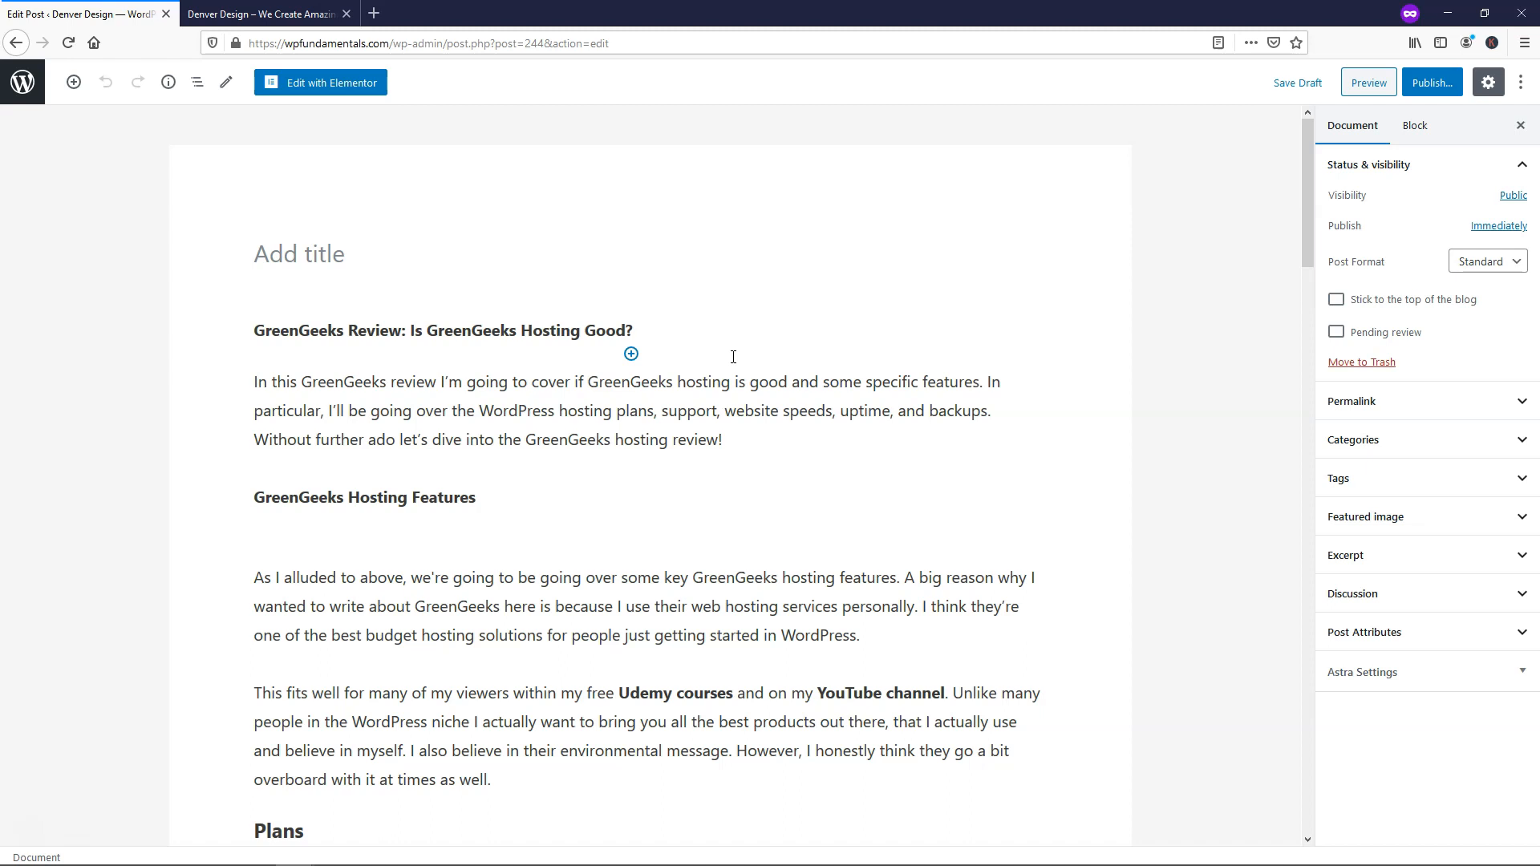
{"action": "left_click", "coordinate": [299, 253]}
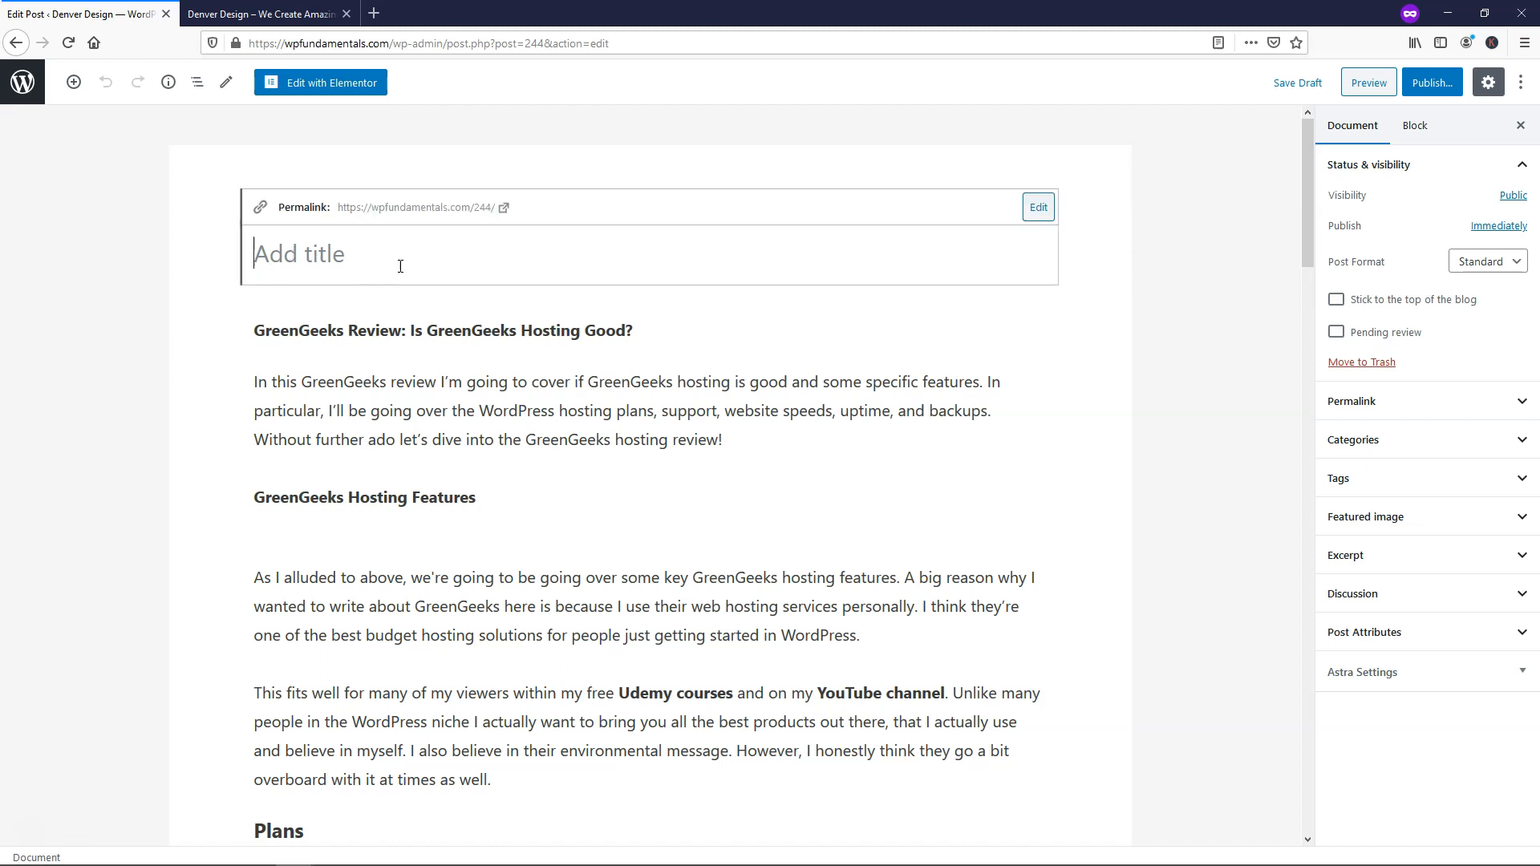
{"action": "mouse_move", "coordinate": [471, 207]}
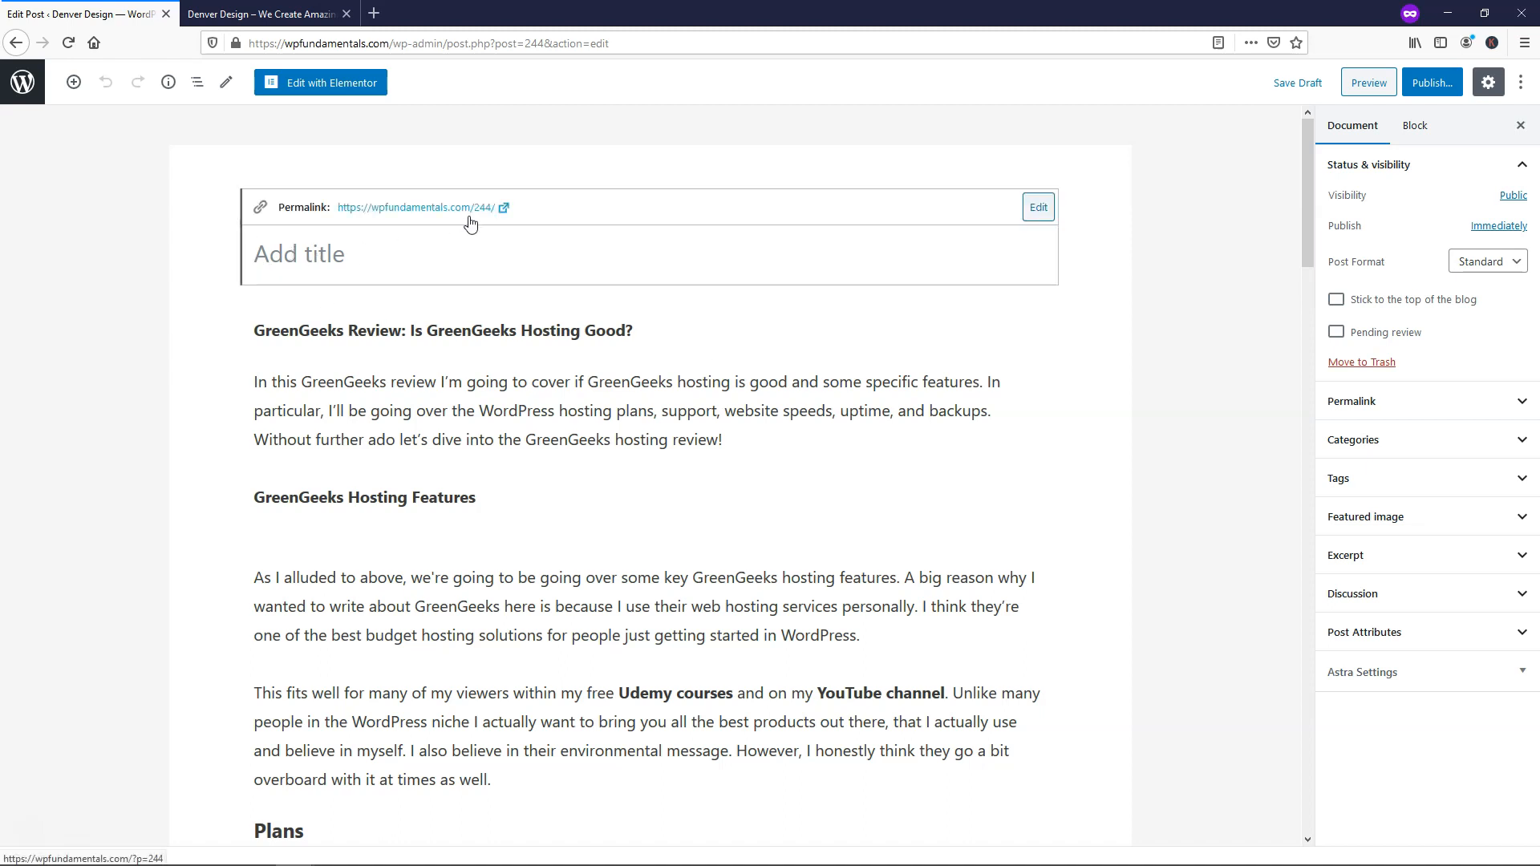
{"action": "mouse_move", "coordinate": [400, 218]}
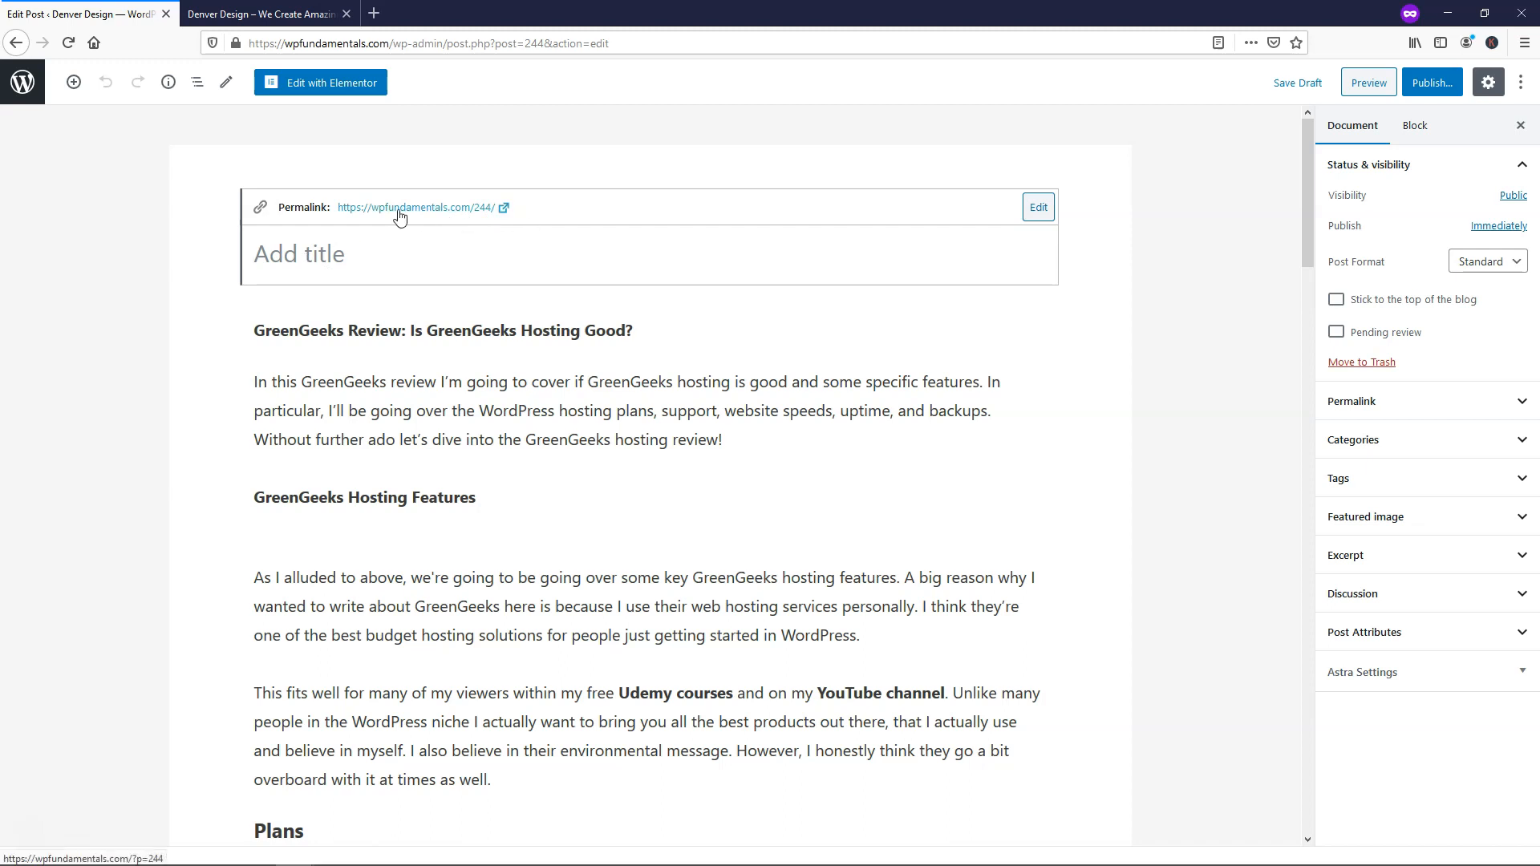
{"action": "mouse_move", "coordinate": [454, 244]}
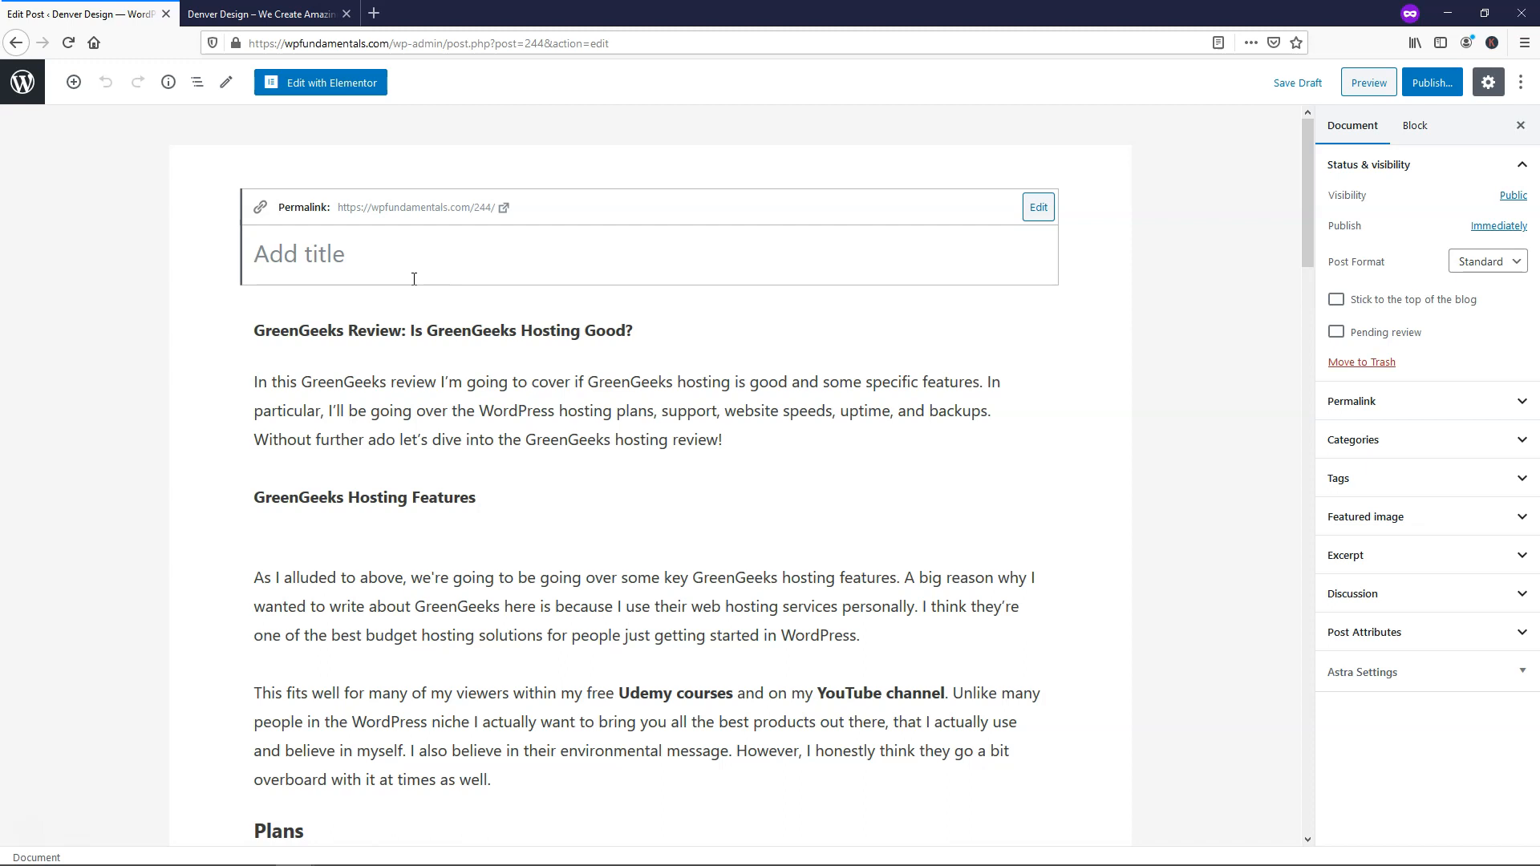
{"action": "type", "text": "GreenGeeks Revie"}
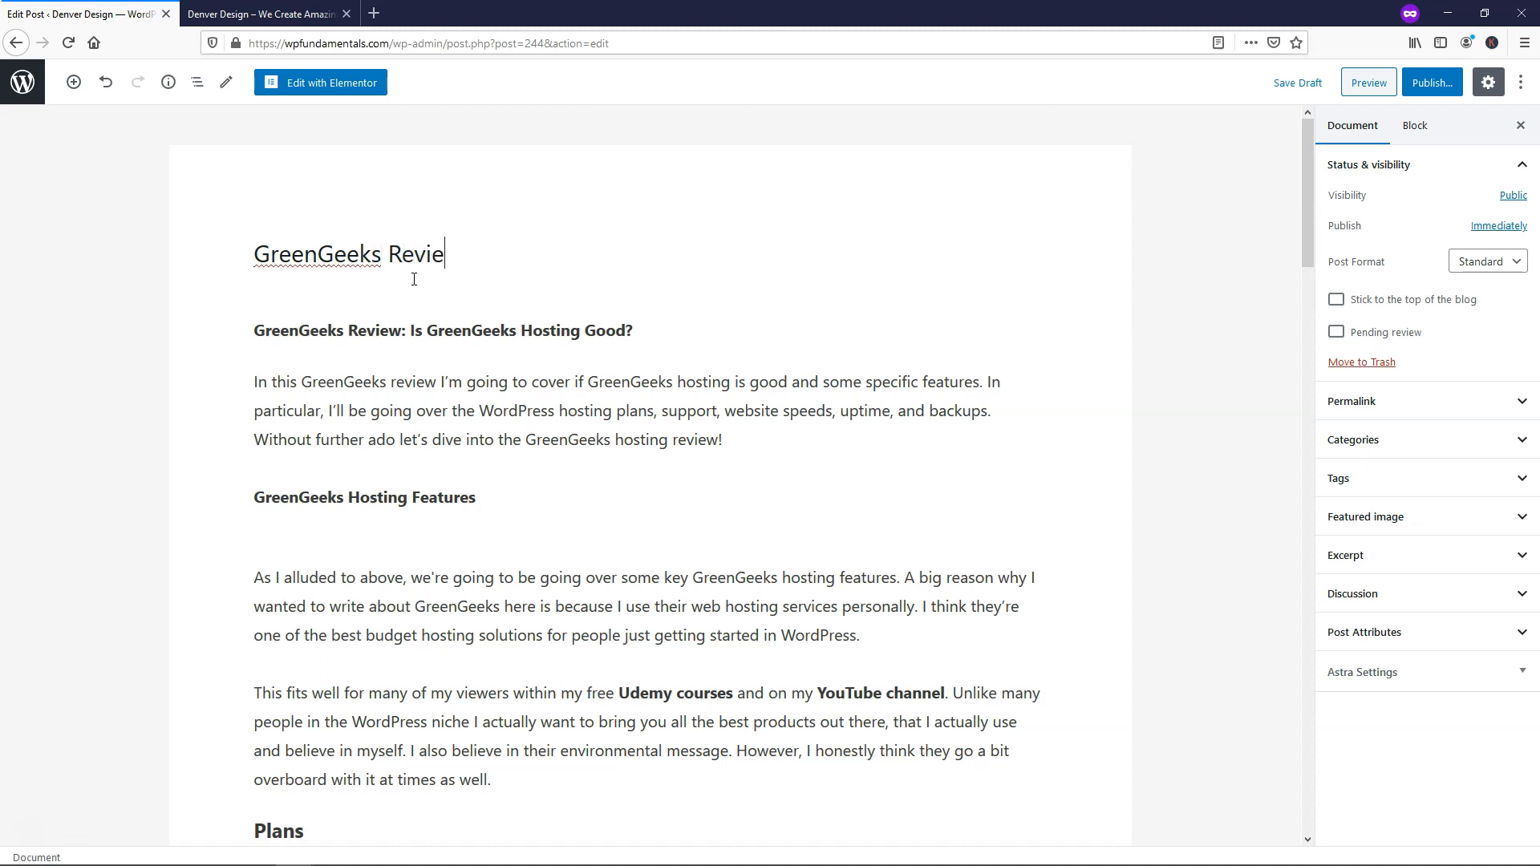
{"action": "type", "text": "w"}
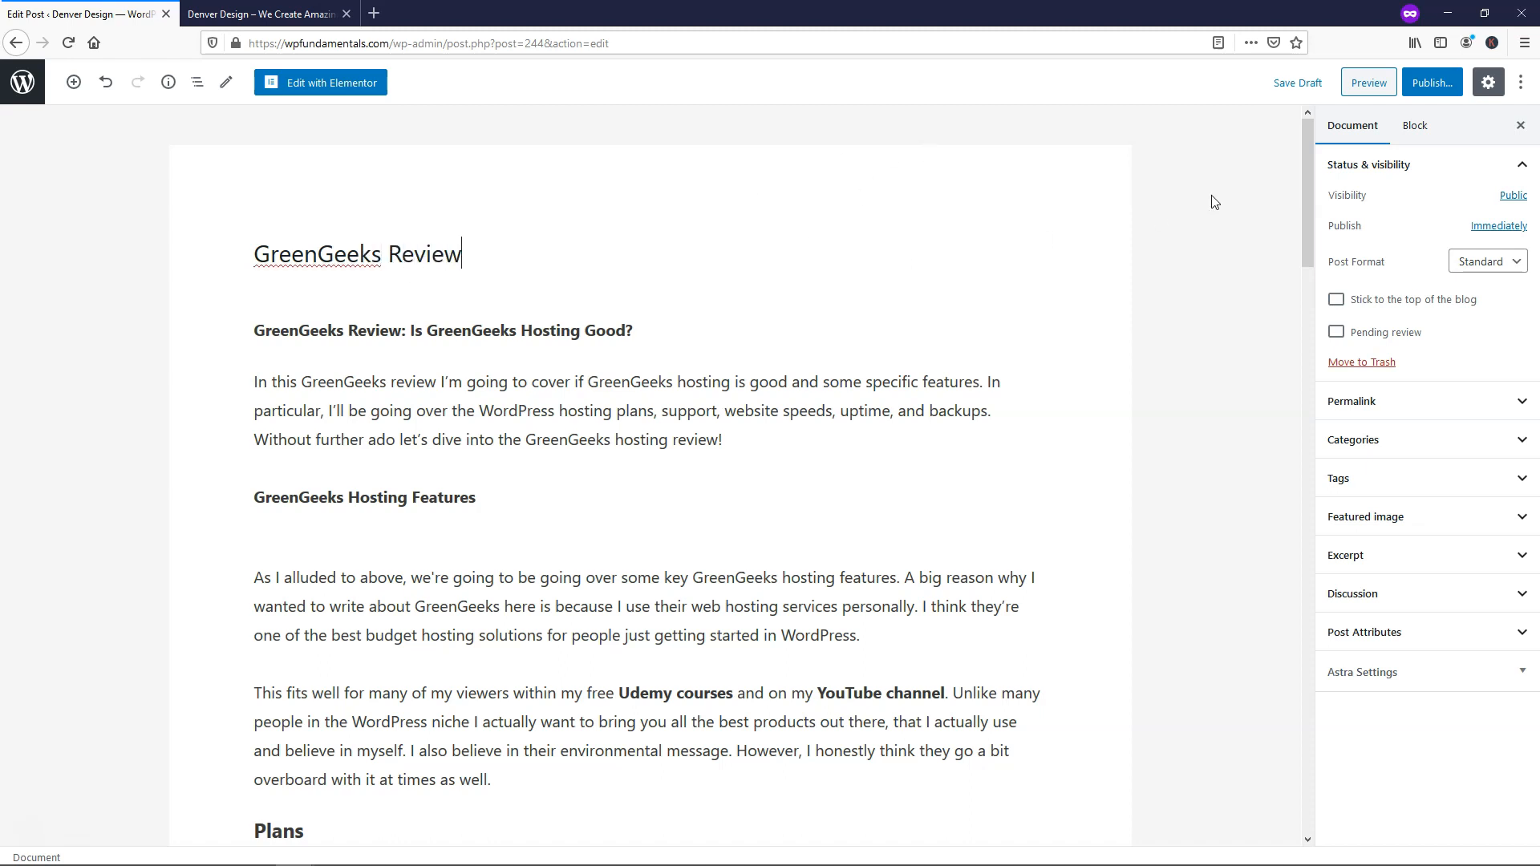
{"action": "left_click", "coordinate": [1296, 82]}
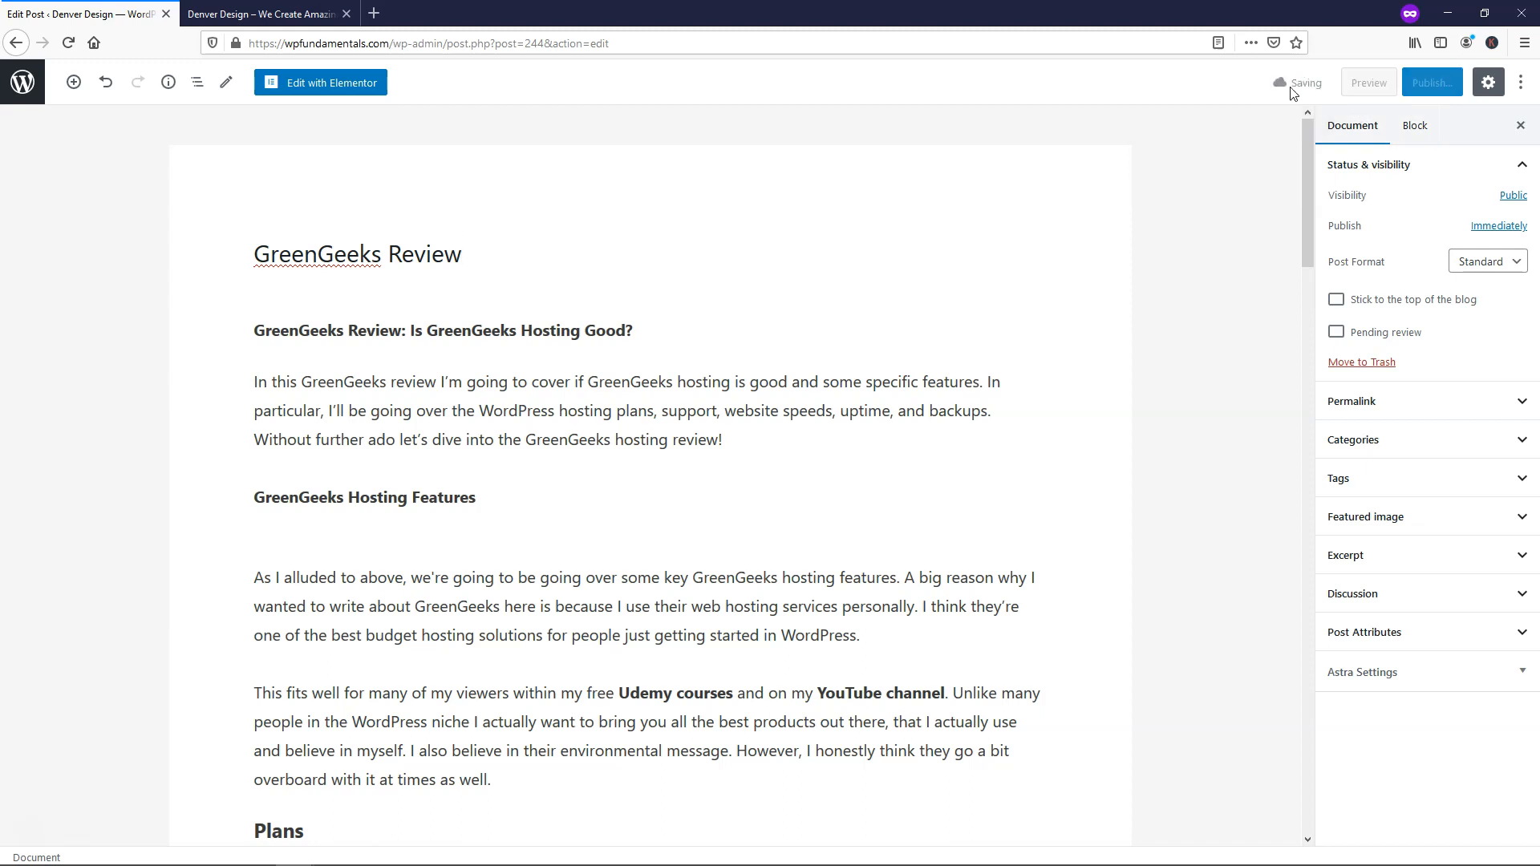
{"action": "left_click", "coordinate": [1352, 401]}
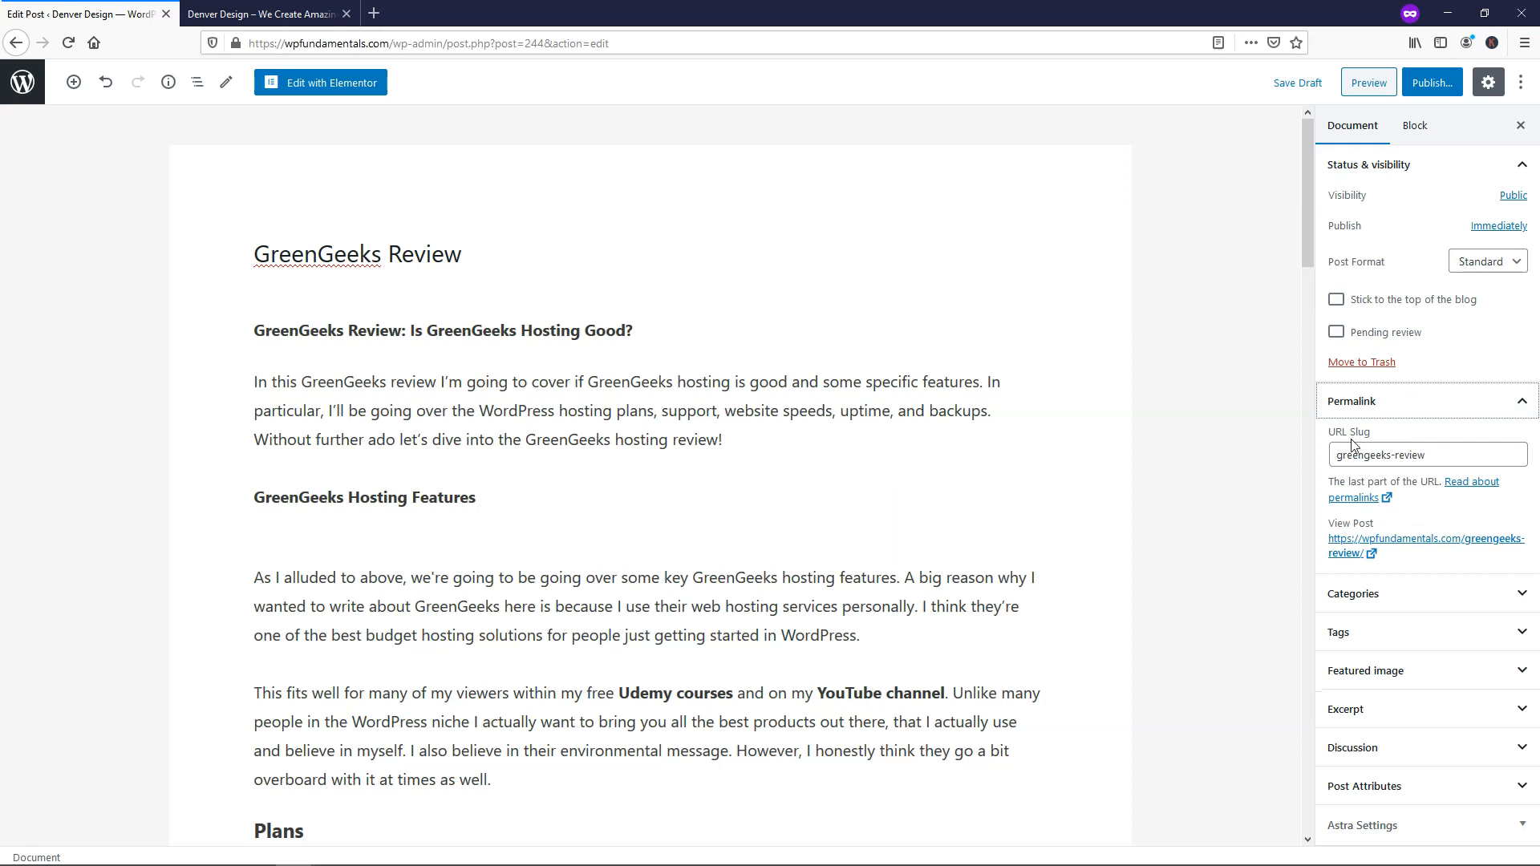
{"action": "mouse_move", "coordinate": [1393, 522]}
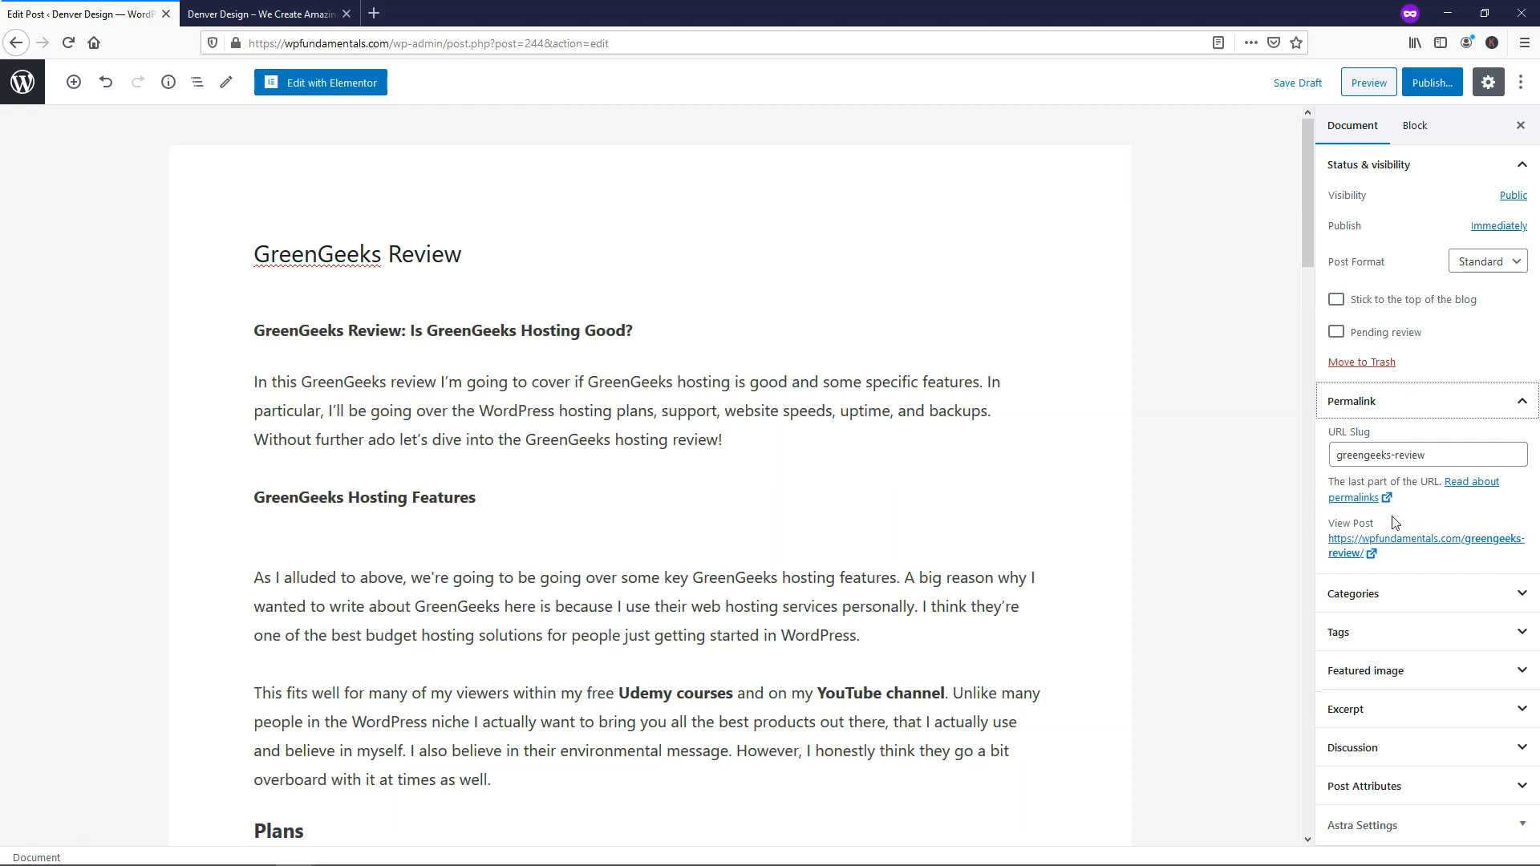
{"action": "mouse_move", "coordinate": [1425, 545]}
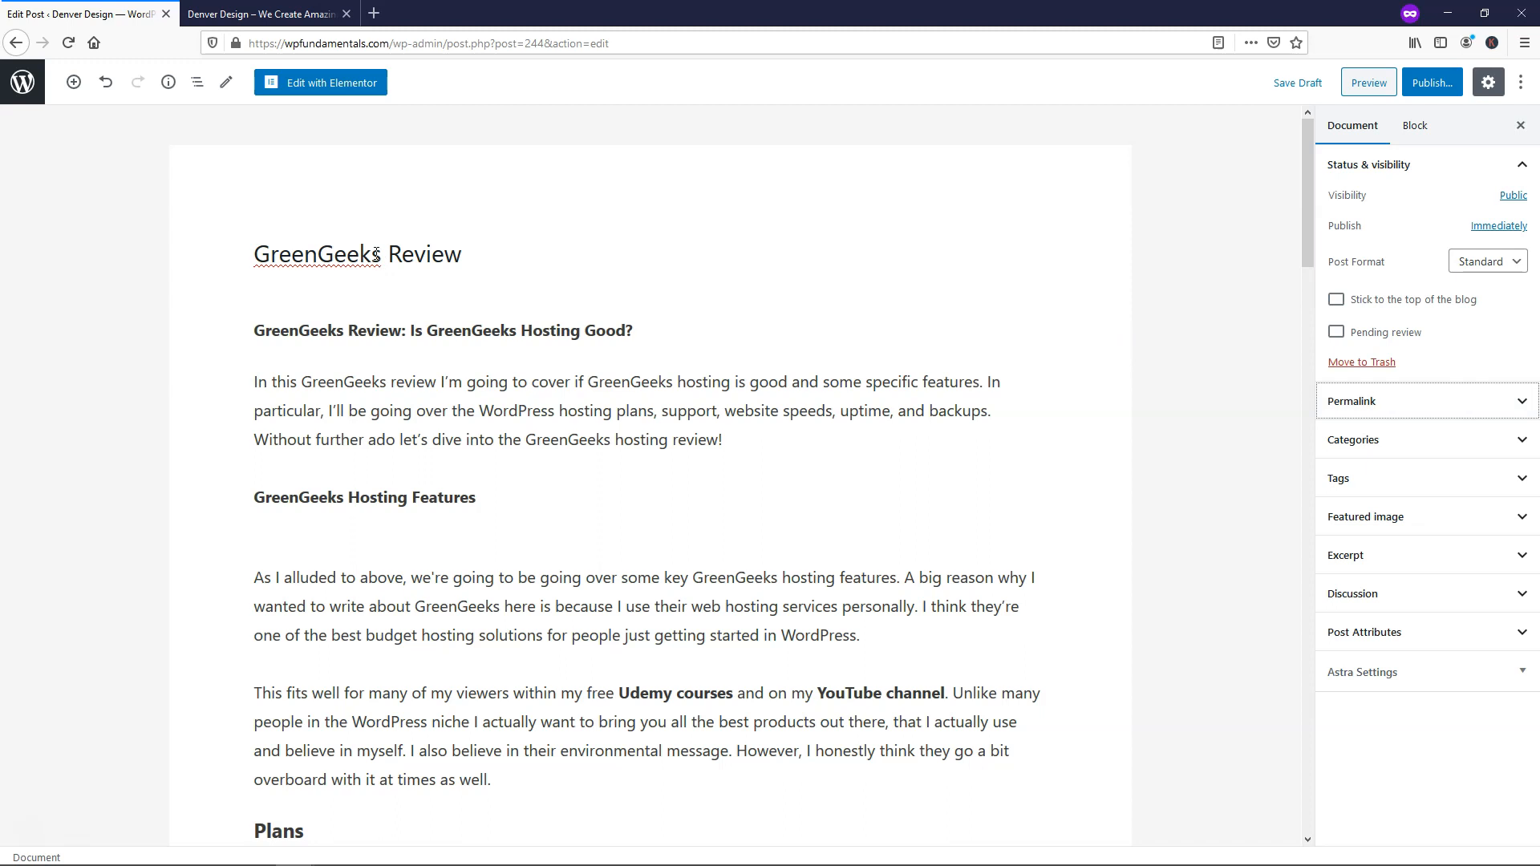
Show the /greengeeks-review/ permalink above the post title.
{"action": "left_click", "coordinate": [358, 255]}
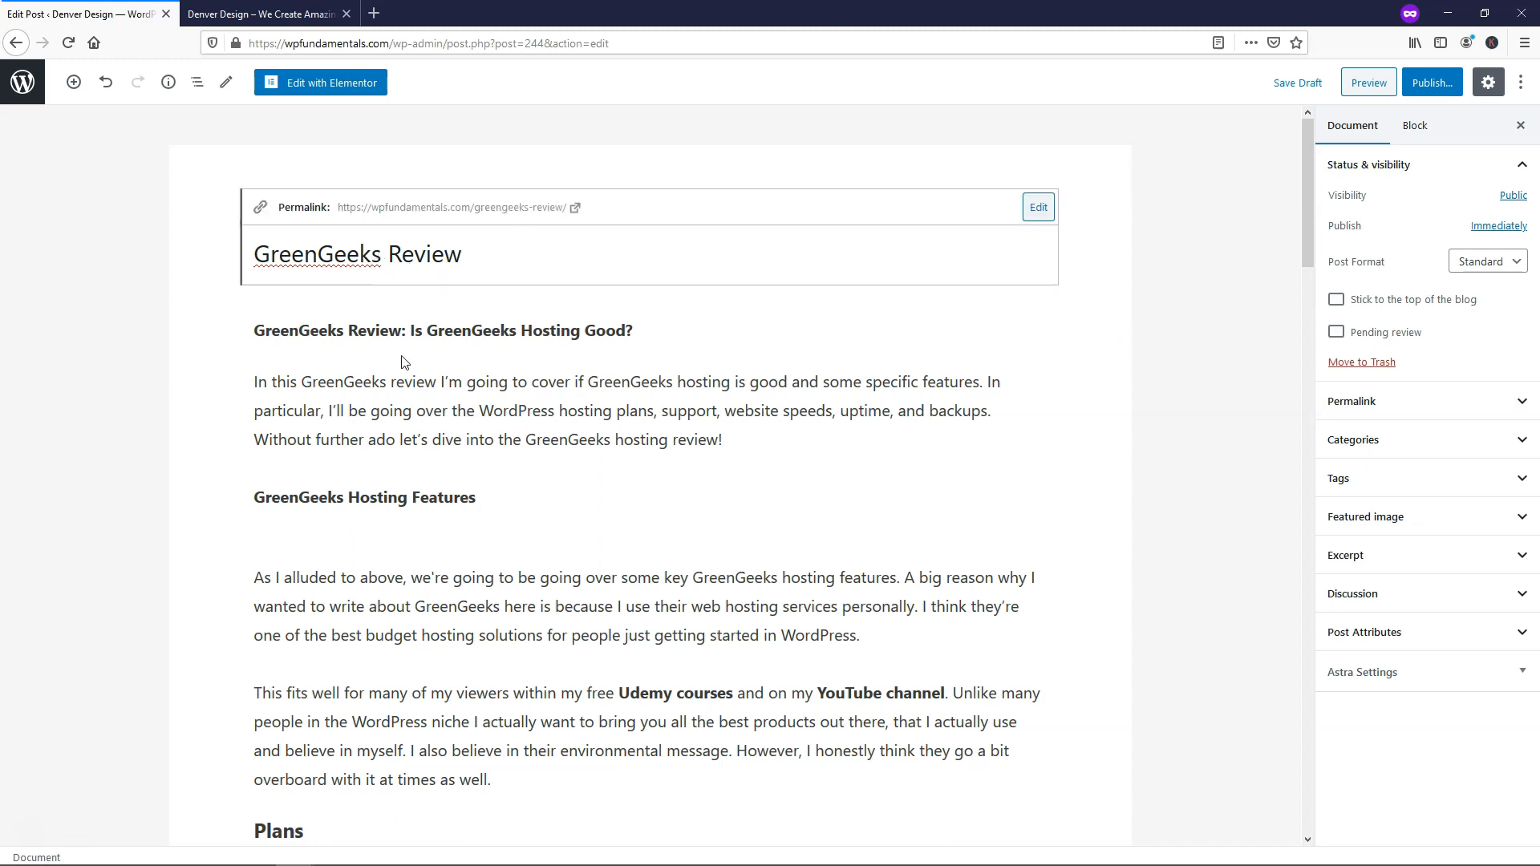
{"action": "mouse_move", "coordinate": [519, 220]}
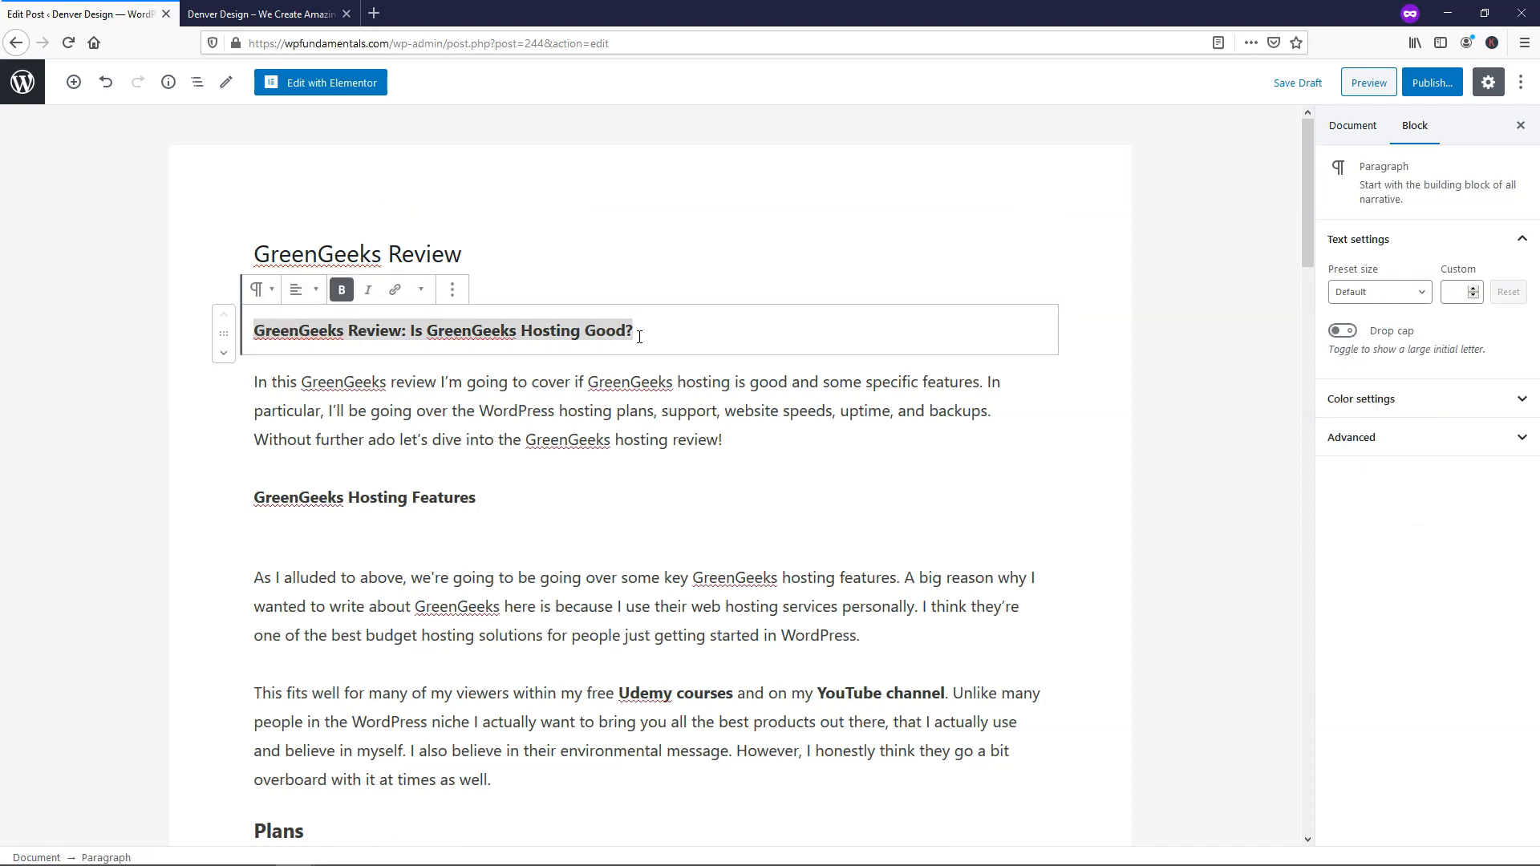
Turn the GreenGeeks Review intro line into an H1 heading.
{"action": "triple_click", "coordinate": [442, 329]}
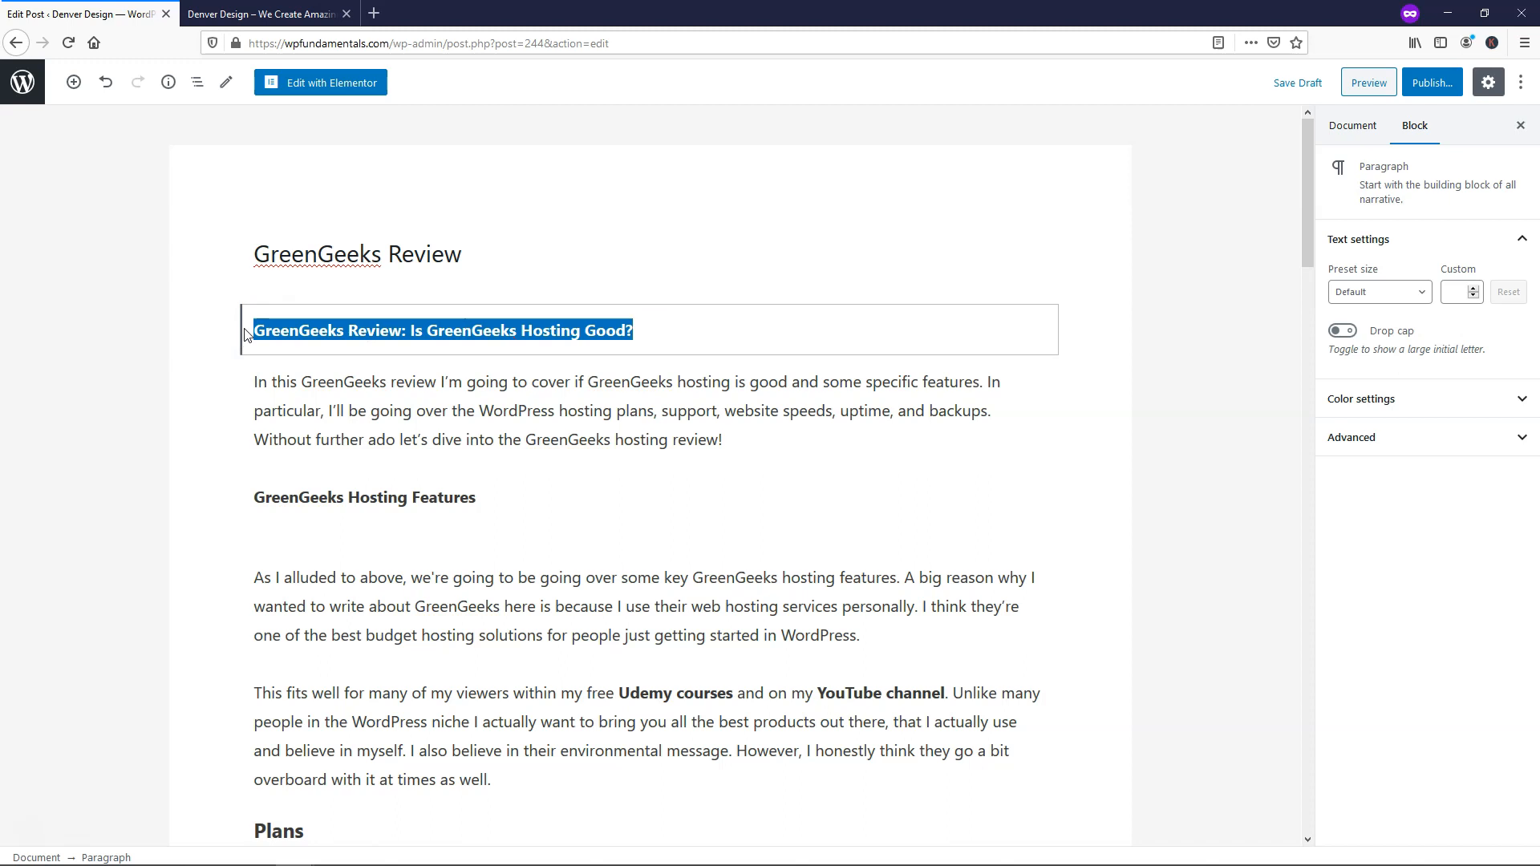
{"action": "mouse_move", "coordinate": [260, 289]}
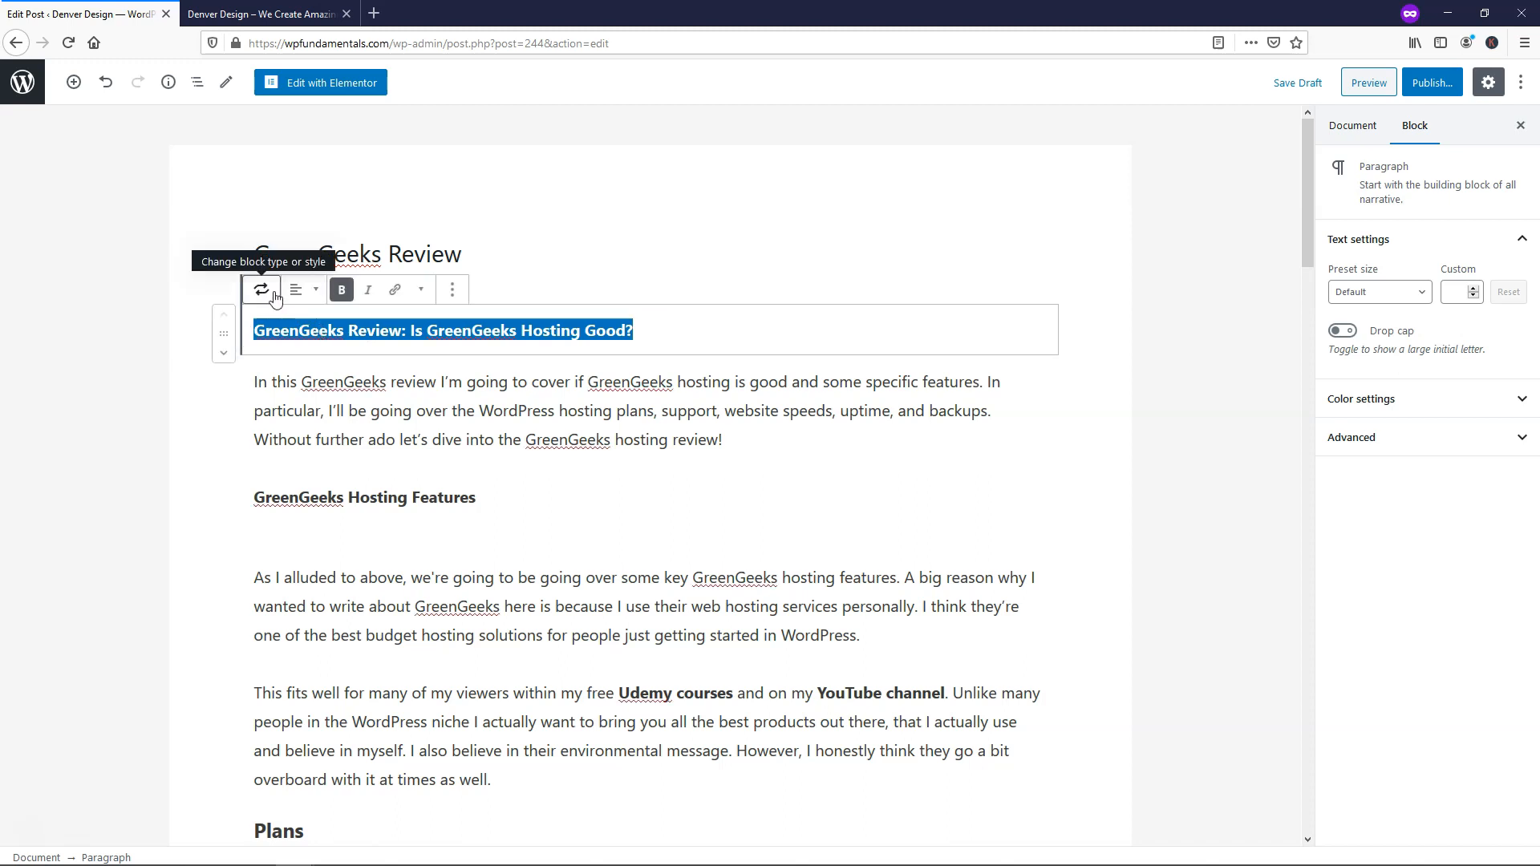
{"action": "left_click", "coordinate": [261, 289]}
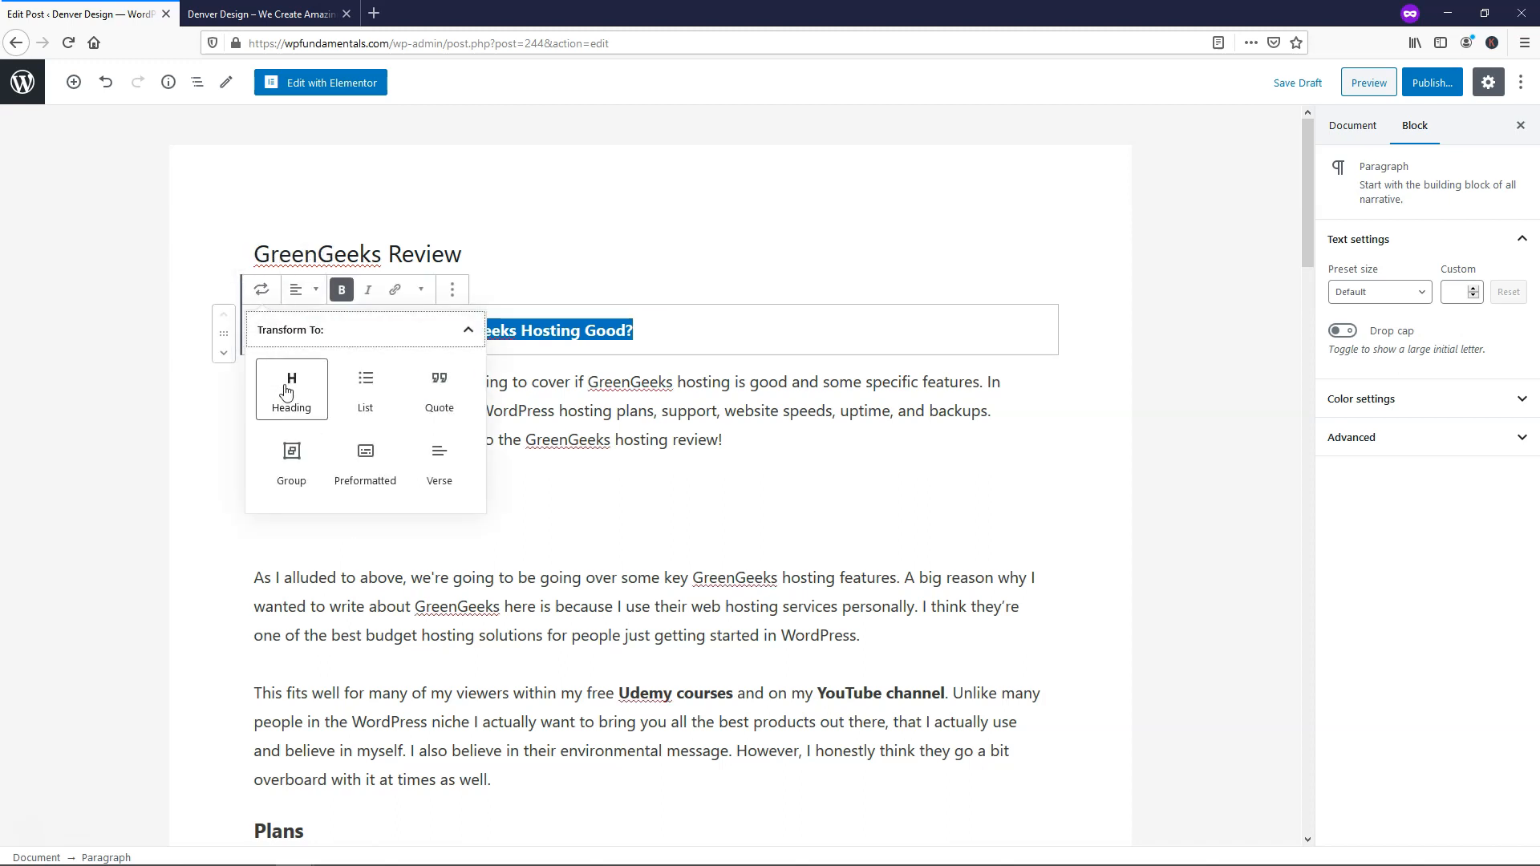
{"action": "left_click", "coordinate": [290, 390]}
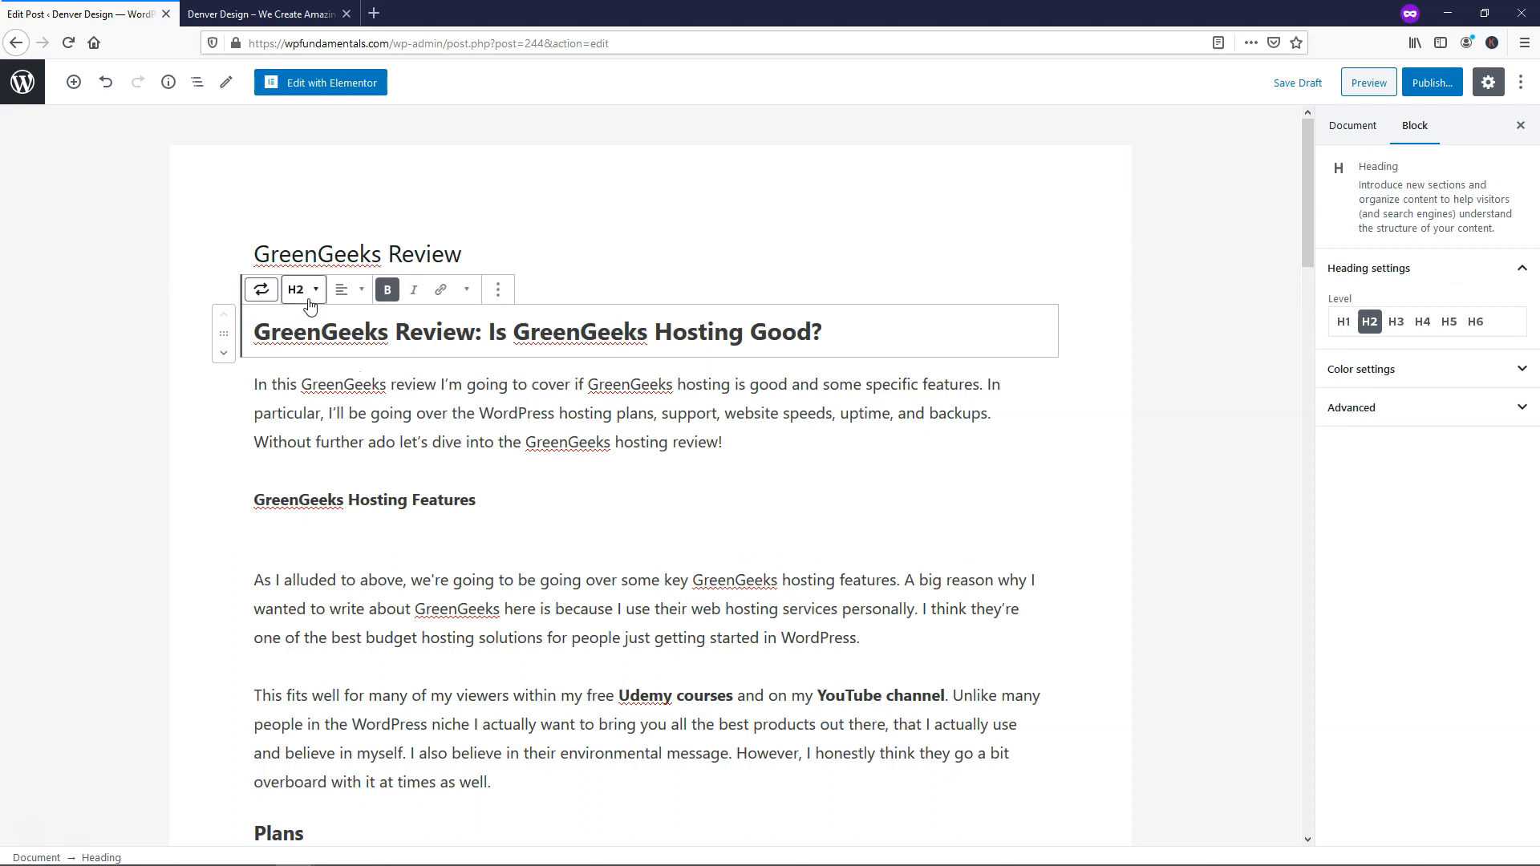
{"action": "left_click", "coordinate": [304, 289]}
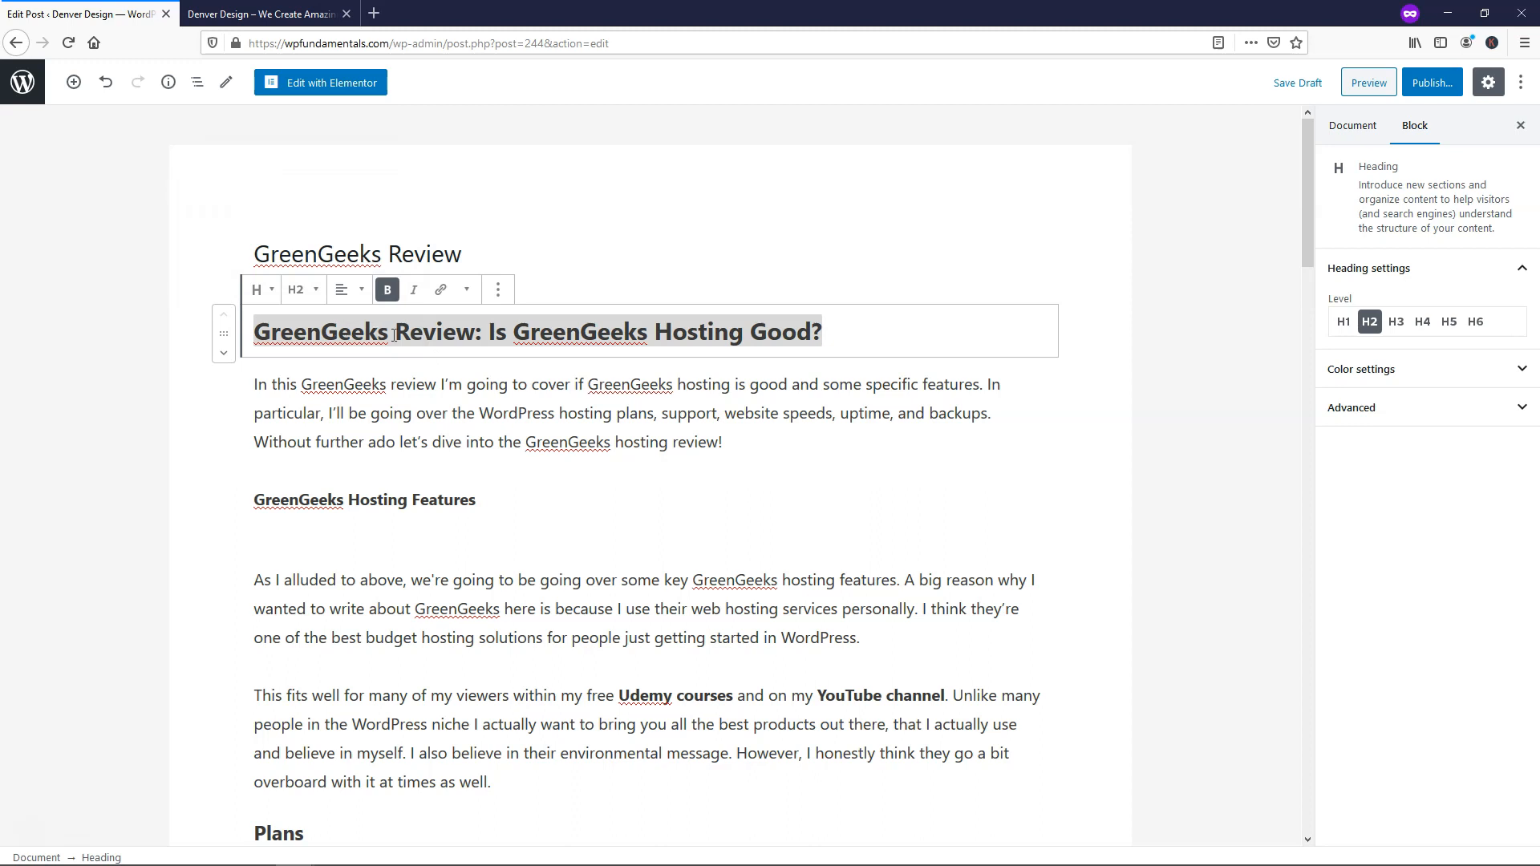
{"action": "mouse_move", "coordinate": [1064, 381]}
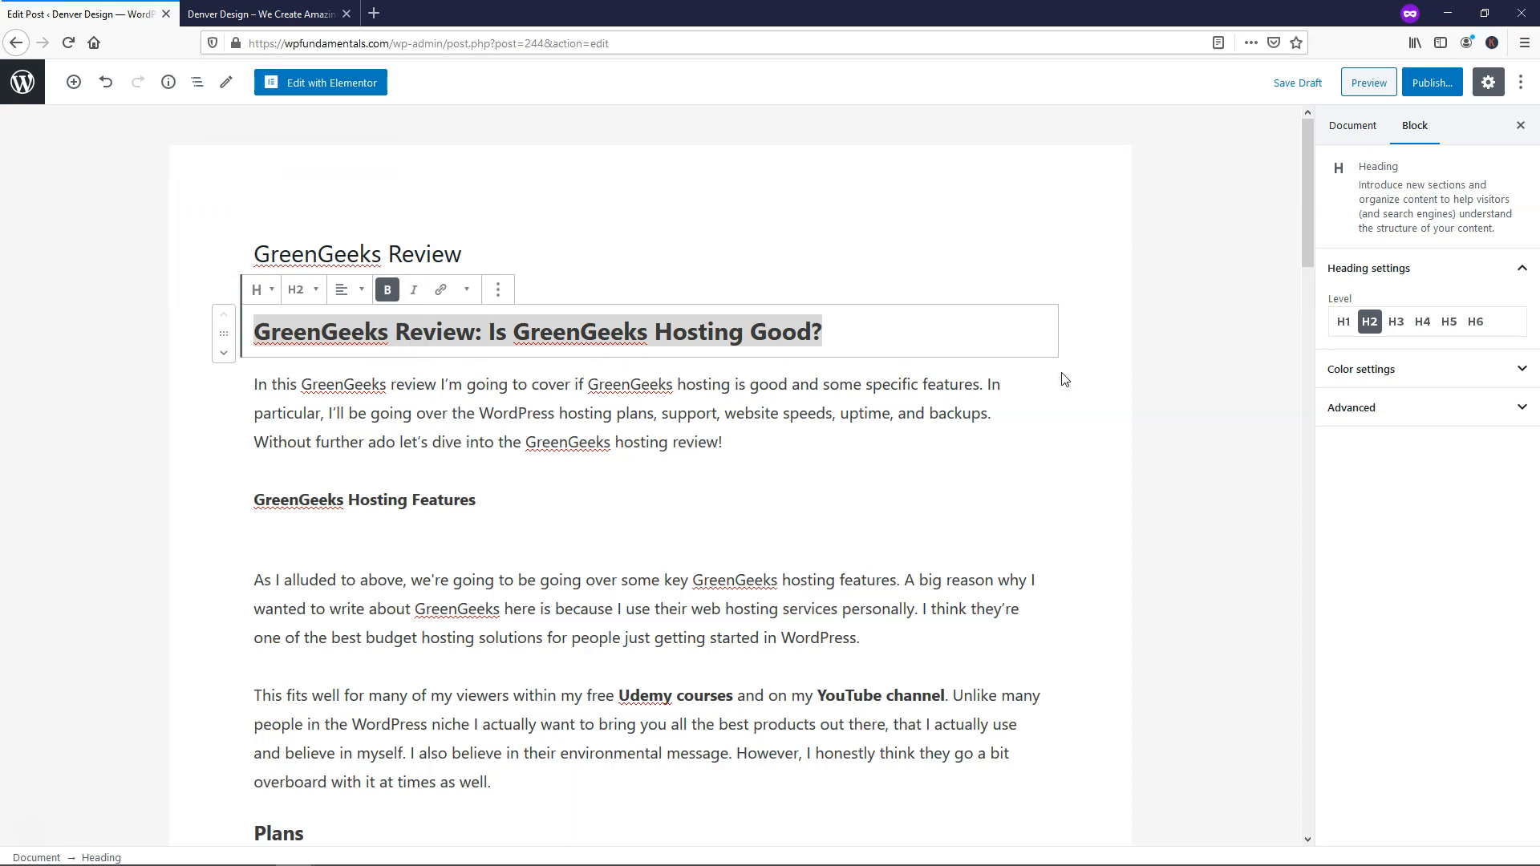
{"action": "left_click", "coordinate": [1343, 321]}
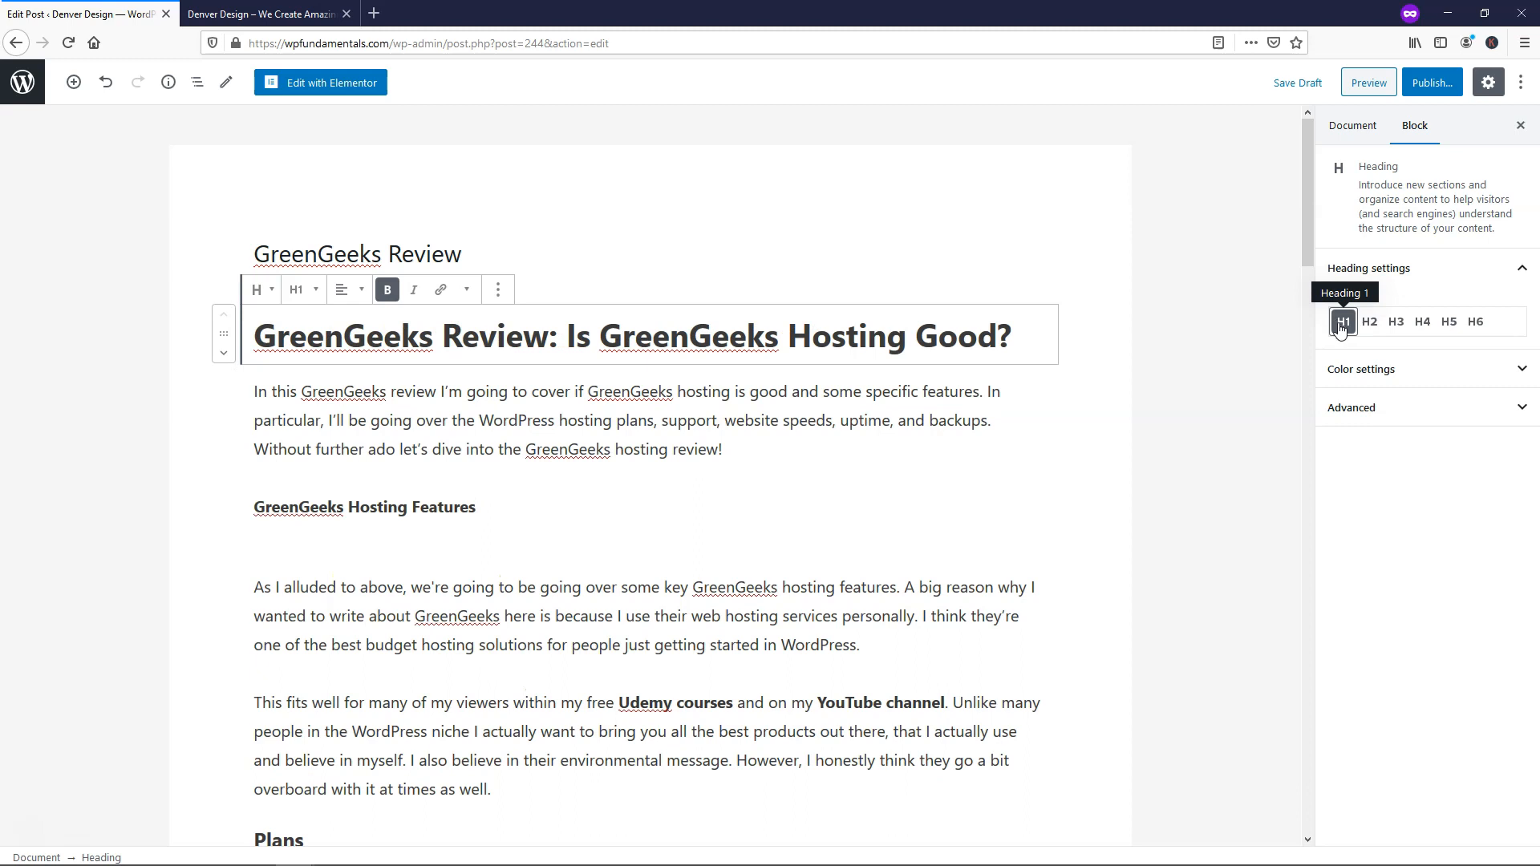
{"action": "mouse_move", "coordinate": [220, 494]}
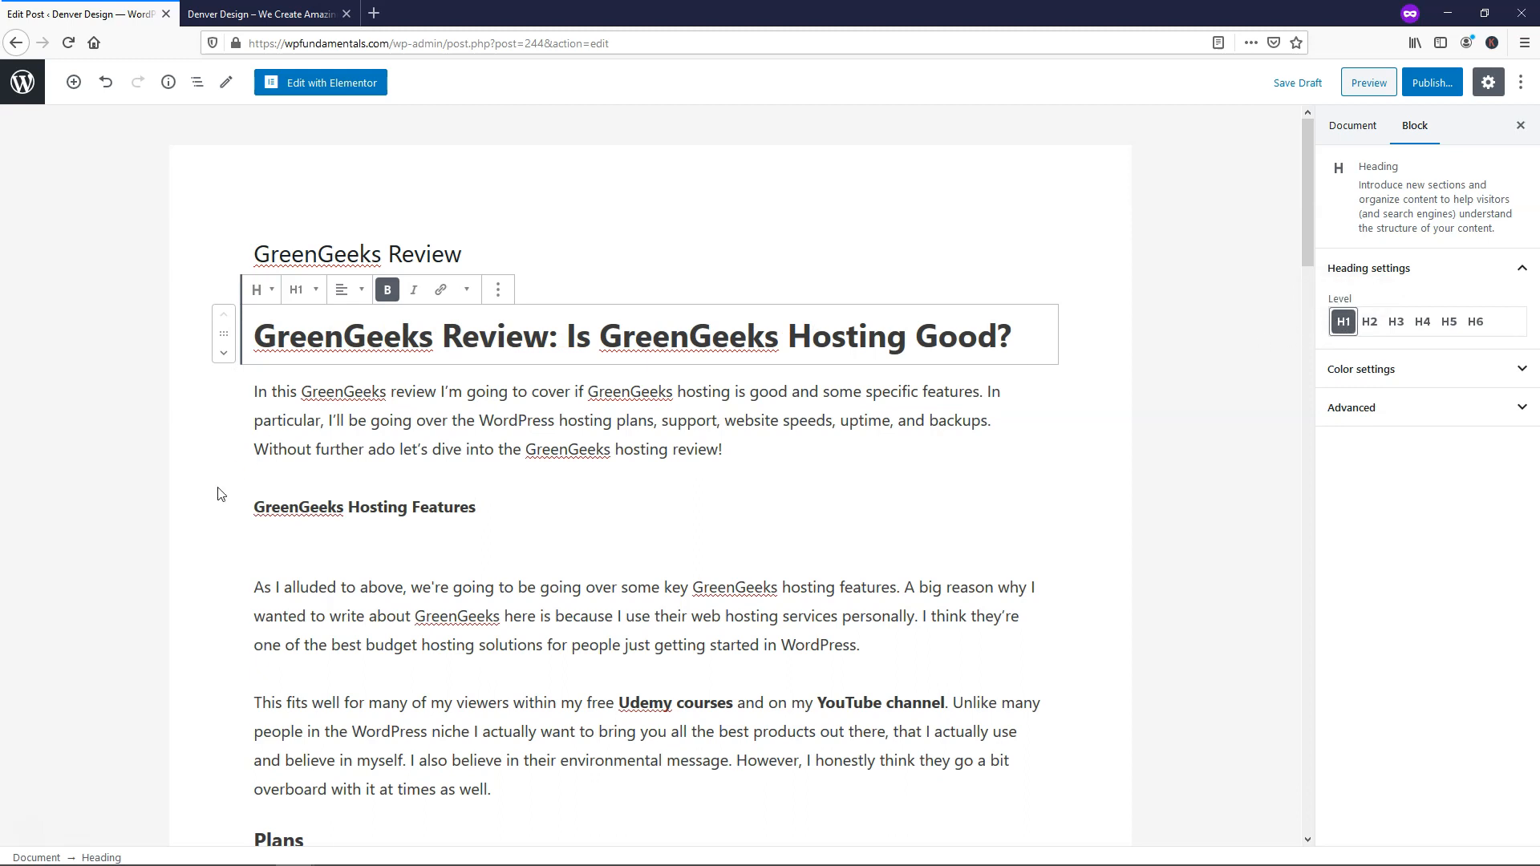
Convert the 'GreenGeeks Hosting Features' line into a heading block.
{"action": "left_click", "coordinate": [626, 421]}
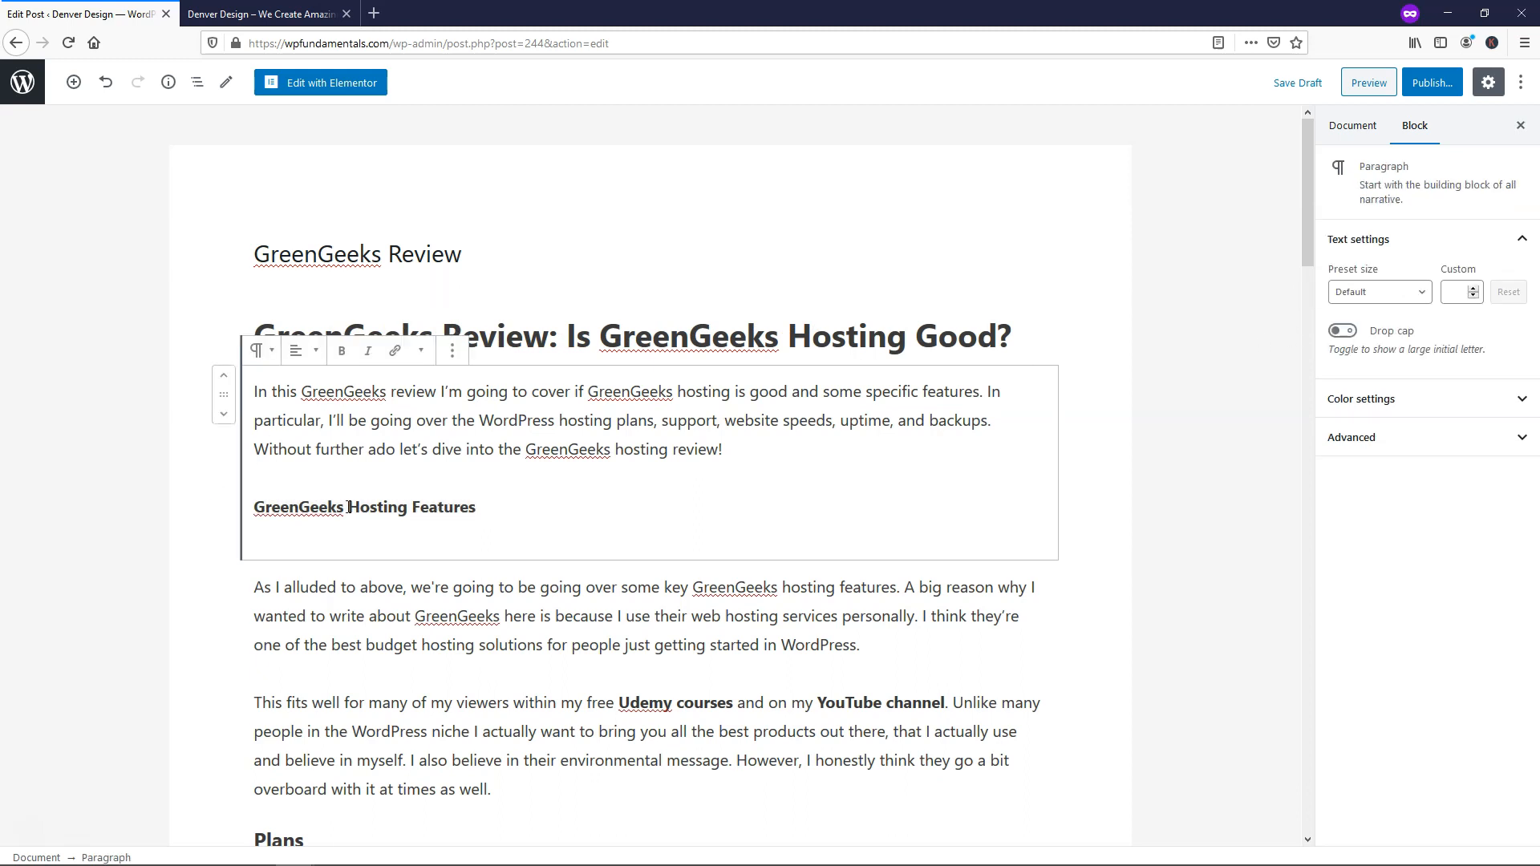
{"action": "triple_click", "coordinate": [363, 507]}
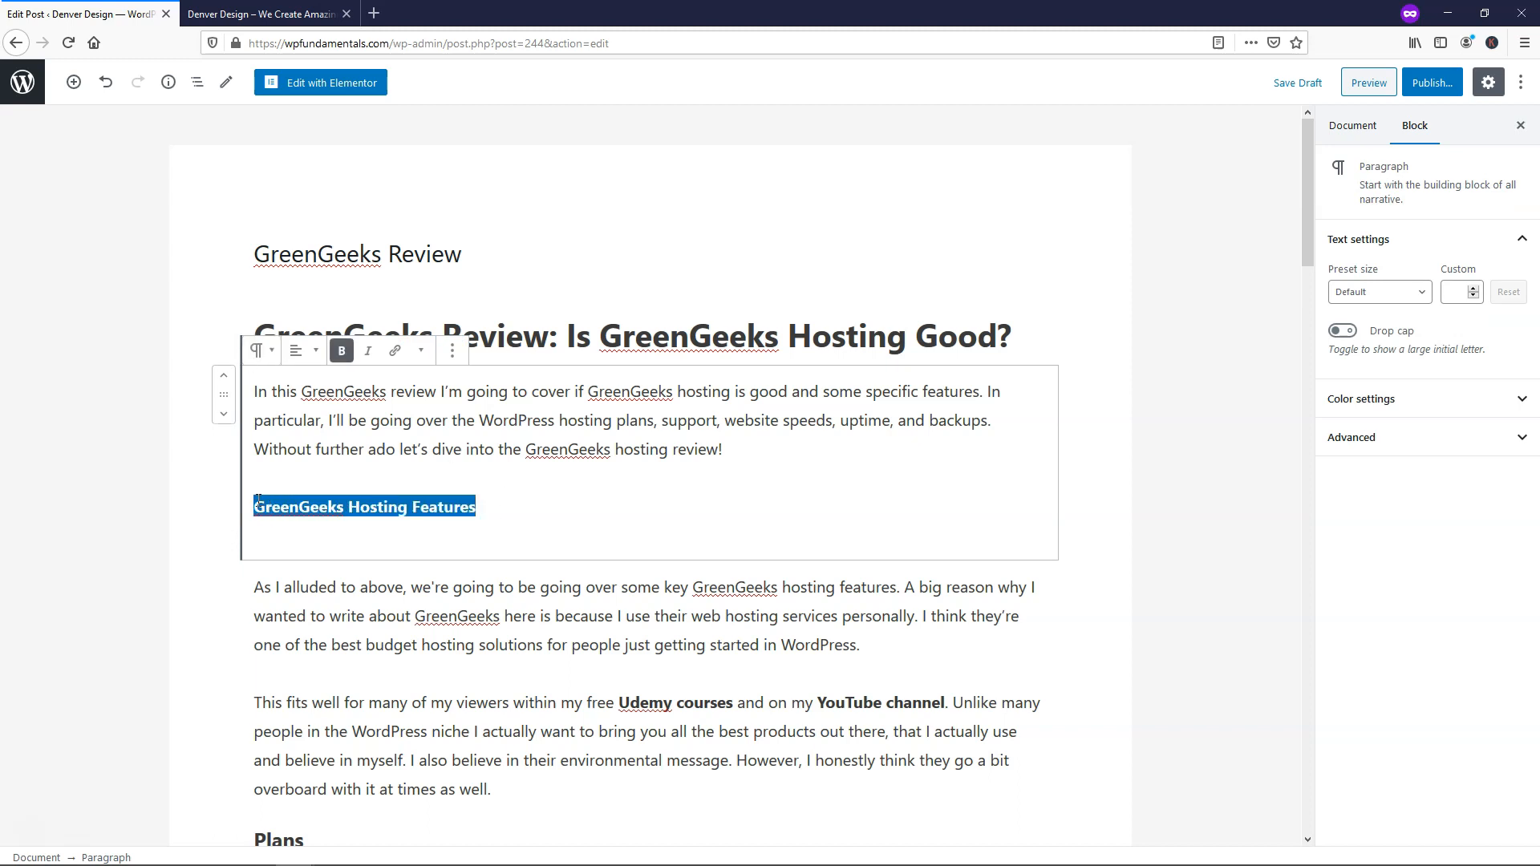
{"action": "left_click", "coordinate": [261, 350]}
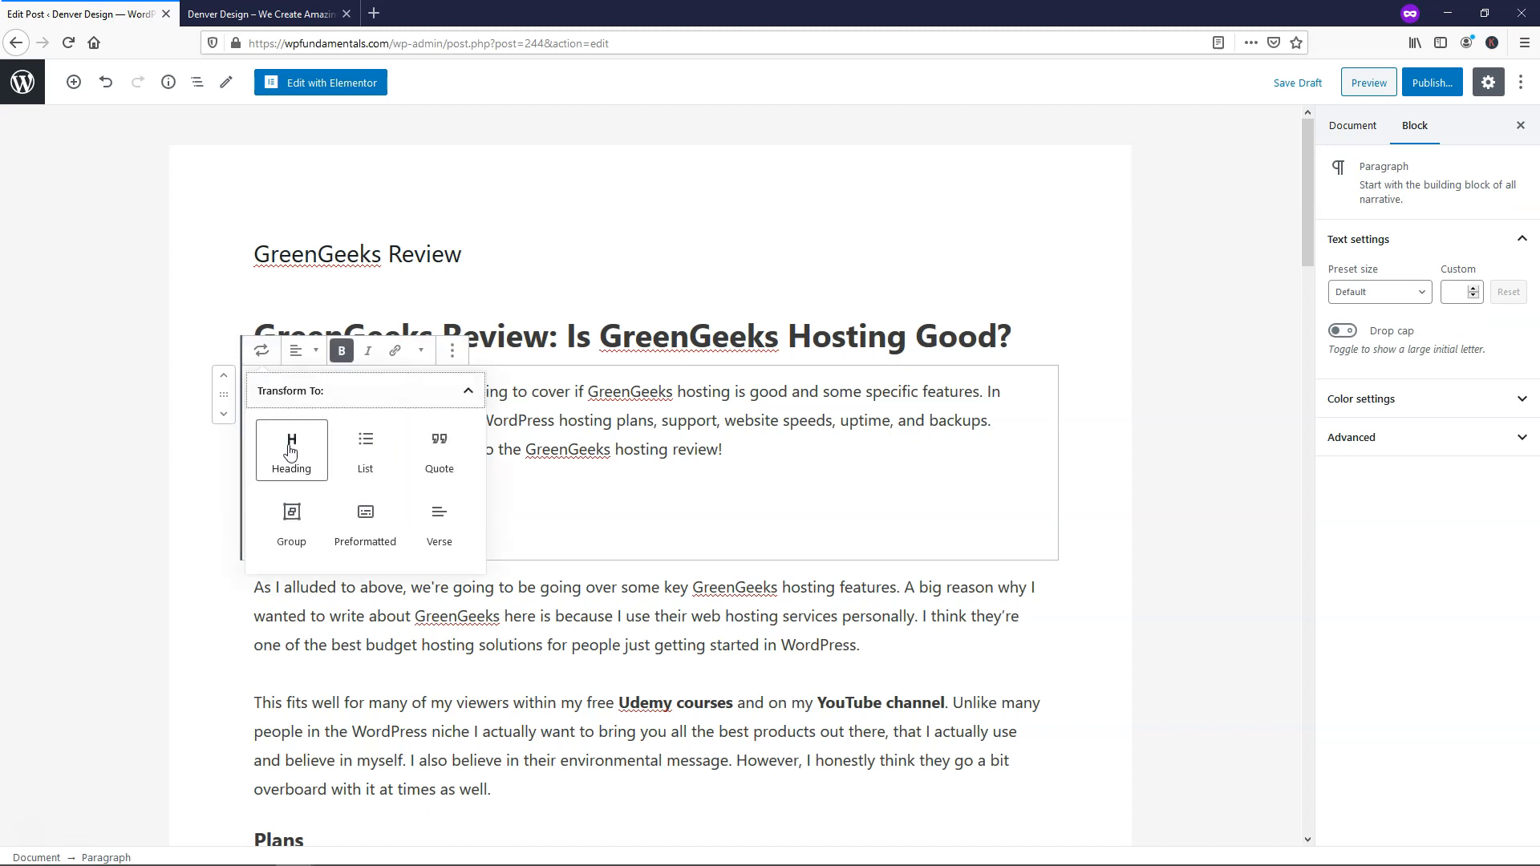
{"action": "left_click", "coordinate": [290, 451]}
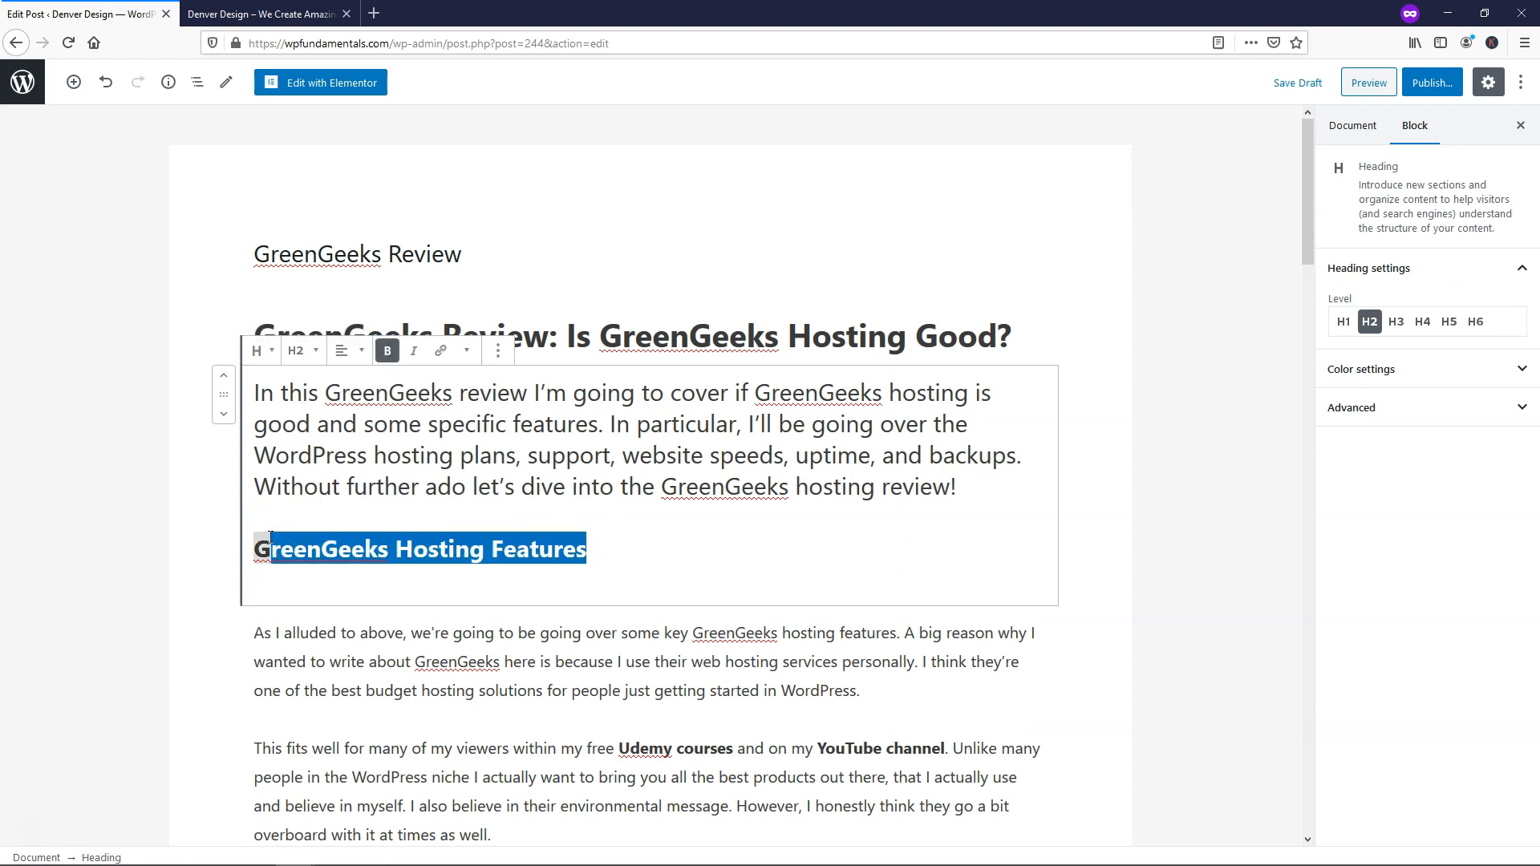
{"action": "mouse_move", "coordinate": [503, 661]}
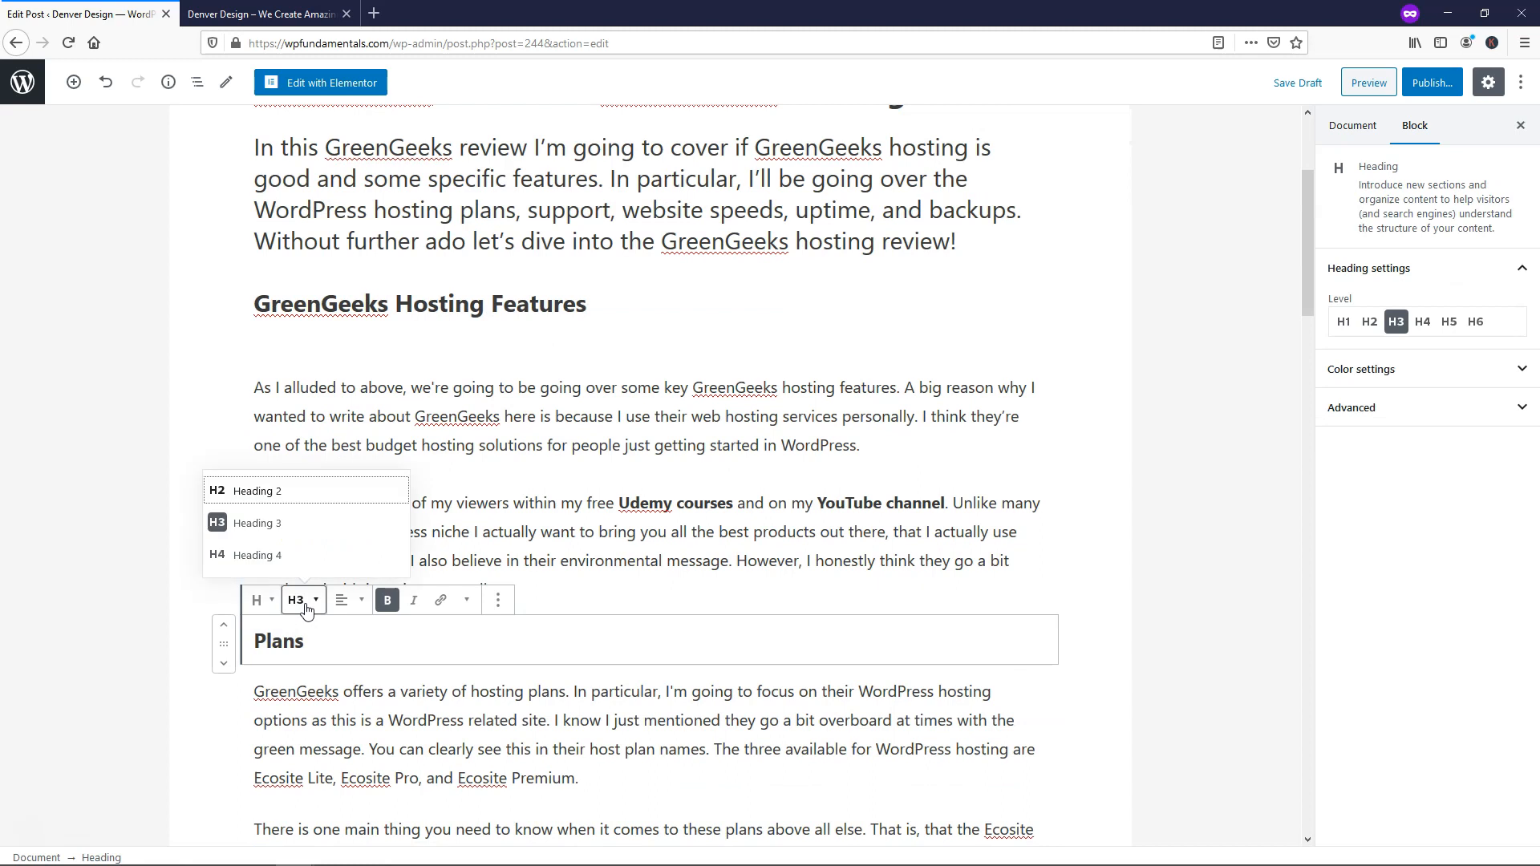
Set the Plans heading to H2 and recheck the title's heading level.
{"action": "left_click", "coordinate": [258, 490]}
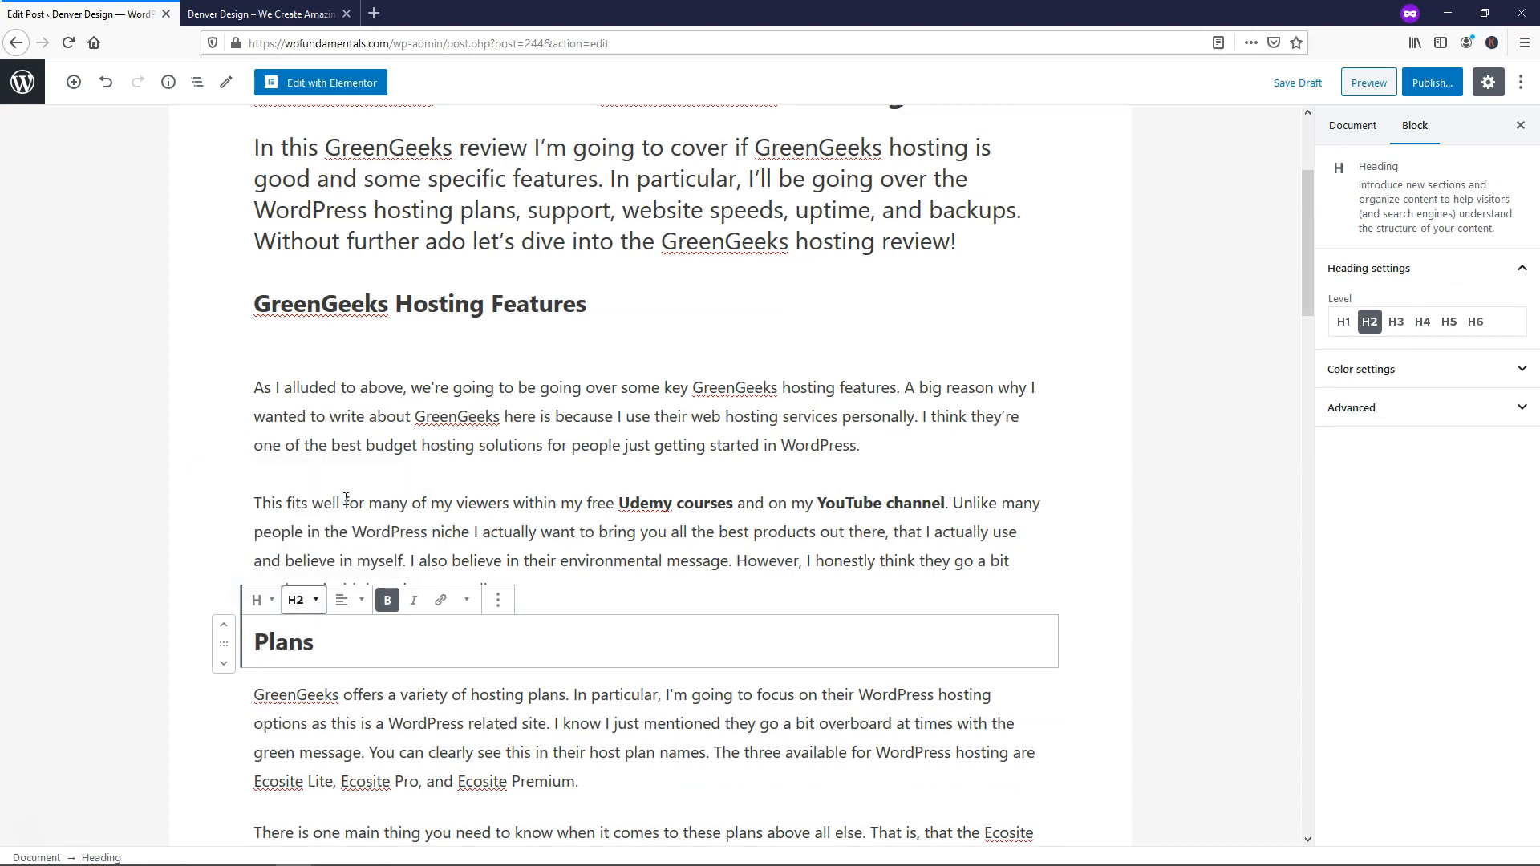
{"action": "scroll", "scroll_direction": "up", "scroll_amount": 3}
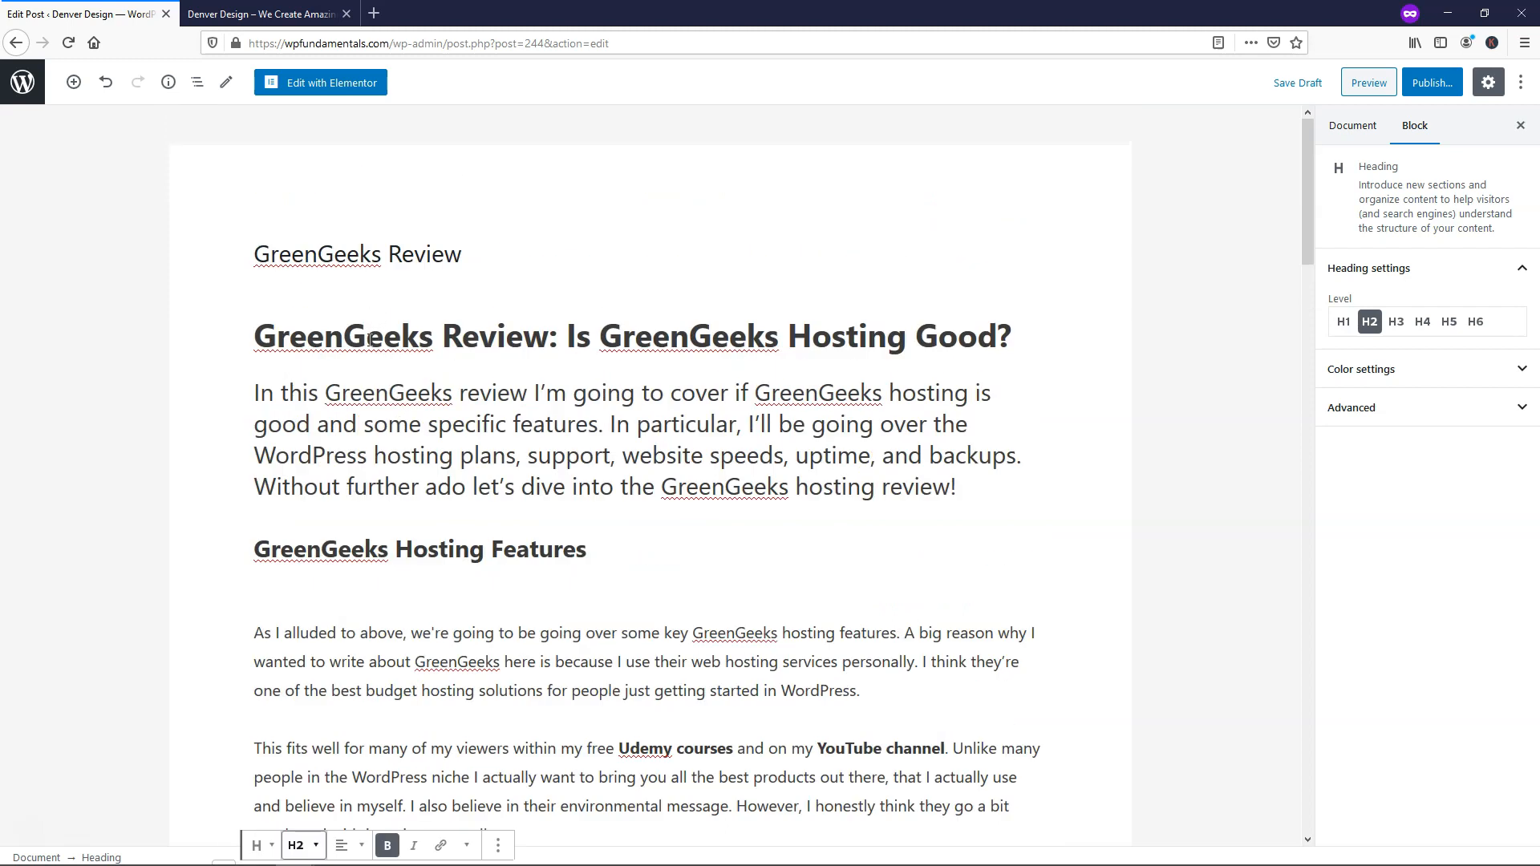
{"action": "left_click", "coordinate": [1343, 321]}
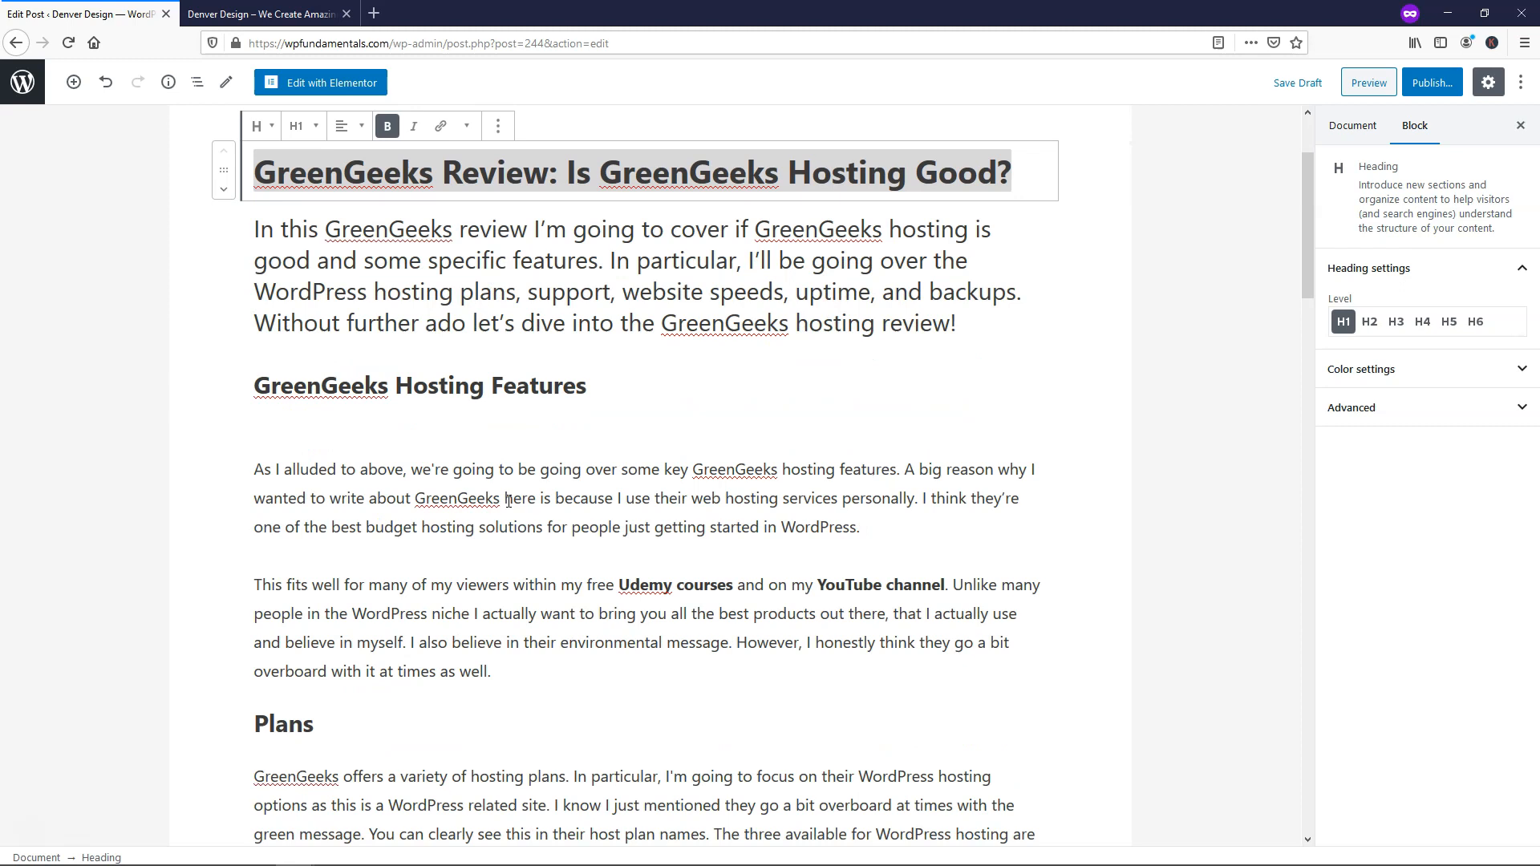
{"action": "scroll", "scroll_direction": "down", "scroll_amount": 3}
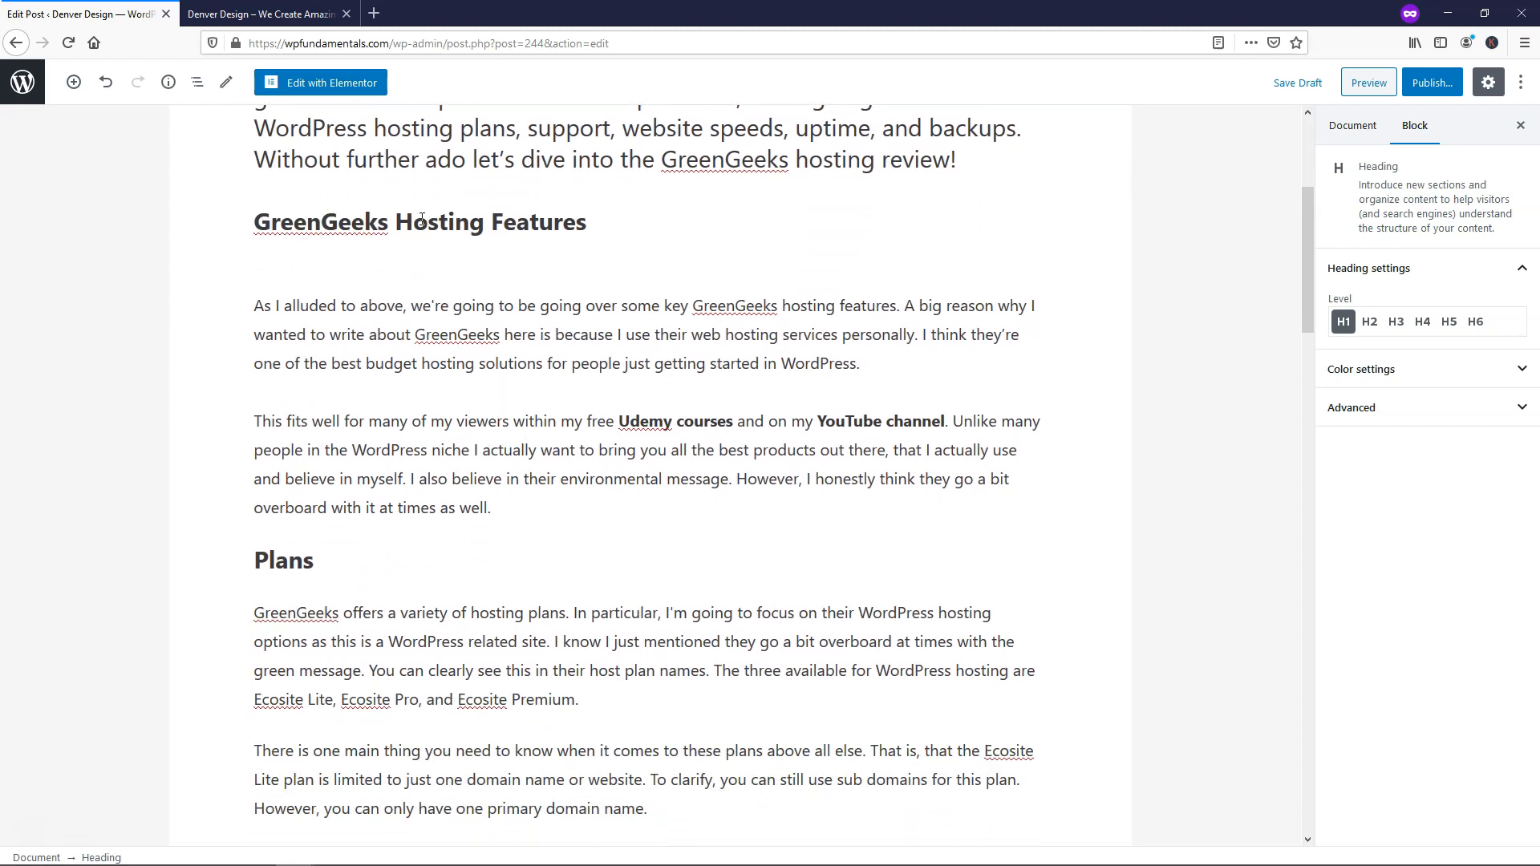
Select the word SiteGround in the Support paragraph.
{"action": "left_click", "coordinate": [284, 560]}
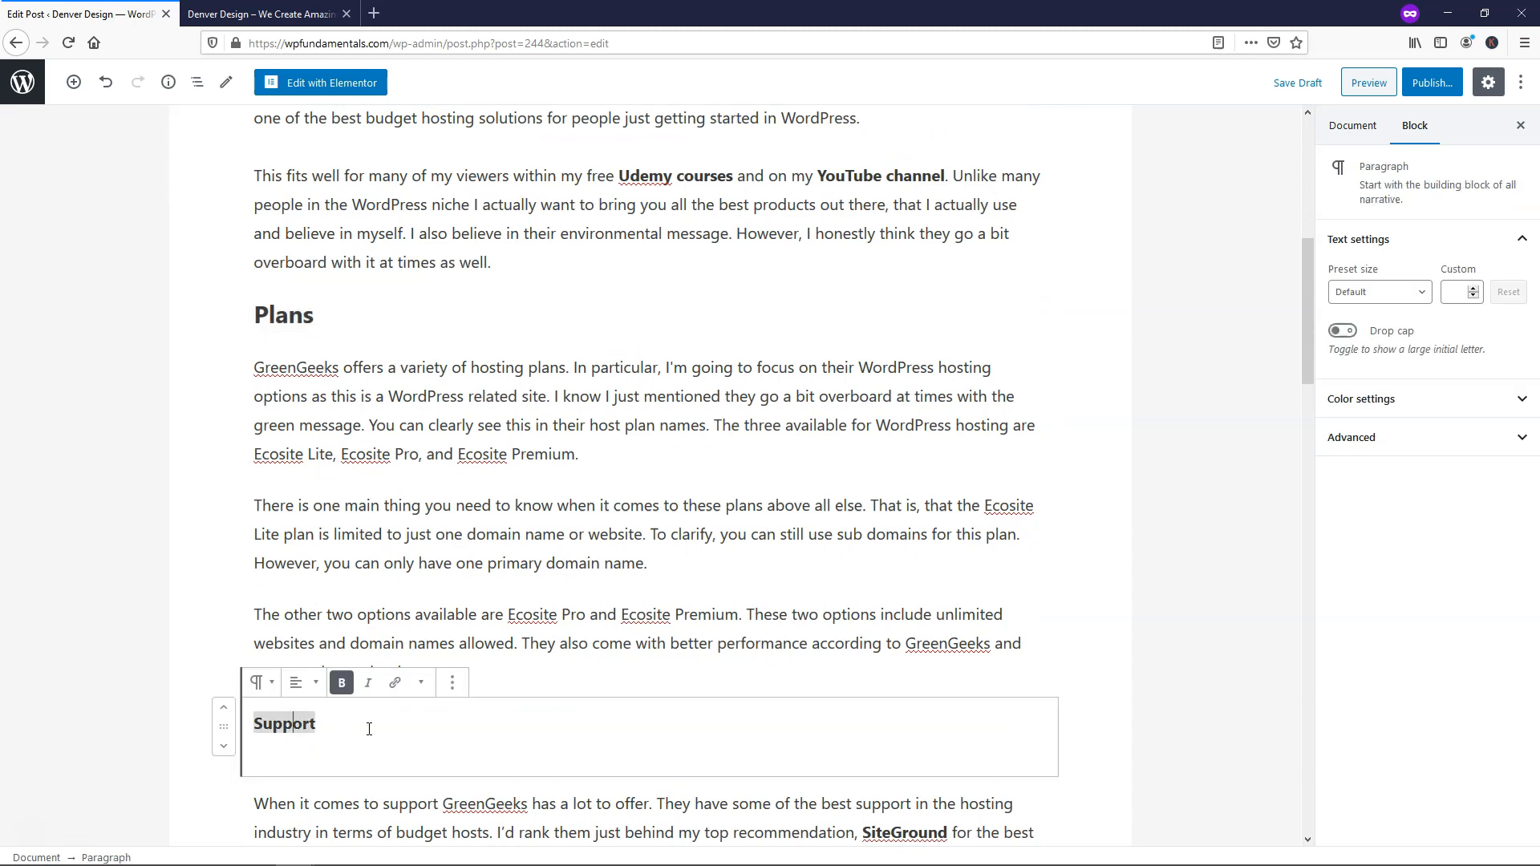
{"action": "scroll", "scroll_direction": "down", "scroll_amount": 3}
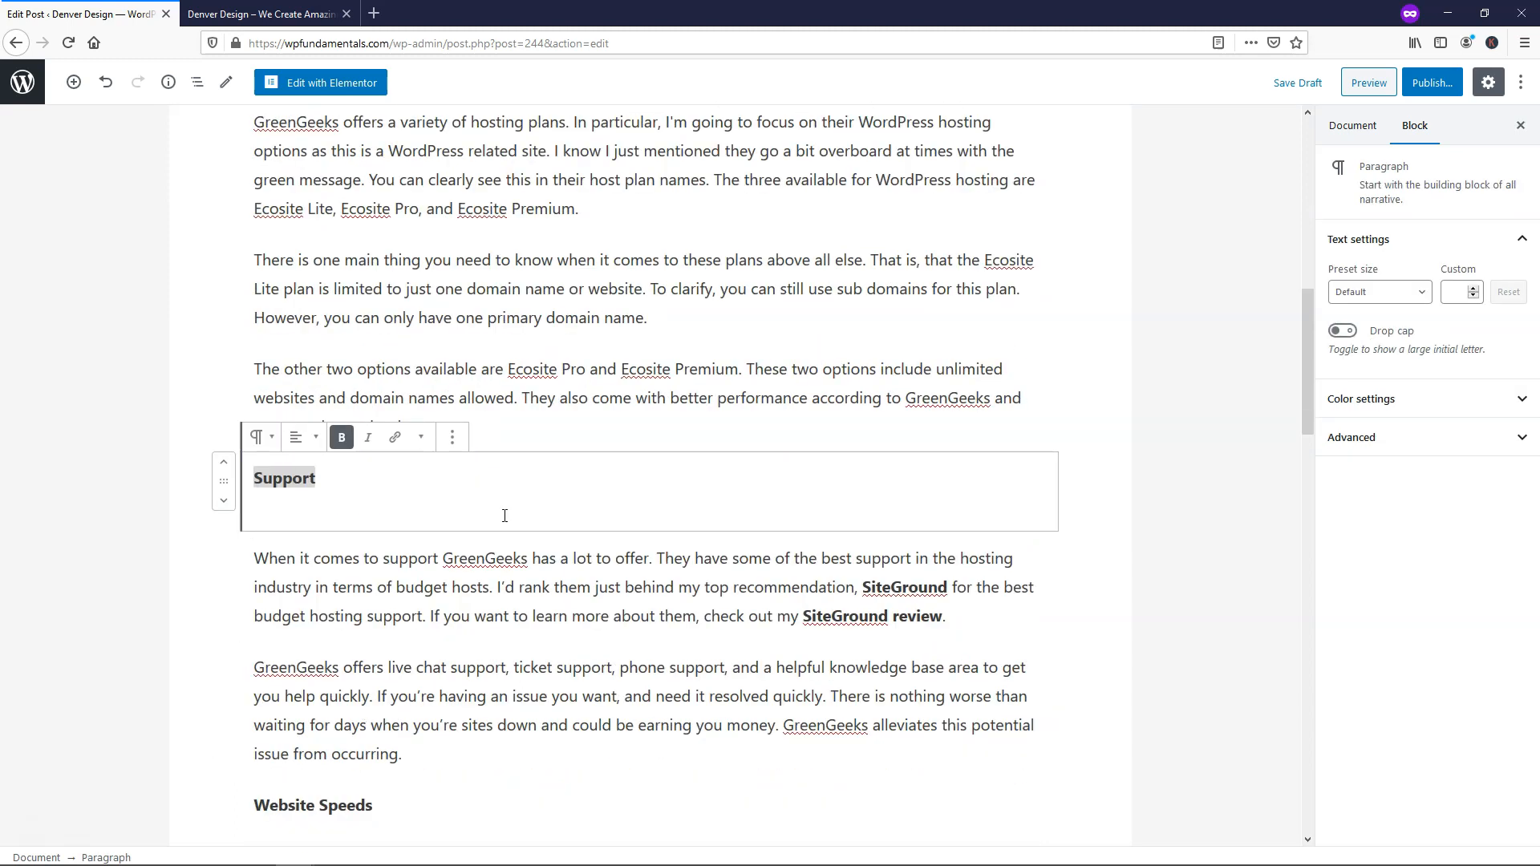
{"action": "mouse_move", "coordinate": [900, 586]}
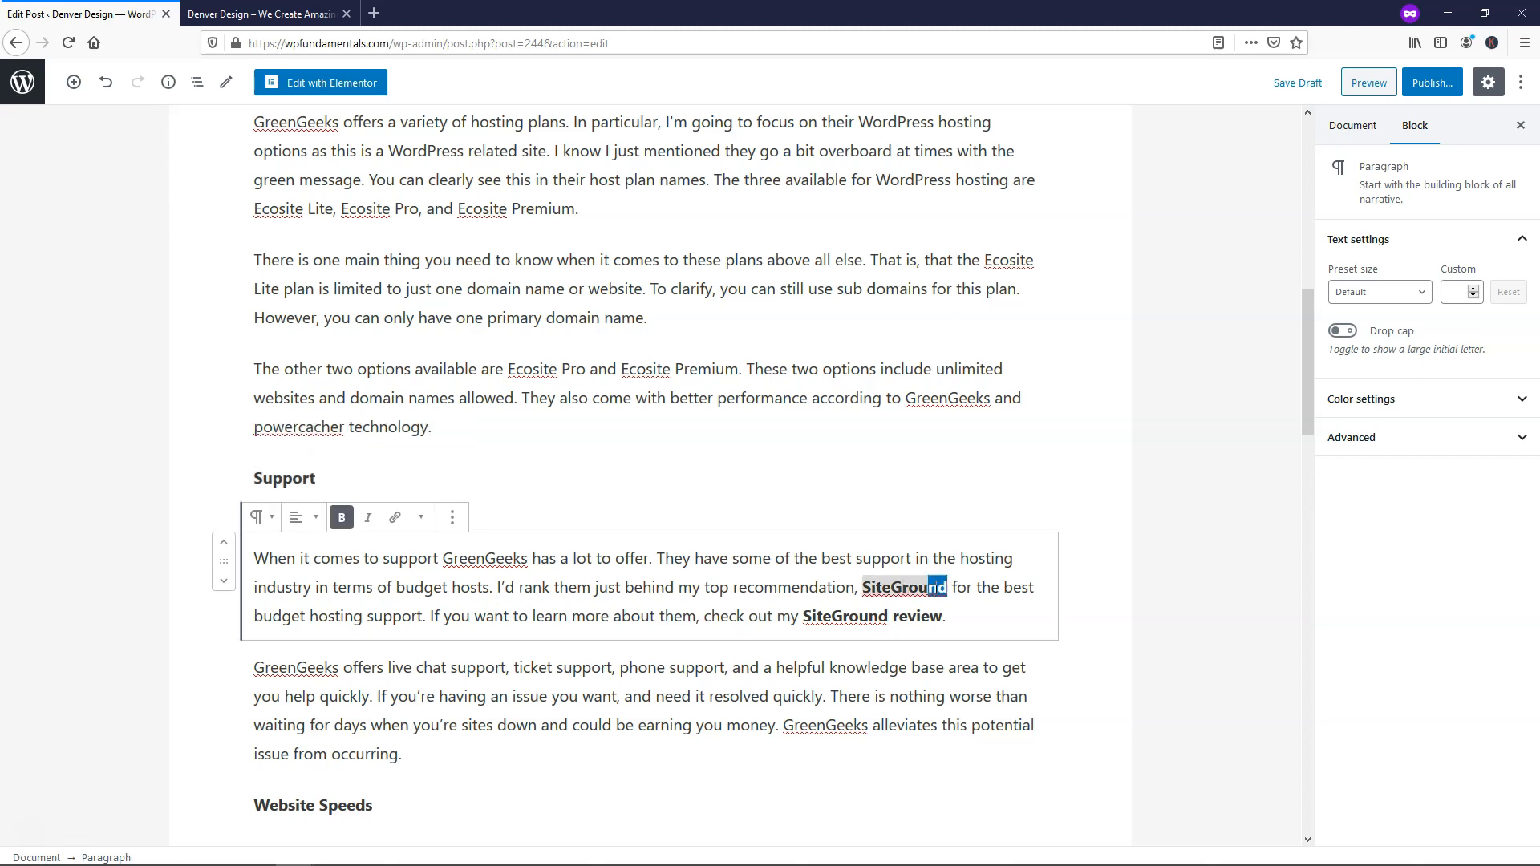
{"action": "double_click", "coordinate": [902, 588]}
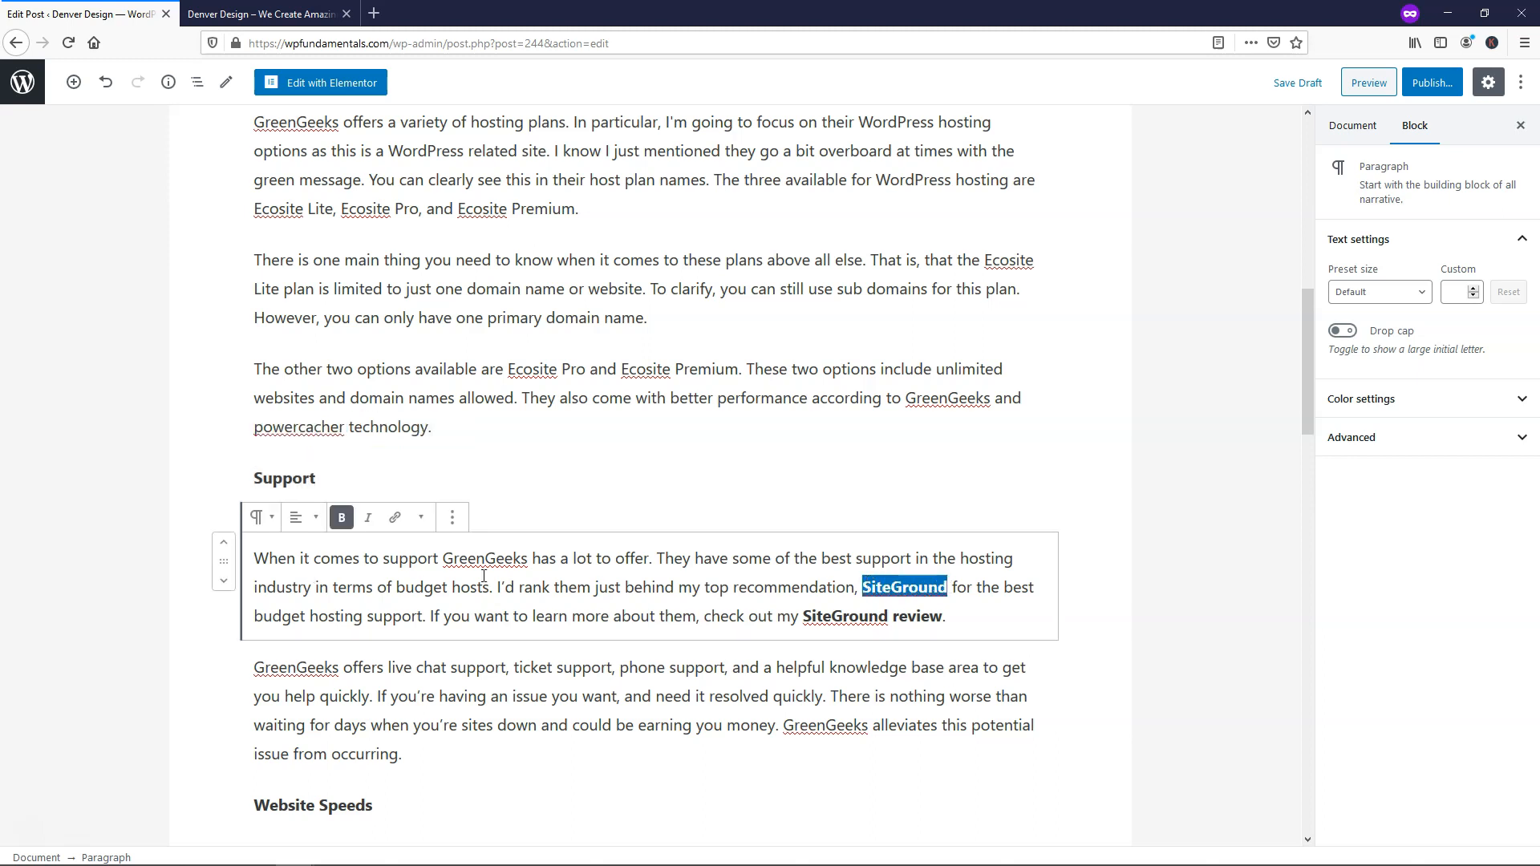
{"action": "mouse_move", "coordinate": [877, 575]}
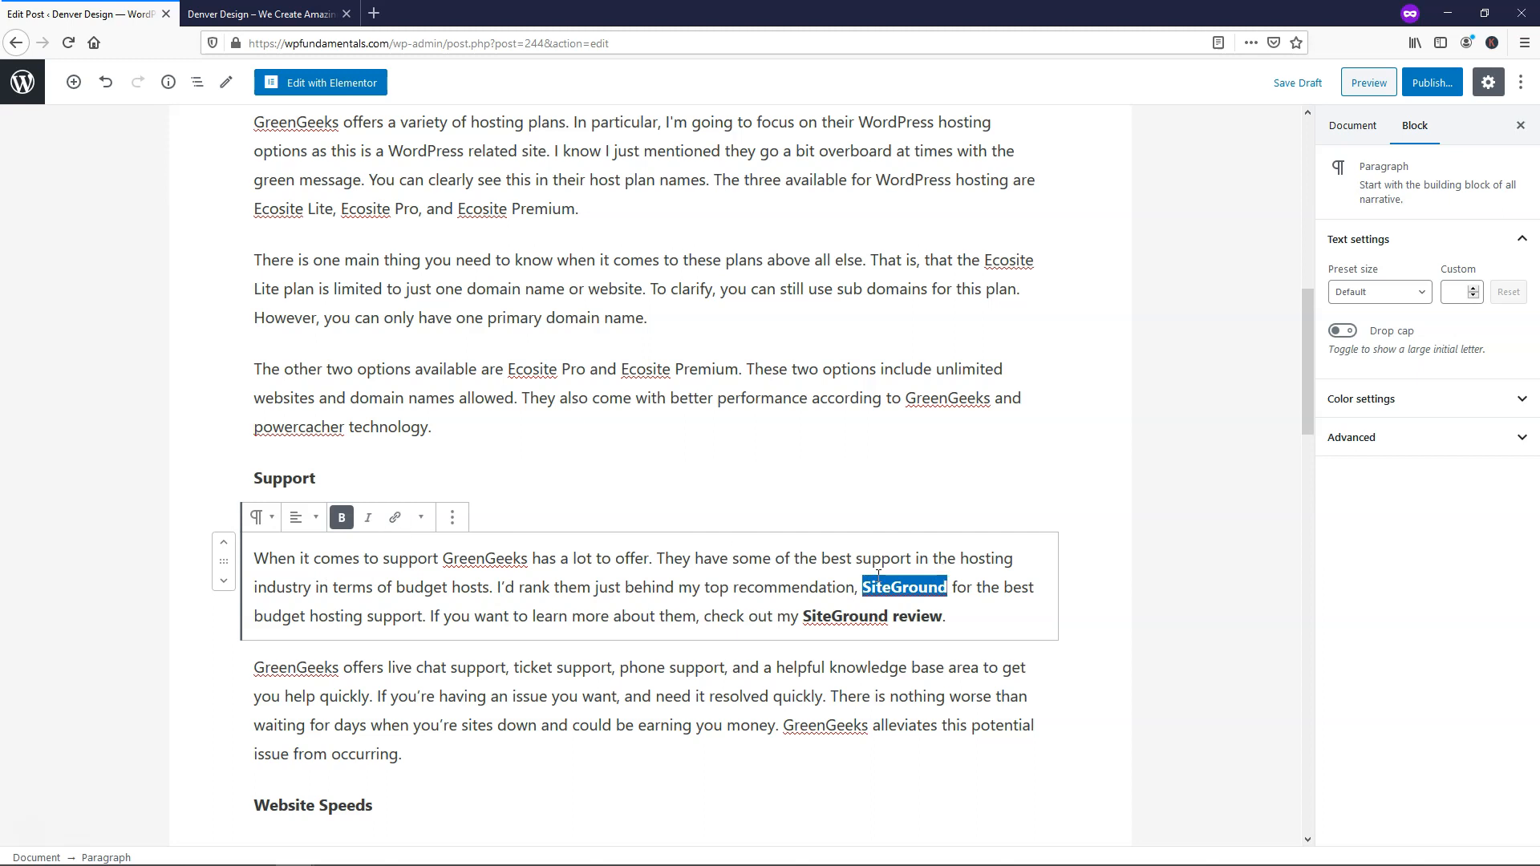
{"action": "mouse_move", "coordinate": [394, 517]}
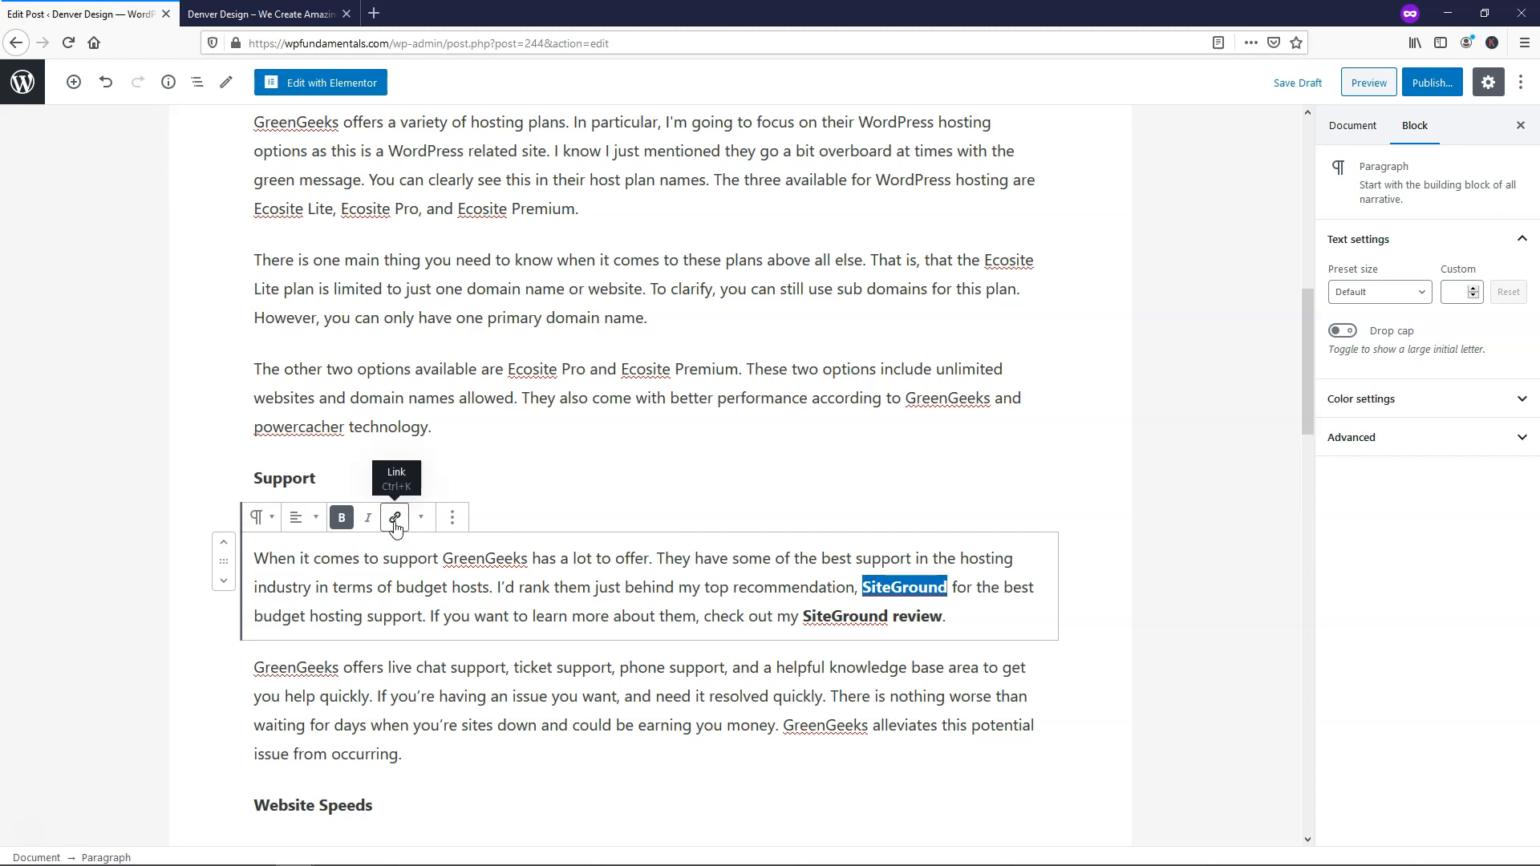
{"action": "left_click", "coordinate": [394, 517]}
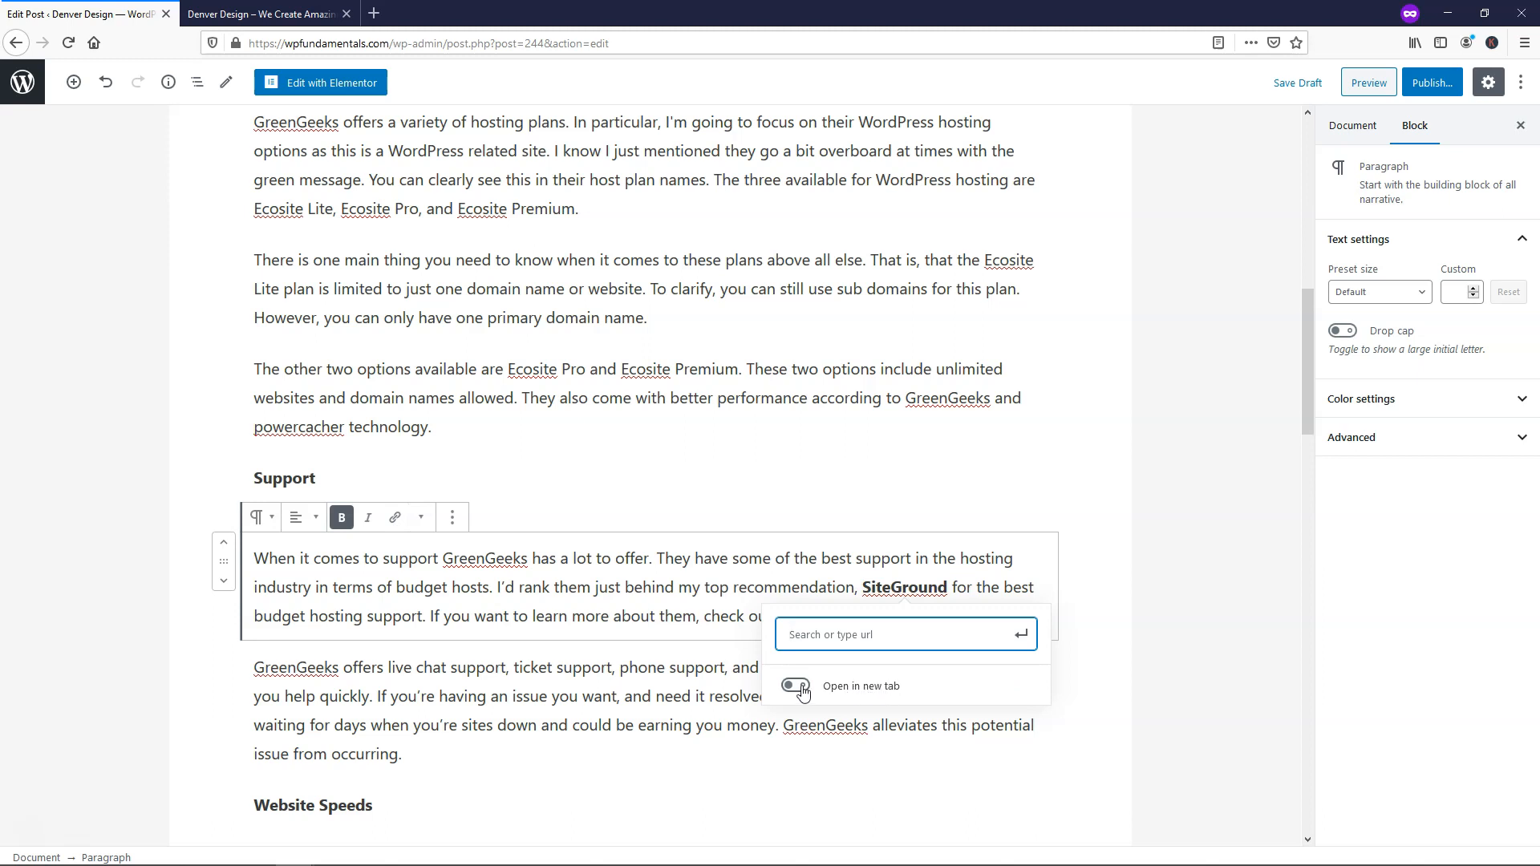
{"action": "left_click", "coordinate": [795, 686]}
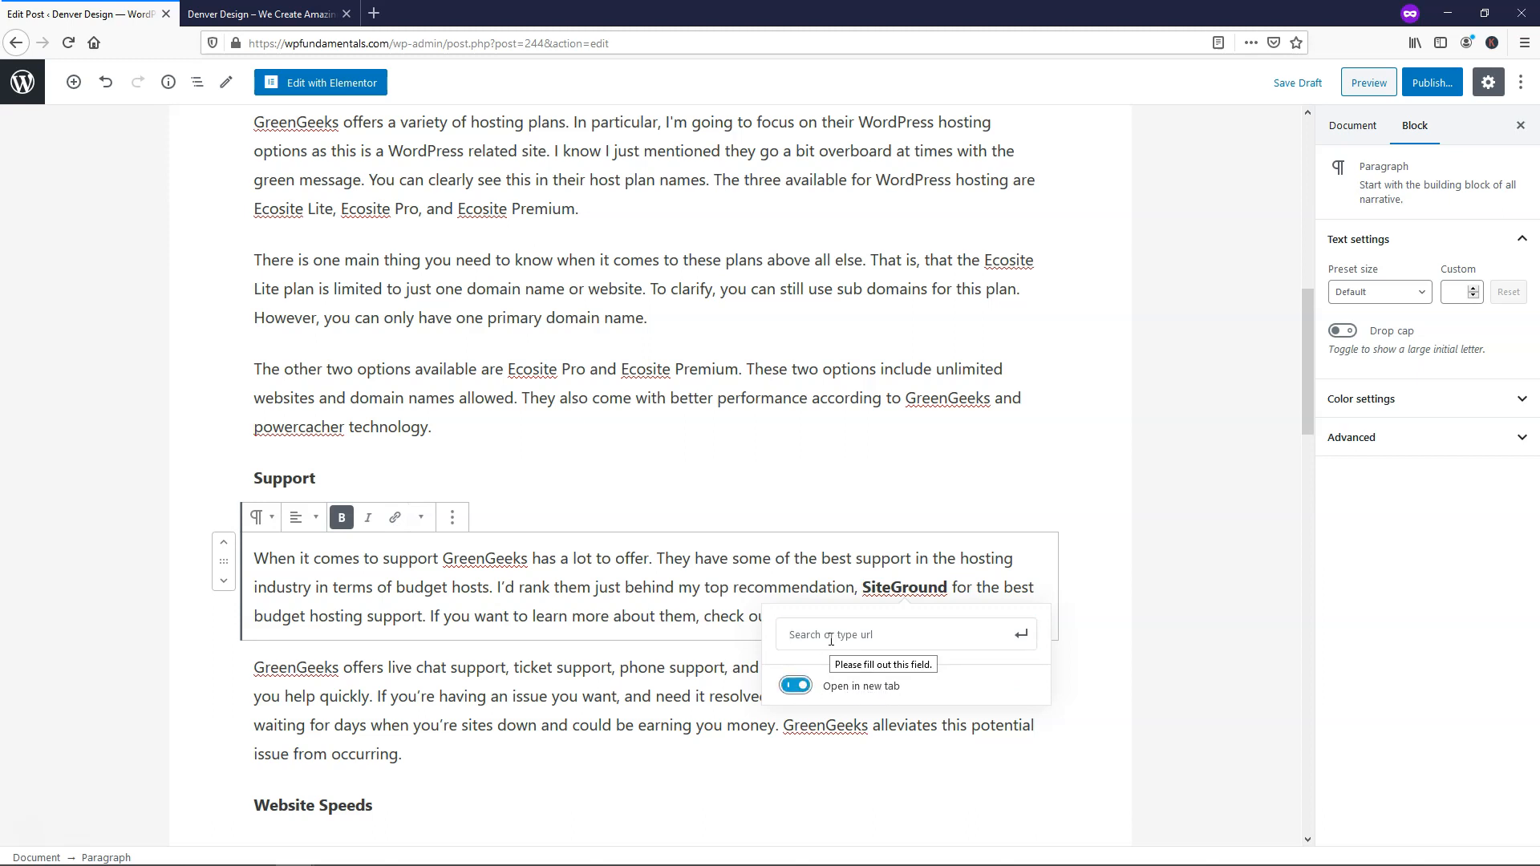
{"action": "mouse_move", "coordinate": [371, 9]}
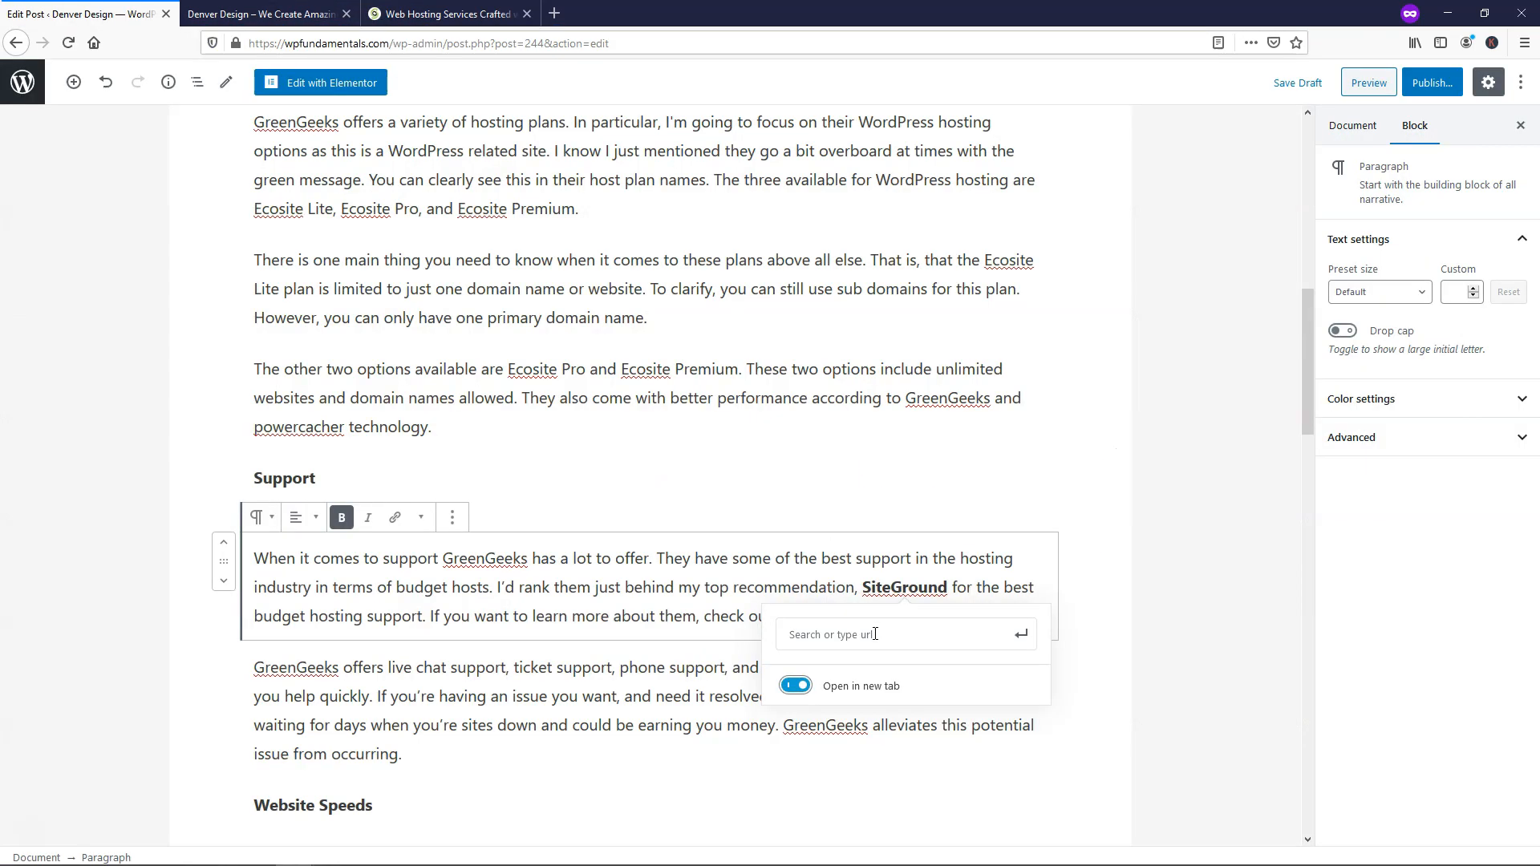
{"action": "type", "text": "https://www.siteground.com/"}
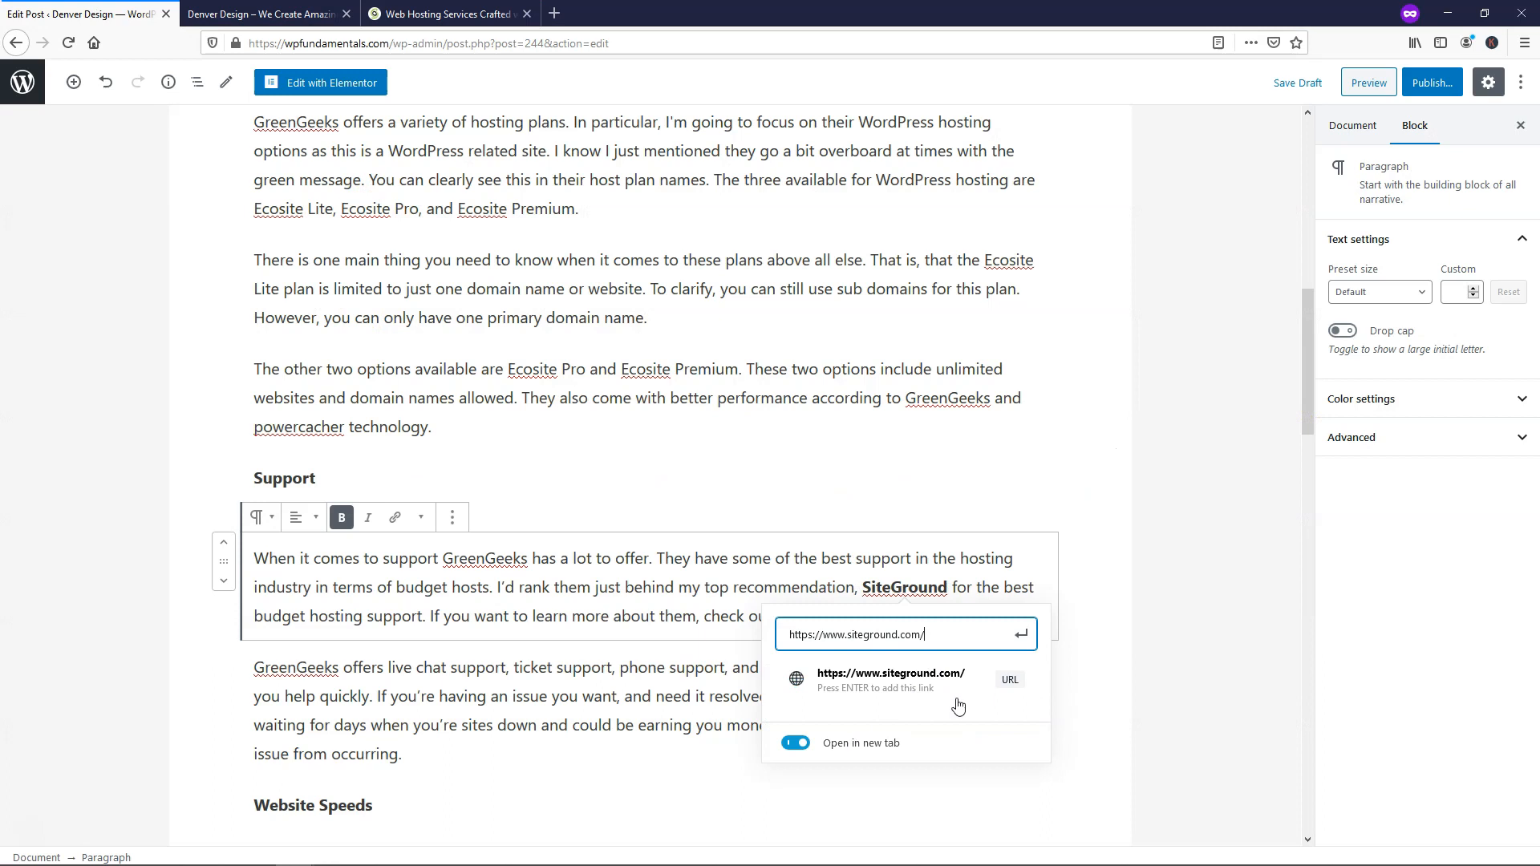
{"action": "mouse_move", "coordinate": [1028, 722]}
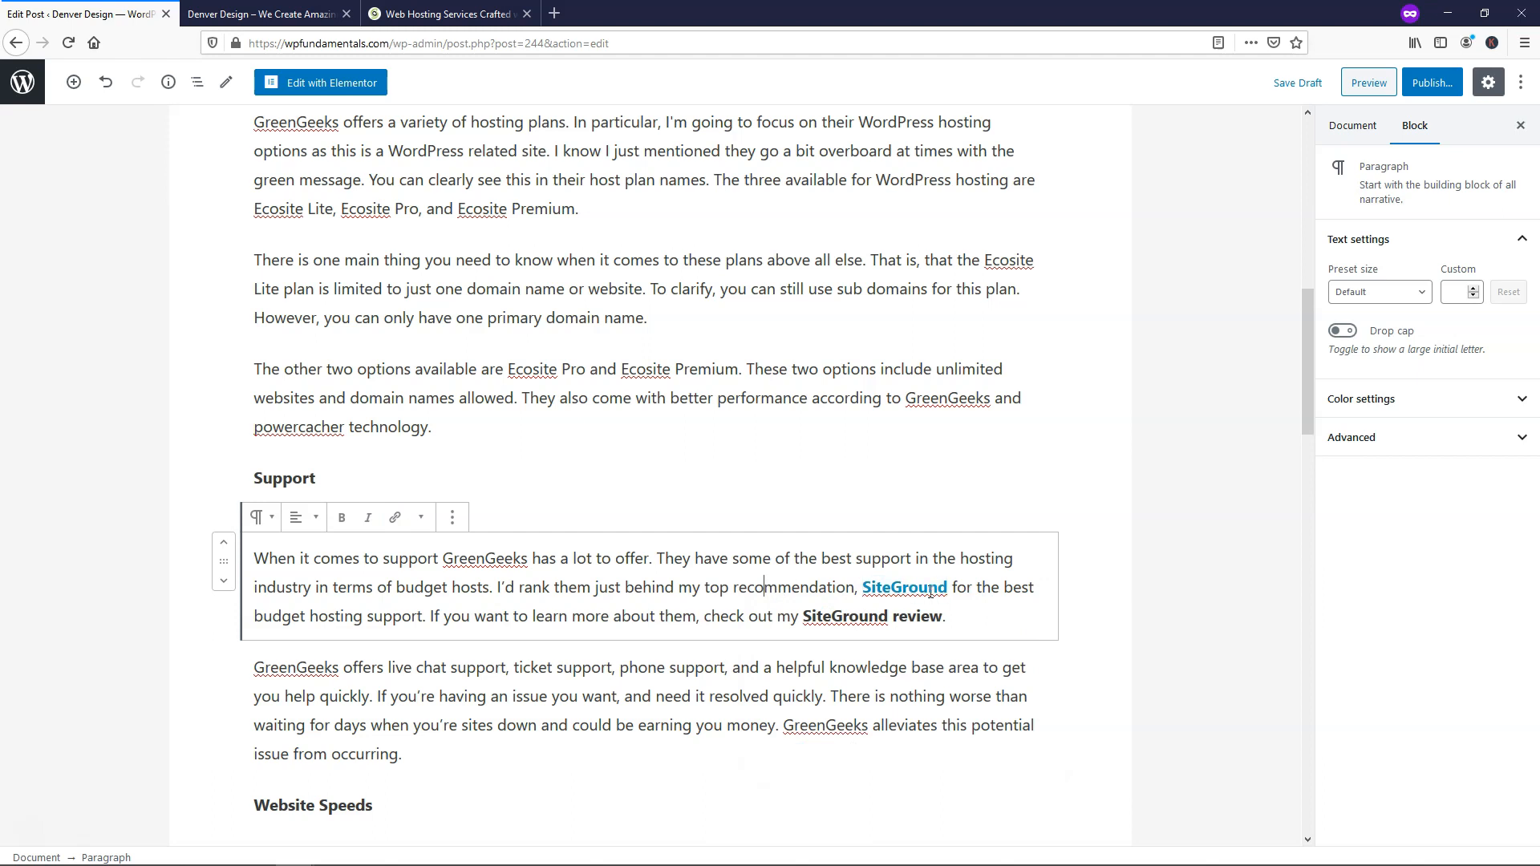
{"action": "left_click", "coordinate": [904, 586]}
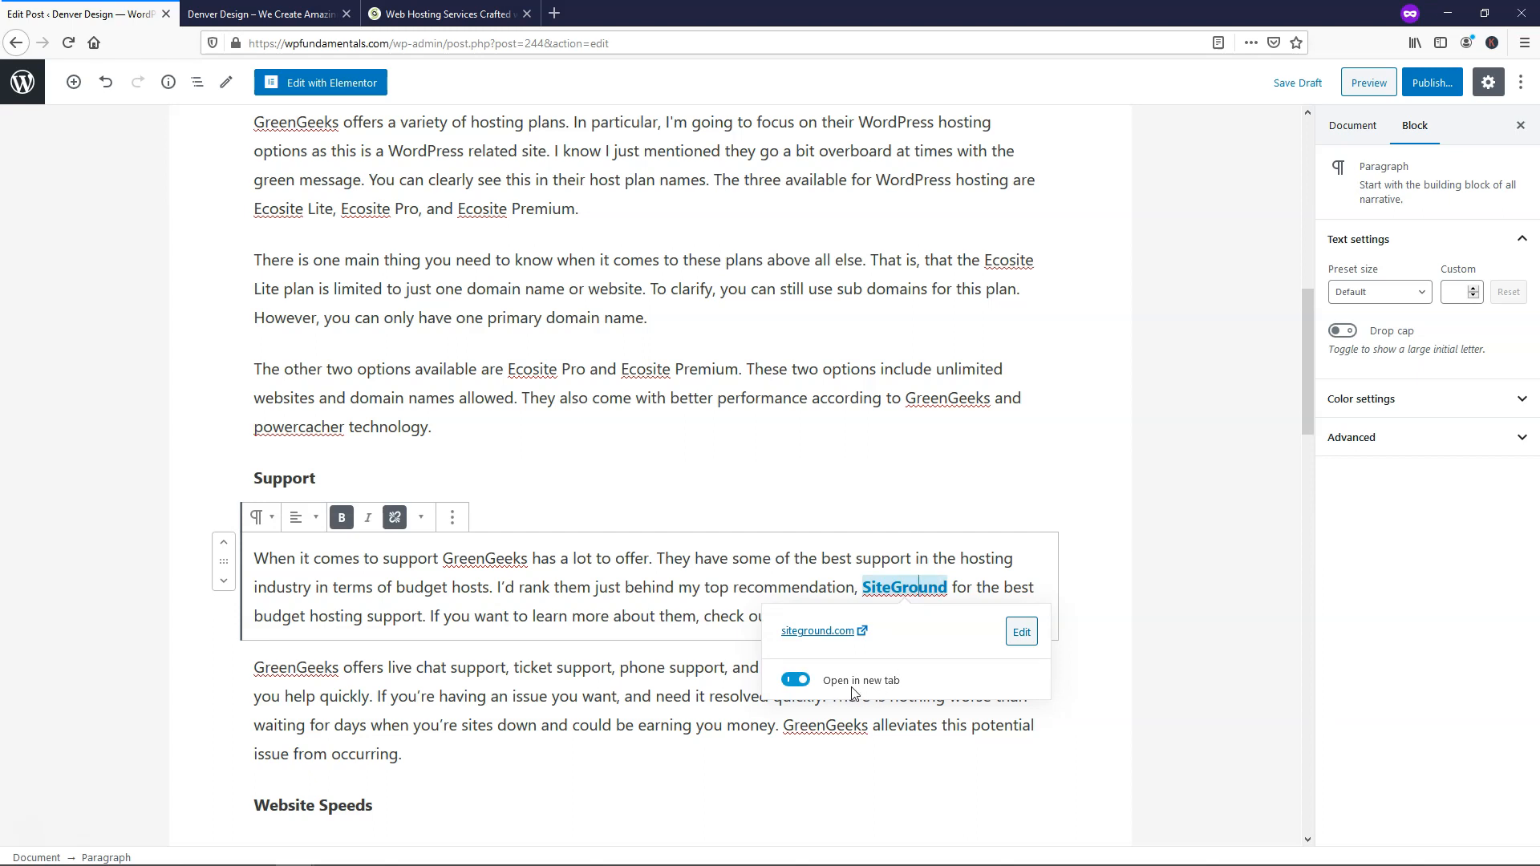
{"action": "mouse_move", "coordinate": [758, 477]}
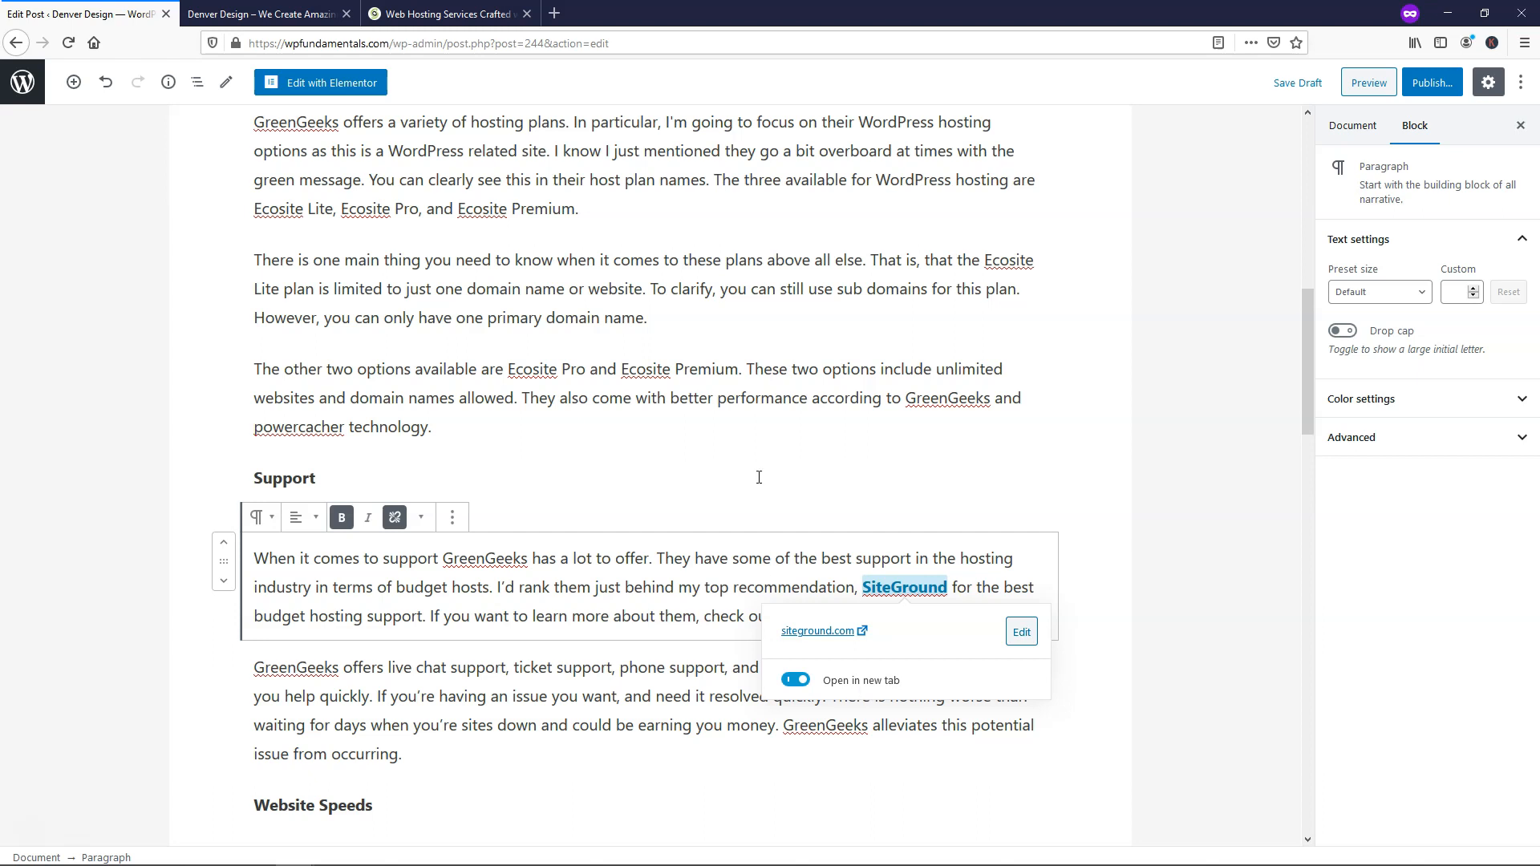
{"action": "mouse_move", "coordinate": [735, 464]}
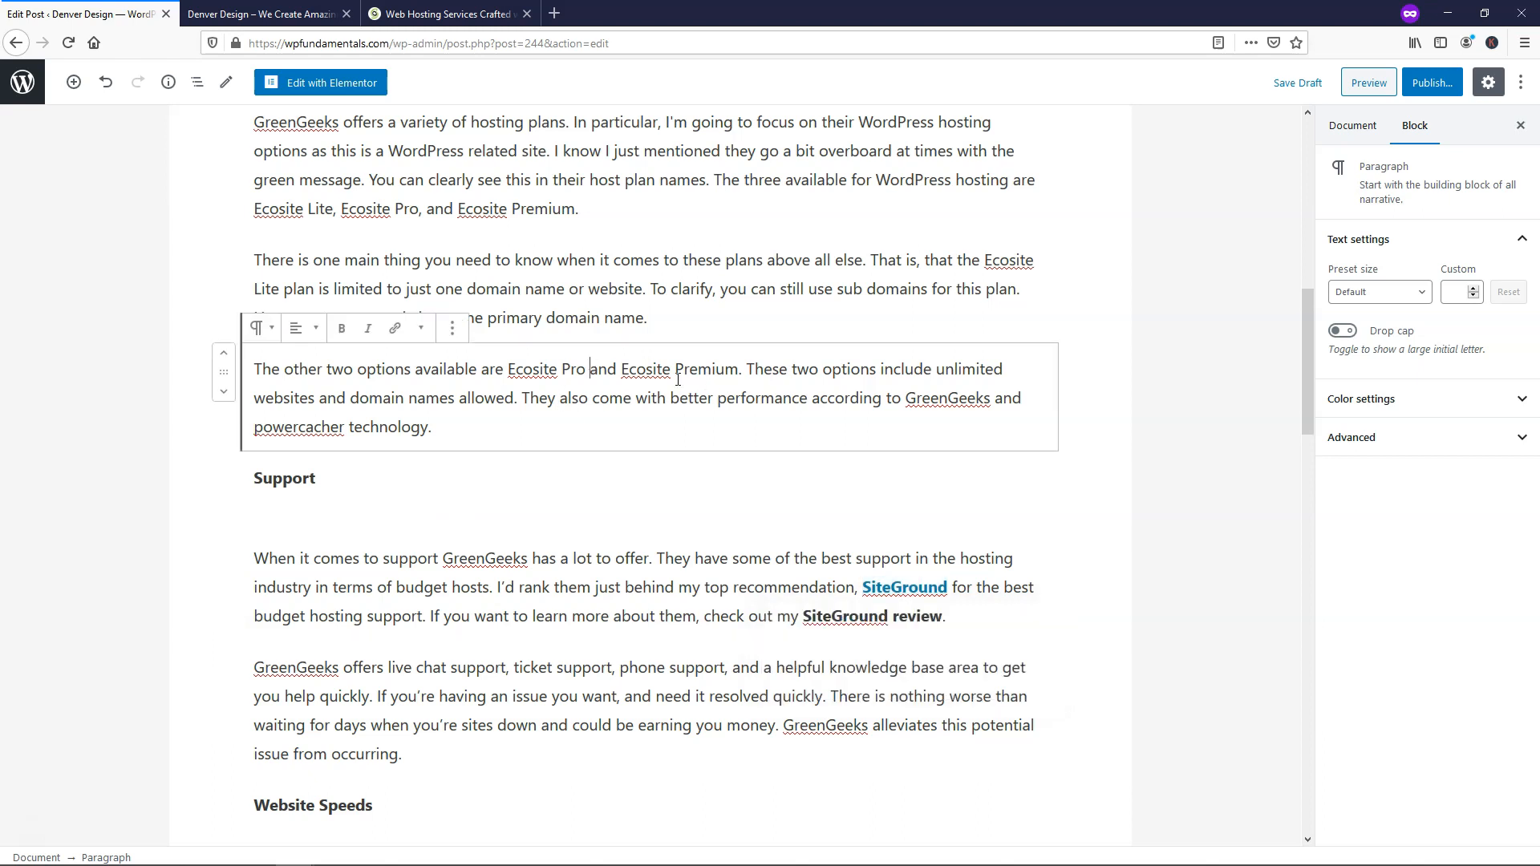
{"action": "mouse_move", "coordinate": [588, 541]}
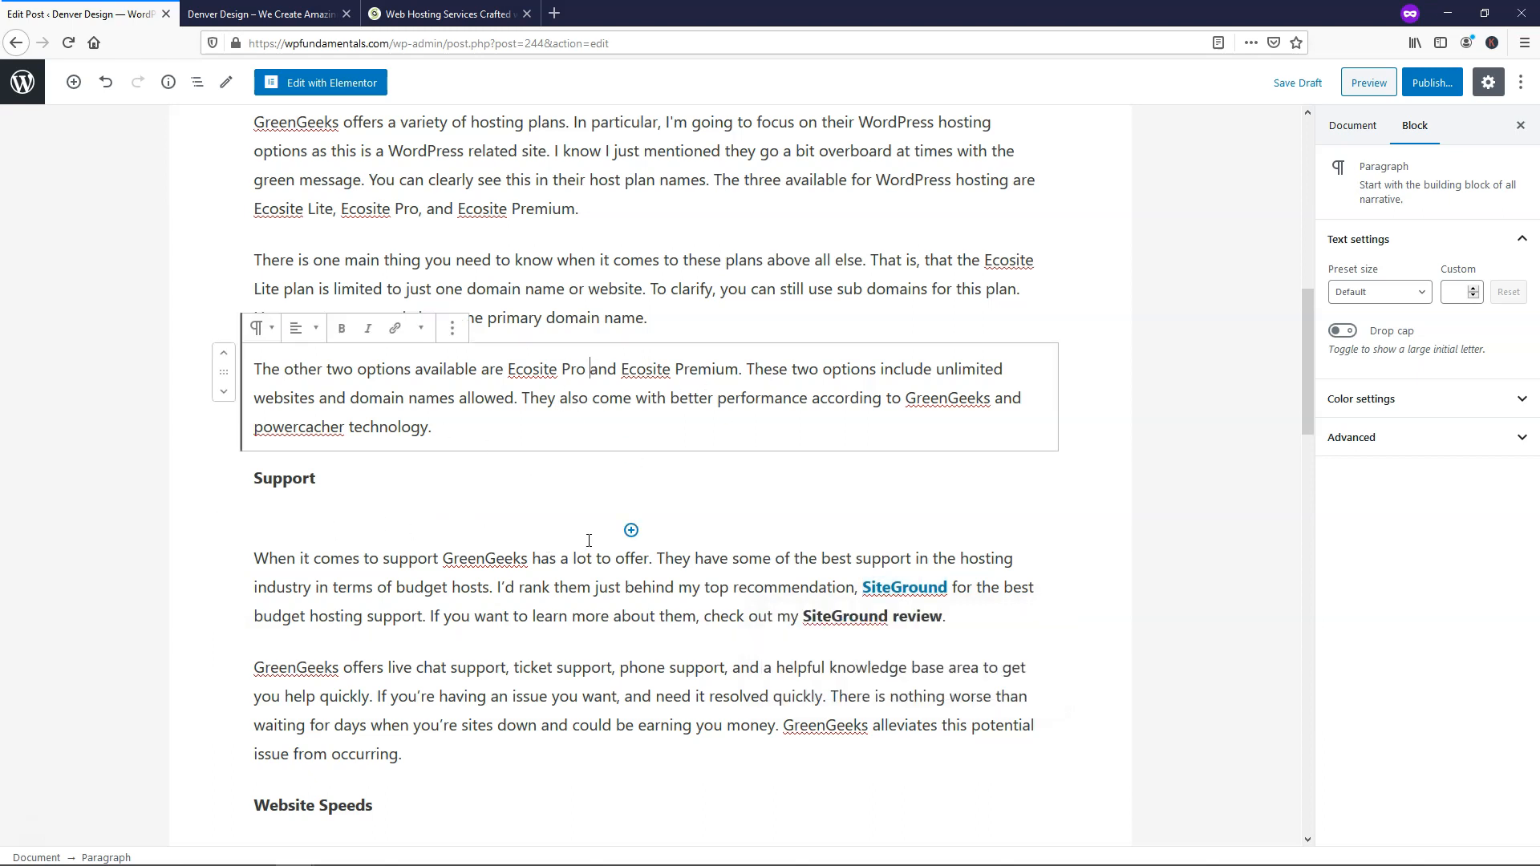
{"action": "mouse_move", "coordinate": [631, 531]}
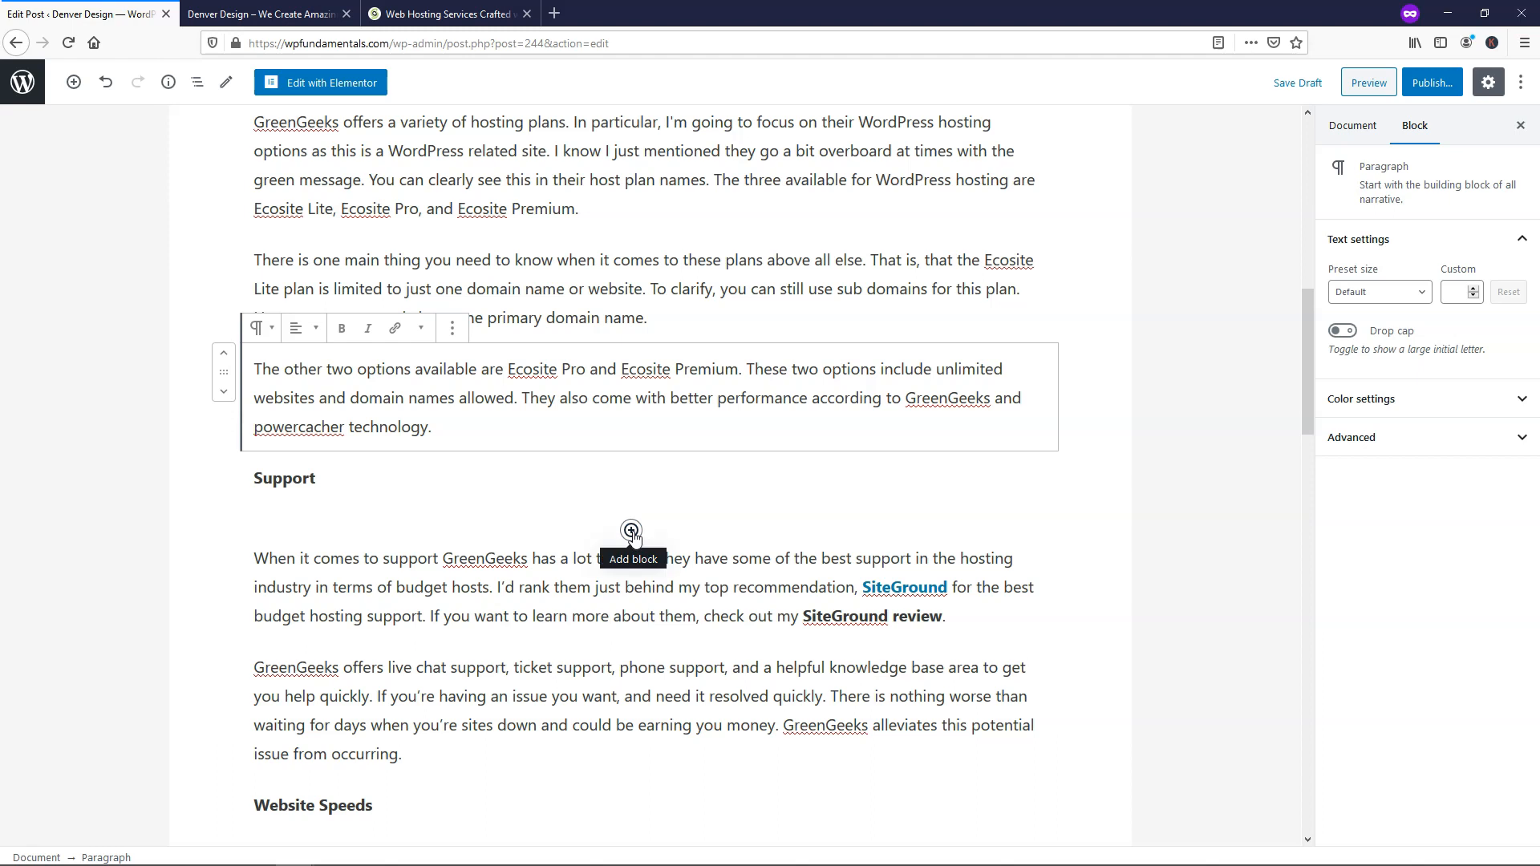
Add an image block below Support with the woman-at-a-laptop photo from the Media Library.
{"action": "left_click", "coordinate": [631, 530]}
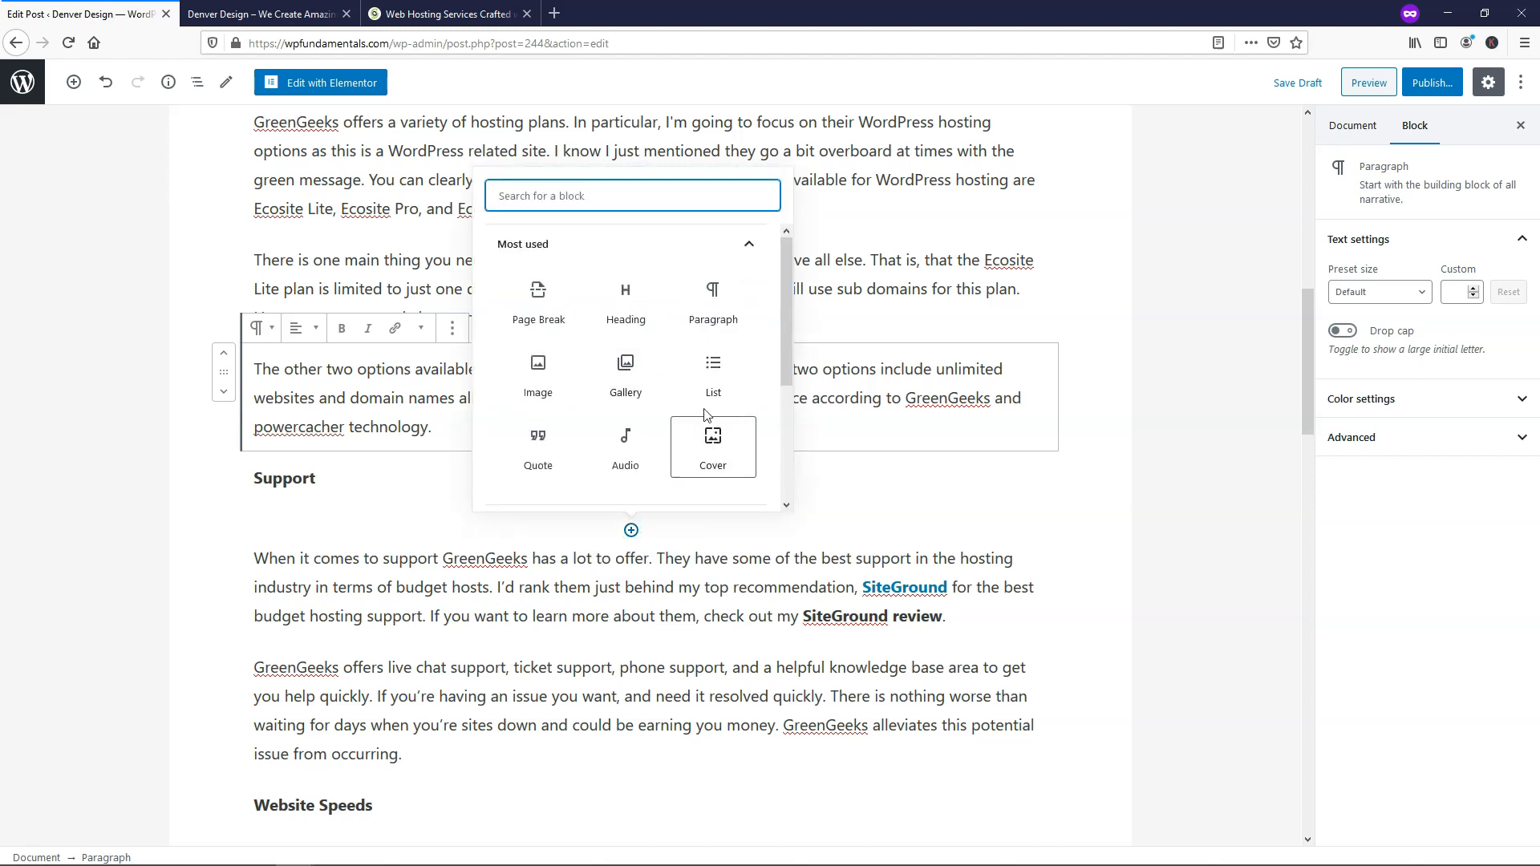
{"action": "left_click", "coordinate": [538, 377]}
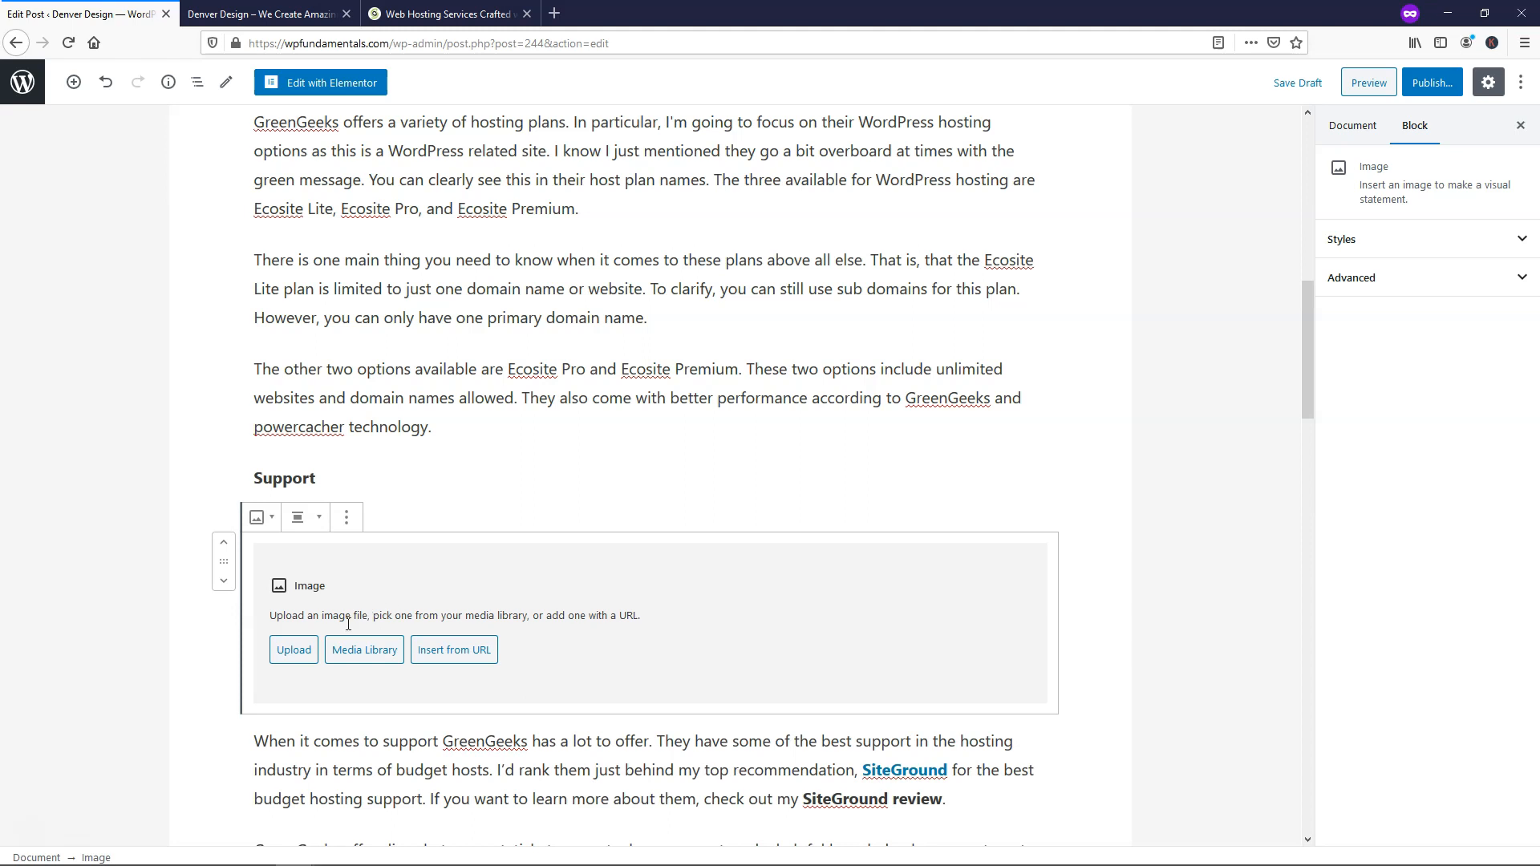
{"action": "left_click", "coordinate": [363, 649]}
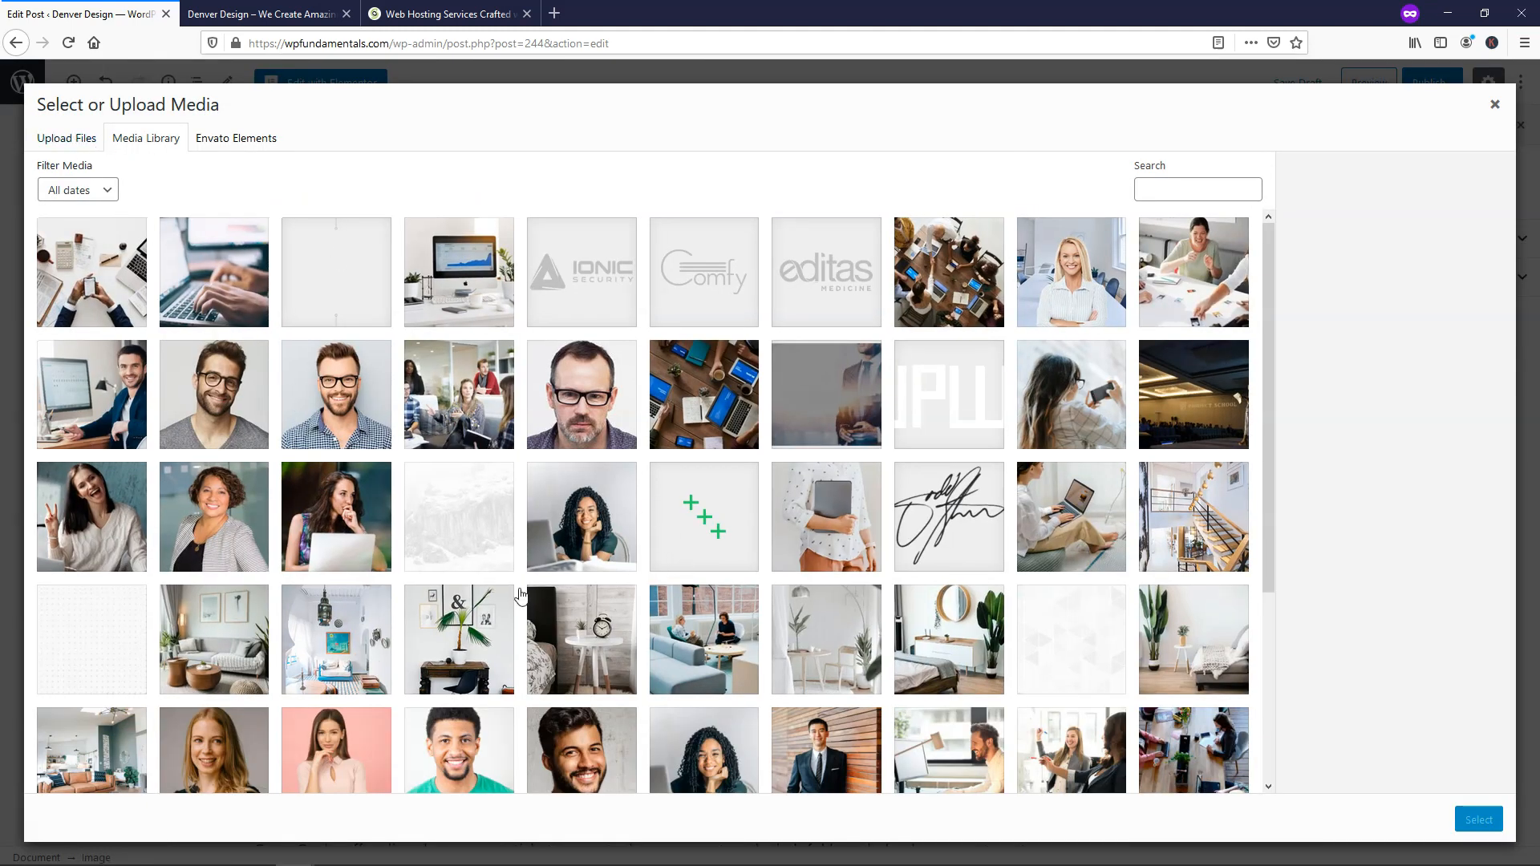
{"action": "left_click", "coordinate": [336, 516]}
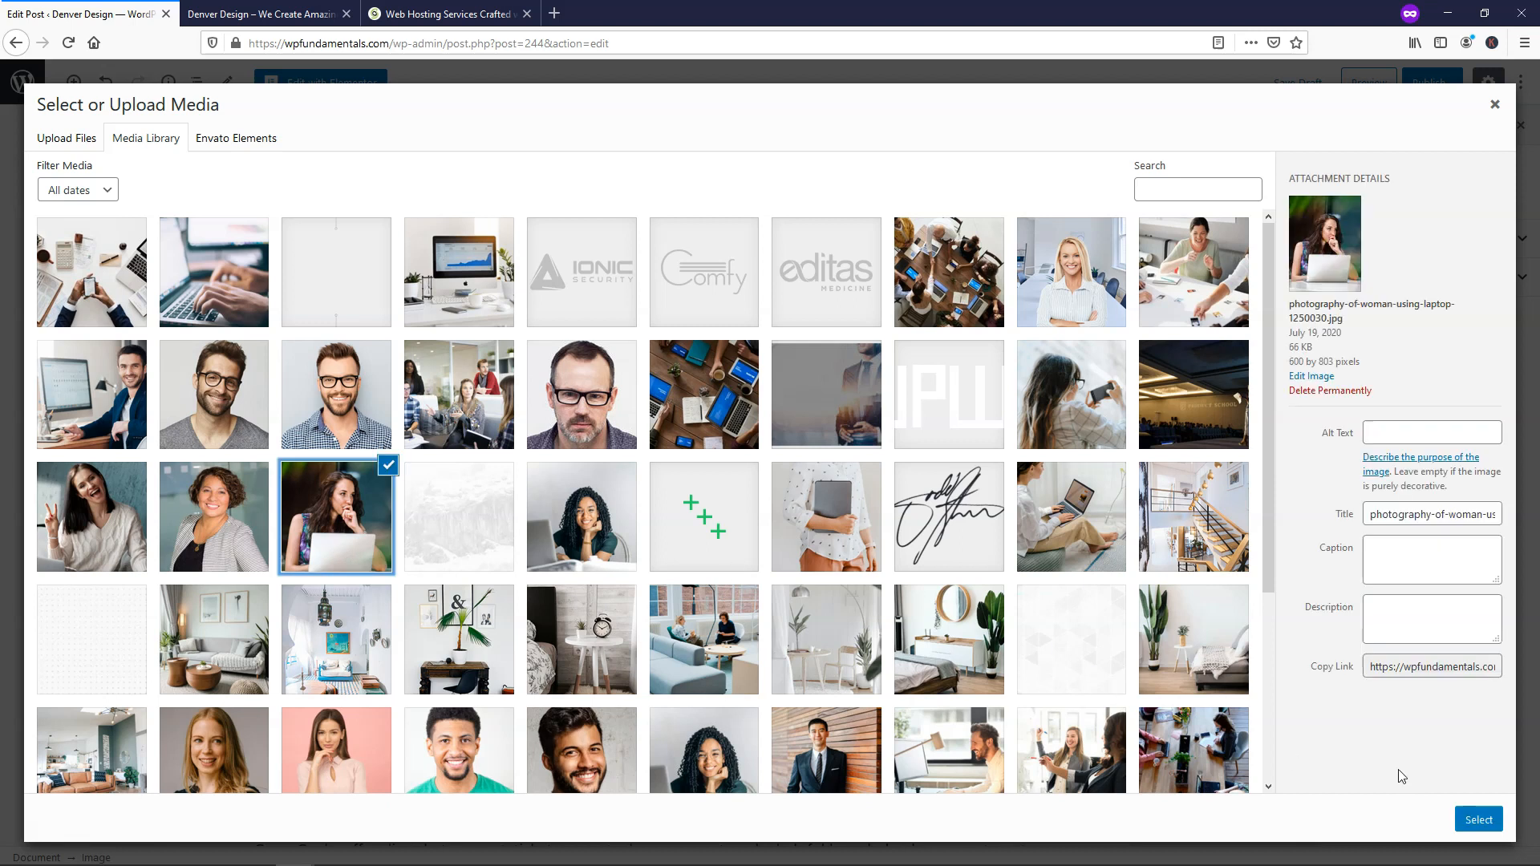
{"action": "left_click", "coordinate": [1431, 513]}
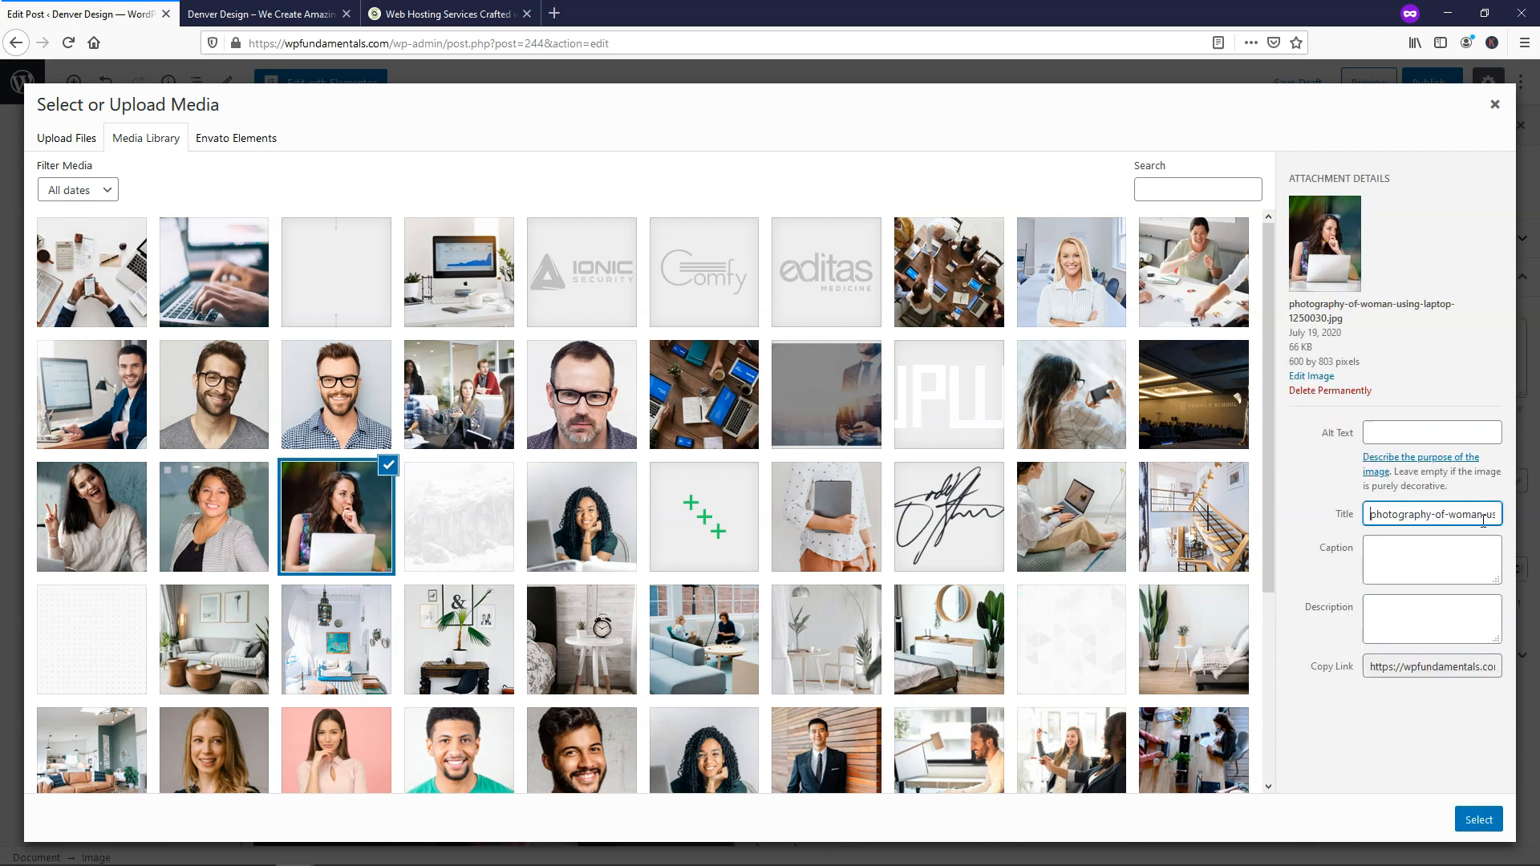
{"action": "left_click", "coordinate": [1431, 432]}
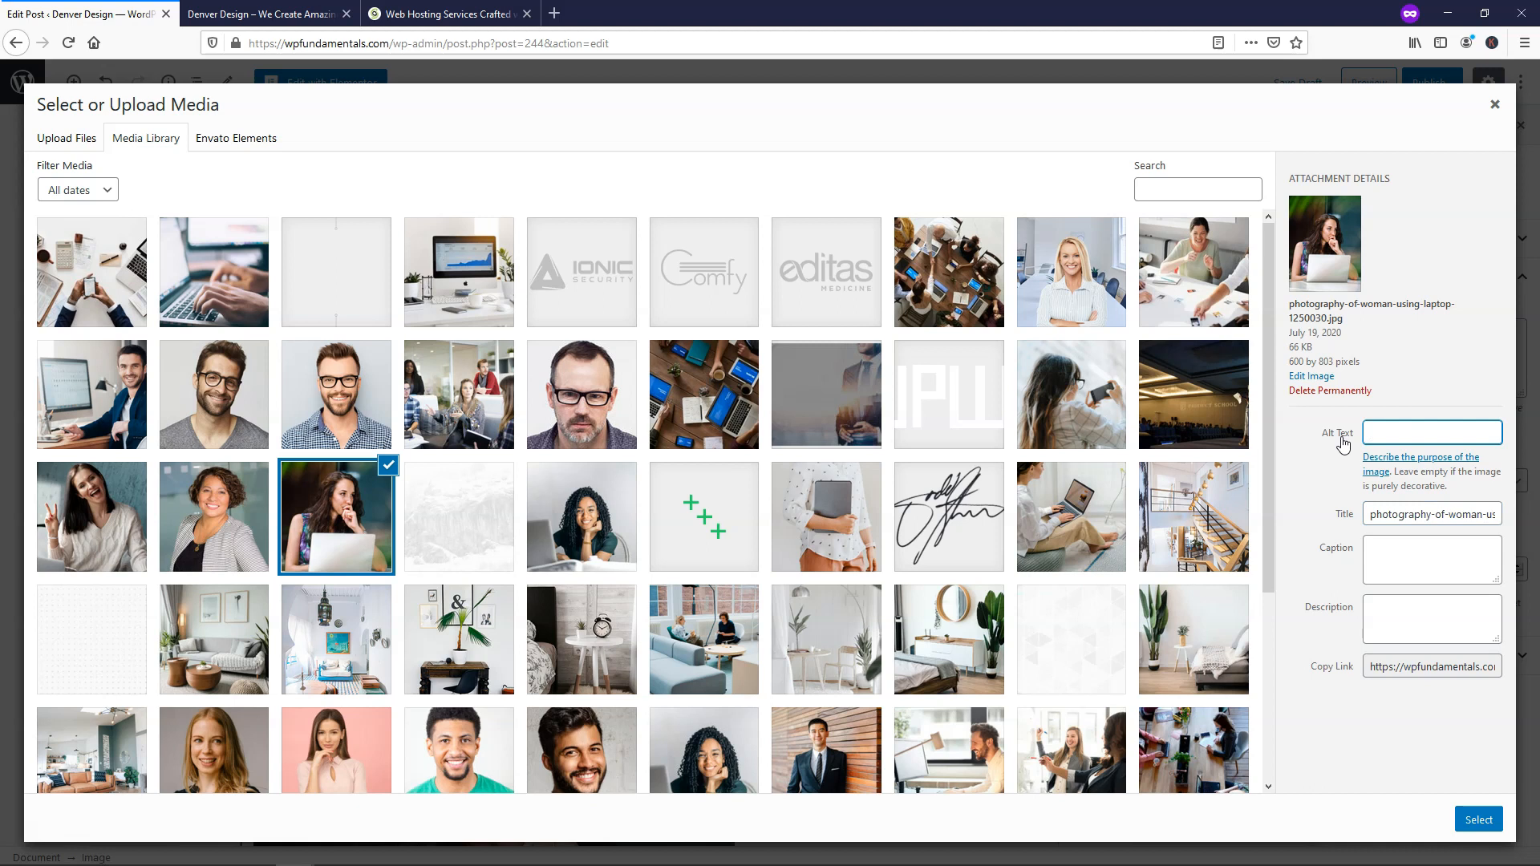
{"action": "mouse_move", "coordinate": [1333, 451]}
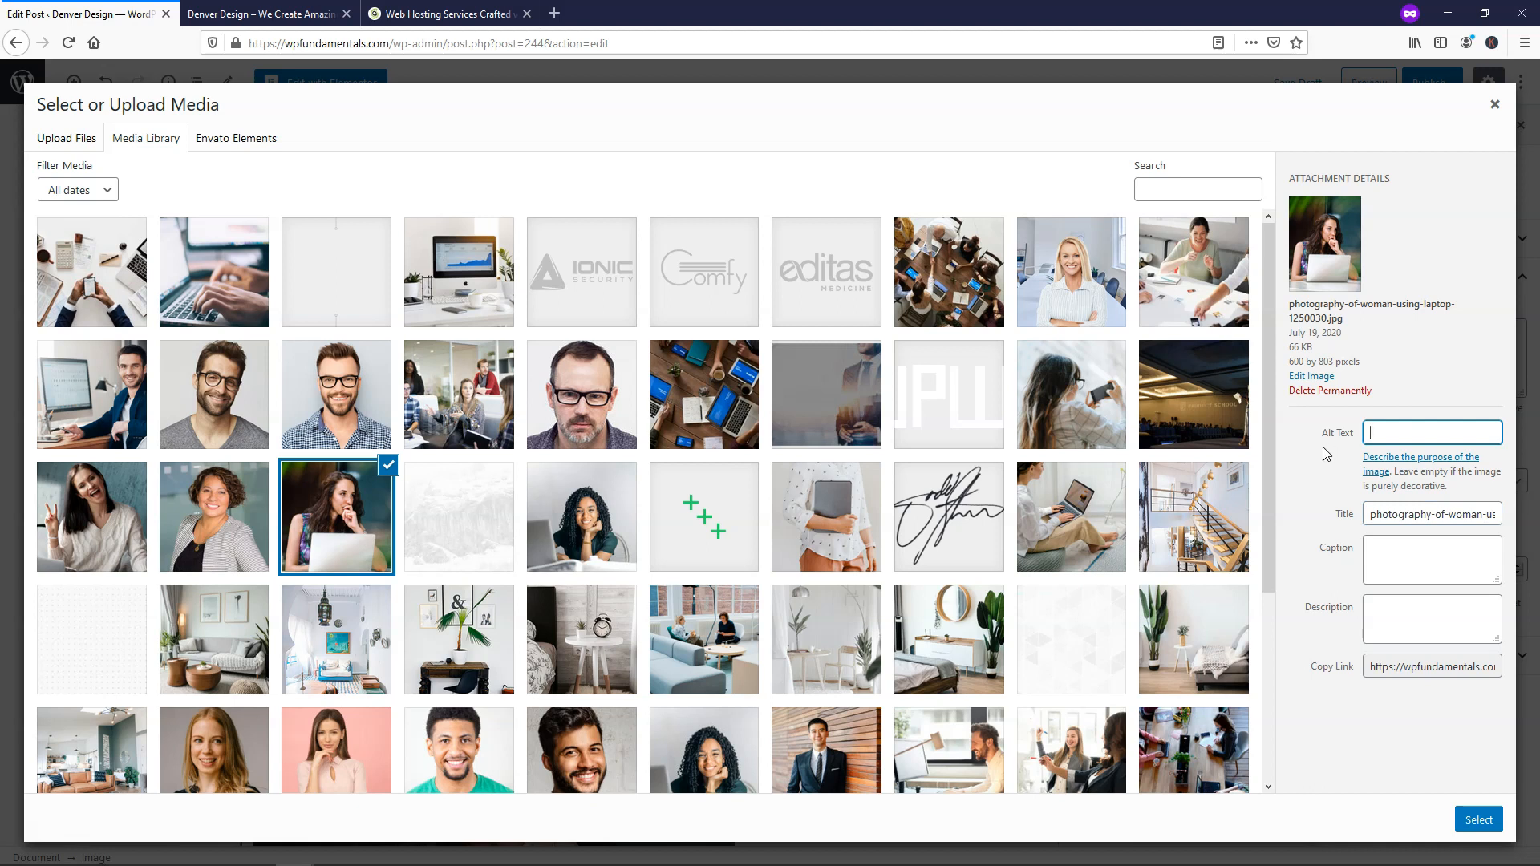
{"action": "mouse_move", "coordinate": [1416, 525]}
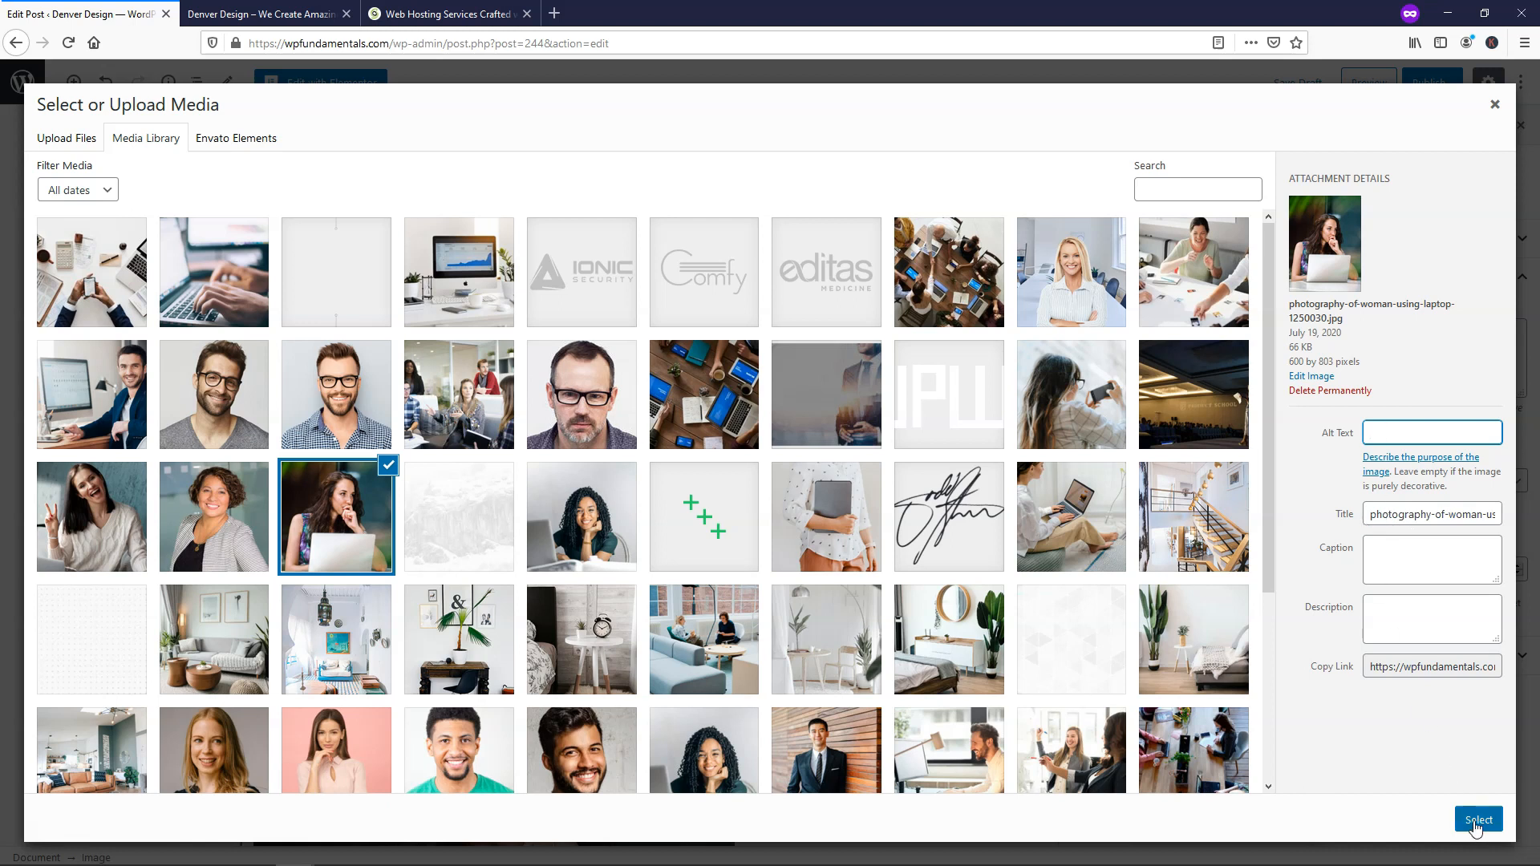
{"action": "left_click", "coordinate": [1478, 819]}
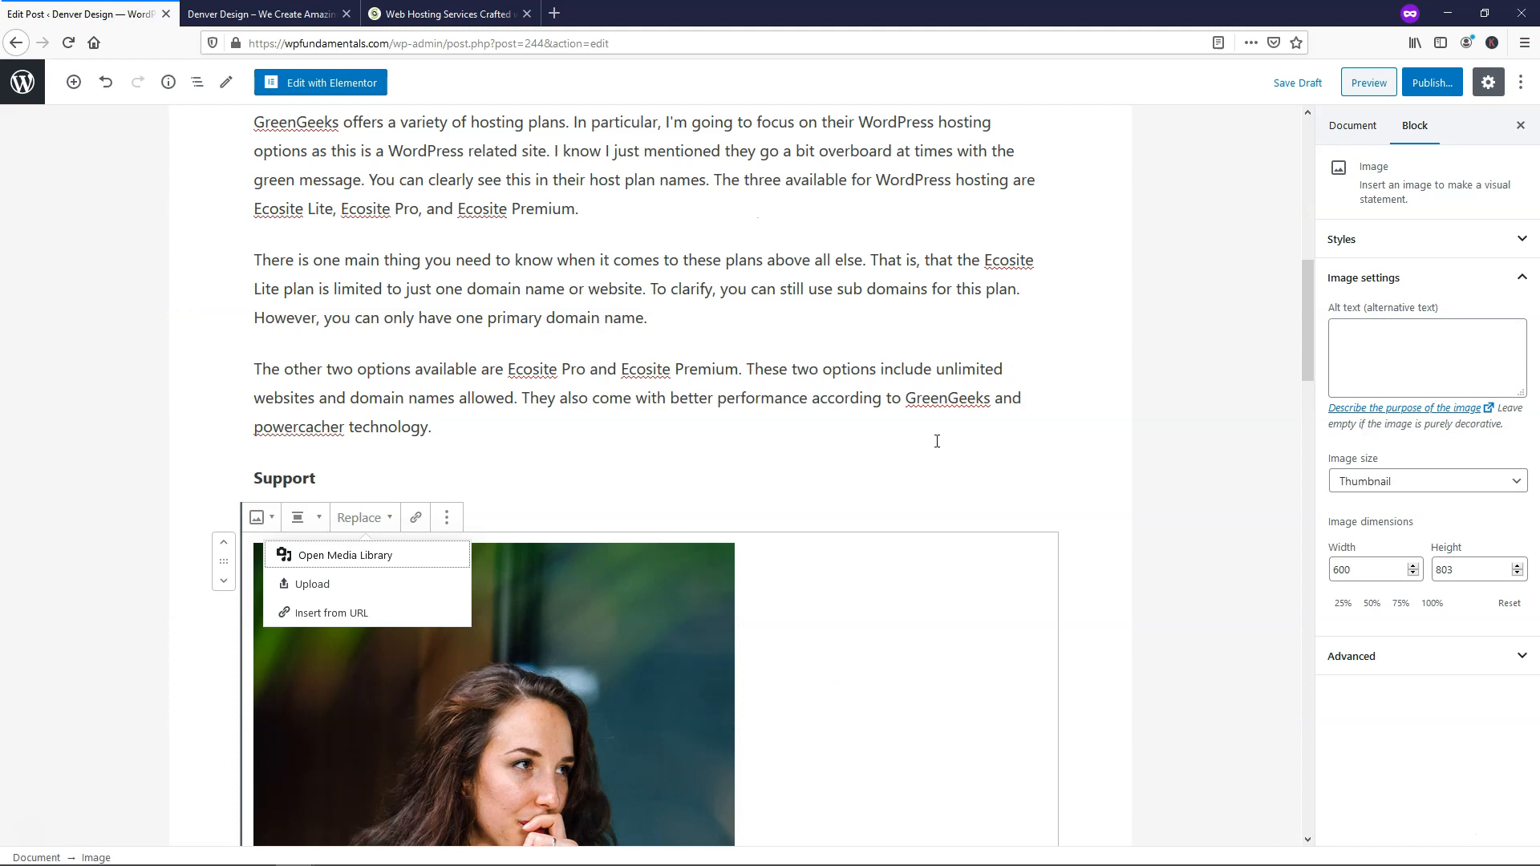
{"action": "scroll", "scroll_direction": "down", "scroll_amount": 3}
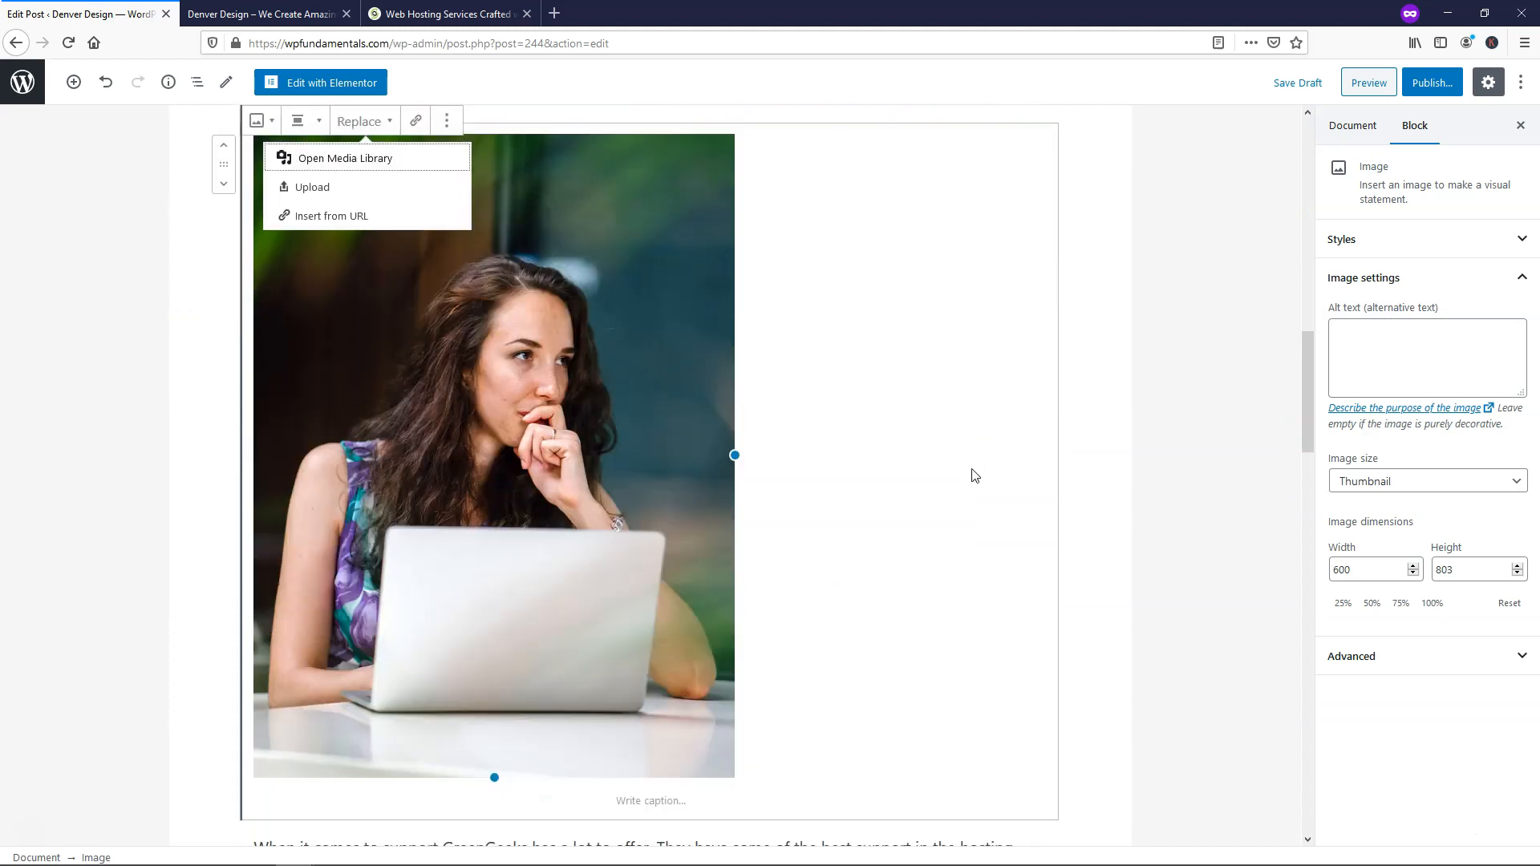
{"action": "mouse_move", "coordinate": [967, 569]}
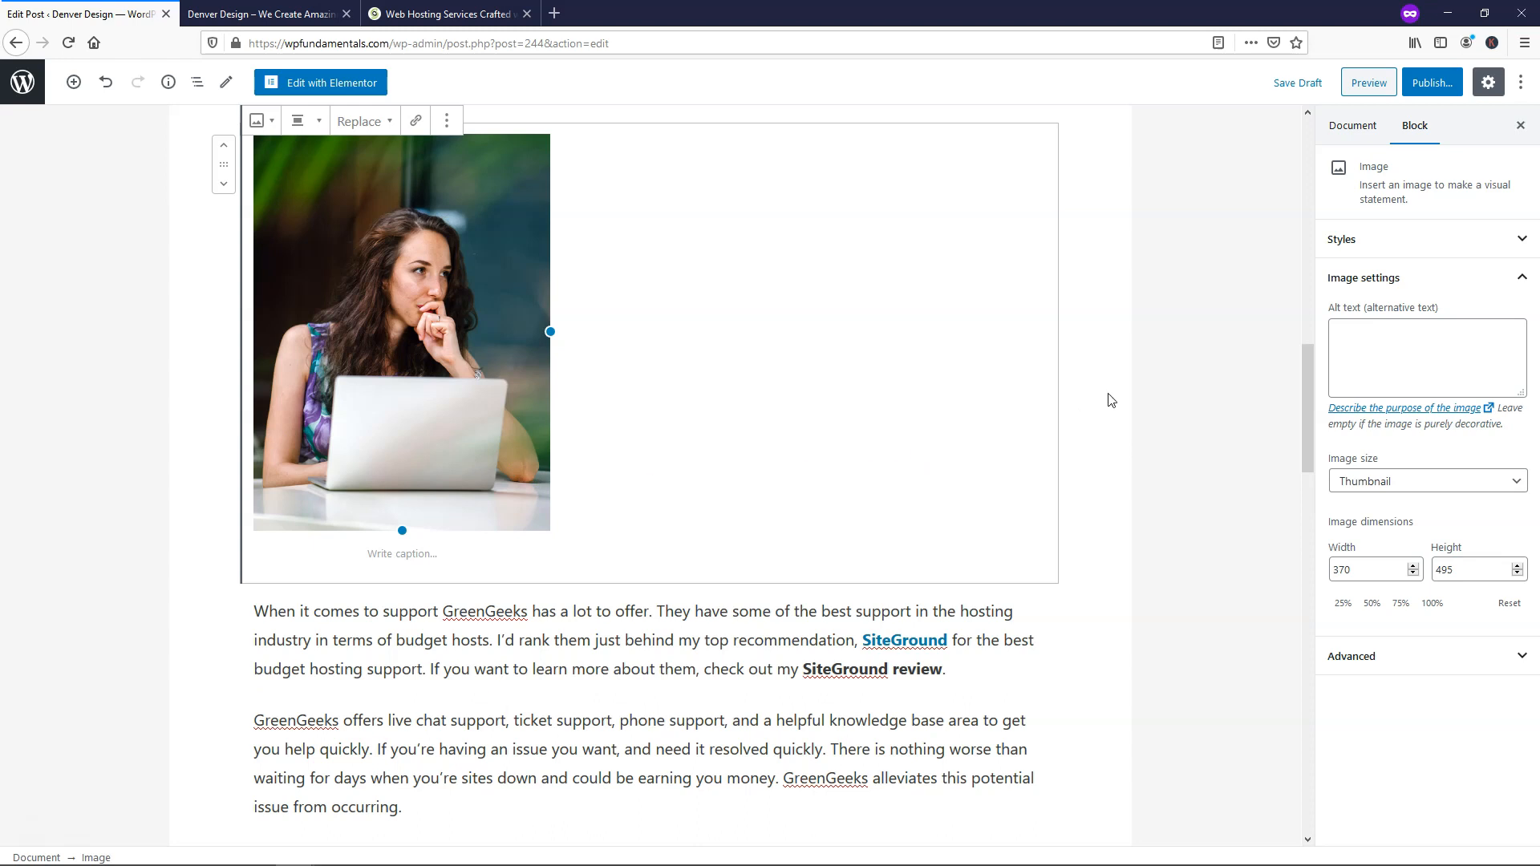
{"action": "mouse_move", "coordinate": [1353, 126]}
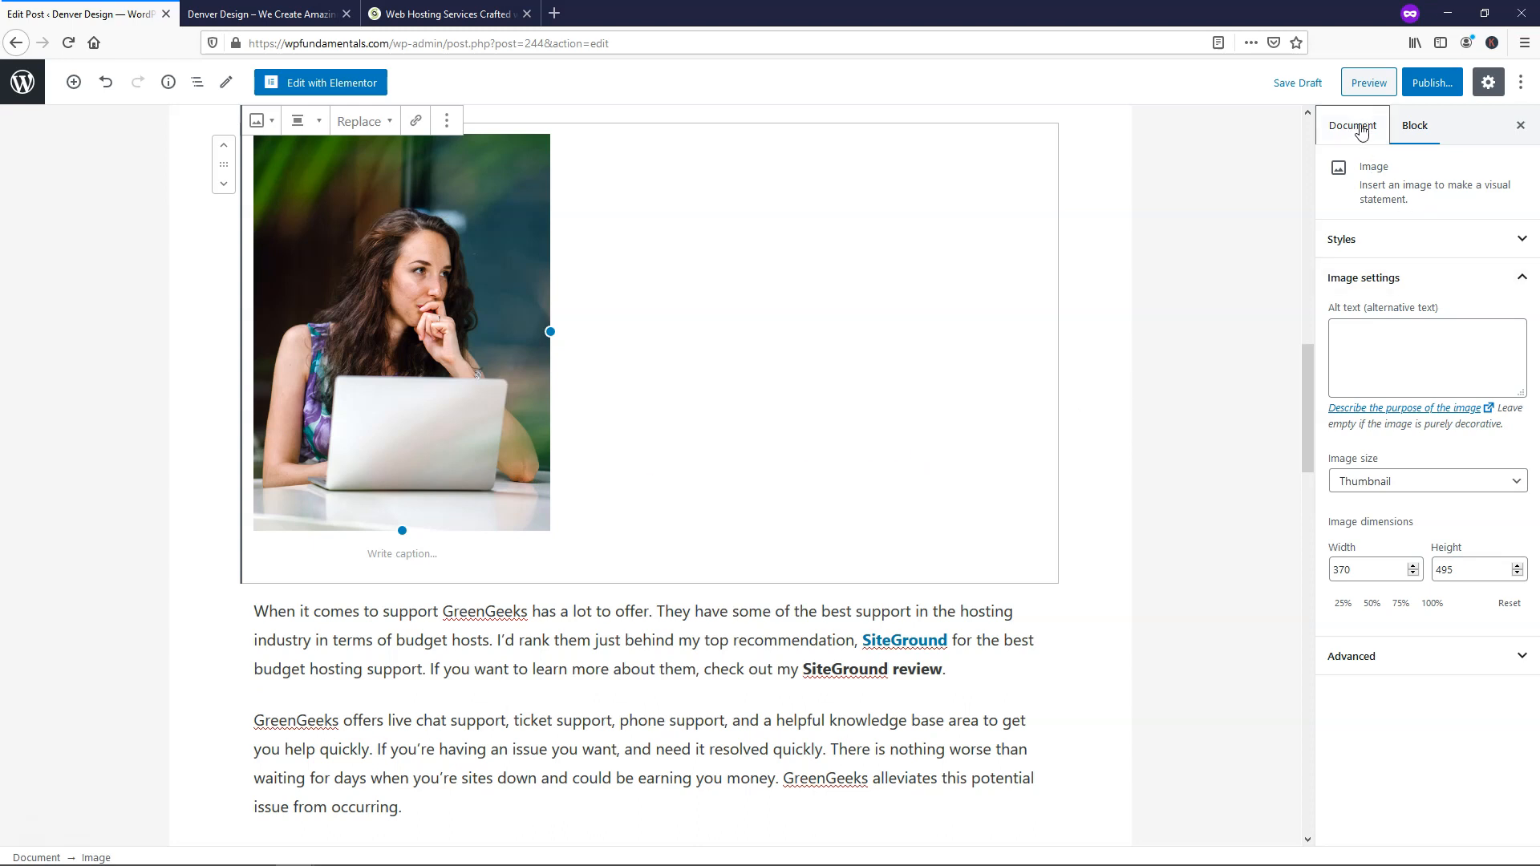
Create a 'Reviews' category for the post and uncheck Uncategorized.
{"action": "left_click", "coordinate": [1352, 125]}
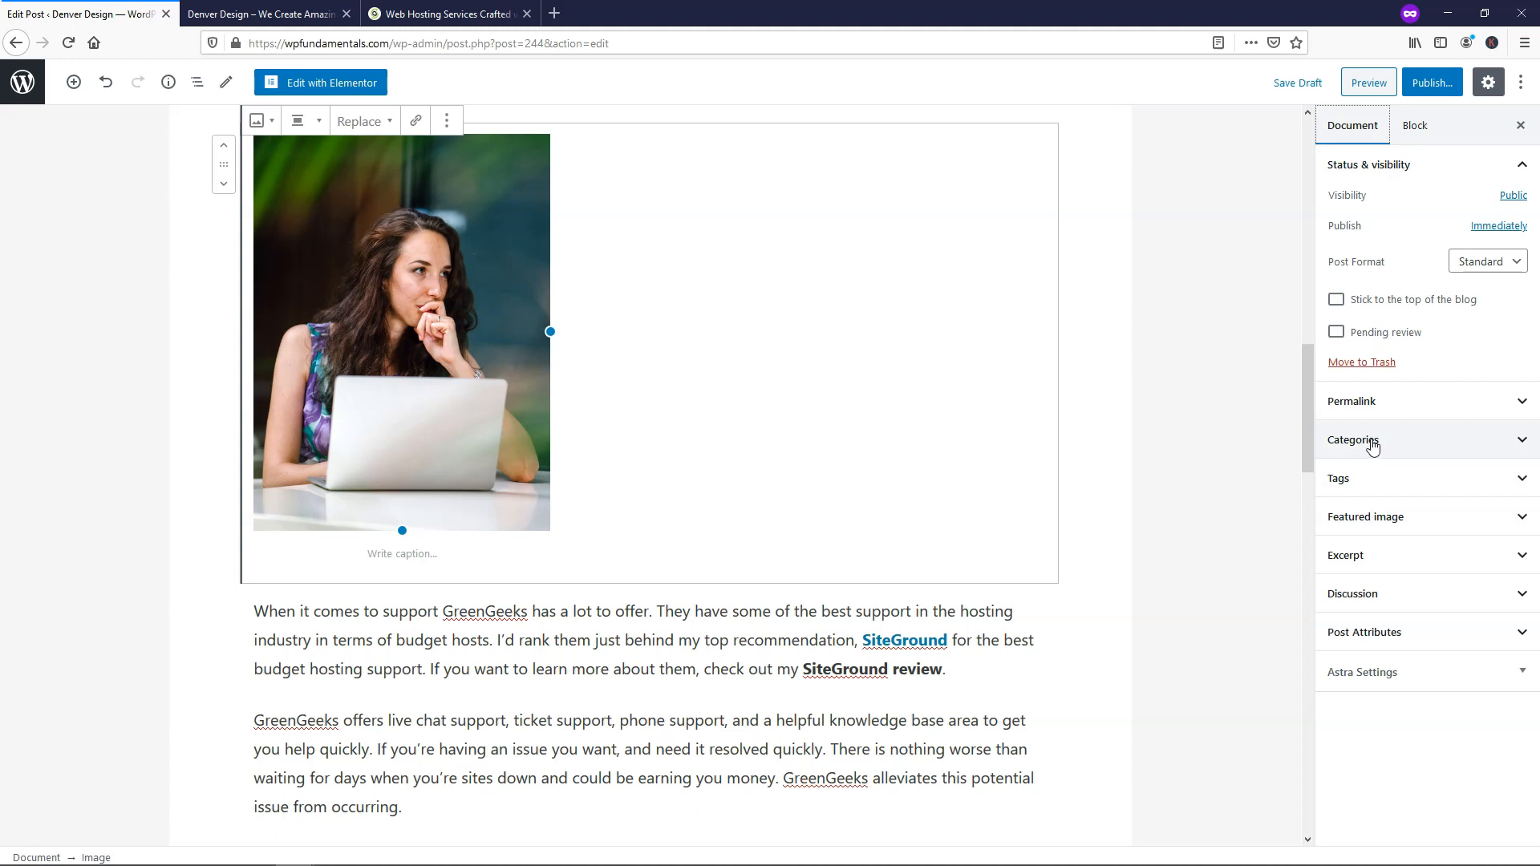
{"action": "left_click", "coordinate": [1353, 438]}
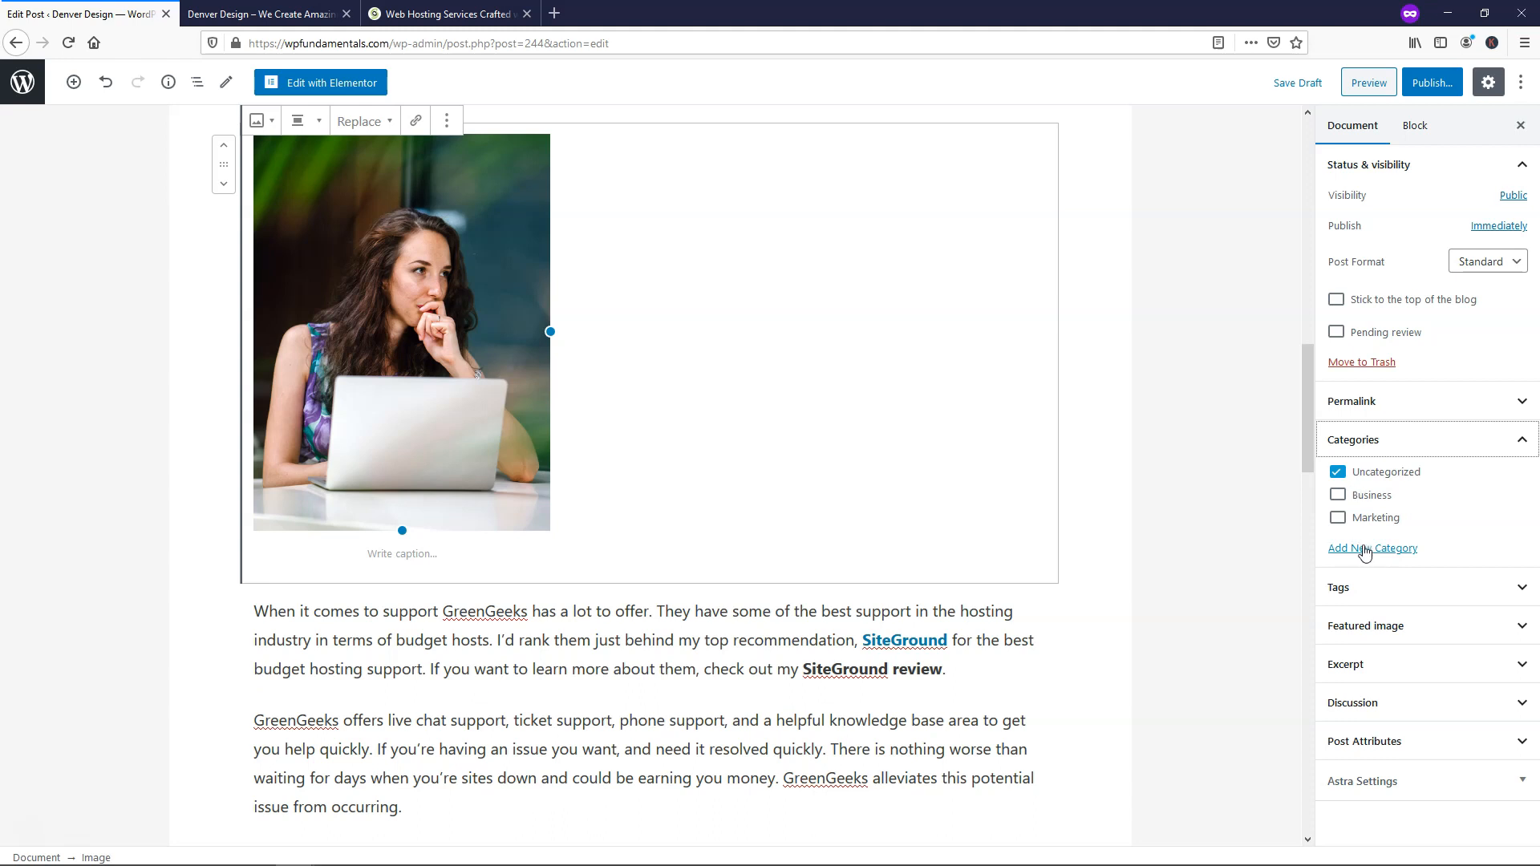
{"action": "left_click", "coordinate": [1372, 548]}
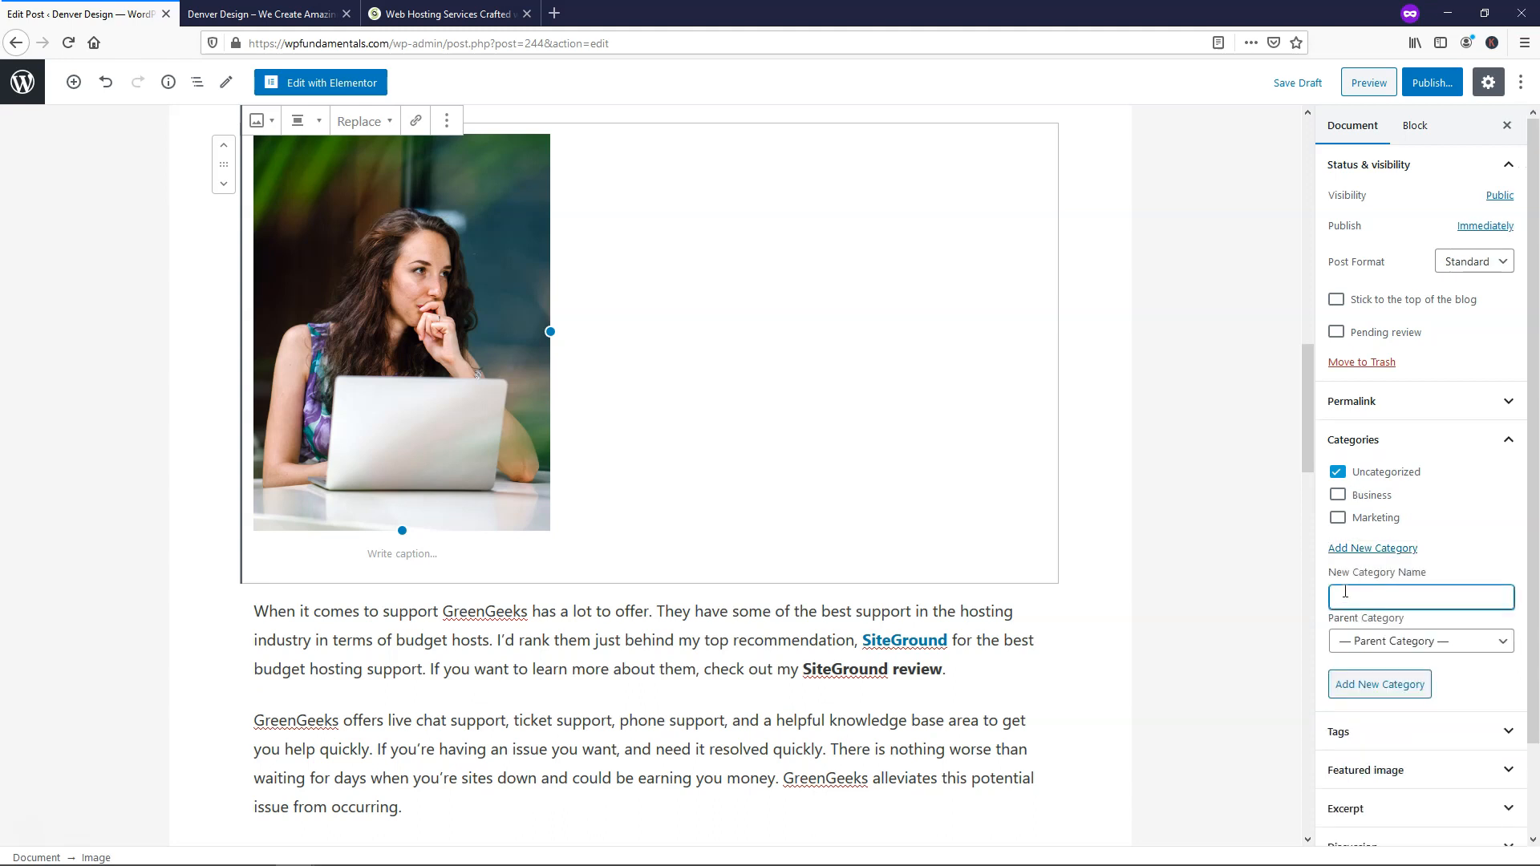
{"action": "type", "text": "Reviews"}
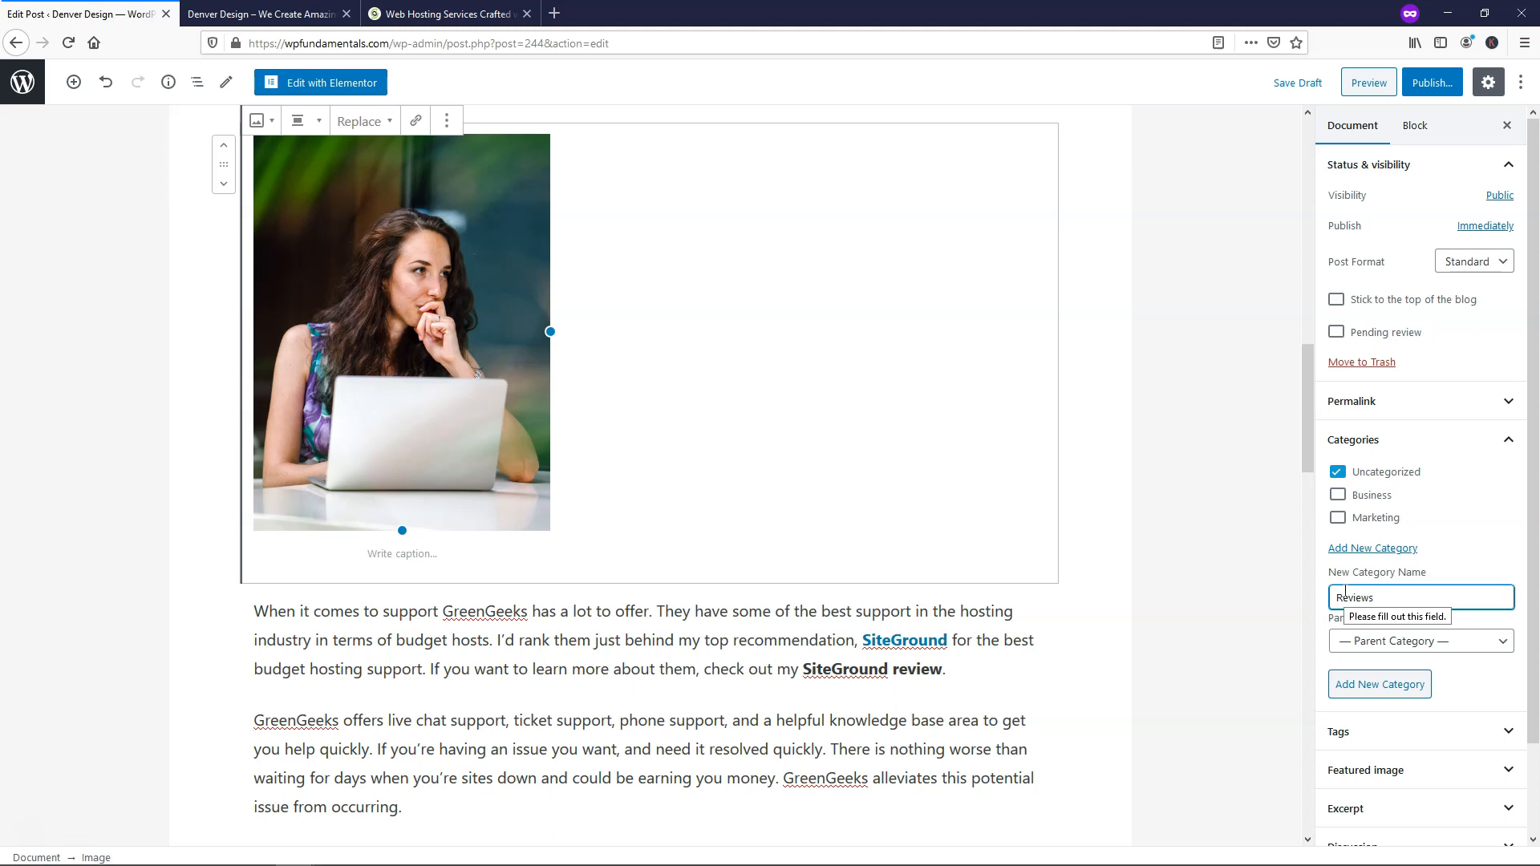
{"action": "left_click", "coordinate": [1379, 684]}
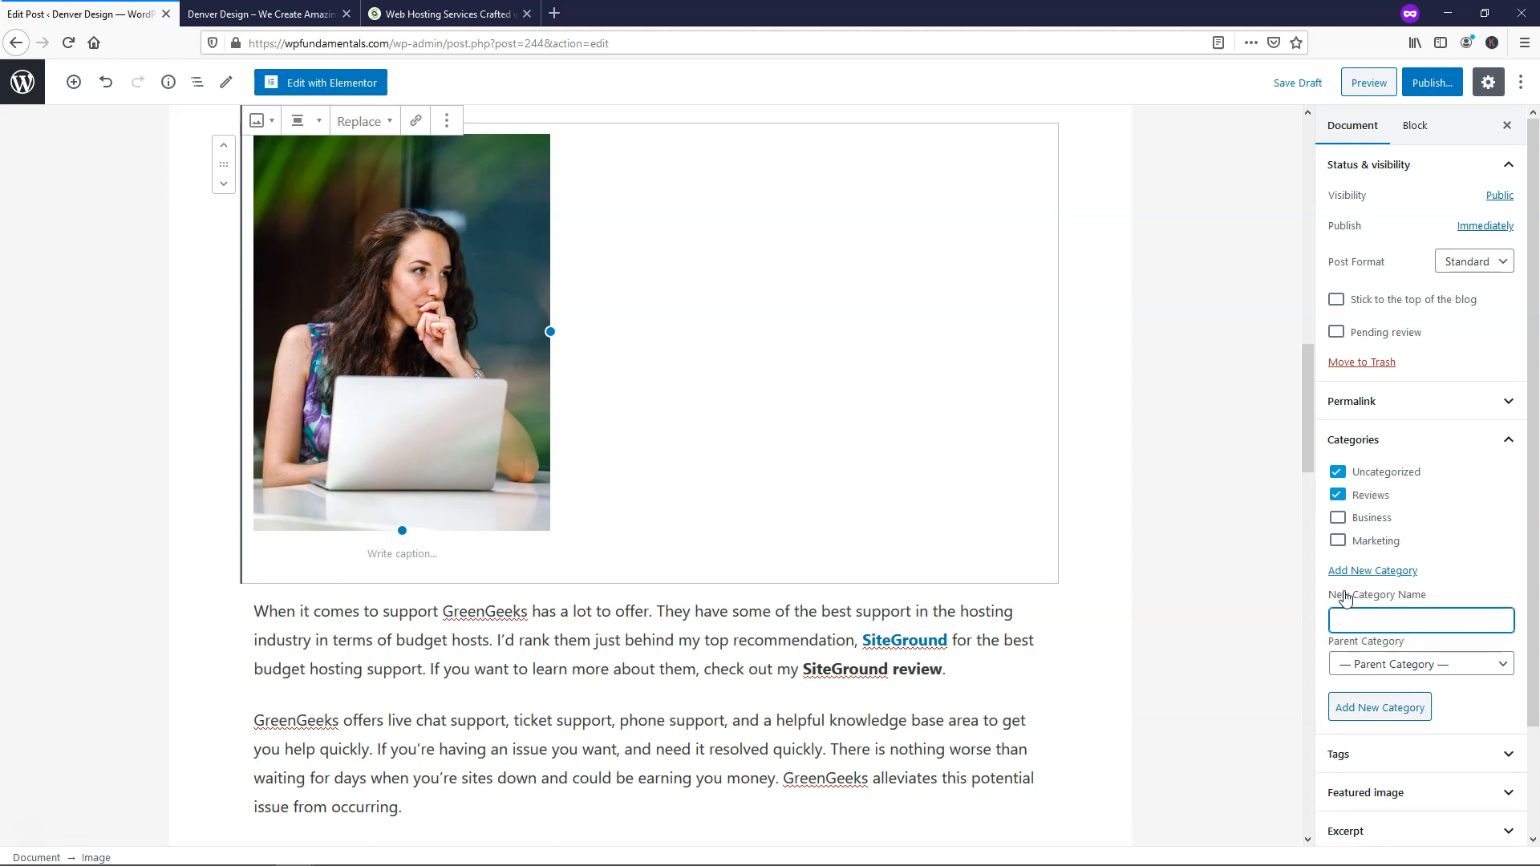
{"action": "left_click", "coordinate": [1337, 472]}
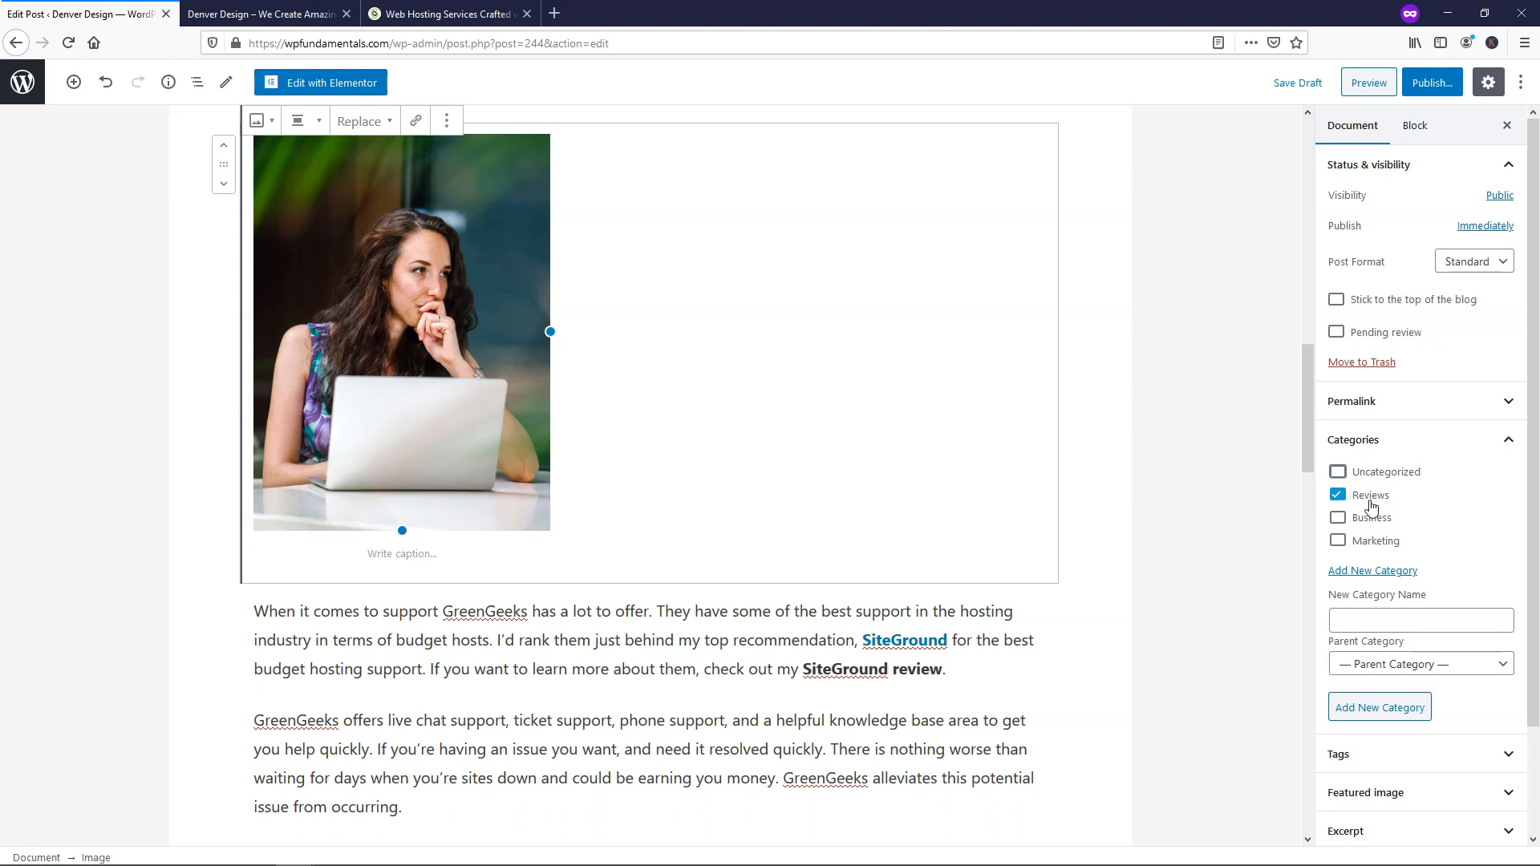
{"action": "mouse_move", "coordinate": [1386, 445]}
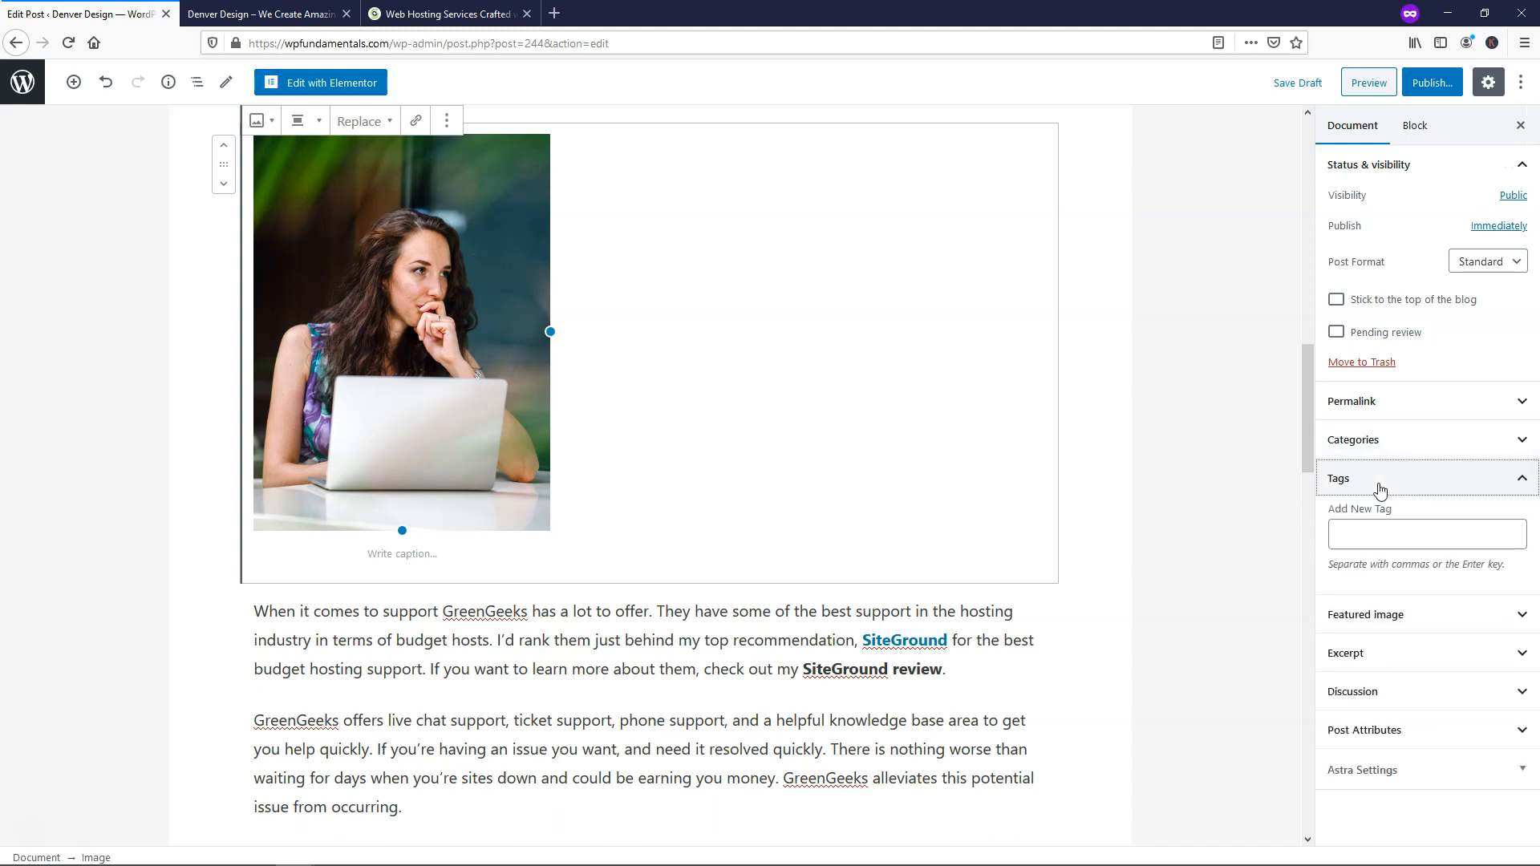
Add the tags GreenGeeks and Siteground to the post.
{"action": "left_click", "coordinate": [1426, 533]}
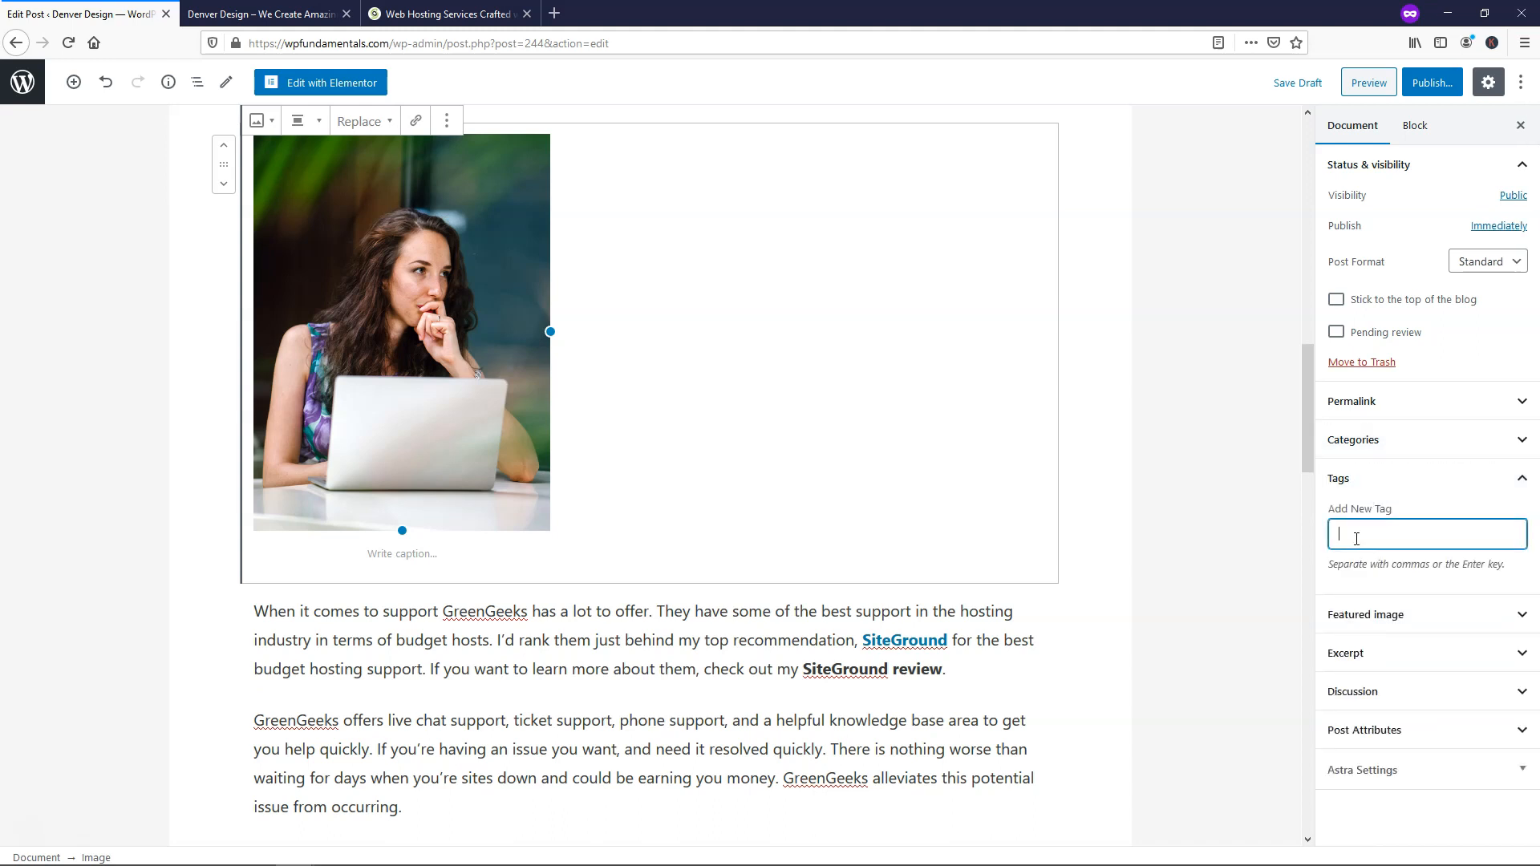
{"action": "mouse_move", "coordinate": [1306, 555]}
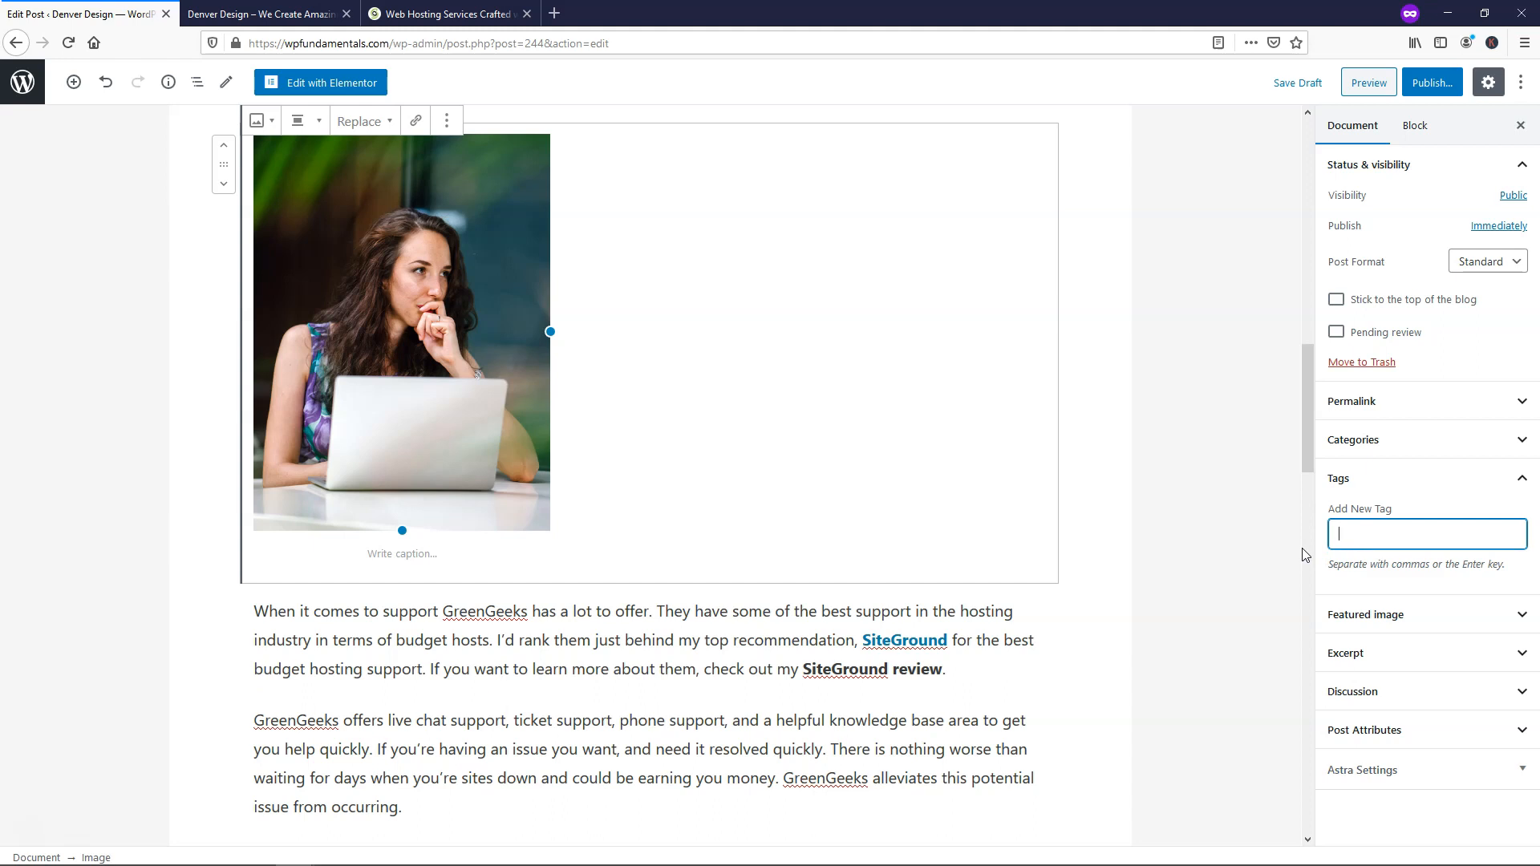
{"action": "type", "text": "GreenGeeks"}
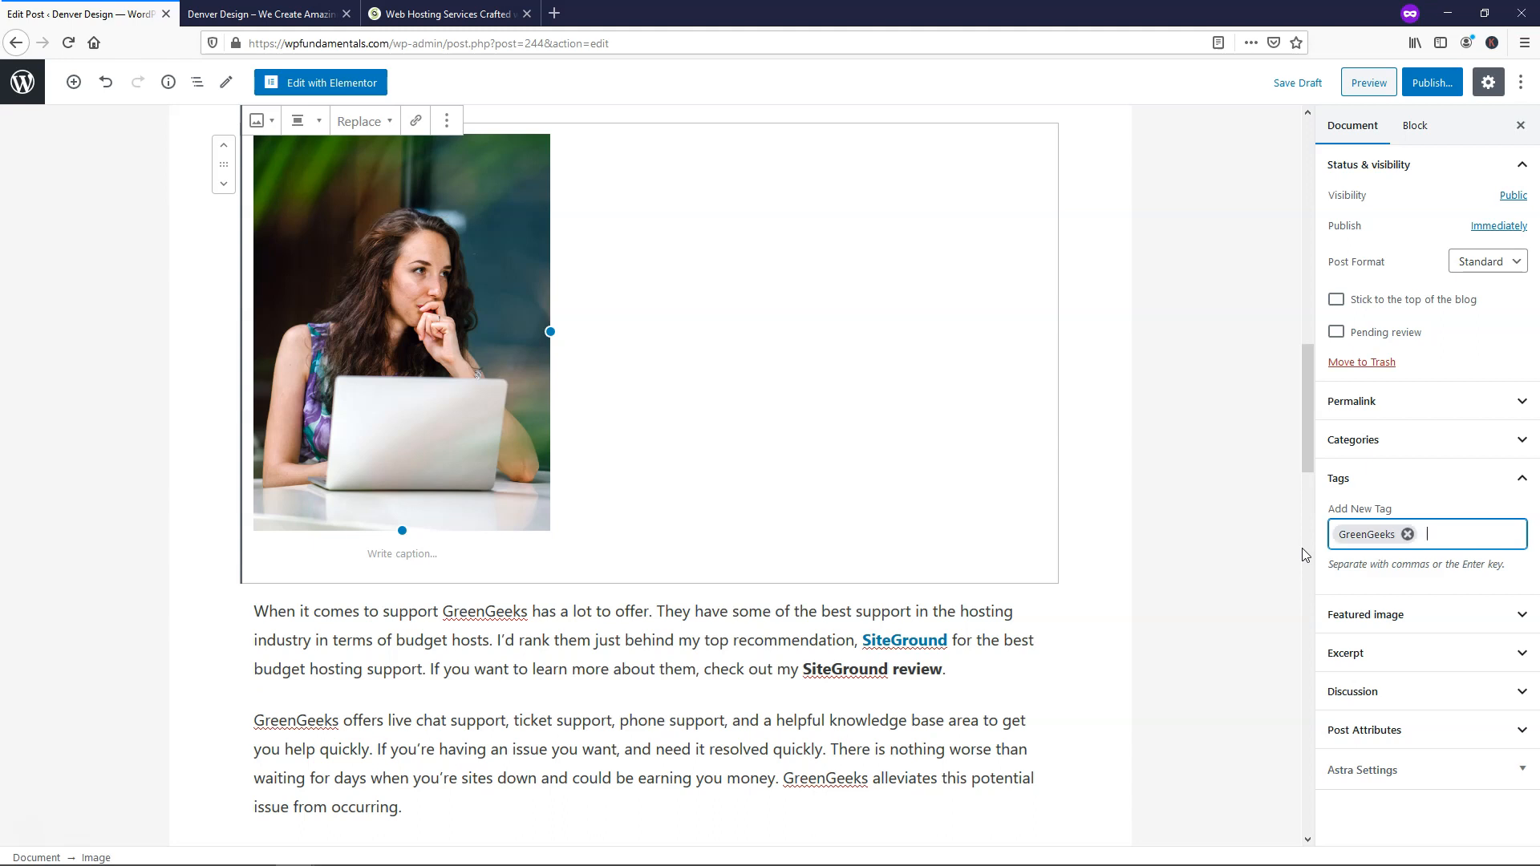
{"action": "type", "text": "Sit"}
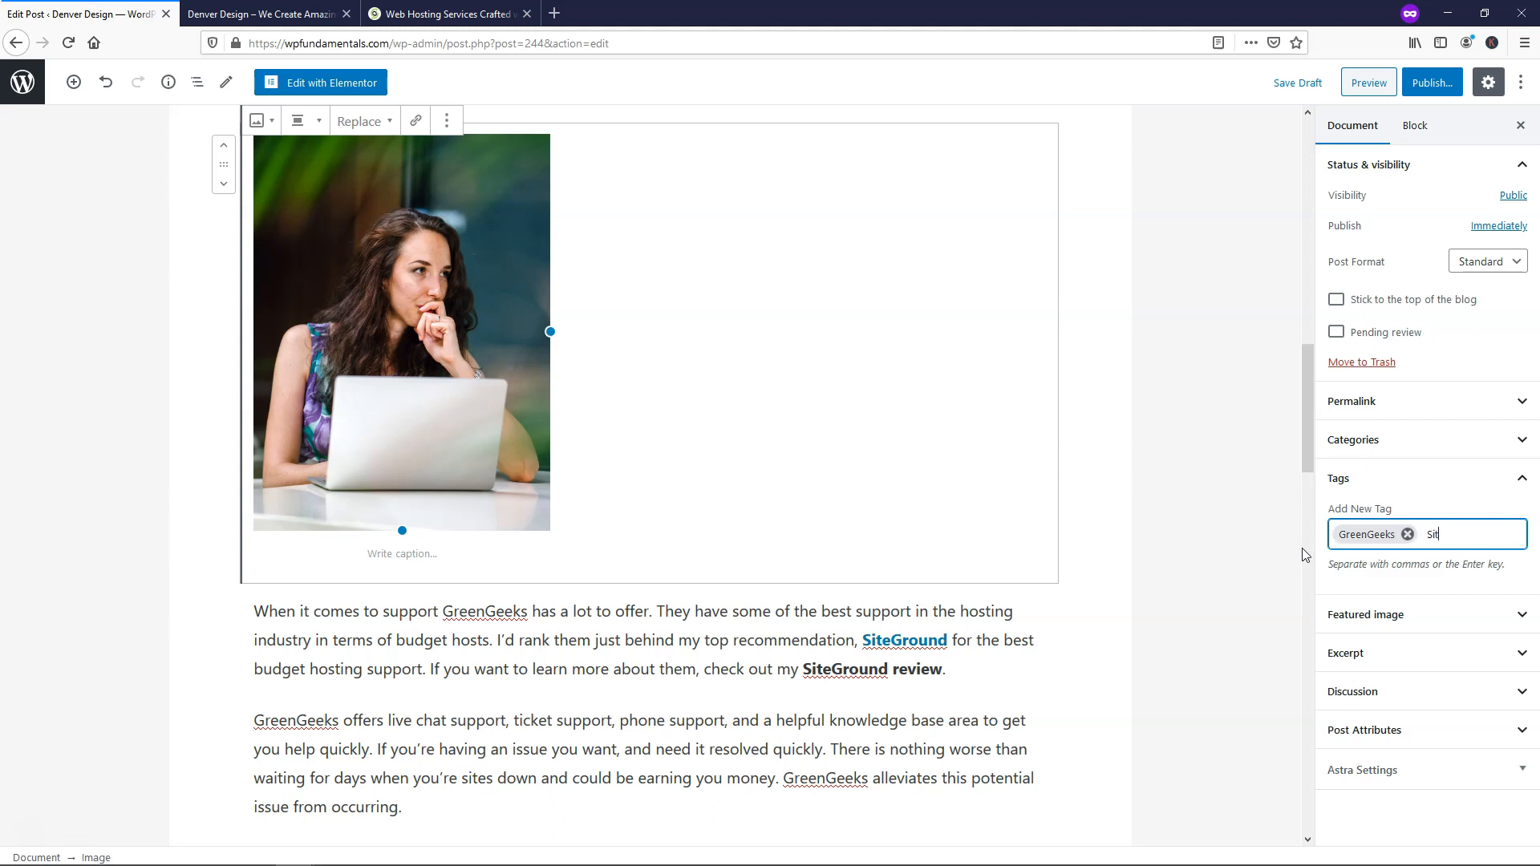
{"action": "type", "text": "eground"}
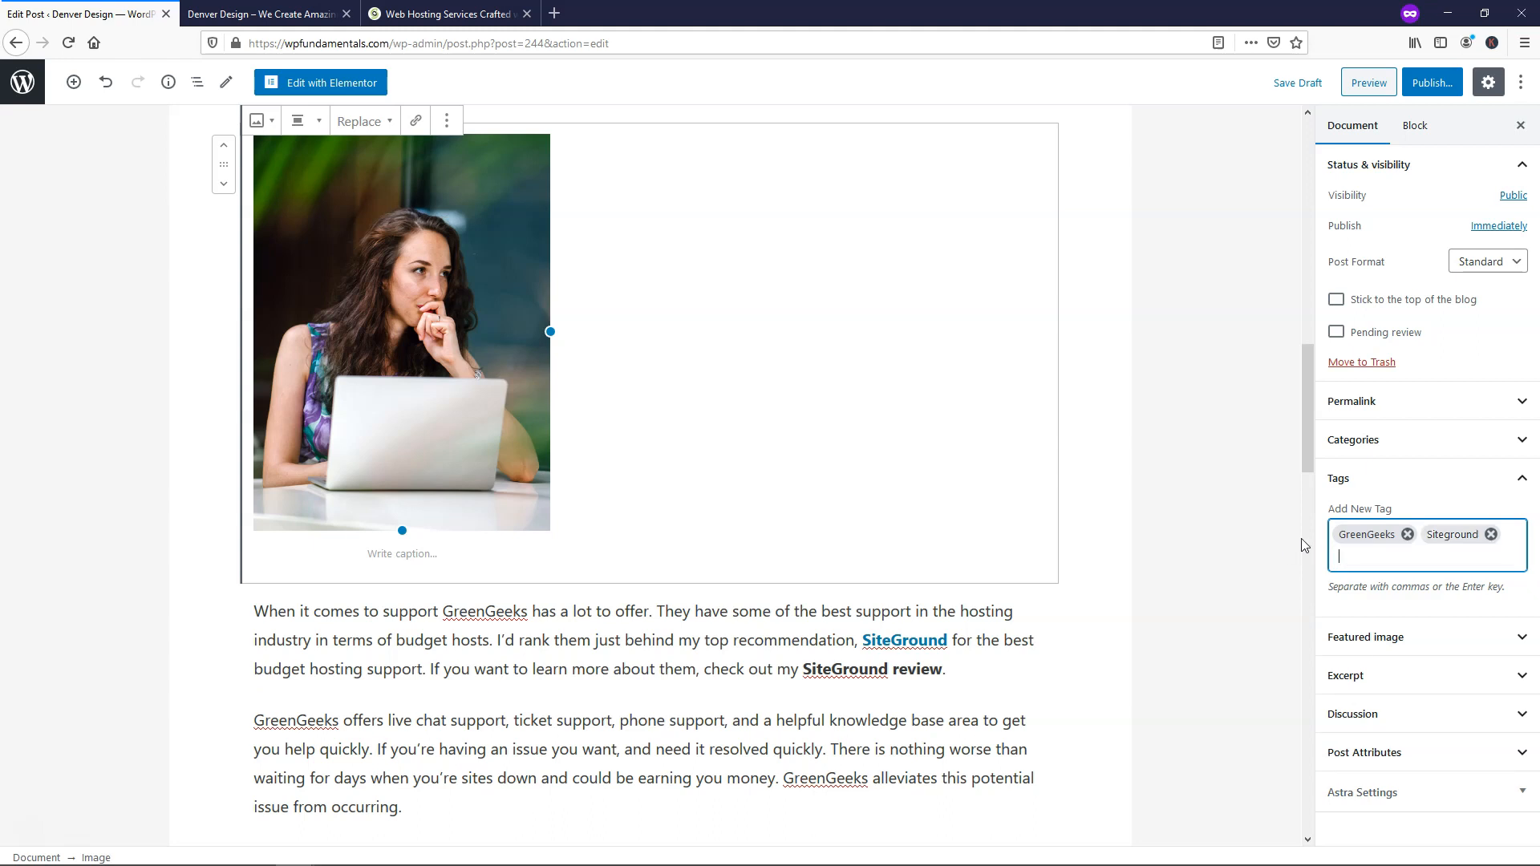
{"action": "mouse_move", "coordinate": [1309, 545]}
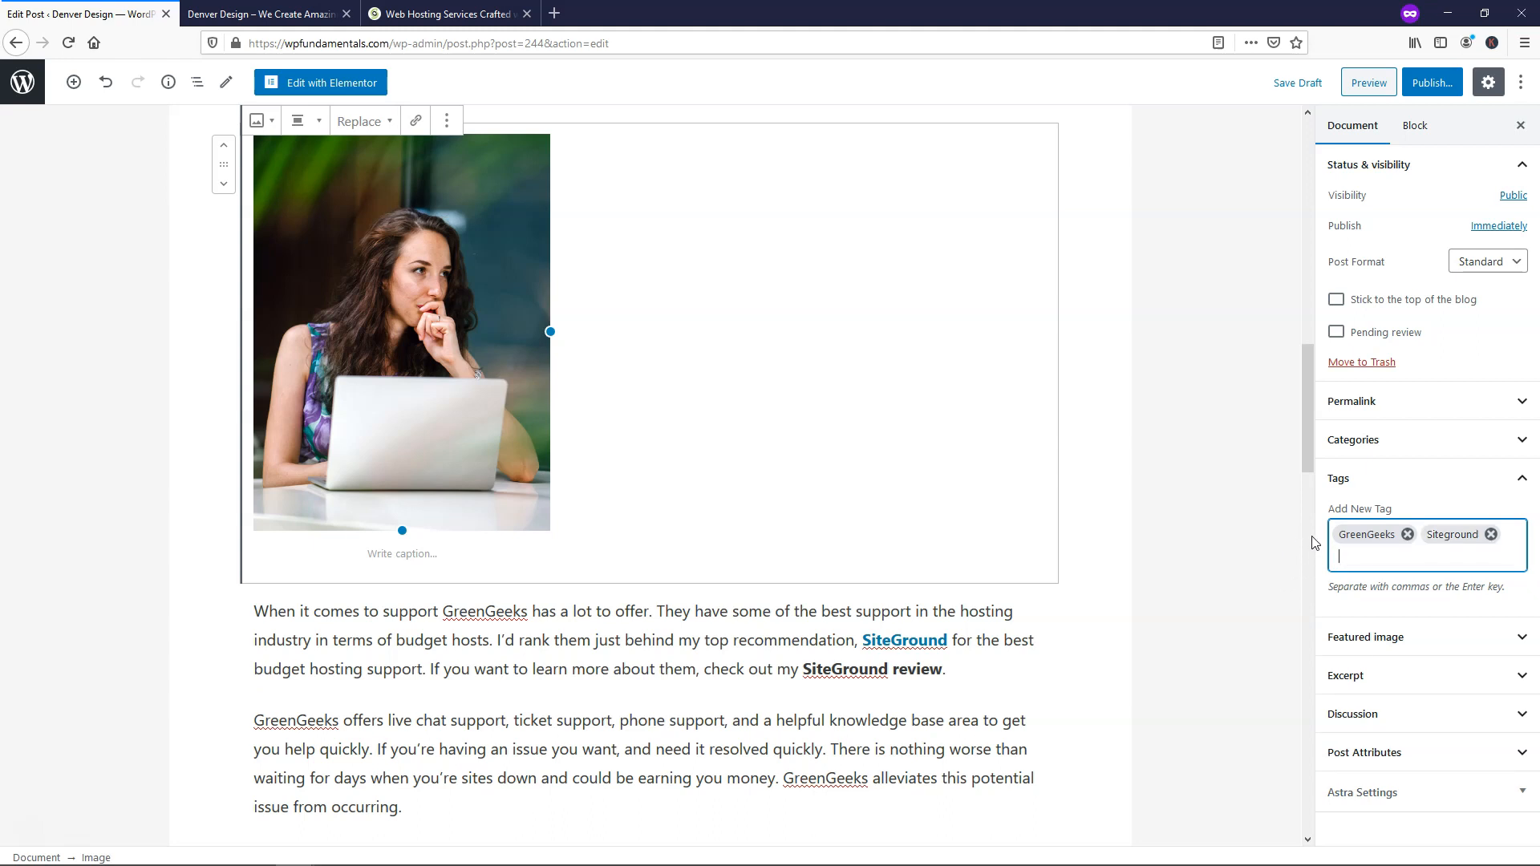
{"action": "mouse_move", "coordinate": [1375, 647]}
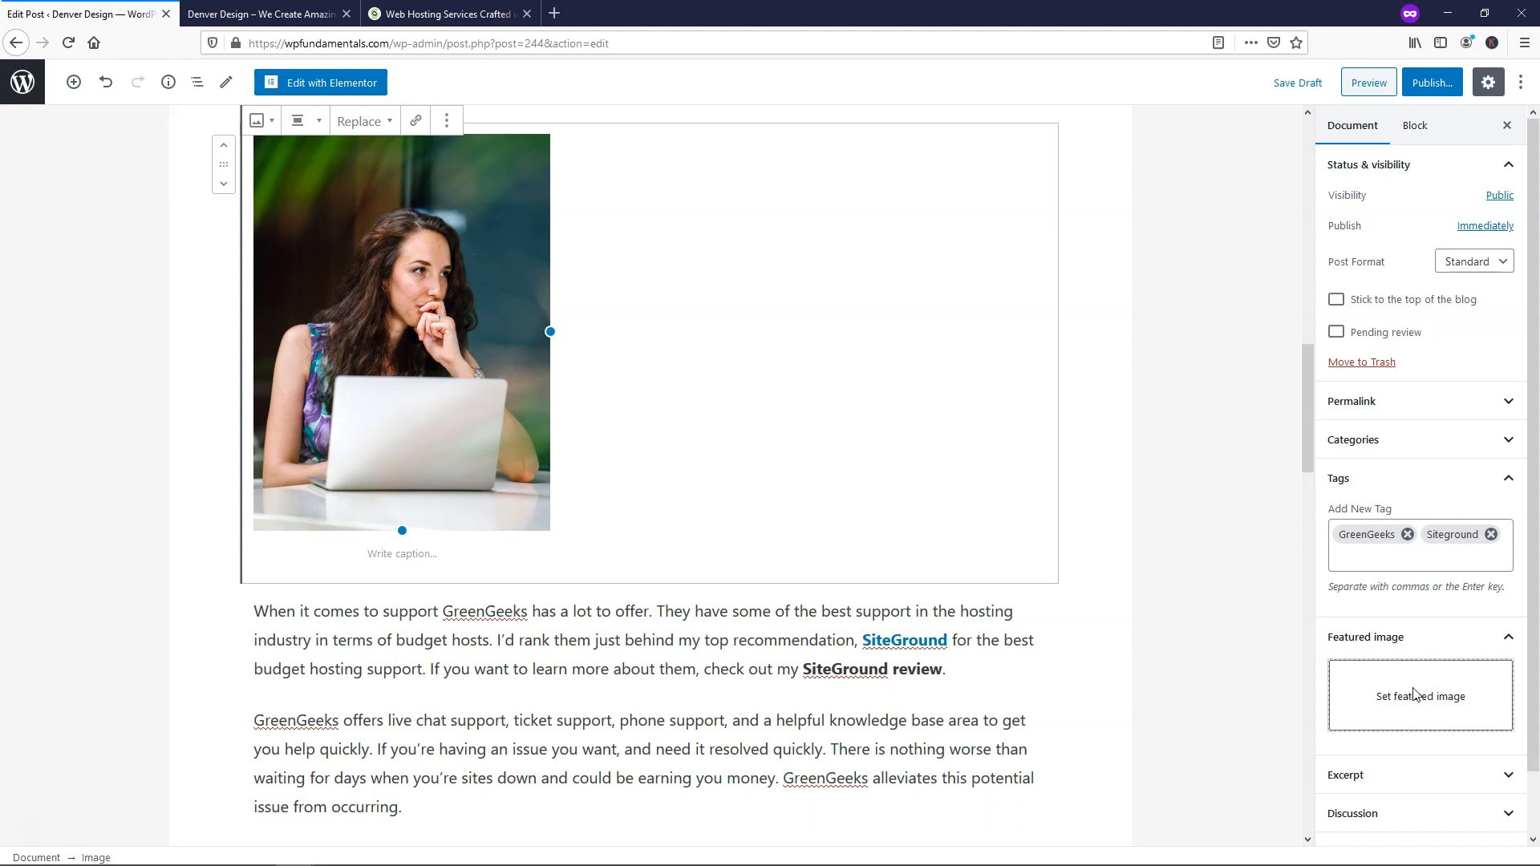
Set the desk photo with a computer monitor as the featured image.
{"action": "left_click", "coordinate": [1419, 696]}
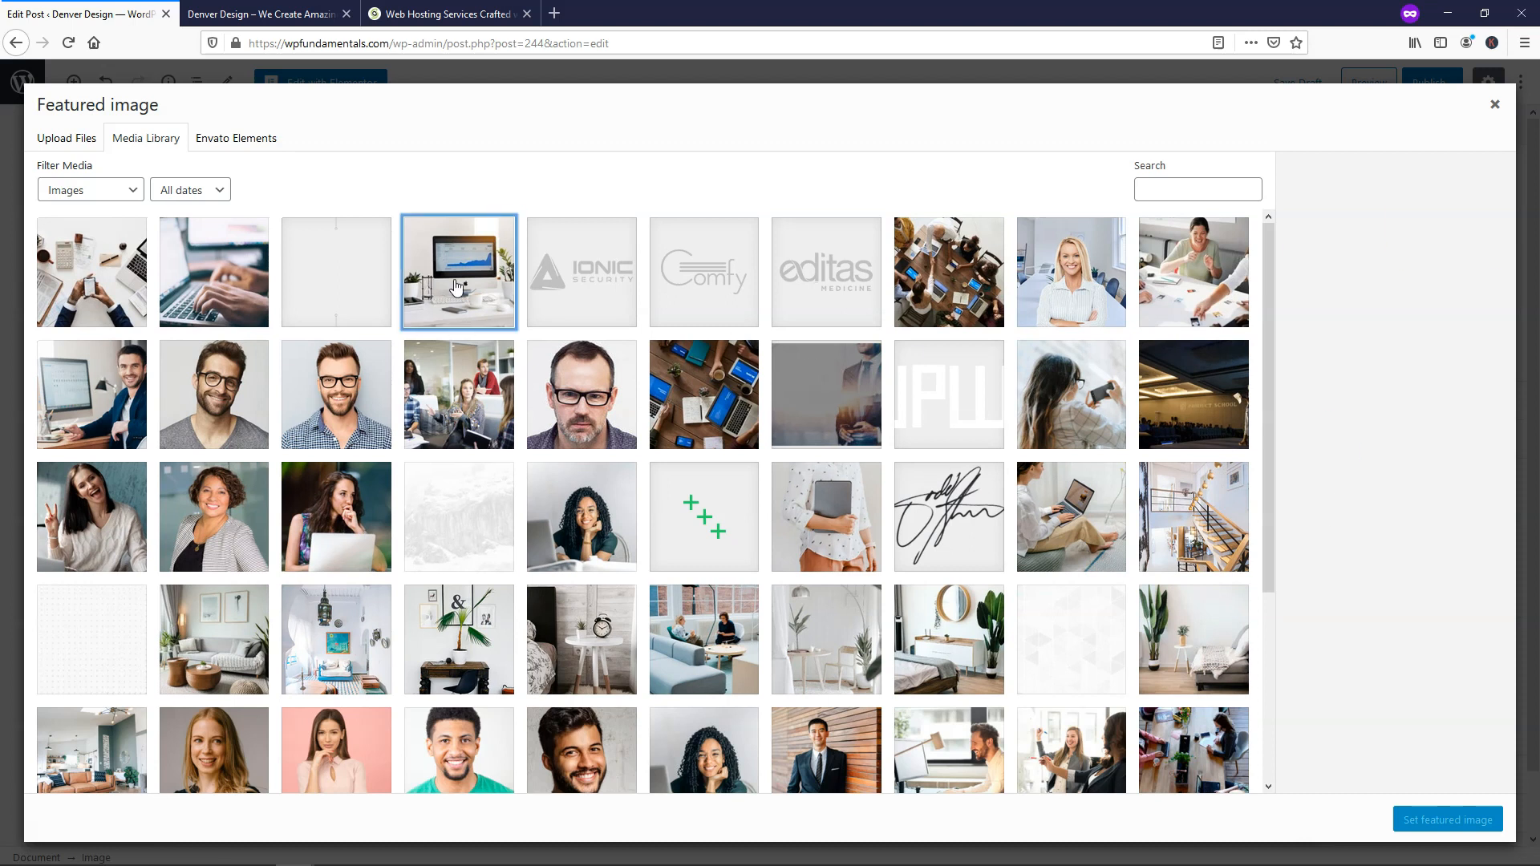
{"action": "left_click", "coordinate": [458, 272]}
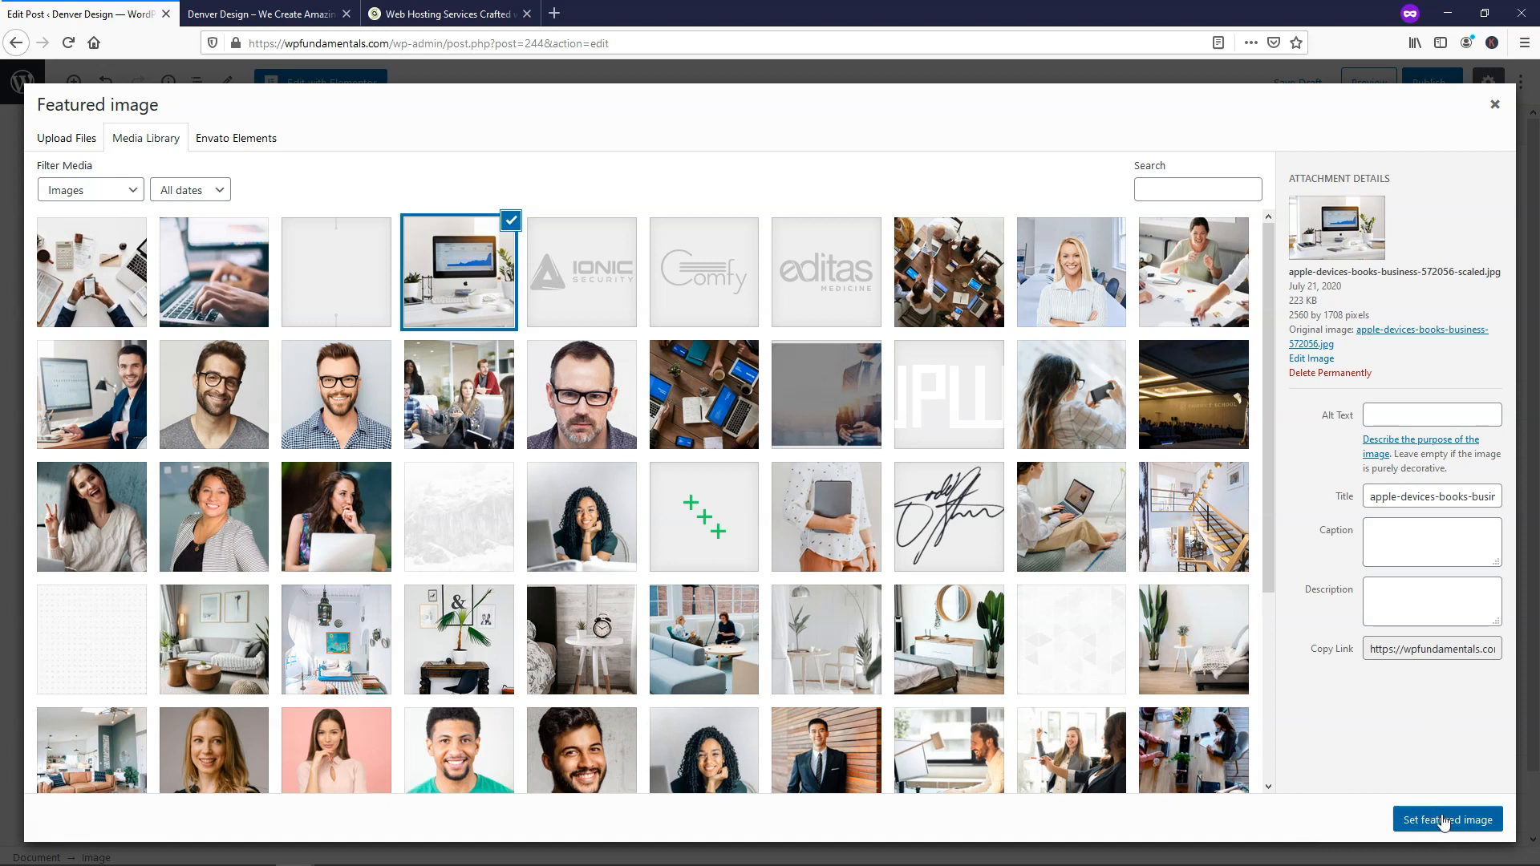
{"action": "left_click", "coordinate": [1448, 819]}
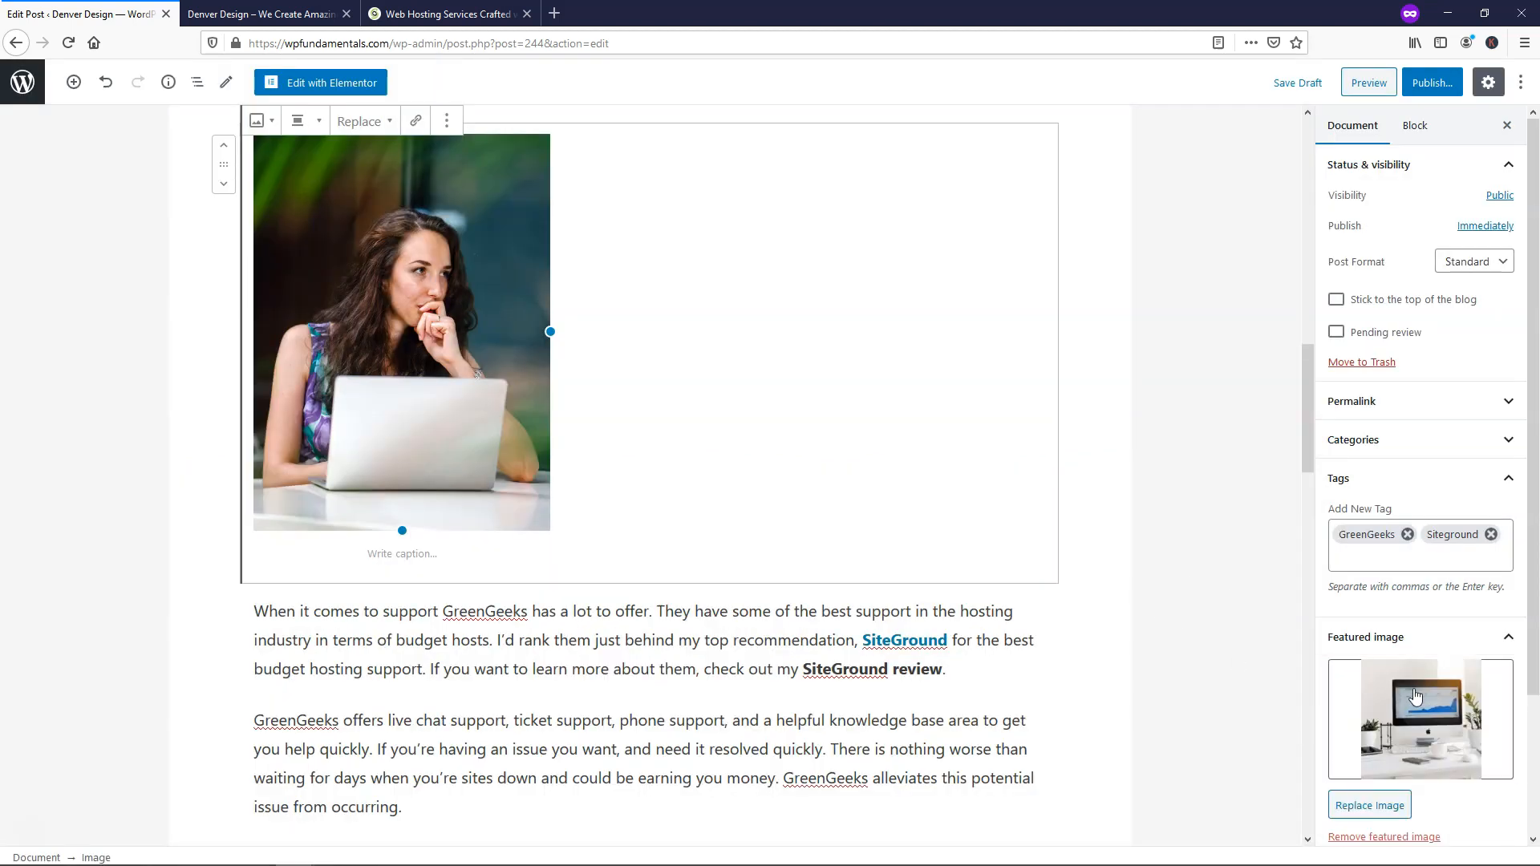
{"action": "scroll", "scroll_direction": "down", "scroll_amount": 3}
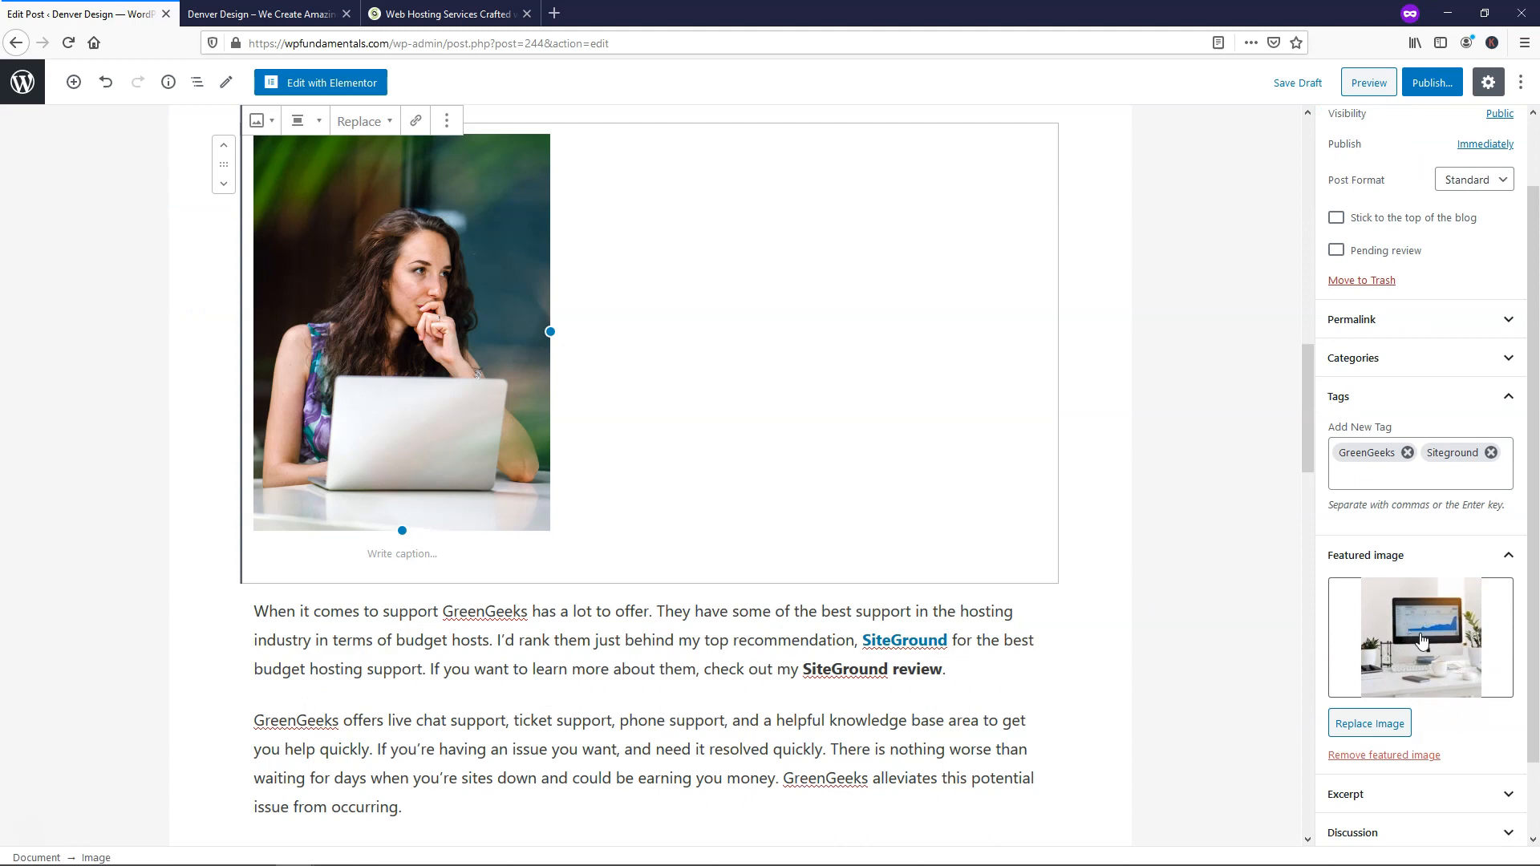
{"action": "scroll", "scroll_direction": "down", "scroll_amount": 3}
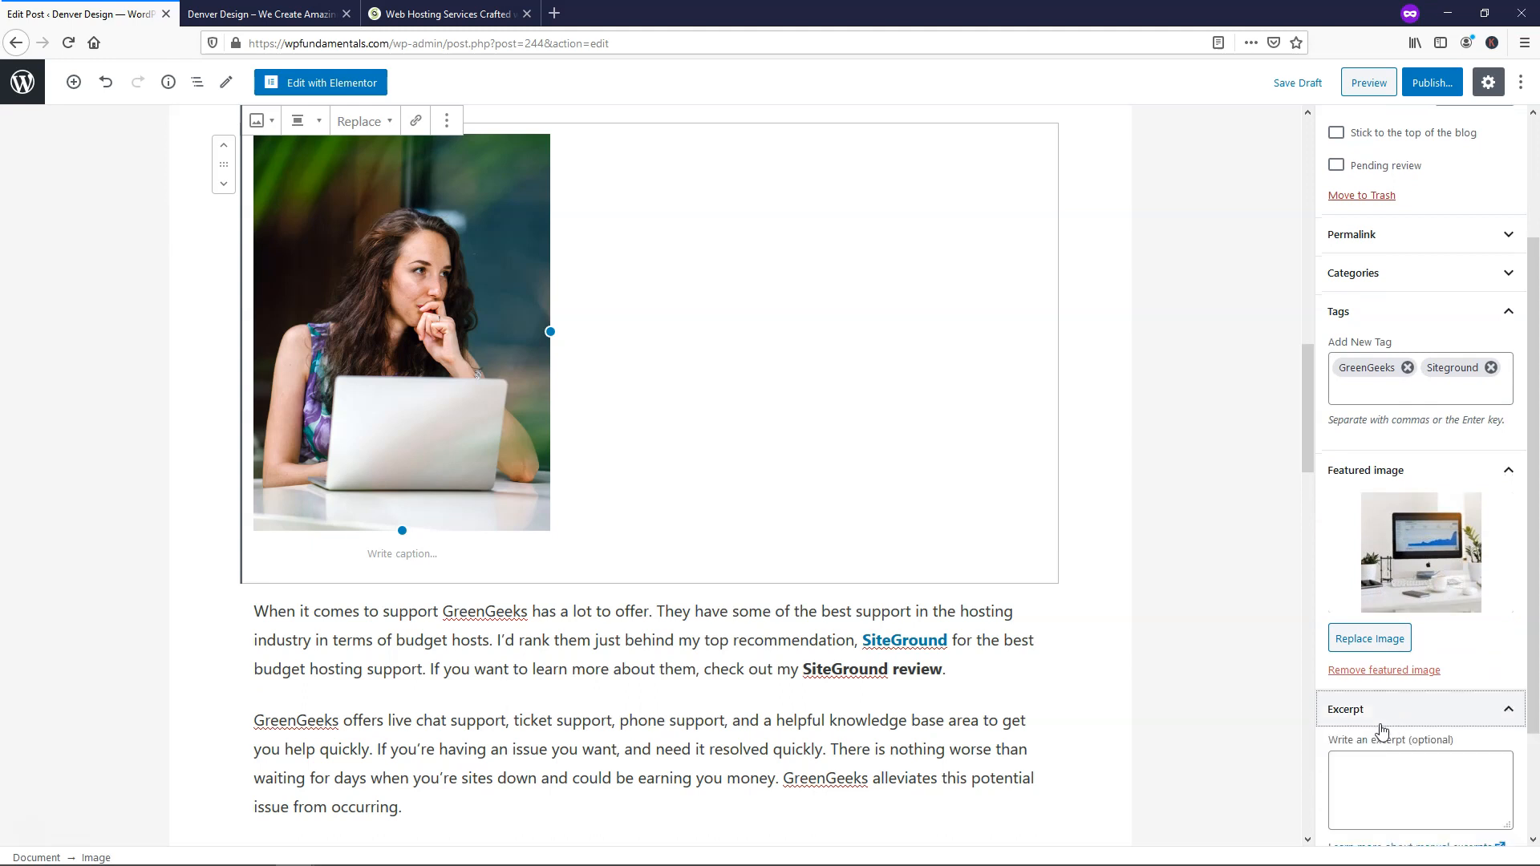
{"action": "scroll", "scroll_direction": "down", "scroll_amount": 3}
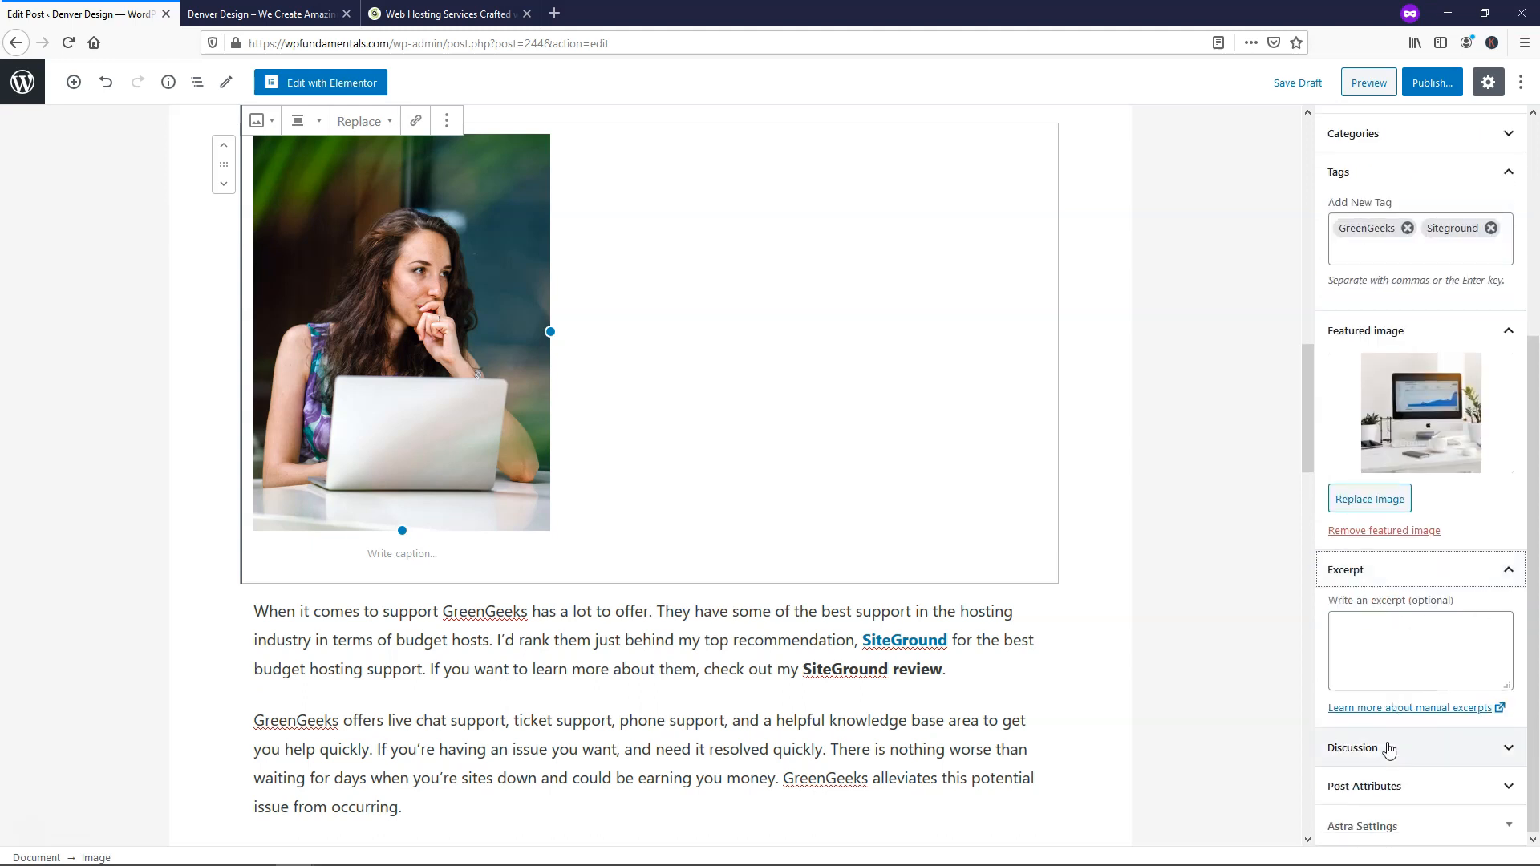
{"action": "left_click", "coordinate": [1353, 748]}
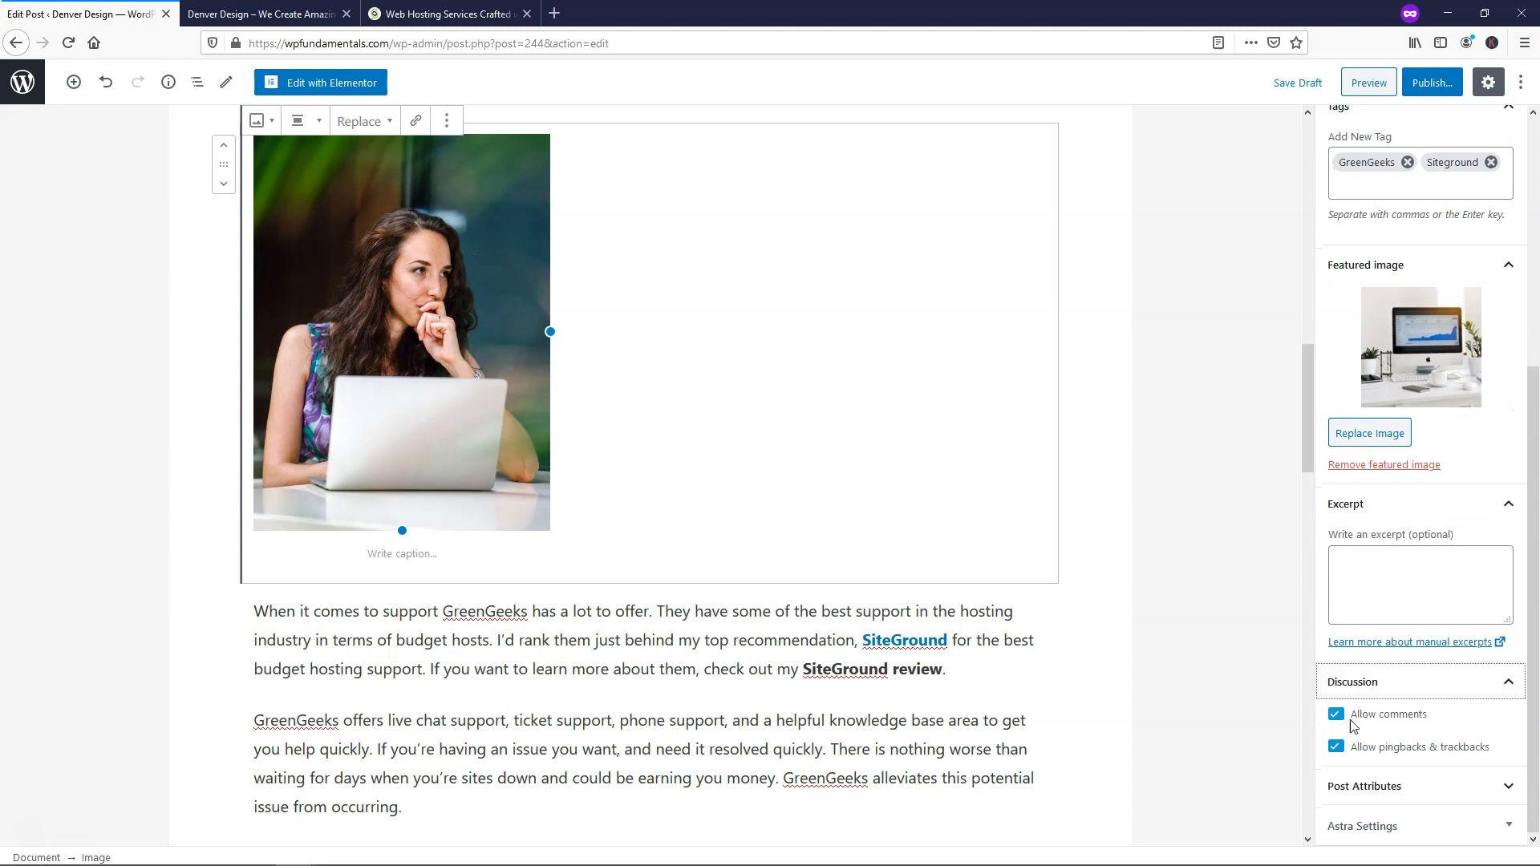
{"action": "mouse_move", "coordinate": [1356, 722]}
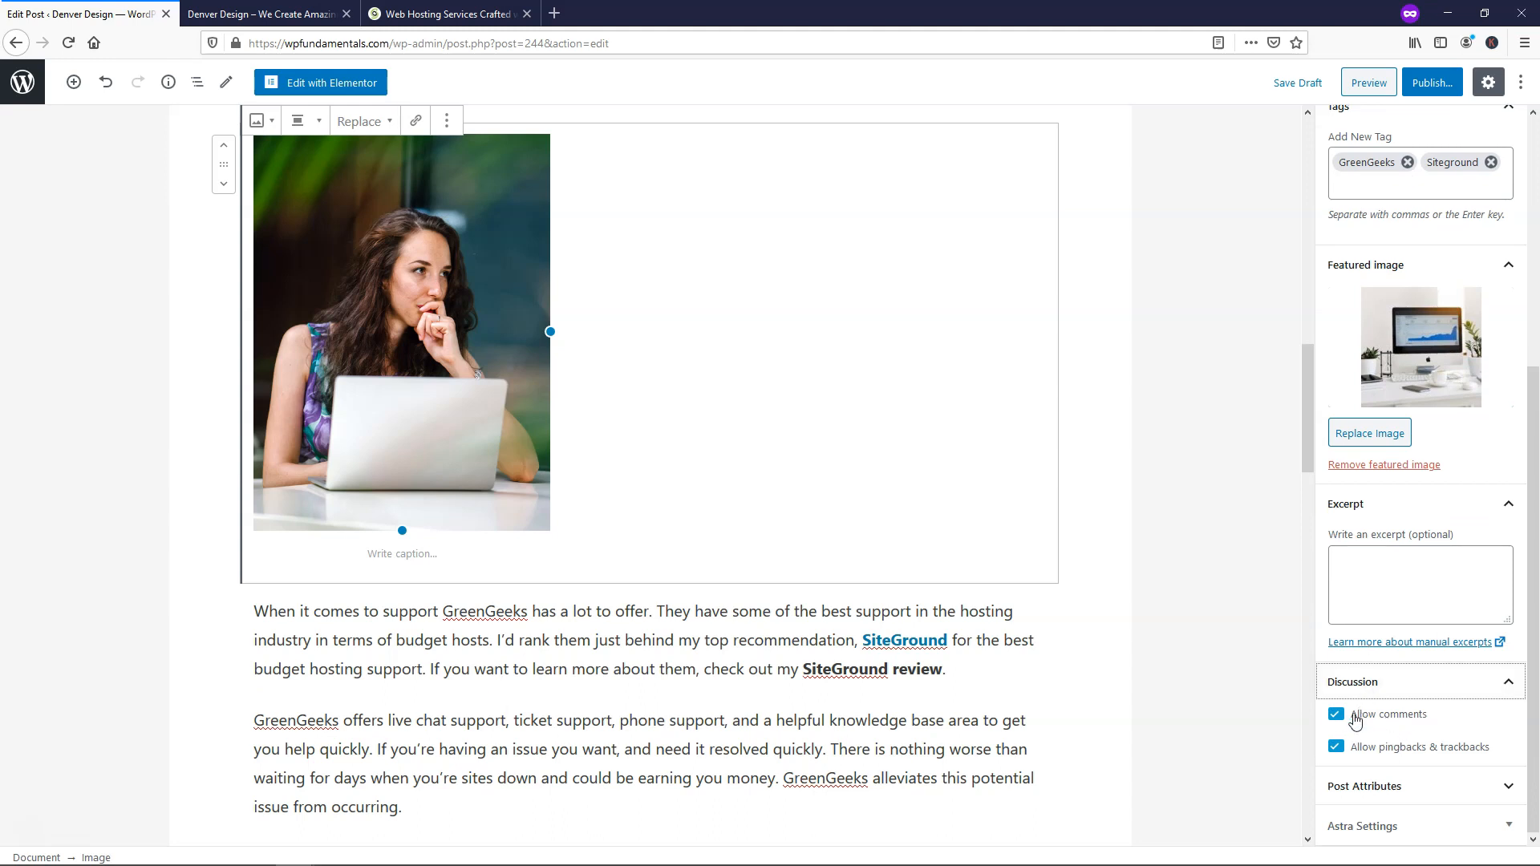
{"action": "left_click", "coordinate": [1335, 714]}
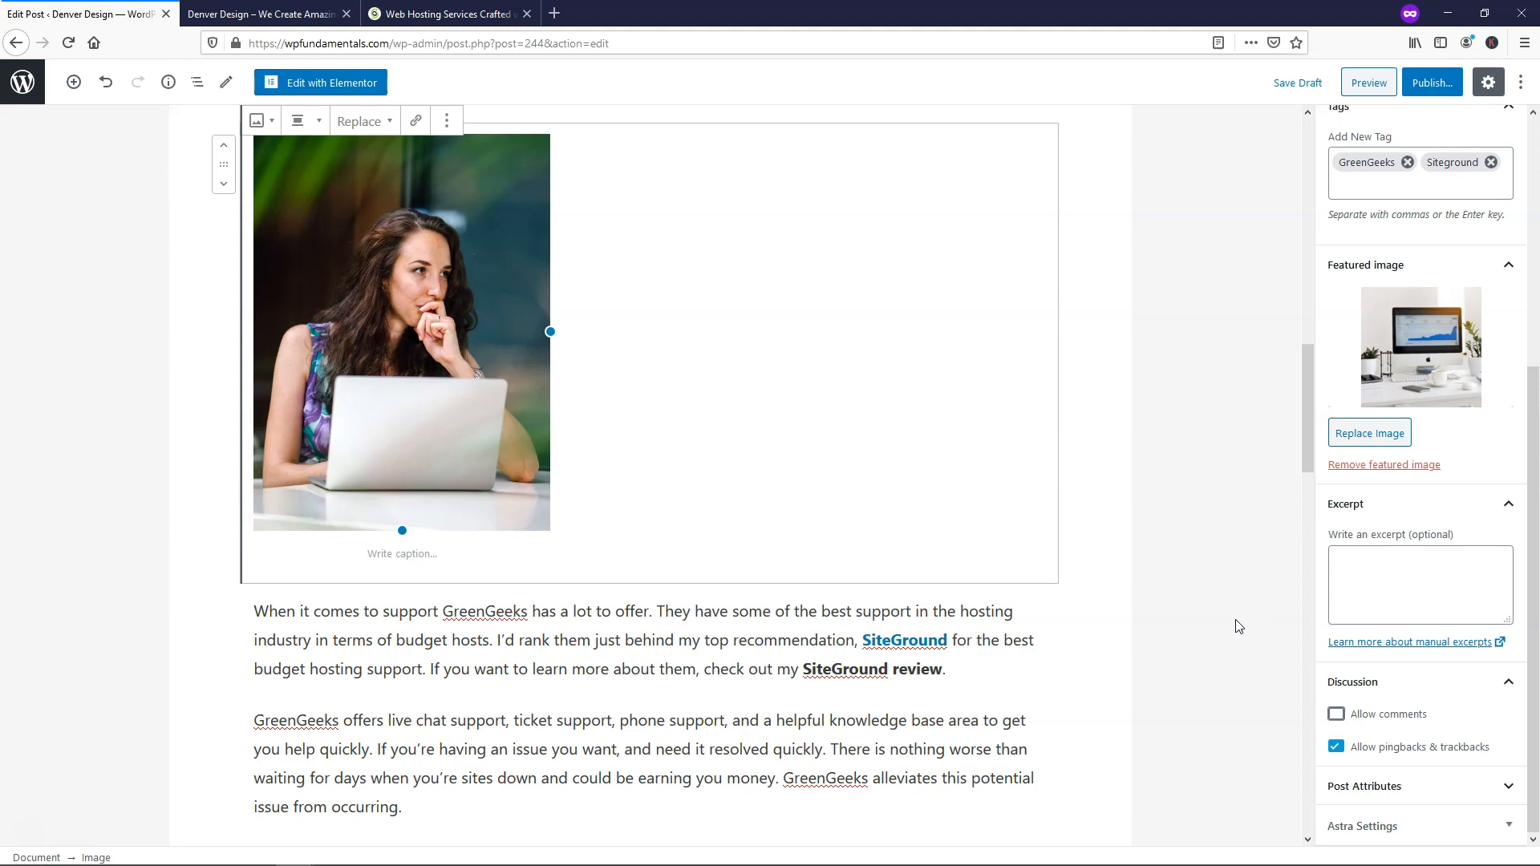
{"action": "scroll", "scroll_direction": "up", "scroll_amount": 3}
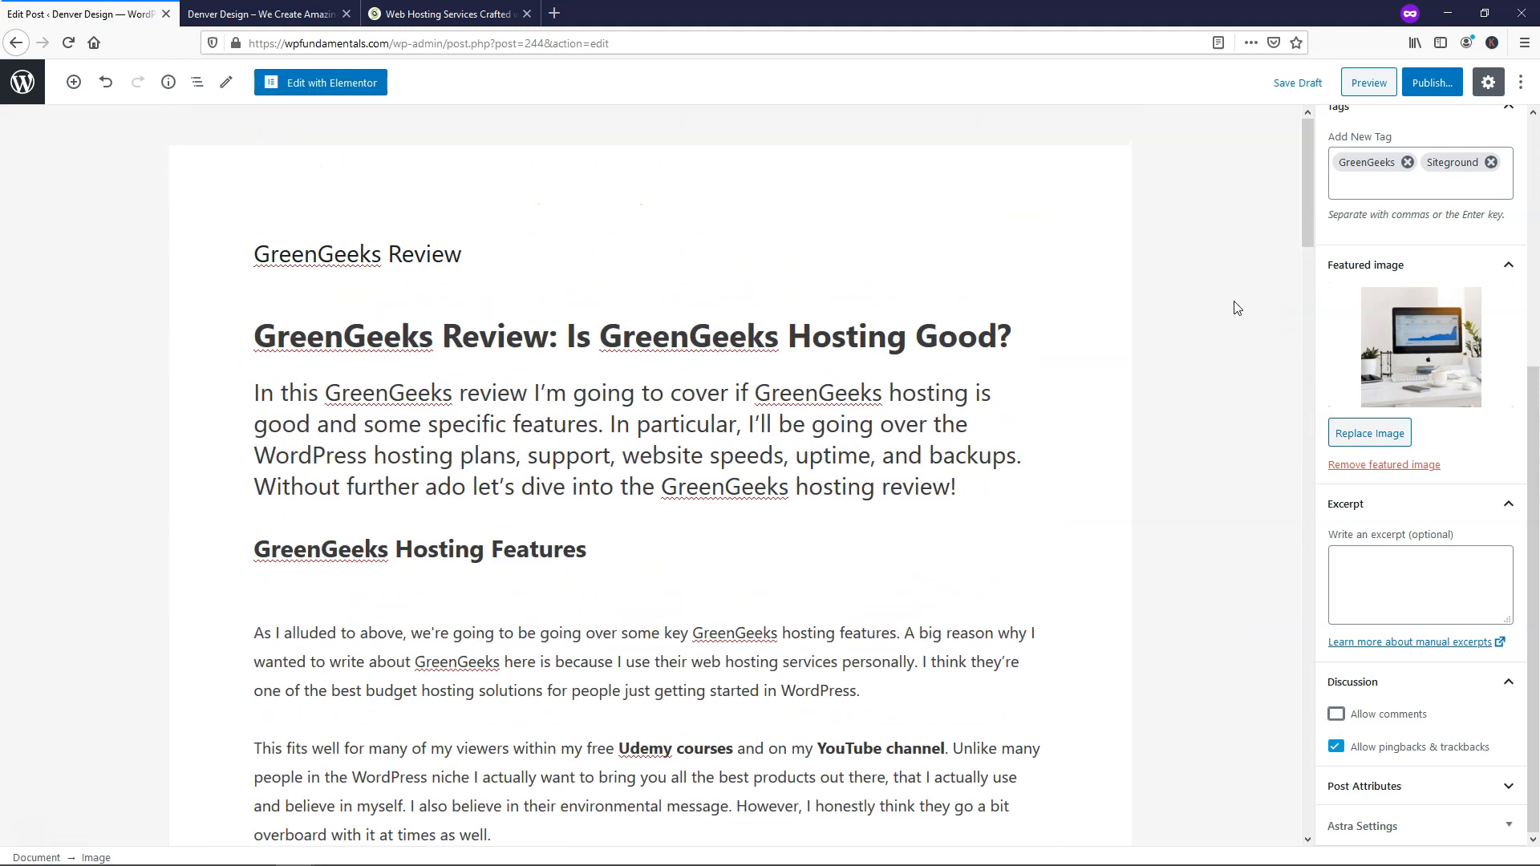
{"action": "mouse_move", "coordinate": [1368, 83]}
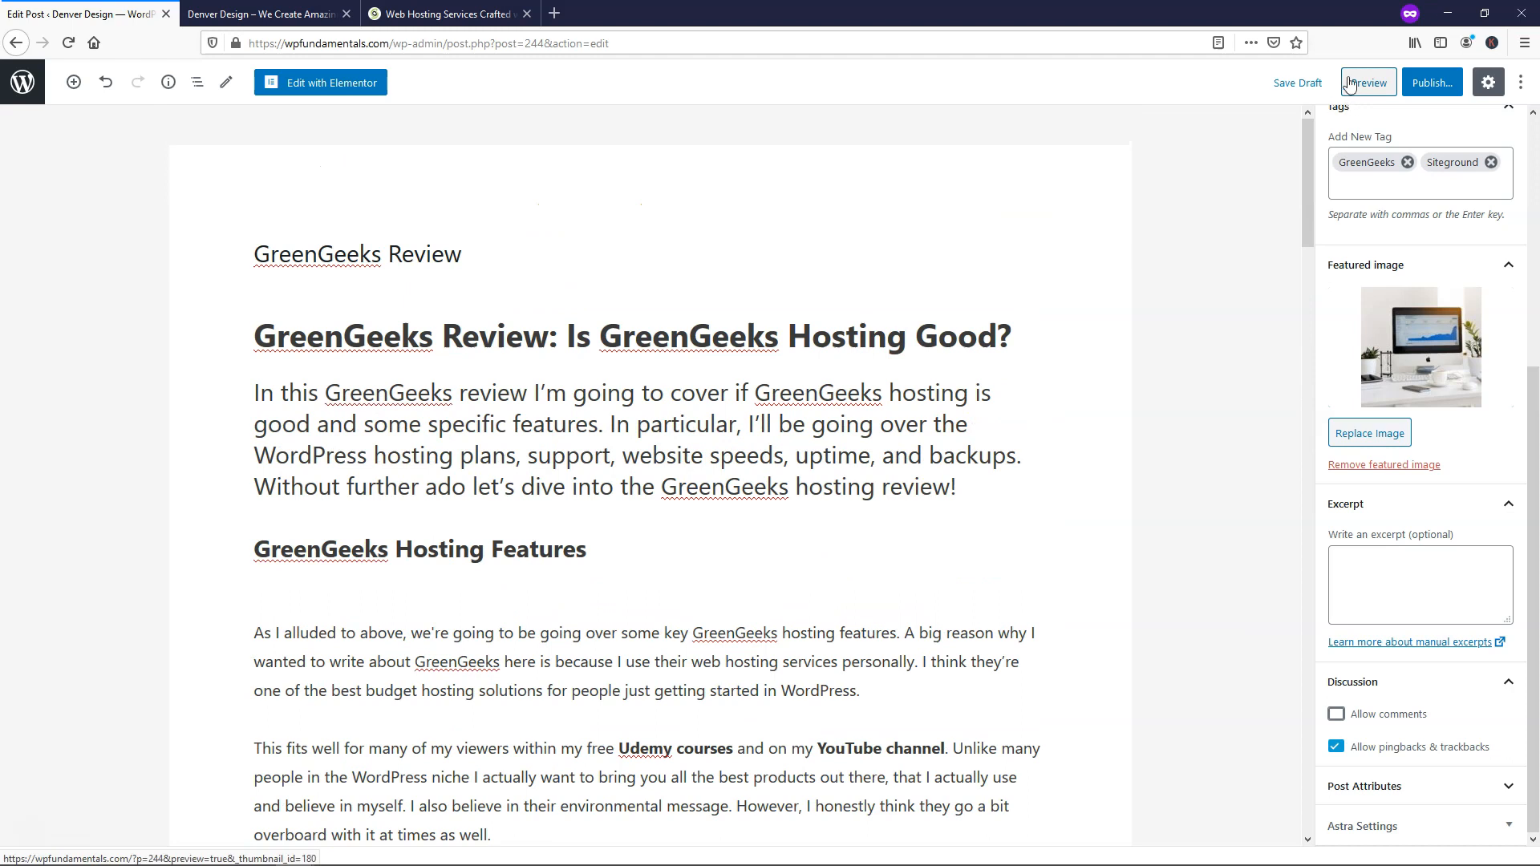
Save the draft, open the post preview and scroll through the whole post.
{"action": "left_click", "coordinate": [1297, 83]}
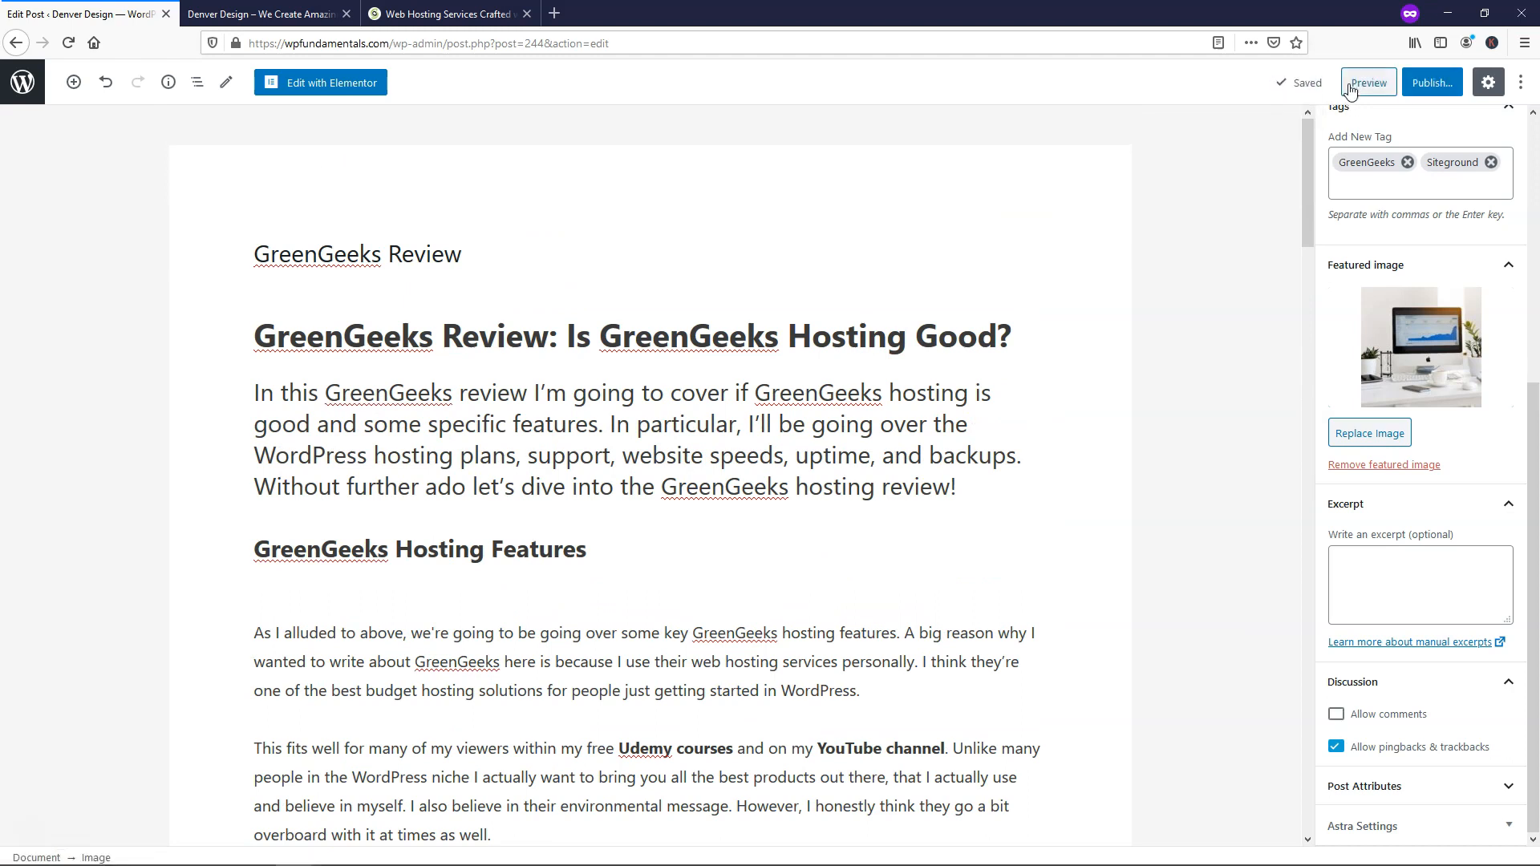
{"action": "left_click", "coordinate": [1366, 82]}
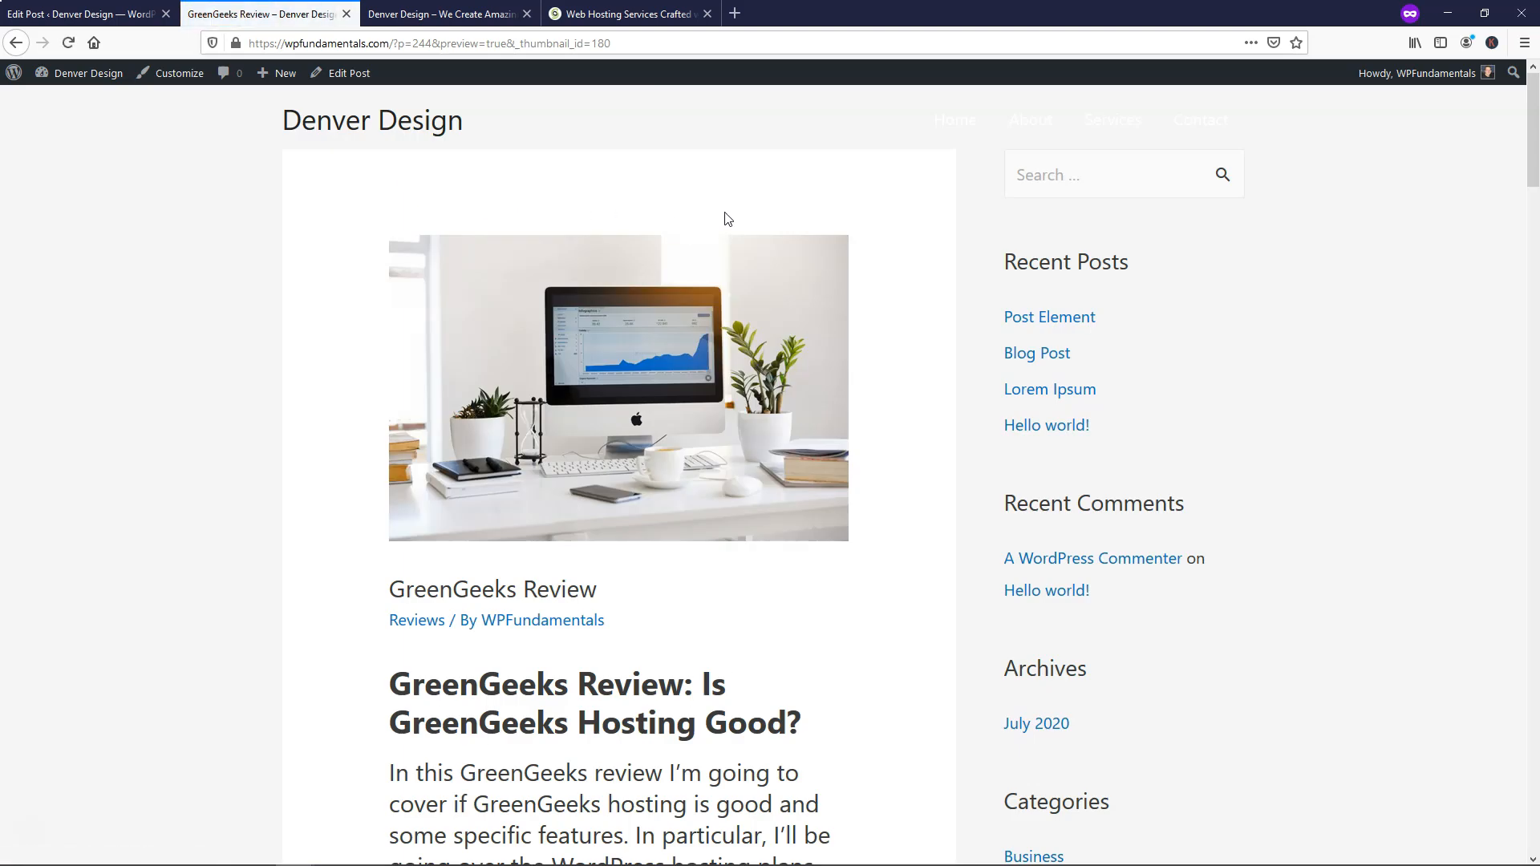
{"action": "scroll", "scroll_direction": "down", "scroll_amount": 3}
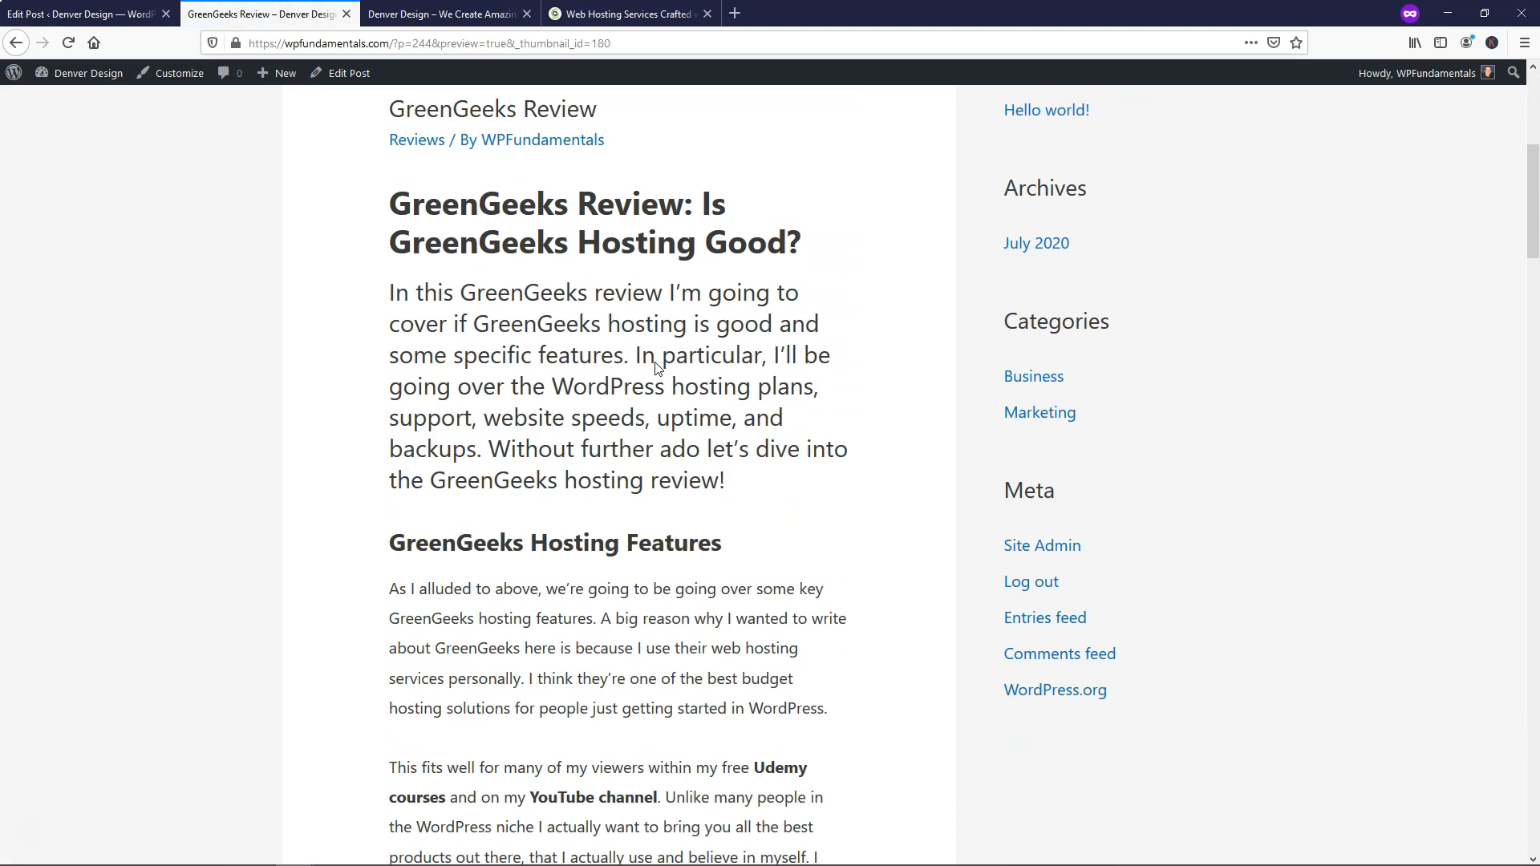
{"action": "scroll", "scroll_direction": "down", "scroll_amount": 3}
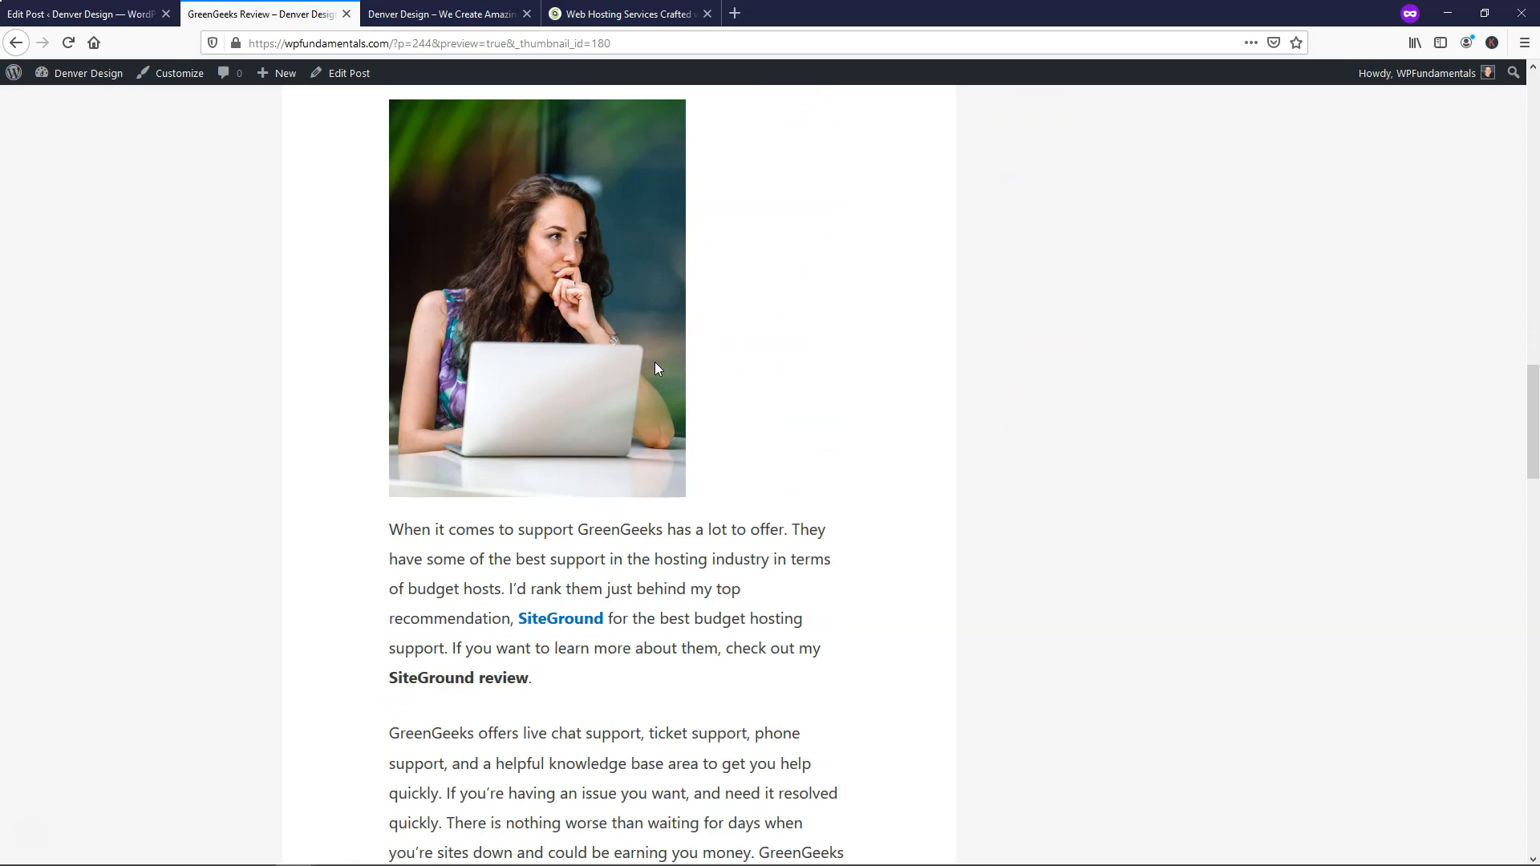
{"action": "scroll", "scroll_direction": "down", "scroll_amount": 3}
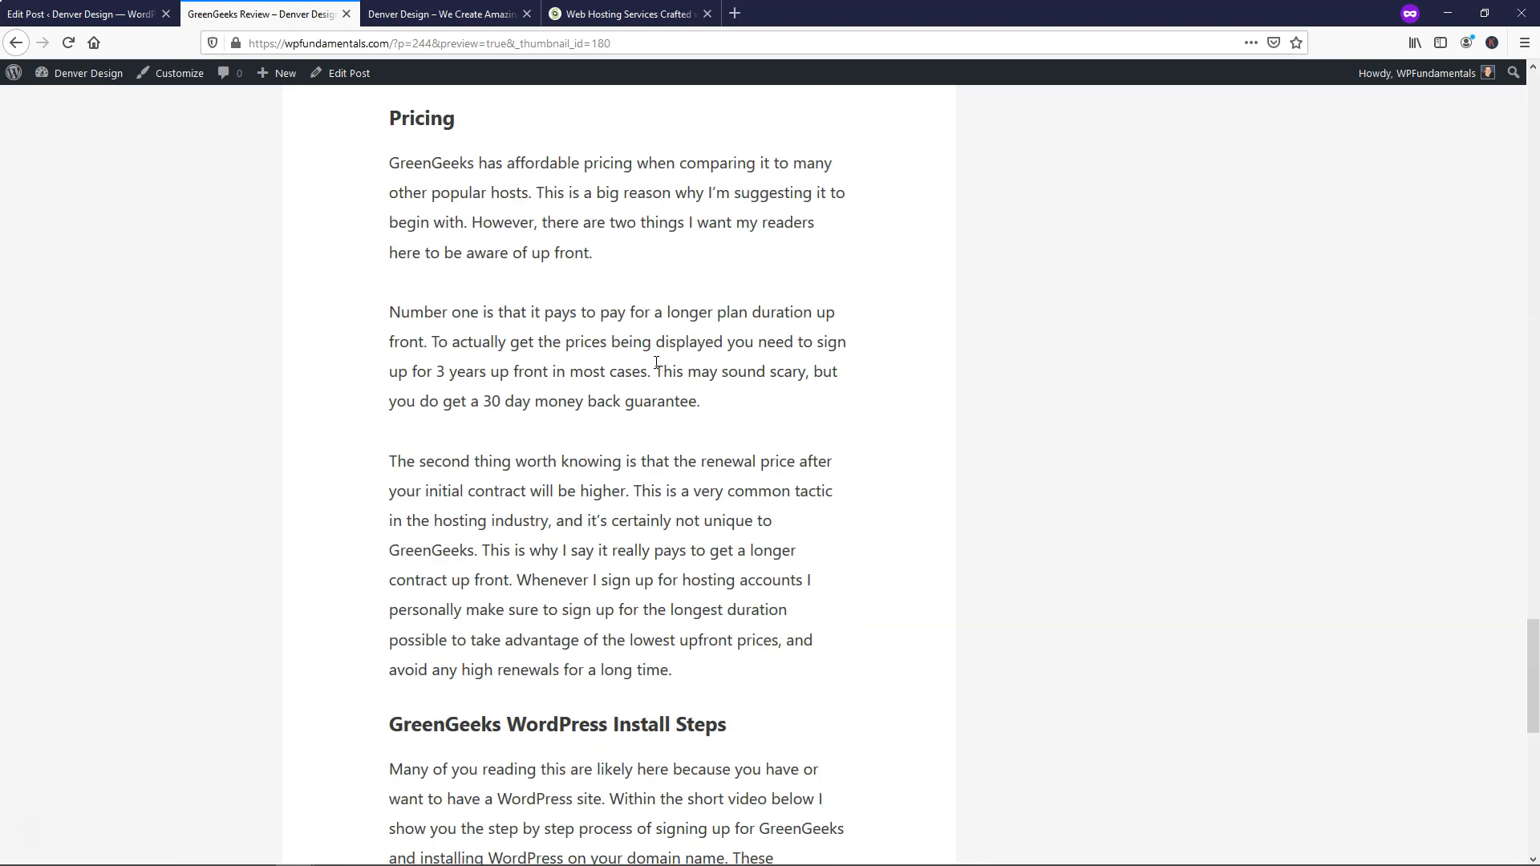
{"action": "scroll", "scroll_direction": "down", "scroll_amount": 3}
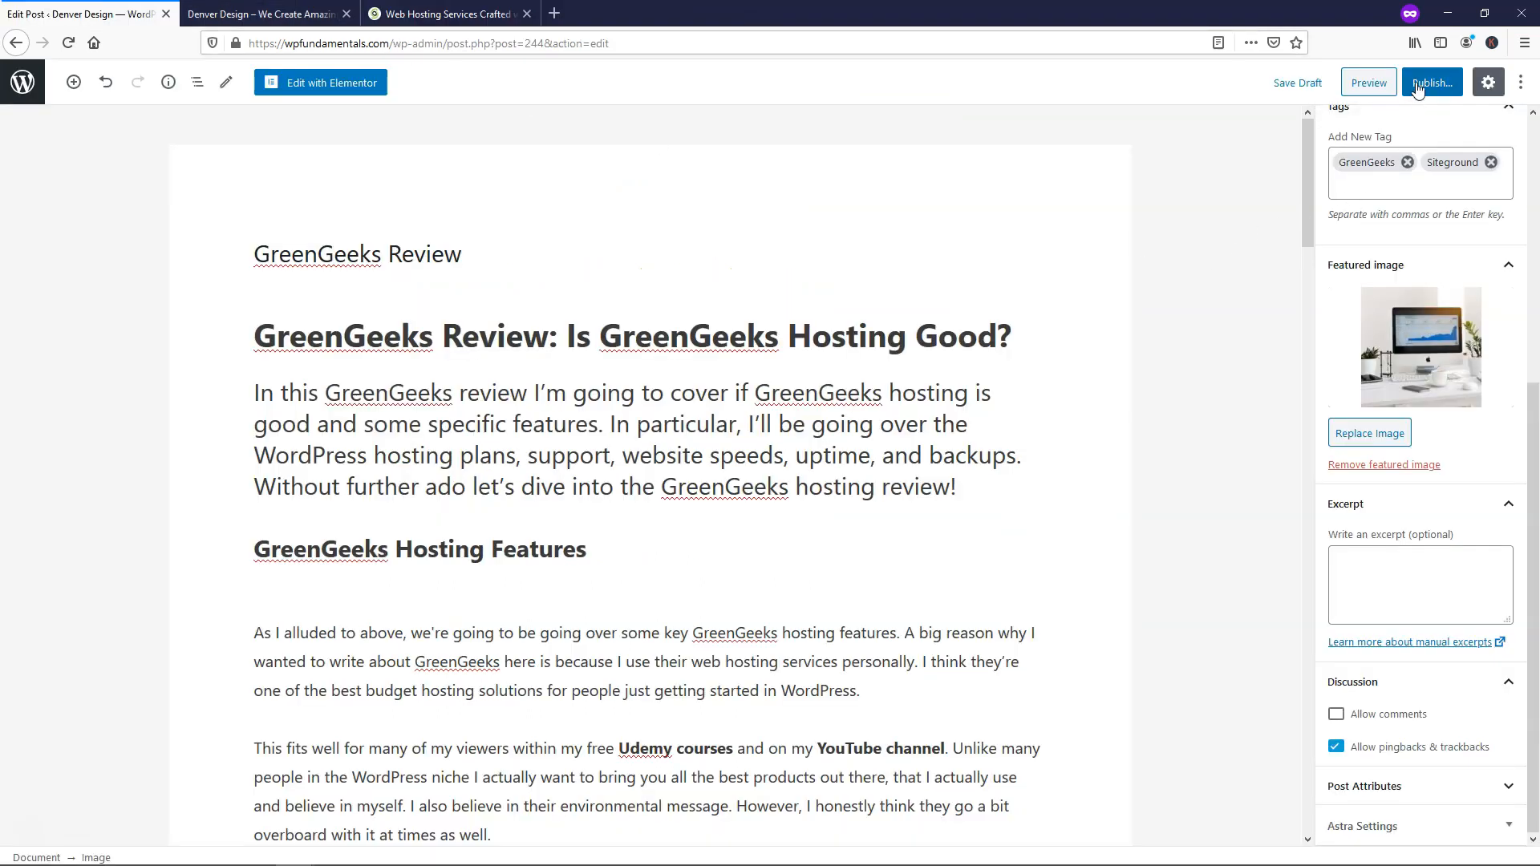
Change the publish date from Immediately to July 31, 2020, 2:32 am.
{"action": "scroll", "scroll_direction": "up", "scroll_amount": 3}
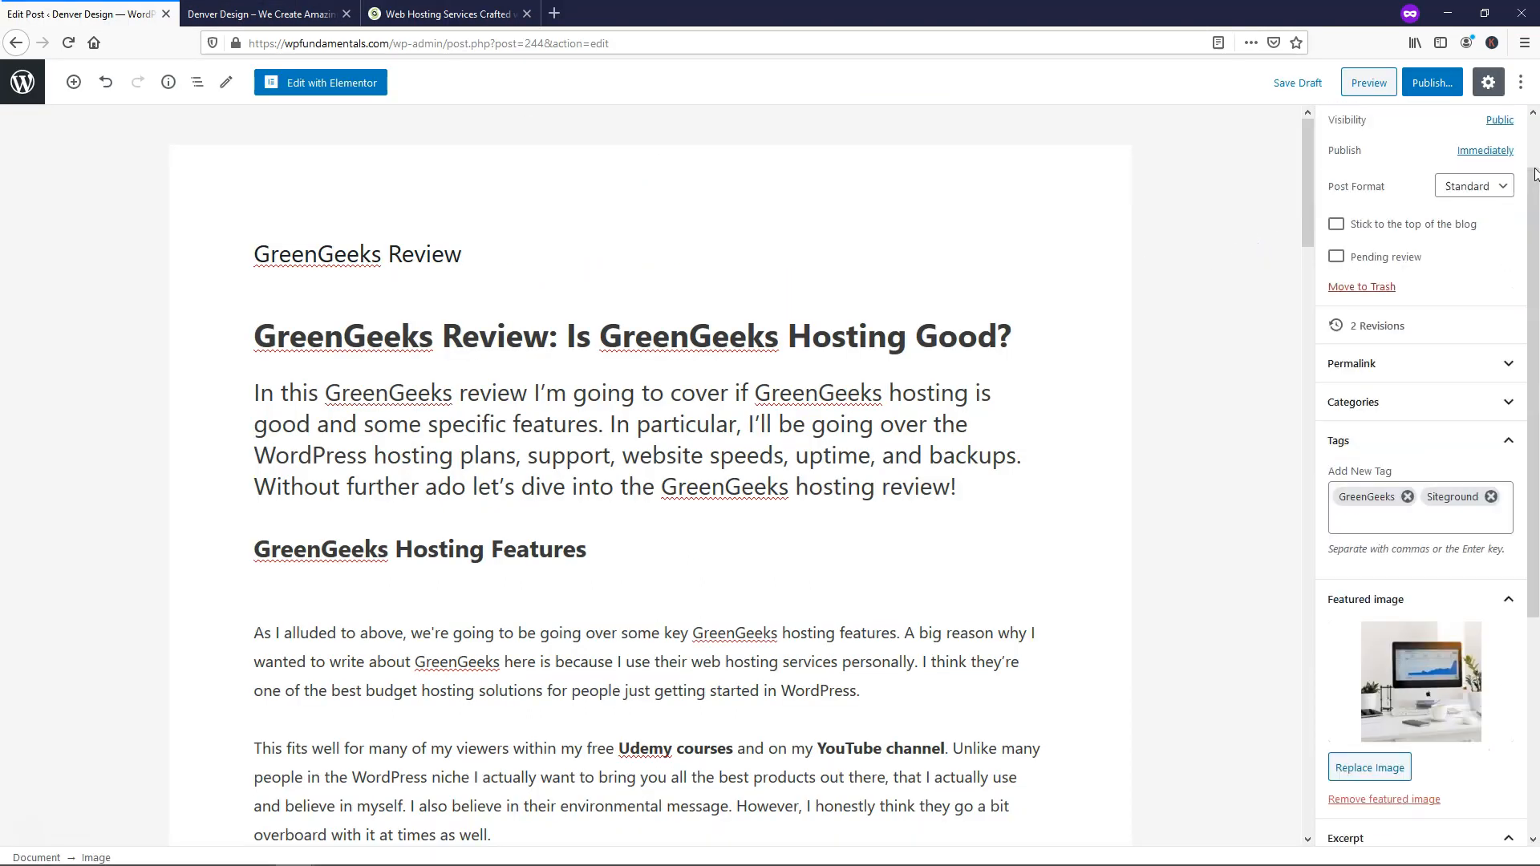
{"action": "scroll", "scroll_direction": "up", "scroll_amount": 3}
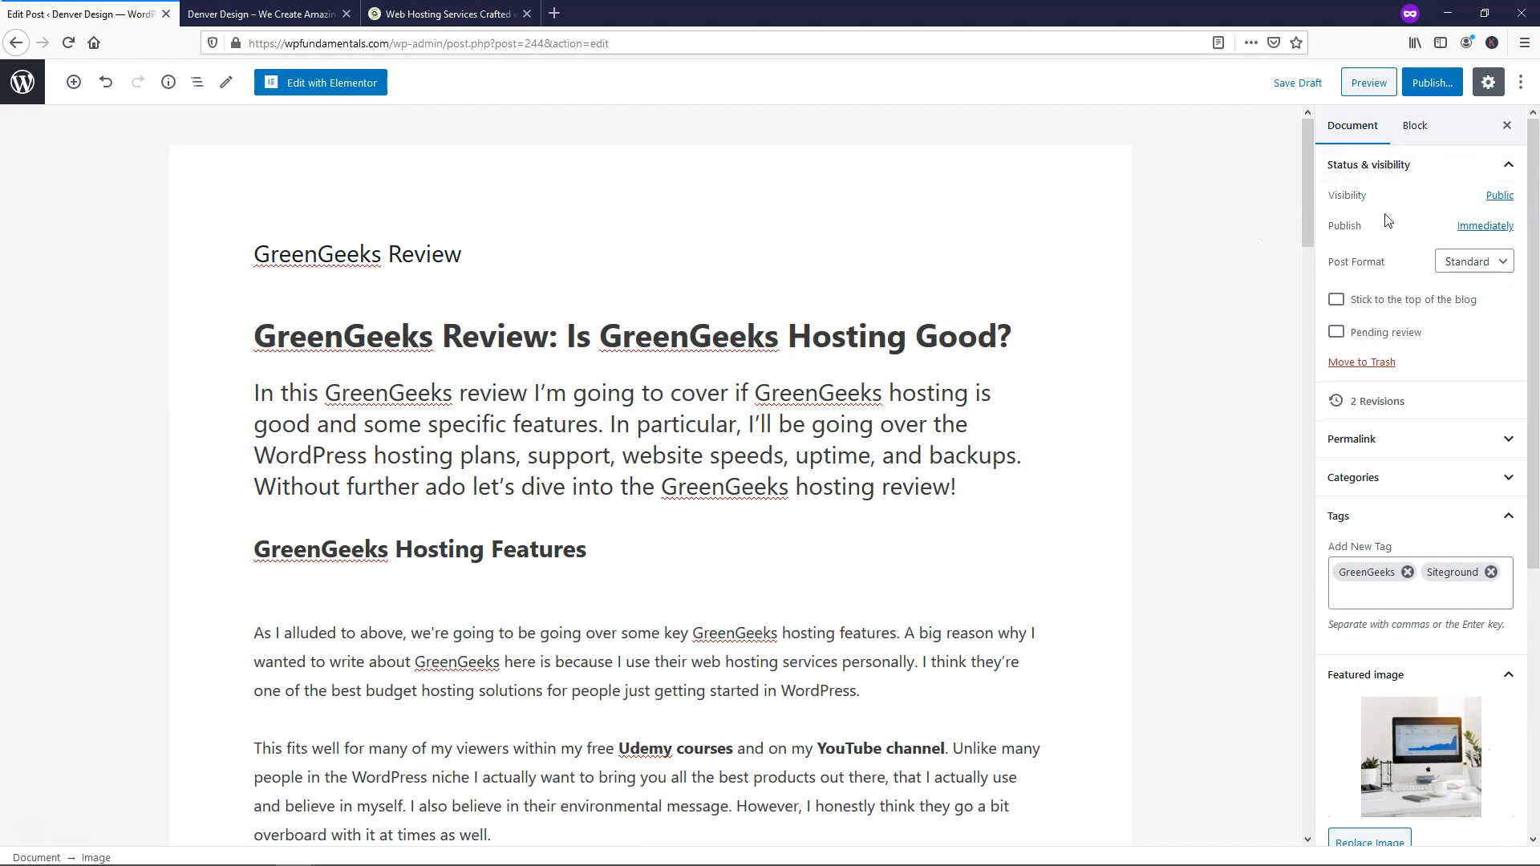
{"action": "mouse_move", "coordinate": [1354, 229]}
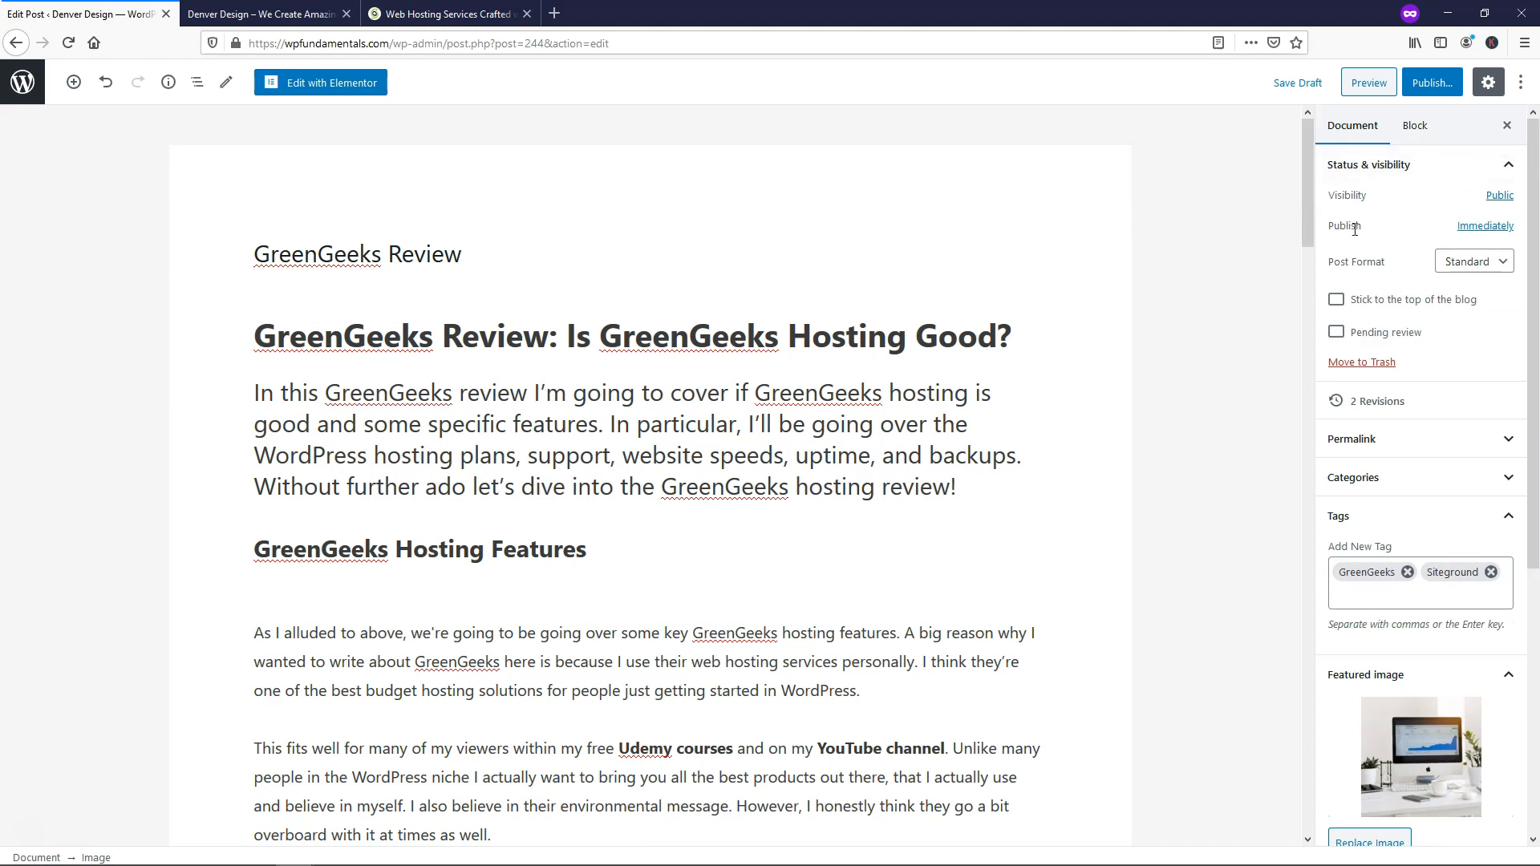
{"action": "left_click", "coordinate": [1485, 224]}
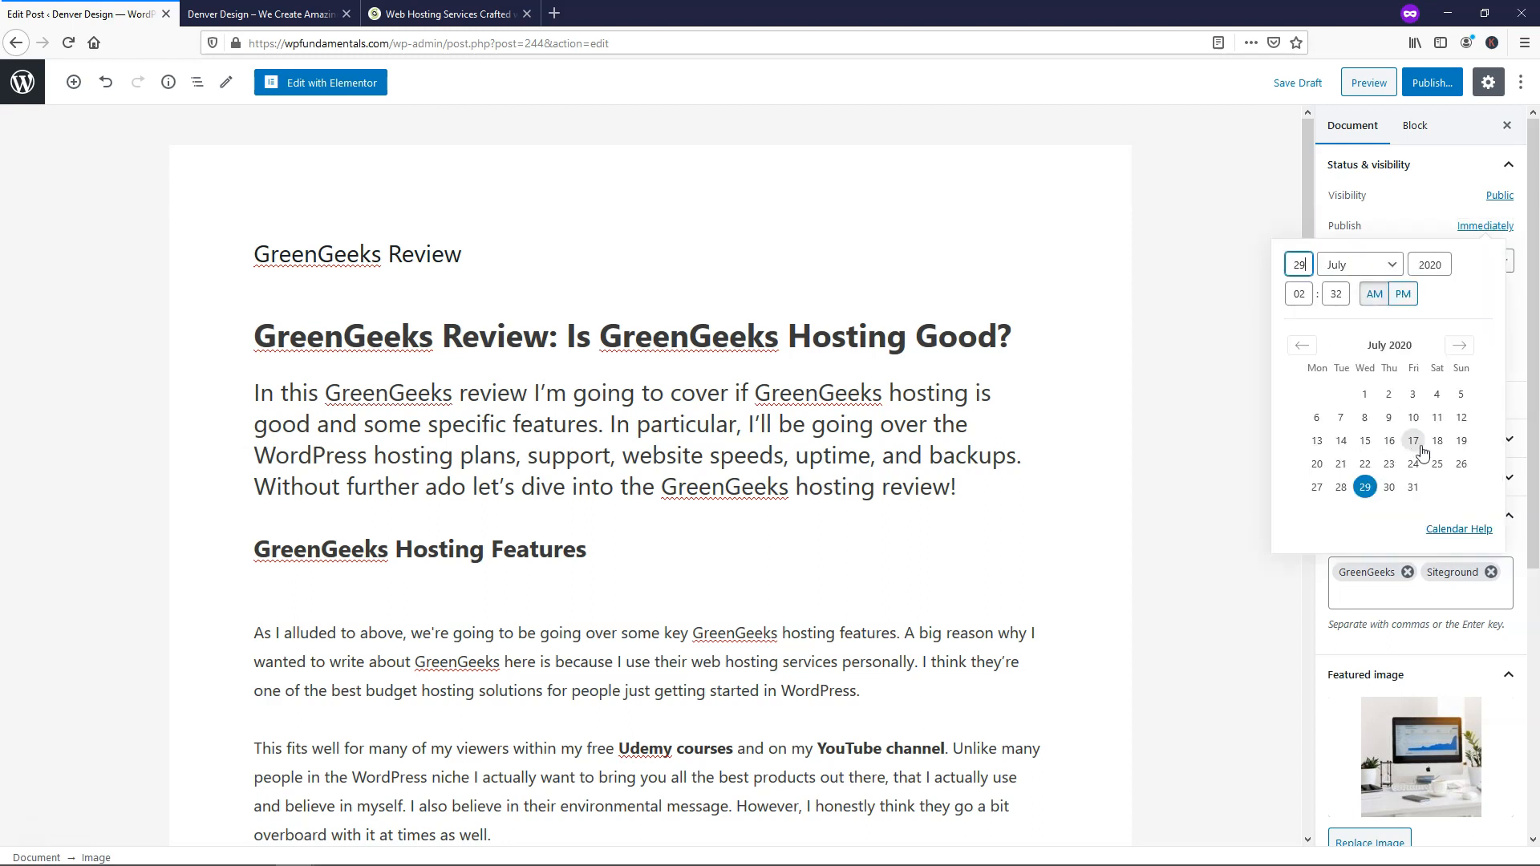
{"action": "mouse_move", "coordinate": [1414, 417]}
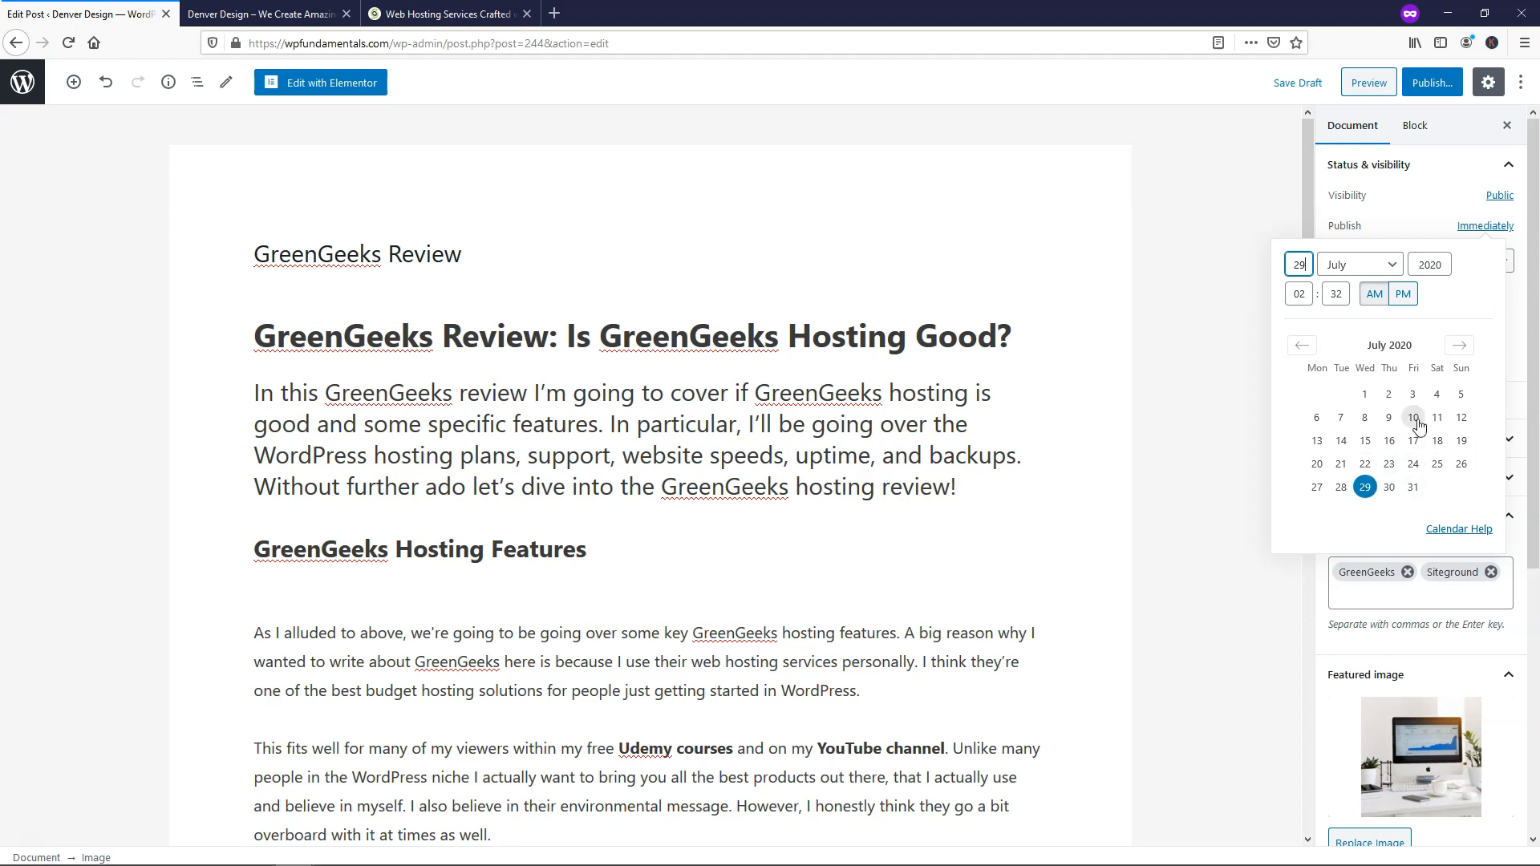
{"action": "mouse_move", "coordinate": [1369, 464]}
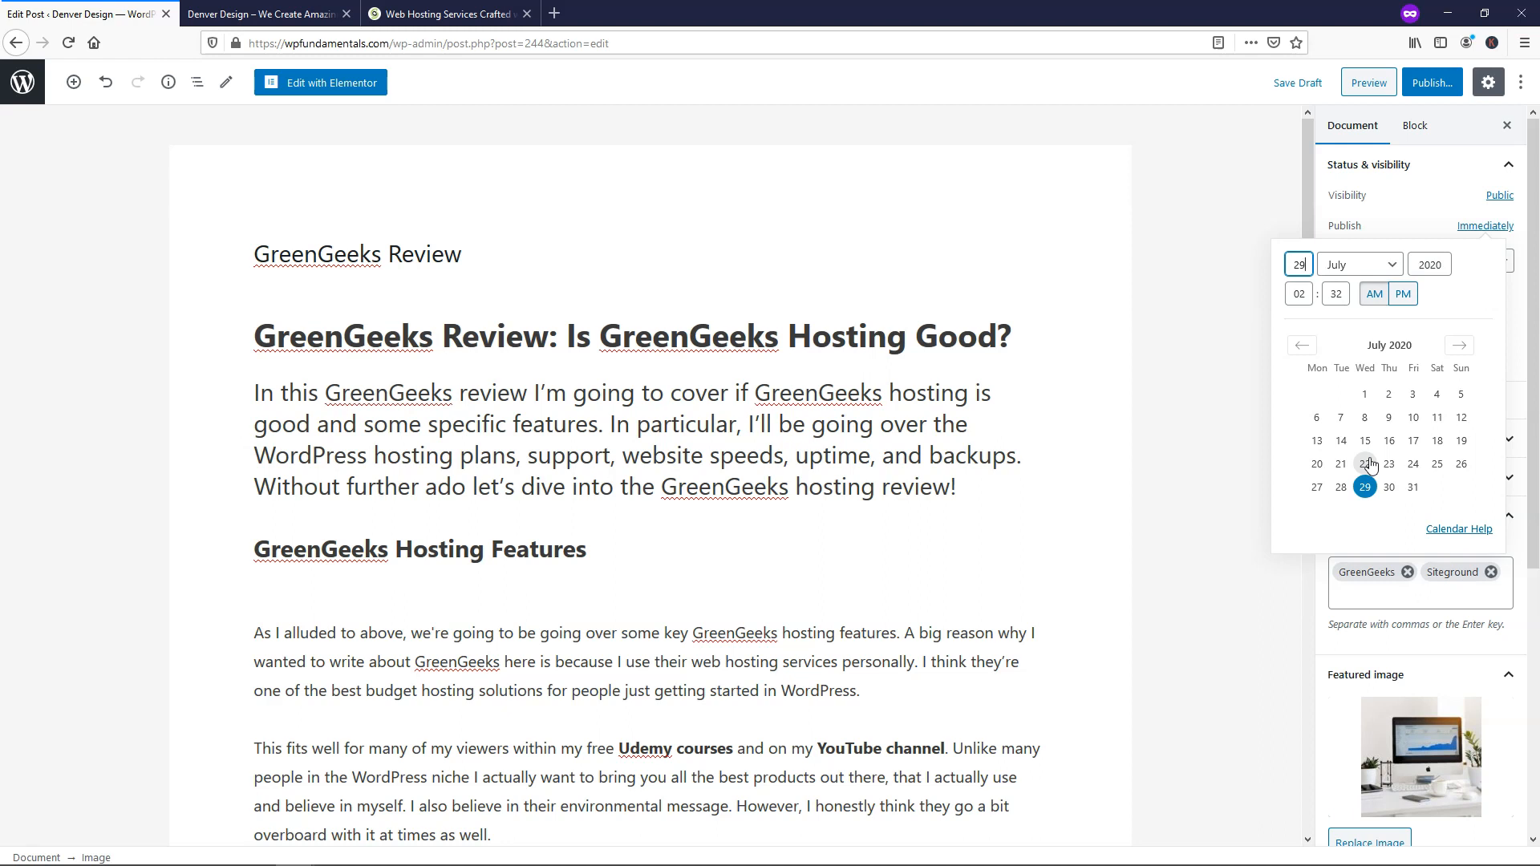
{"action": "mouse_move", "coordinate": [1364, 441]}
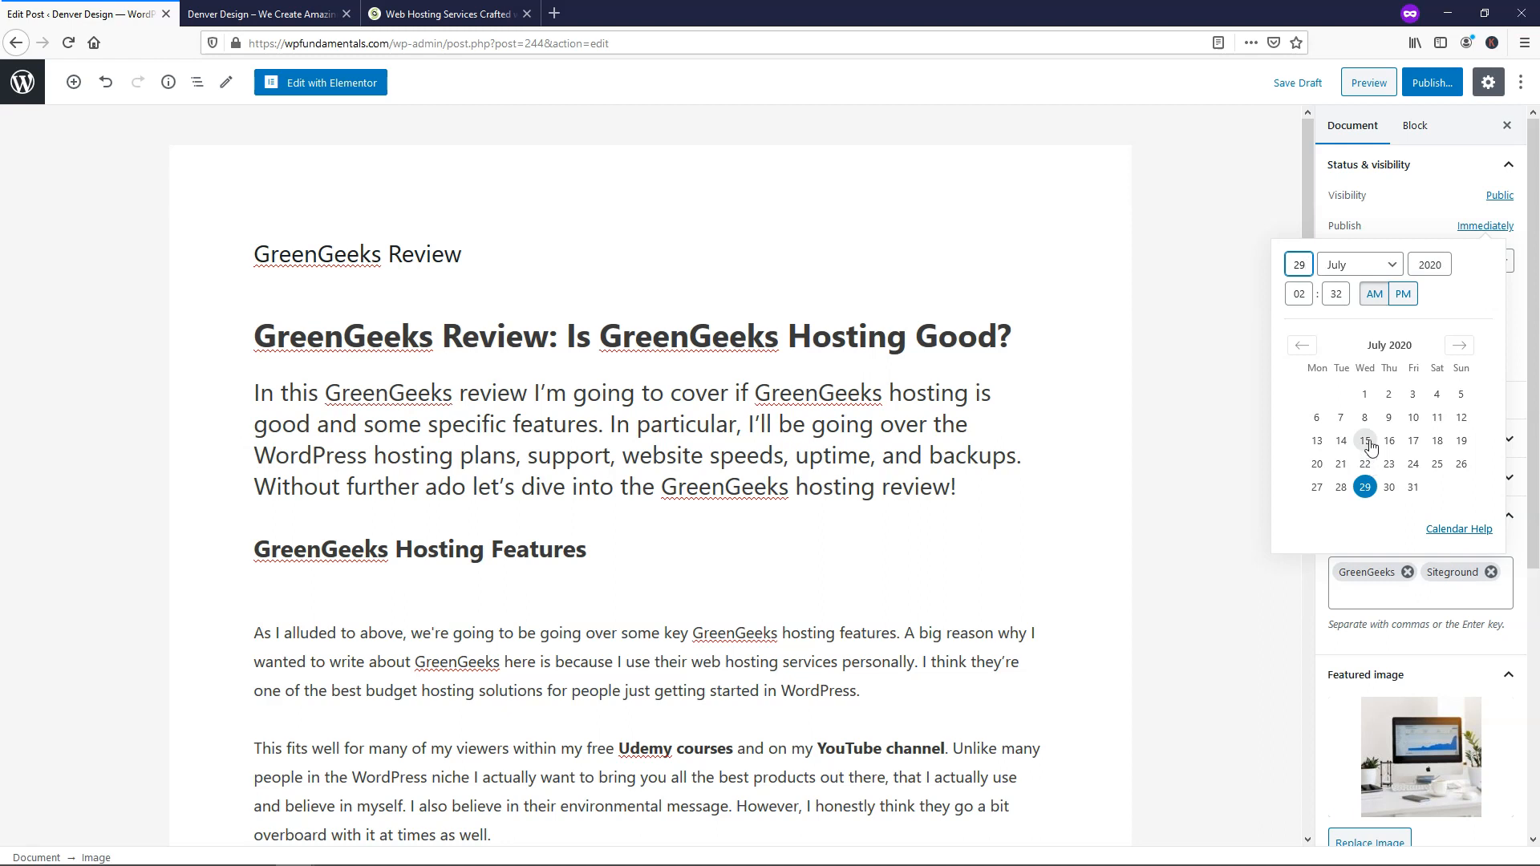
{"action": "mouse_move", "coordinate": [1340, 418]}
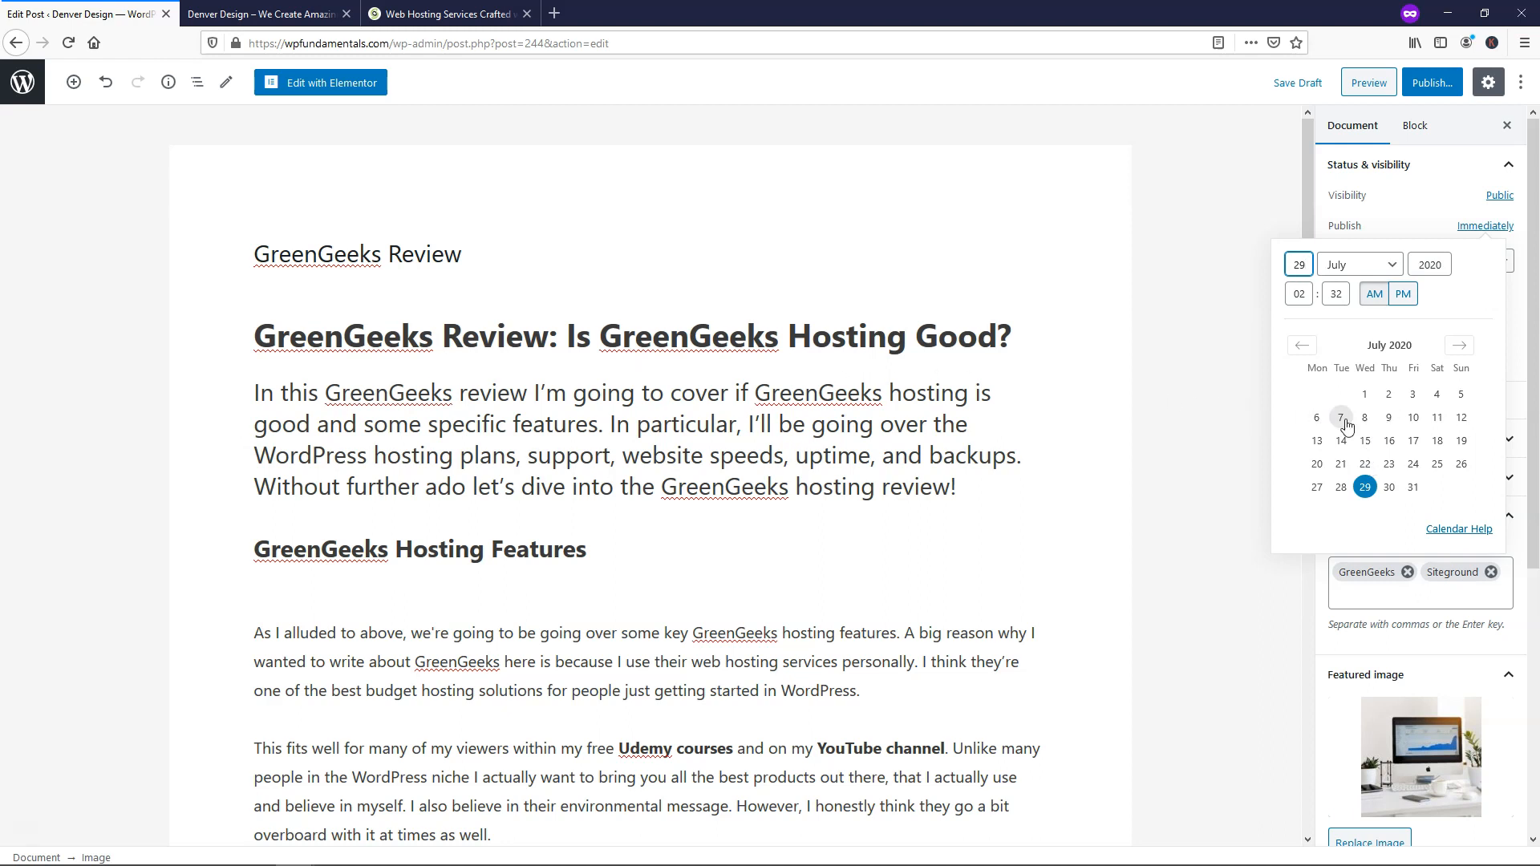
{"action": "mouse_move", "coordinate": [1379, 398]}
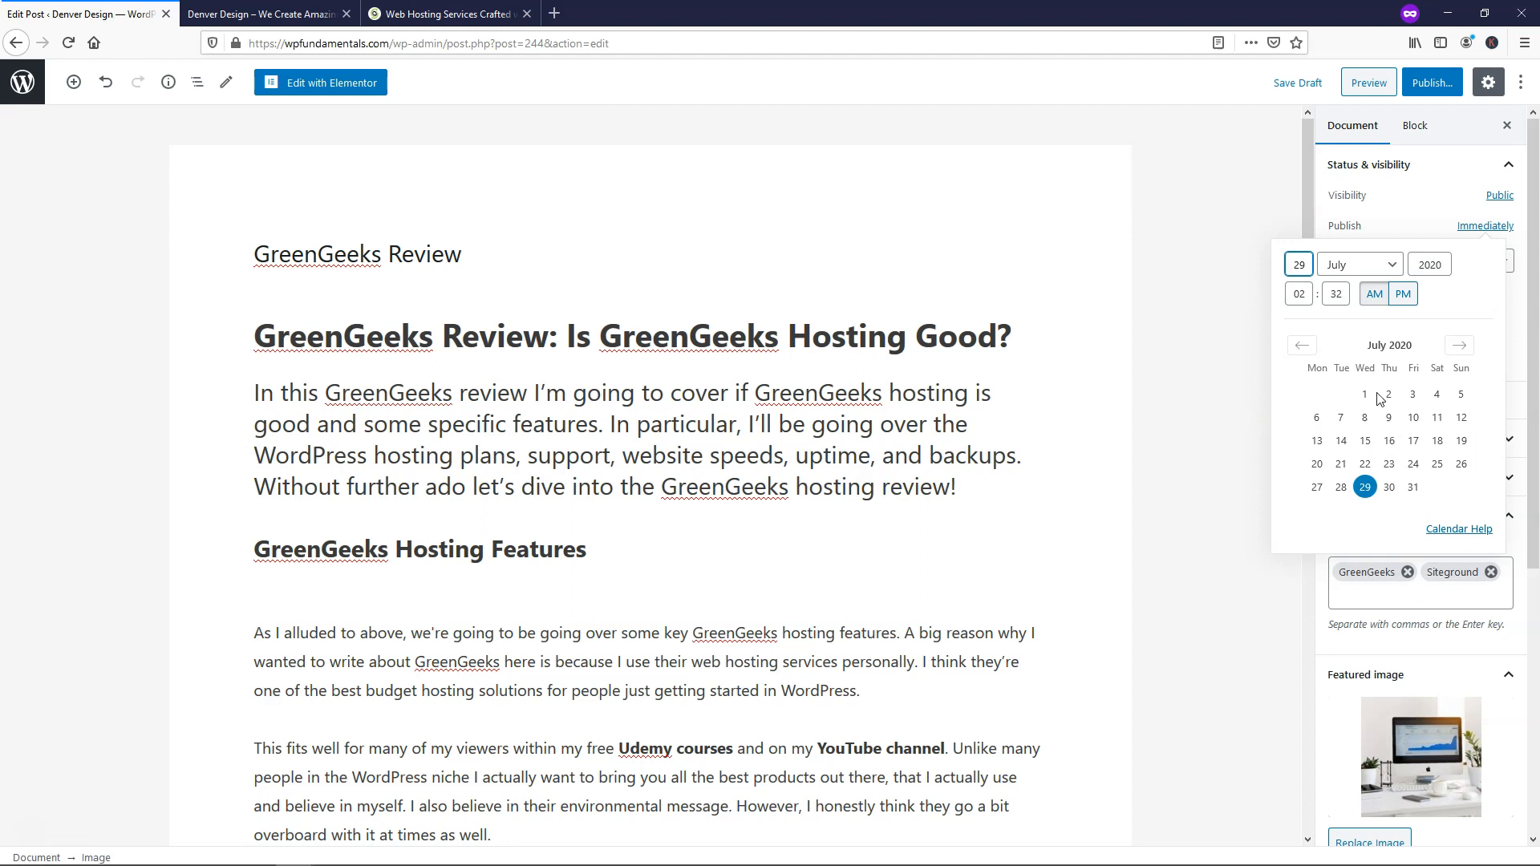
{"action": "mouse_move", "coordinate": [1363, 463]}
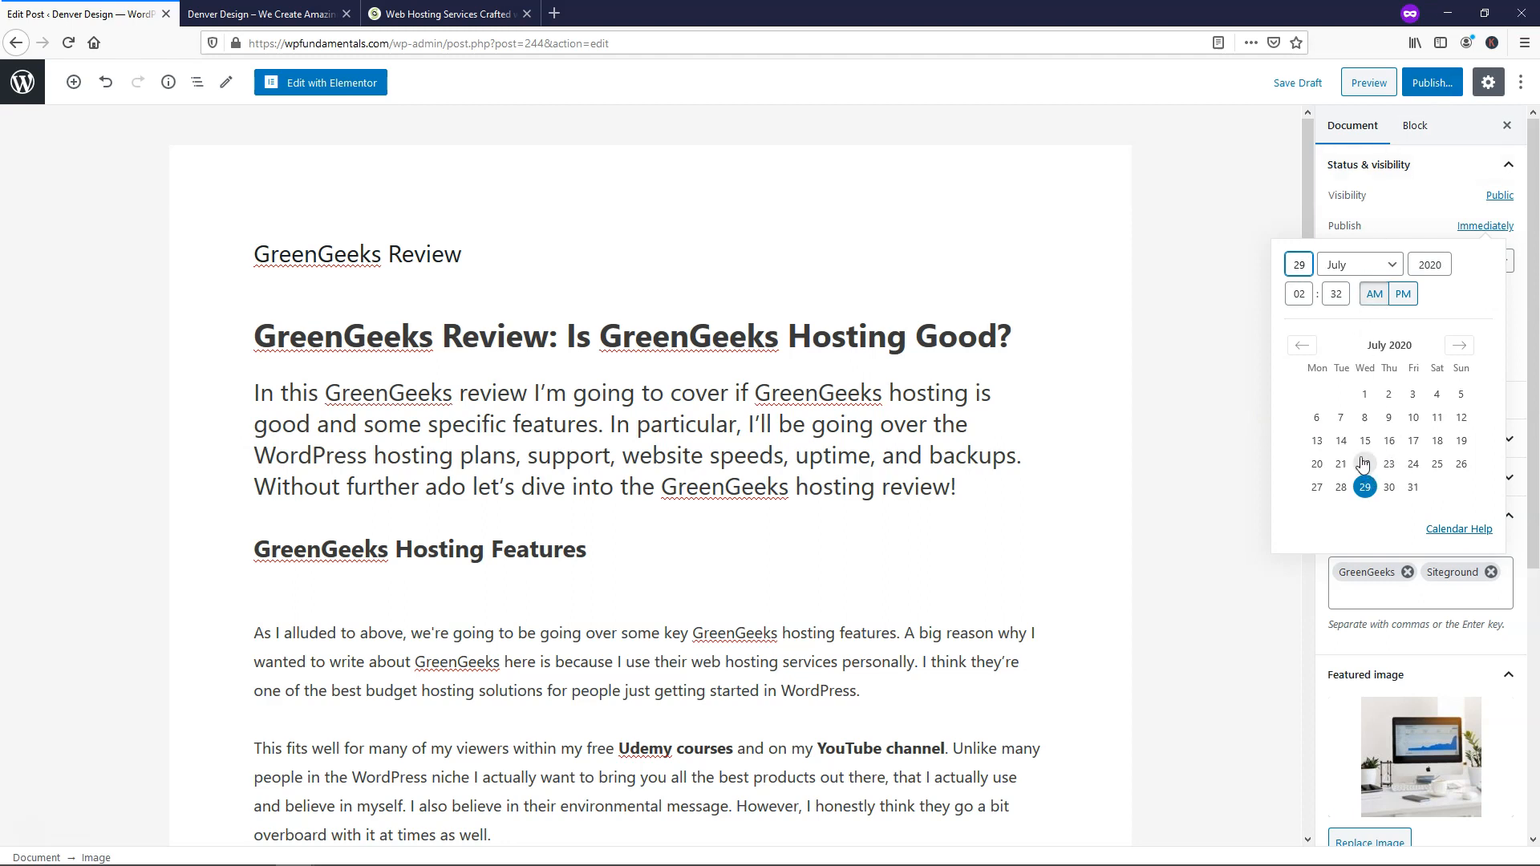
{"action": "left_click", "coordinate": [1413, 487]}
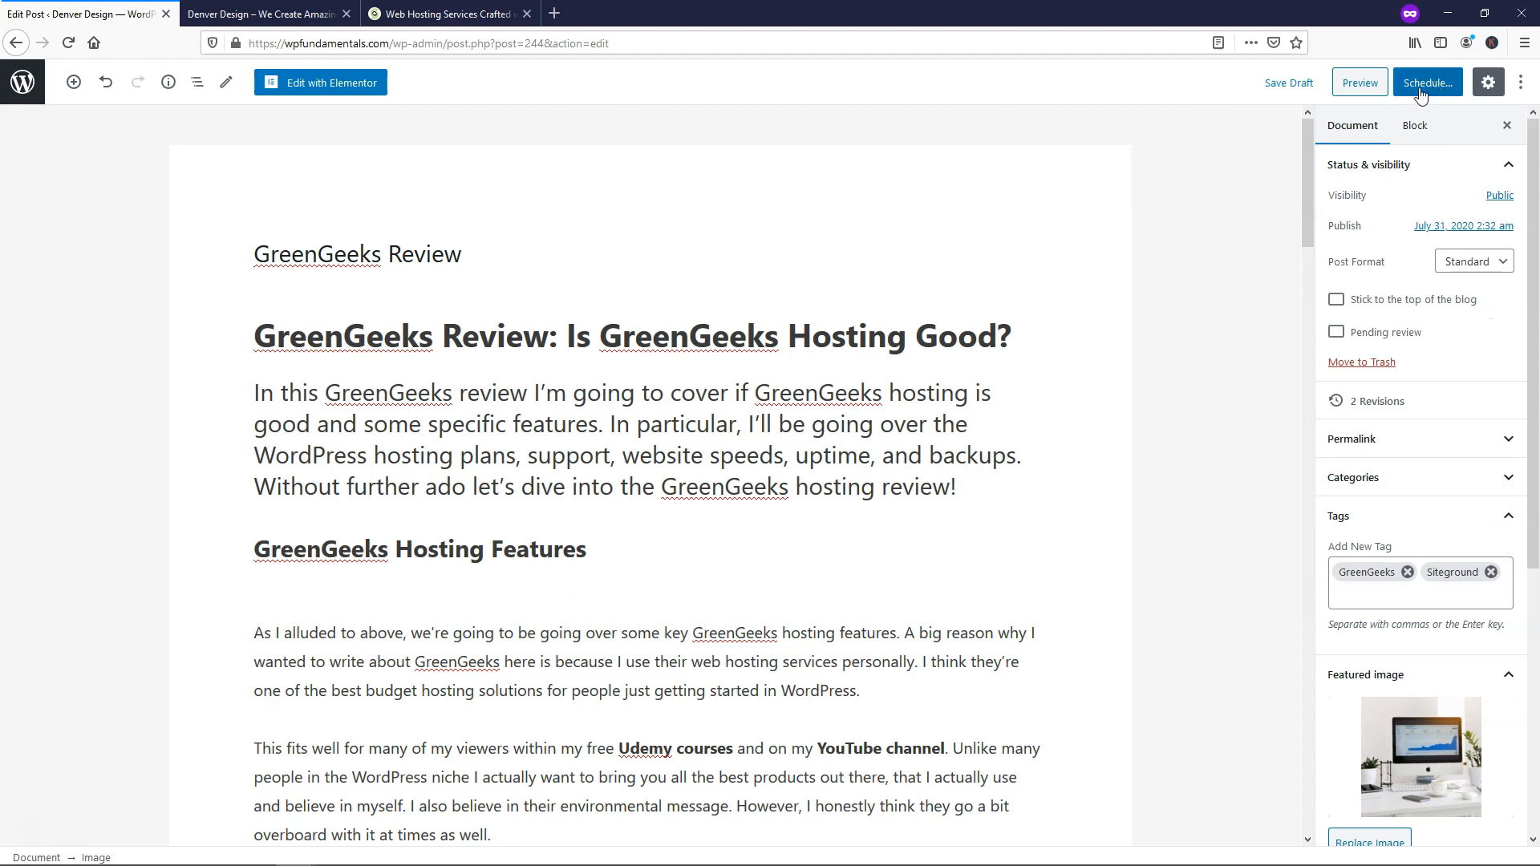
{"action": "mouse_move", "coordinate": [1471, 218]}
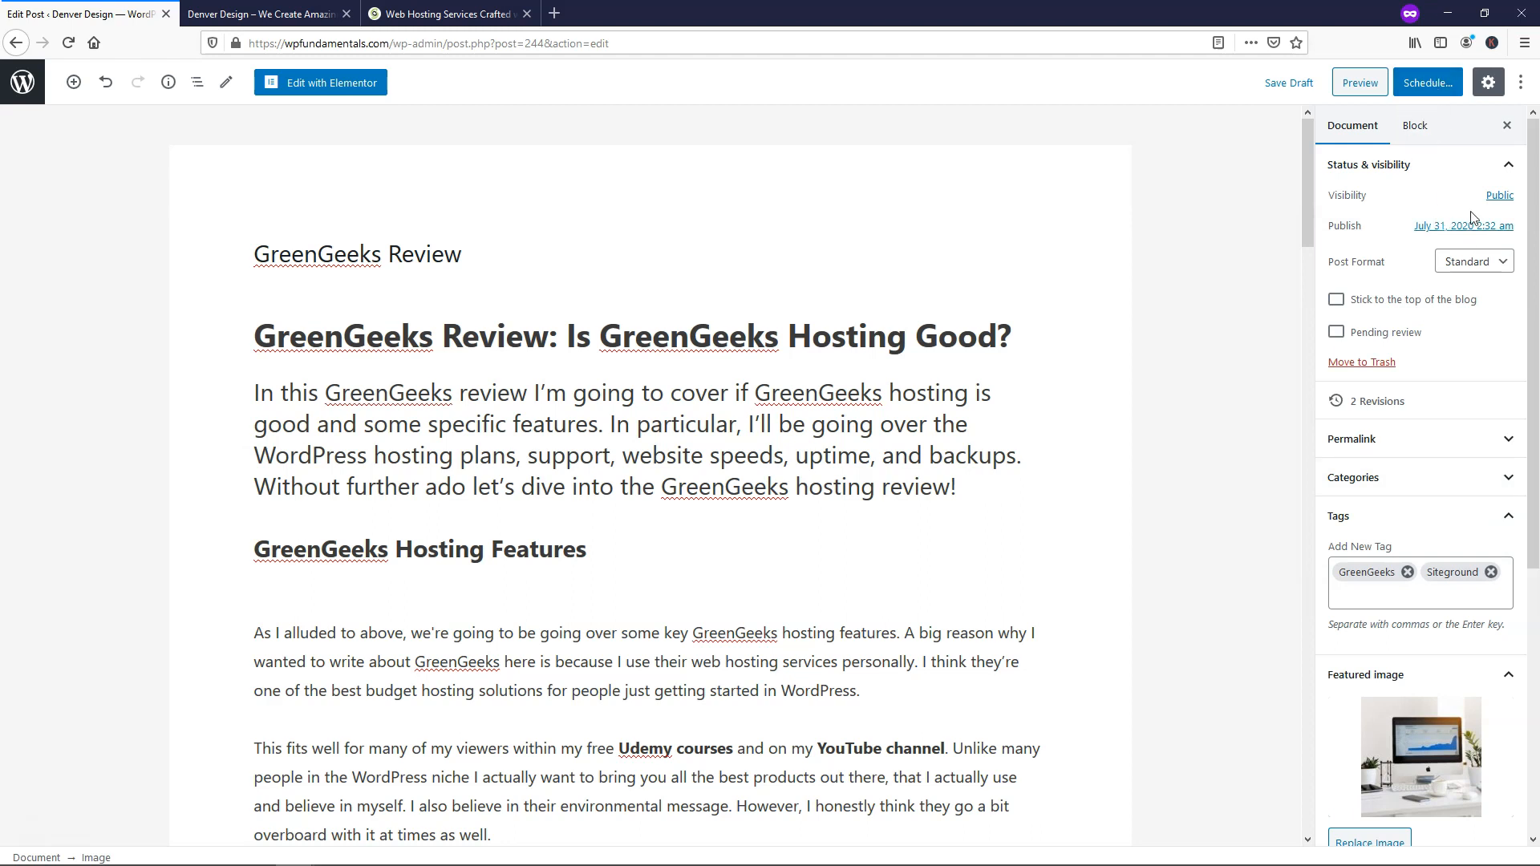
{"action": "mouse_move", "coordinate": [1463, 226]}
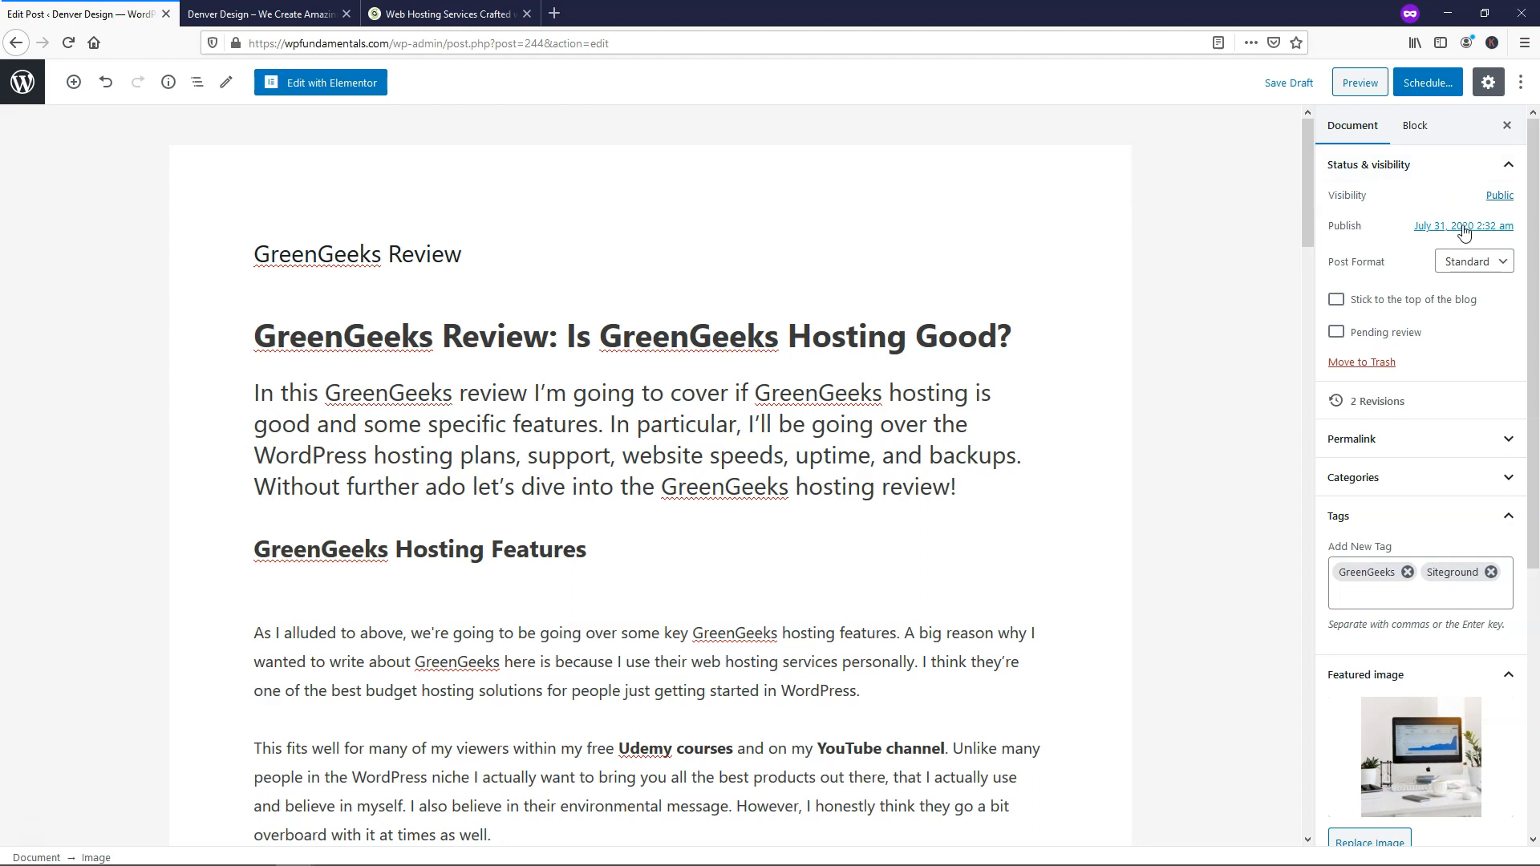
{"action": "mouse_move", "coordinate": [1451, 189]}
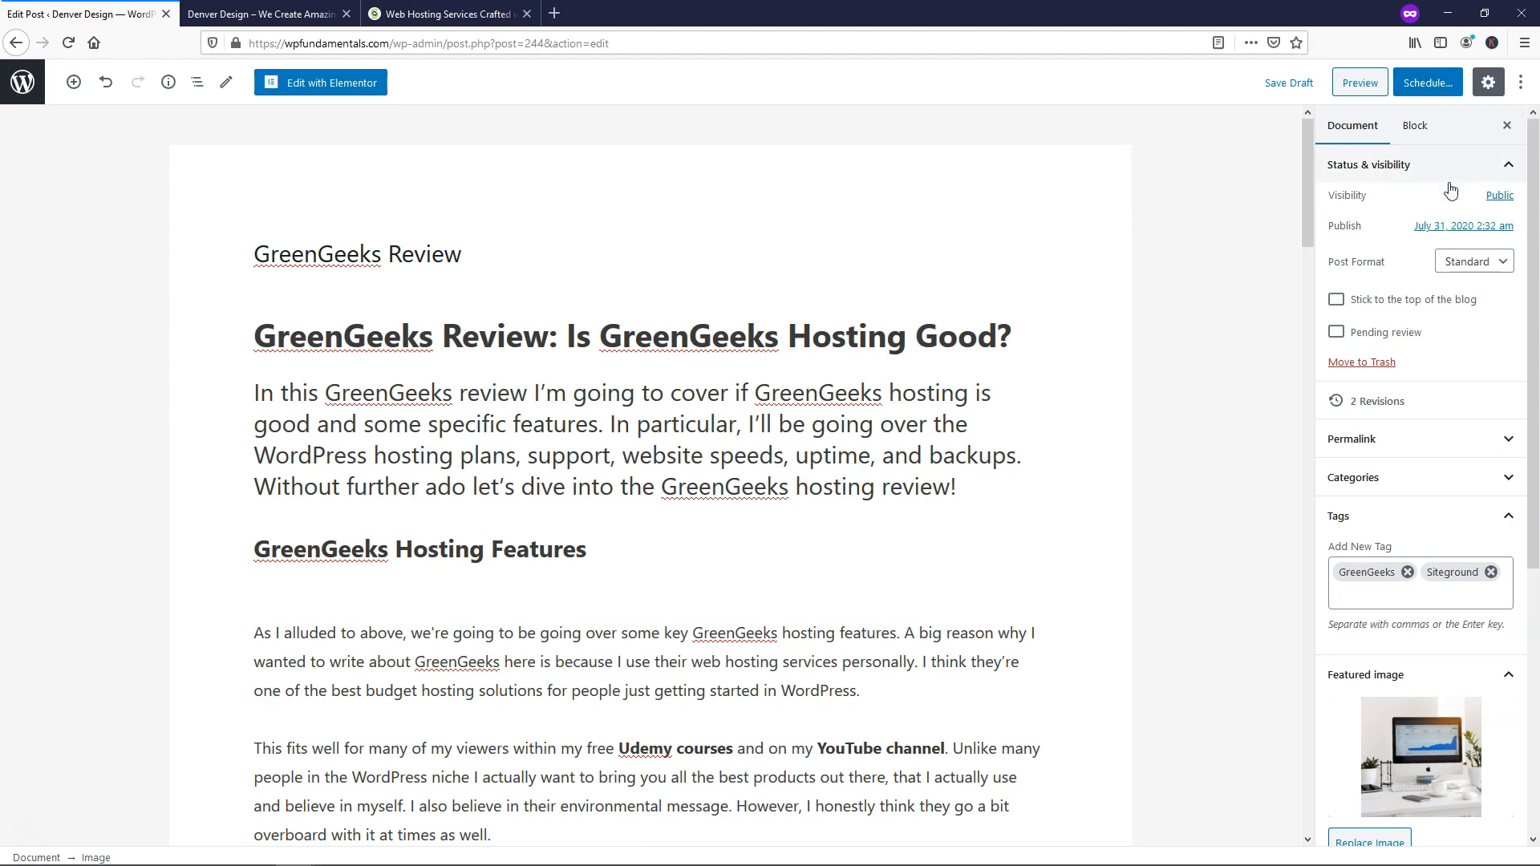
{"action": "left_click", "coordinate": [1463, 224]}
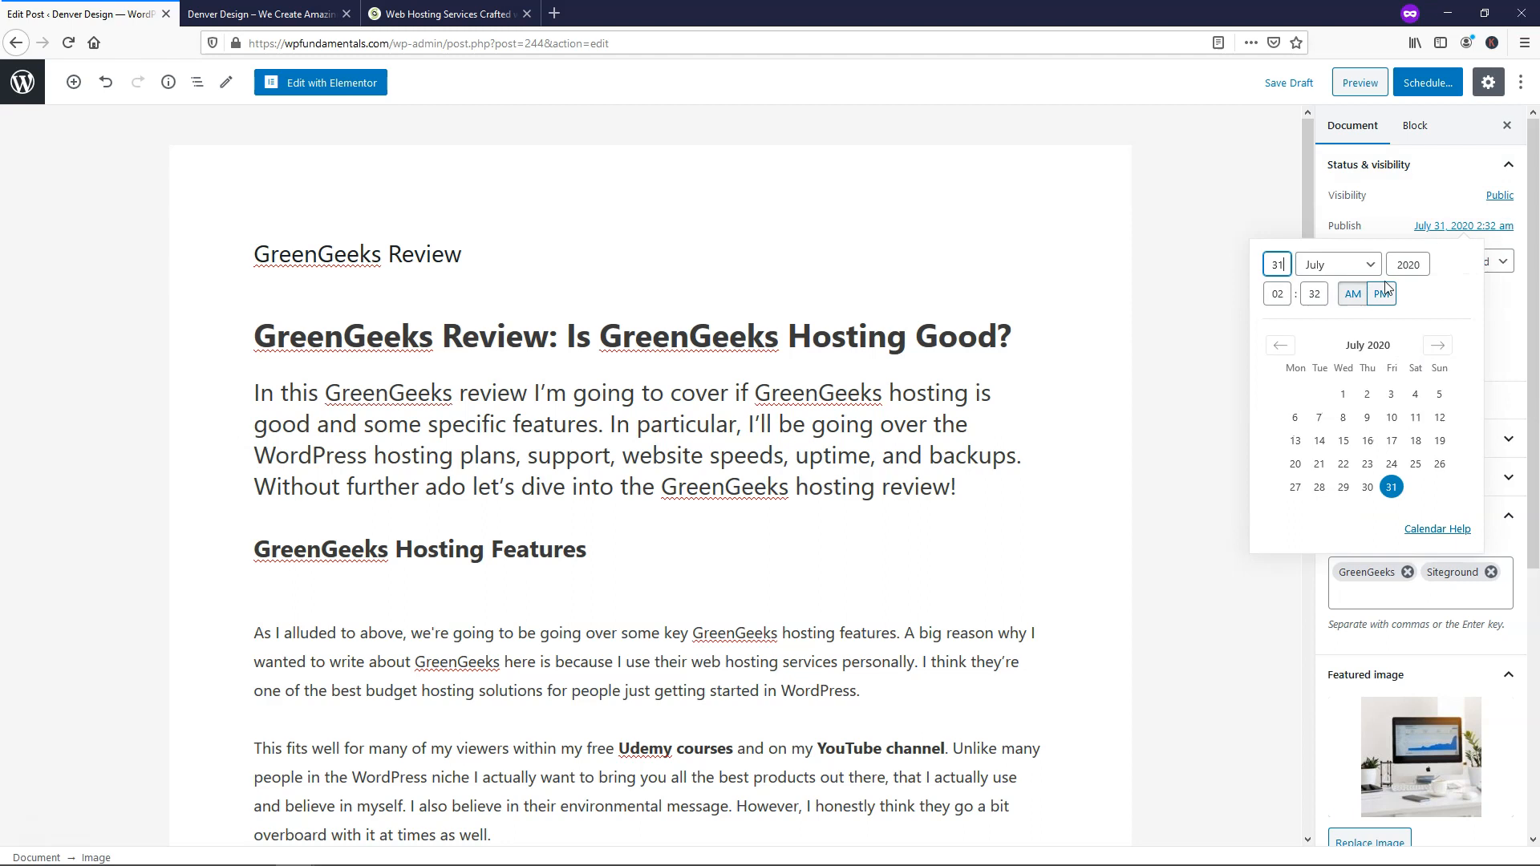
{"action": "mouse_move", "coordinate": [1239, 197]}
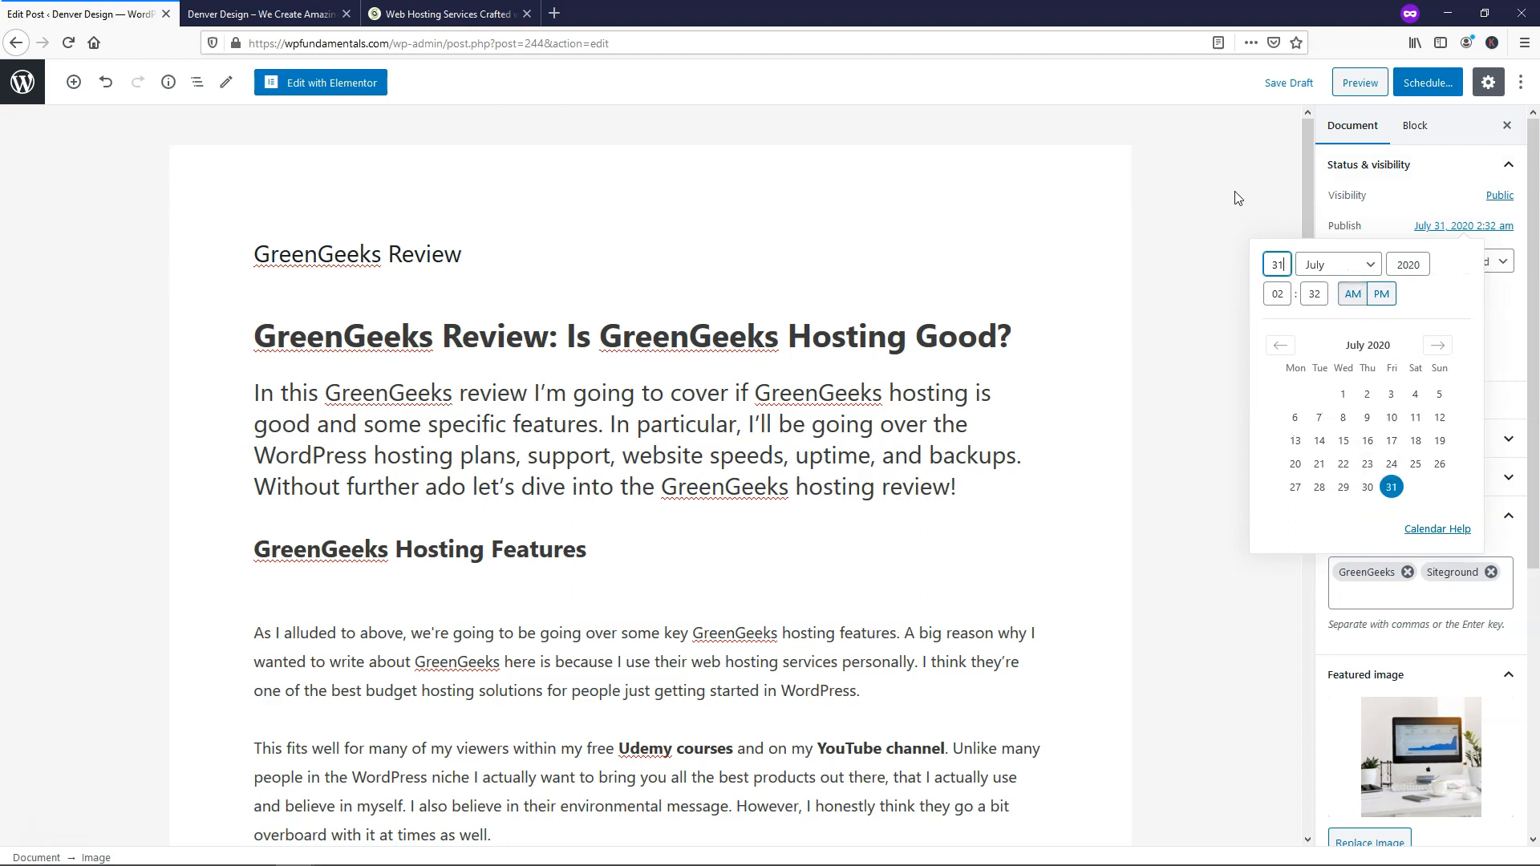
{"action": "left_click", "coordinate": [1237, 198]}
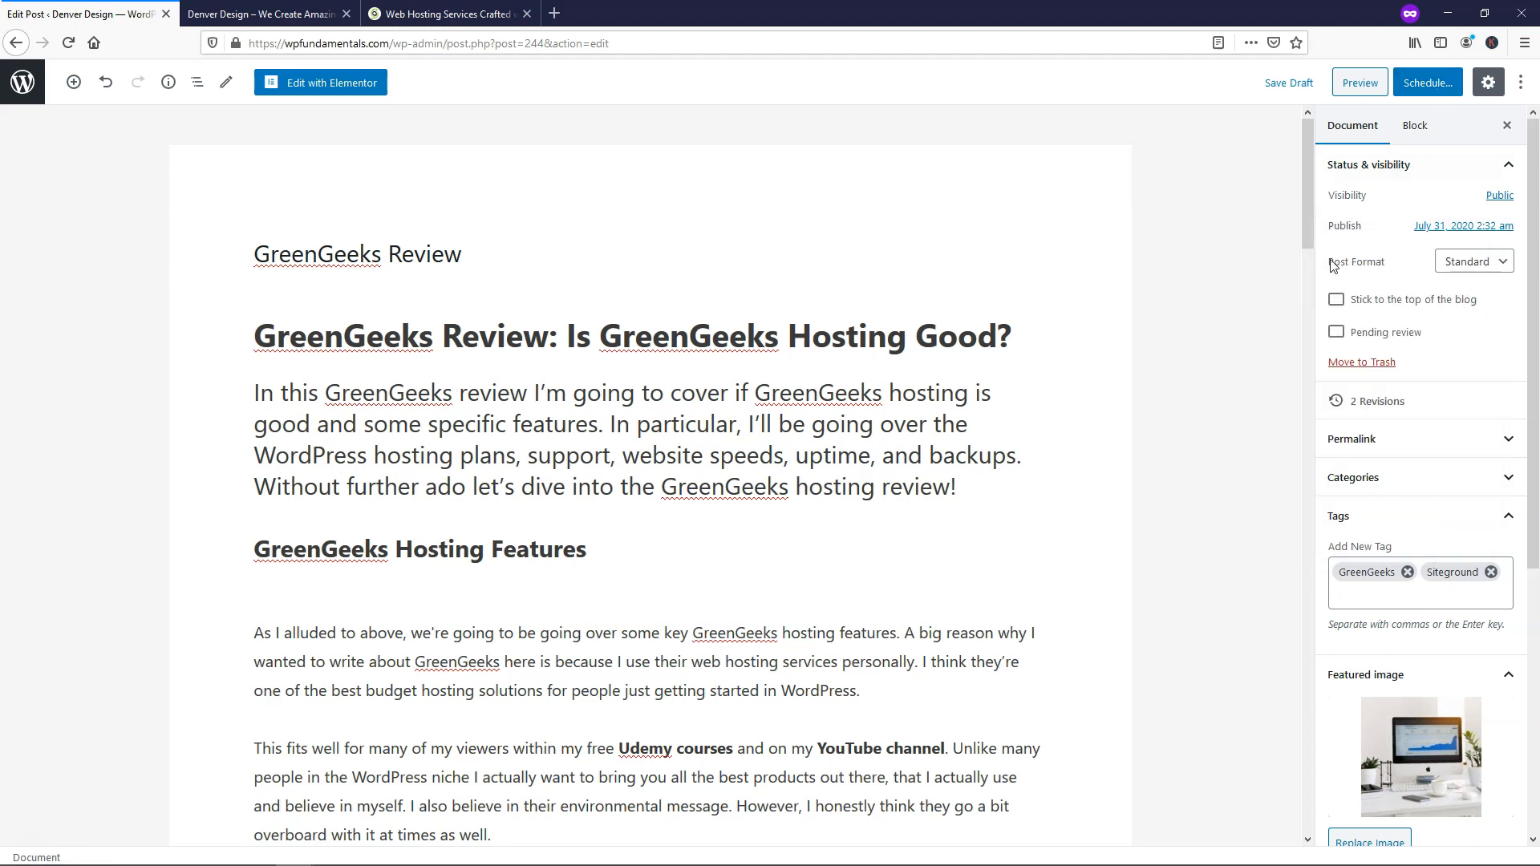
{"action": "mouse_move", "coordinate": [1228, 333]}
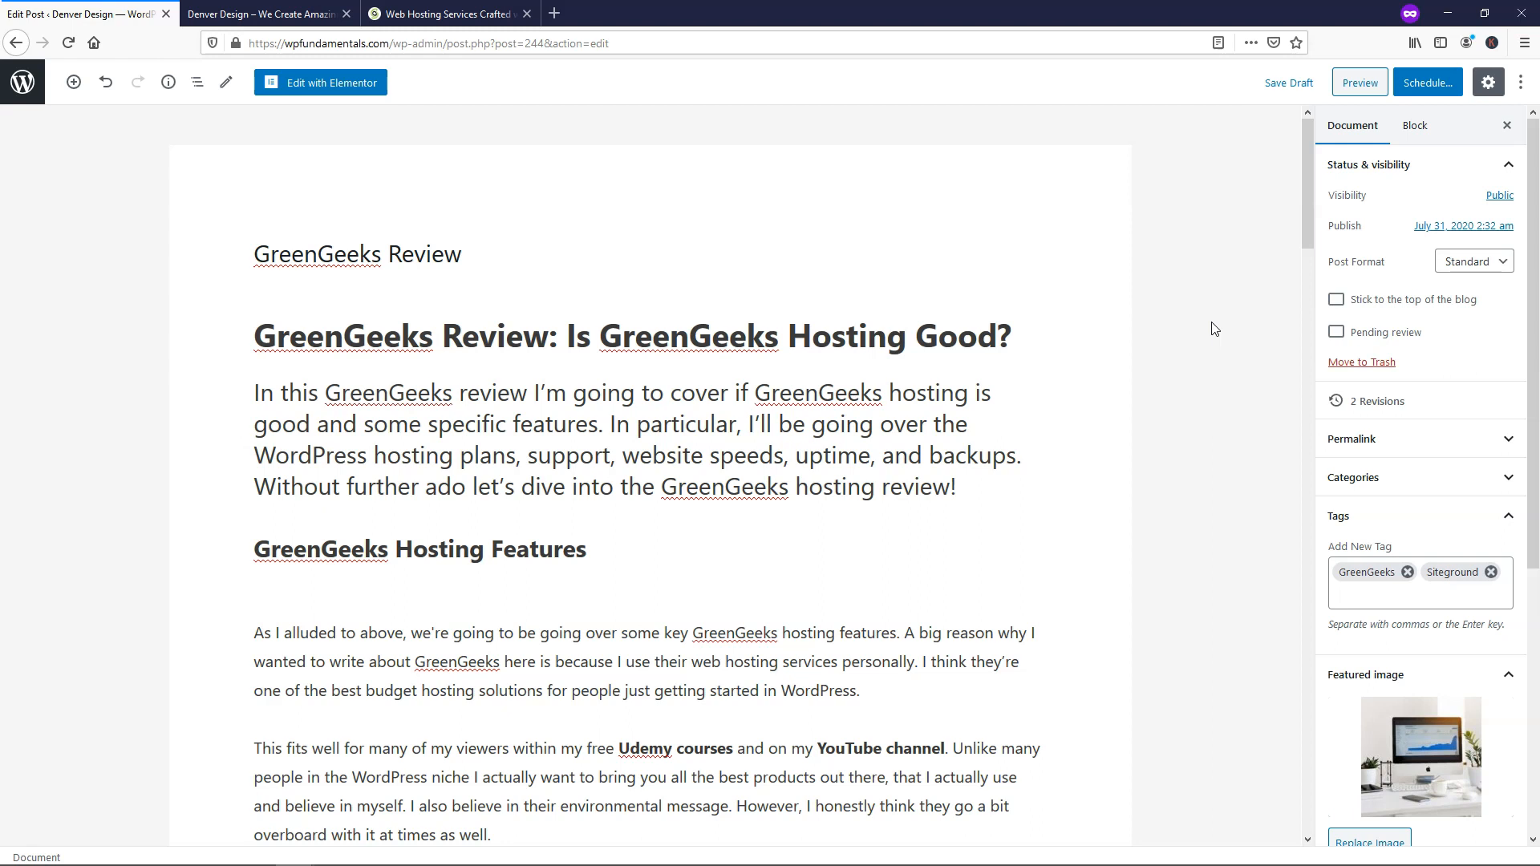
{"action": "left_click", "coordinate": [1288, 82]}
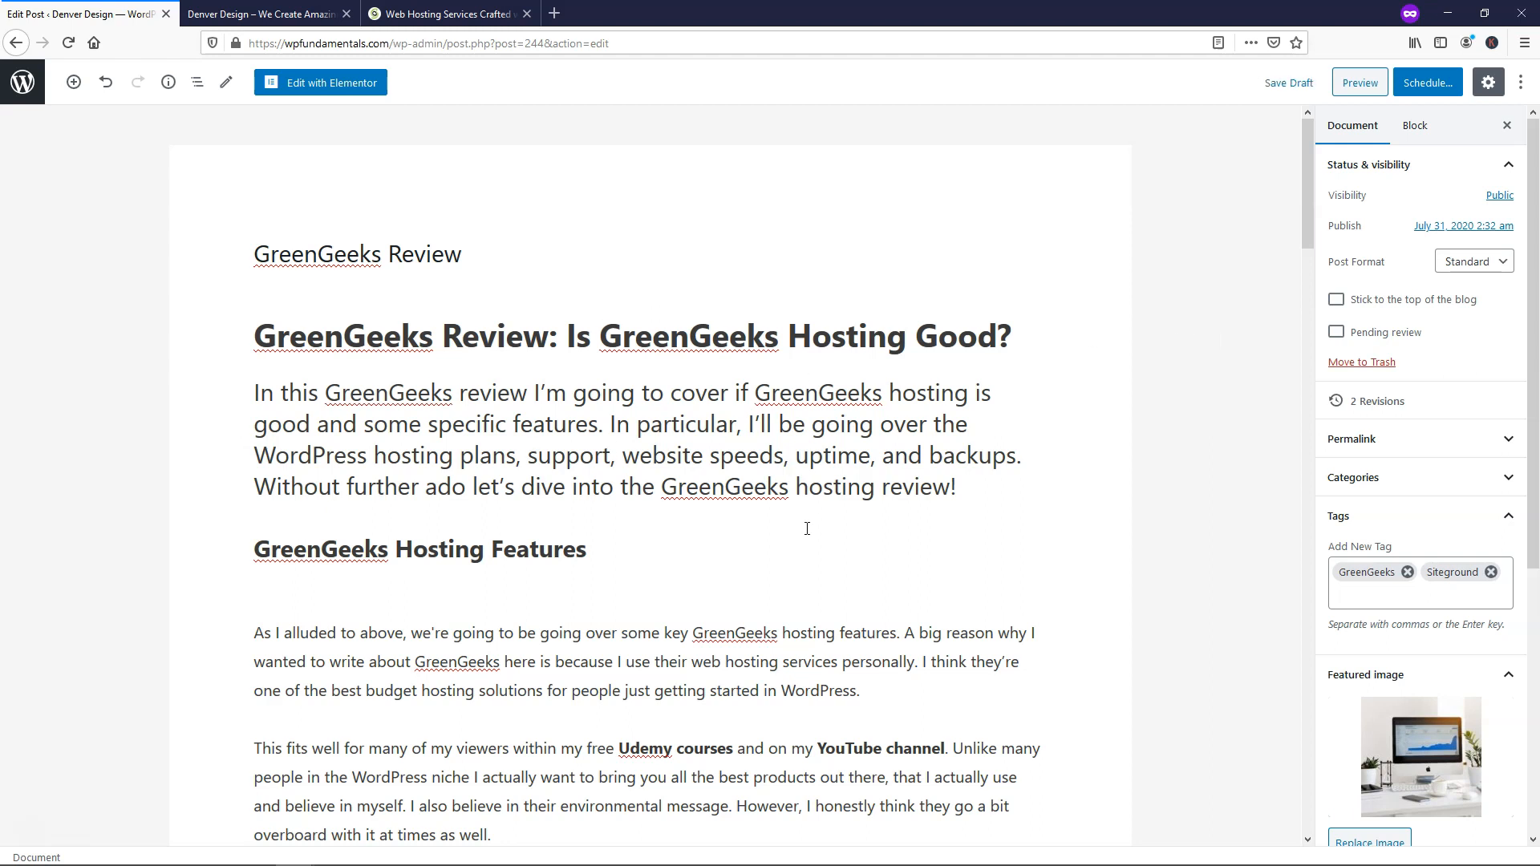
{"action": "mouse_move", "coordinate": [1250, 693]}
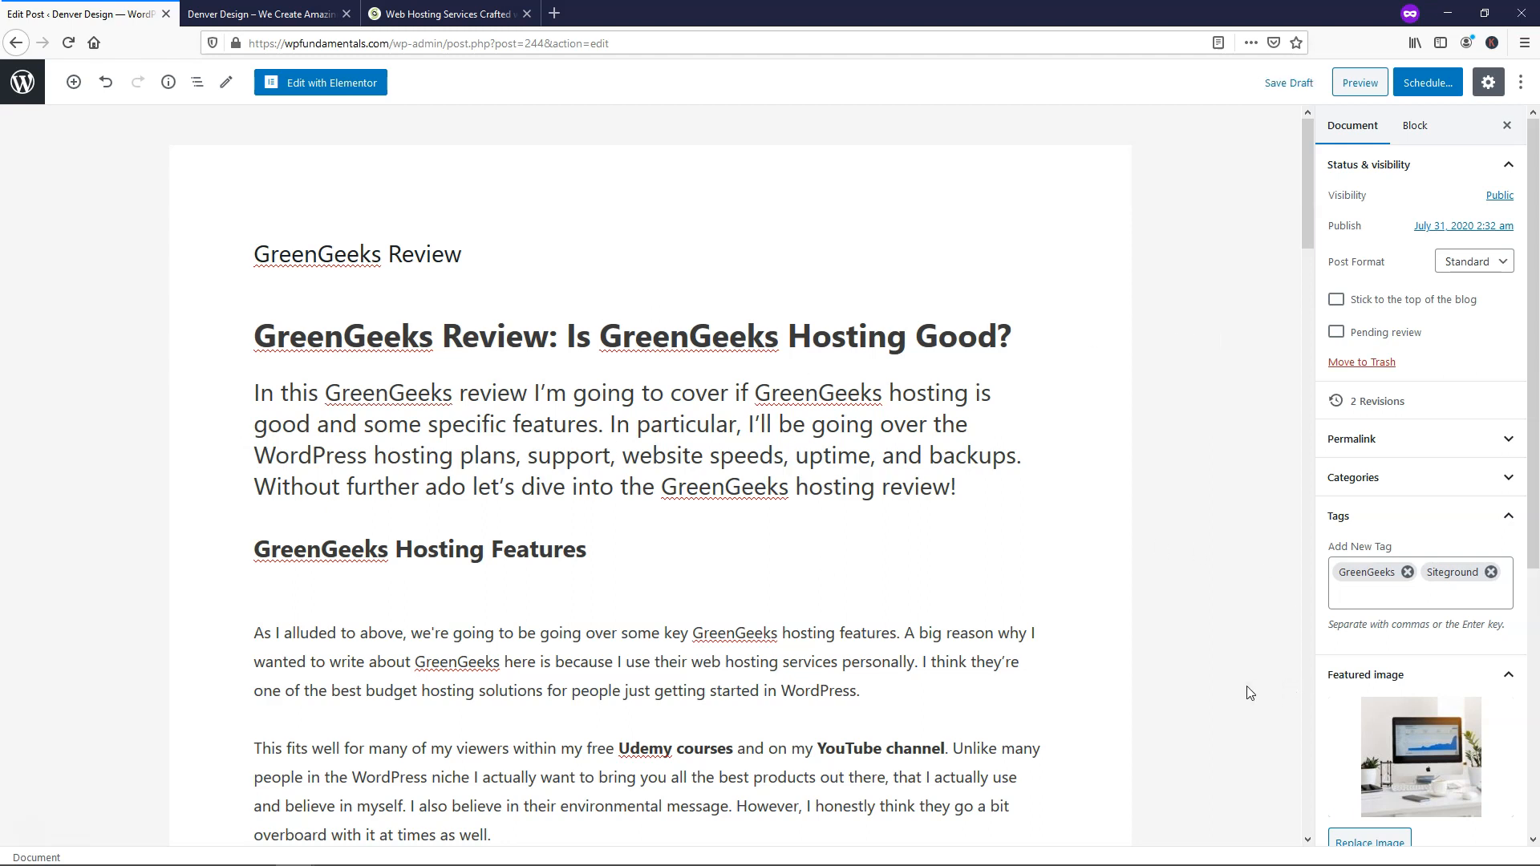